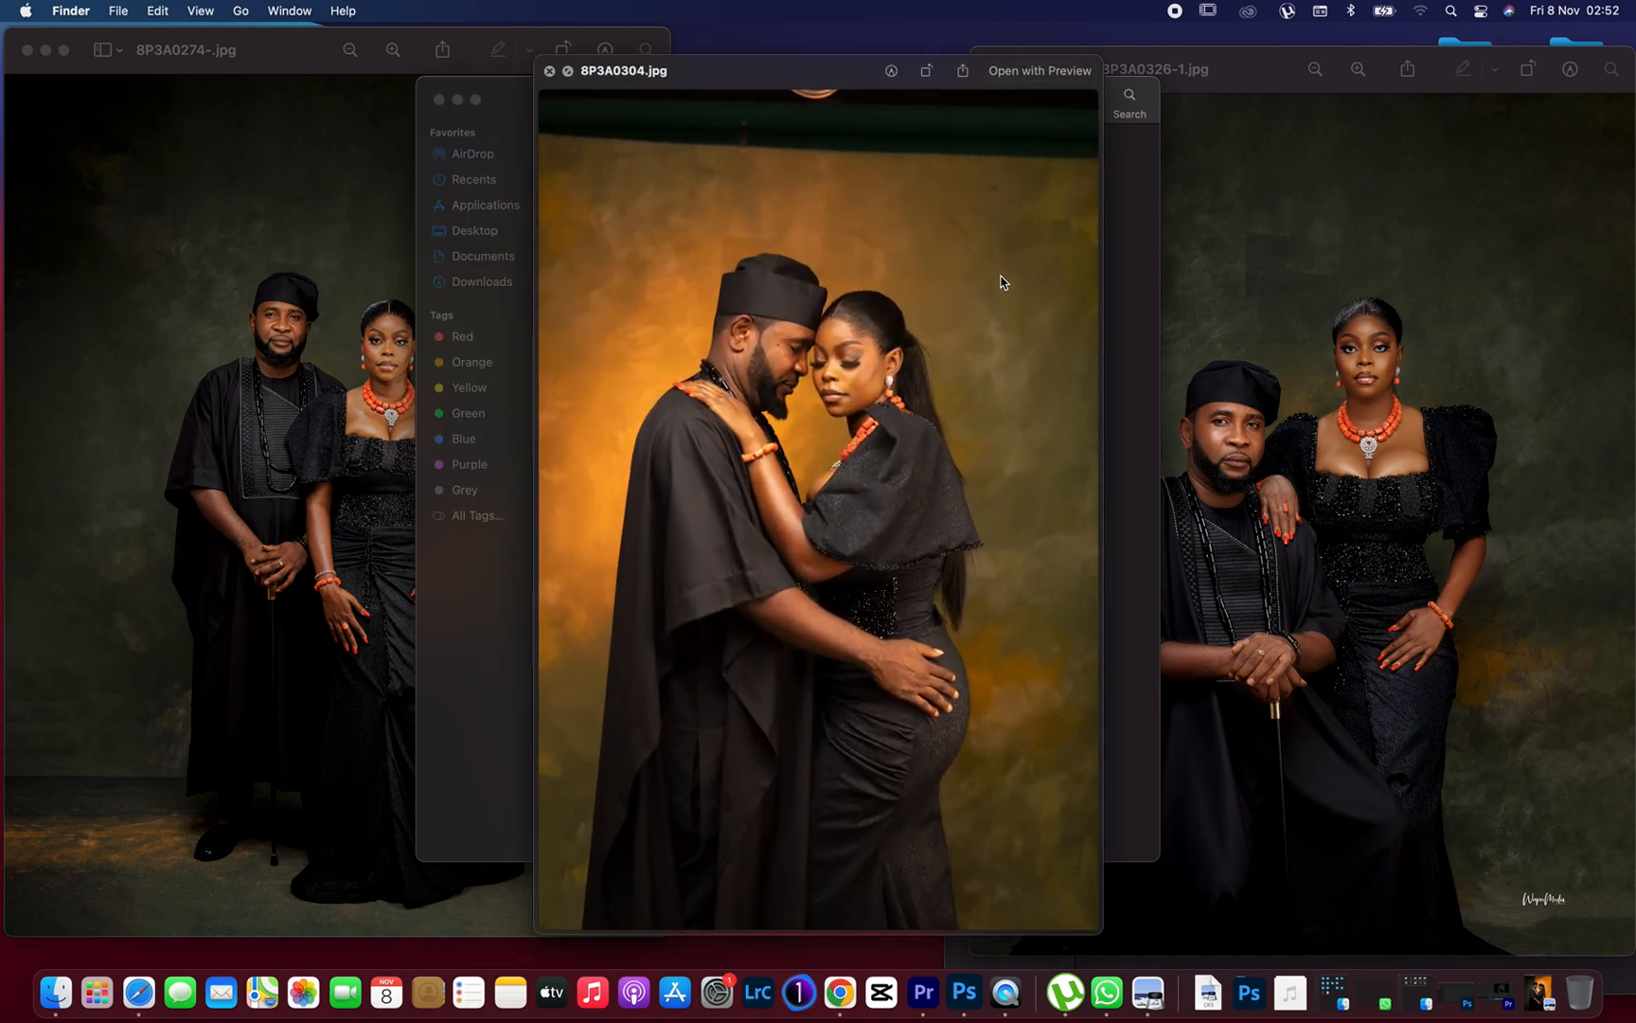
pyautogui.moveTo(1009, 280)
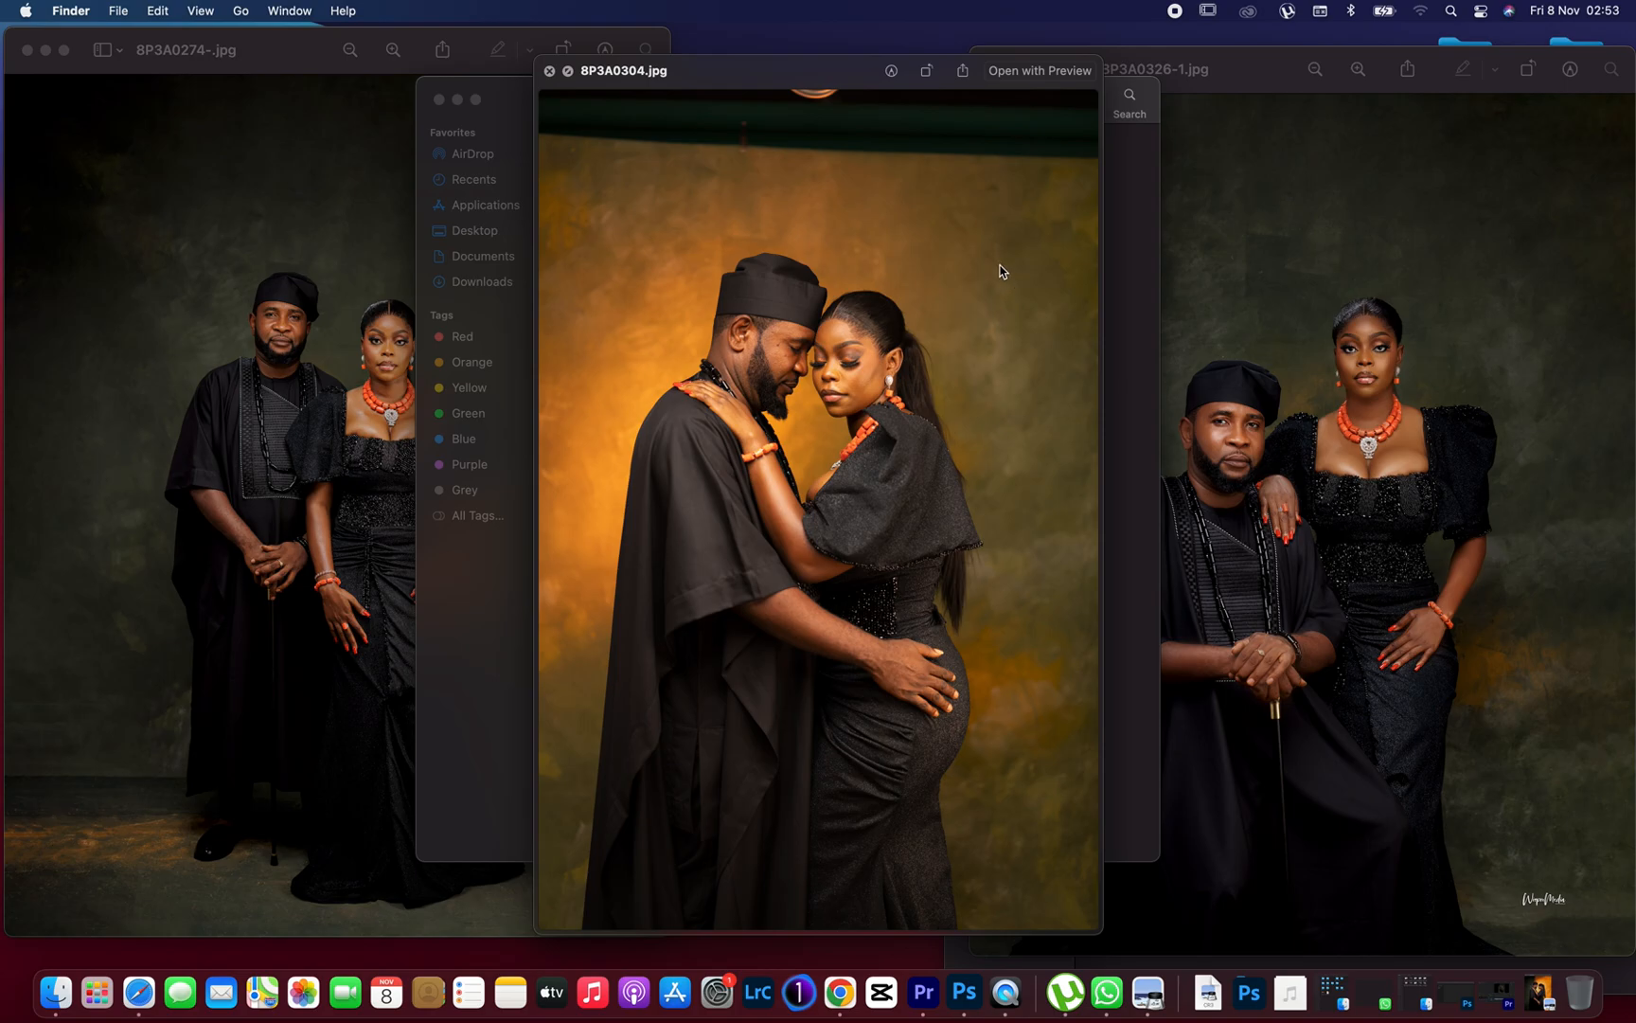
pyautogui.moveTo(979, 263)
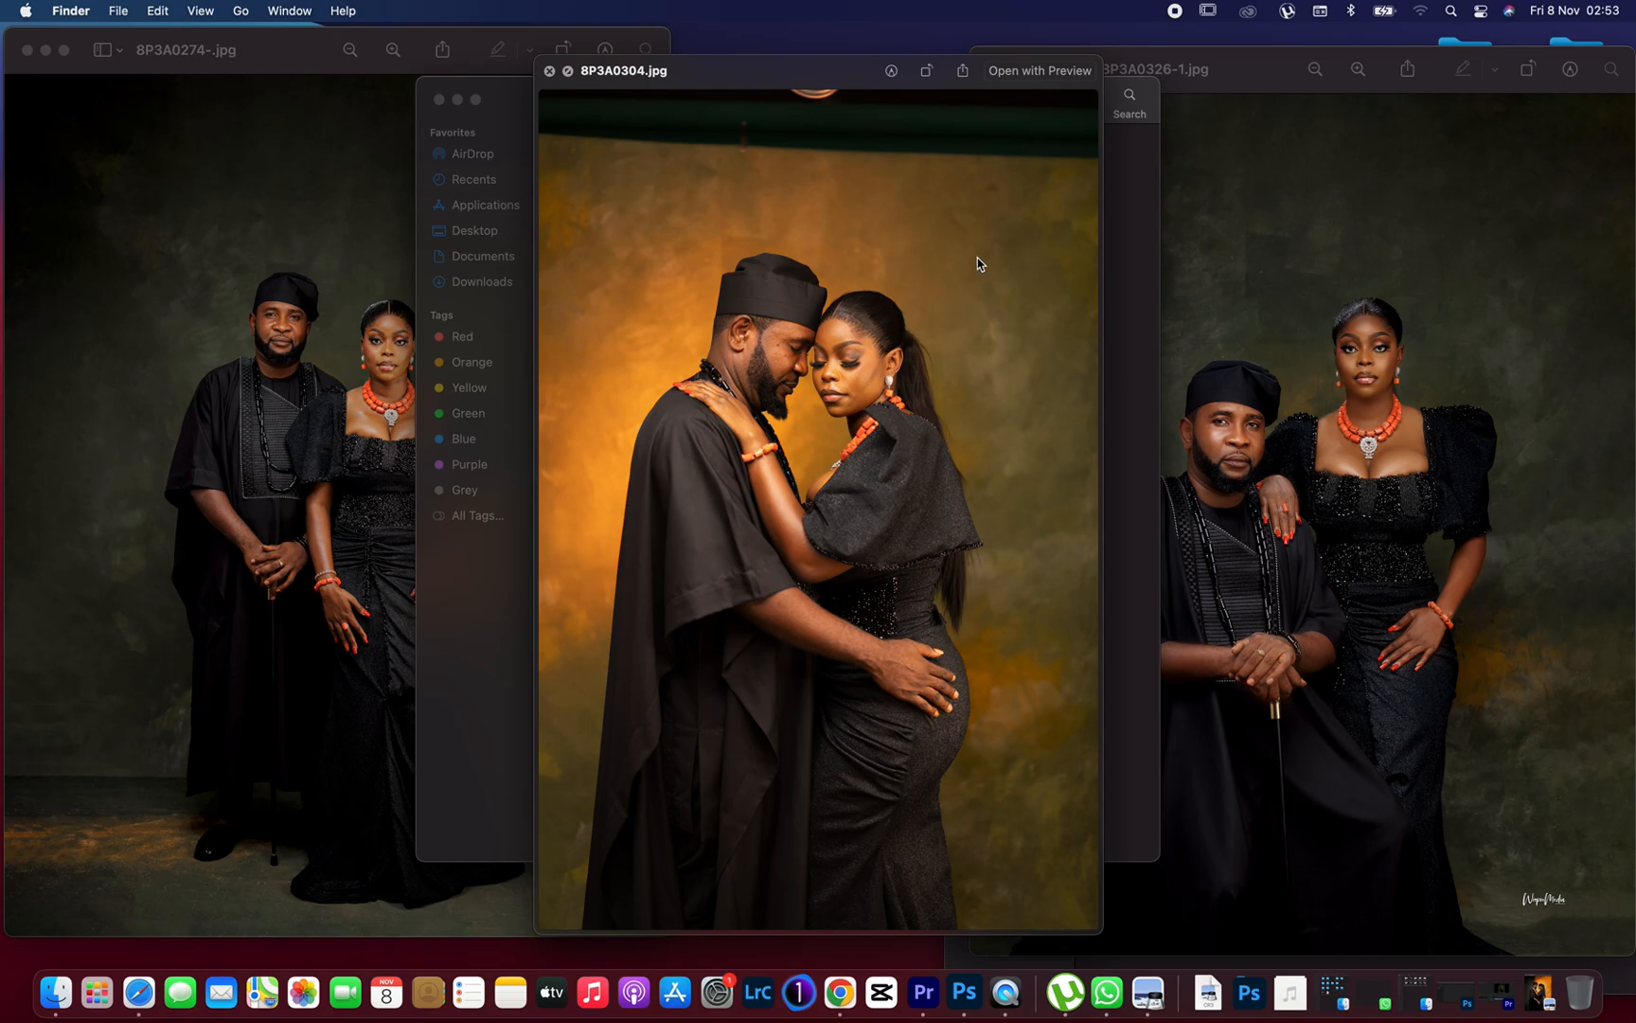
pyautogui.moveTo(900, 242)
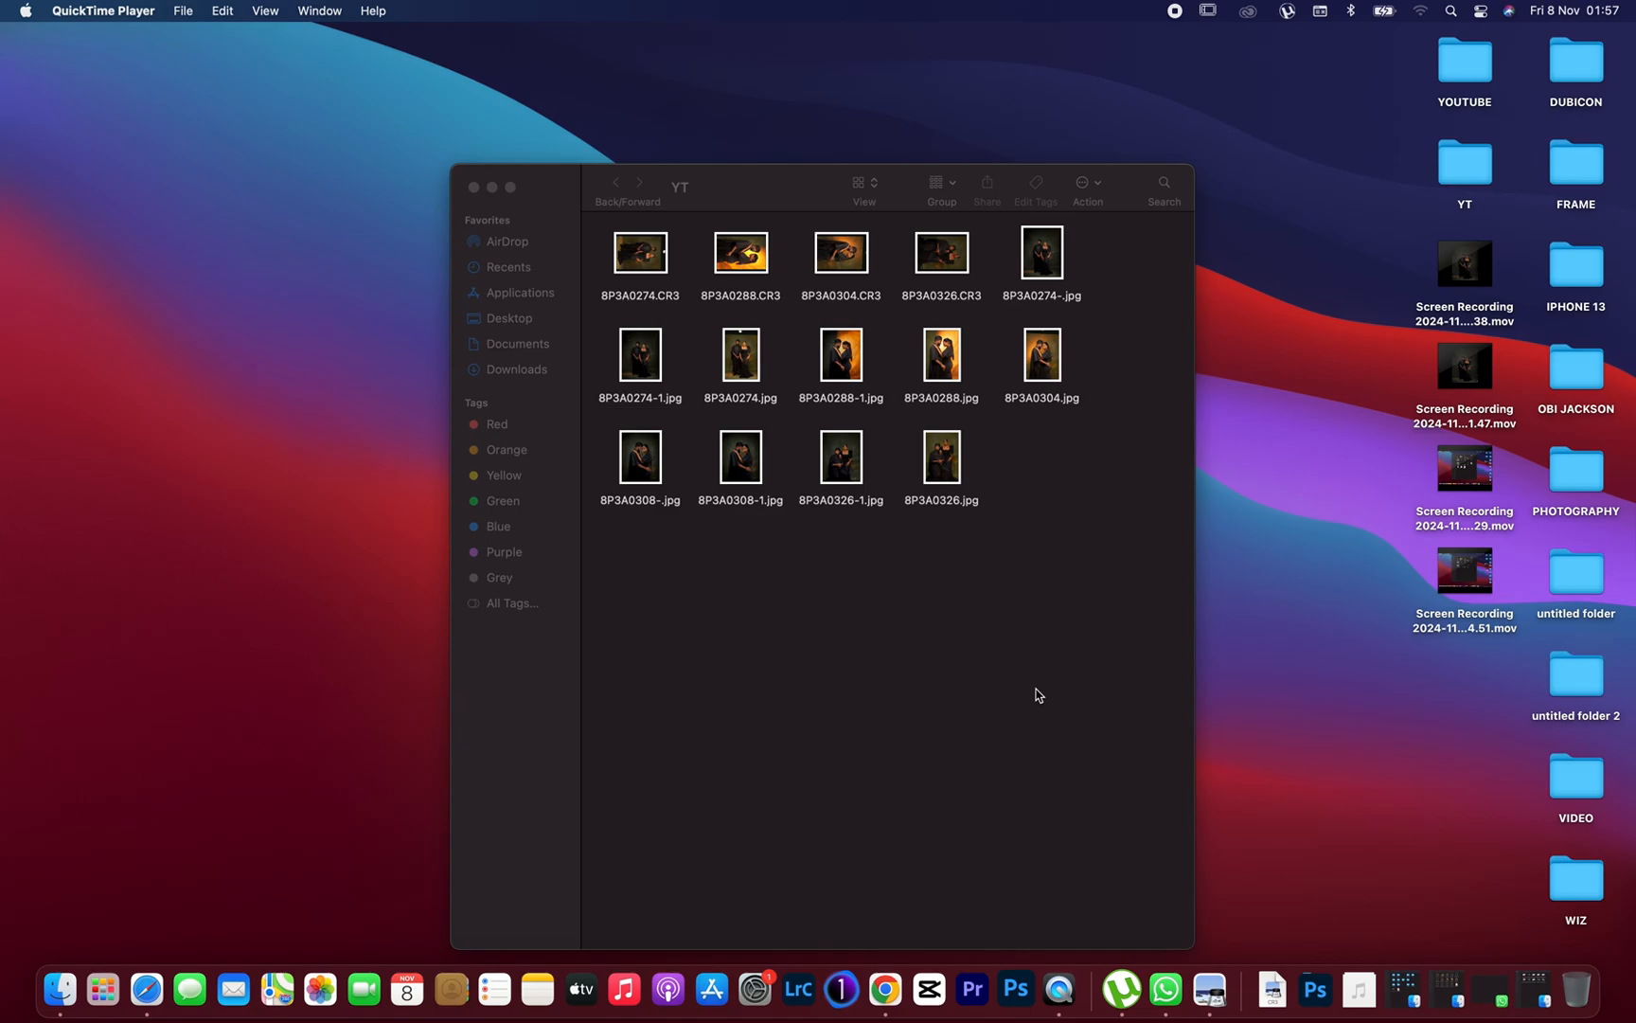
pyautogui.moveTo(1007, 631)
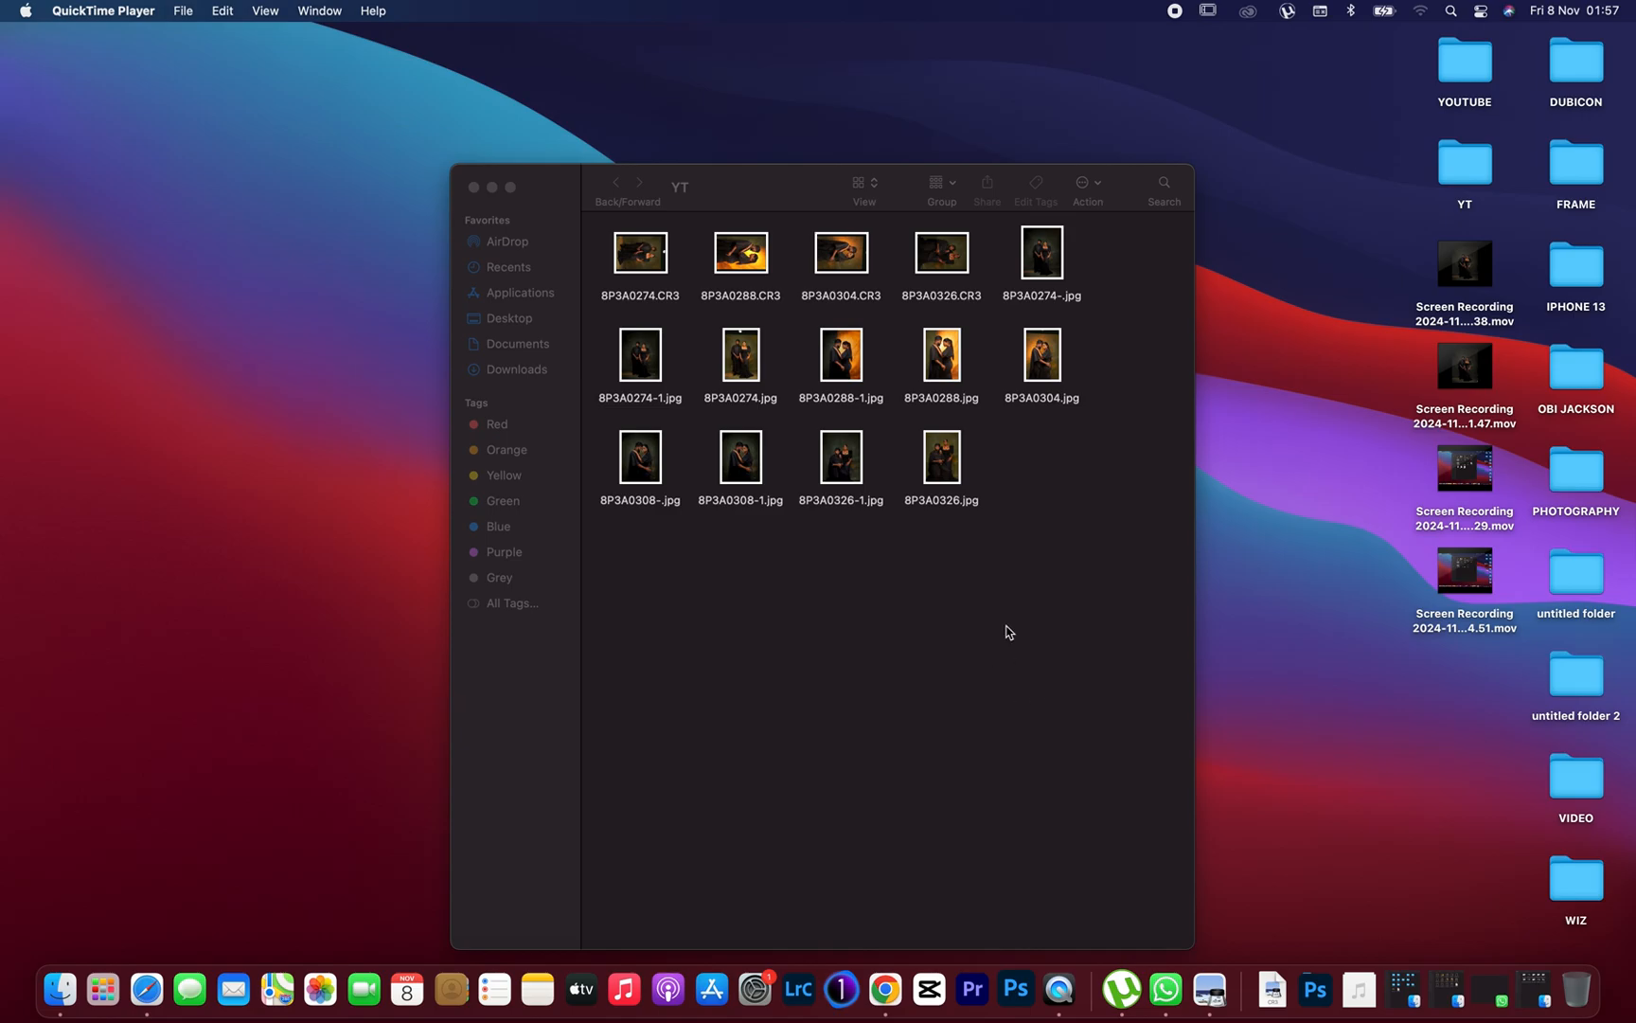
pyautogui.click(640, 252)
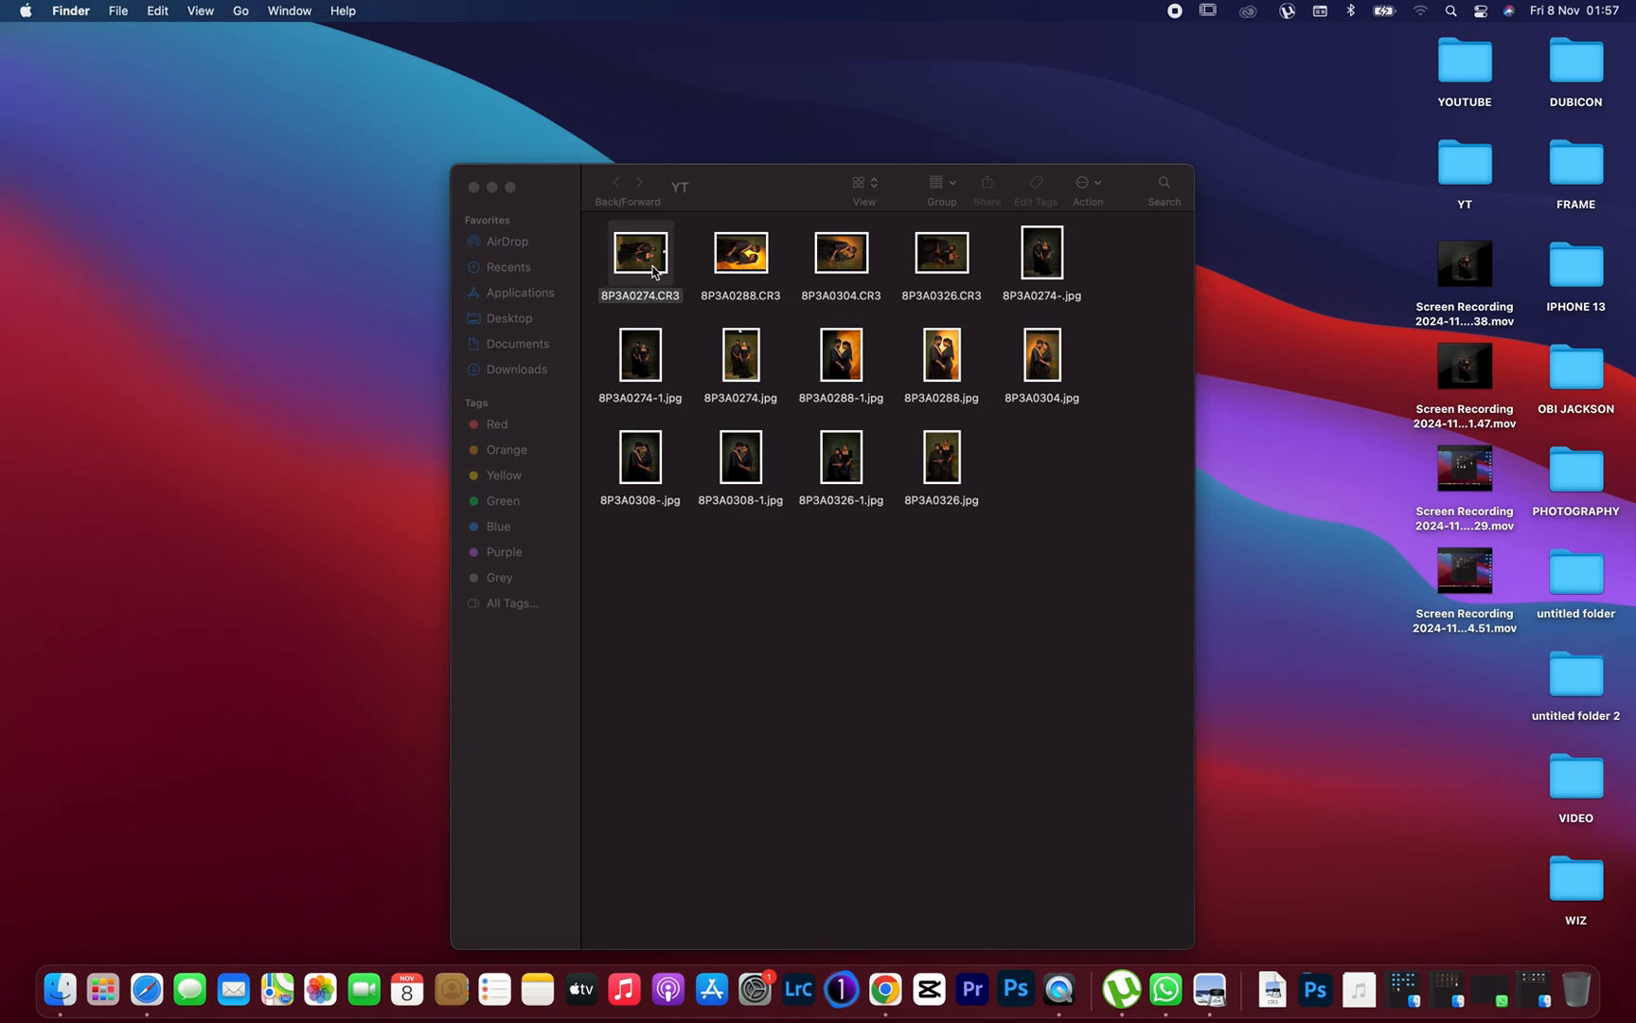
pyautogui.click(640, 252)
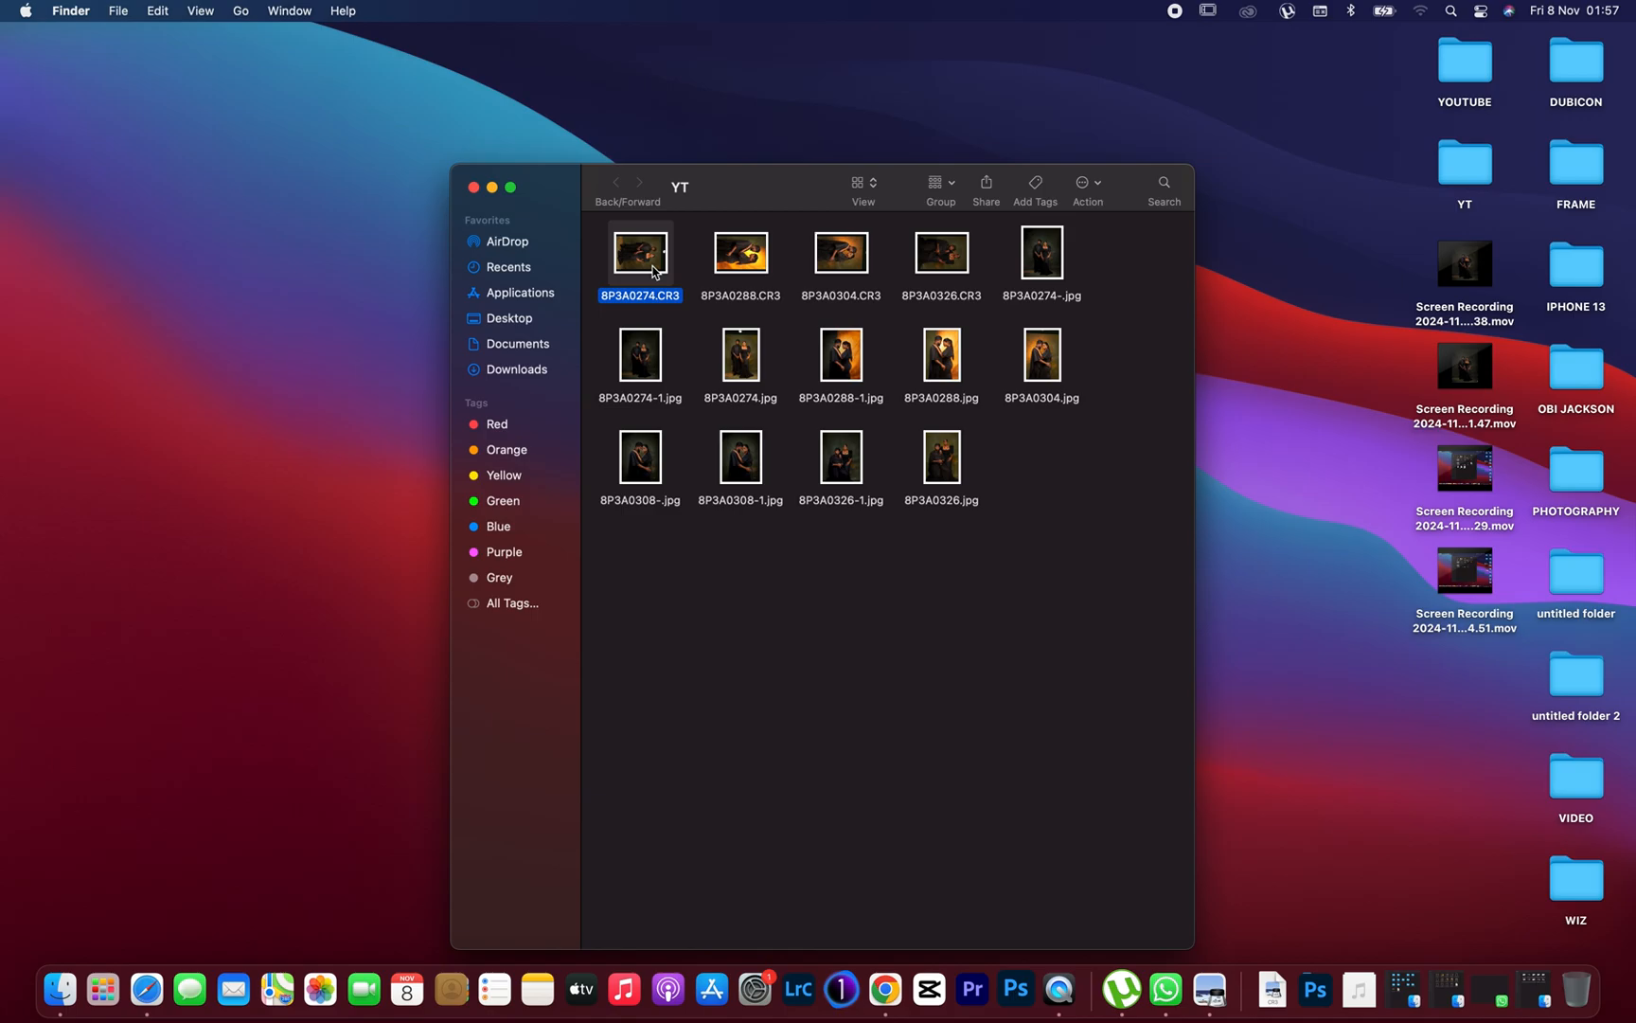
pyautogui.press('space')
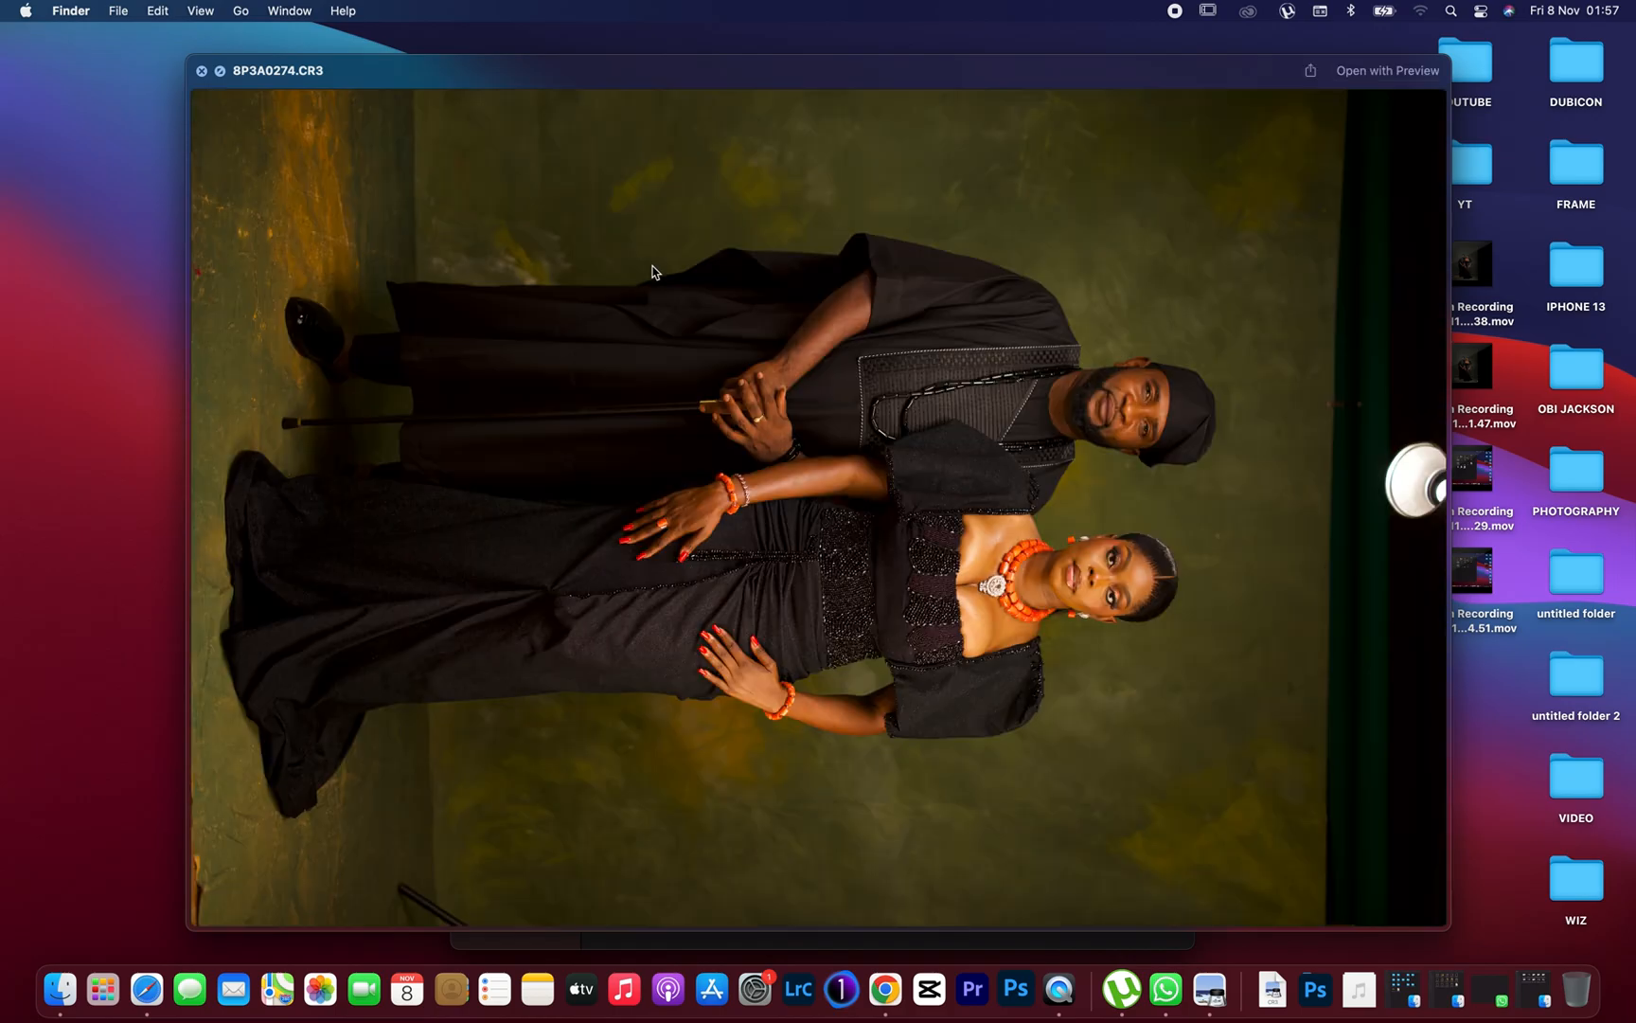
pyautogui.press('right')
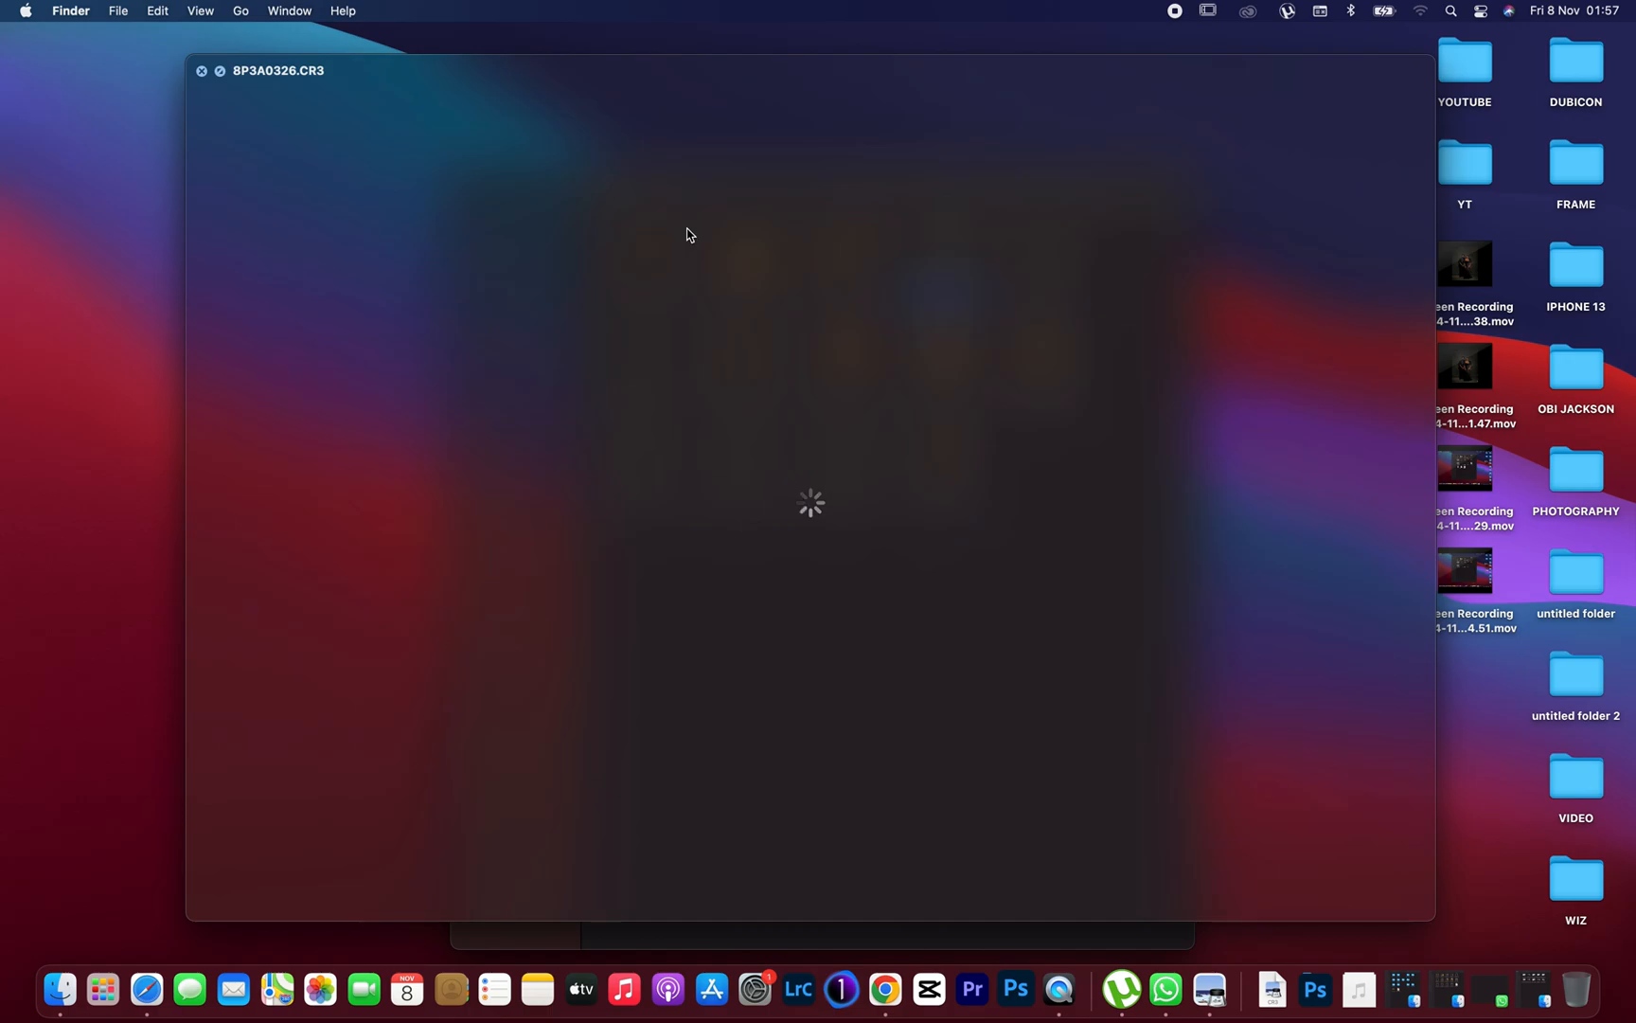
pyautogui.moveTo(809, 274)
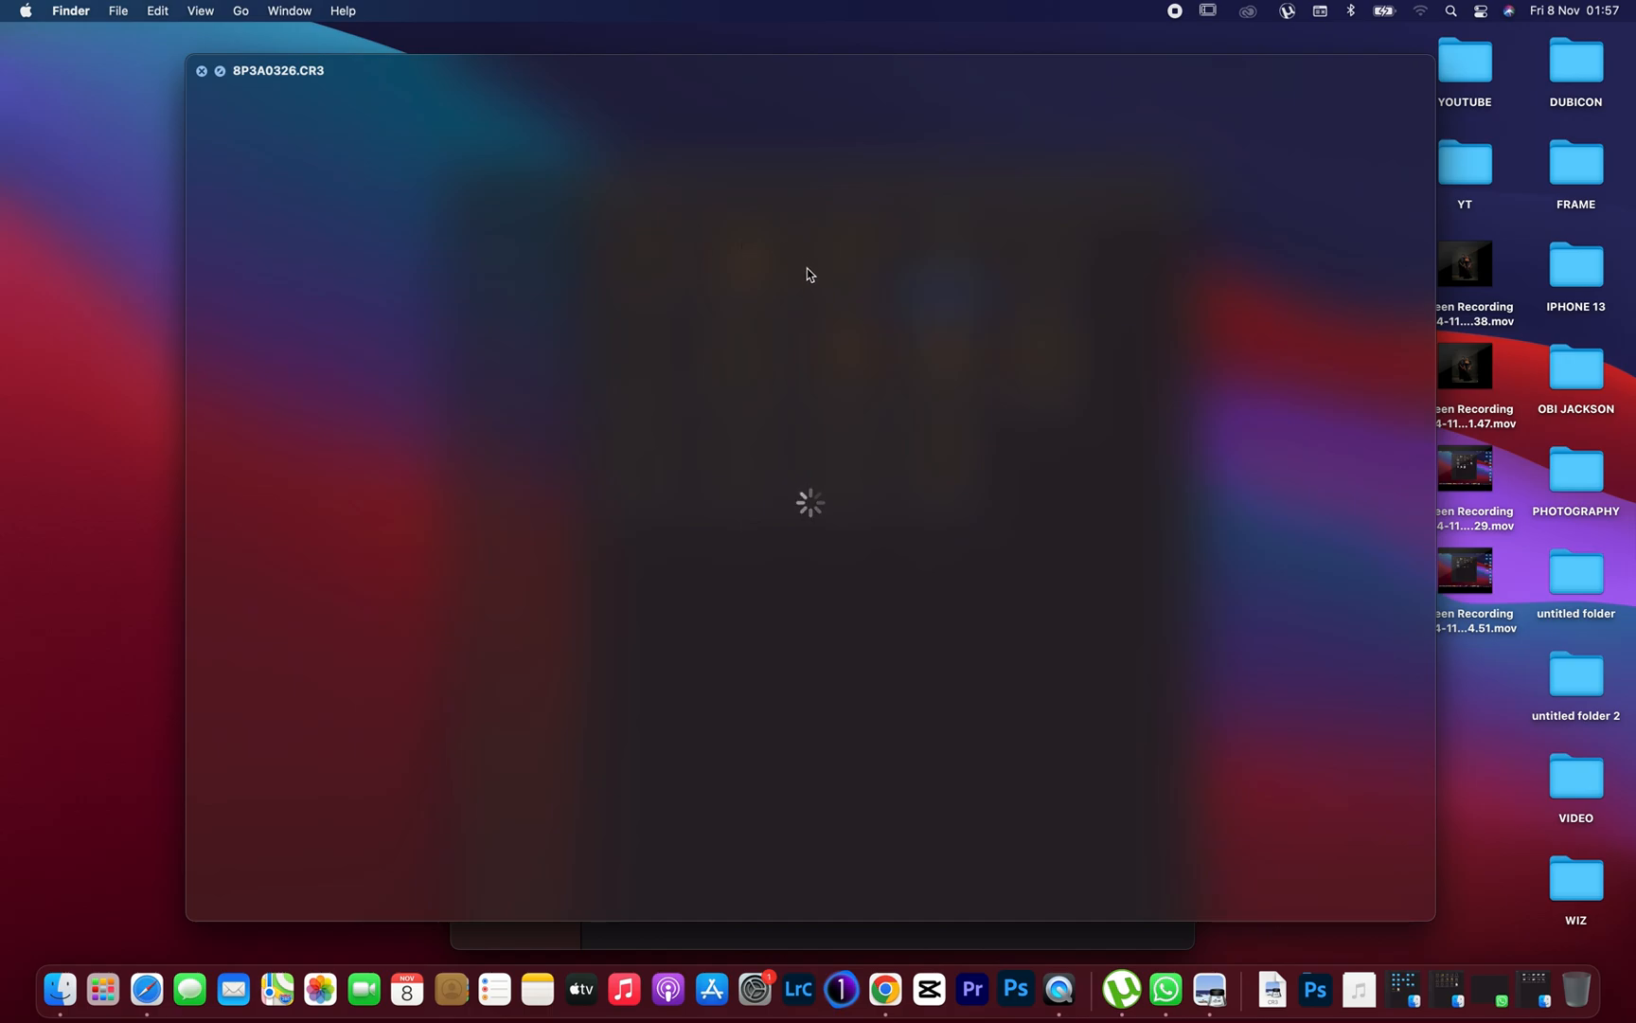
pyautogui.moveTo(788, 282)
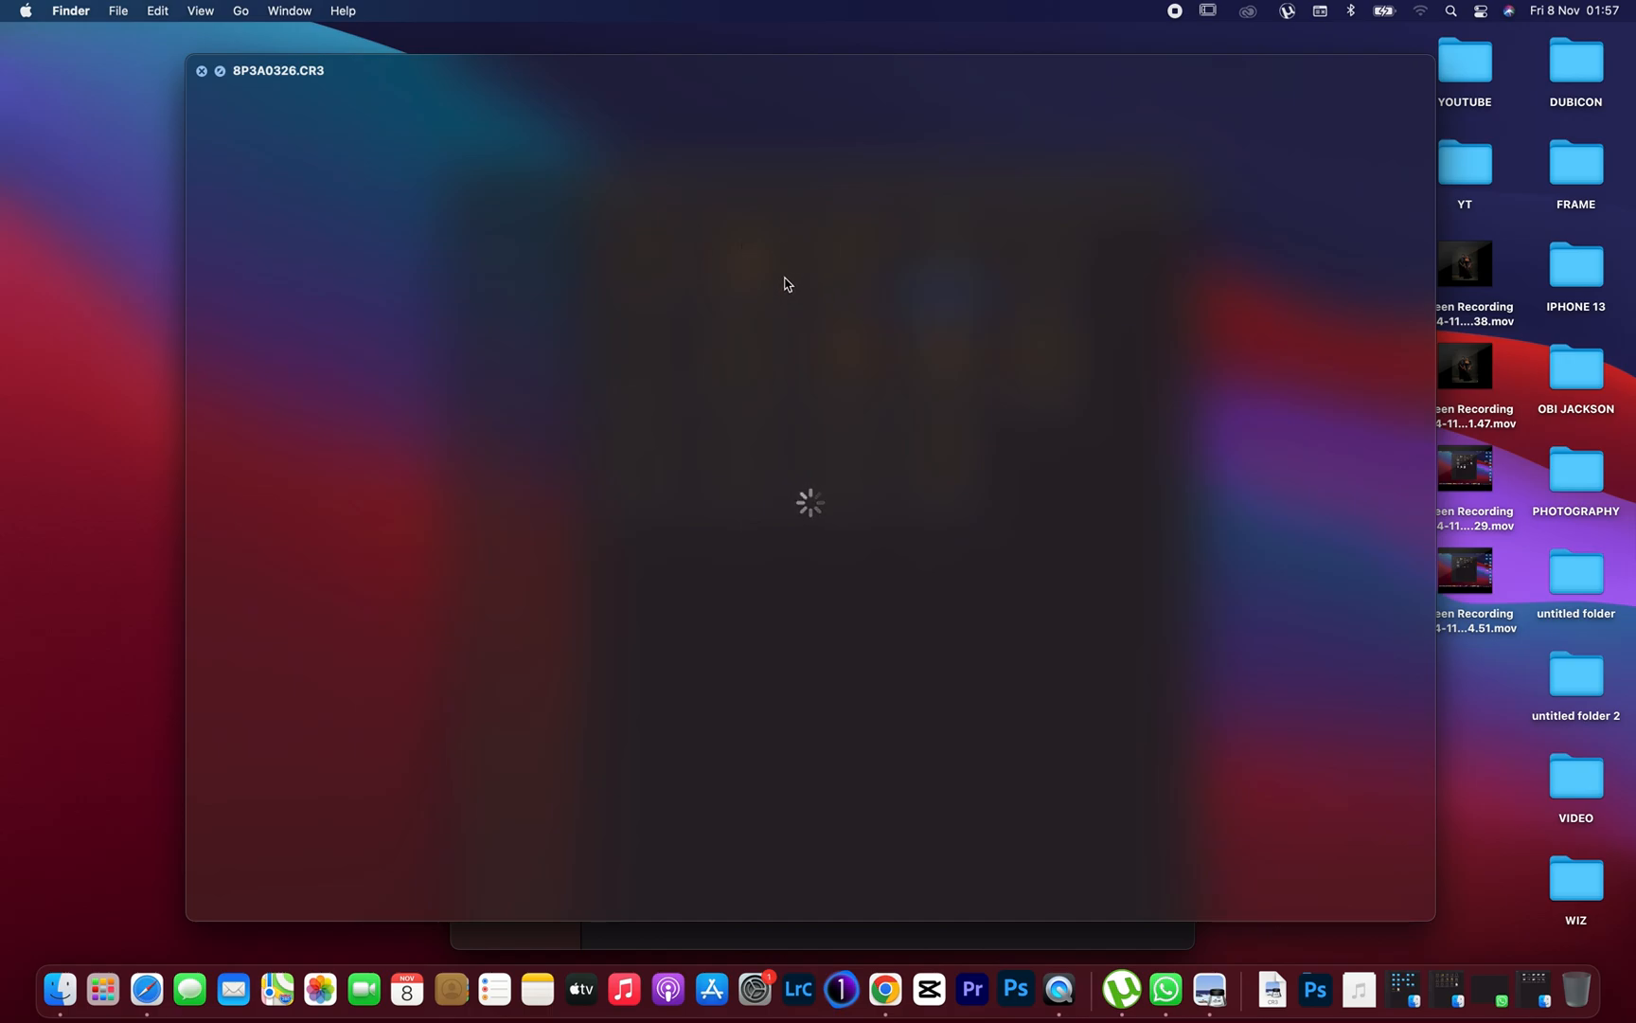
pyautogui.moveTo(475, 142)
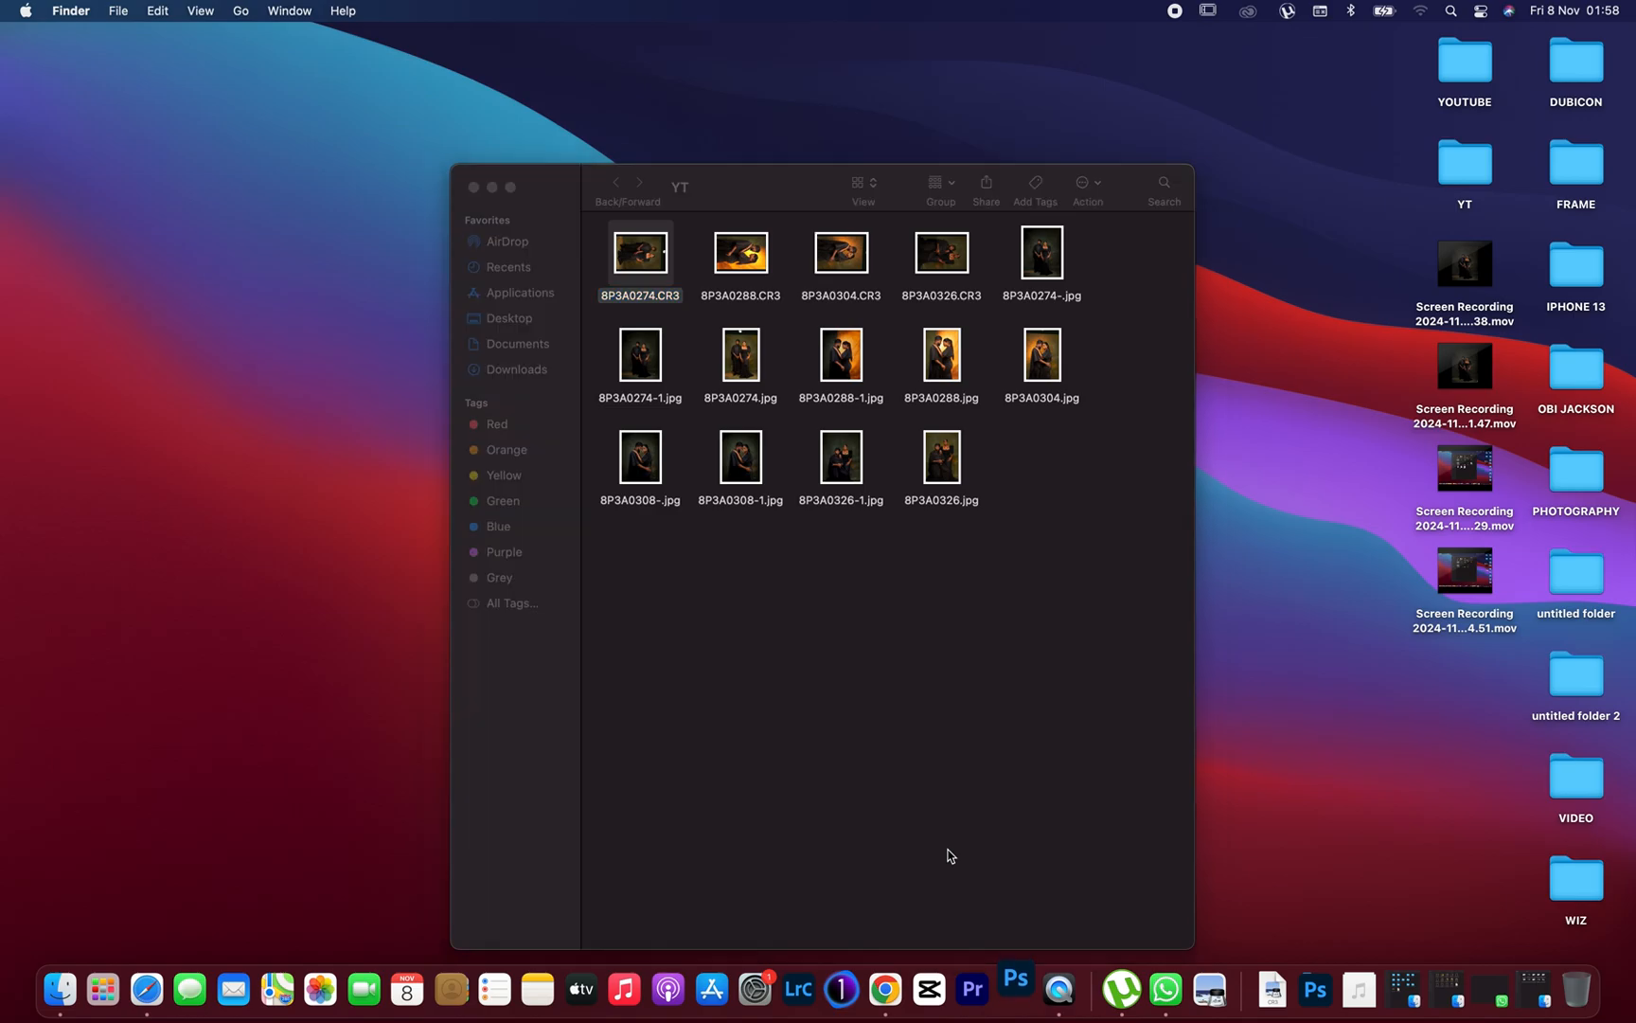
# - Open 8P3A0274.CR3 from Finder into Camera Raw with default Basic adjustments
pyautogui.click(1013, 986)
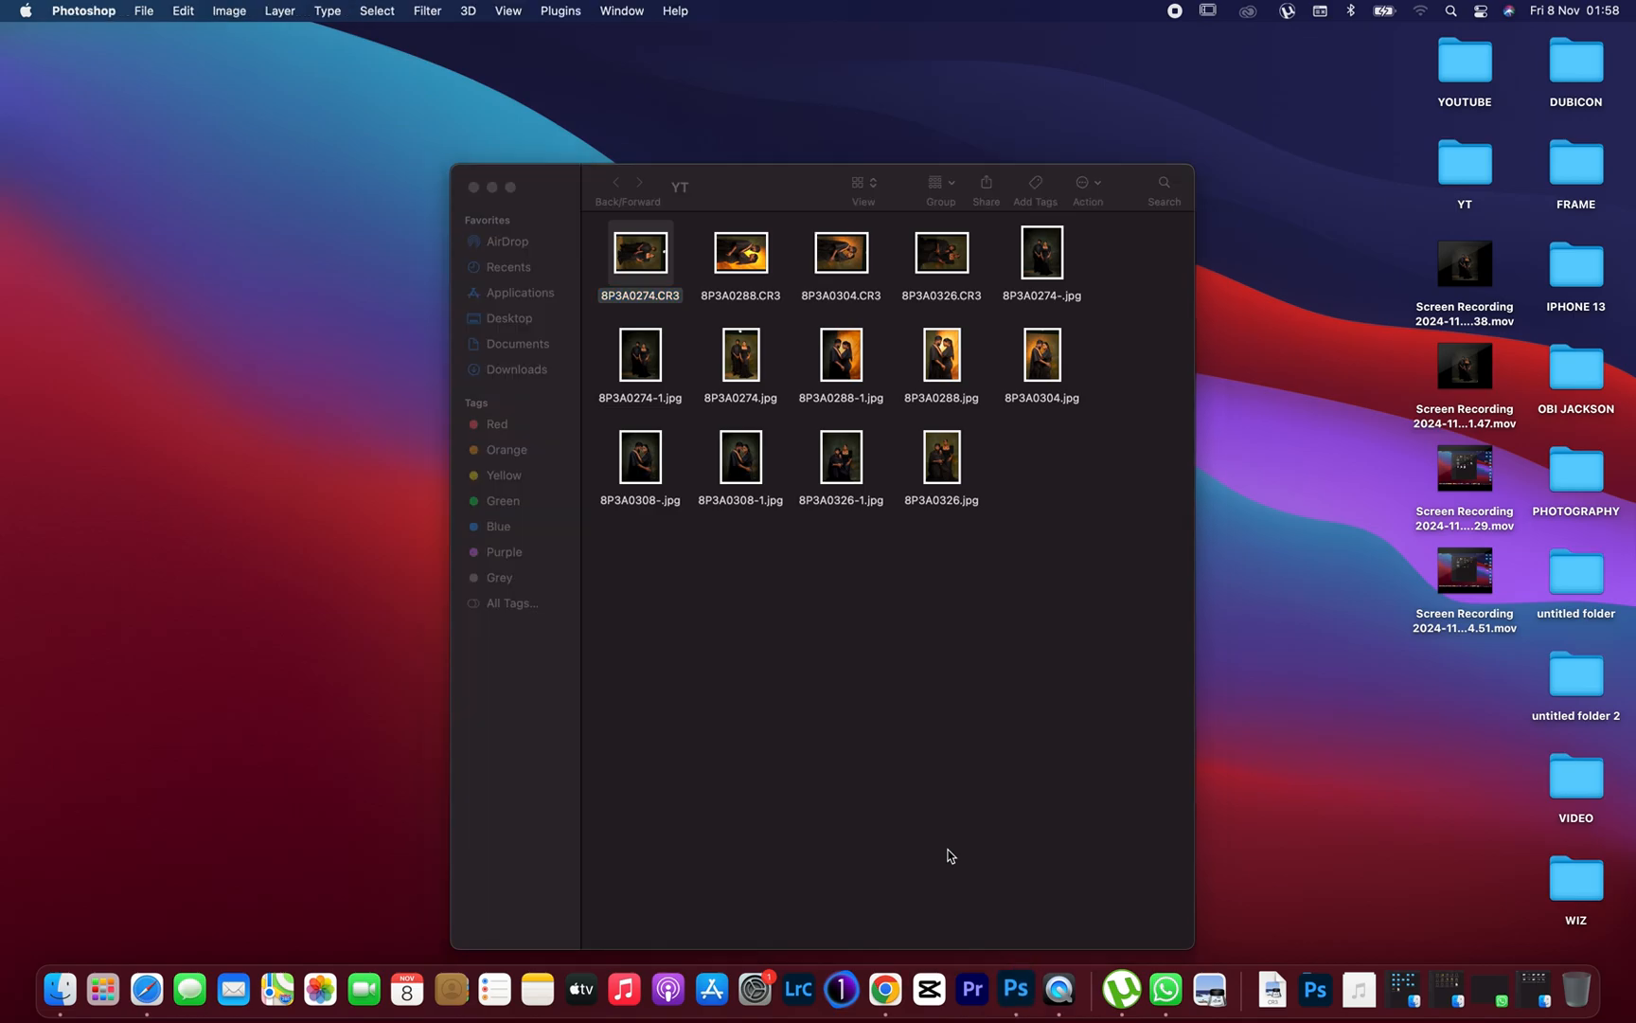
pyautogui.moveTo(922, 784)
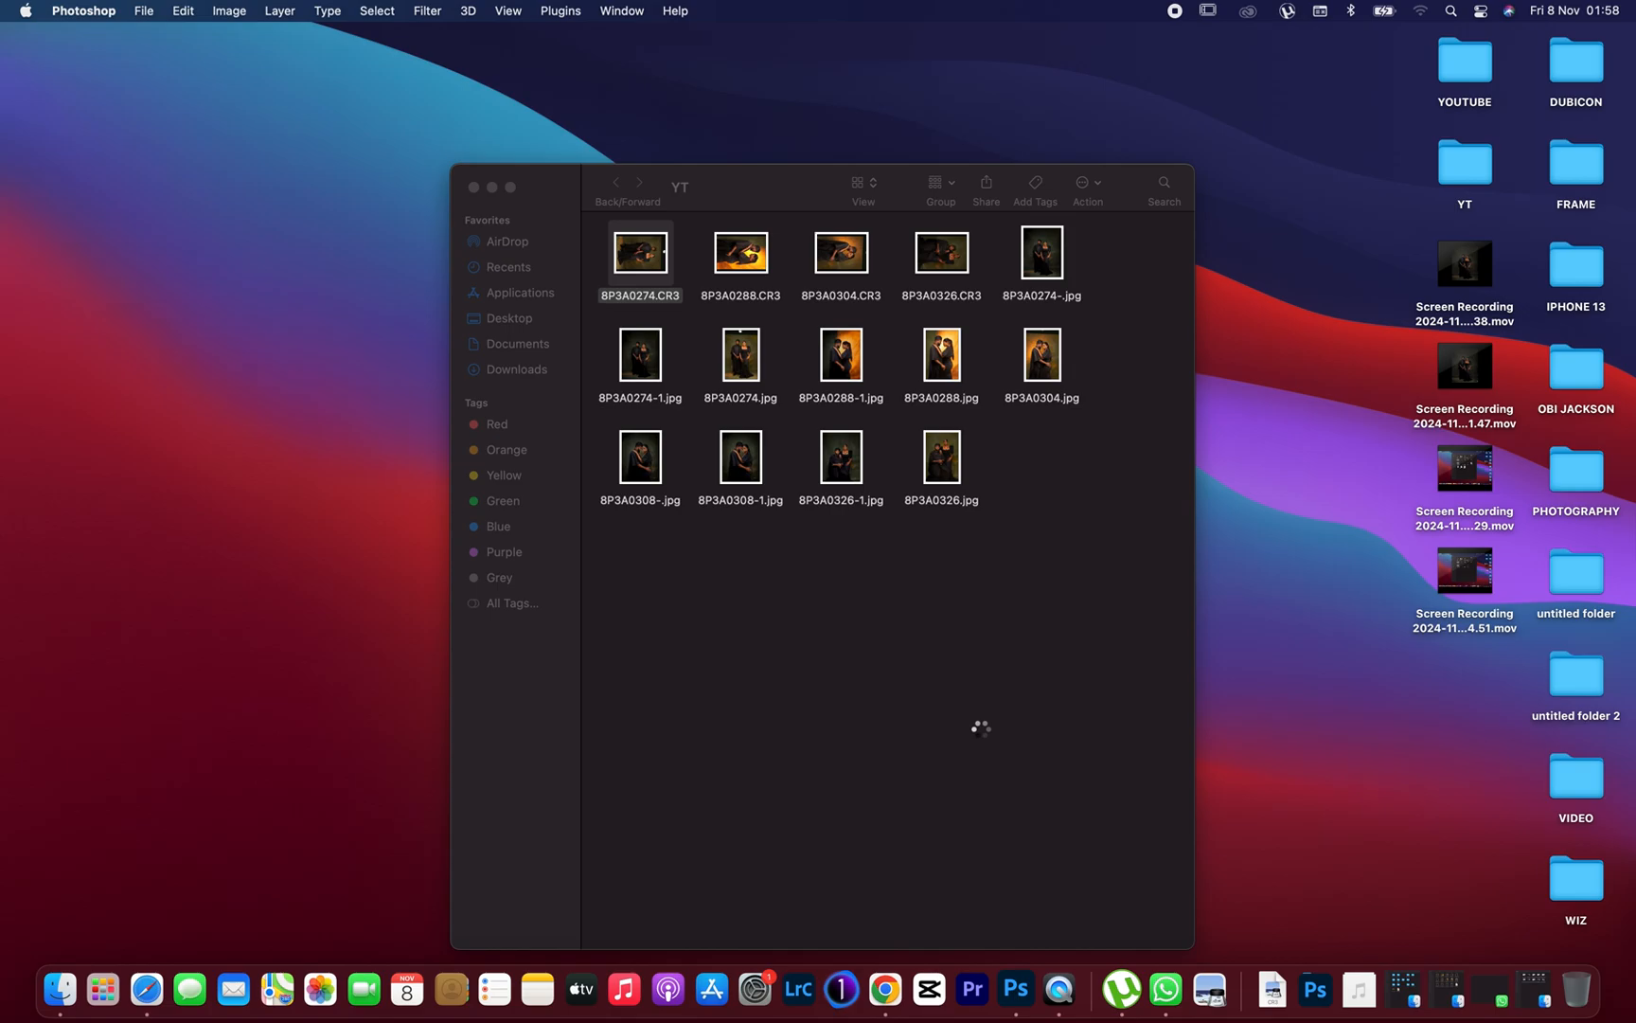
pyautogui.doubleClick(640, 252)
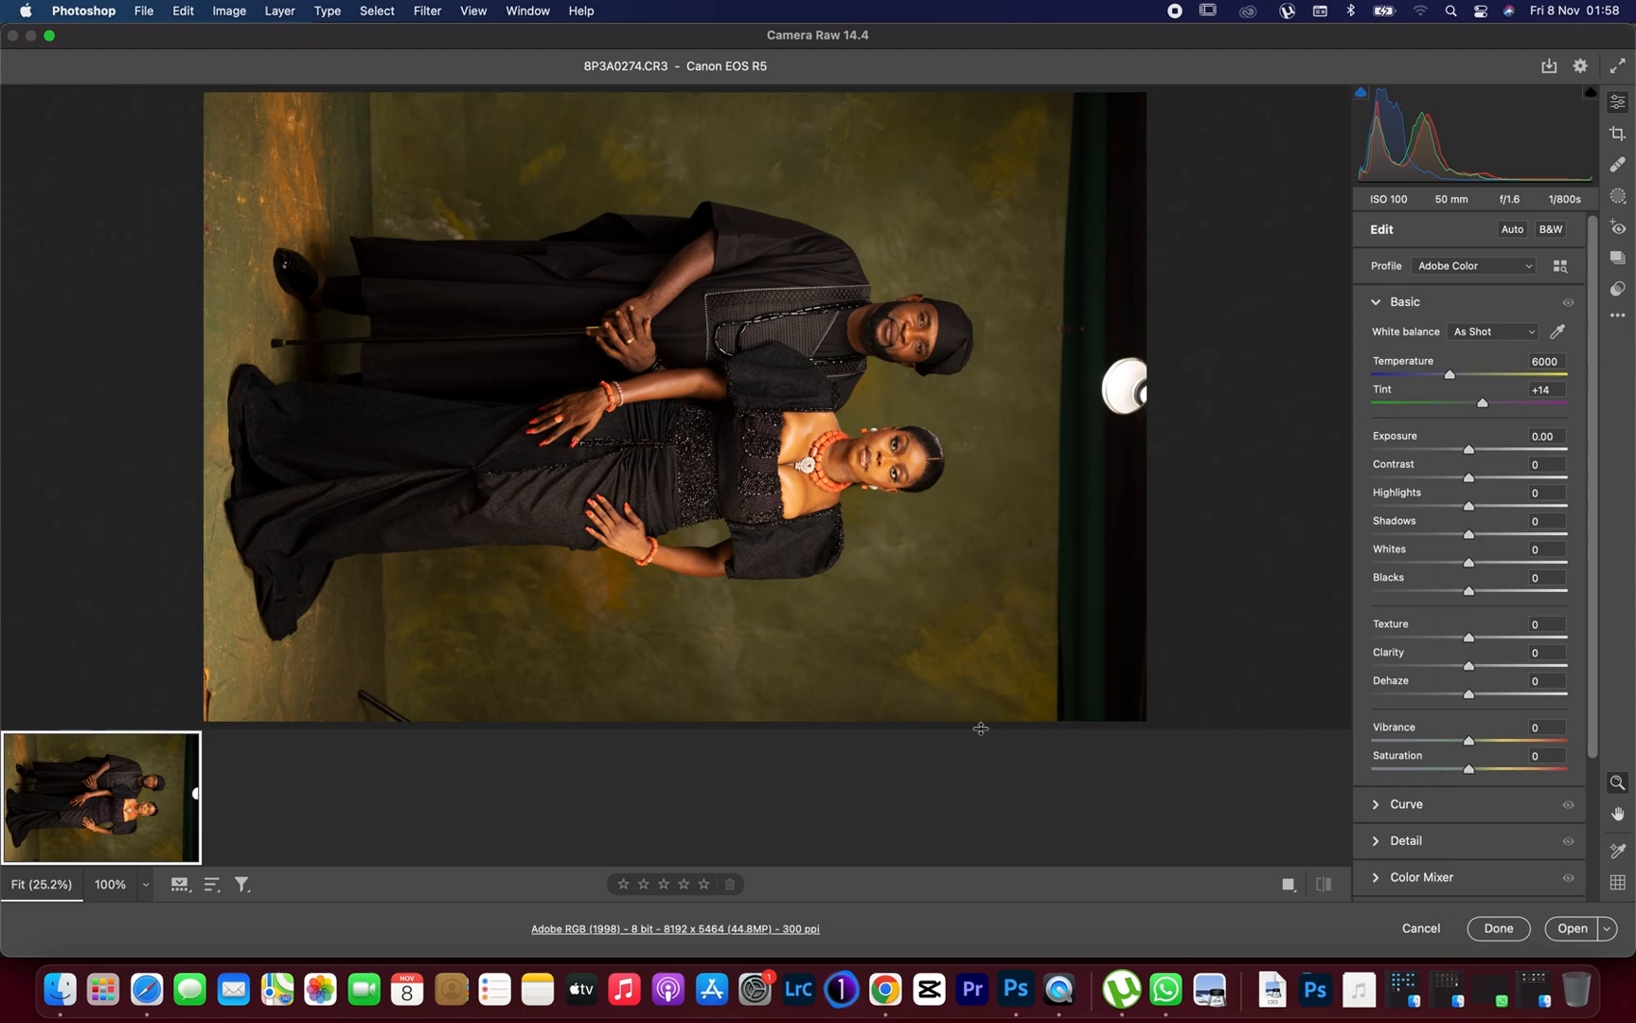
pyautogui.moveTo(1250, 627)
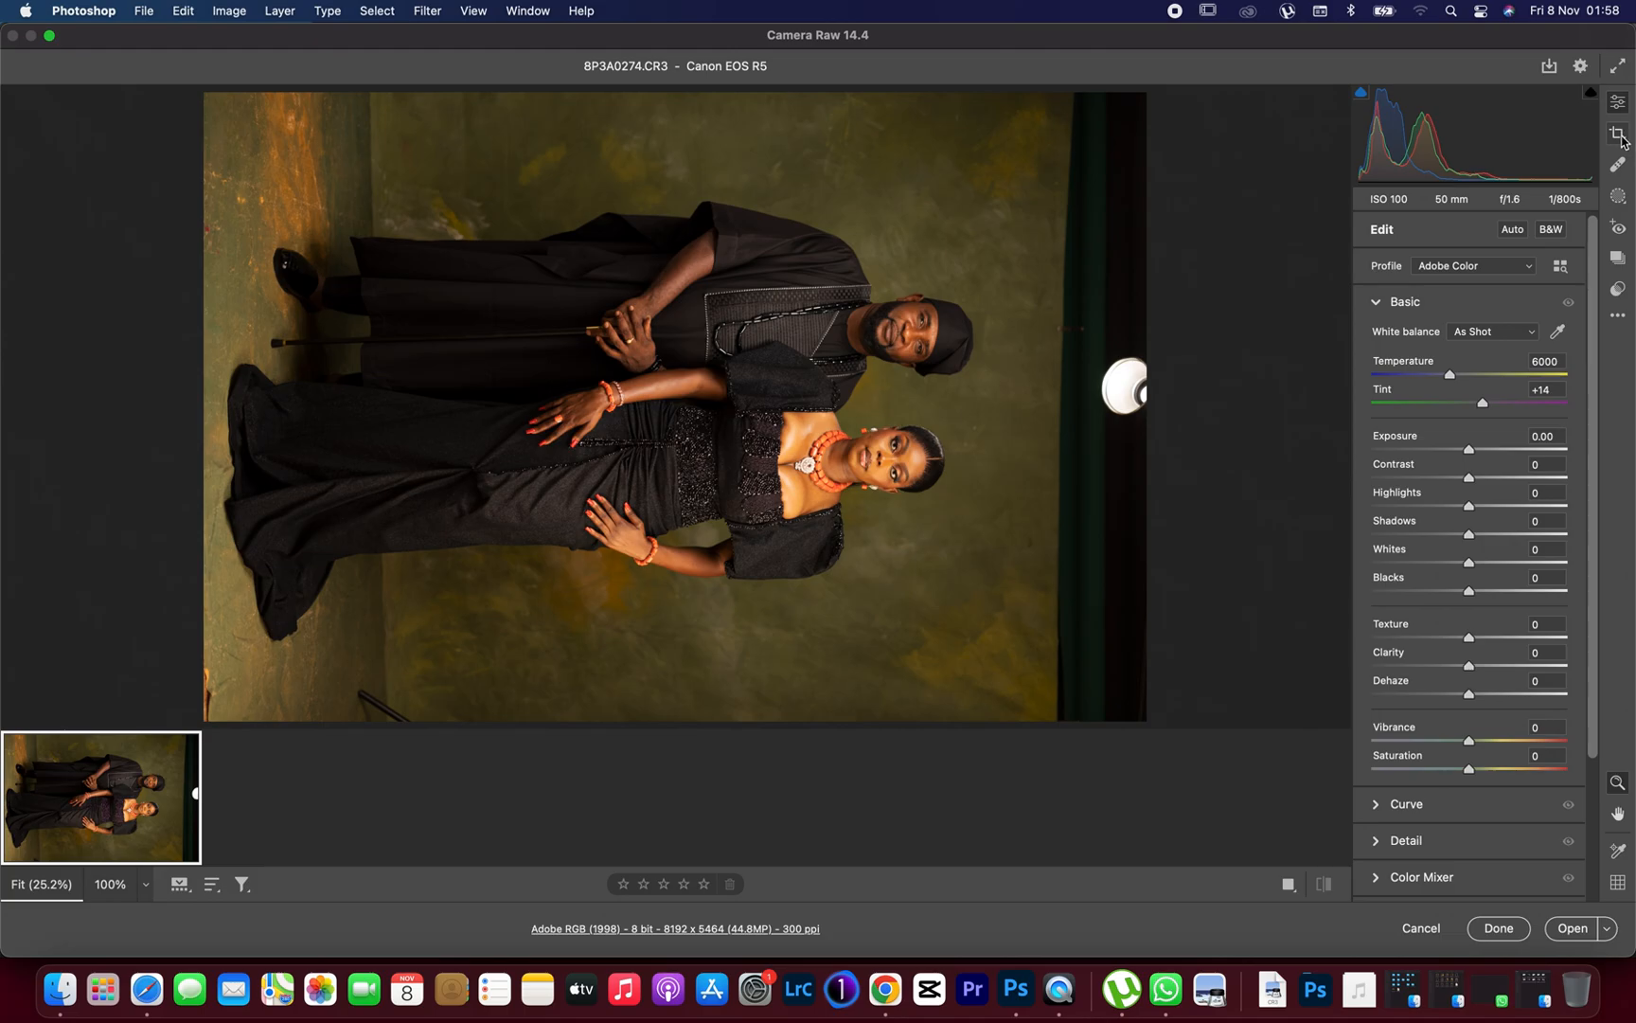
# - Rotate the sideways portrait 90° so it stands upright in portrait orientation
pyautogui.click(1619, 135)
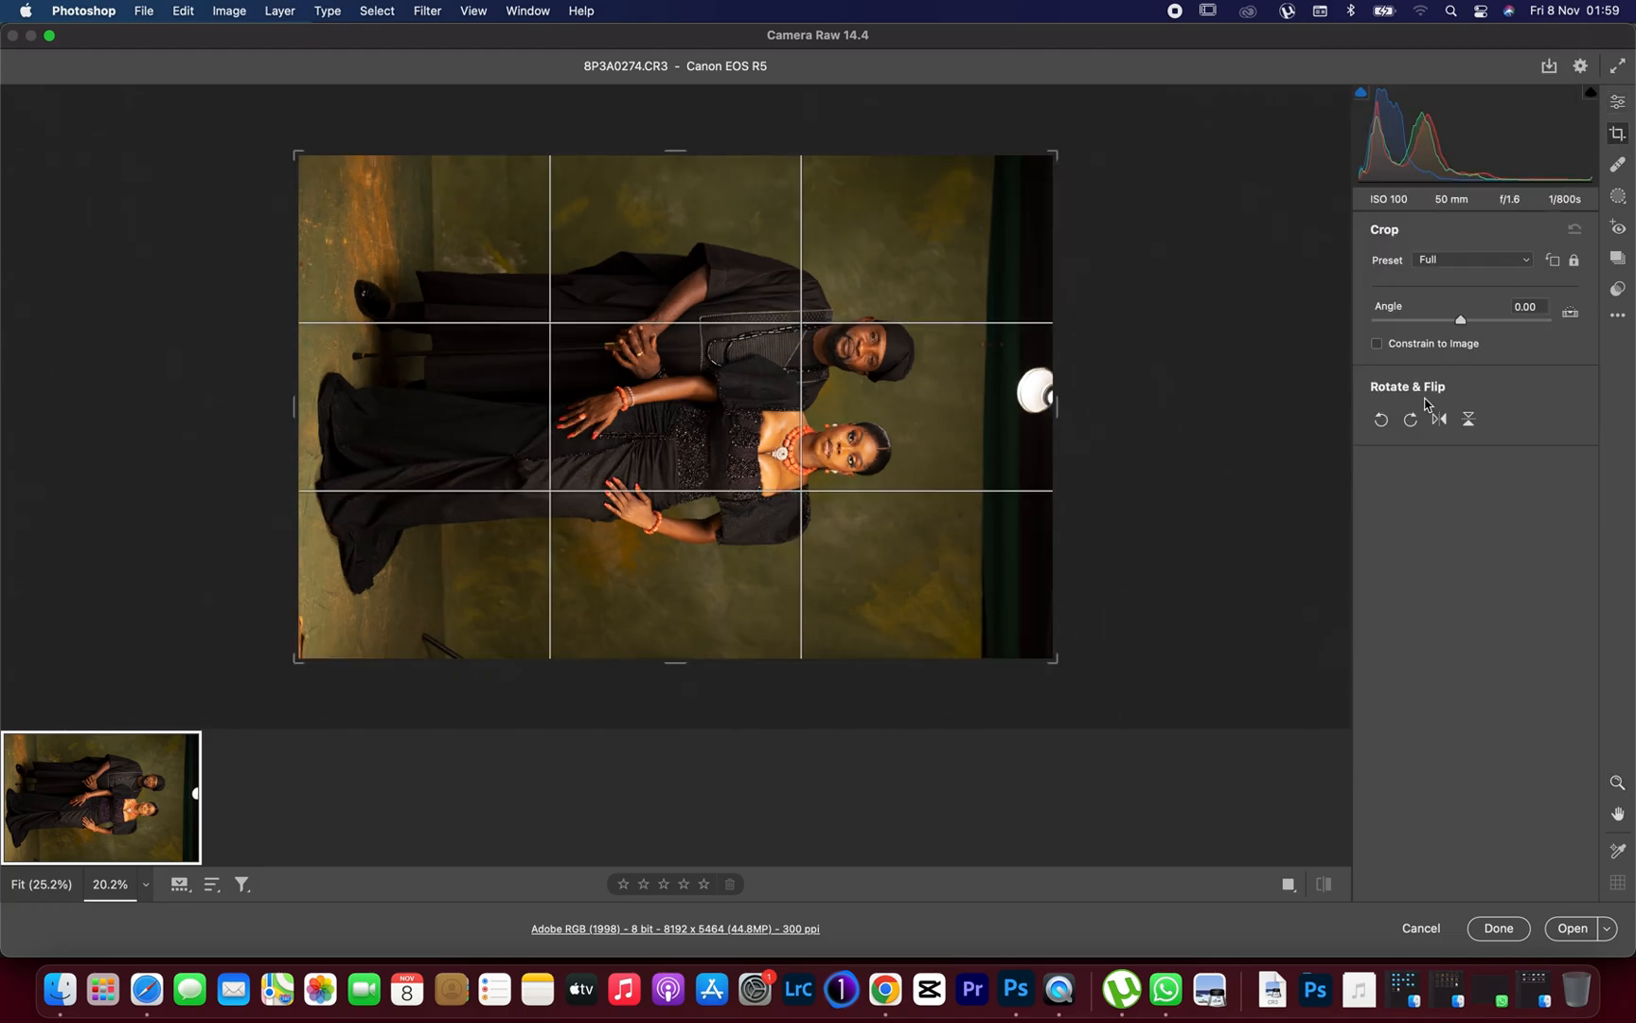
pyautogui.click(1379, 419)
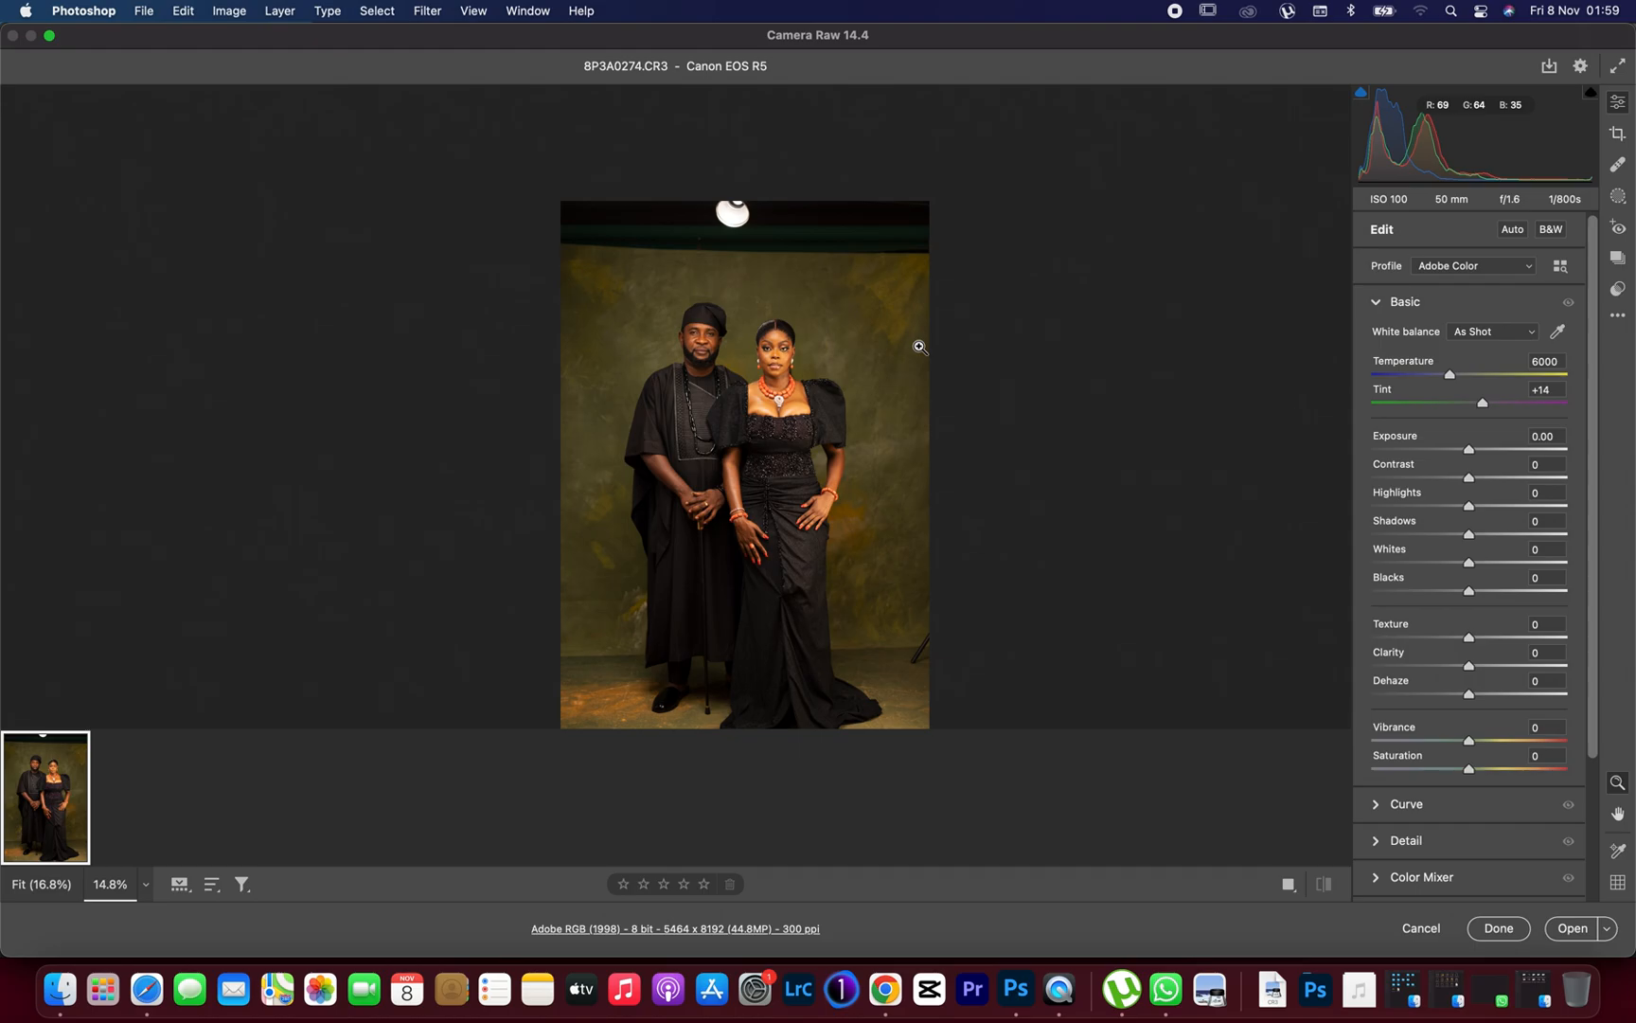
pyautogui.moveTo(979, 322)
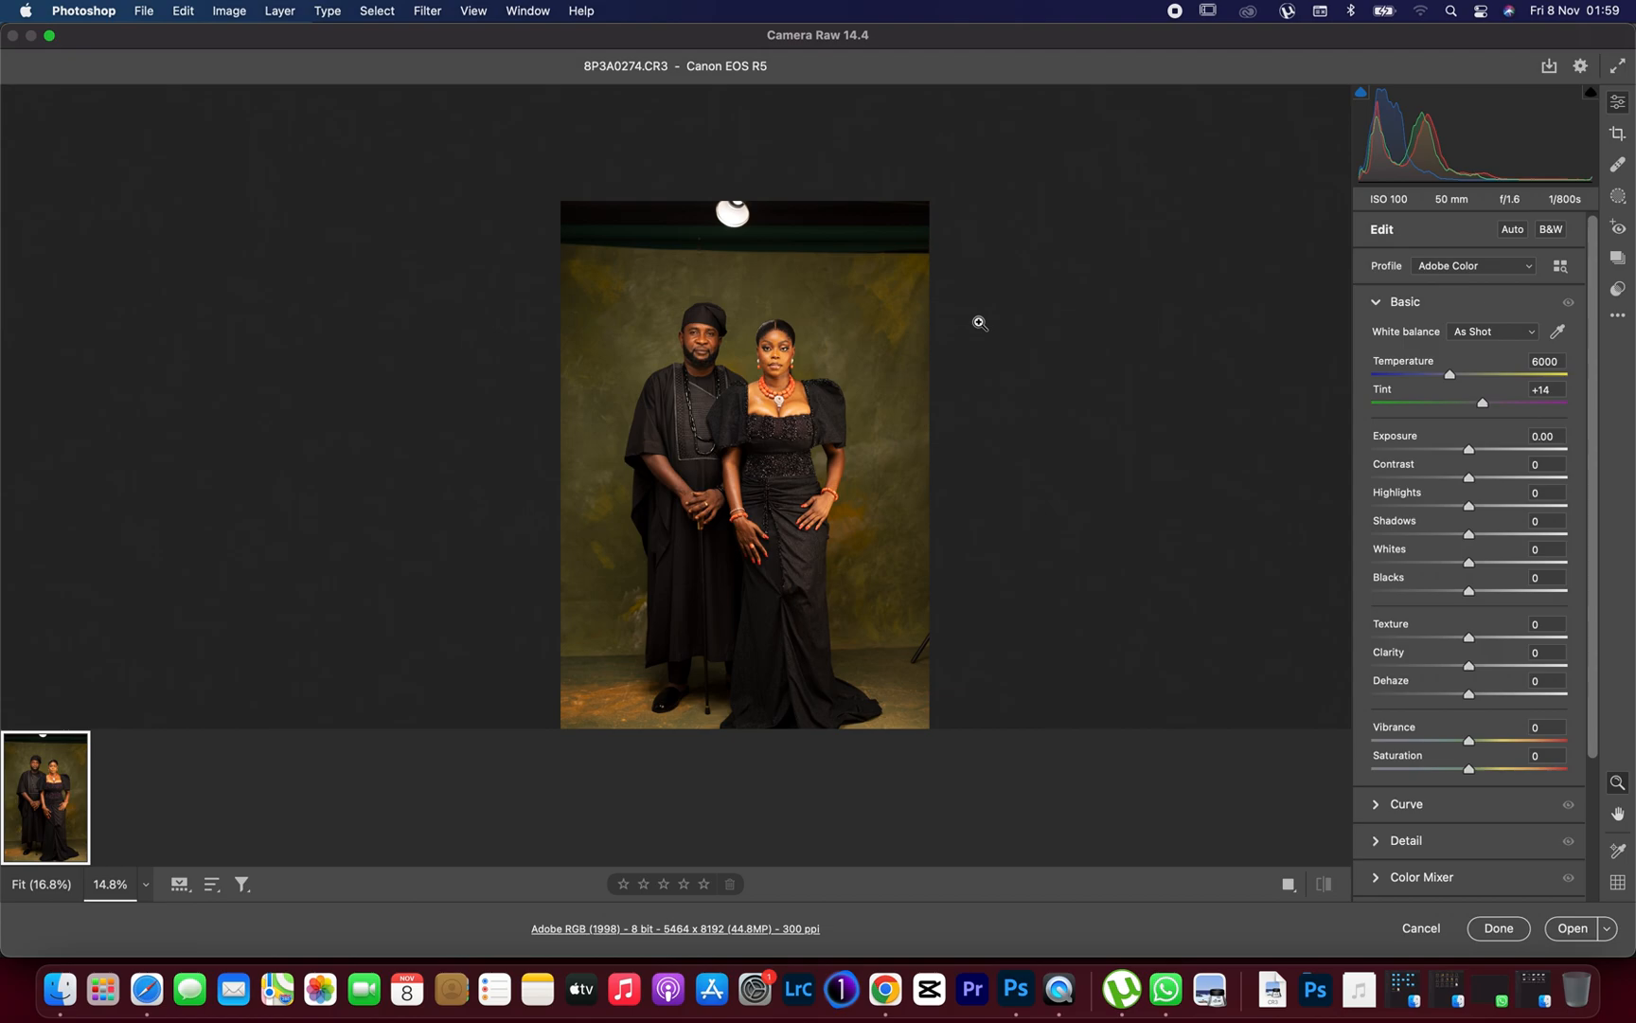
pyautogui.moveTo(1326, 336)
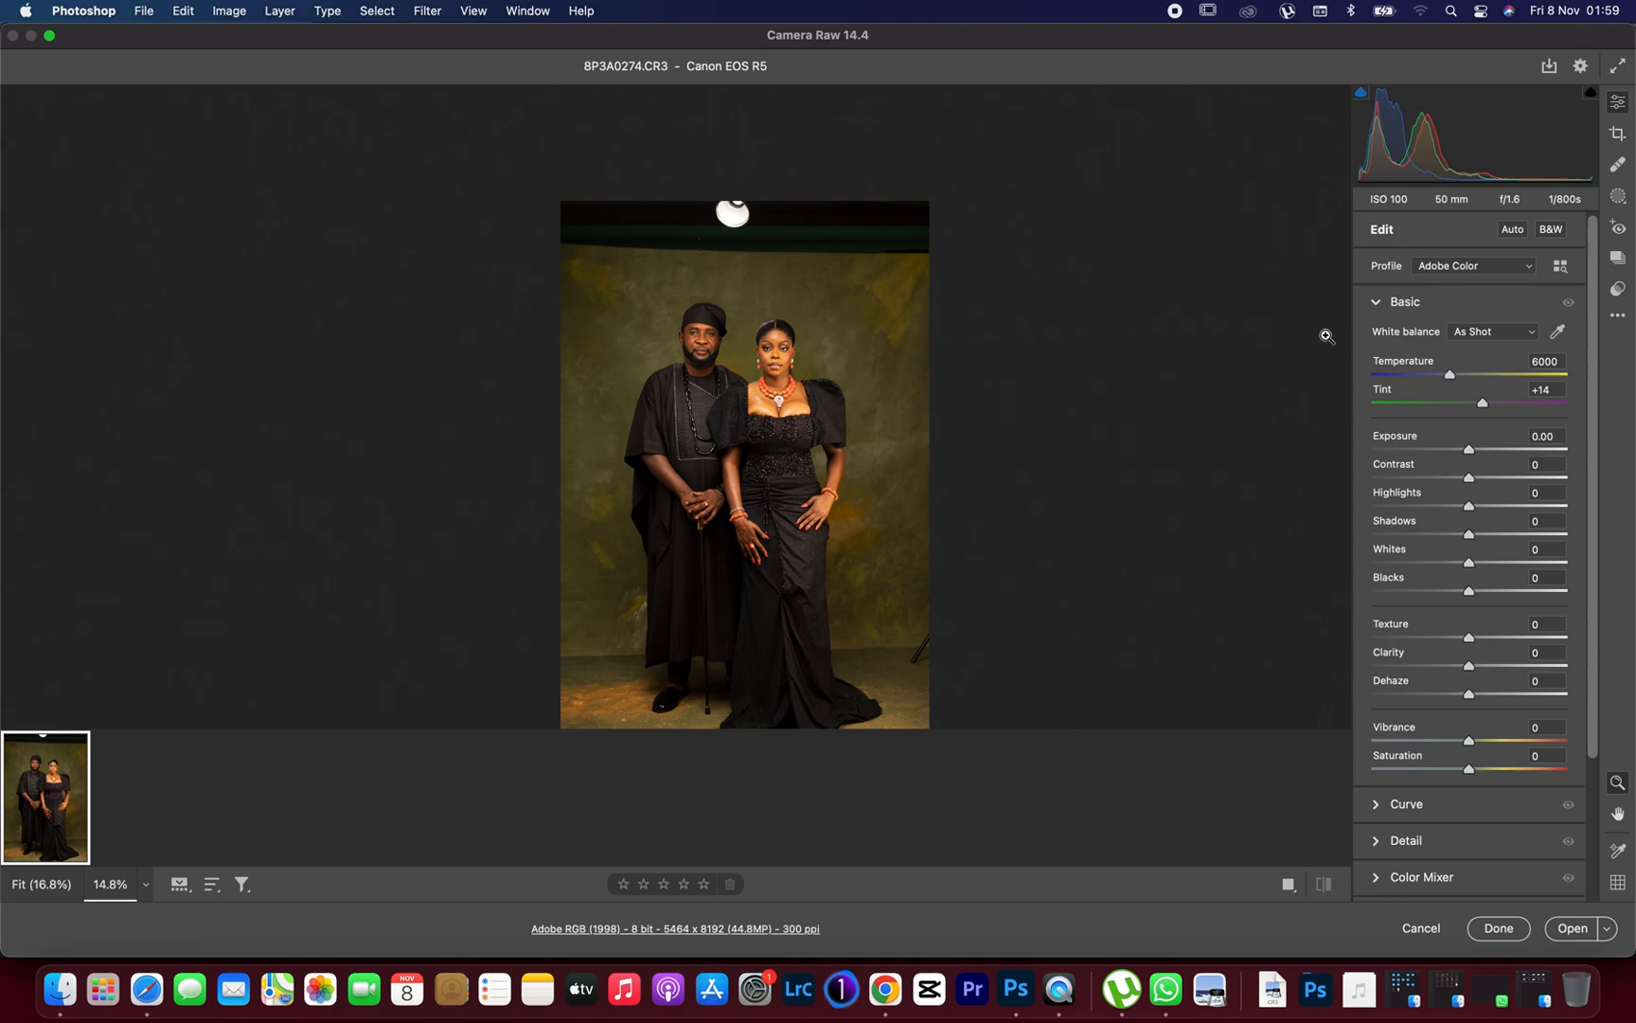
pyautogui.moveTo(1432, 318)
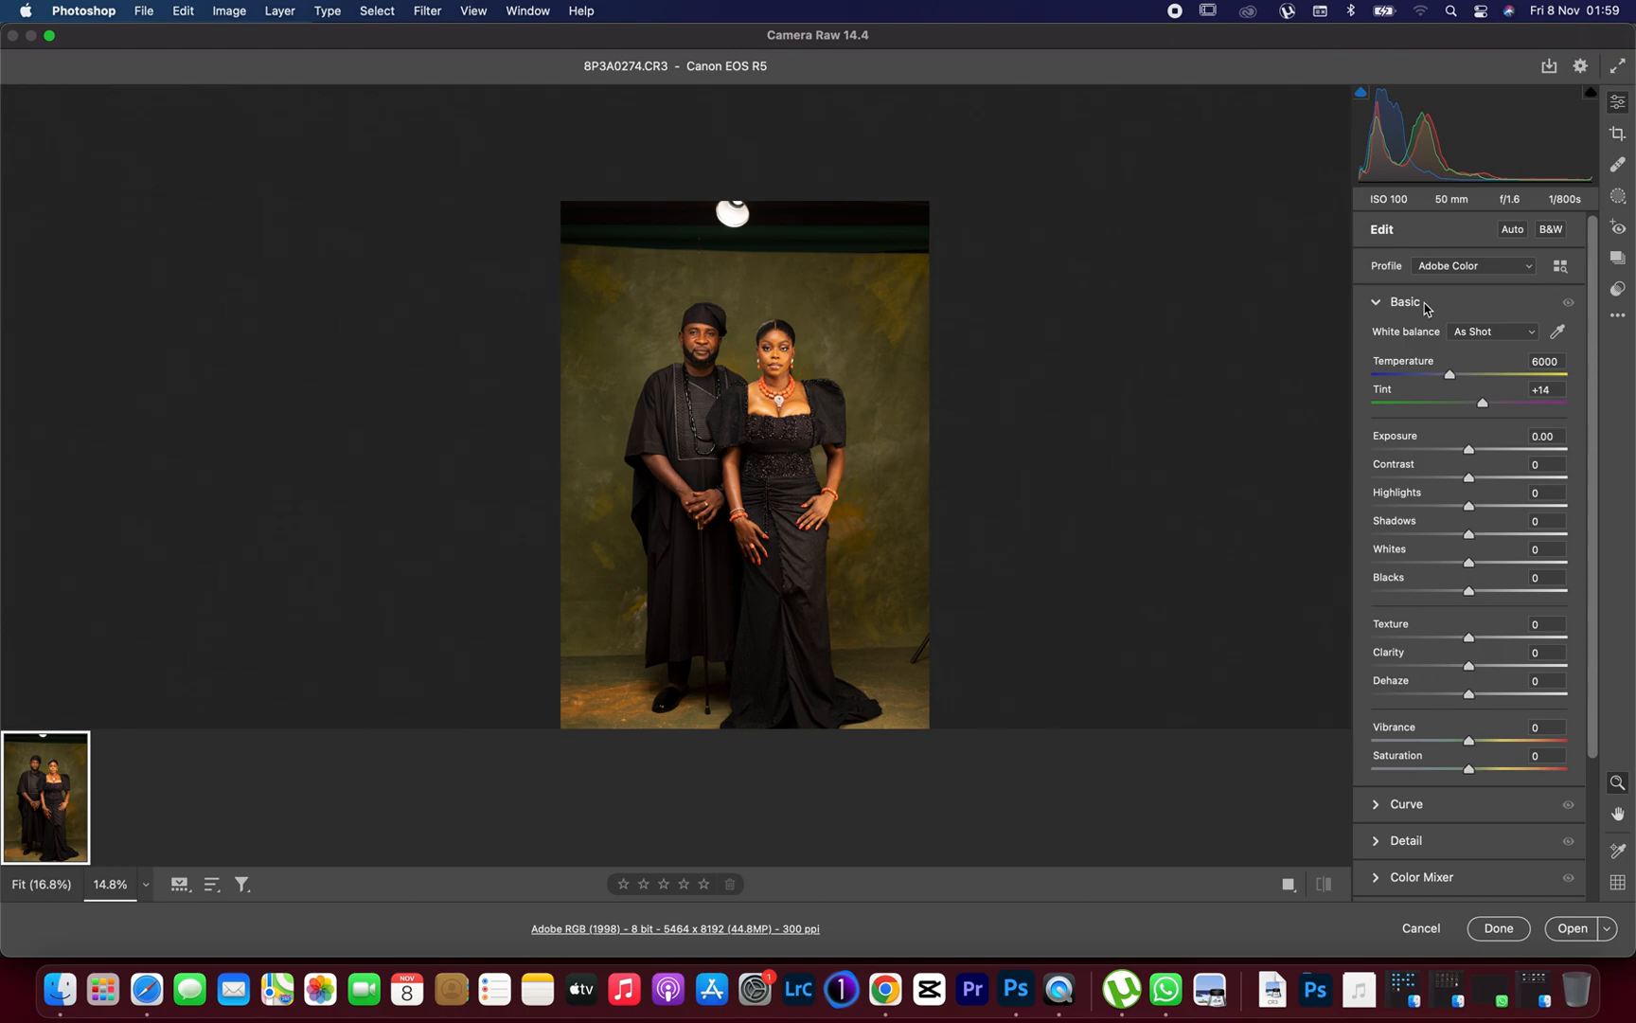
pyautogui.moveTo(1476, 272)
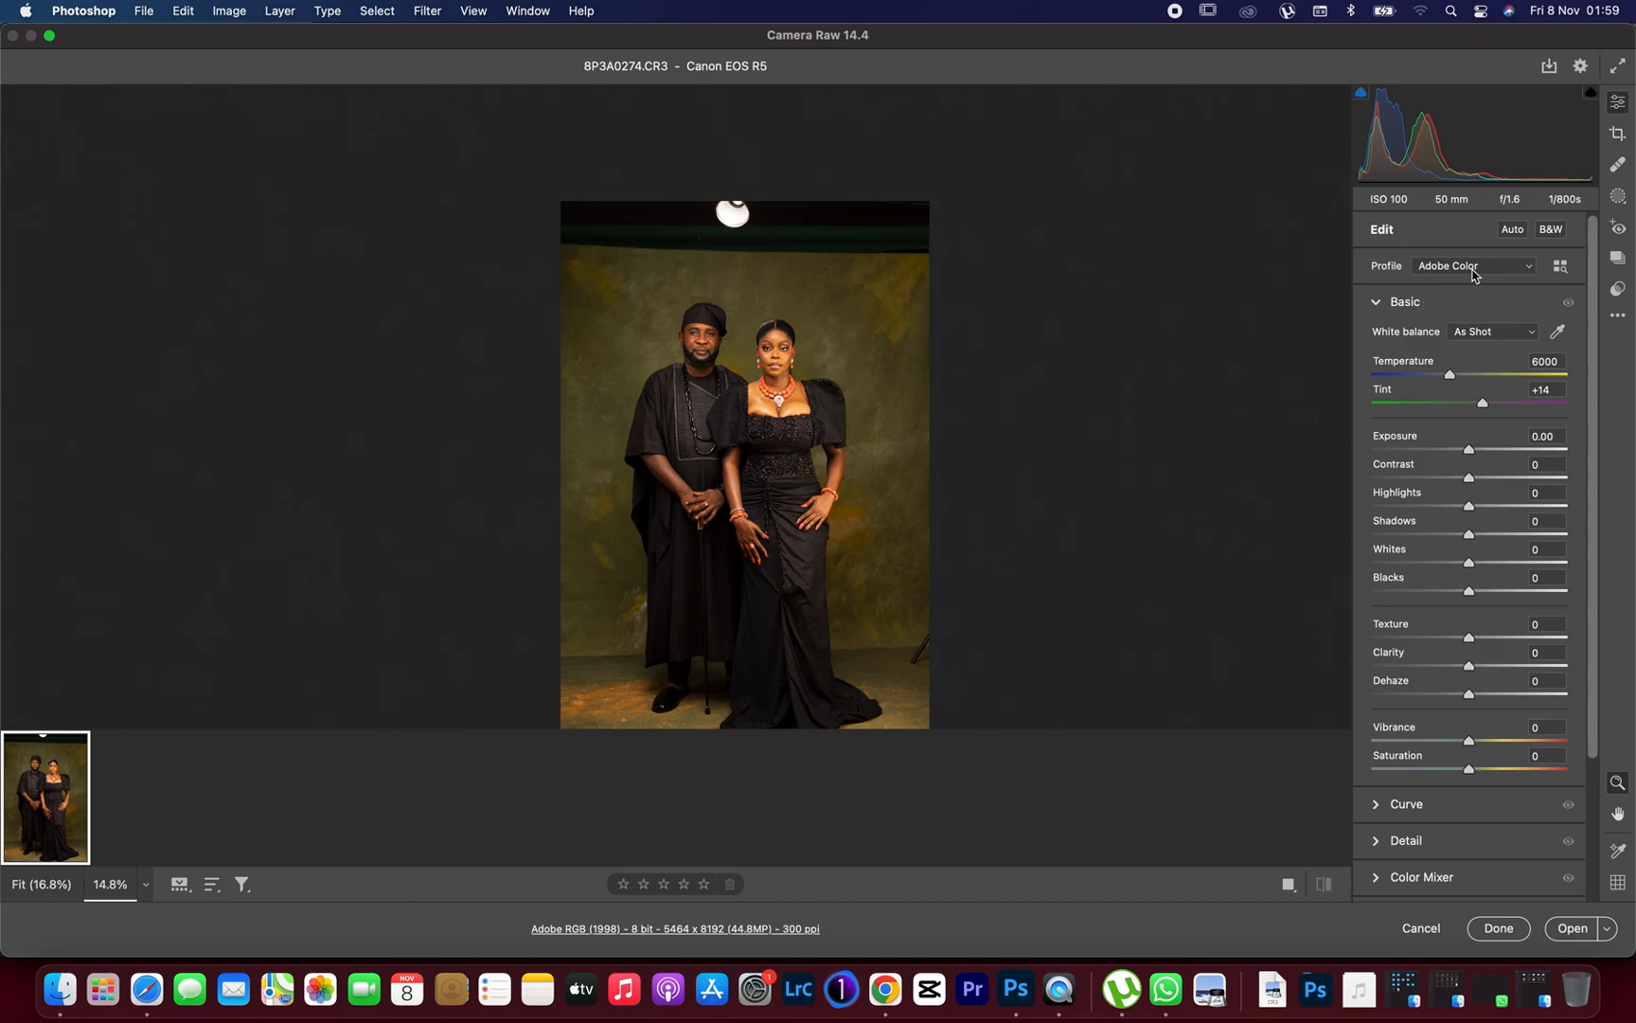
pyautogui.moveTo(1475, 274)
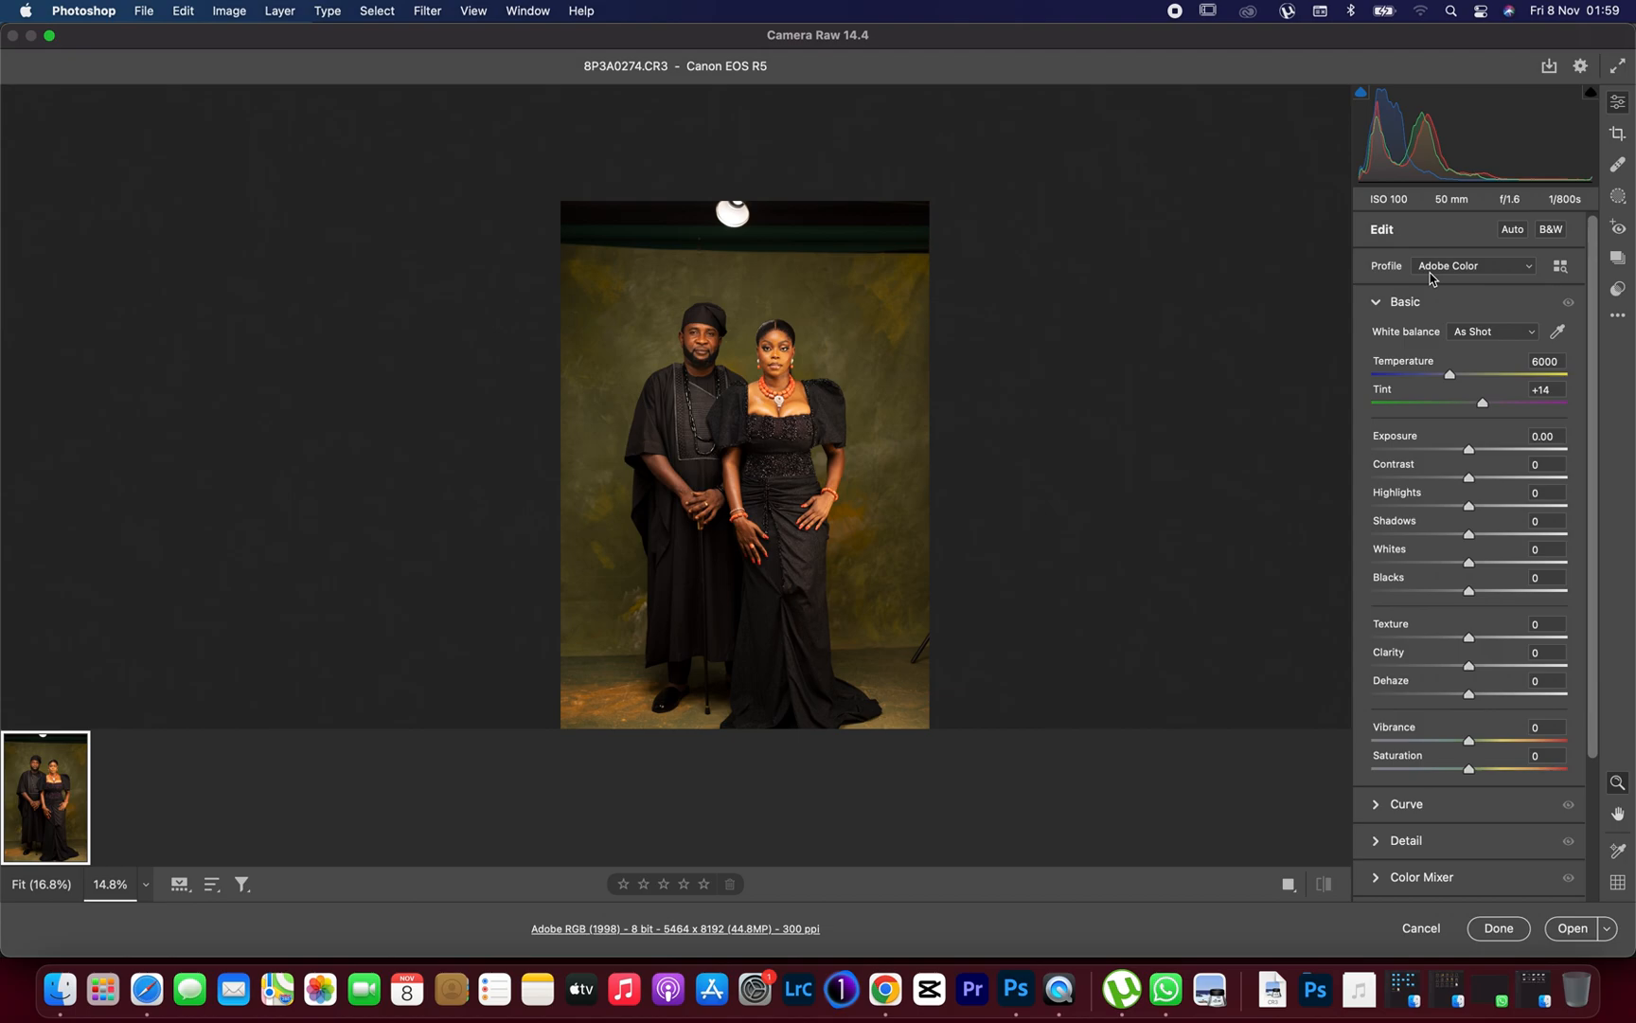
pyautogui.moveTo(1545, 269)
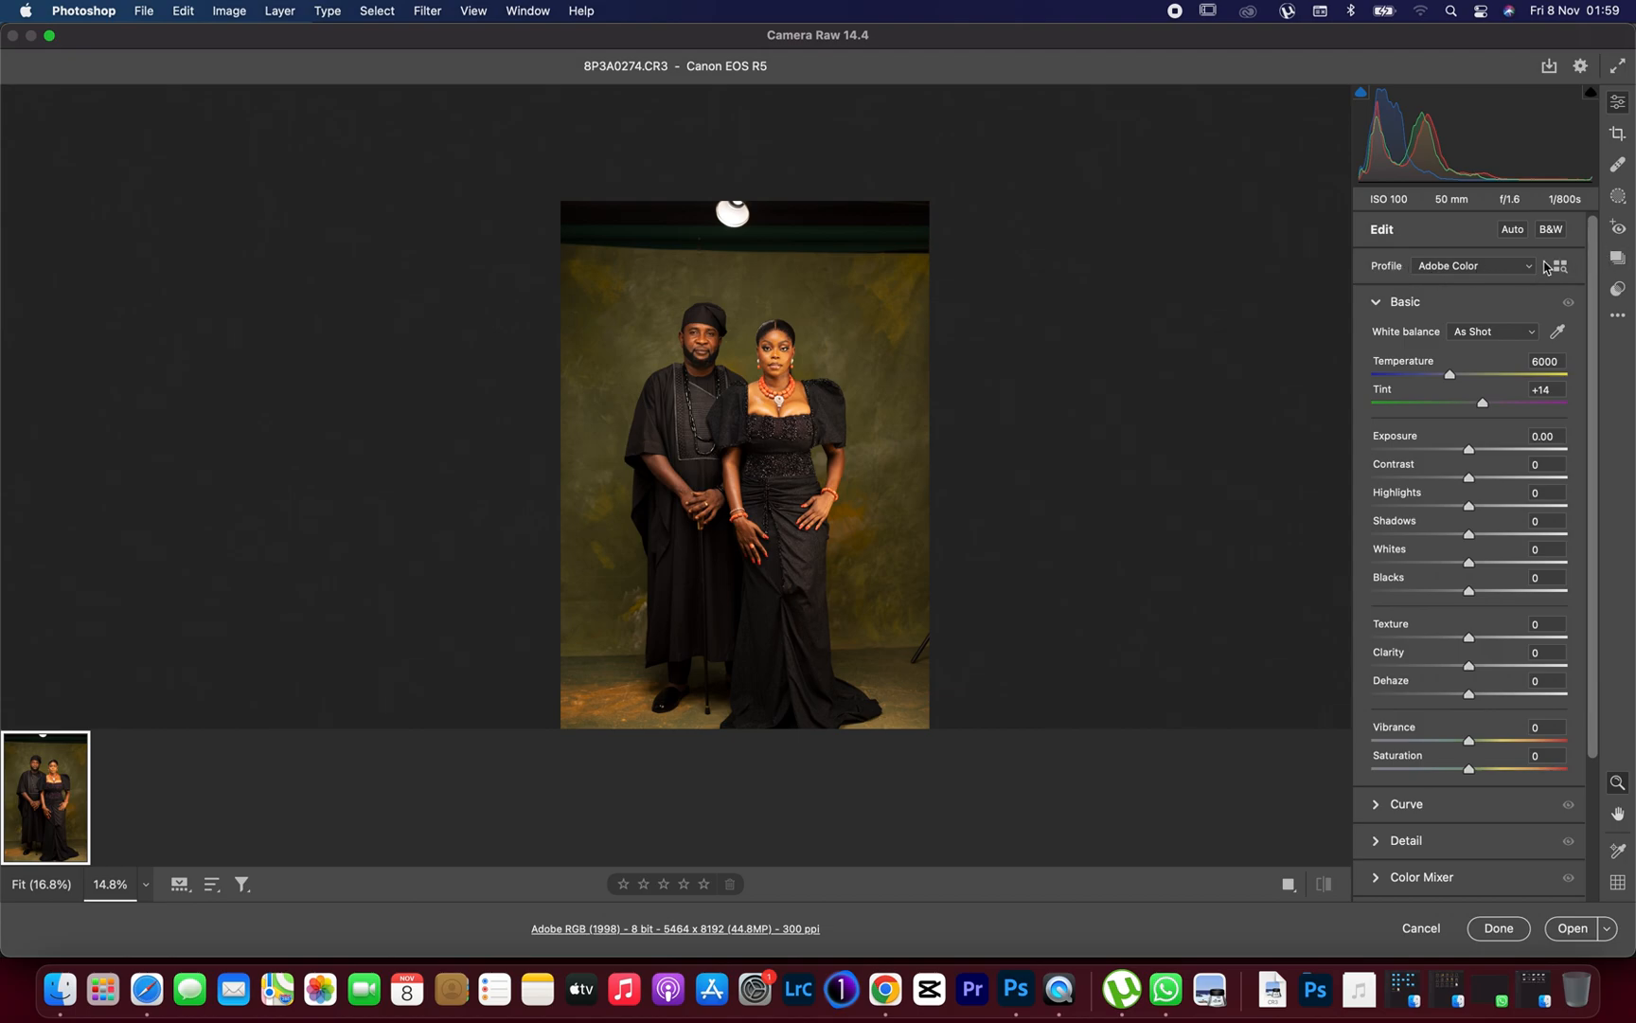
pyautogui.moveTo(1556, 267)
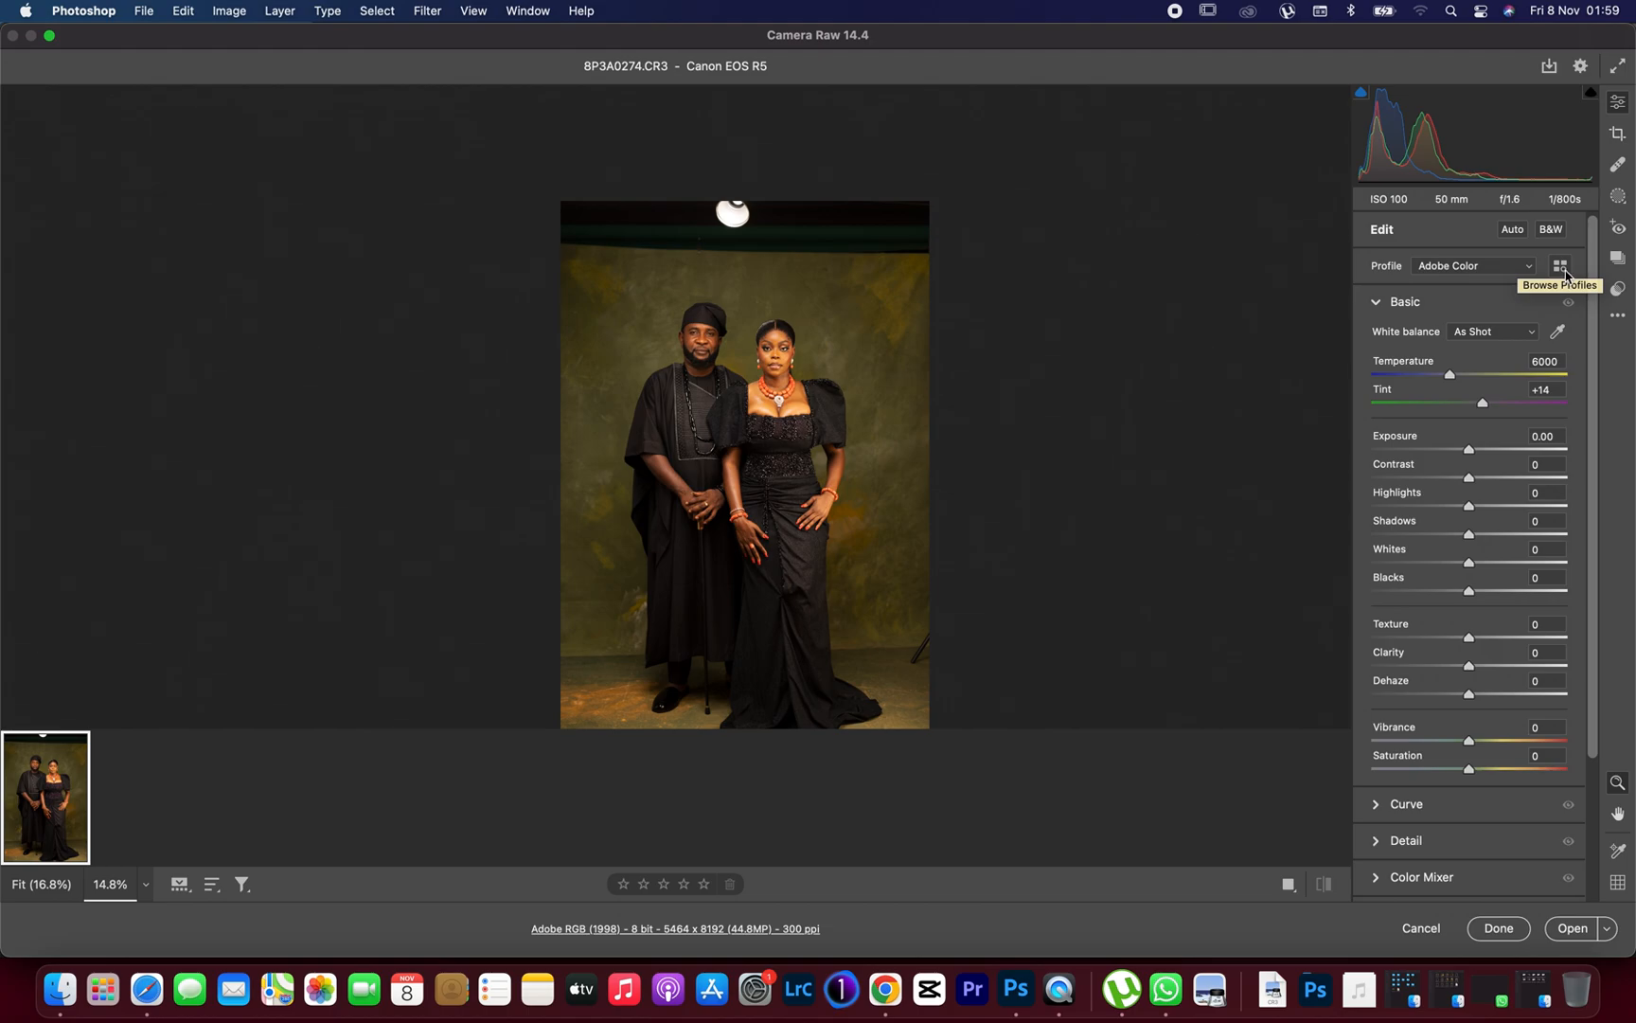
# - Apply the Camera Neutral profile from the Camera Matching group and return to Edit
pyautogui.click(1561, 265)
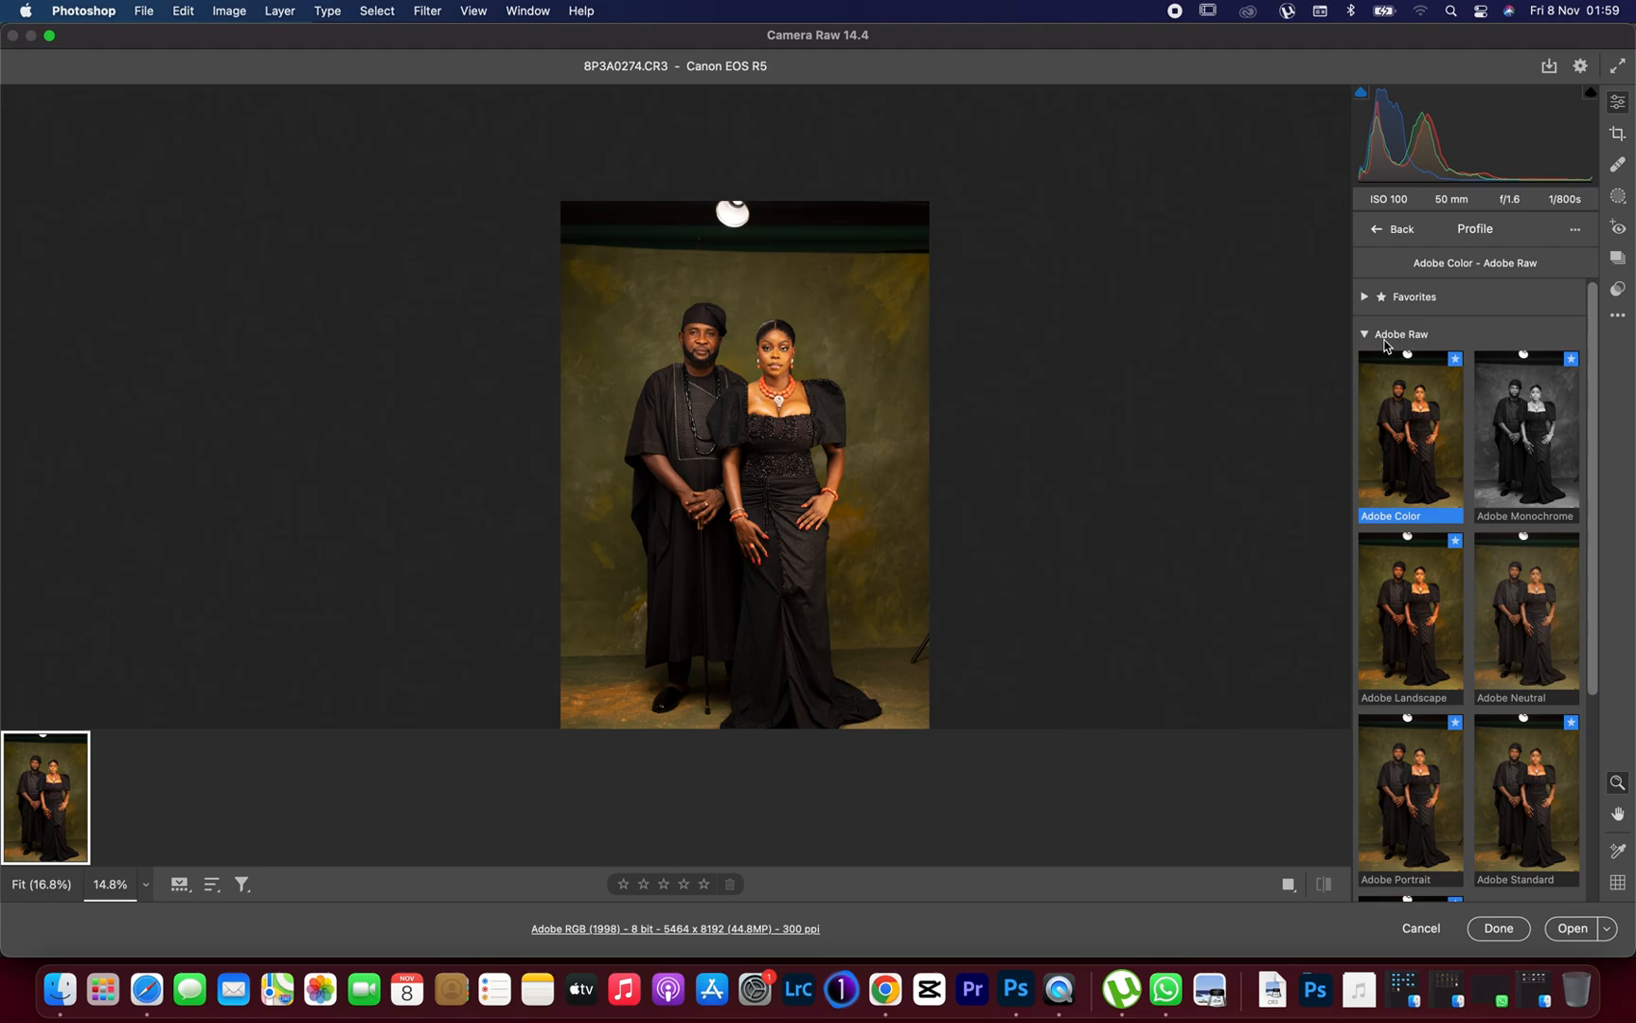
pyautogui.click(1363, 334)
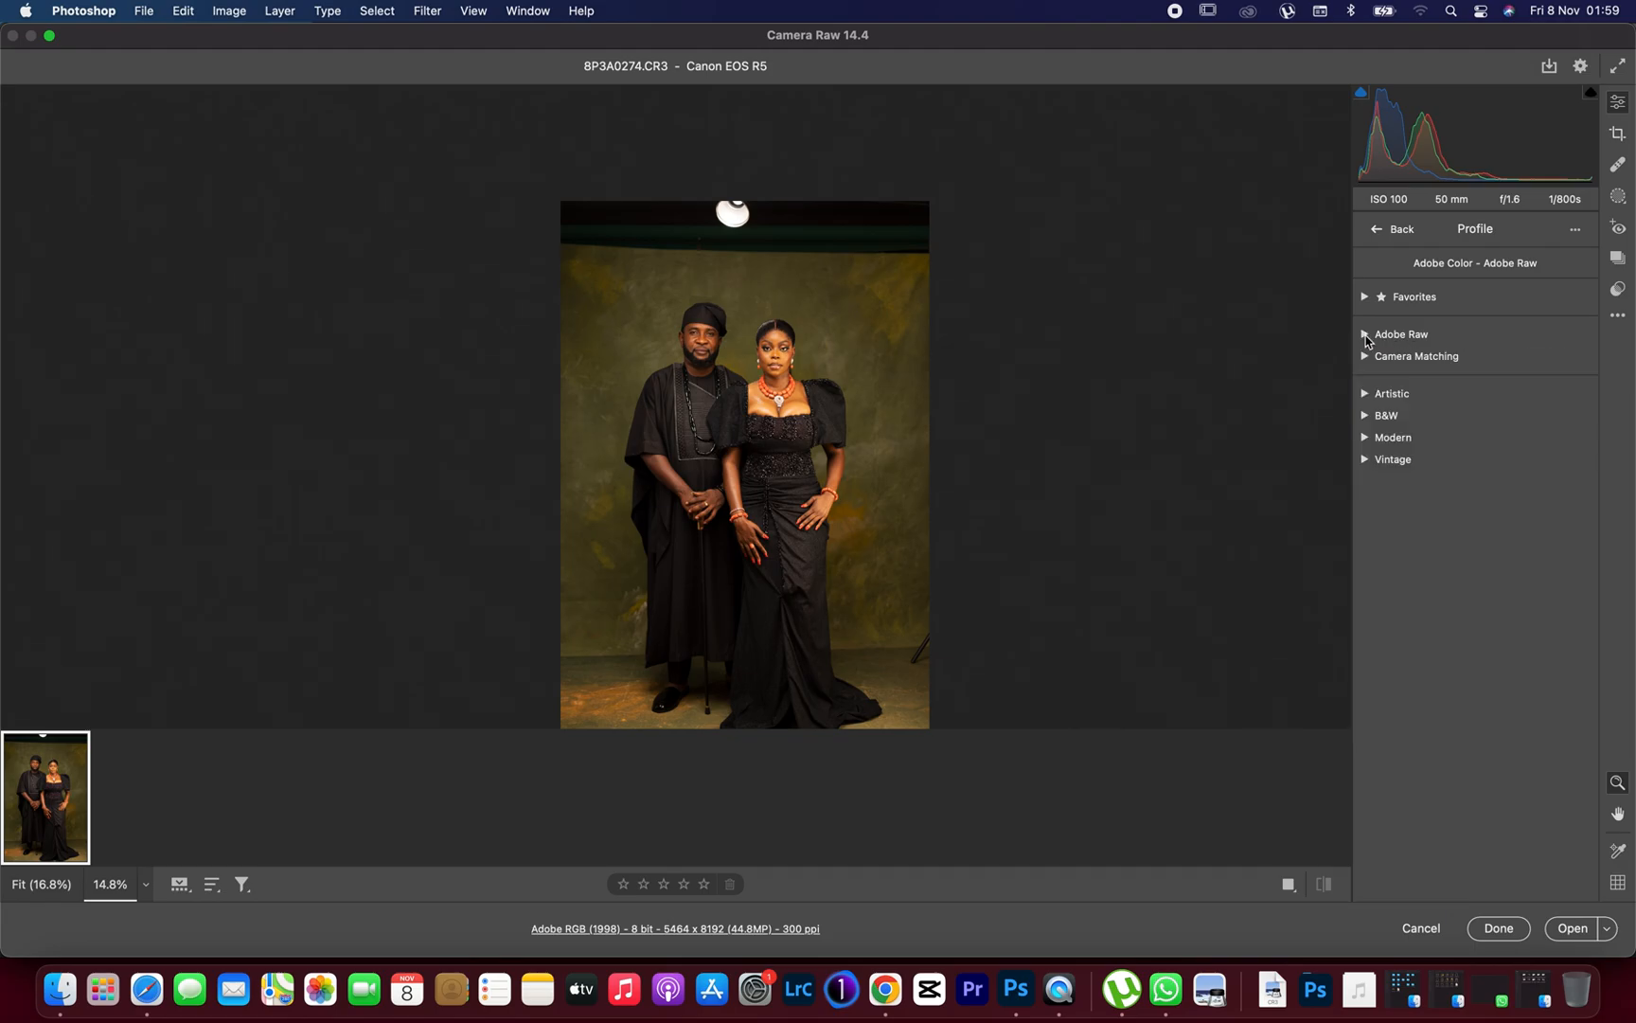
pyautogui.moveTo(1403, 371)
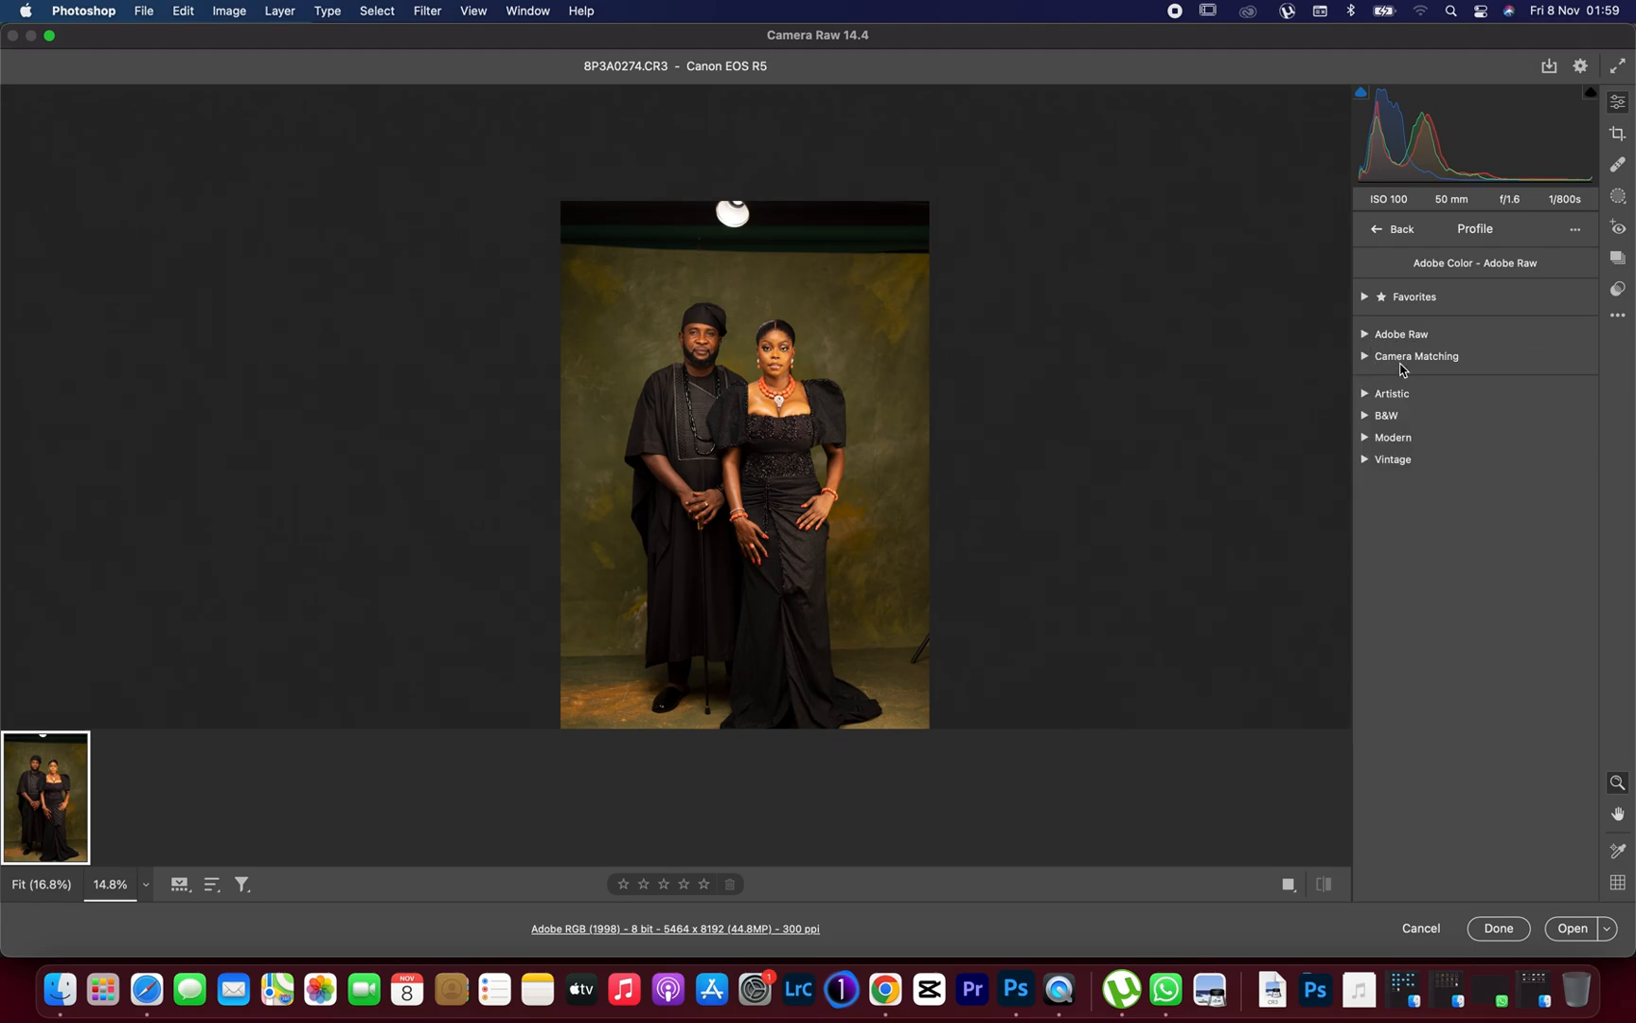
pyautogui.click(1416, 356)
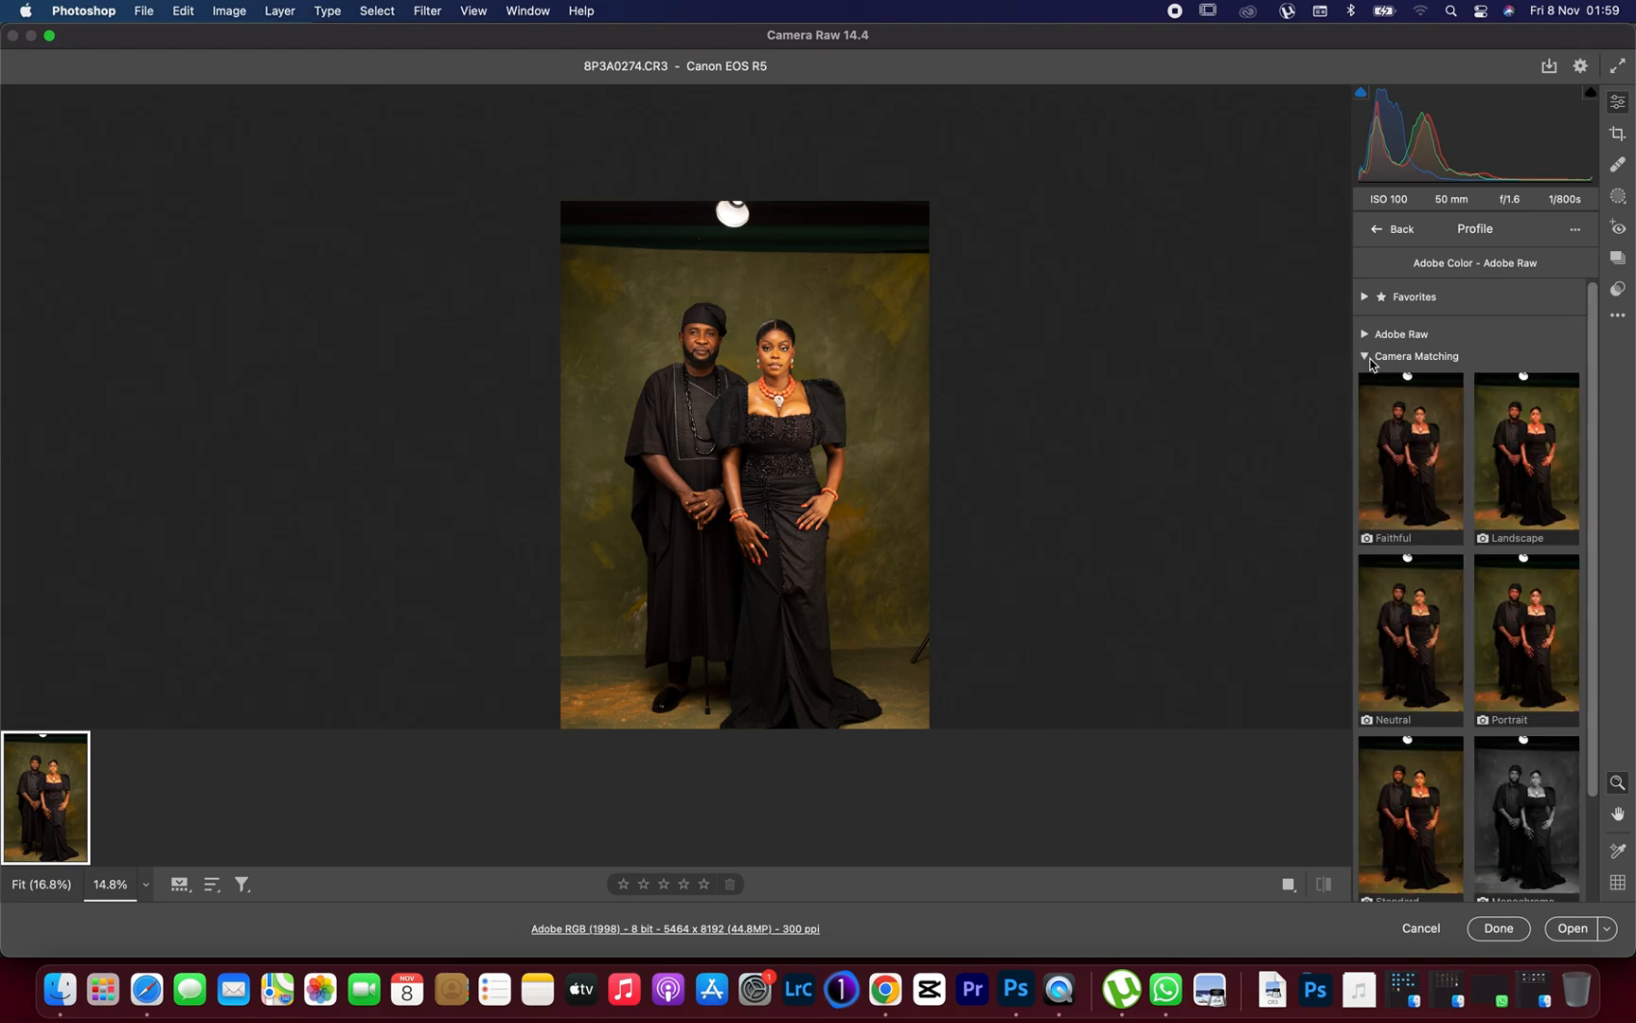
pyautogui.click(1526, 452)
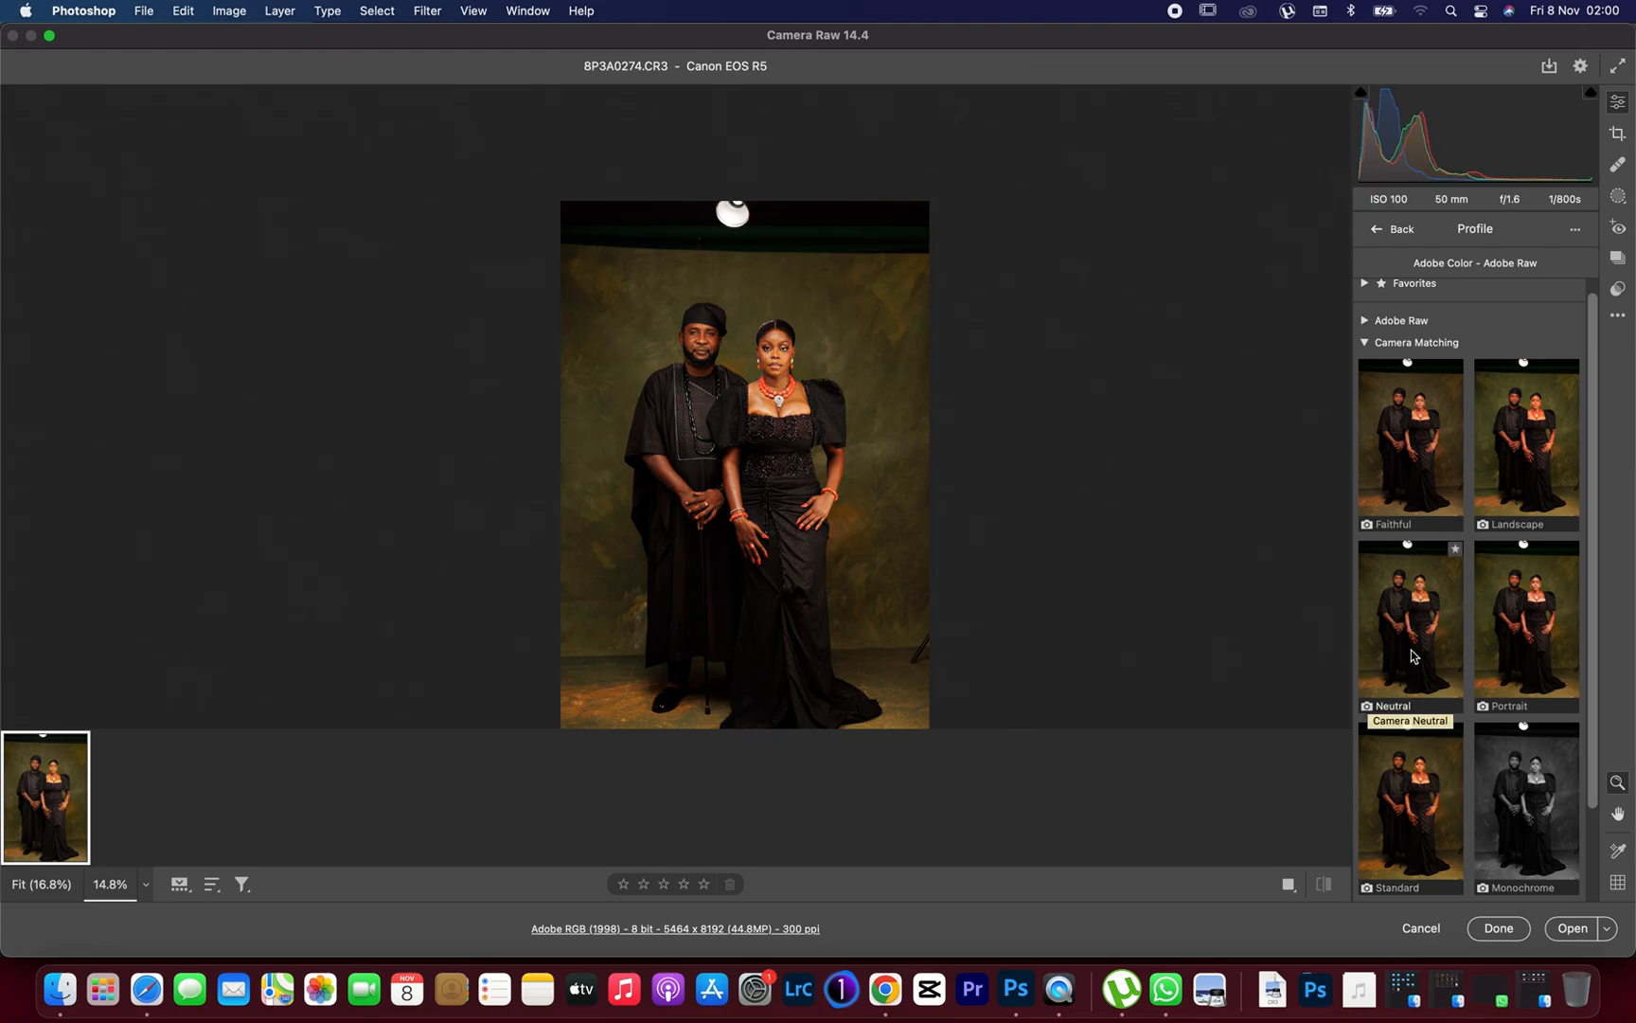
pyautogui.moveTo(1410, 628)
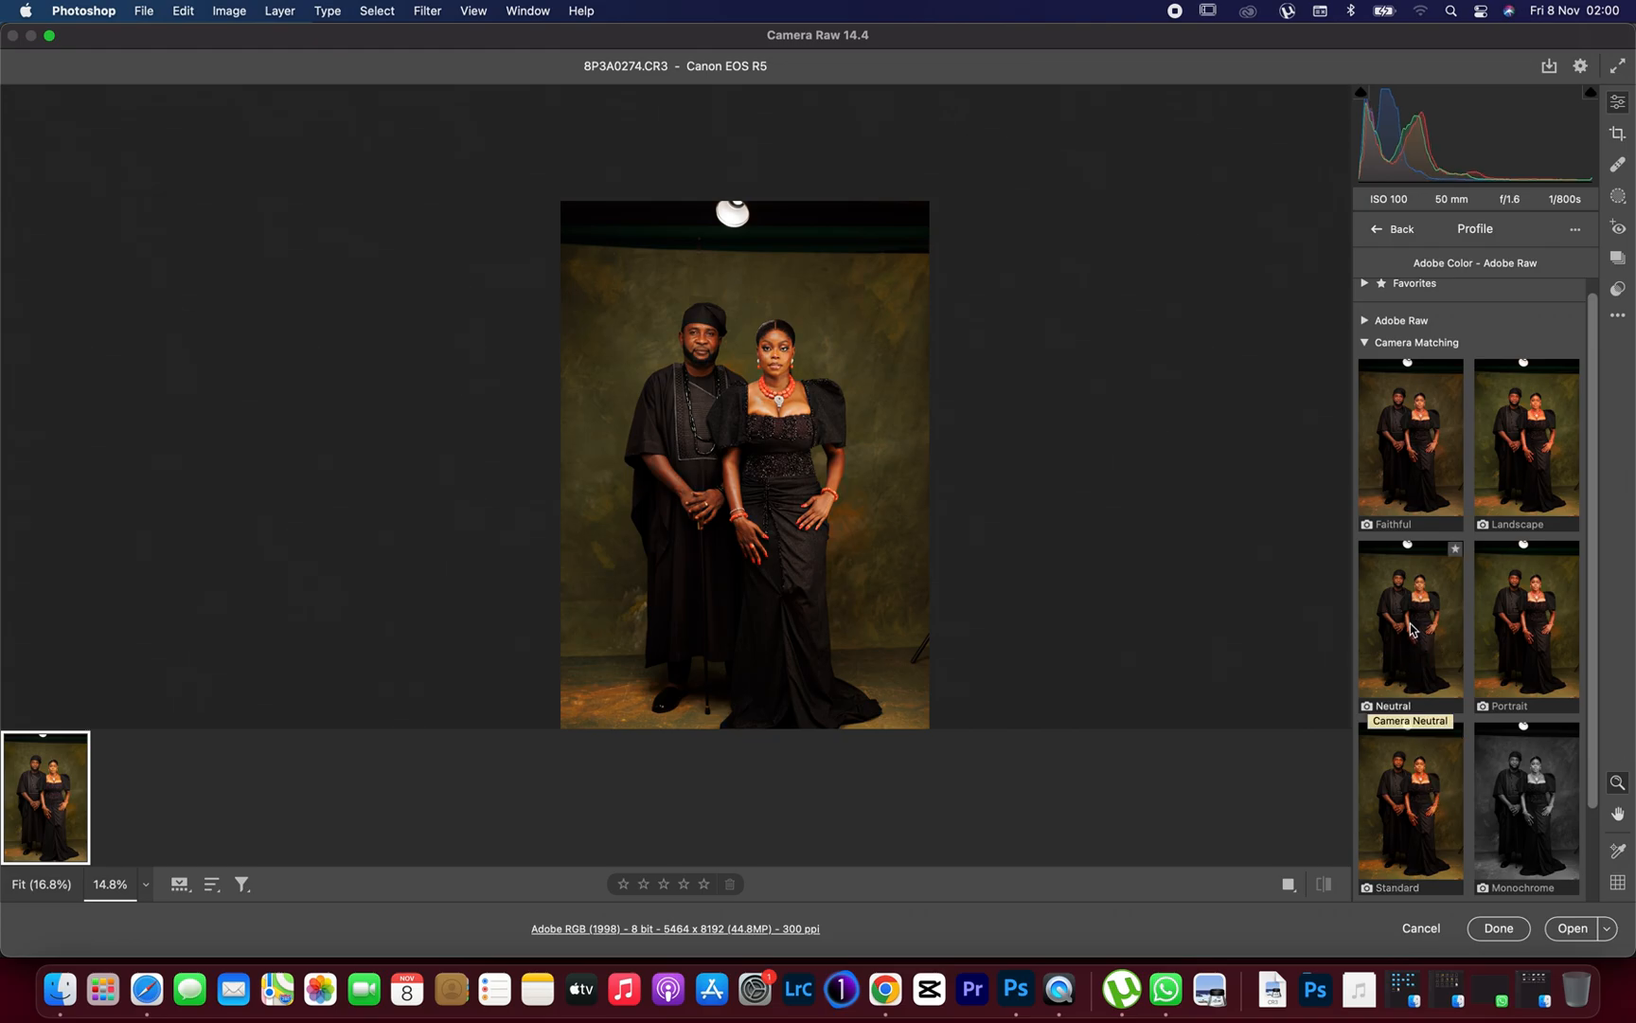
pyautogui.click(1409, 617)
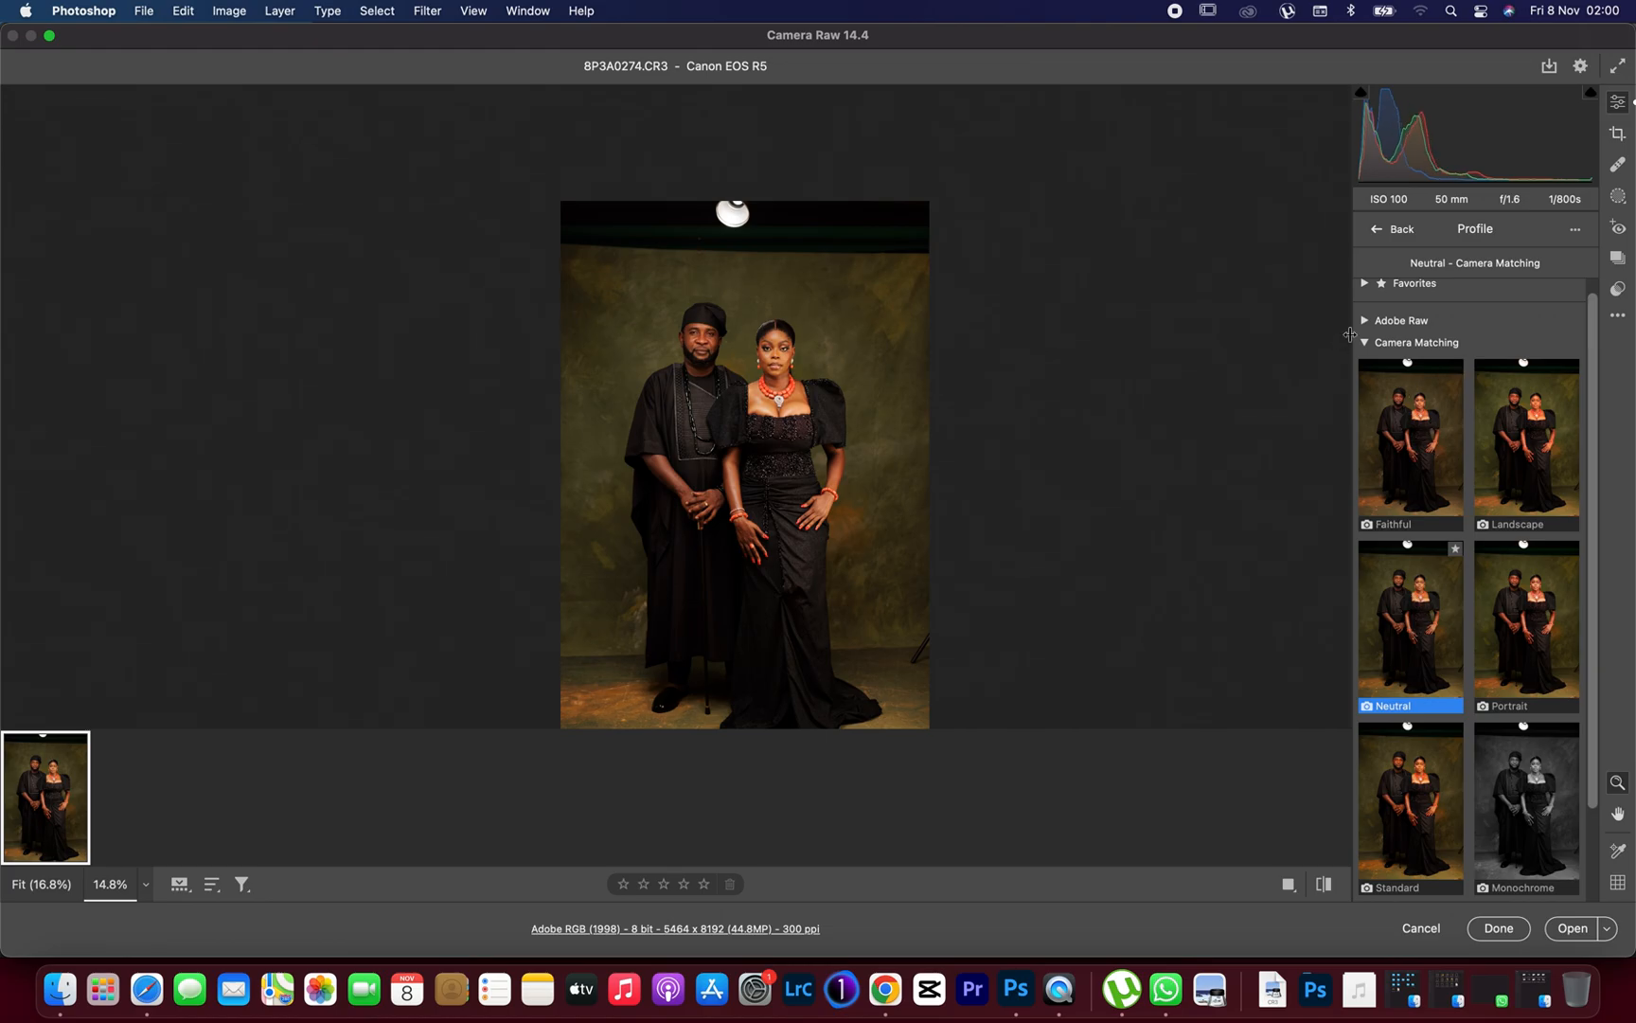
pyautogui.click(1392, 229)
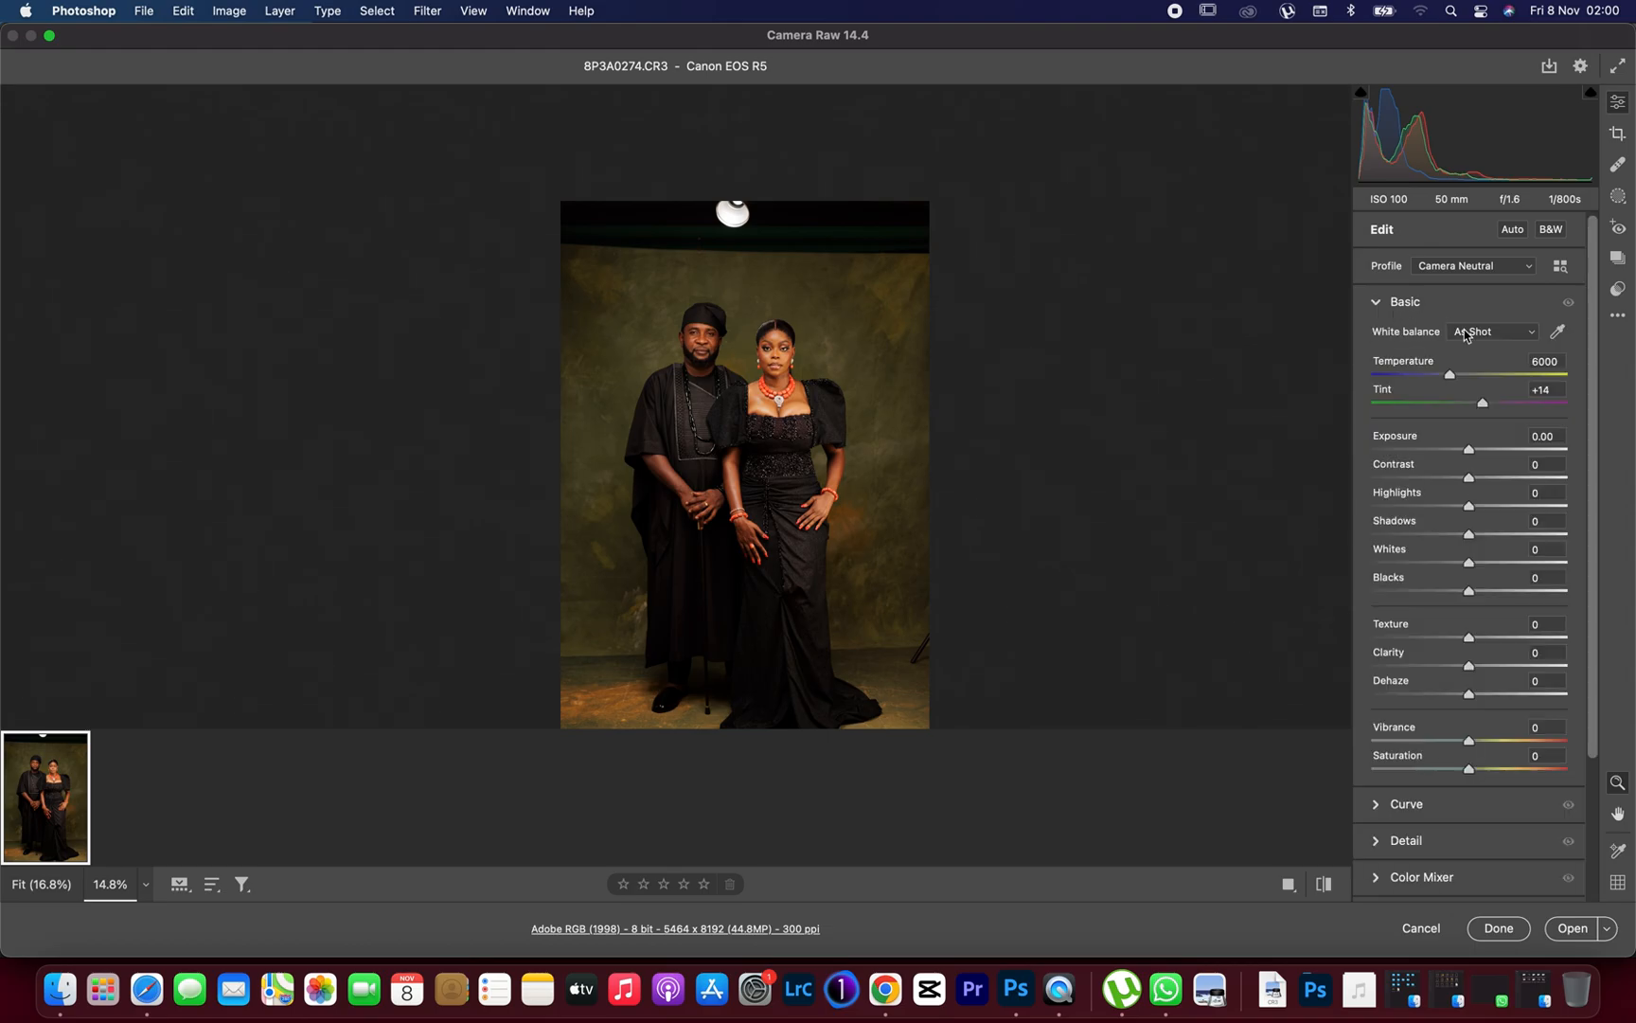
pyautogui.moveTo(1414, 381)
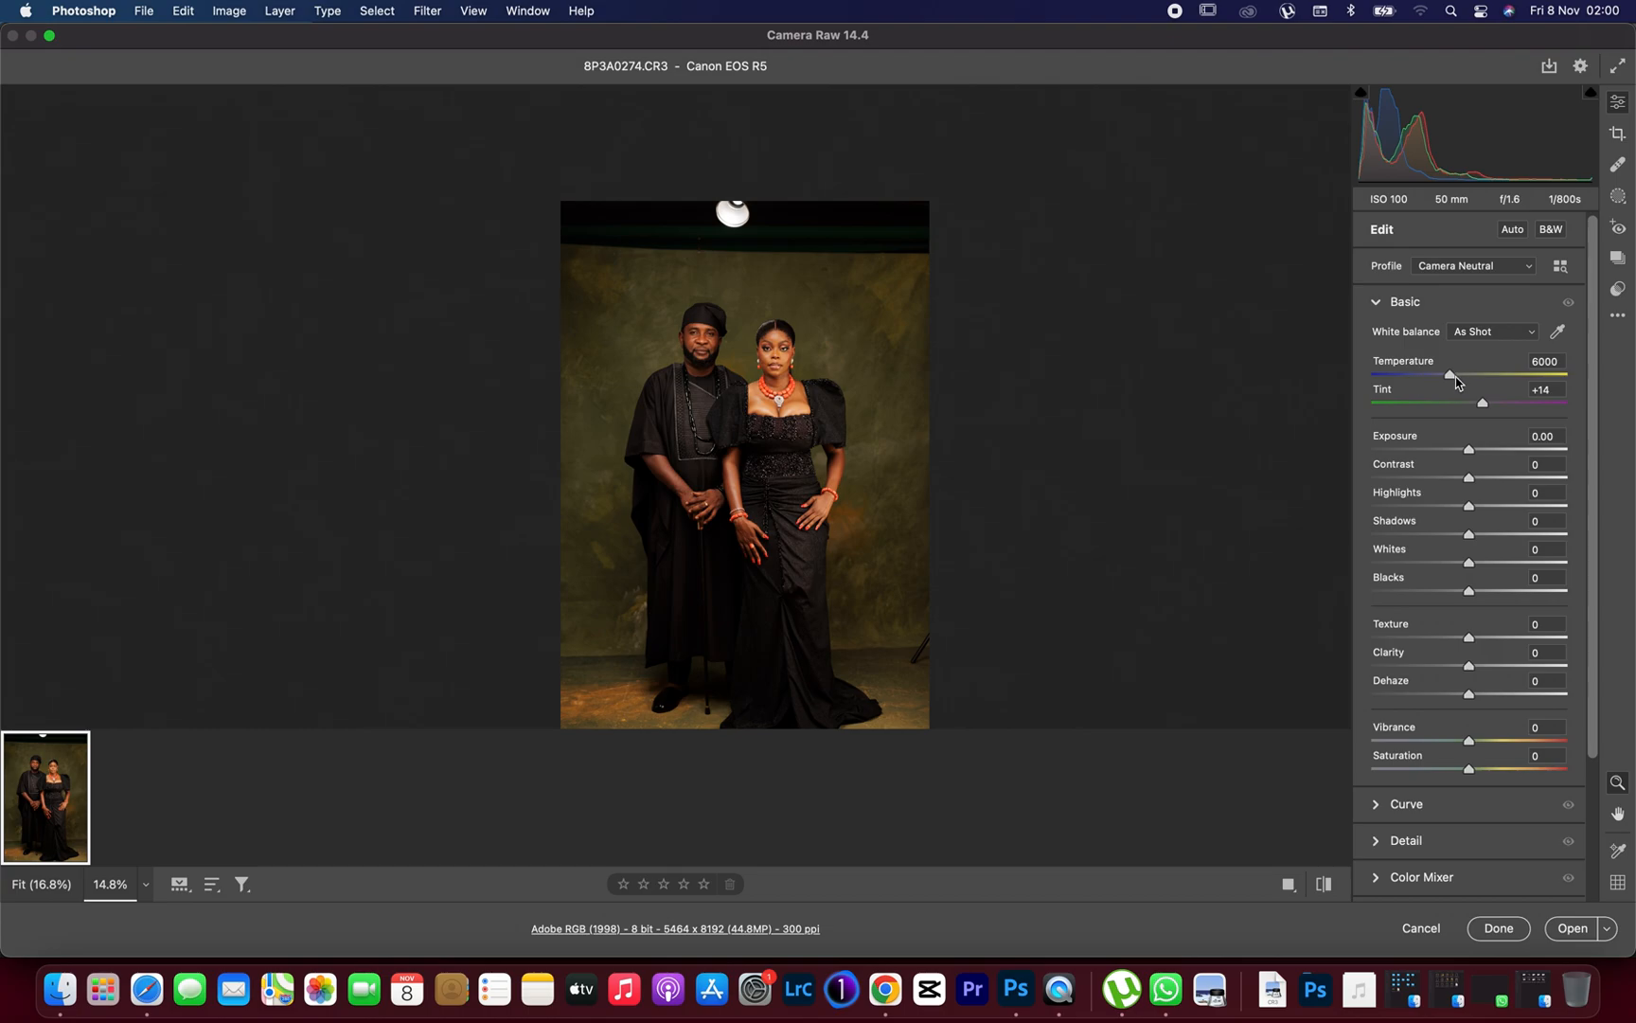
pyautogui.moveTo(1454, 378)
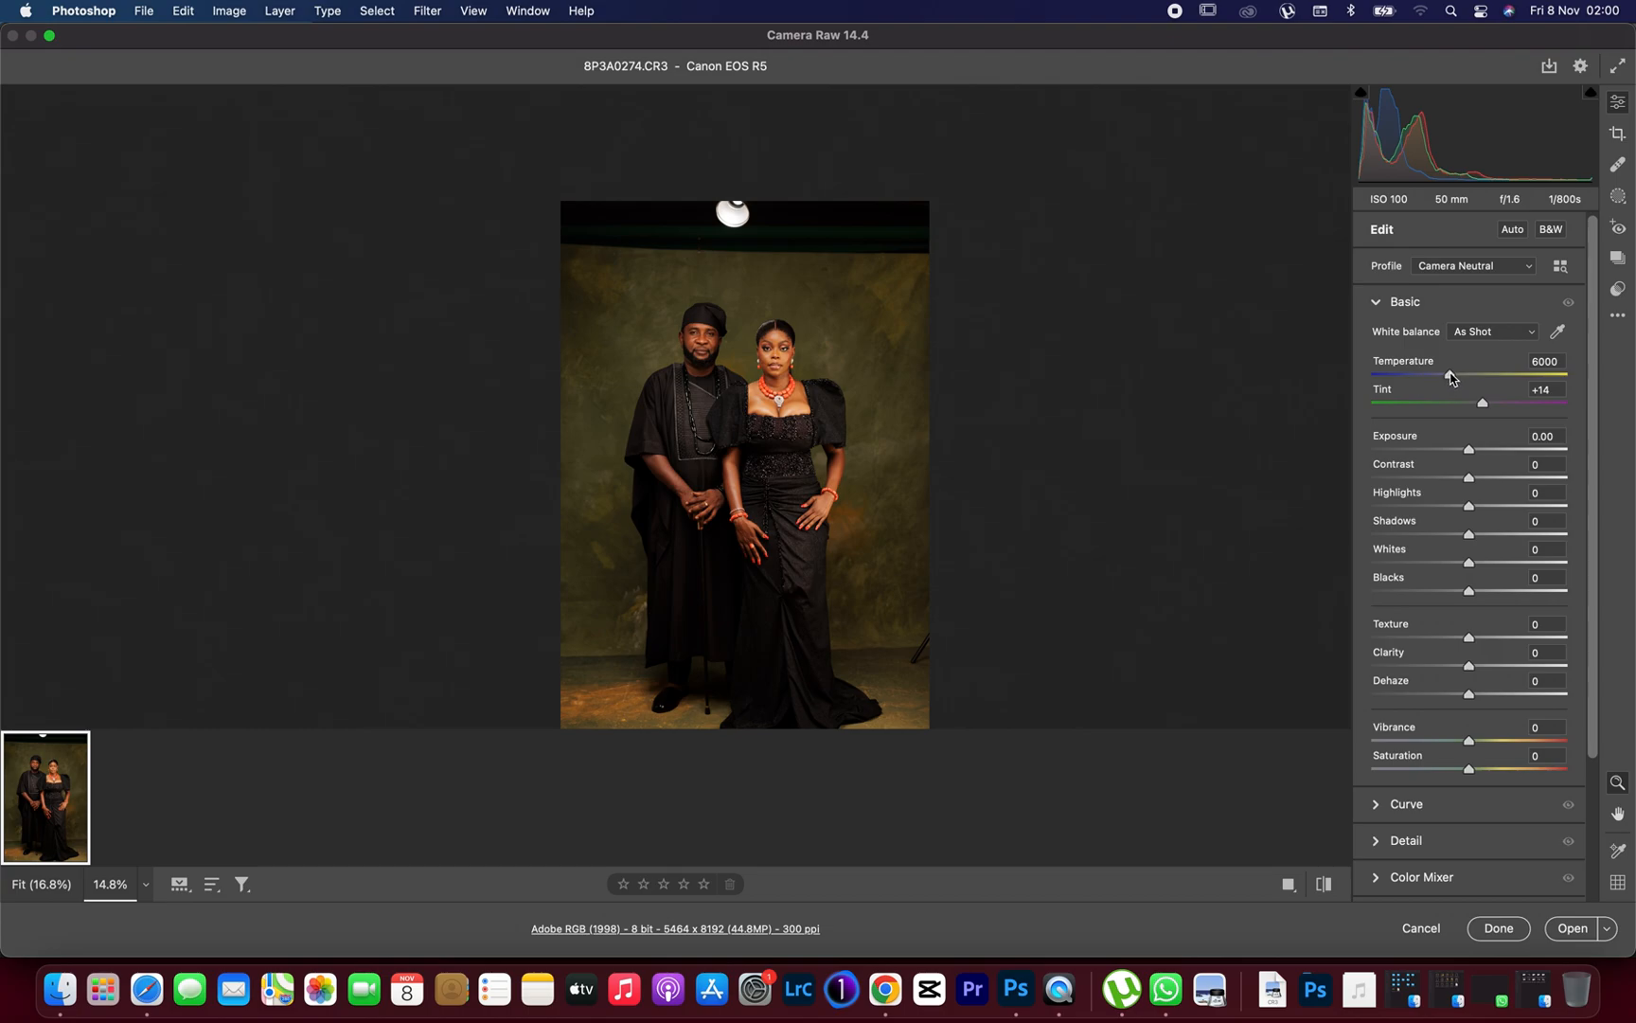
# - After testing warm and cool extremes, set the white-balance temperature to 5150
pyautogui.moveTo(1448, 374); pyautogui.dragTo(1532, 375)
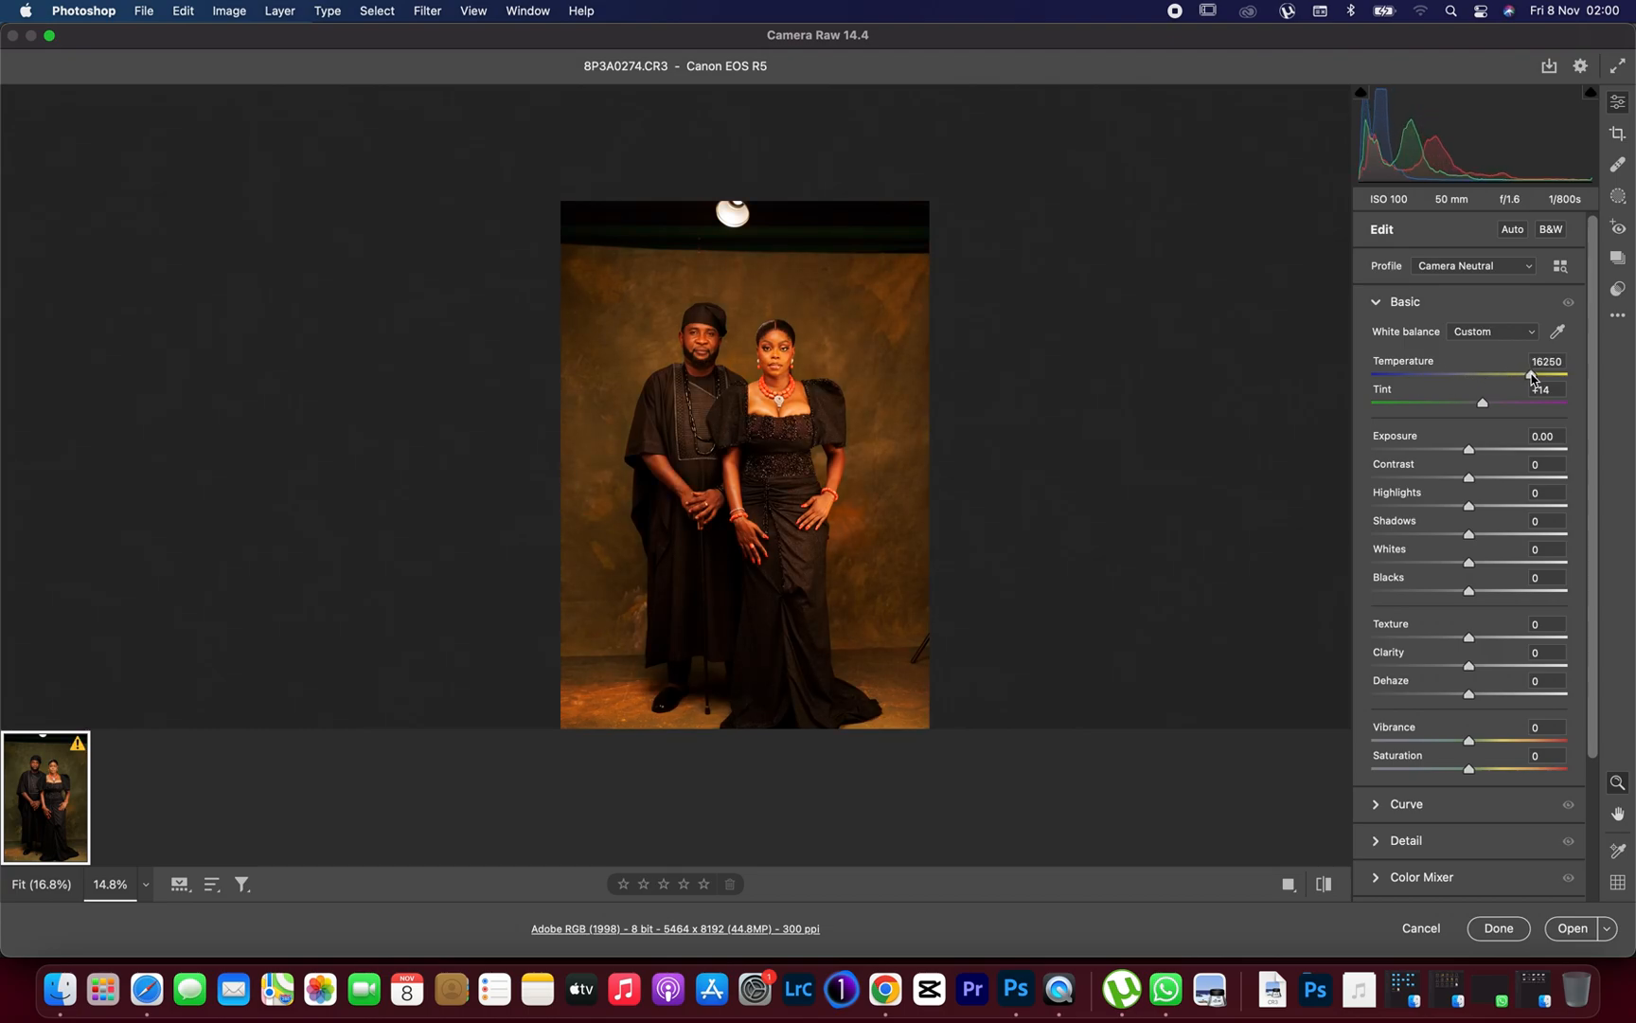
pyautogui.moveTo(1555, 375); pyautogui.dragTo(1397, 375)
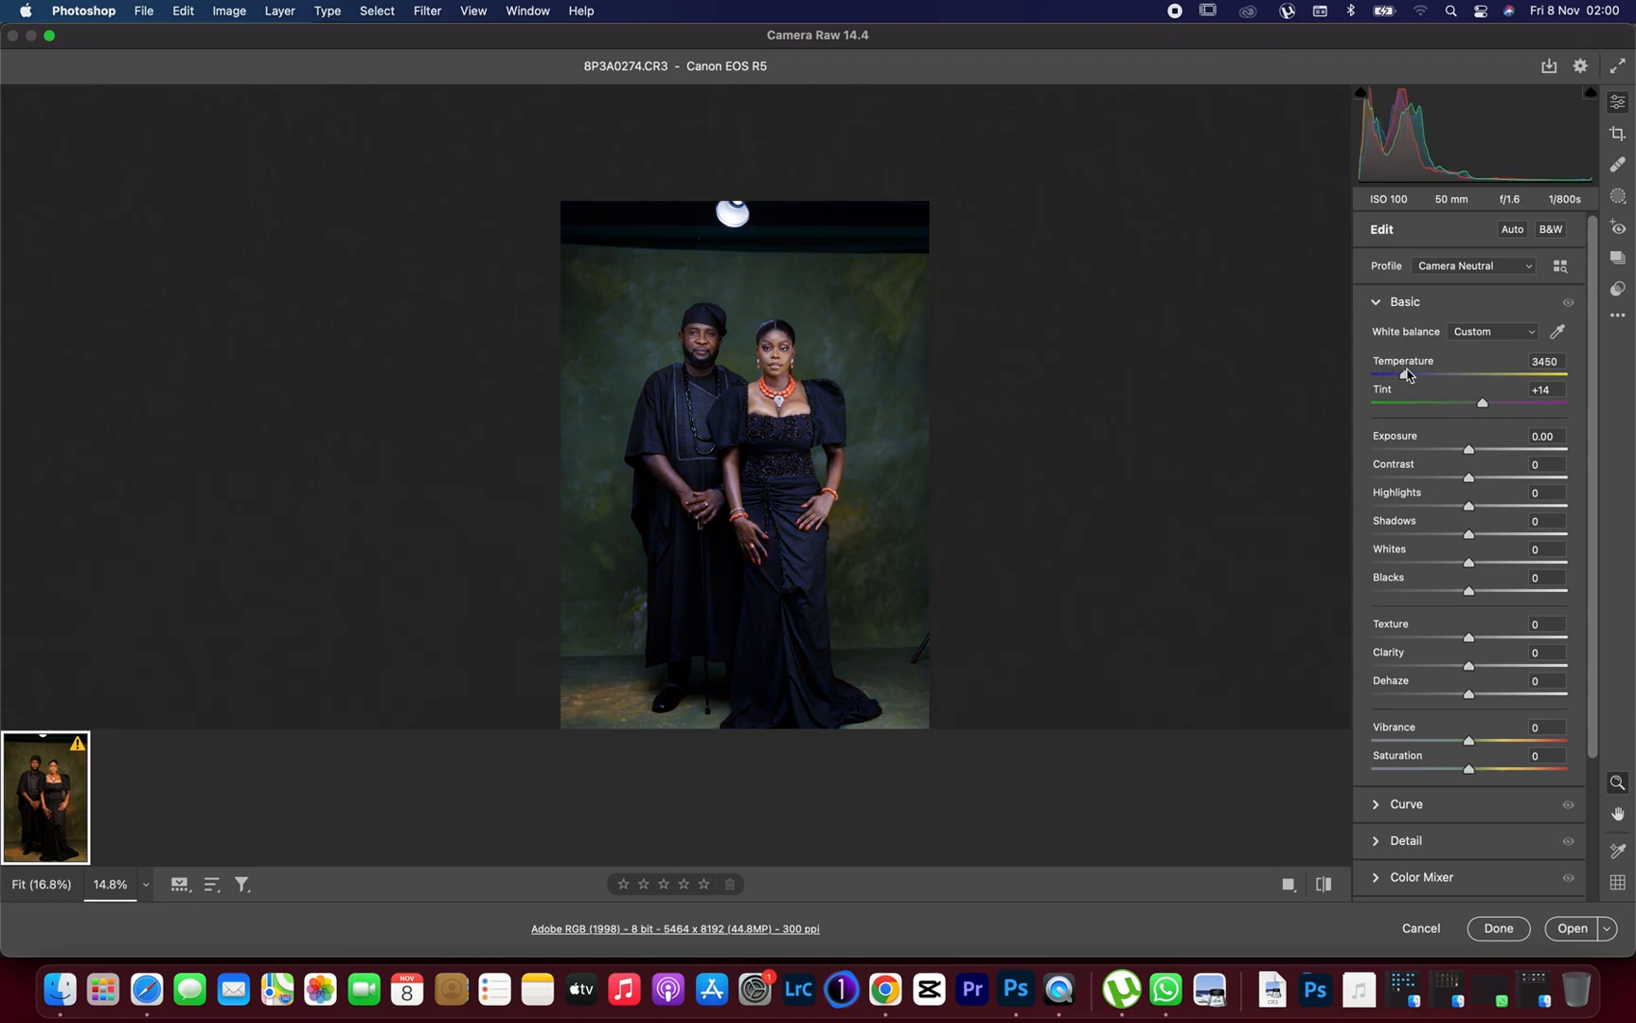
pyautogui.moveTo(1376, 373); pyautogui.dragTo(1456, 373)
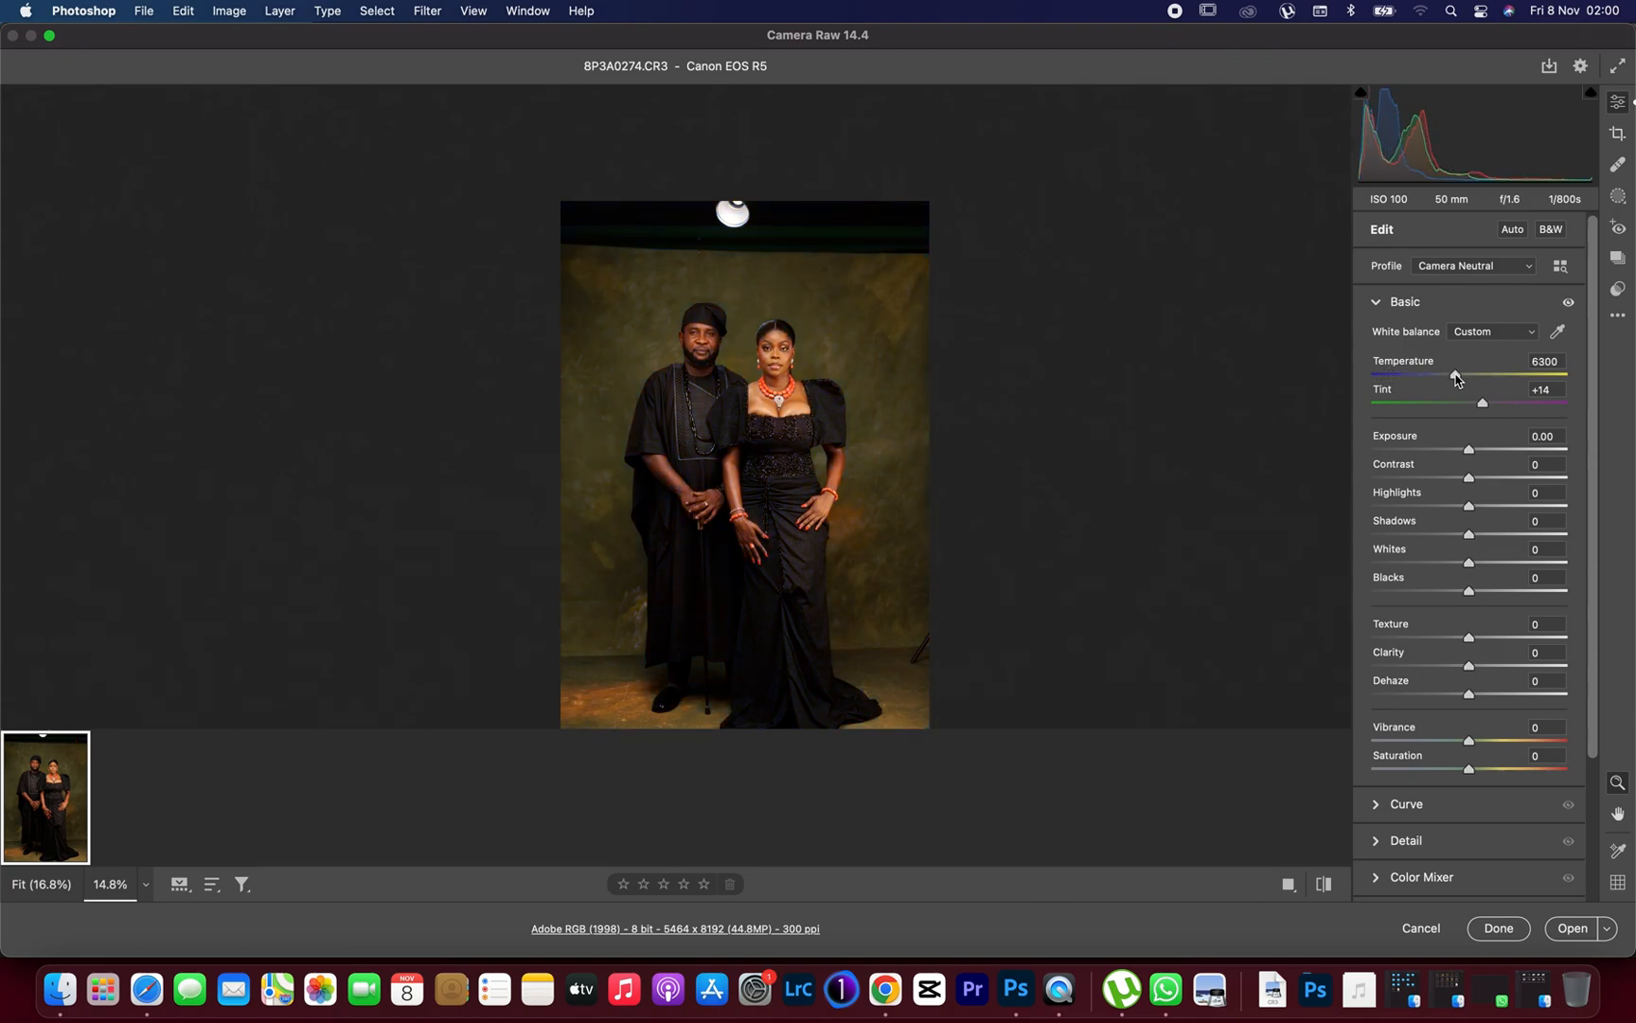
pyautogui.moveTo(1456, 375); pyautogui.dragTo(1449, 375)
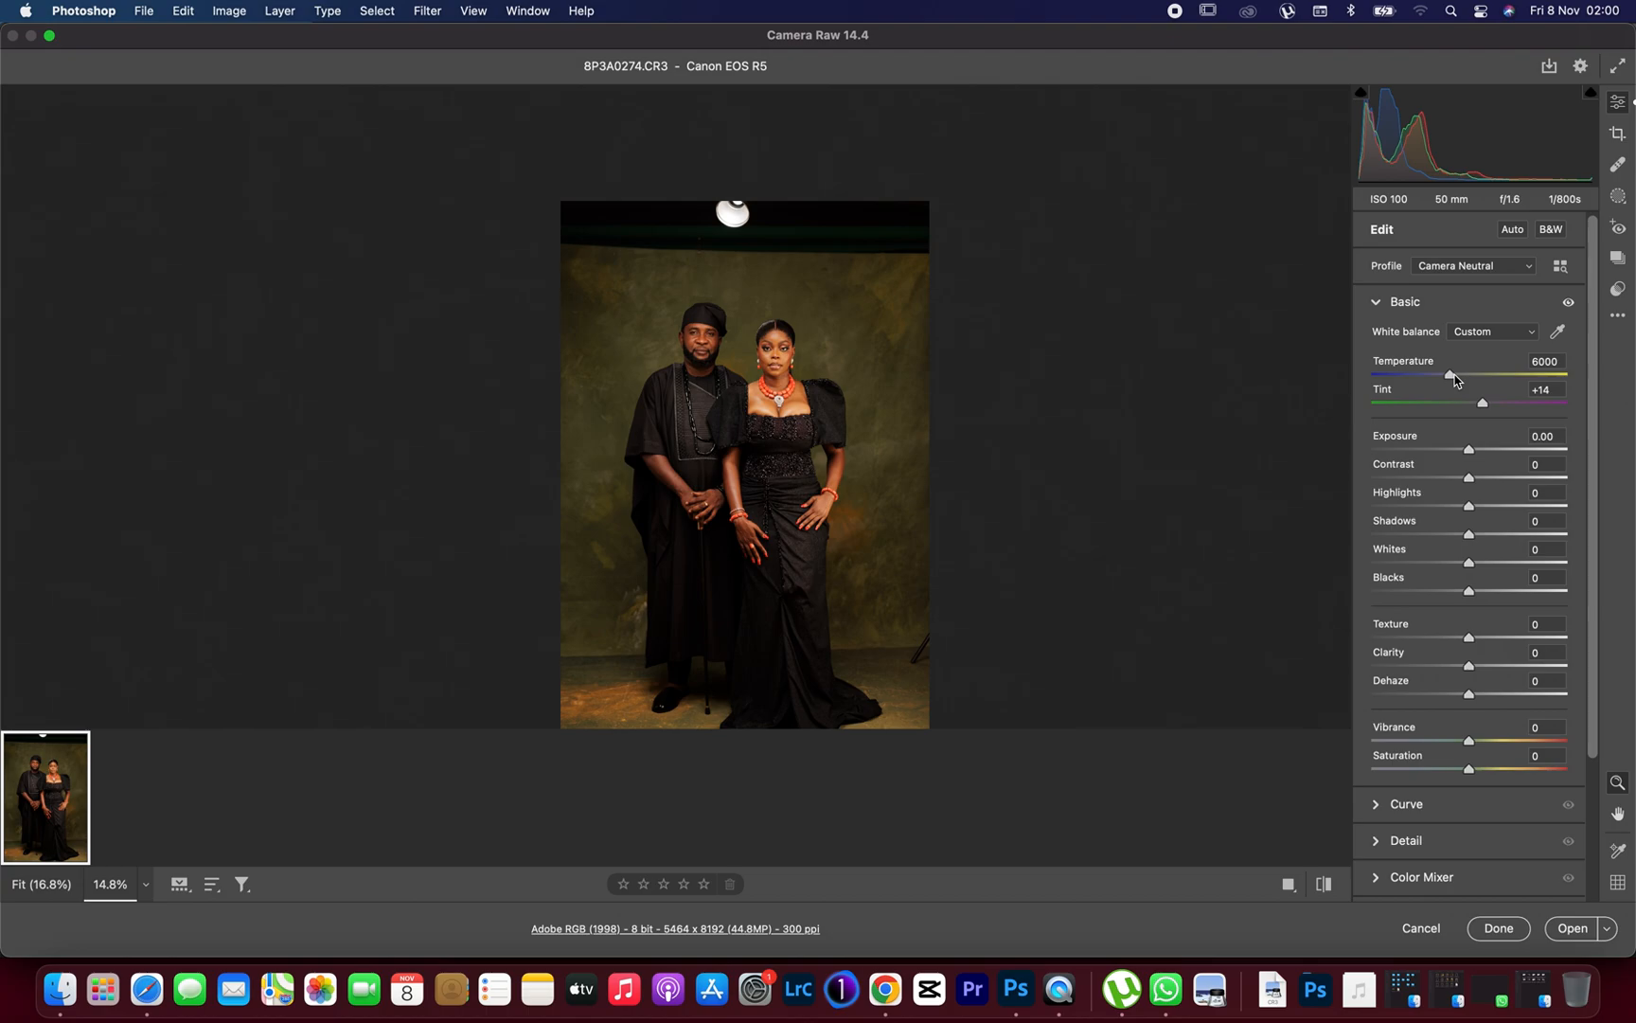
pyautogui.moveTo(1460, 383)
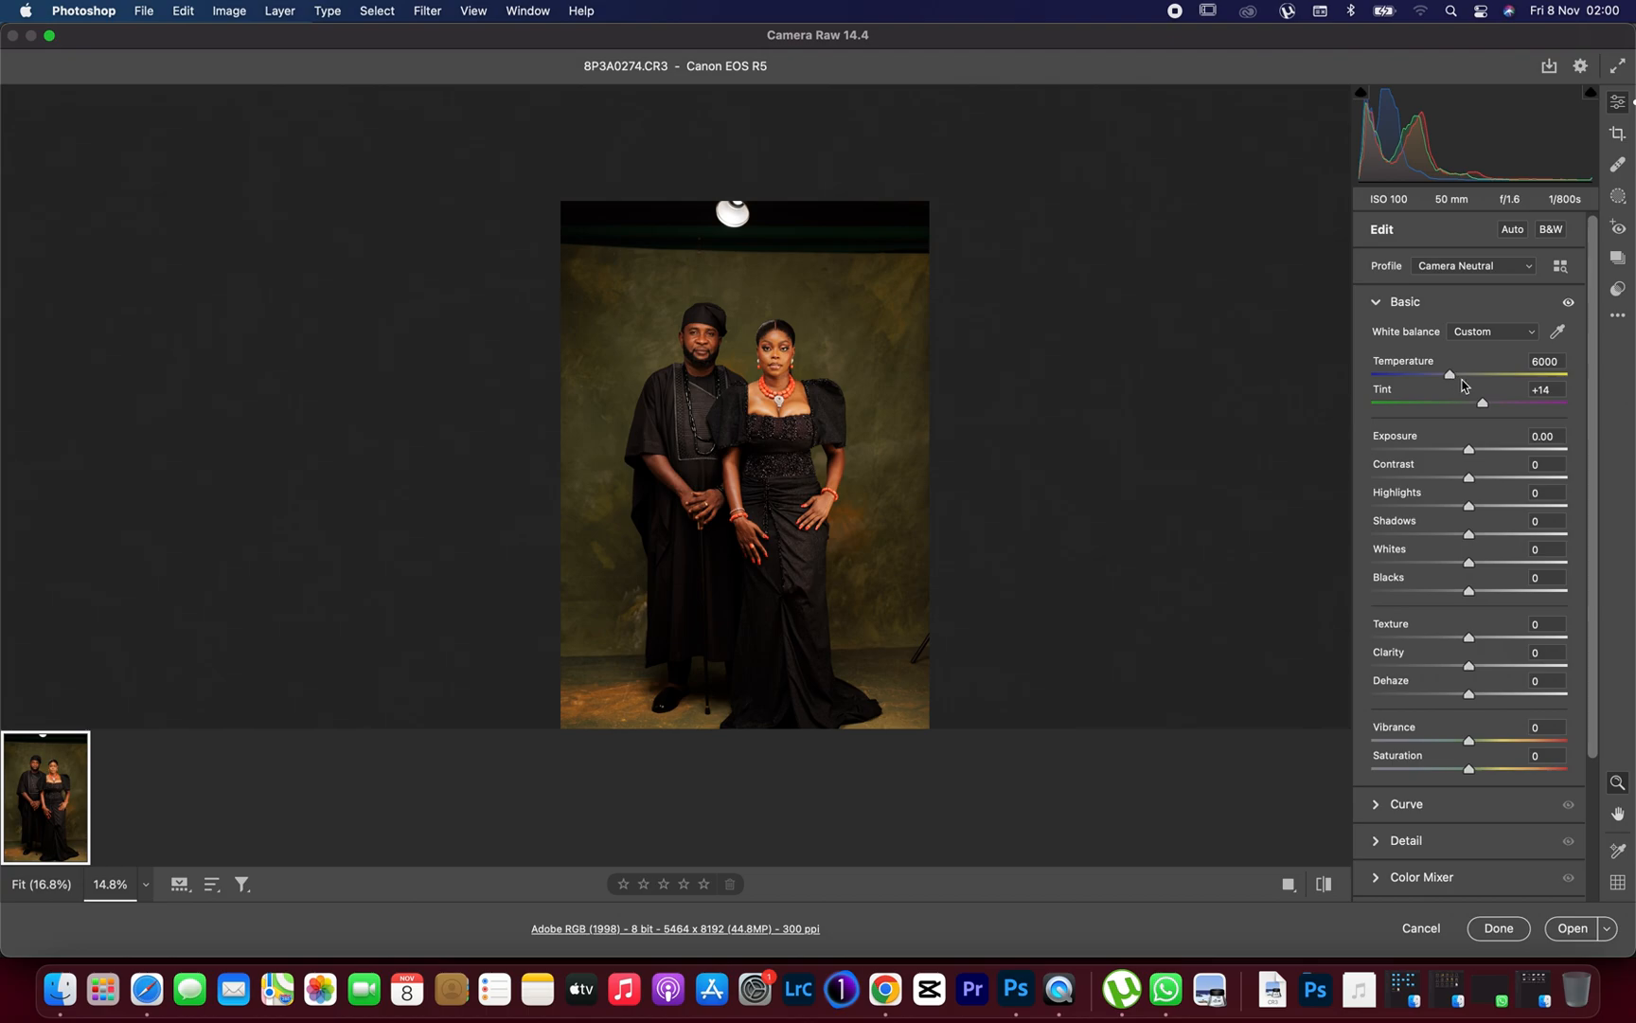
pyautogui.moveTo(1460, 384)
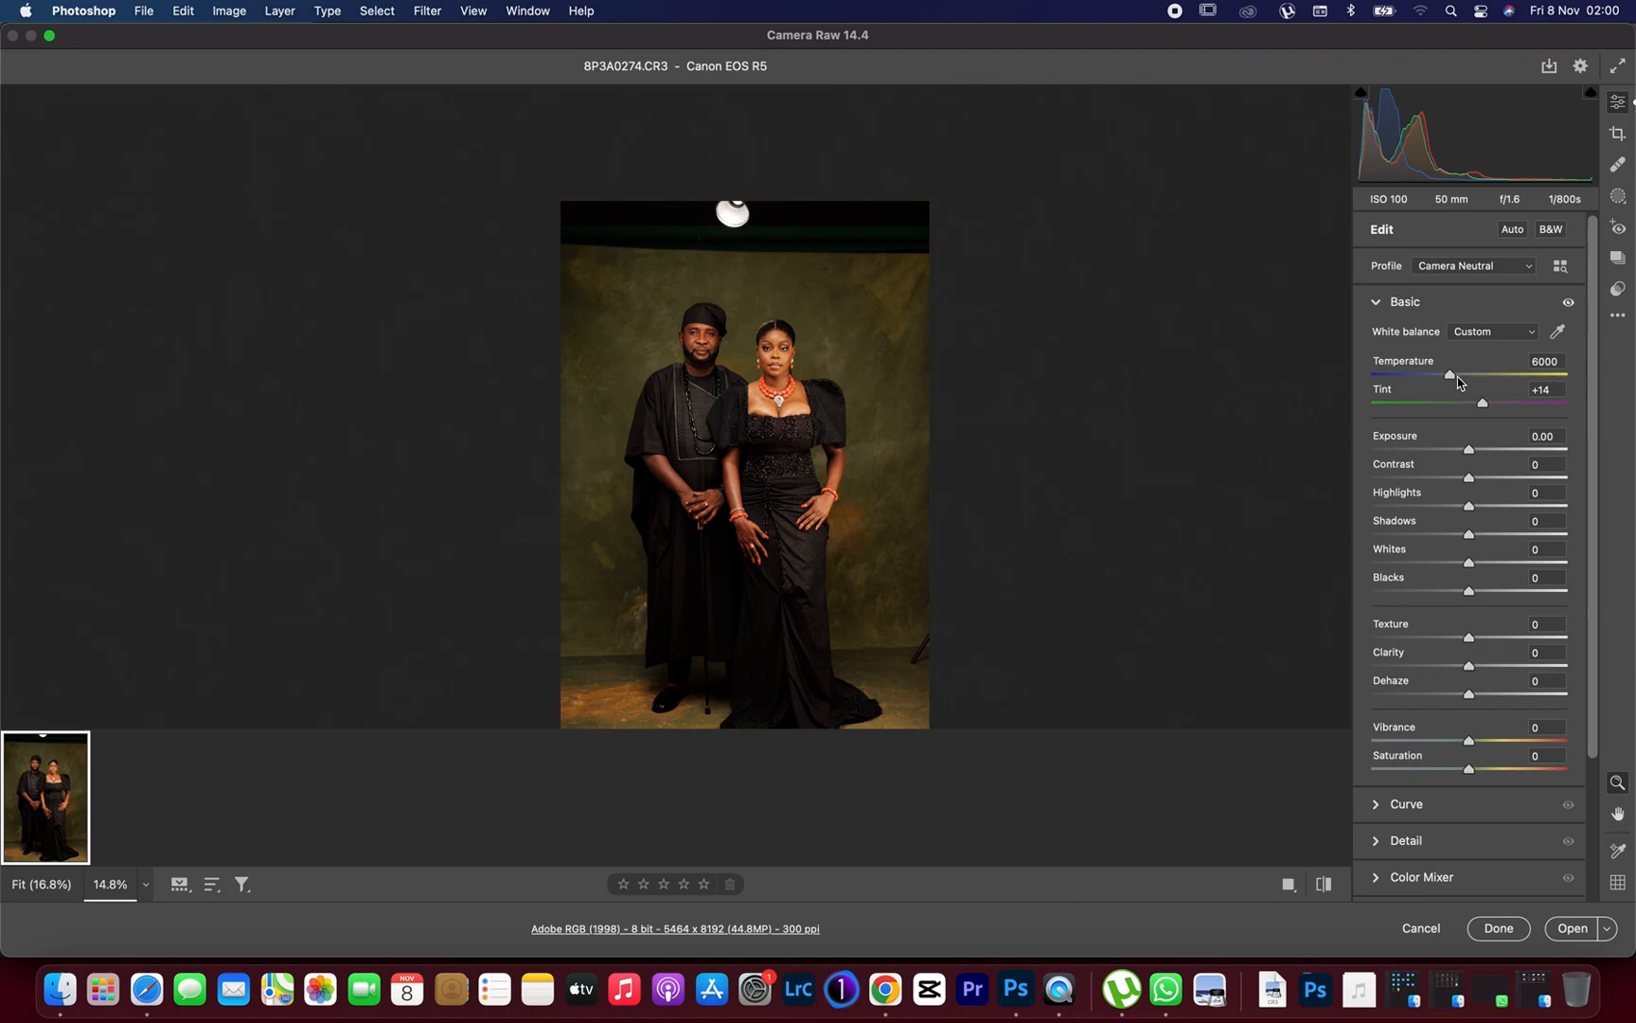
pyautogui.moveTo(1450, 375); pyautogui.dragTo(1443, 375)
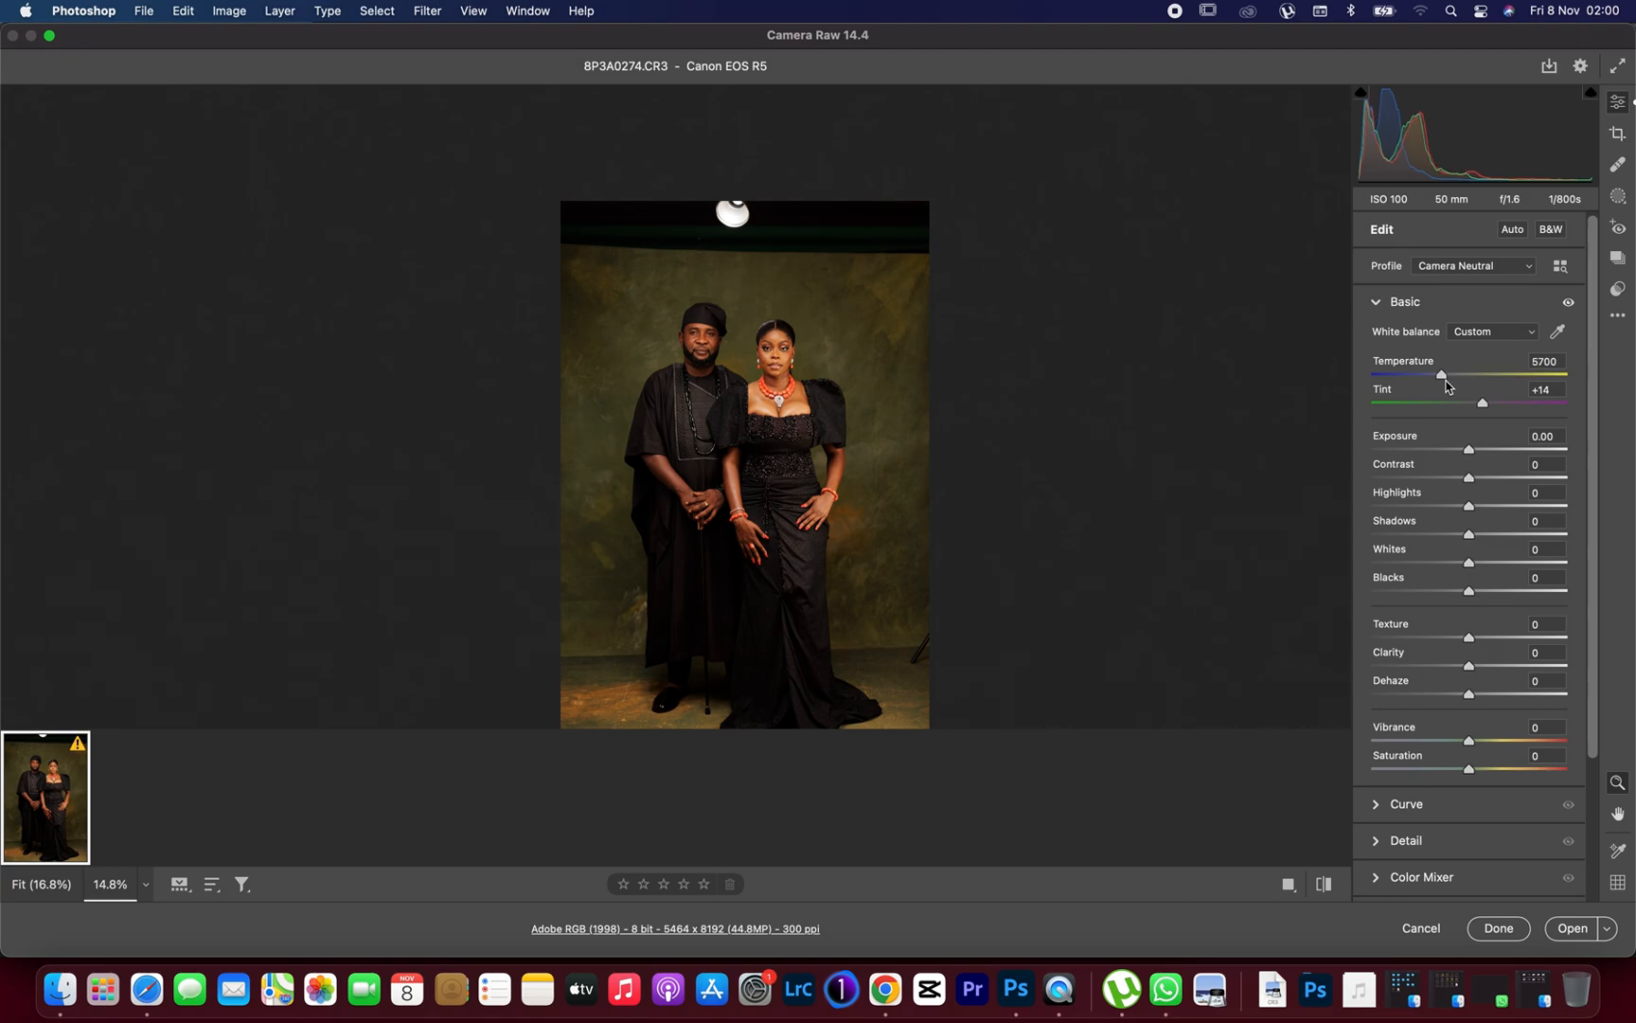
pyautogui.moveTo(1445, 375); pyautogui.dragTo(1435, 375)
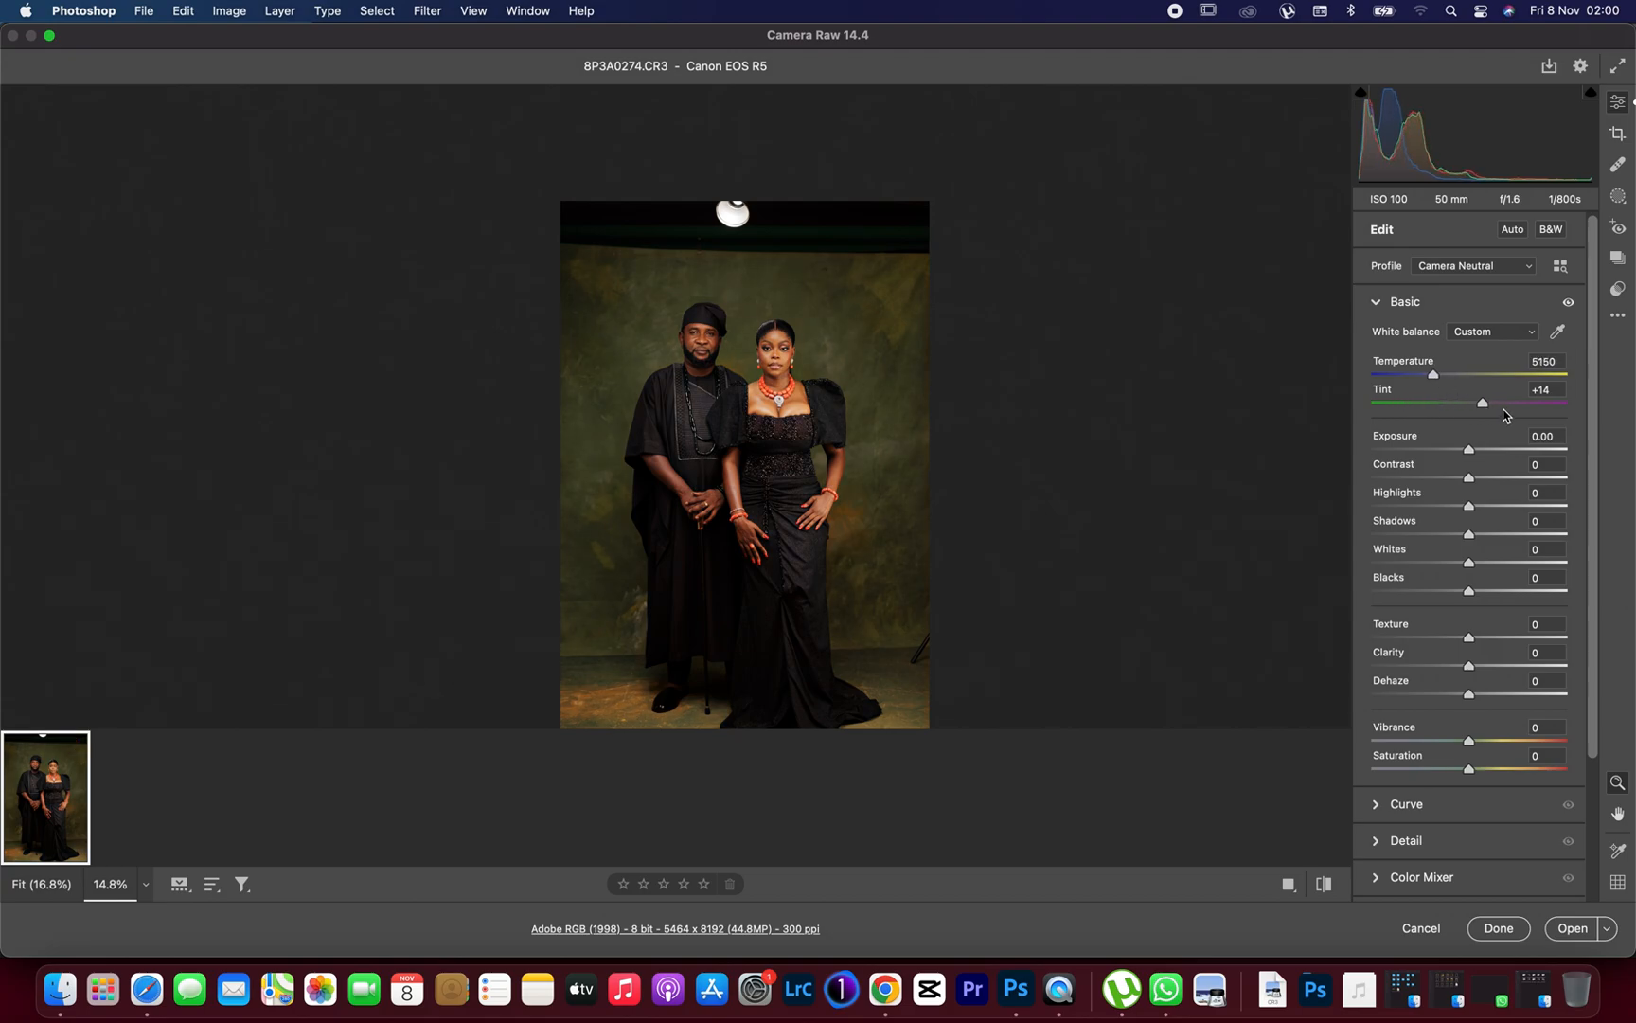
# - After testing toward magenta, settle the tint at +11
pyautogui.moveTo(1479, 403); pyautogui.dragTo(1512, 403)
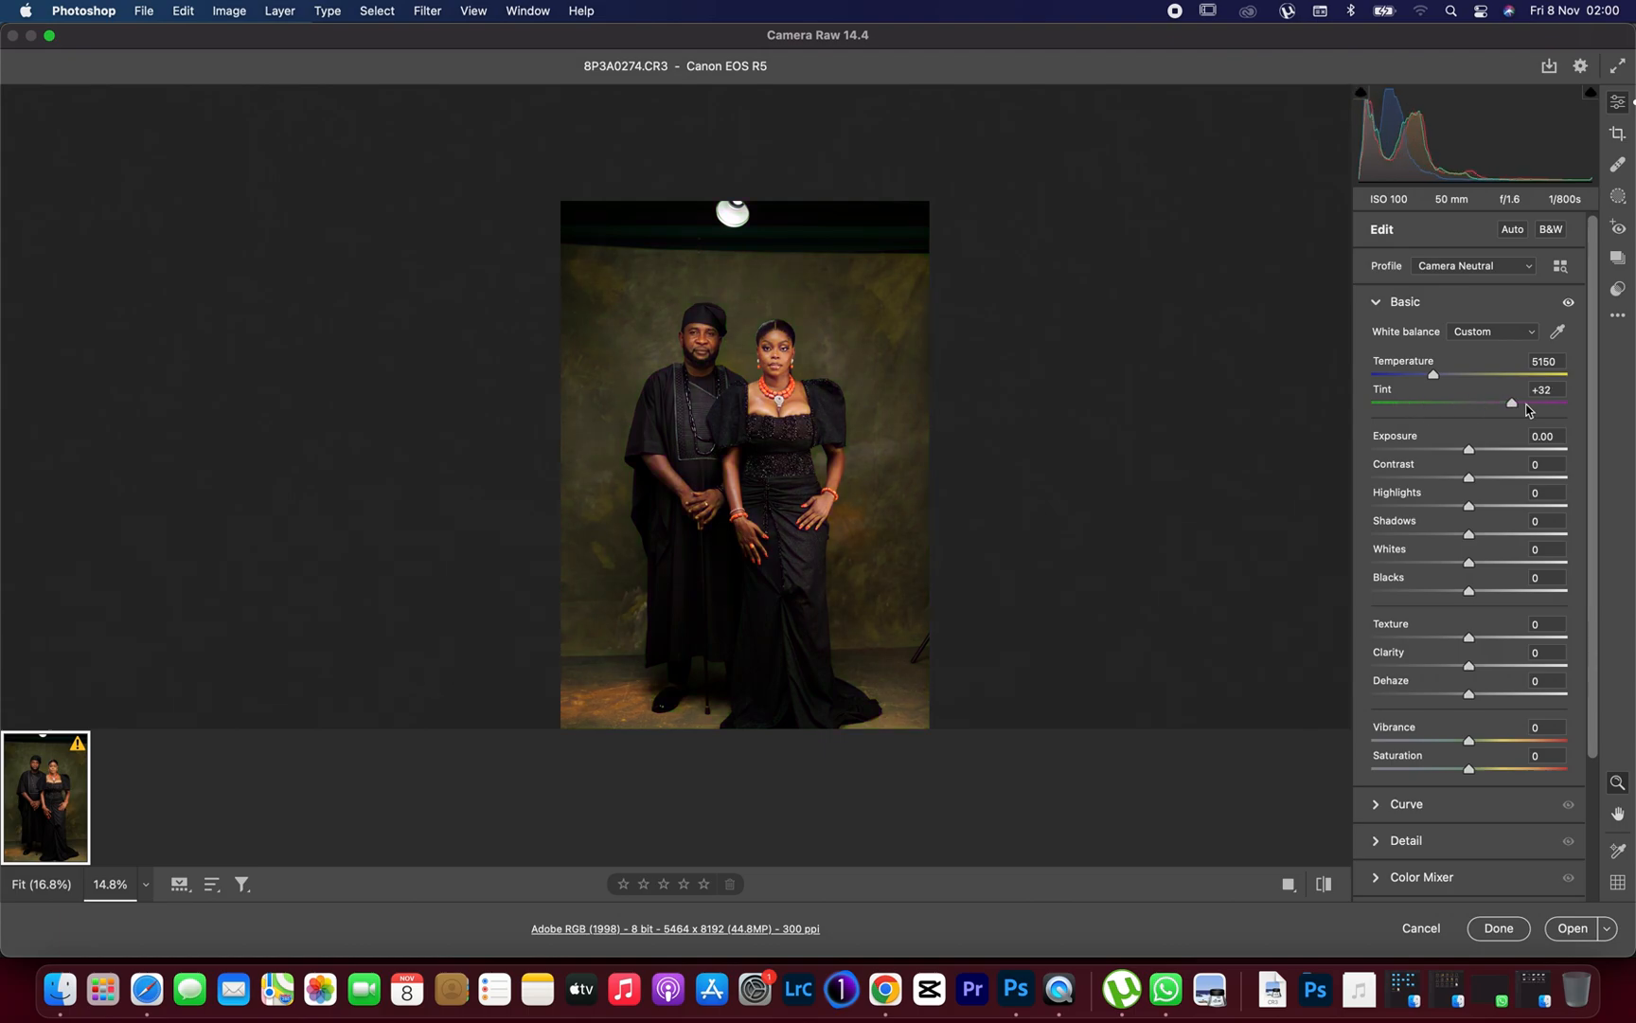
pyautogui.moveTo(1523, 403); pyautogui.dragTo(1481, 403)
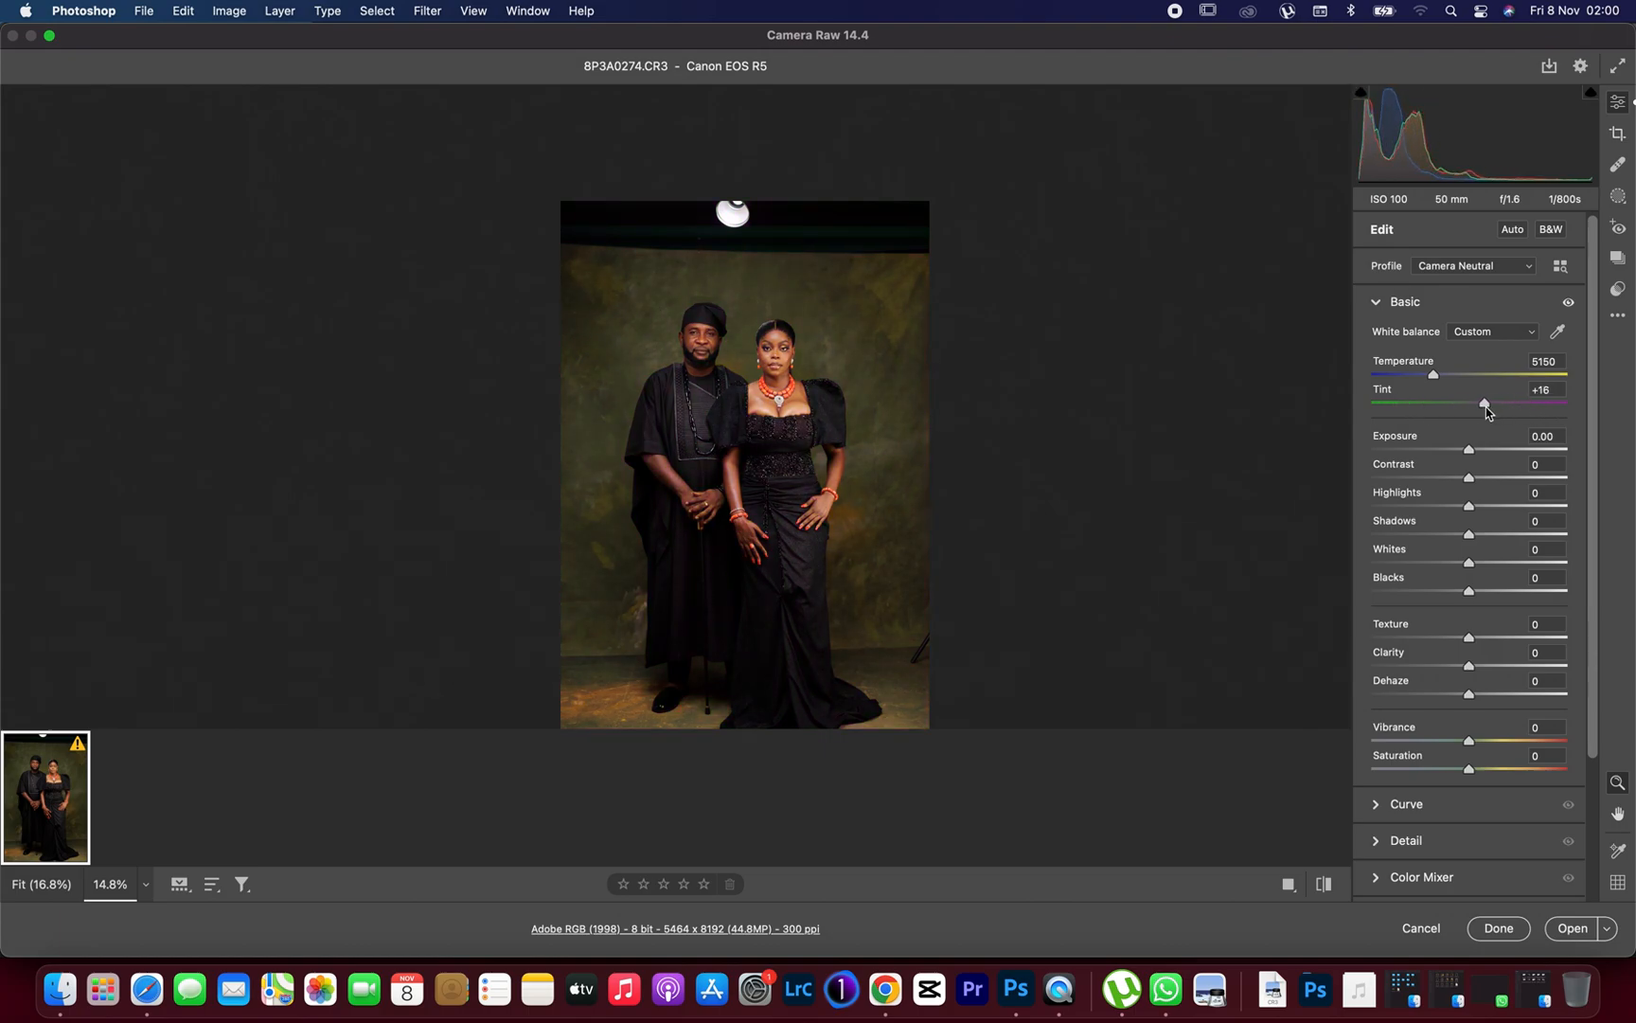
pyautogui.moveTo(1485, 405); pyautogui.dragTo(1475, 405)
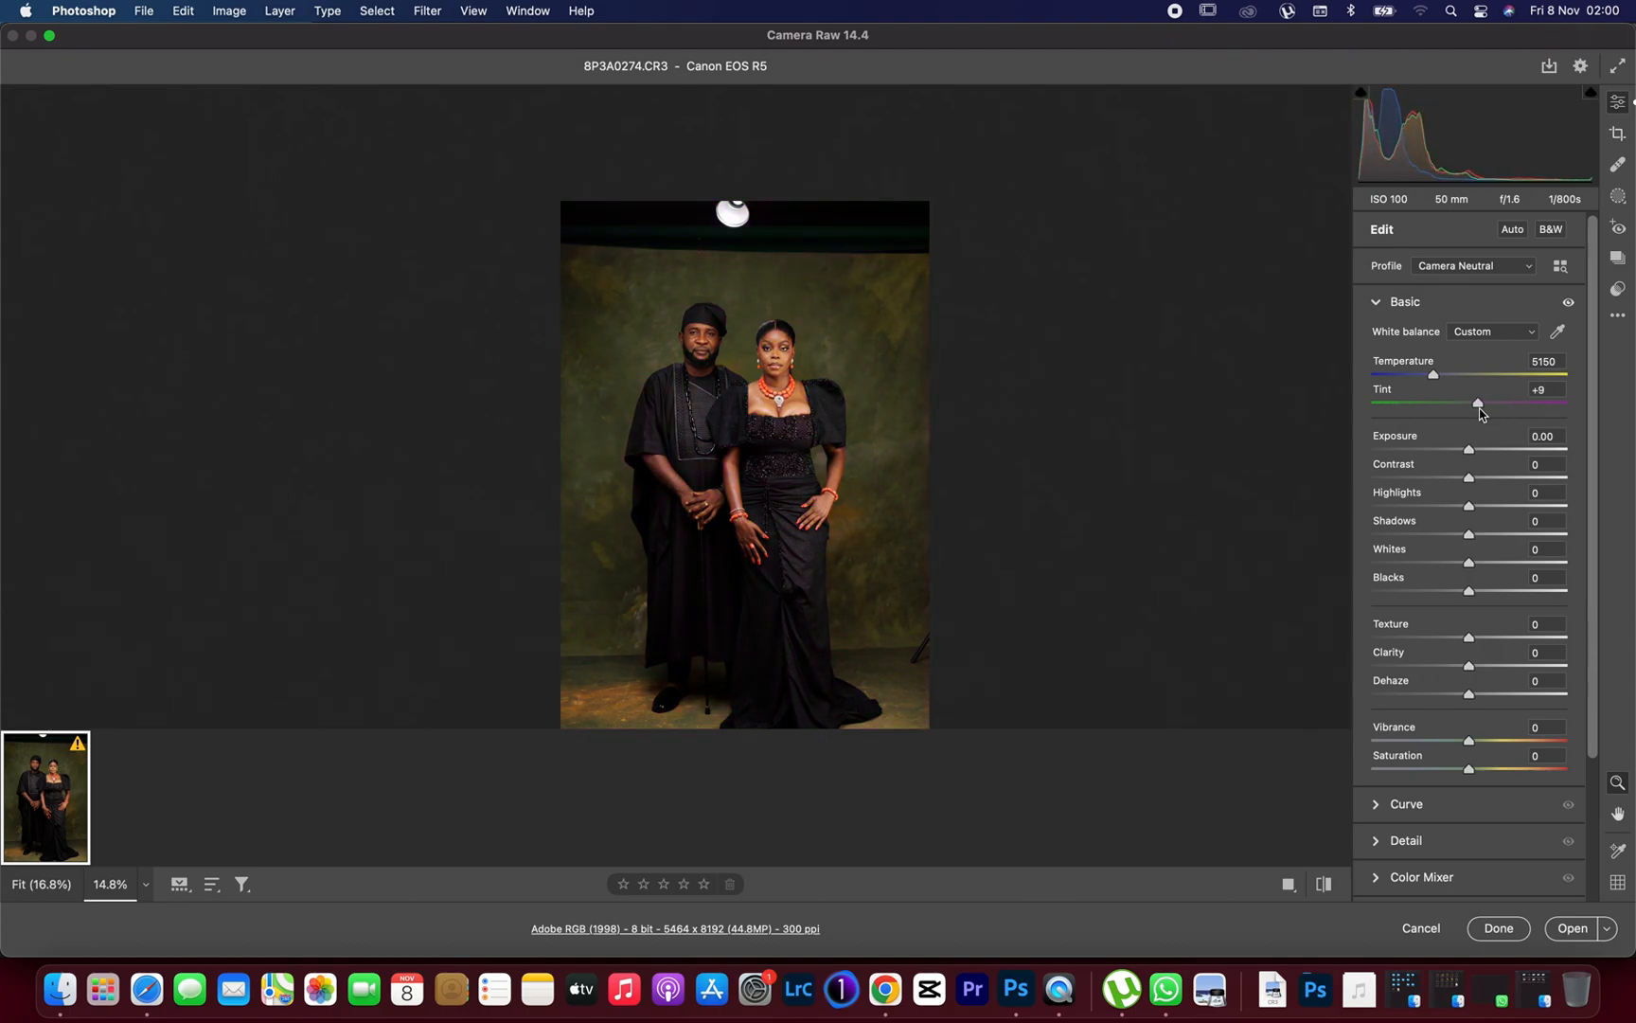
pyautogui.moveTo(1477, 403); pyautogui.dragTo(1481, 404)
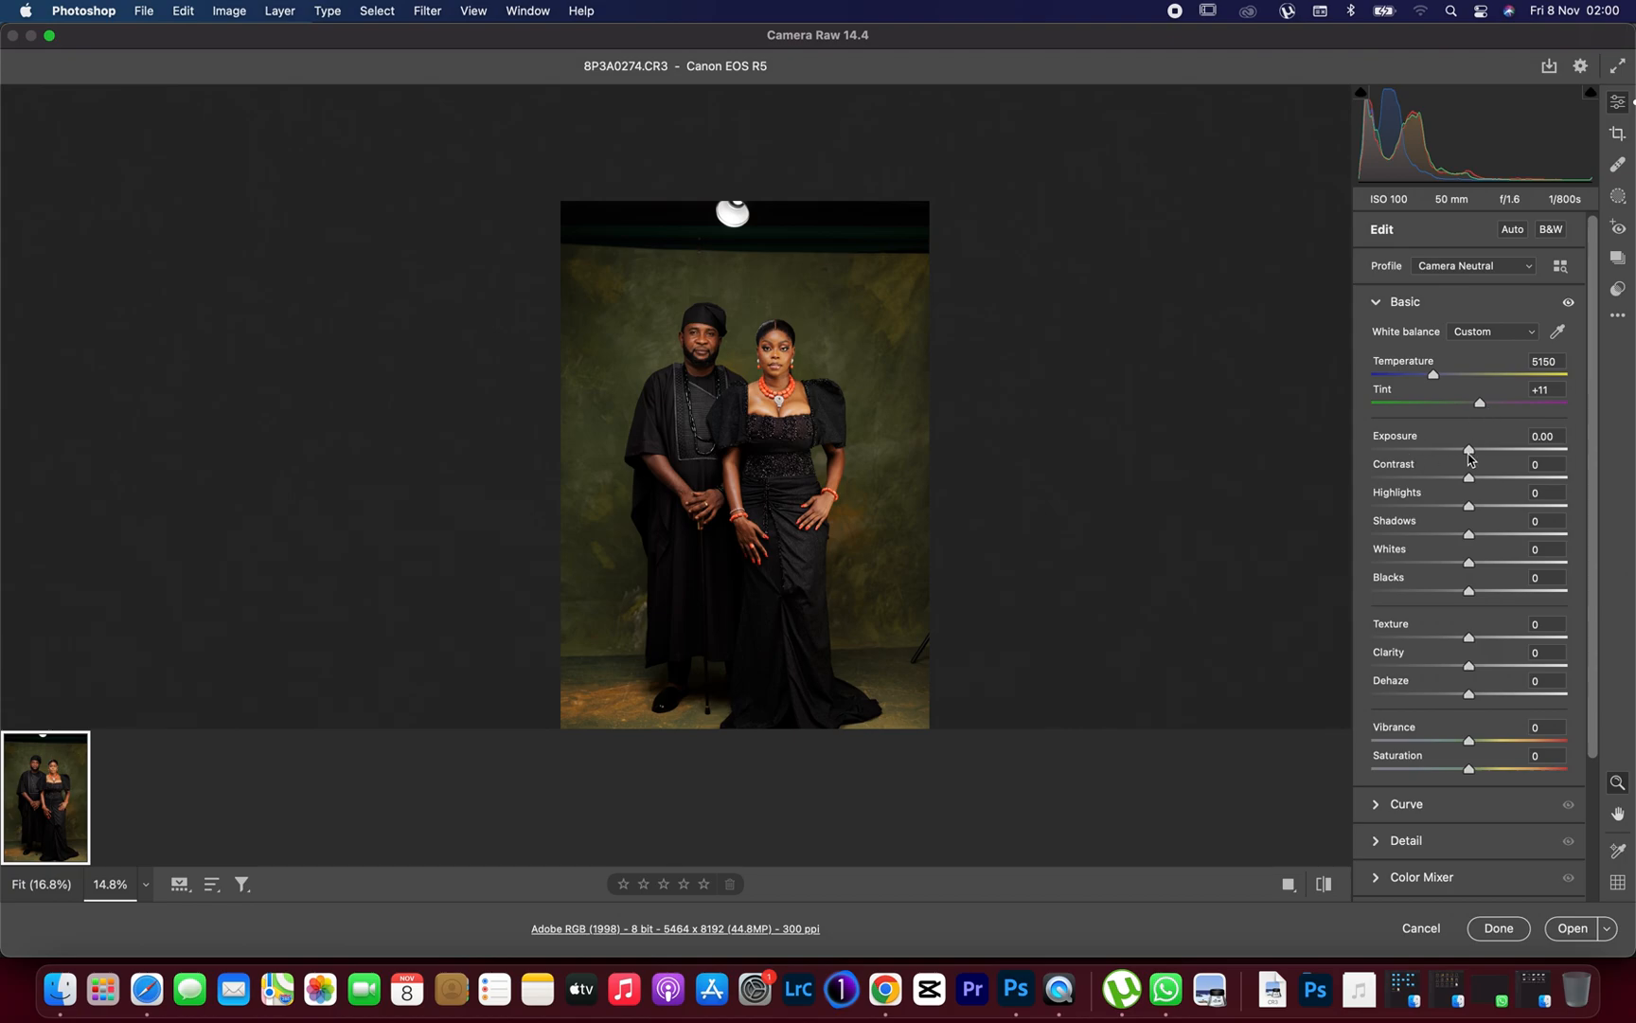
# - Test exposure across dark and bright extremes and leave it at +0.15
pyautogui.moveTo(1502, 449); pyautogui.dragTo(1430, 449)
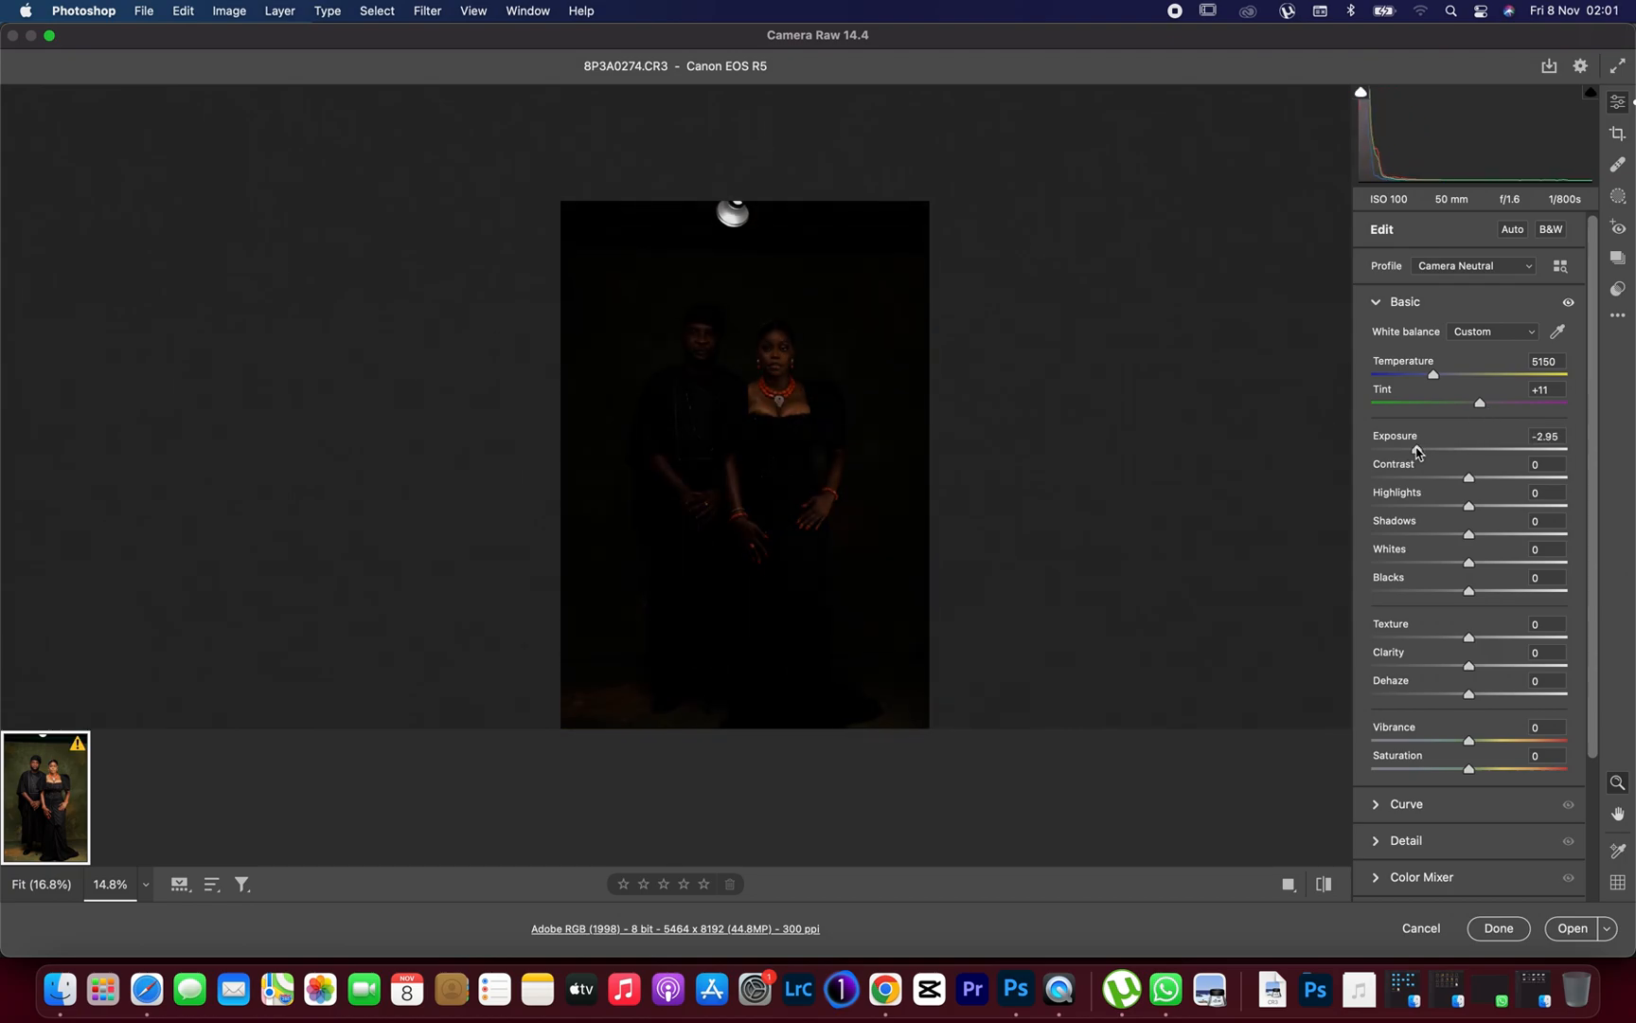
pyautogui.moveTo(1418, 449); pyautogui.dragTo(1471, 449)
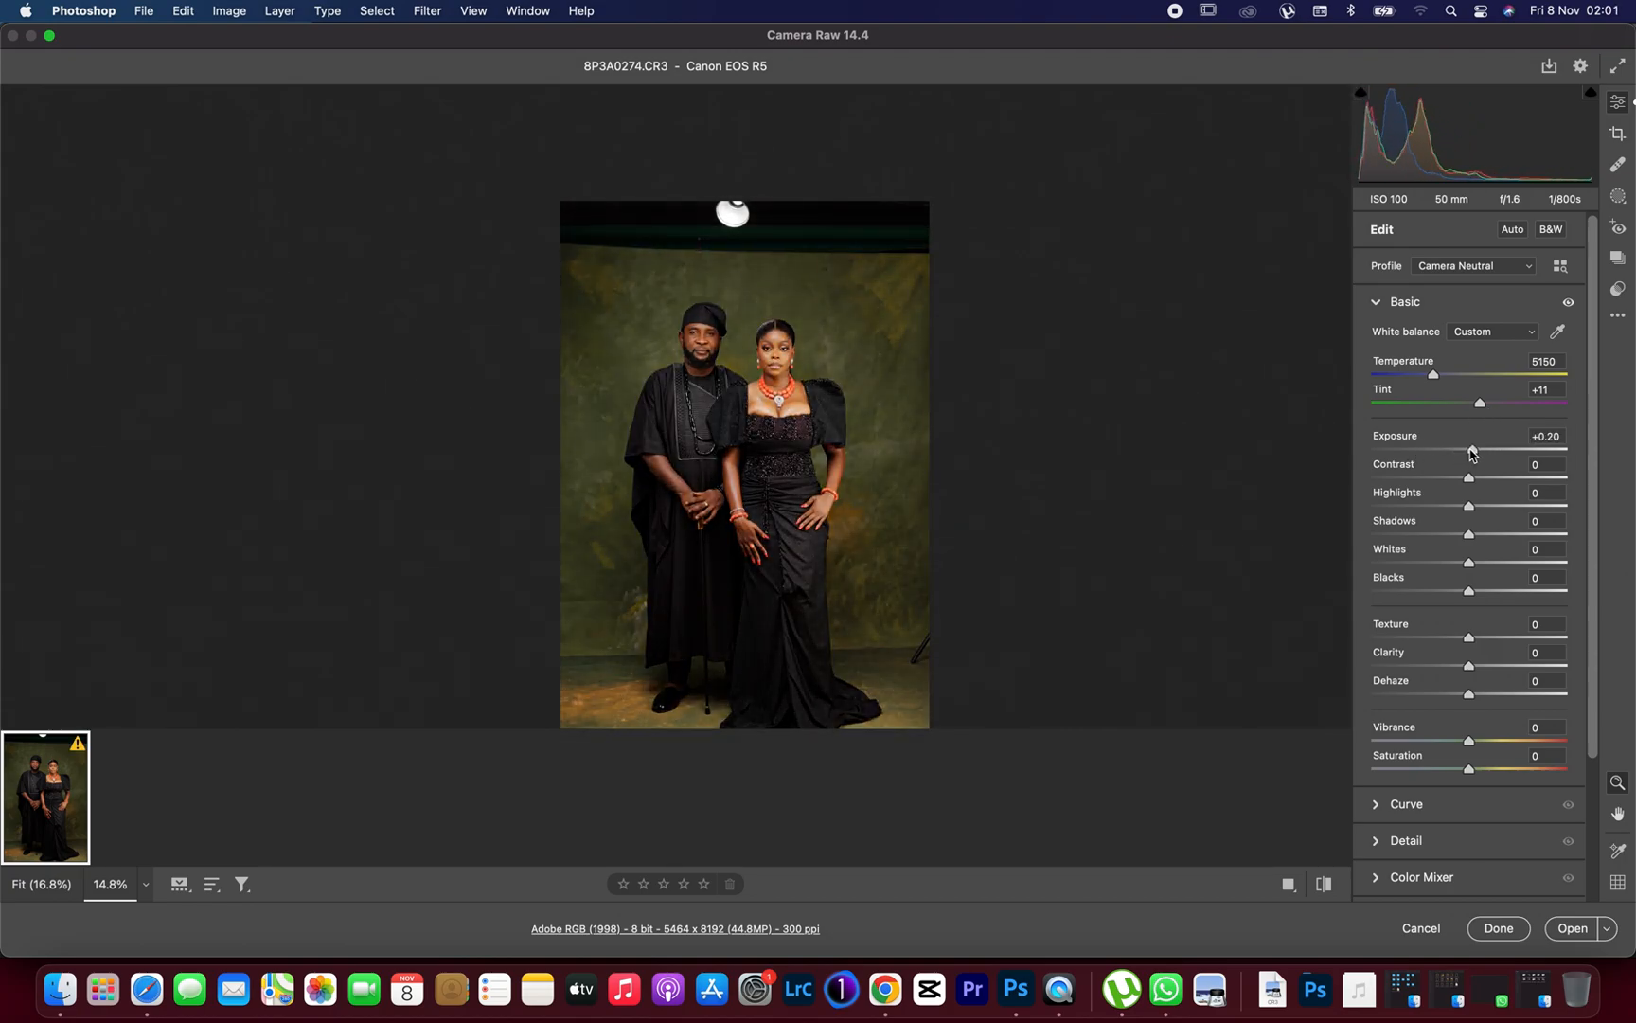
pyautogui.moveTo(1471, 448); pyautogui.dragTo(1458, 449)
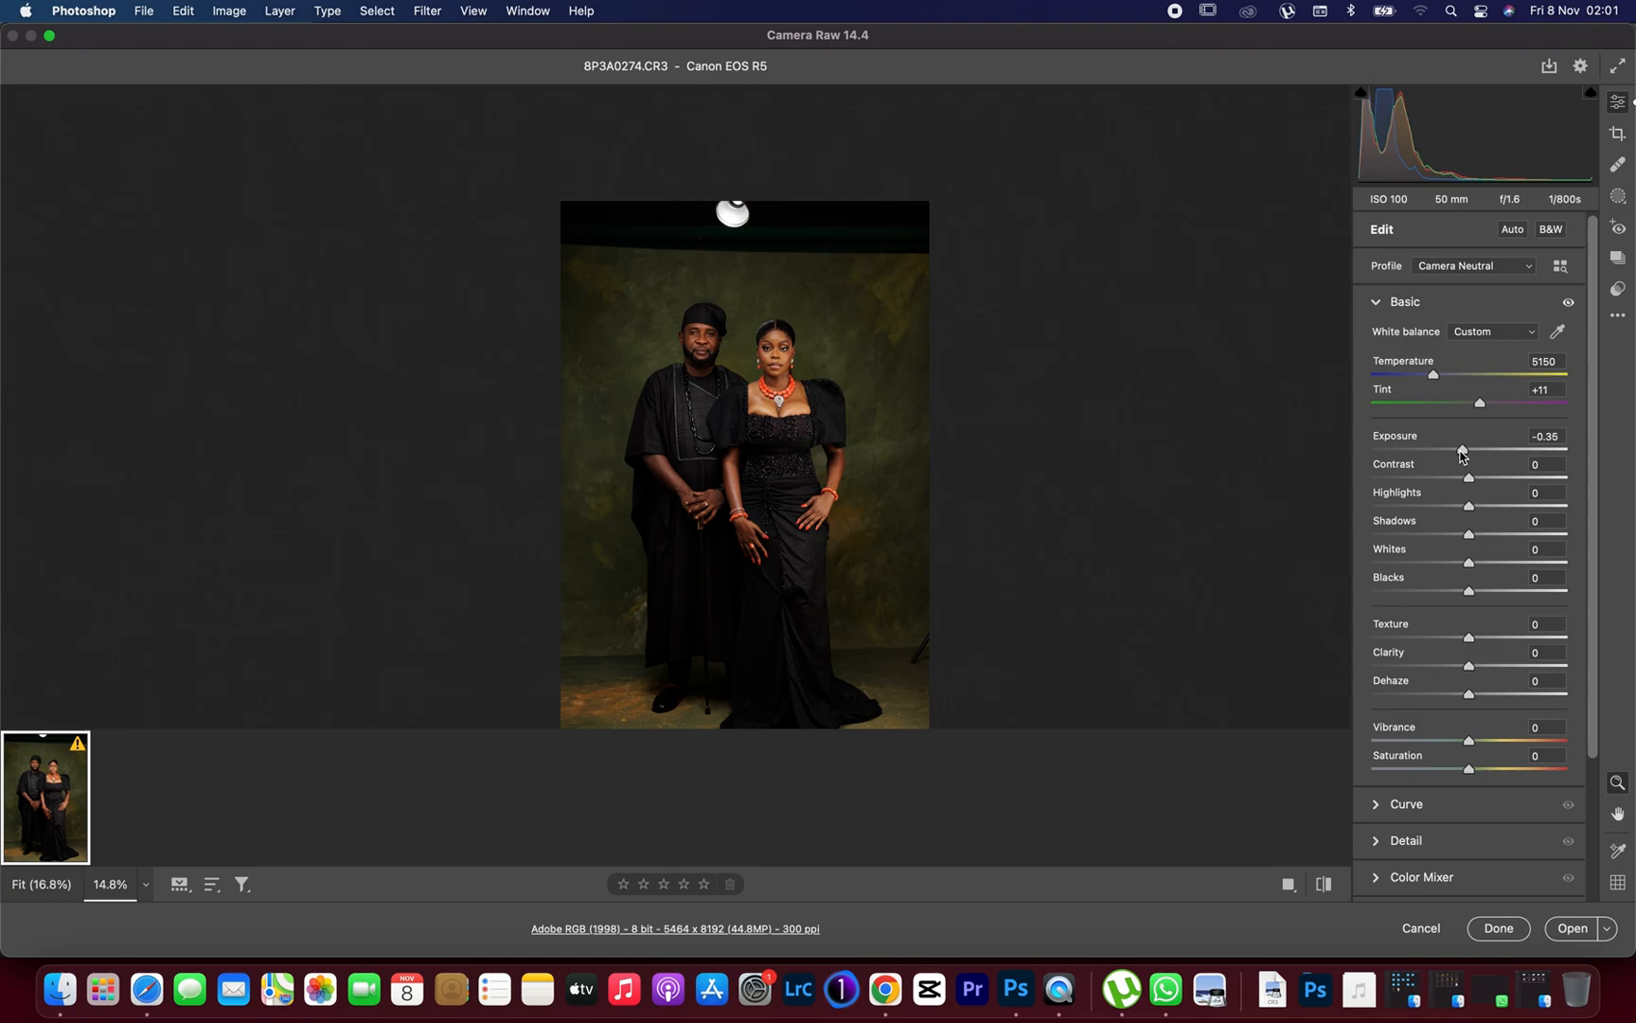
pyautogui.moveTo(1458, 451); pyautogui.dragTo(1467, 451)
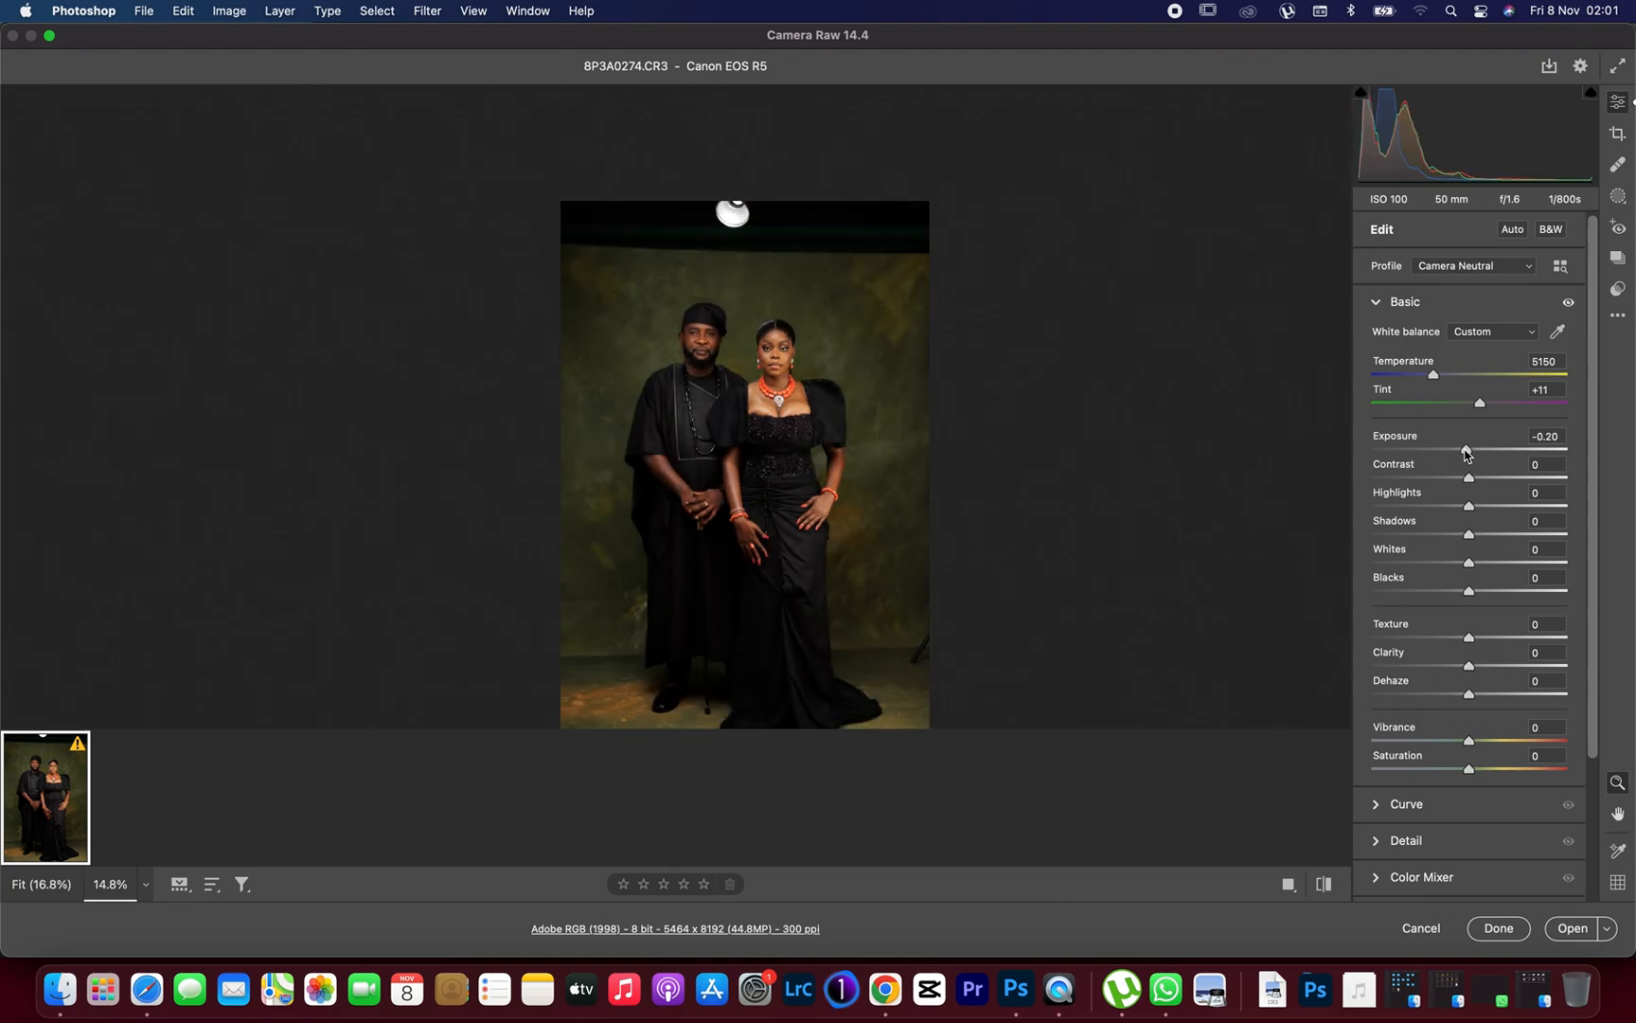
pyautogui.moveTo(1465, 451); pyautogui.dragTo(1477, 451)
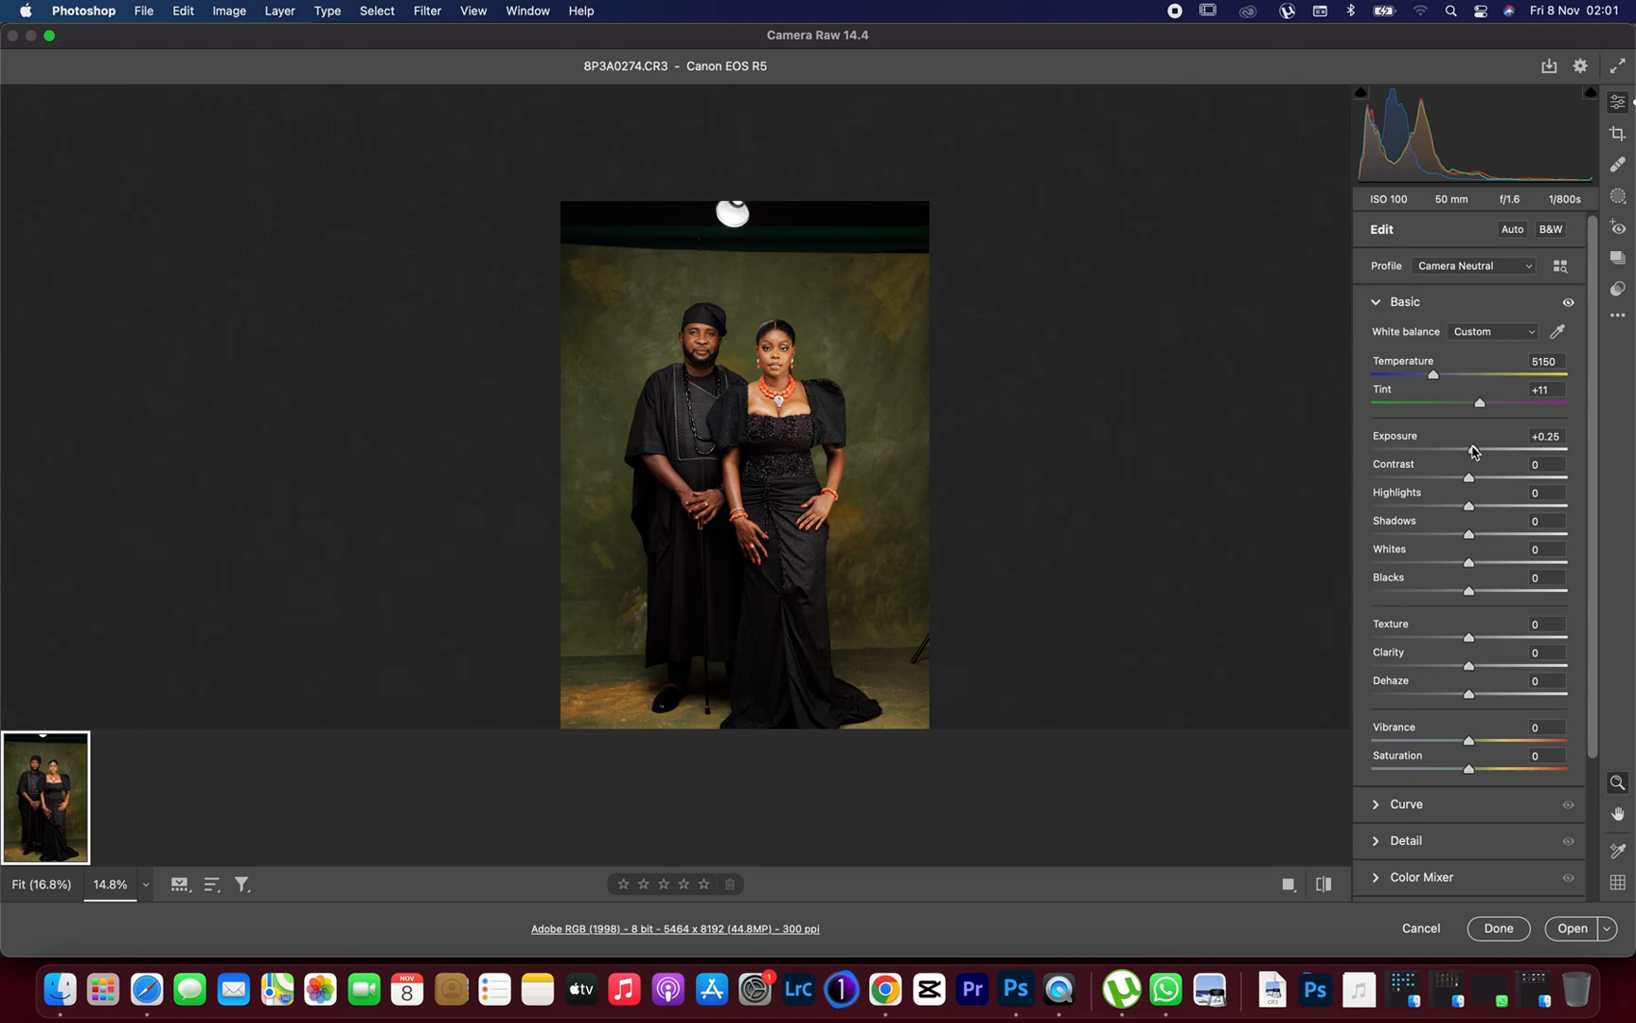
pyautogui.moveTo(1471, 449); pyautogui.dragTo(1403, 449)
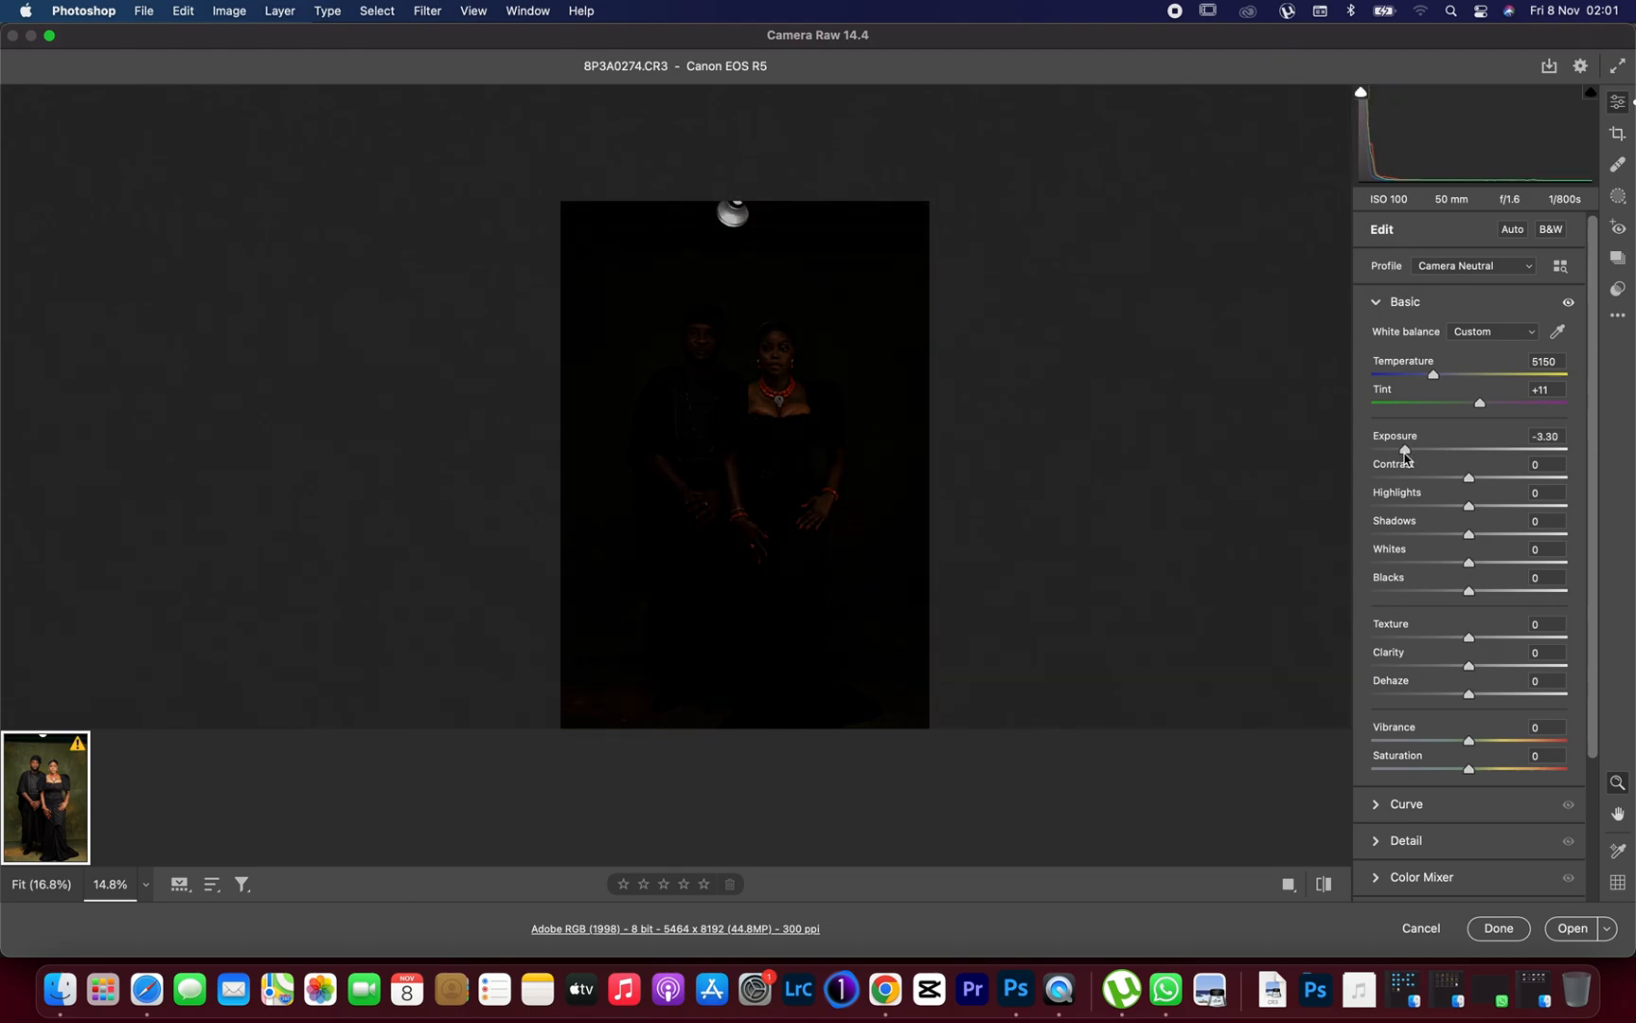
pyautogui.moveTo(1406, 448); pyautogui.dragTo(1472, 449)
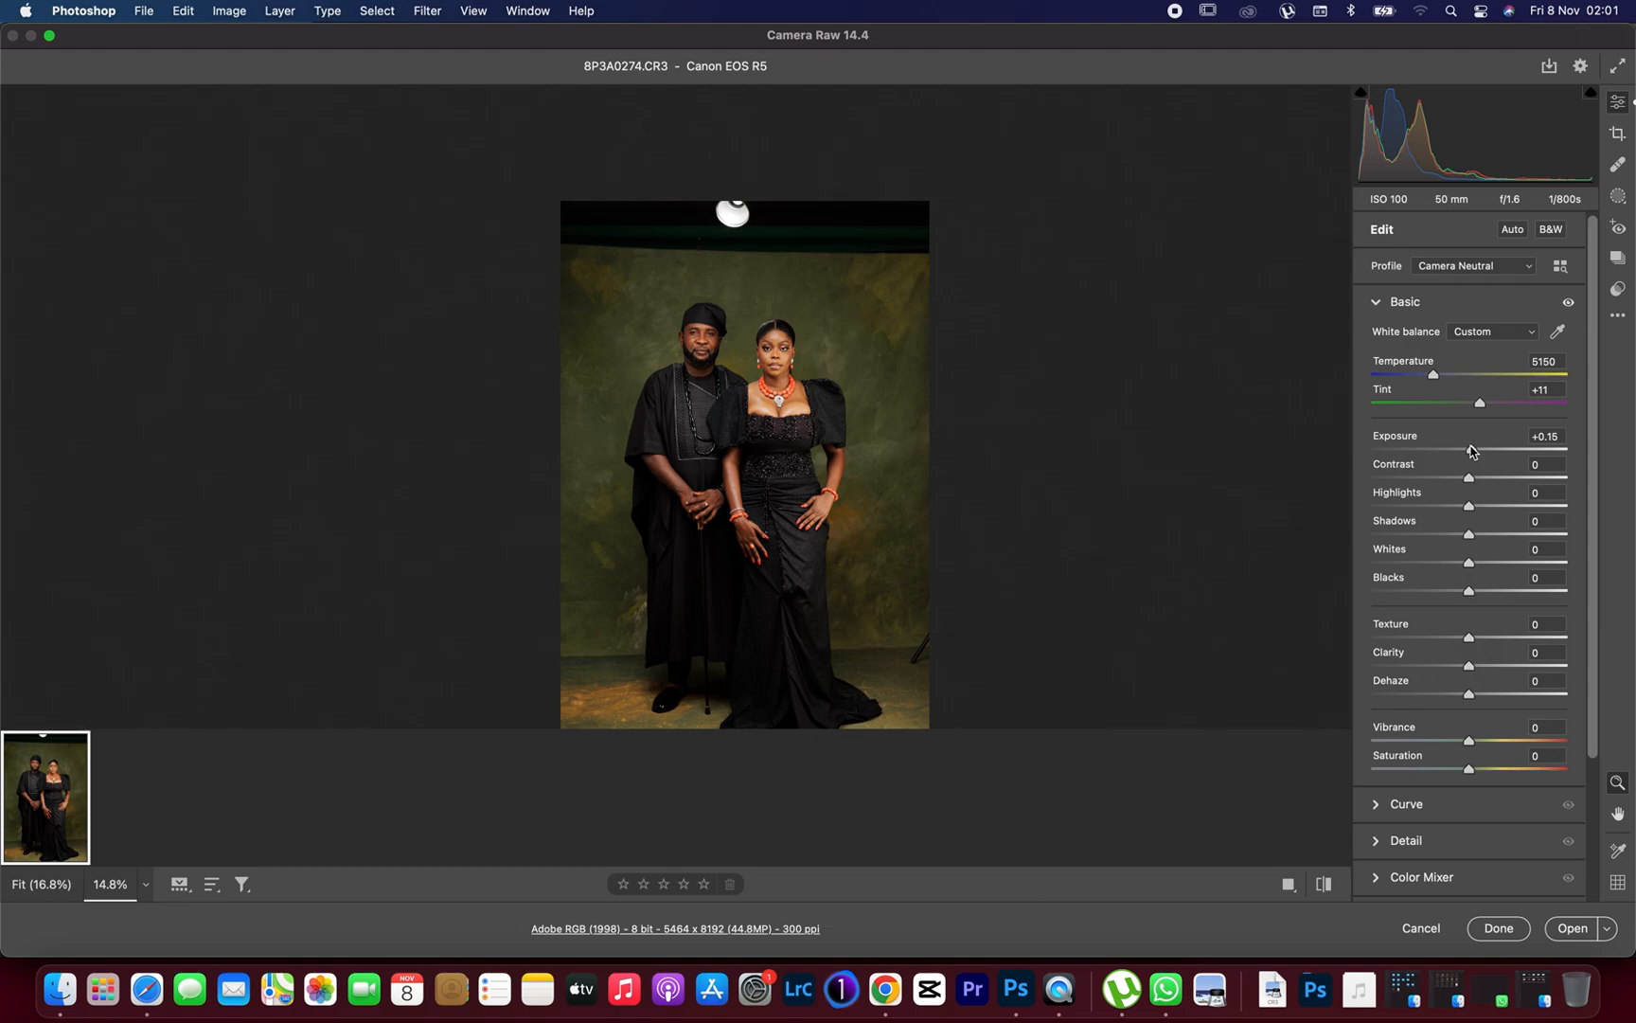
pyautogui.moveTo(1468, 449); pyautogui.dragTo(1449, 448)
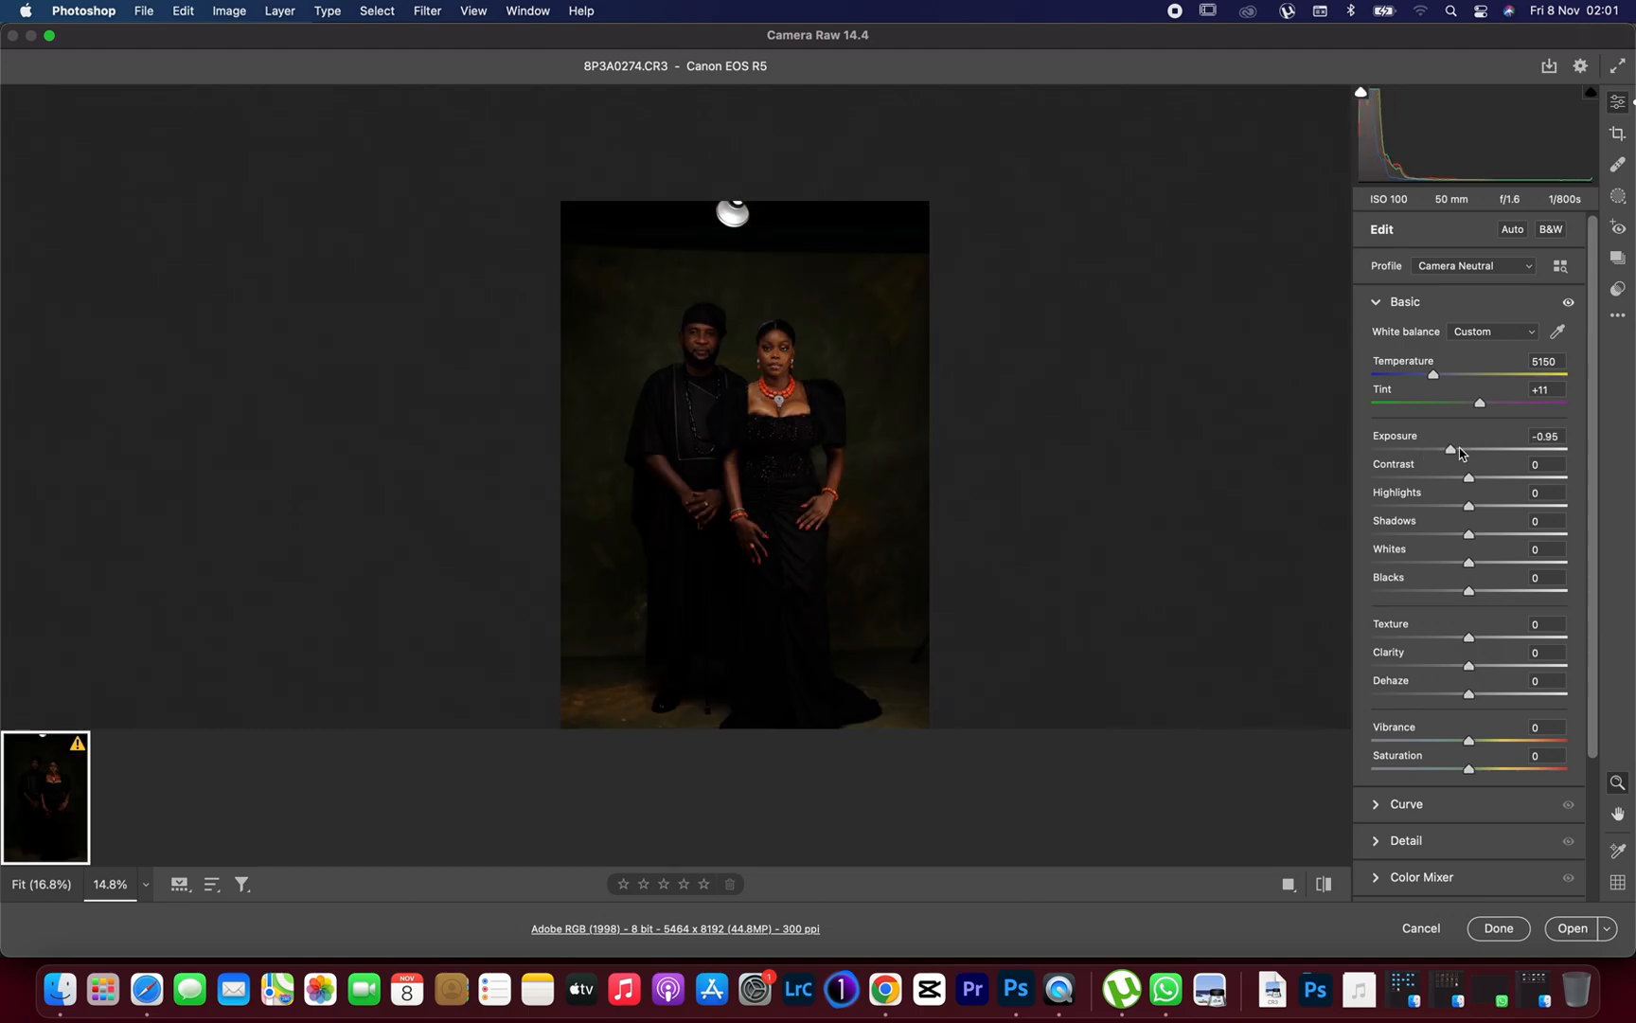
pyautogui.moveTo(1448, 448); pyautogui.dragTo(1473, 448)
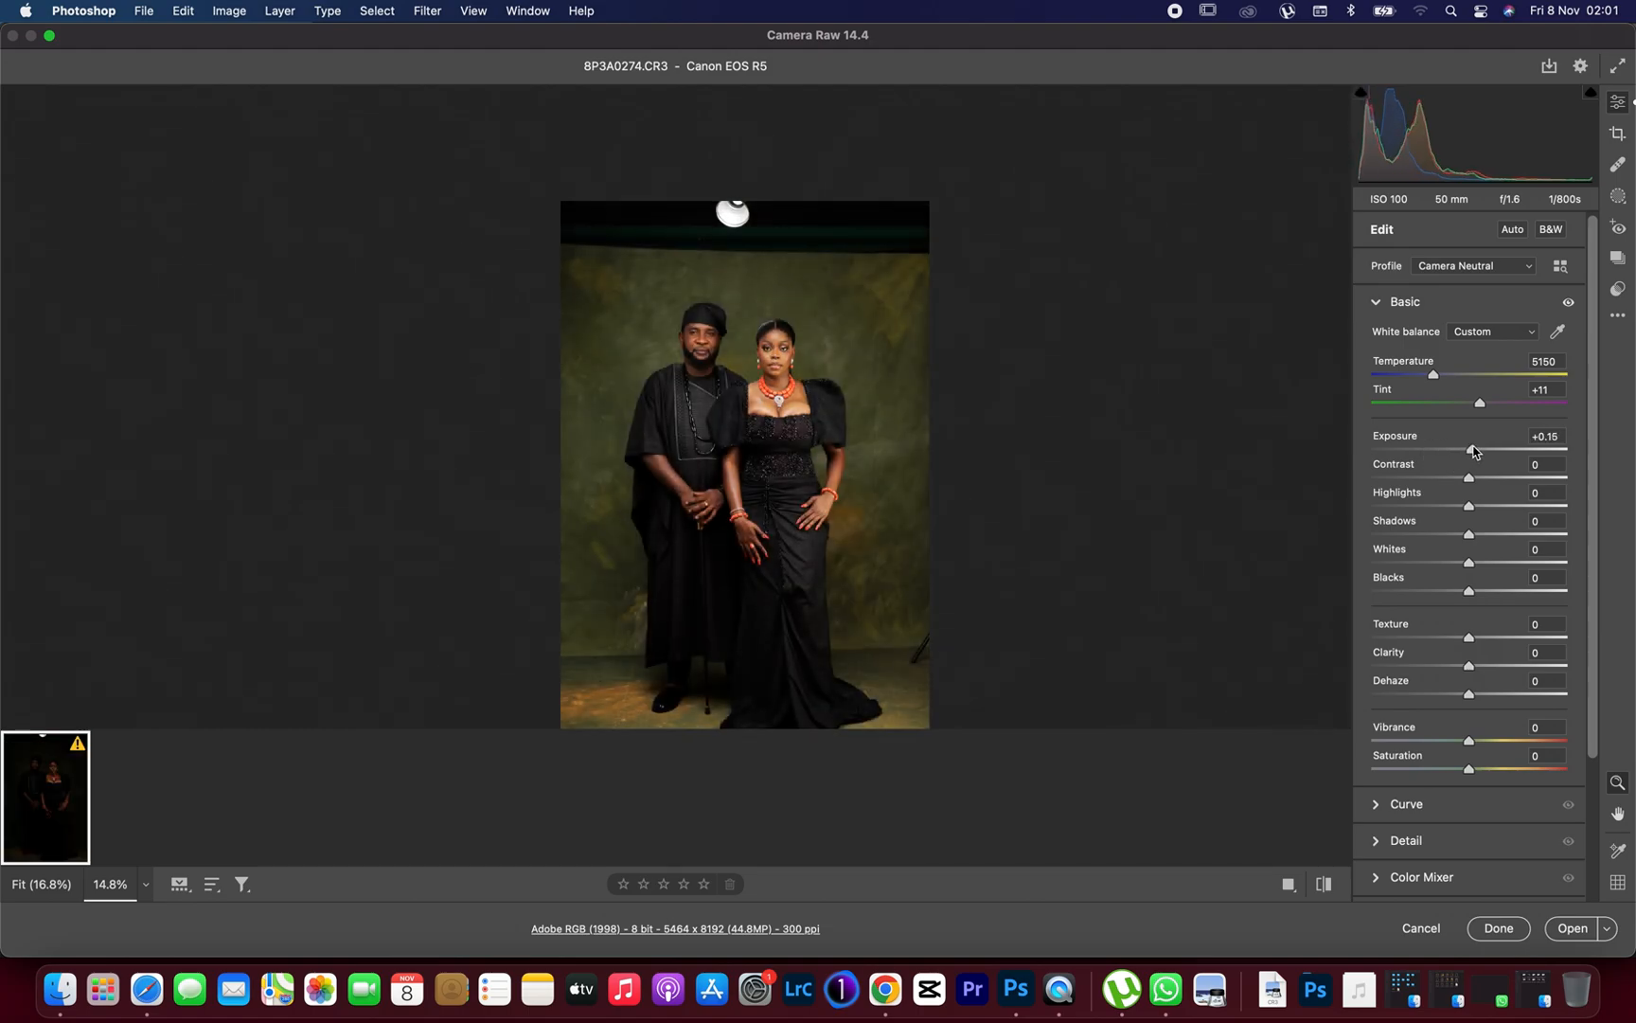
# - Test contrast from flat to maximum and settle it at a gentle +5
pyautogui.moveTo(1468, 477); pyautogui.dragTo(1473, 477)
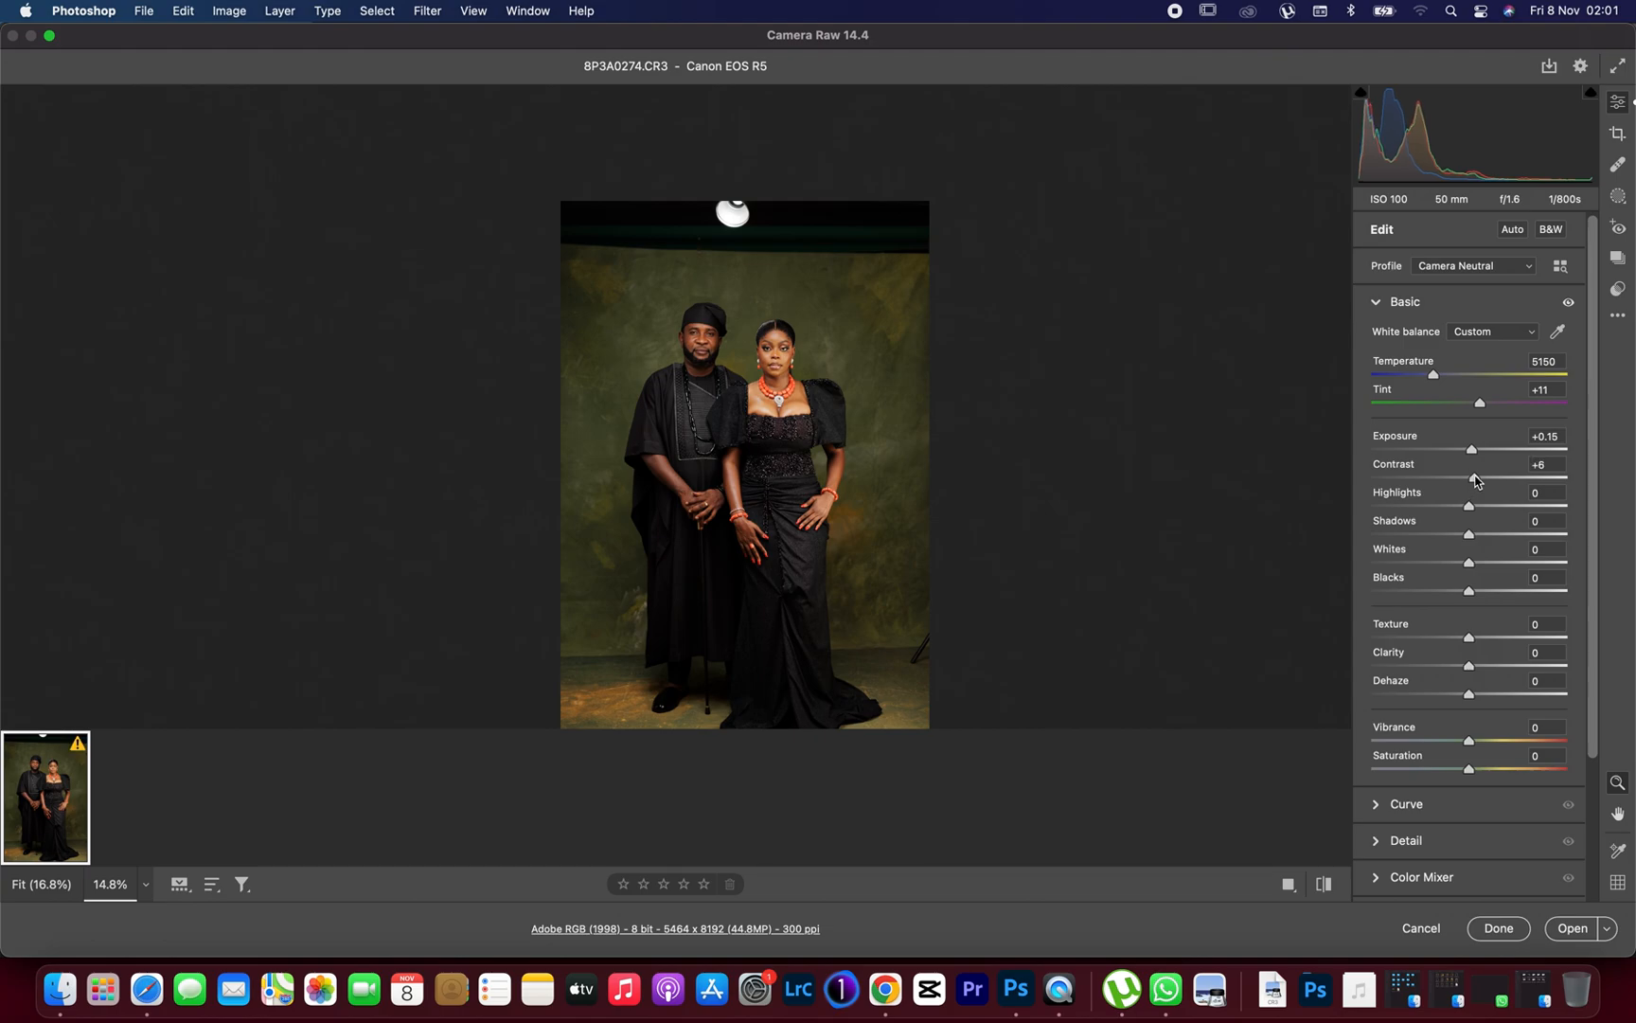
pyautogui.moveTo(1471, 479); pyautogui.dragTo(1384, 479)
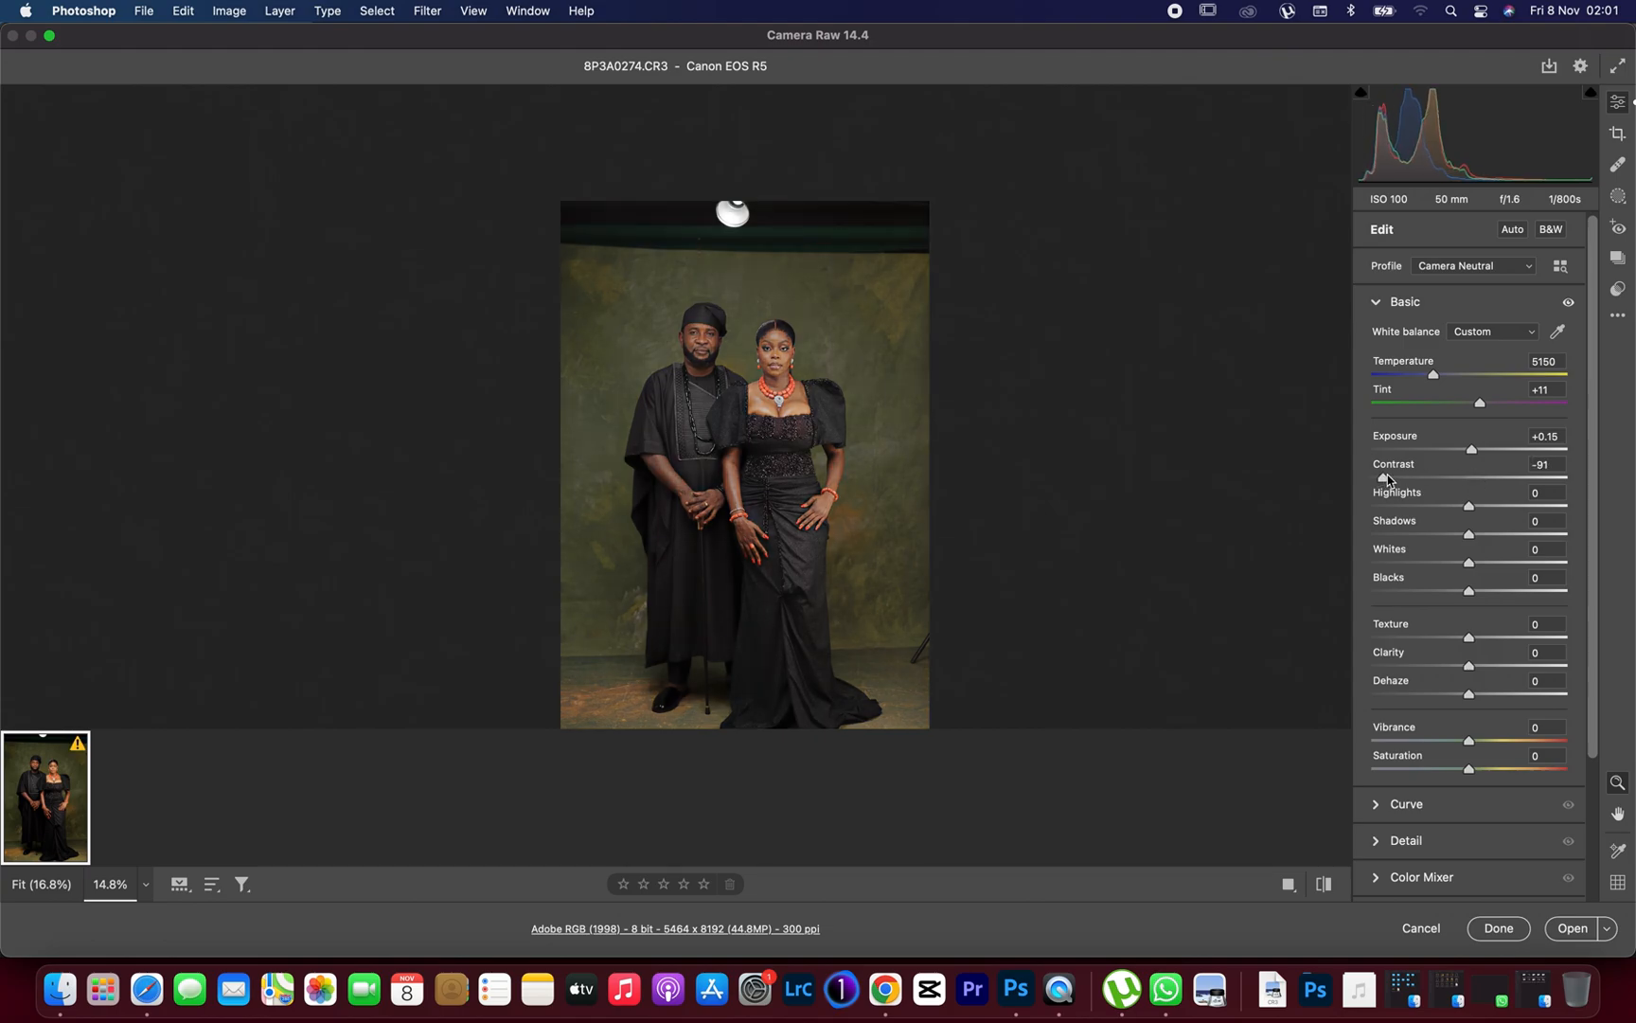
pyautogui.moveTo(1384, 477); pyautogui.dragTo(1566, 477)
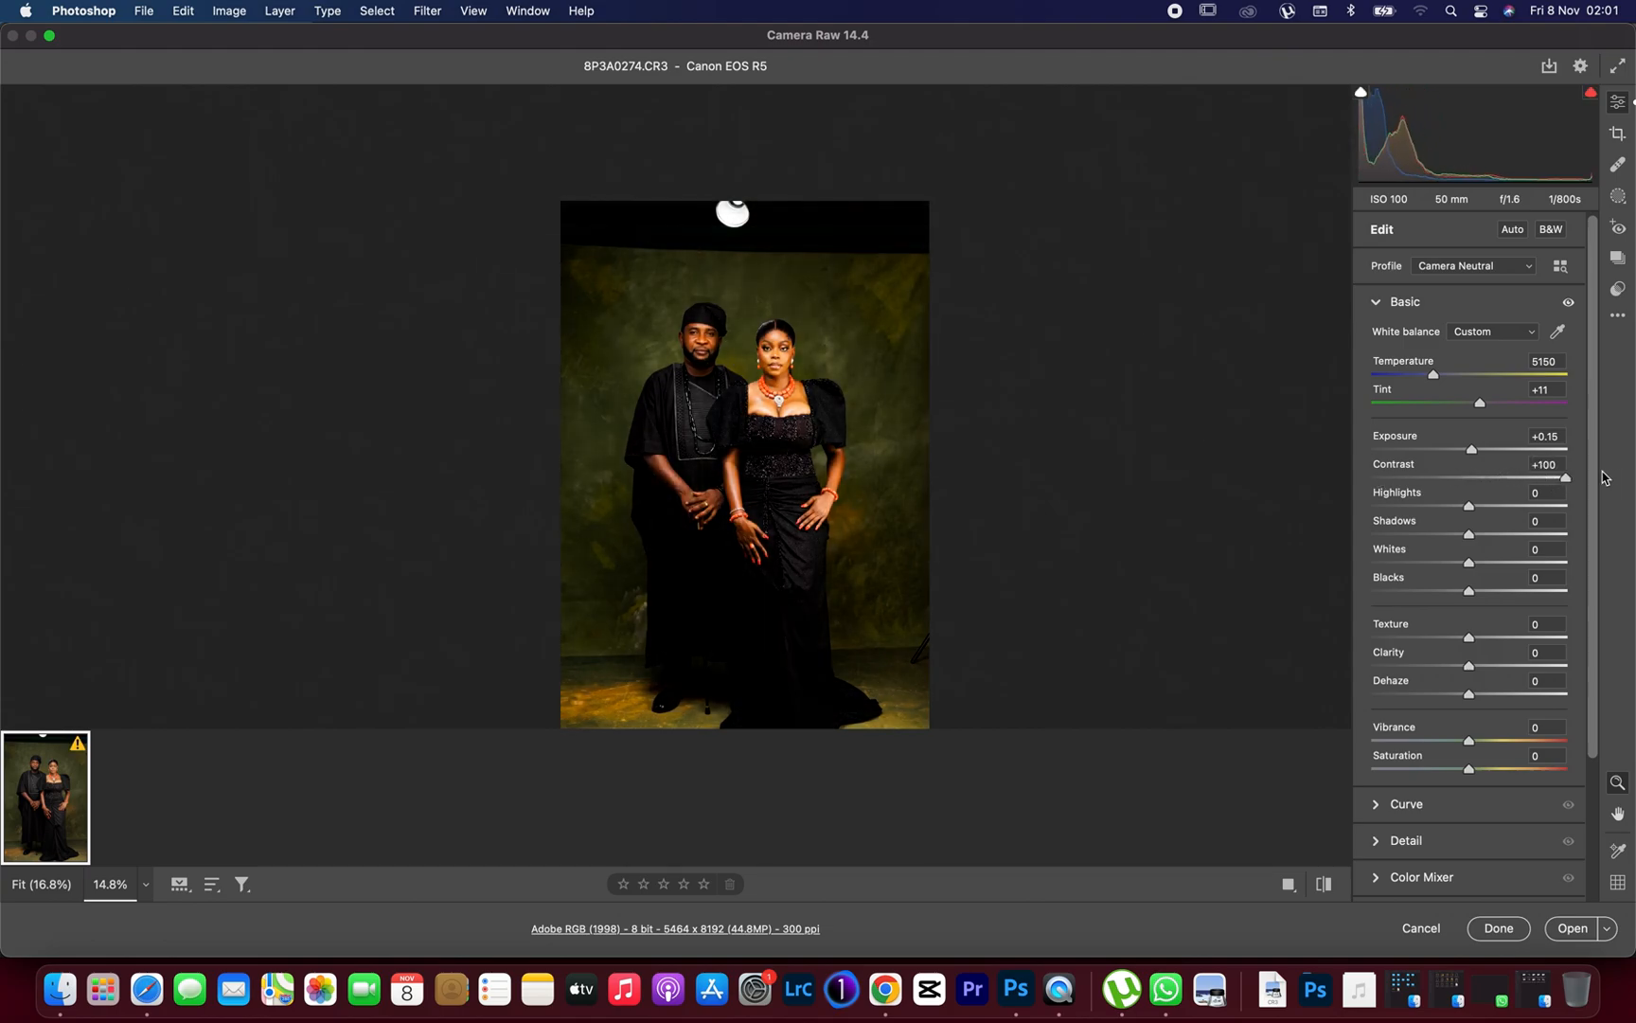
pyautogui.moveTo(1564, 477); pyautogui.dragTo(1479, 478)
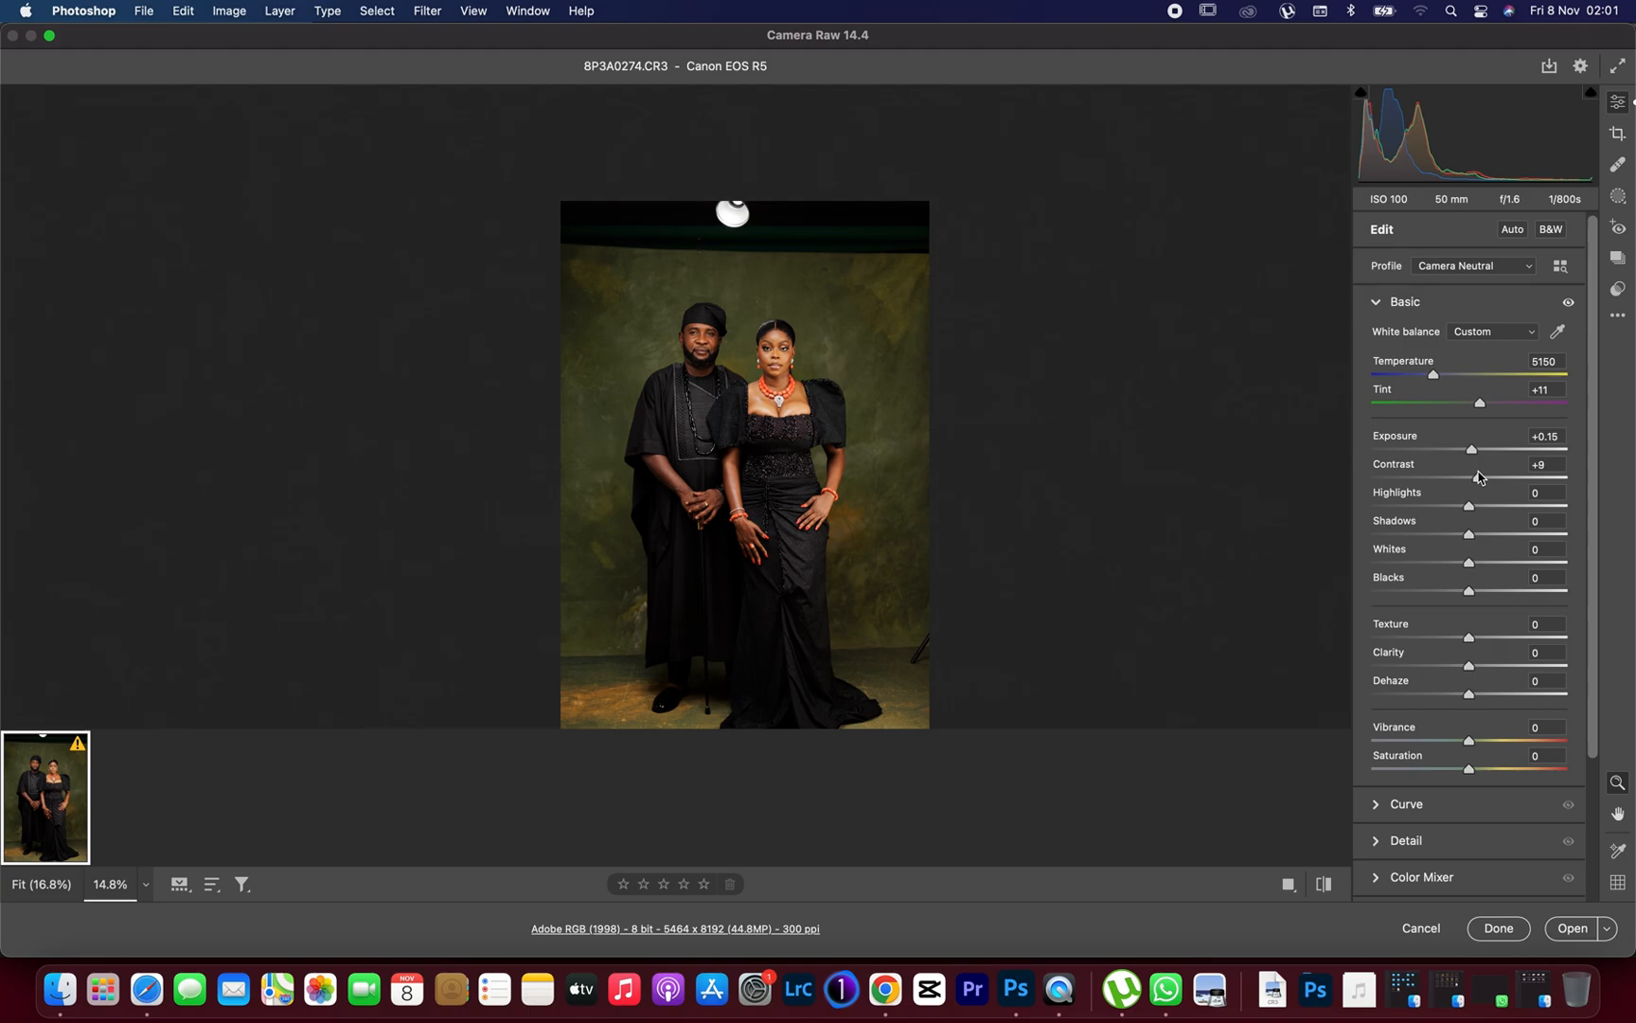
pyautogui.moveTo(1479, 477); pyautogui.dragTo(1471, 477)
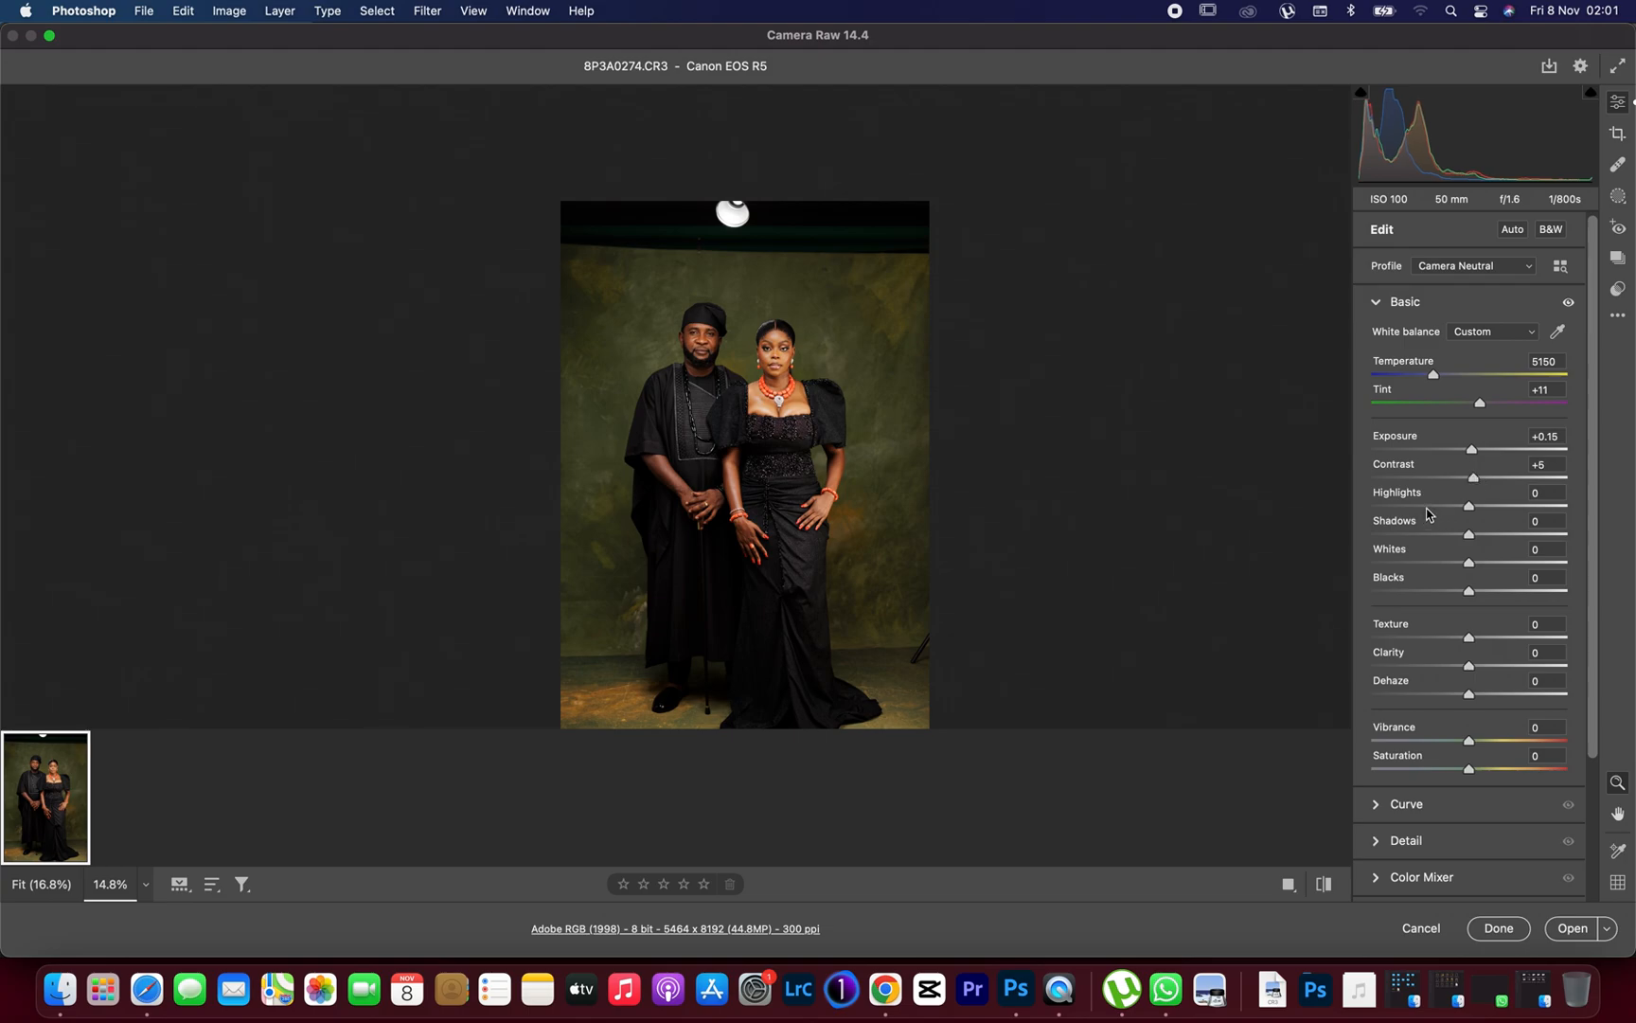
# - Pull the highlights down, testing -80, and settle them at -26
pyautogui.moveTo(1469, 506); pyautogui.dragTo(1386, 505)
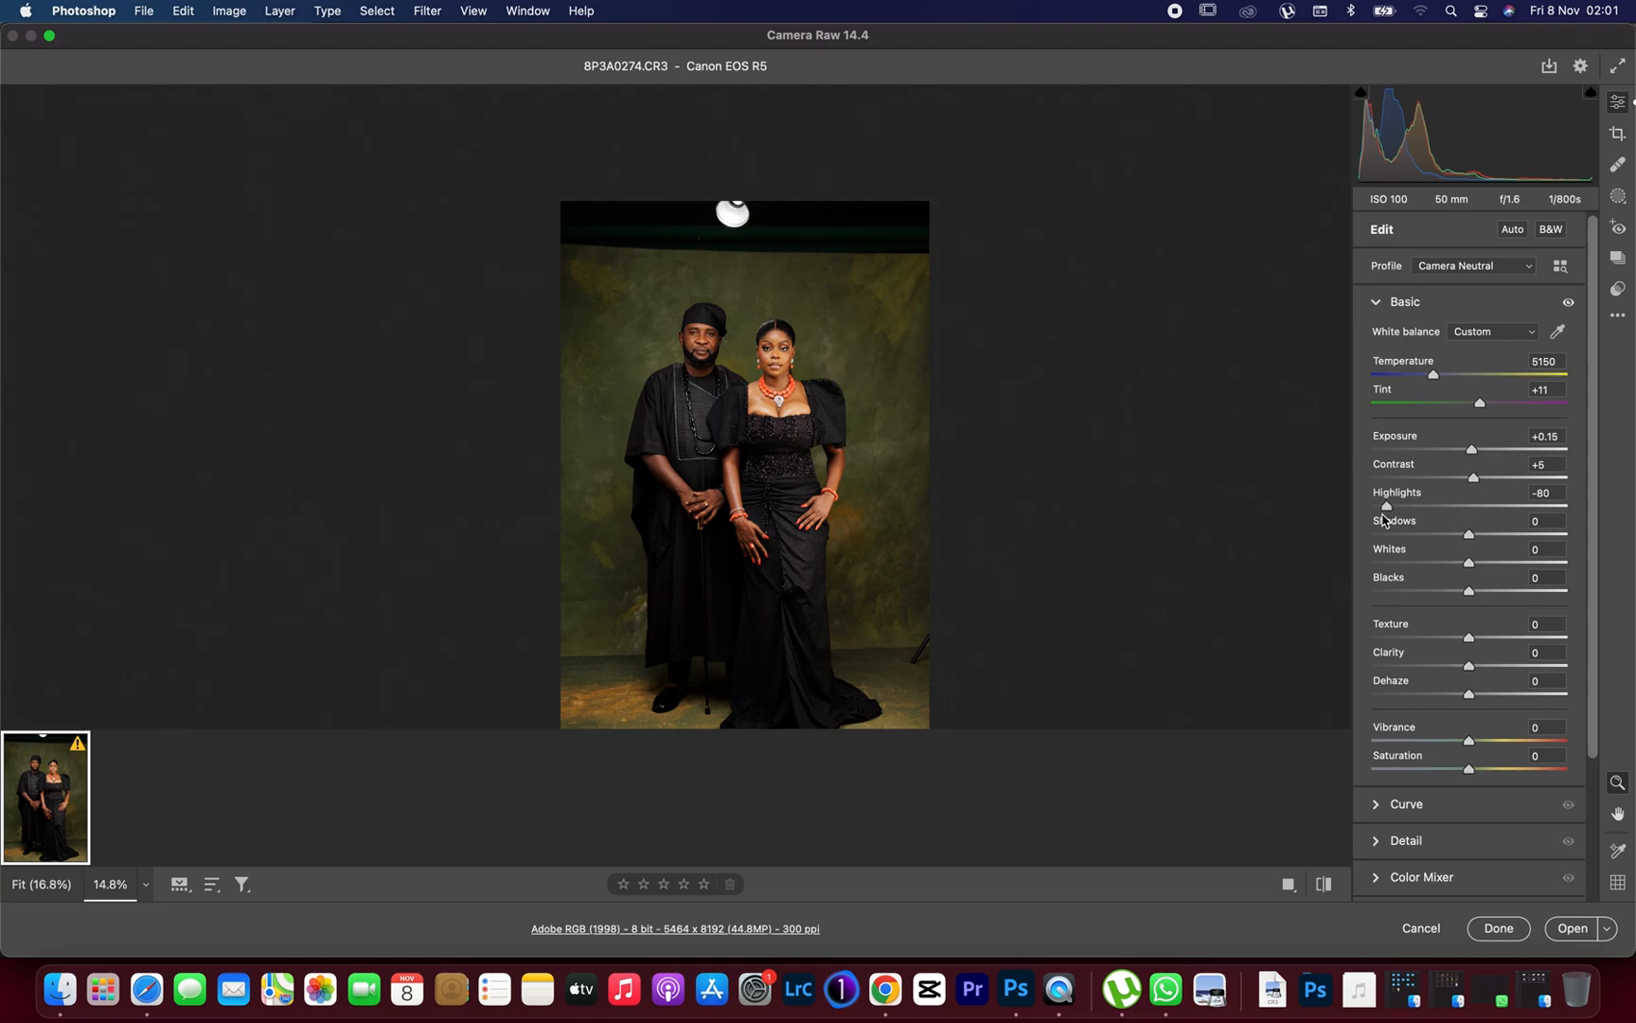
pyautogui.moveTo(1386, 506); pyautogui.dragTo(1472, 505)
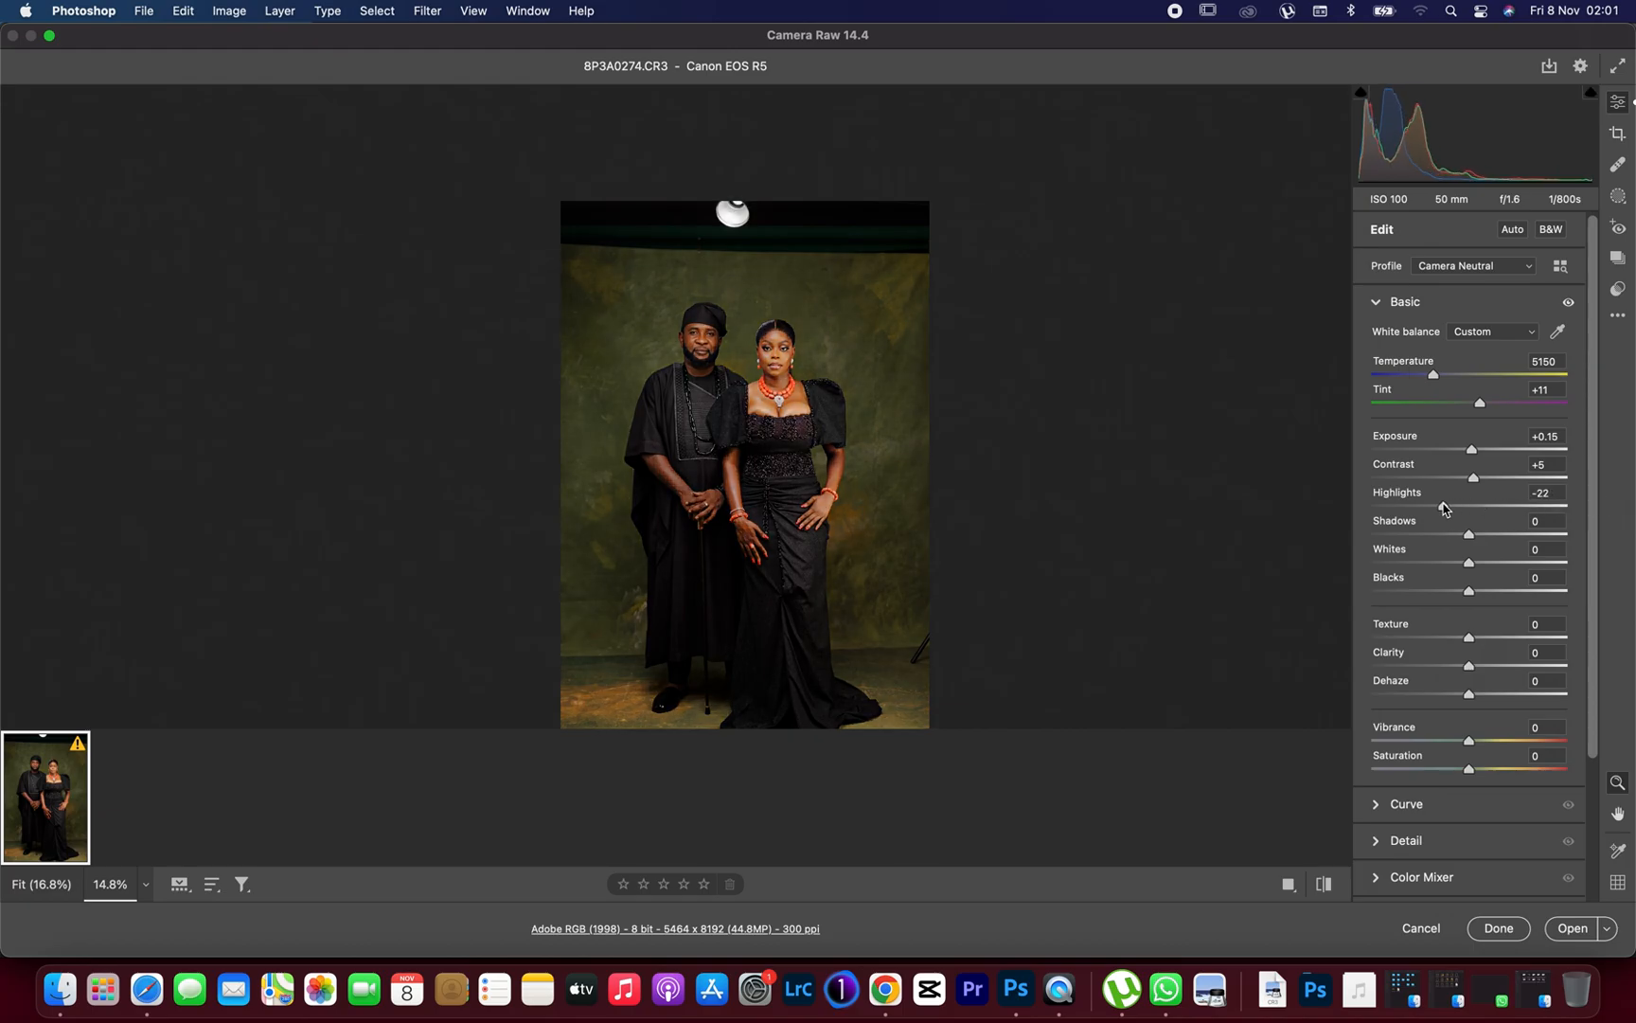
pyautogui.moveTo(1473, 505); pyautogui.dragTo(1466, 505)
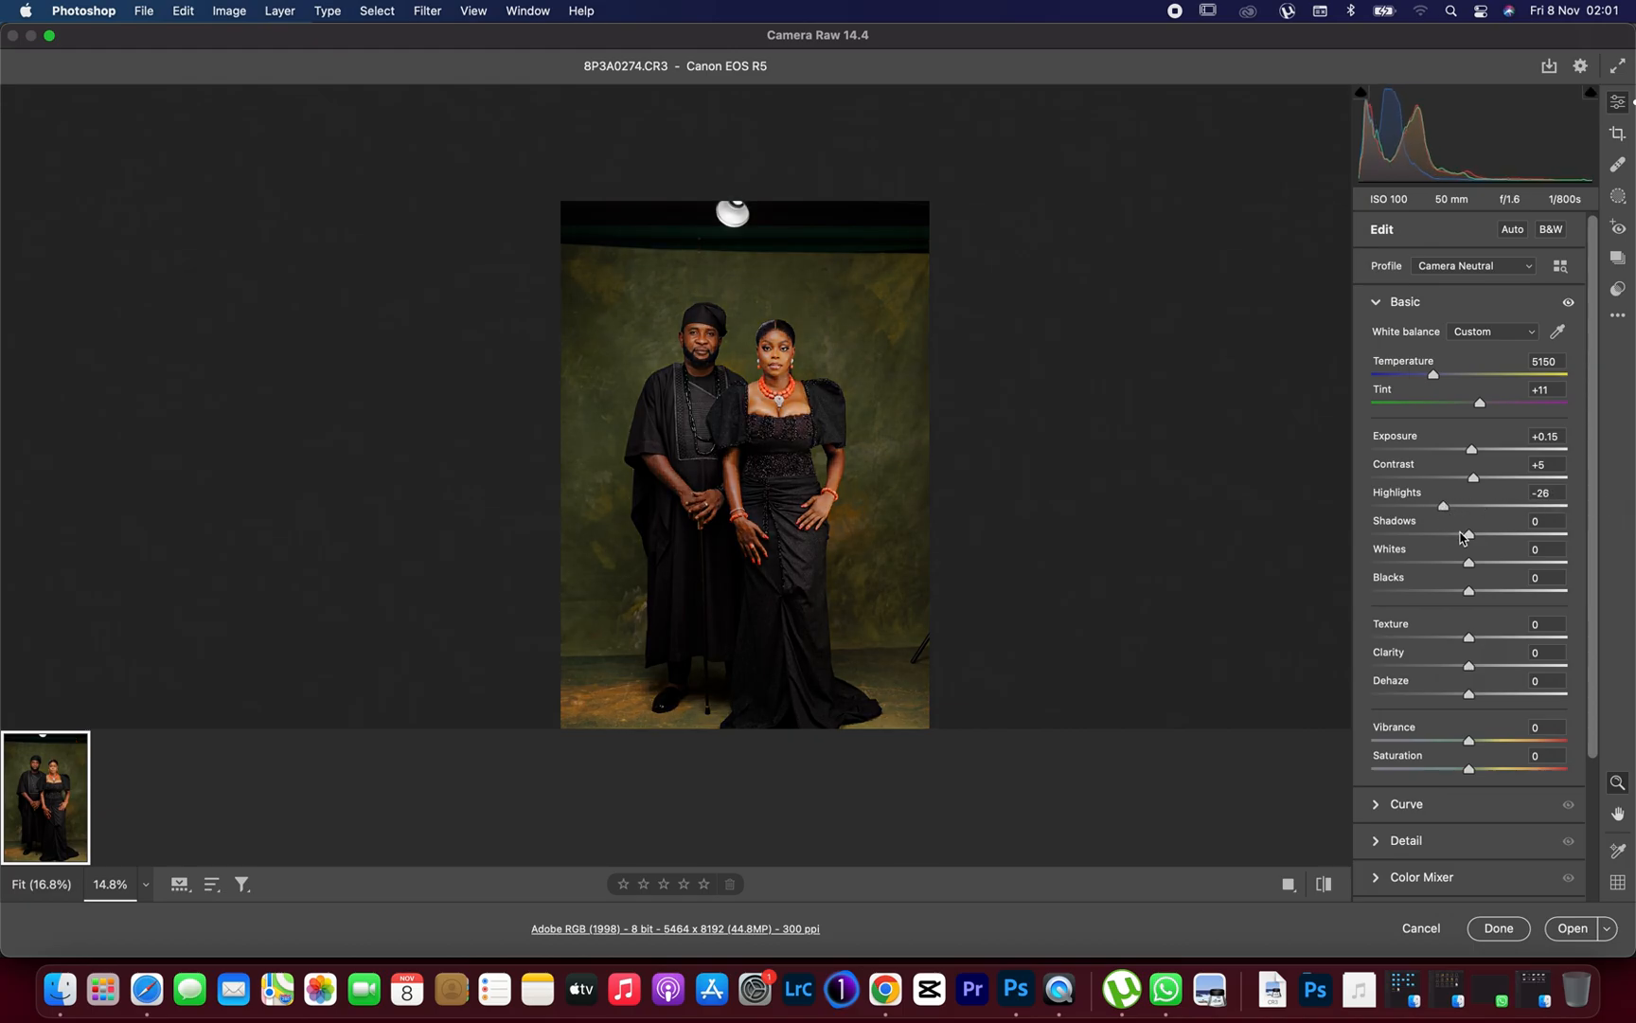
# - Test the shadows across their range and lift them slightly to +7
pyautogui.moveTo(1467, 534); pyautogui.dragTo(1563, 534)
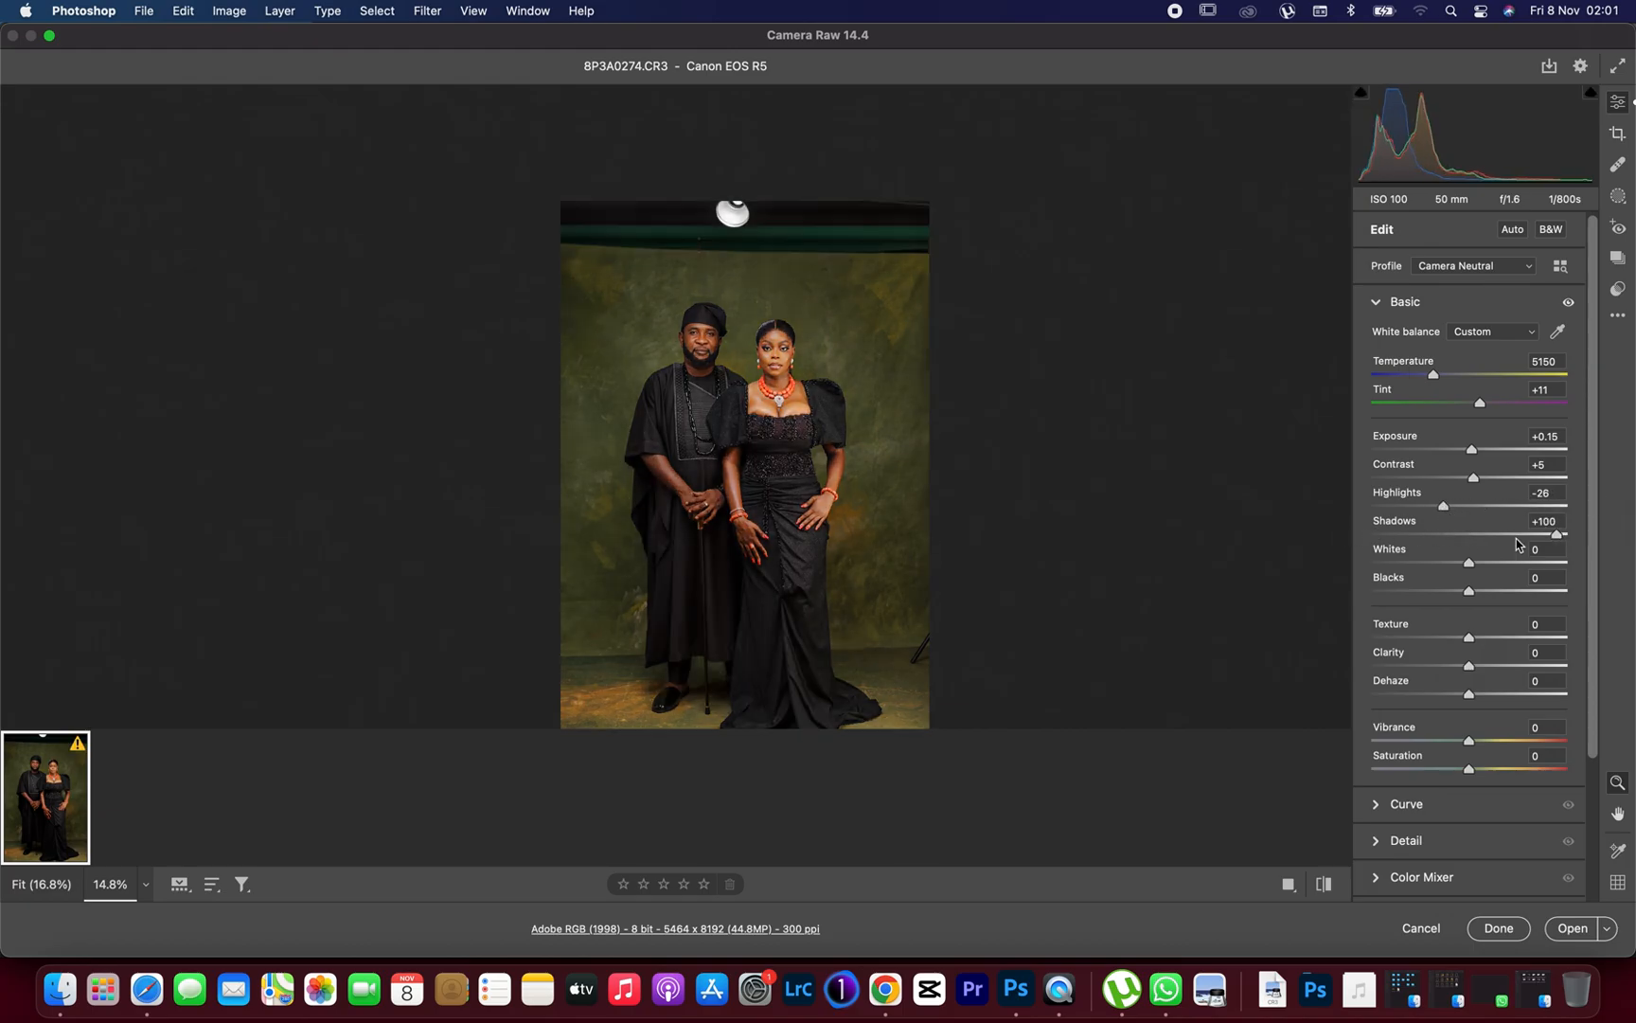
pyautogui.moveTo(1562, 534); pyautogui.dragTo(1426, 534)
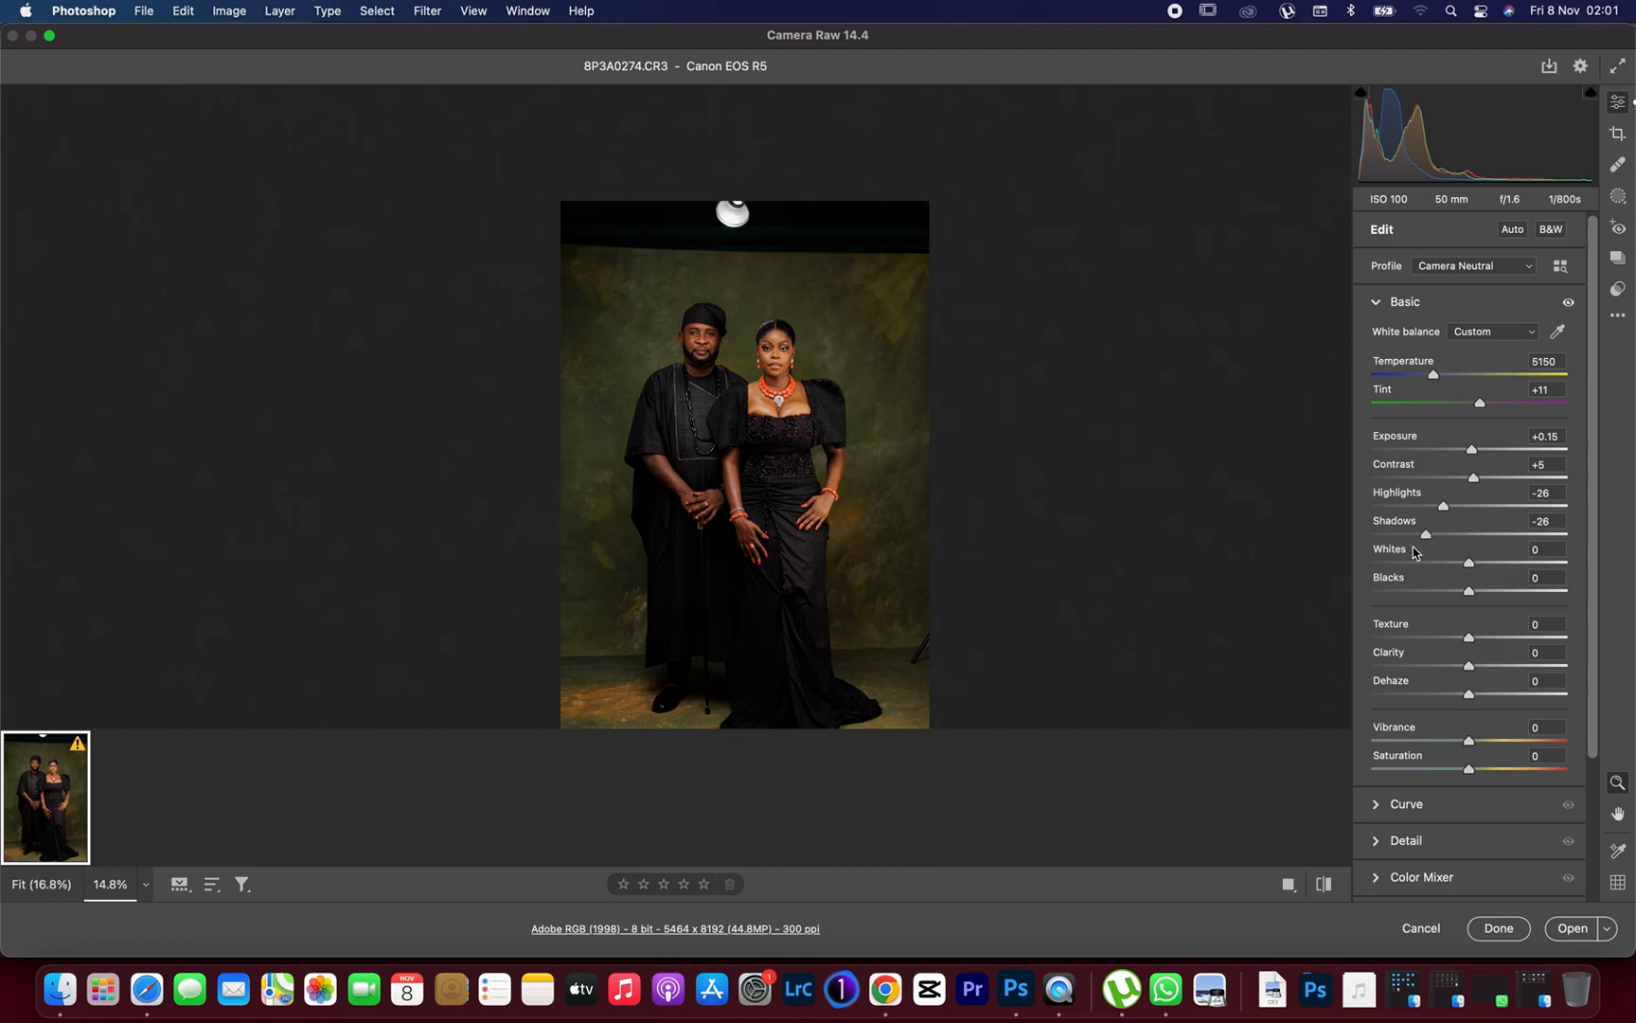
pyautogui.moveTo(1443, 534); pyautogui.dragTo(1423, 534)
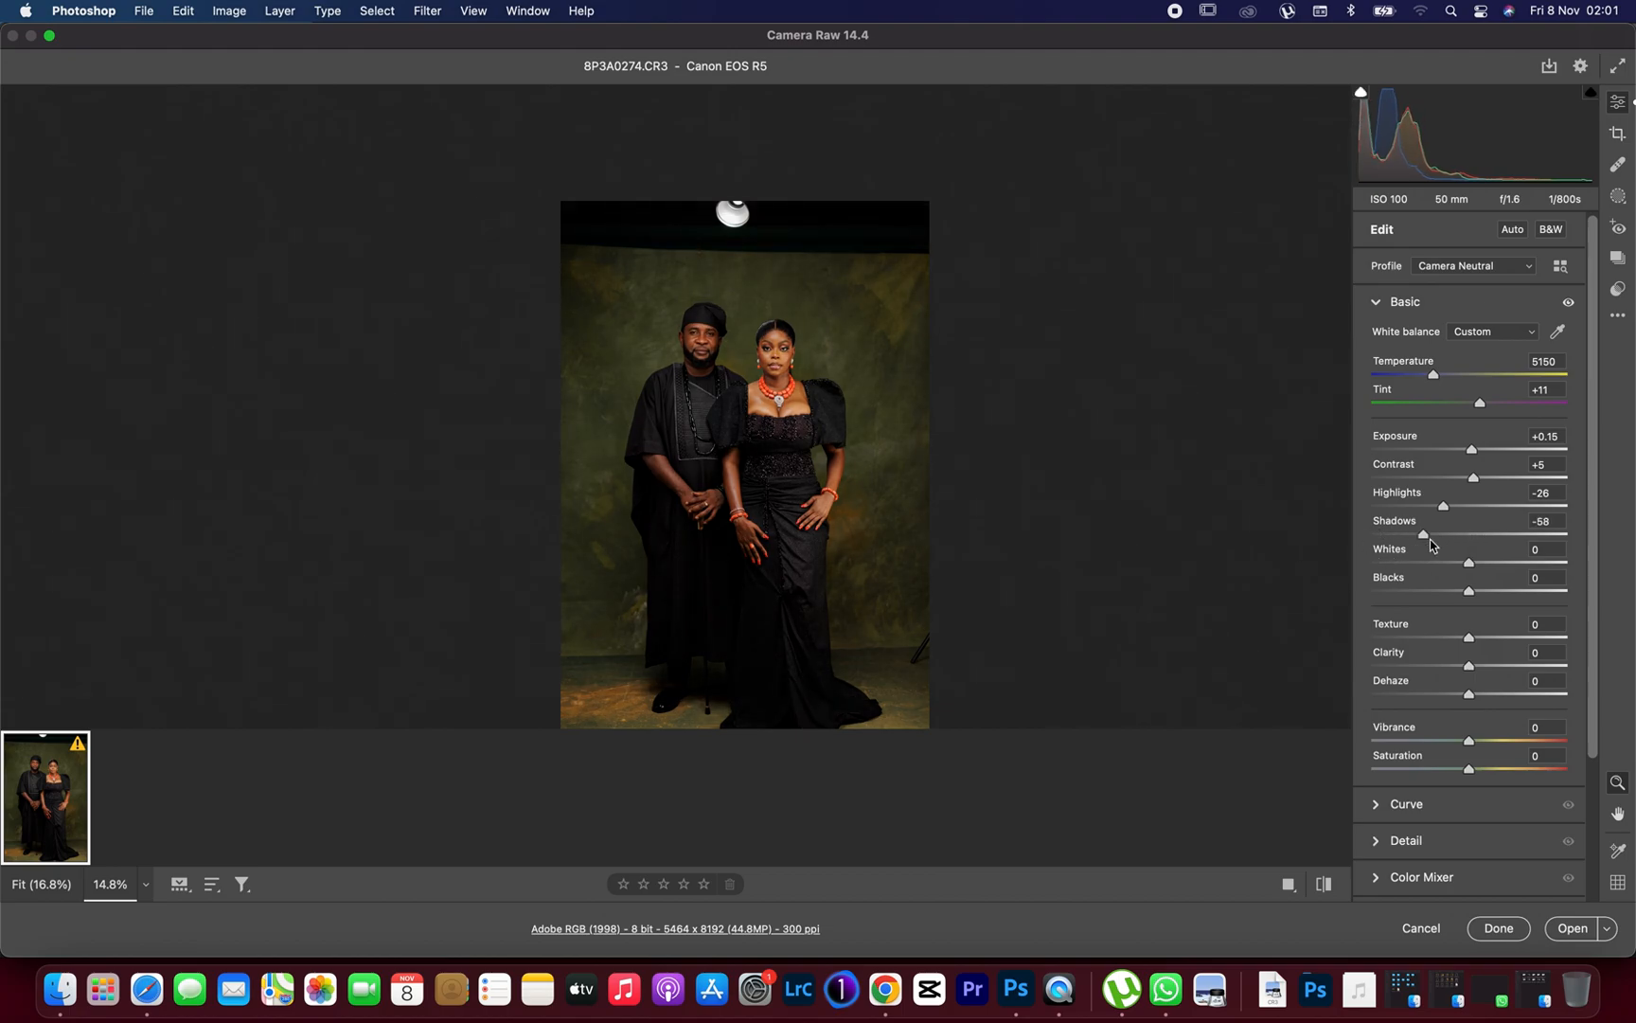
pyautogui.moveTo(1422, 534); pyautogui.dragTo(1489, 534)
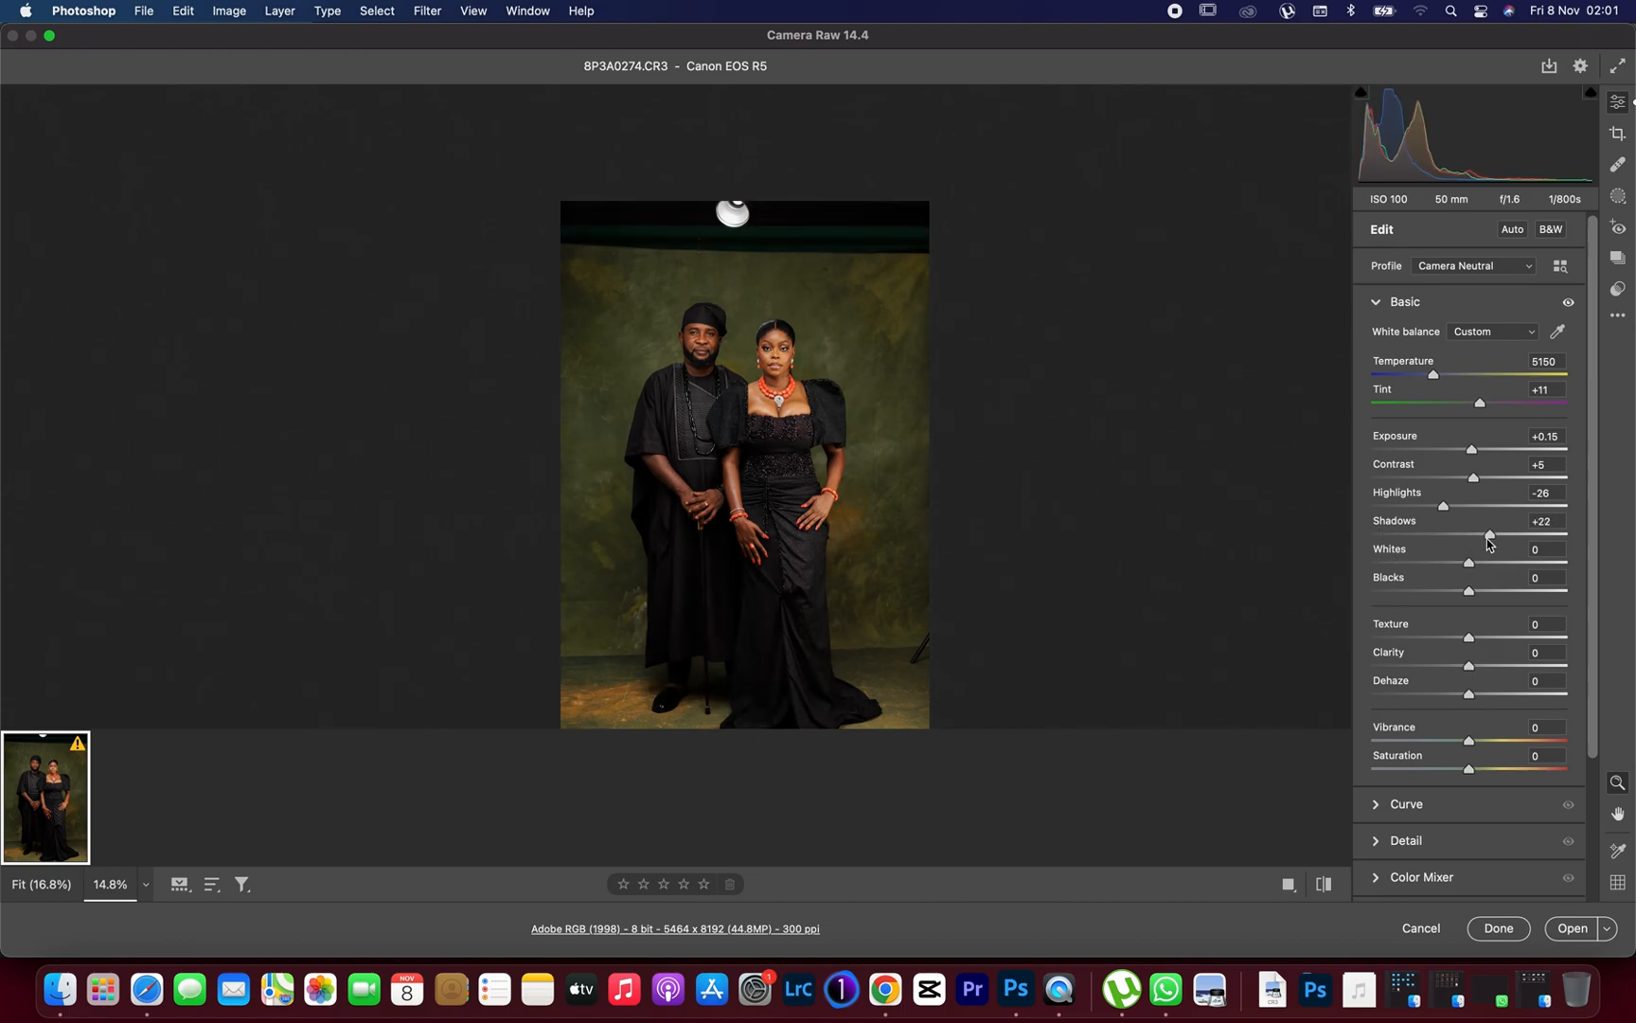
pyautogui.moveTo(1487, 534); pyautogui.dragTo(1477, 534)
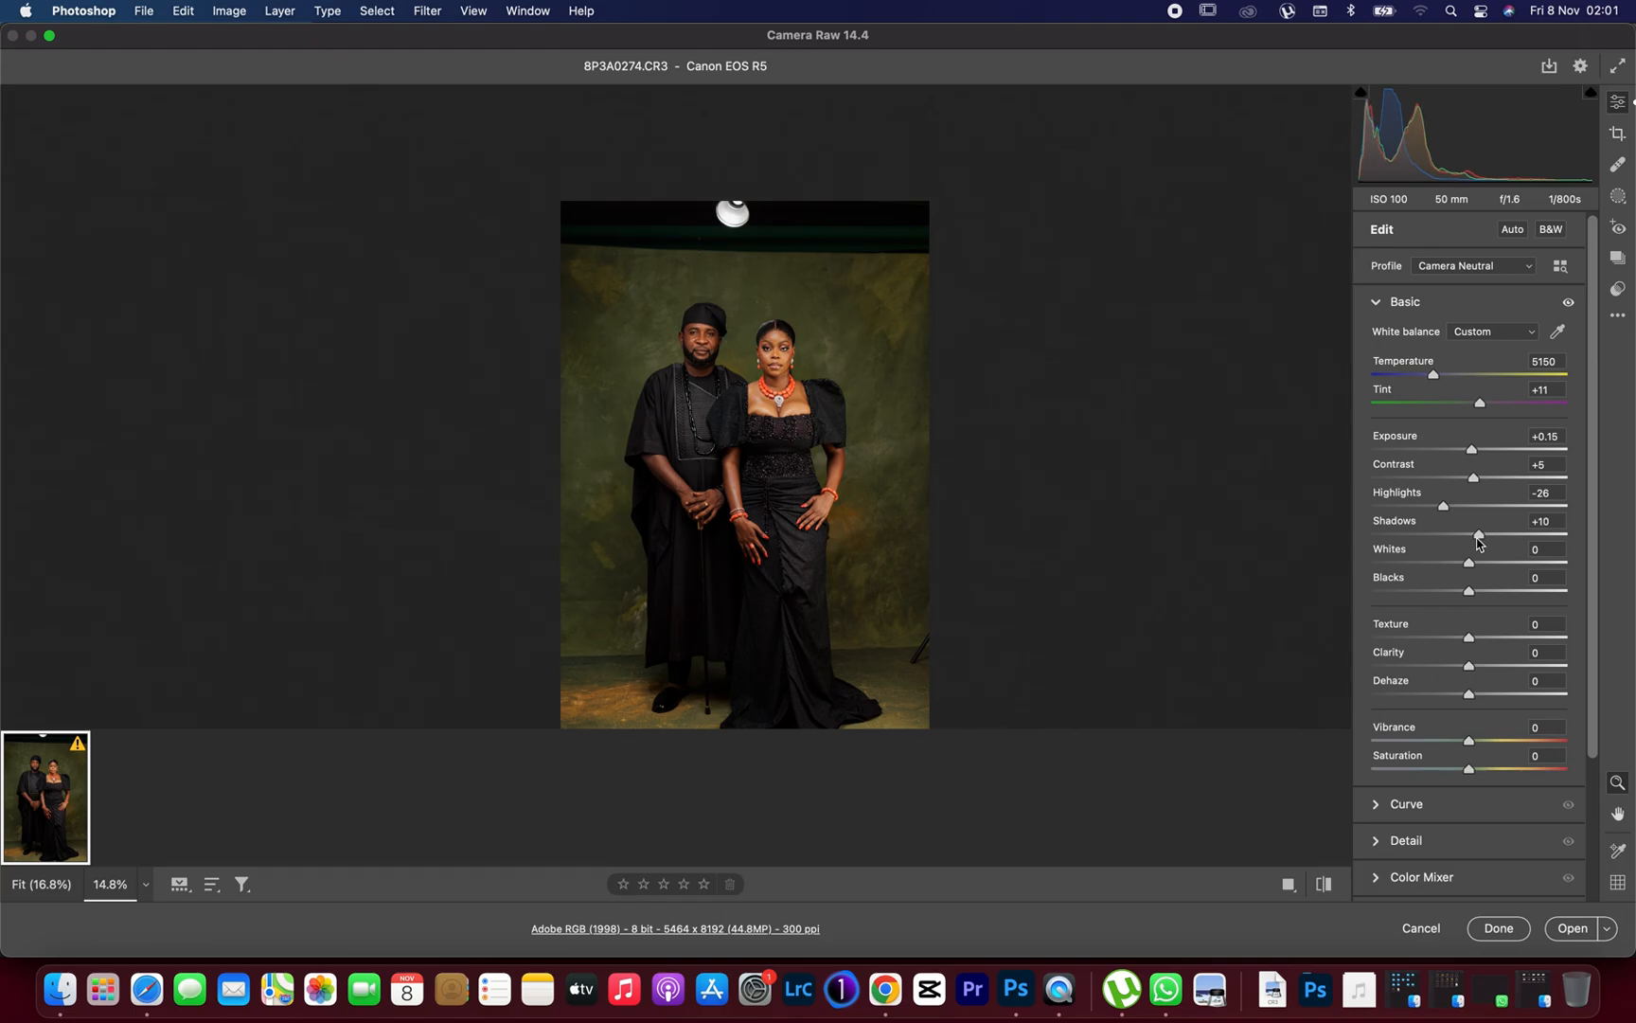
pyautogui.moveTo(1479, 534); pyautogui.dragTo(1470, 534)
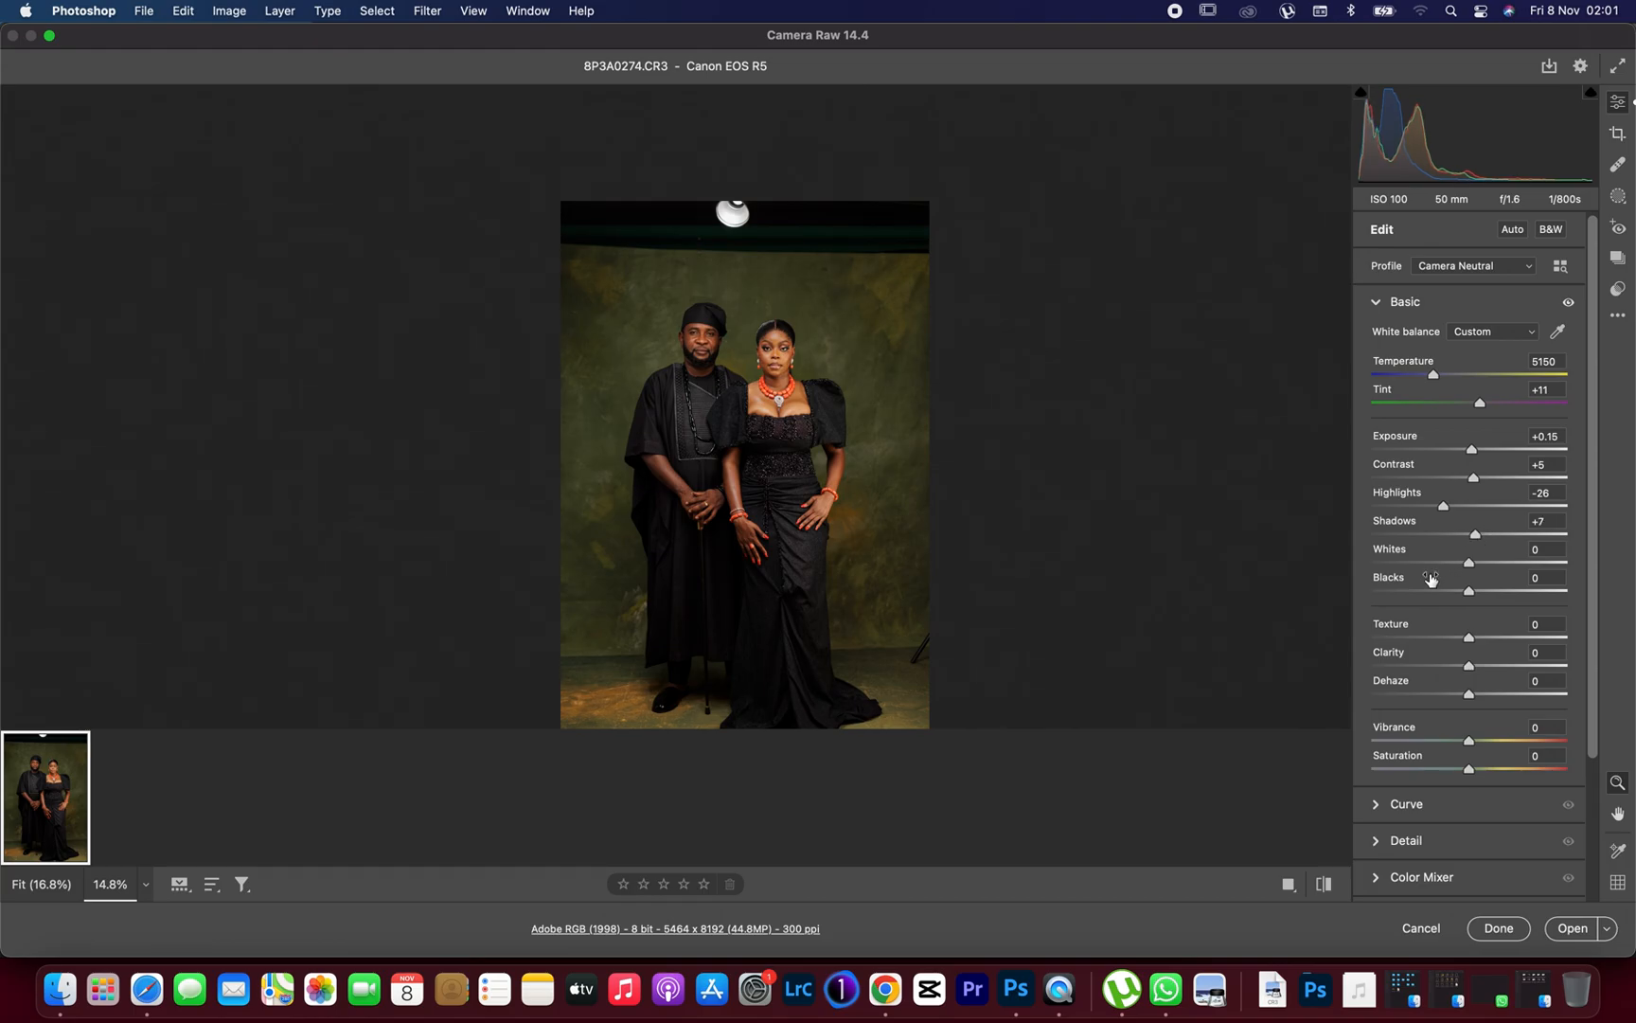
# - Lower the whites to -27 after testing maximum, and deepen the blacks to -9
pyautogui.moveTo(1469, 560); pyautogui.dragTo(1568, 560)
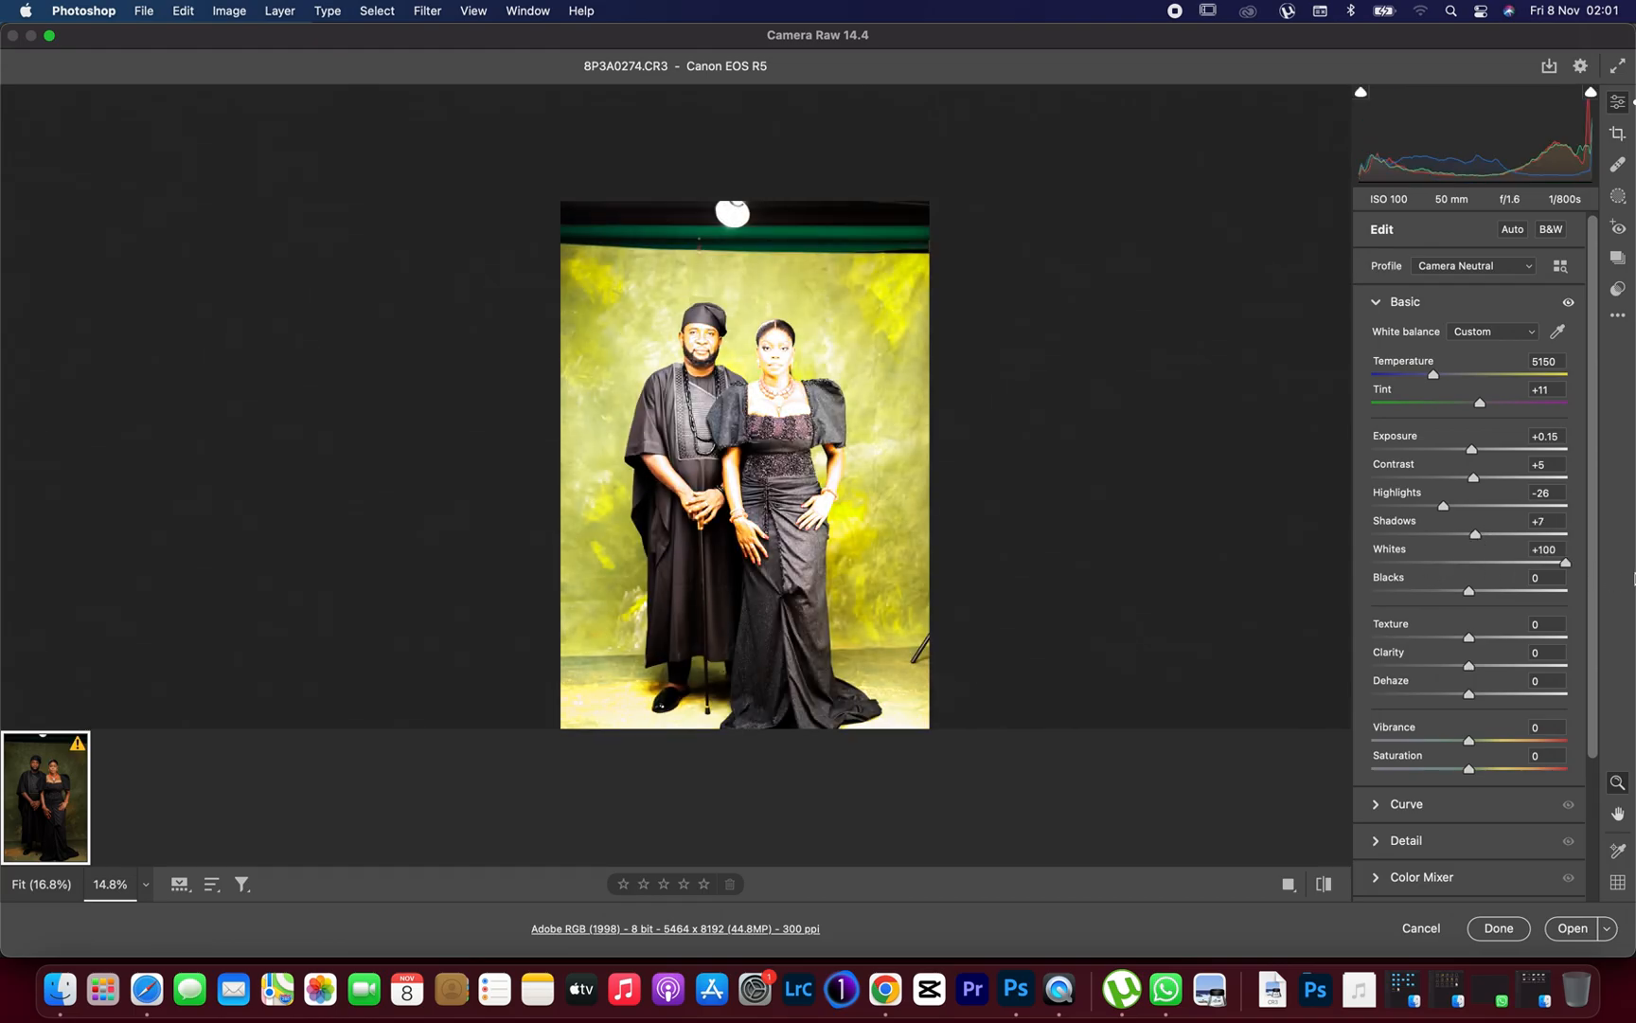
pyautogui.moveTo(1565, 560); pyautogui.dragTo(1443, 561)
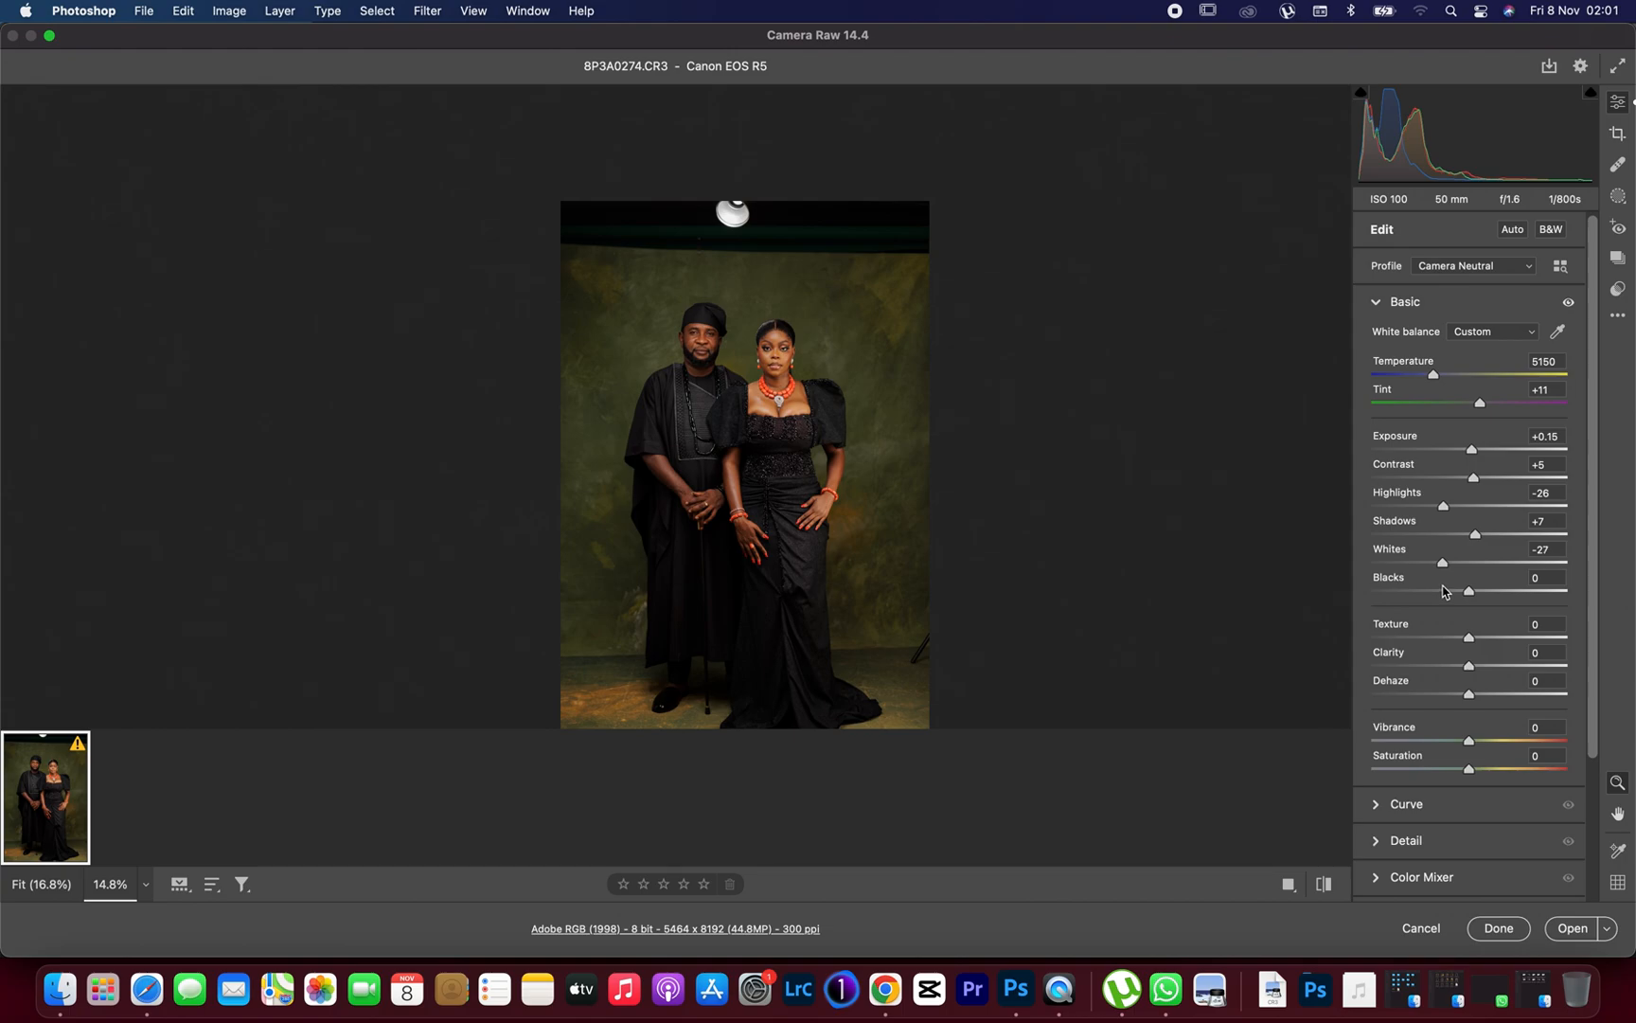
pyautogui.moveTo(1468, 591); pyautogui.dragTo(1472, 591)
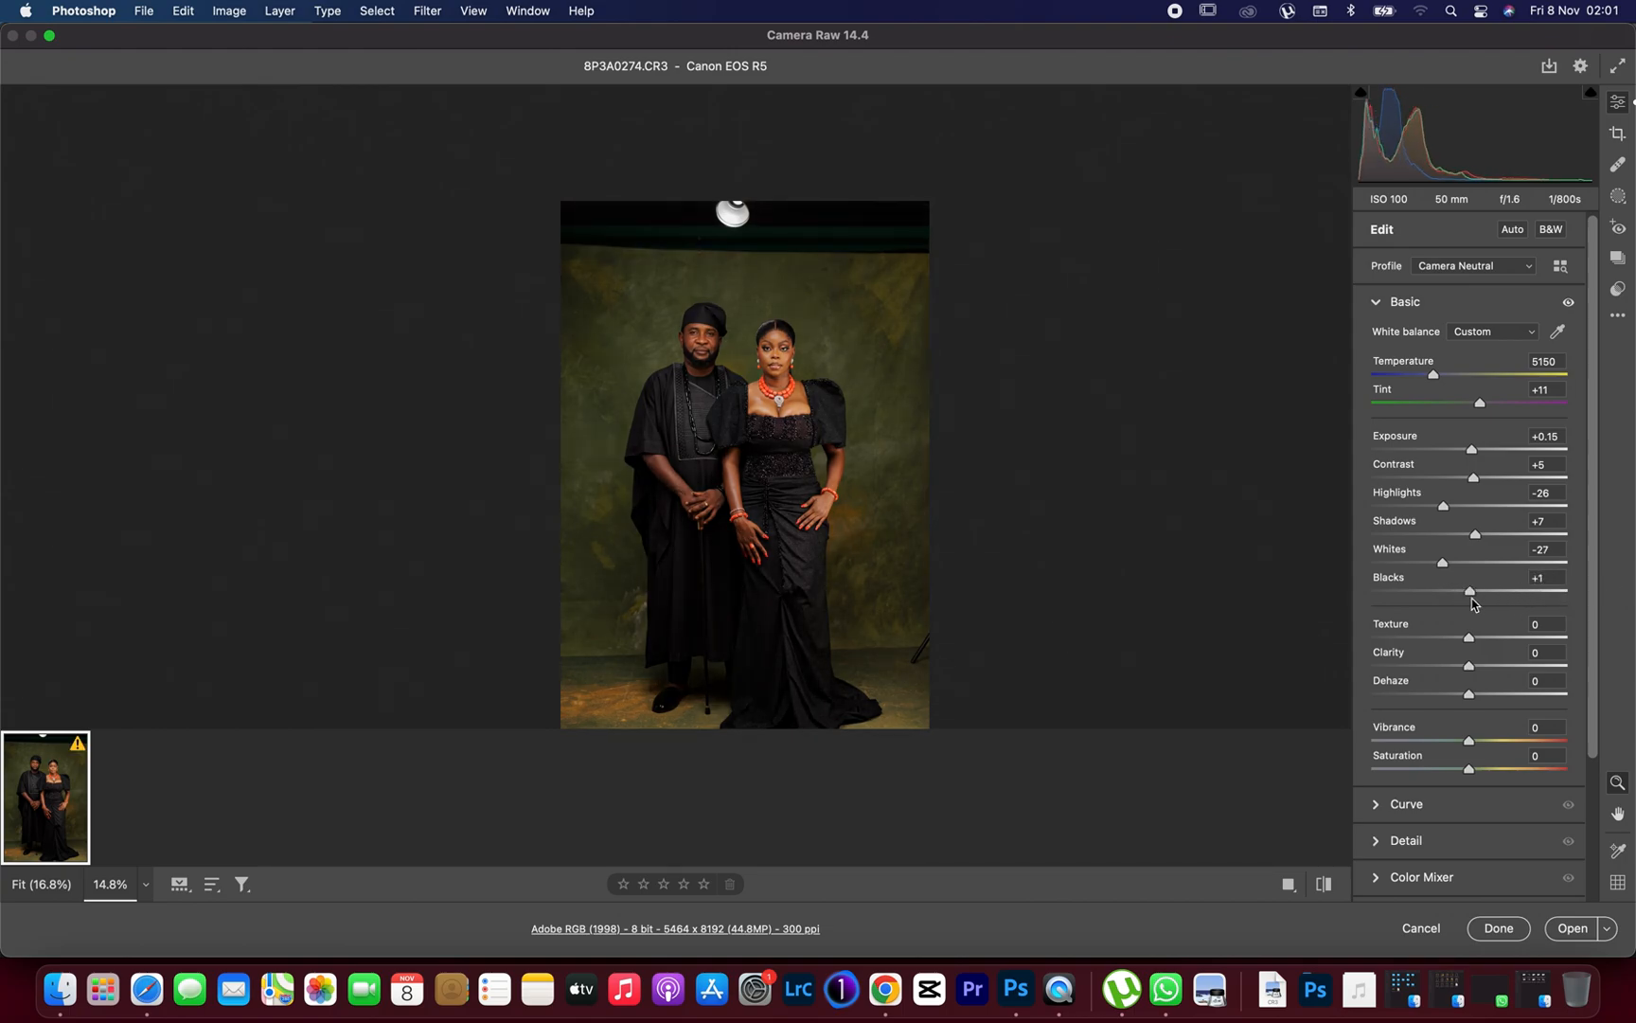
pyautogui.moveTo(1466, 591); pyautogui.dragTo(1454, 591)
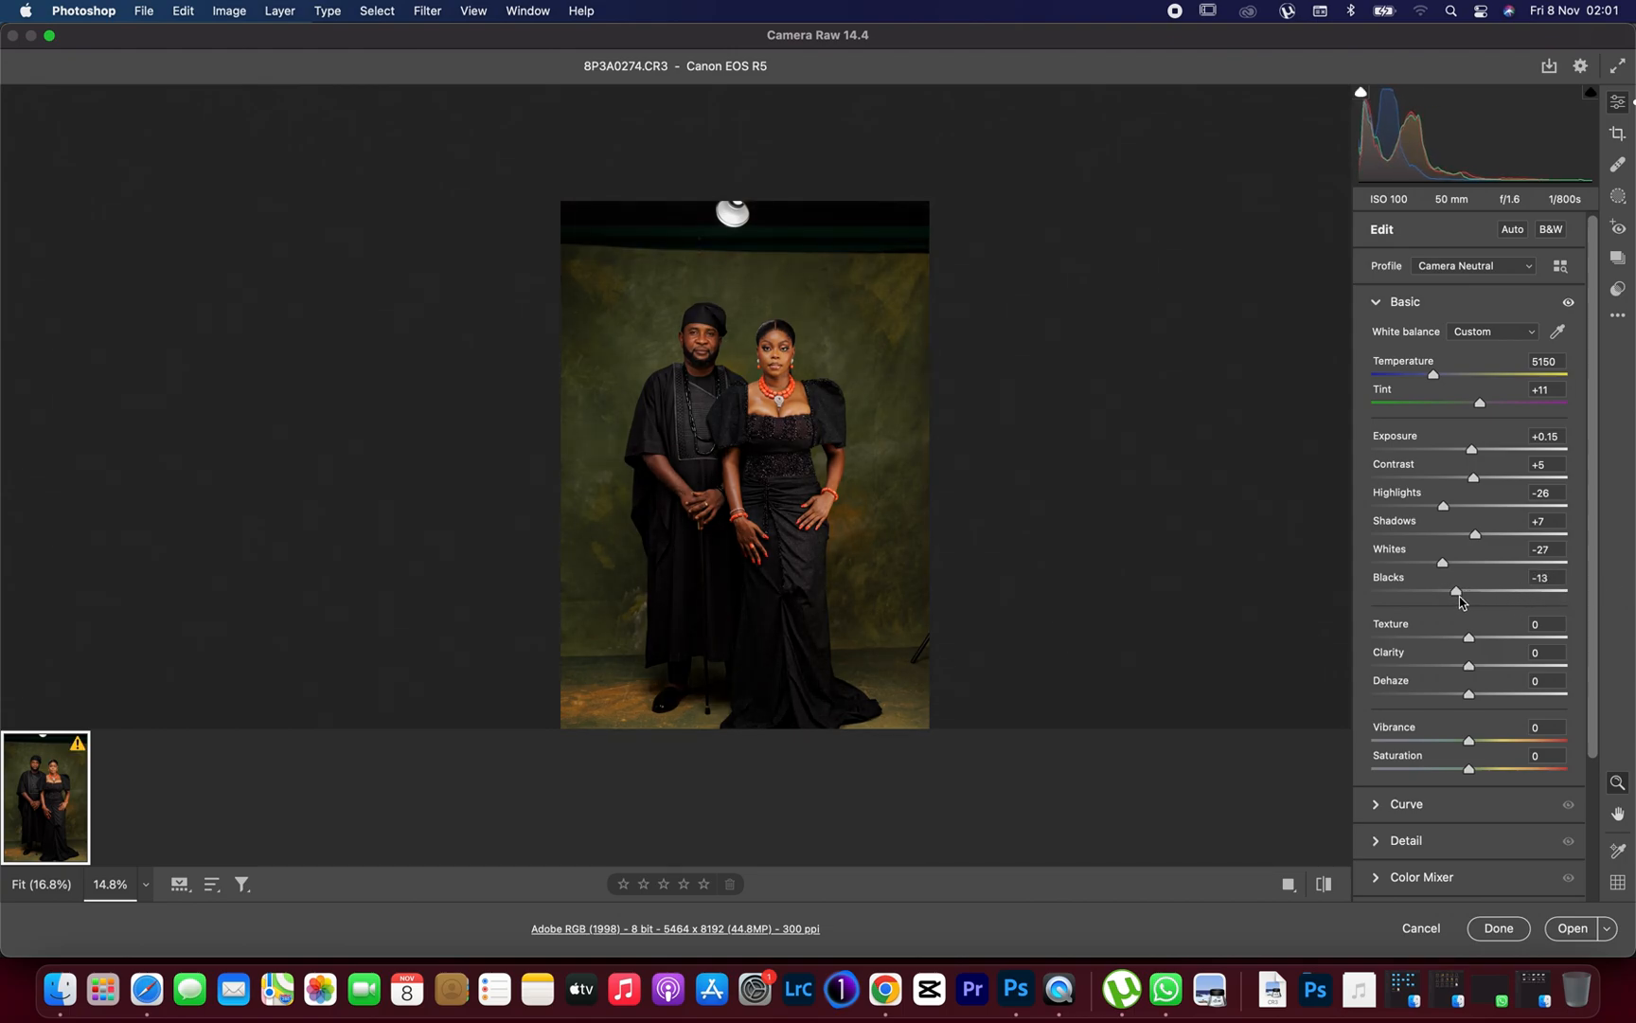
pyautogui.moveTo(1456, 590); pyautogui.dragTo(1460, 591)
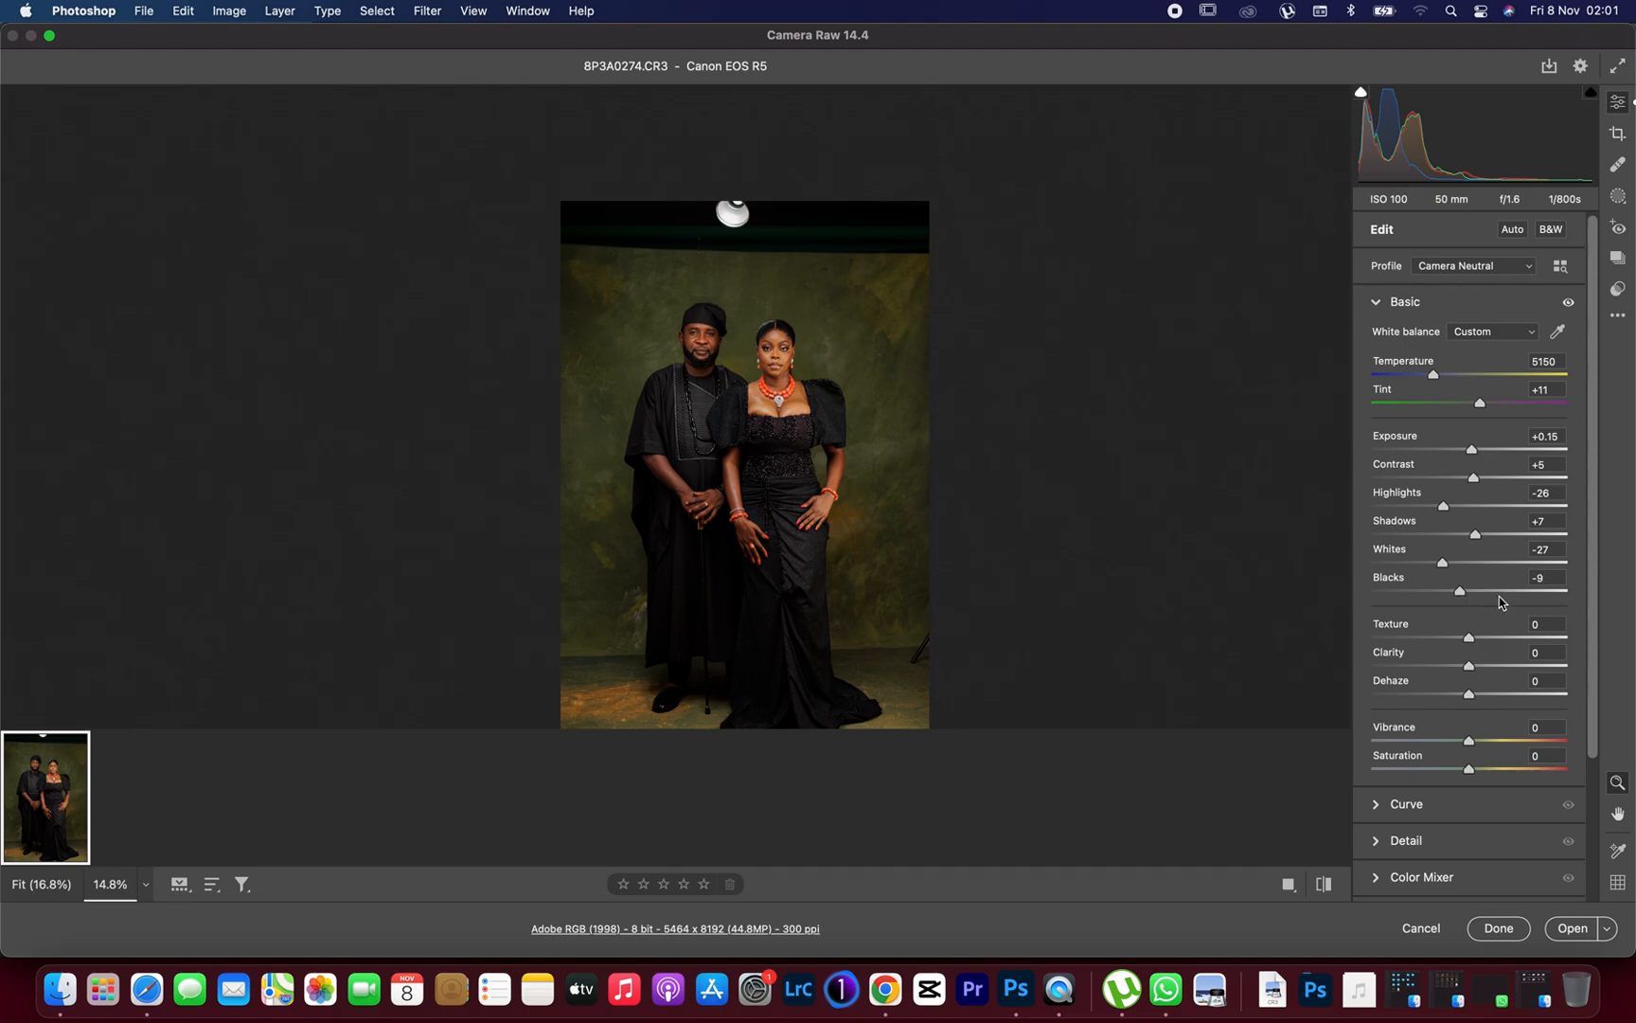
pyautogui.moveTo(1470, 641)
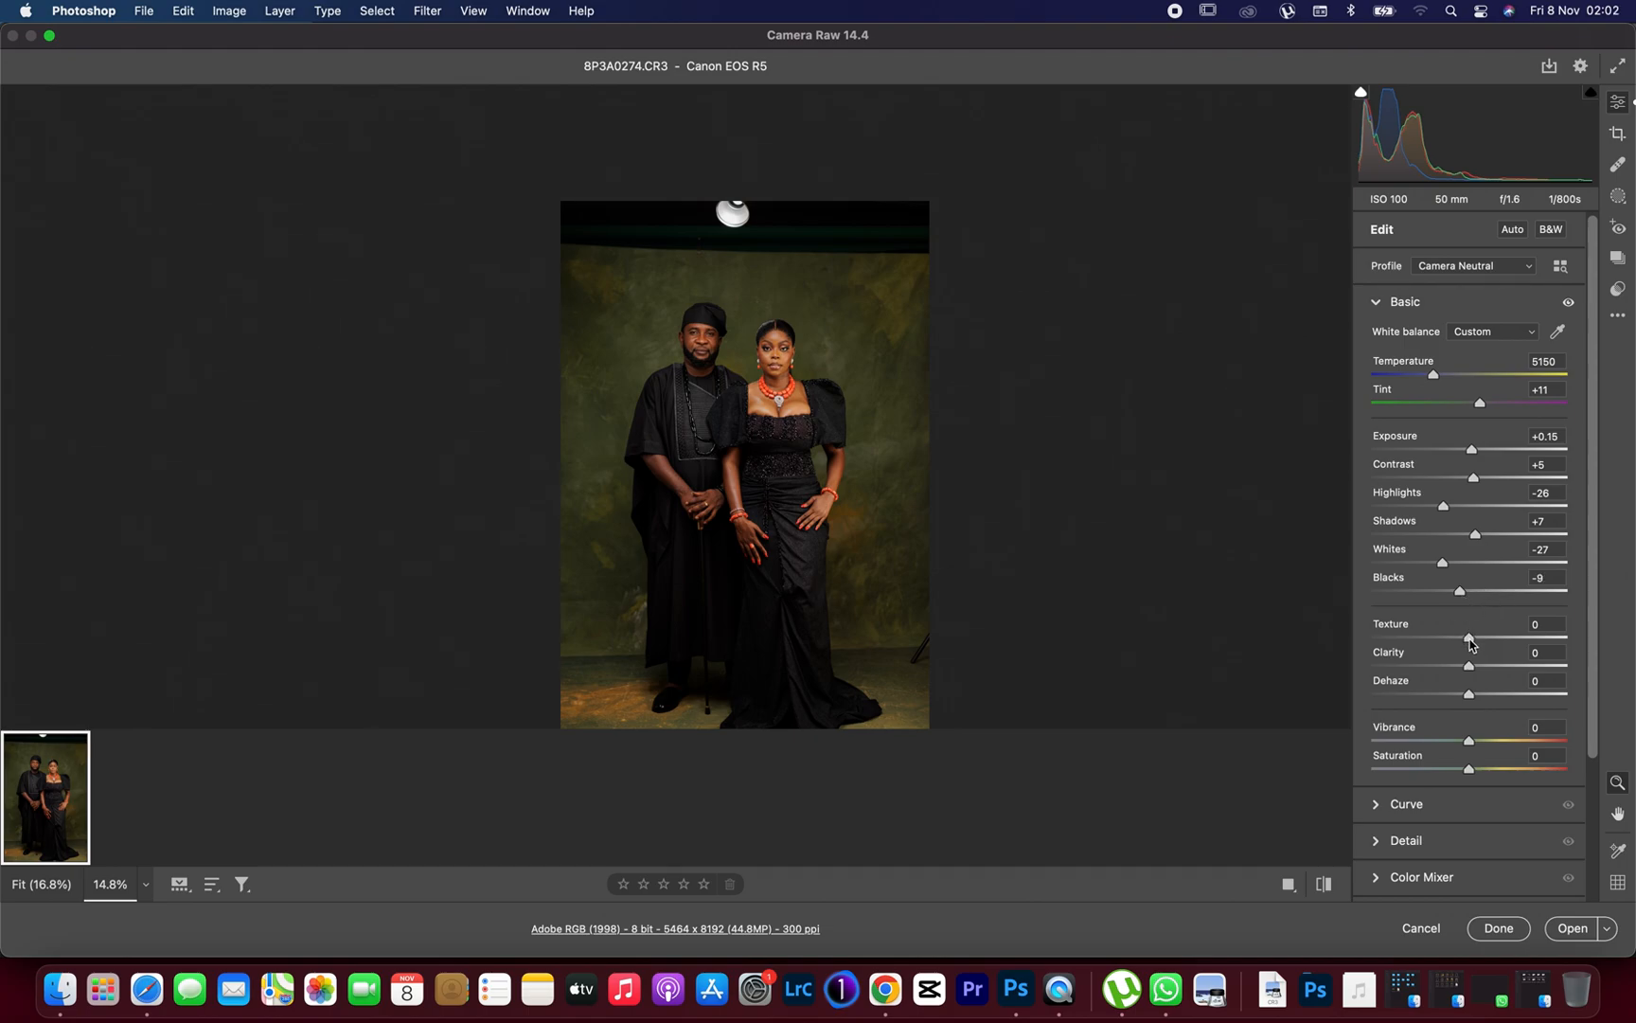
# - Try texture at +25 and clarity at -62/+29, returning both to zero
pyautogui.moveTo(1468, 638); pyautogui.dragTo(1492, 639)
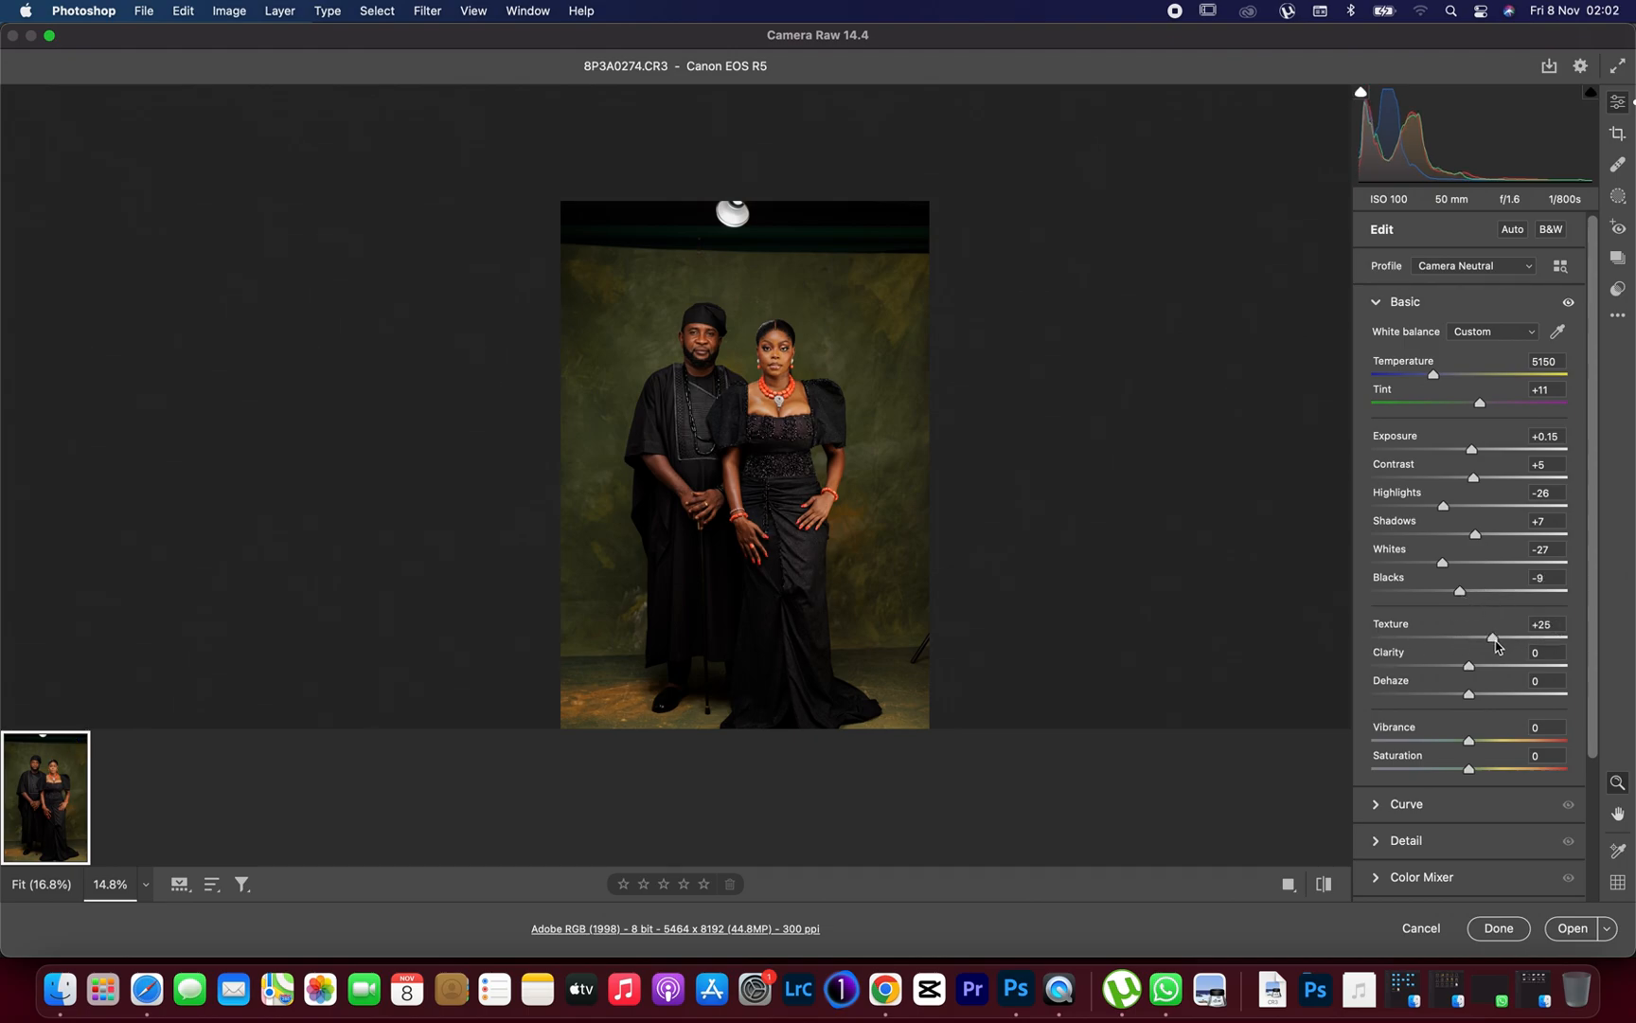
pyautogui.moveTo(1490, 638); pyautogui.dragTo(1516, 639)
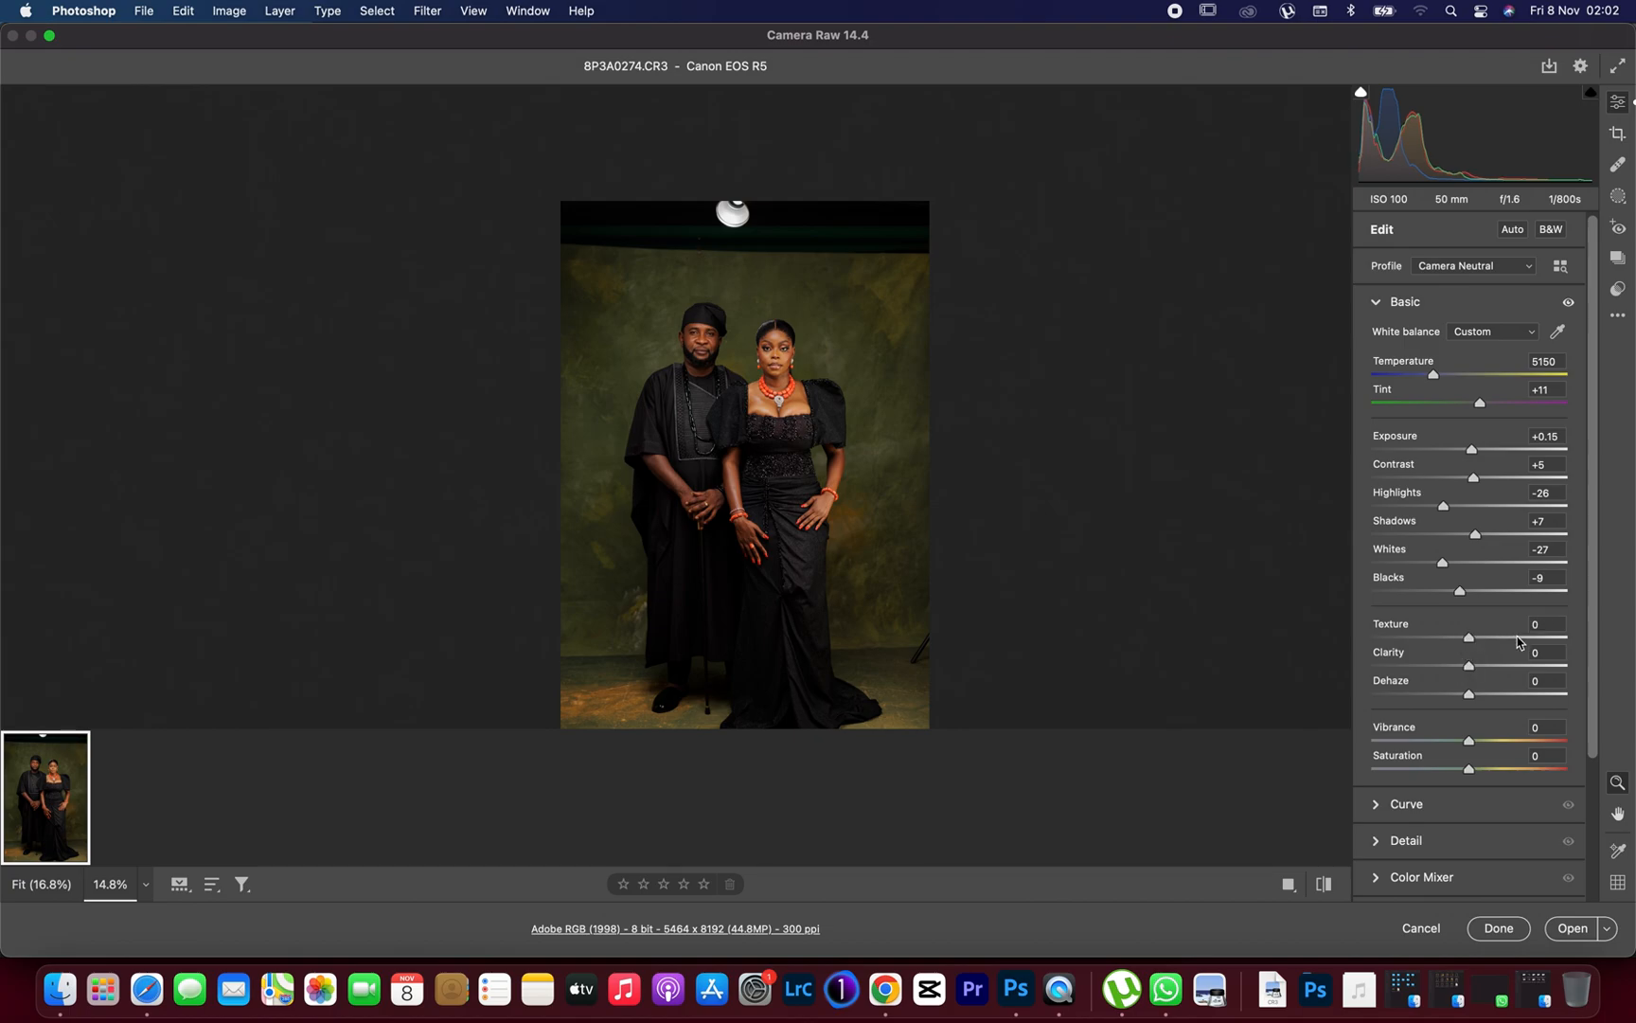
pyautogui.moveTo(1476, 672)
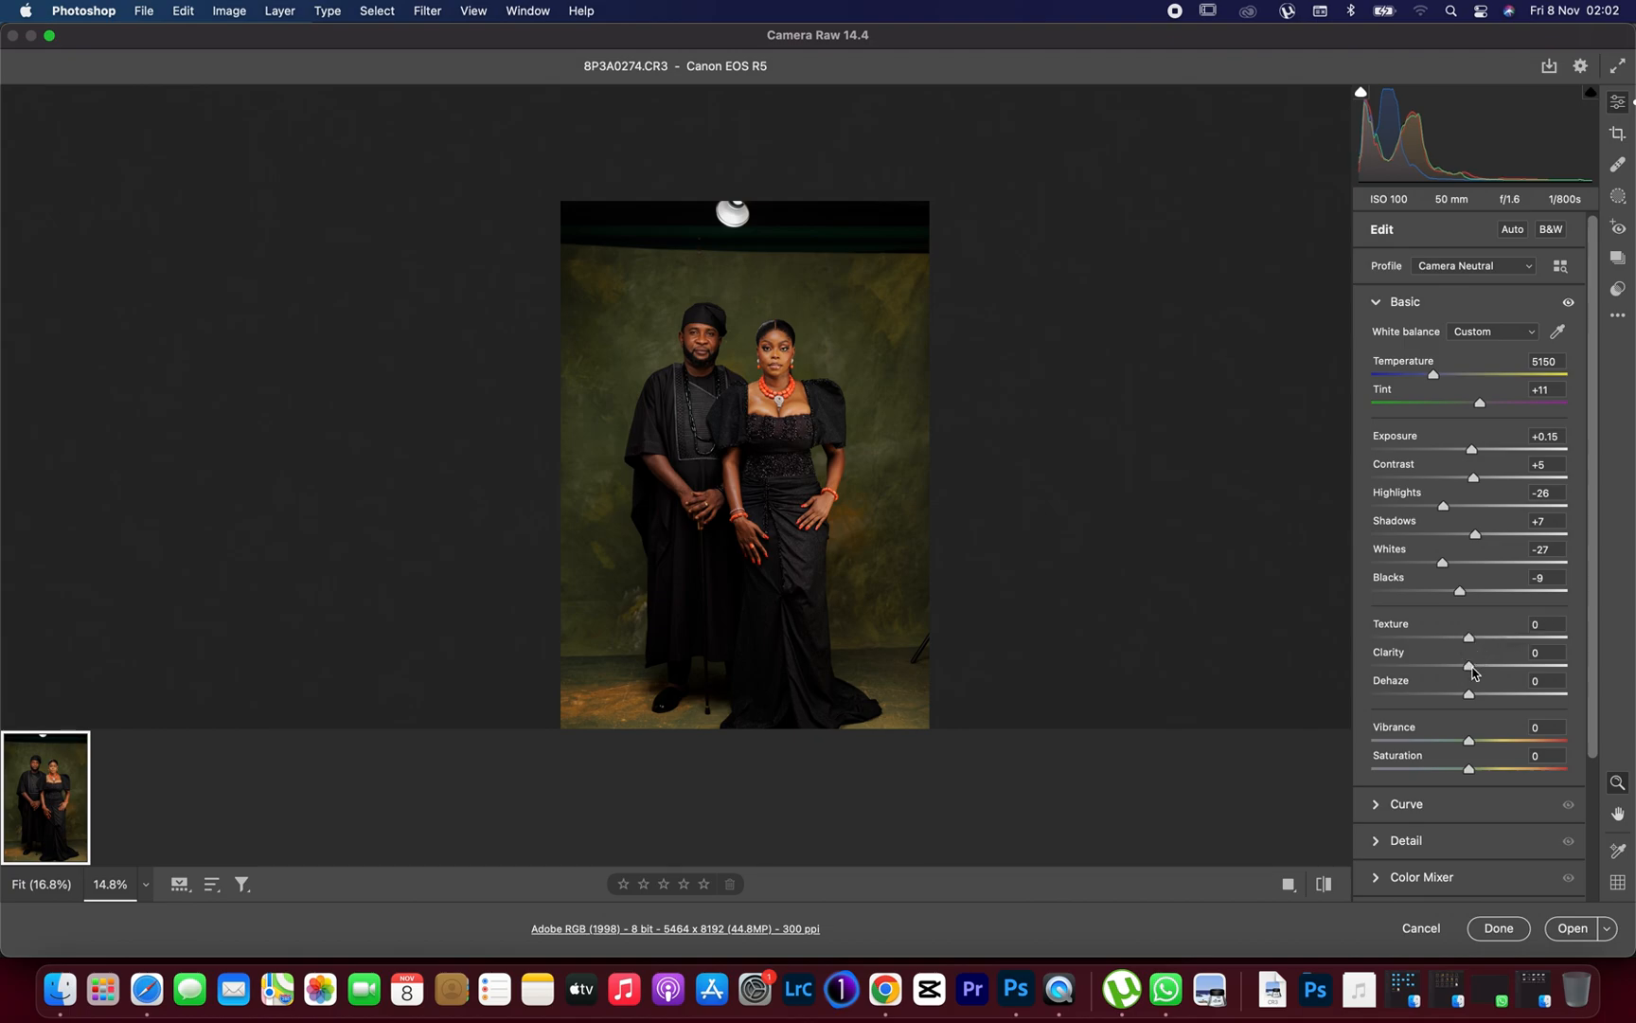
pyautogui.moveTo(1469, 667); pyautogui.dragTo(1415, 666)
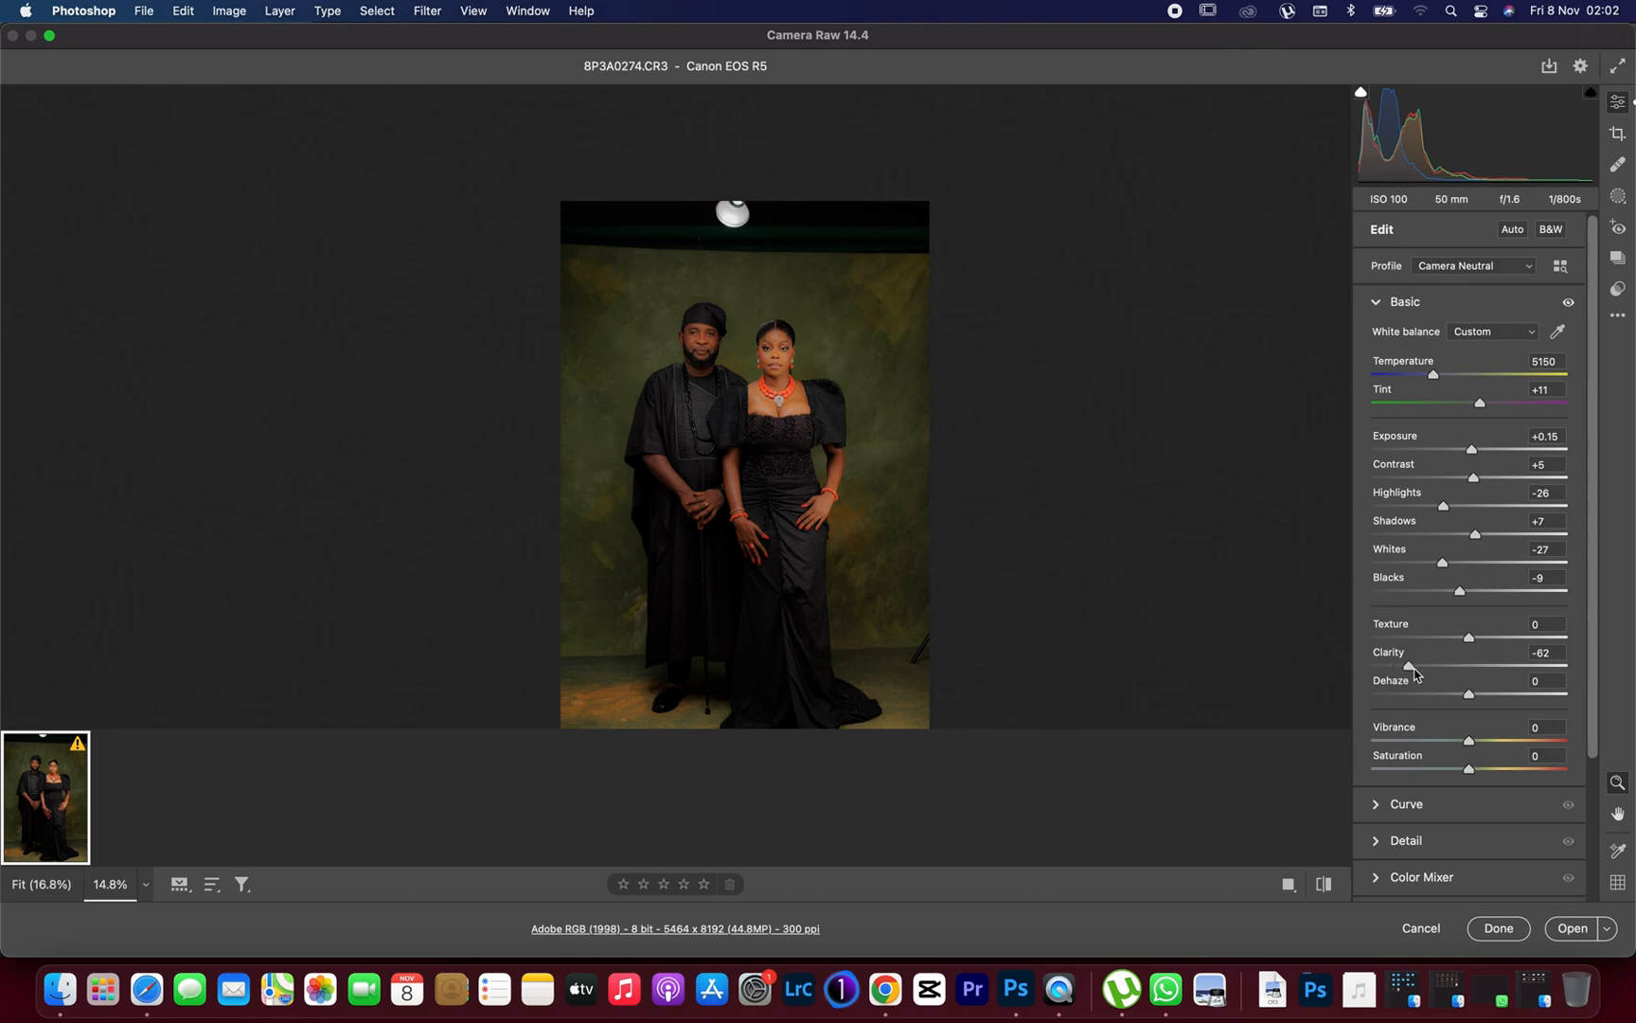
pyautogui.moveTo(1416, 667); pyautogui.dragTo(1498, 666)
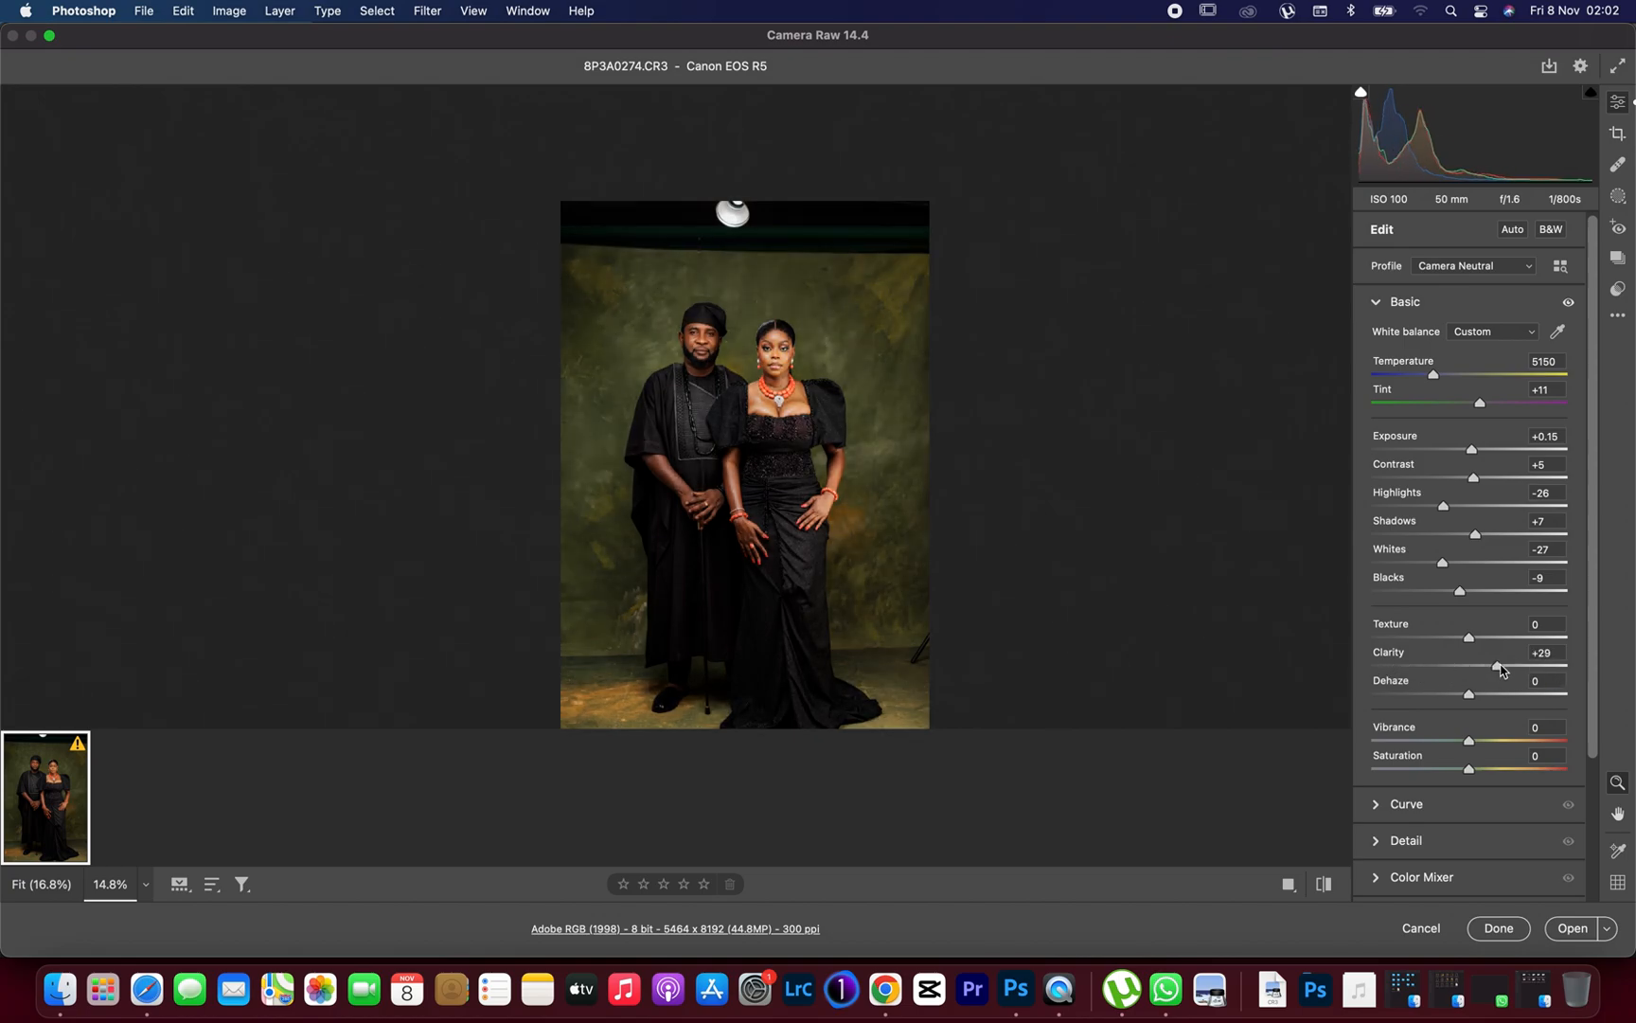
pyautogui.moveTo(1500, 667); pyautogui.dragTo(1470, 666)
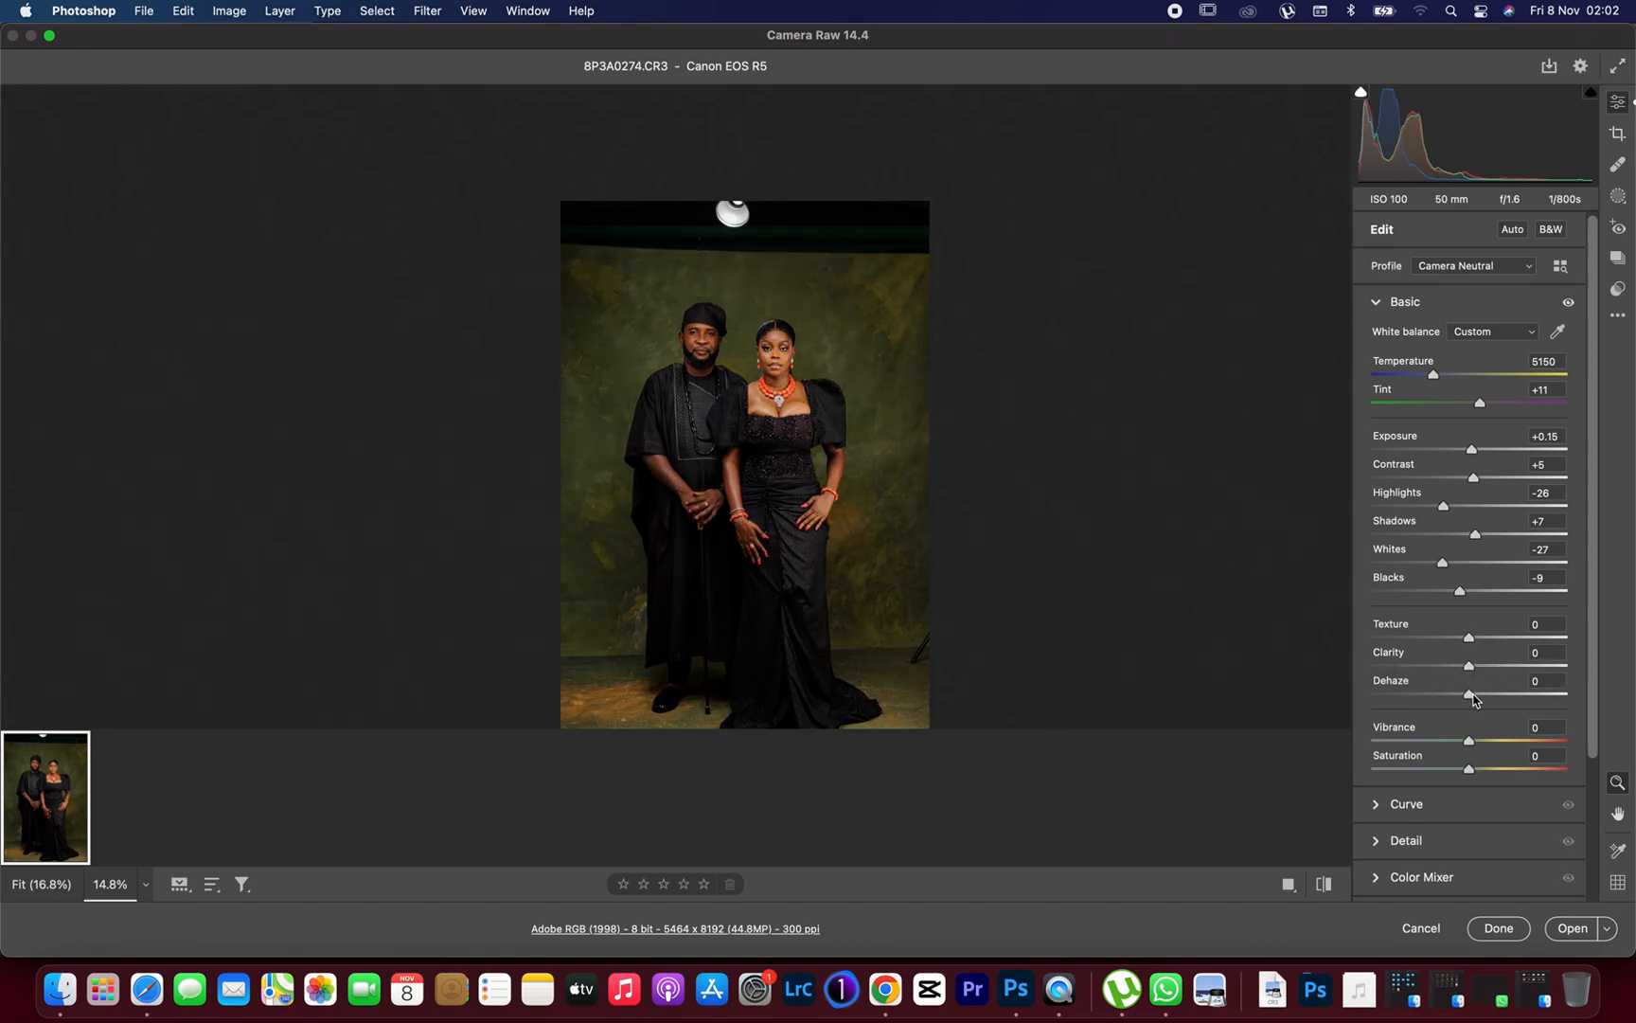
# - Test dehaze down to -16 and set it to a slight +8
pyautogui.moveTo(1472, 699); pyautogui.dragTo(1479, 699)
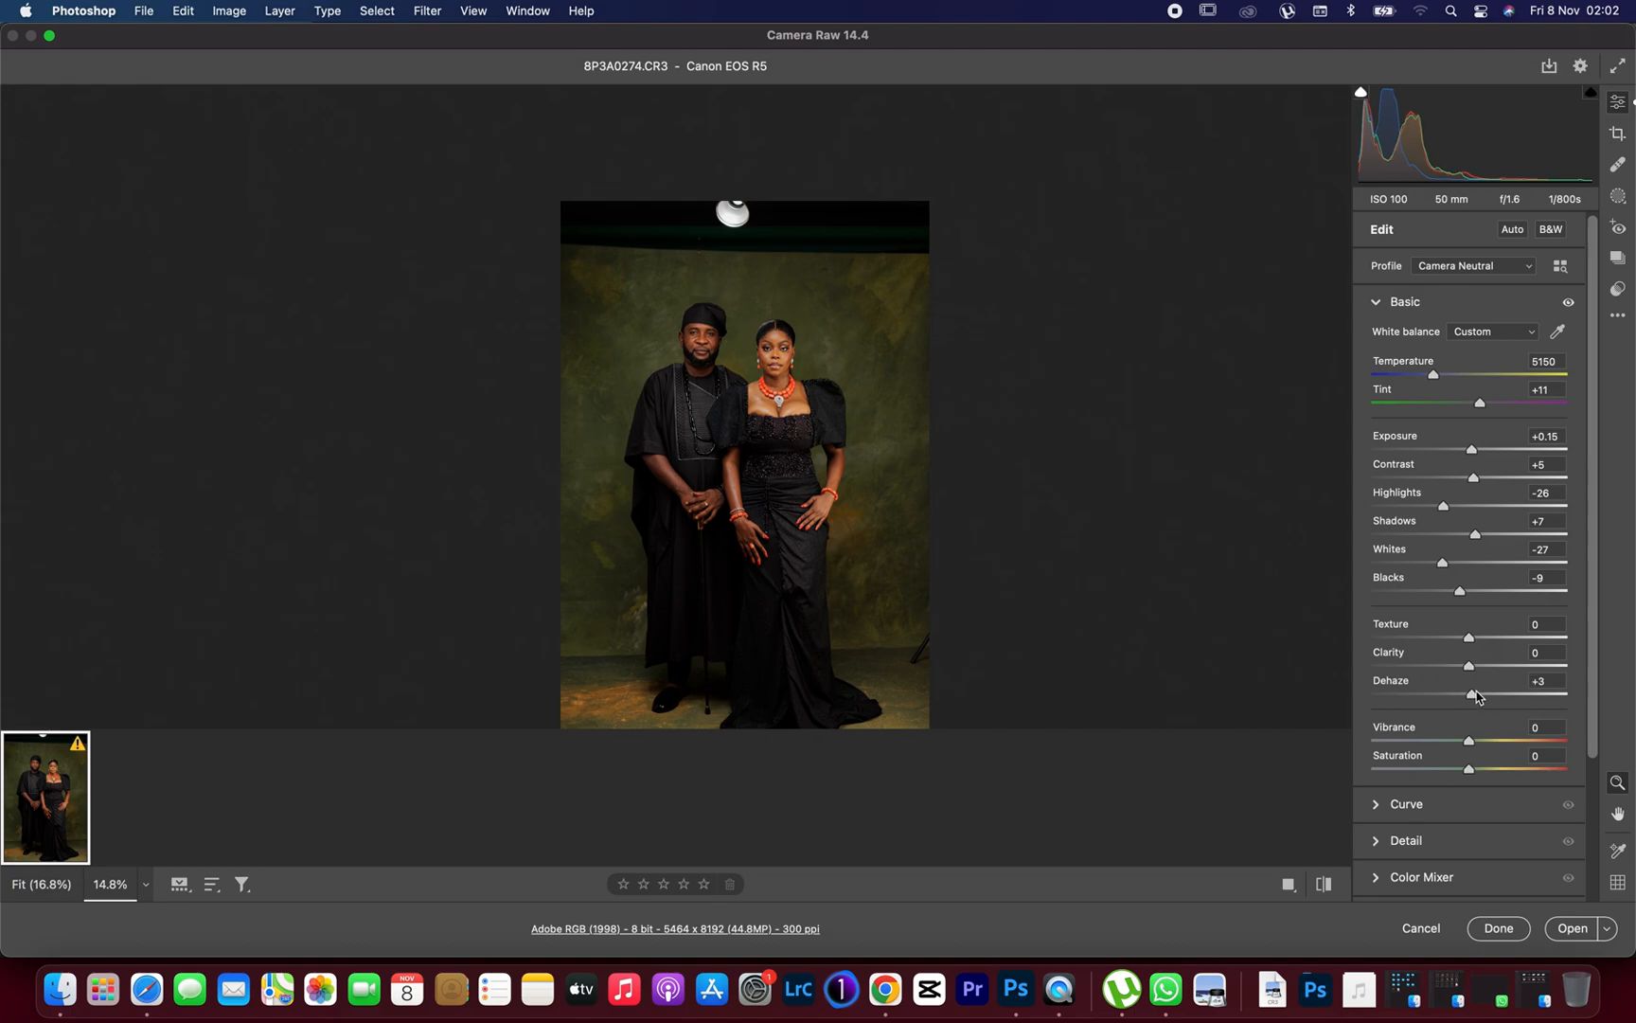
pyautogui.moveTo(1477, 693); pyautogui.dragTo(1458, 693)
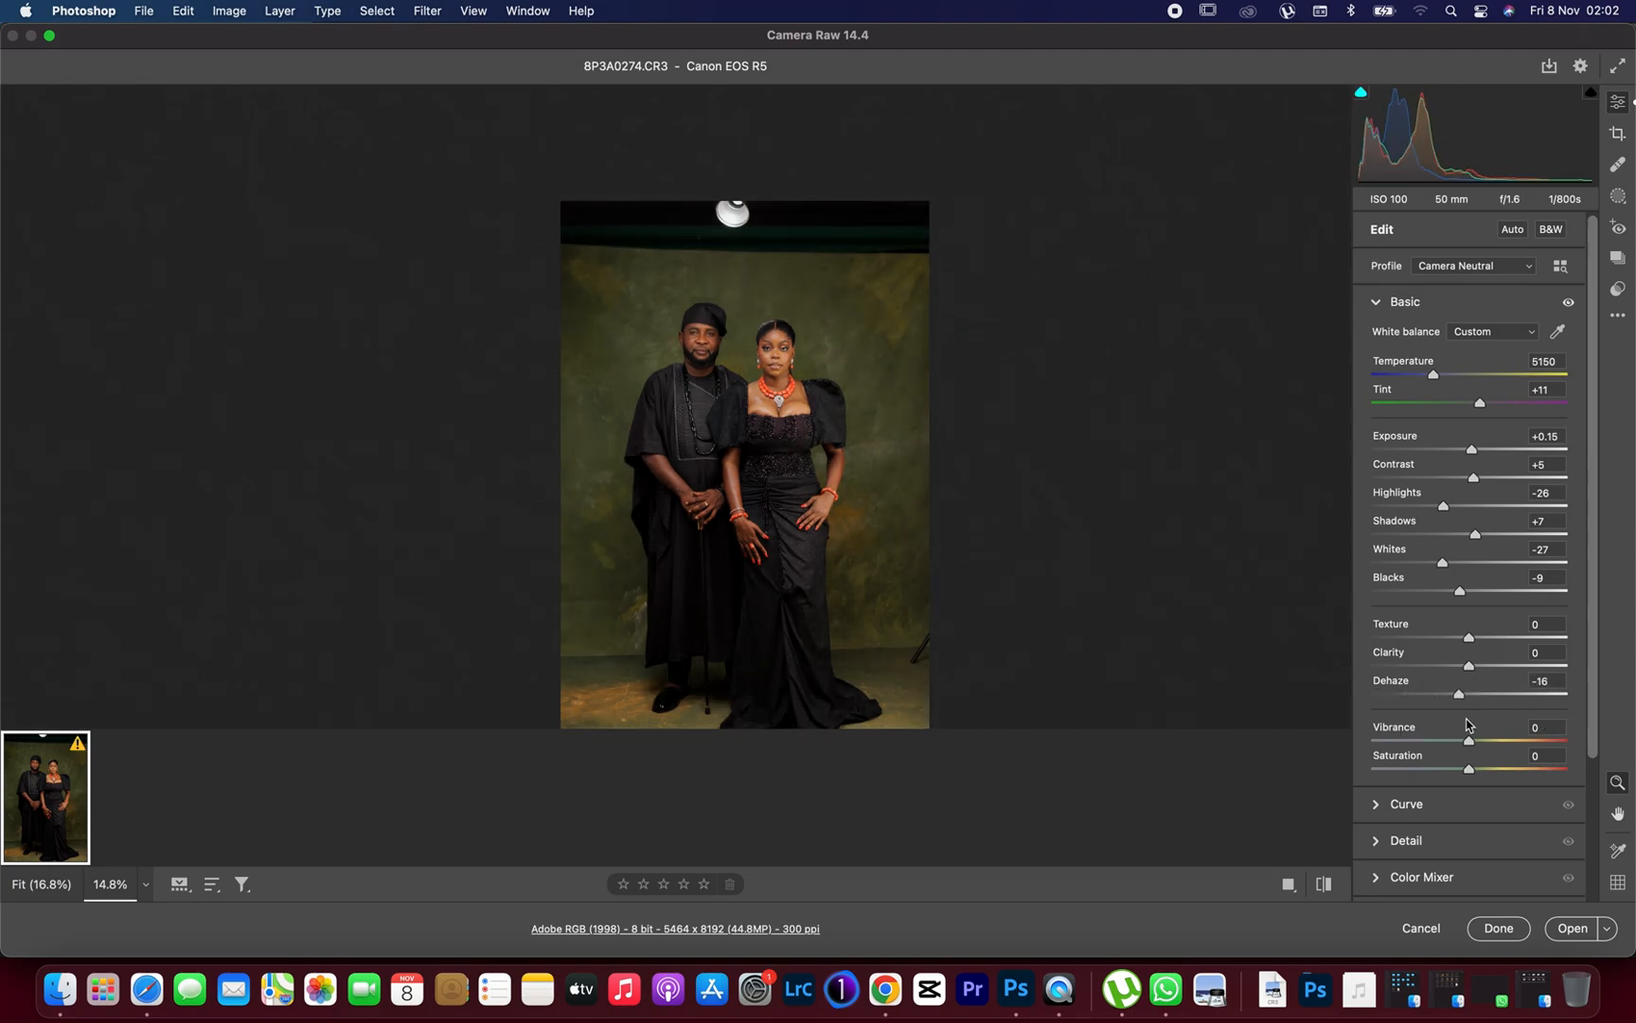
pyautogui.moveTo(1458, 695); pyautogui.dragTo(1508, 695)
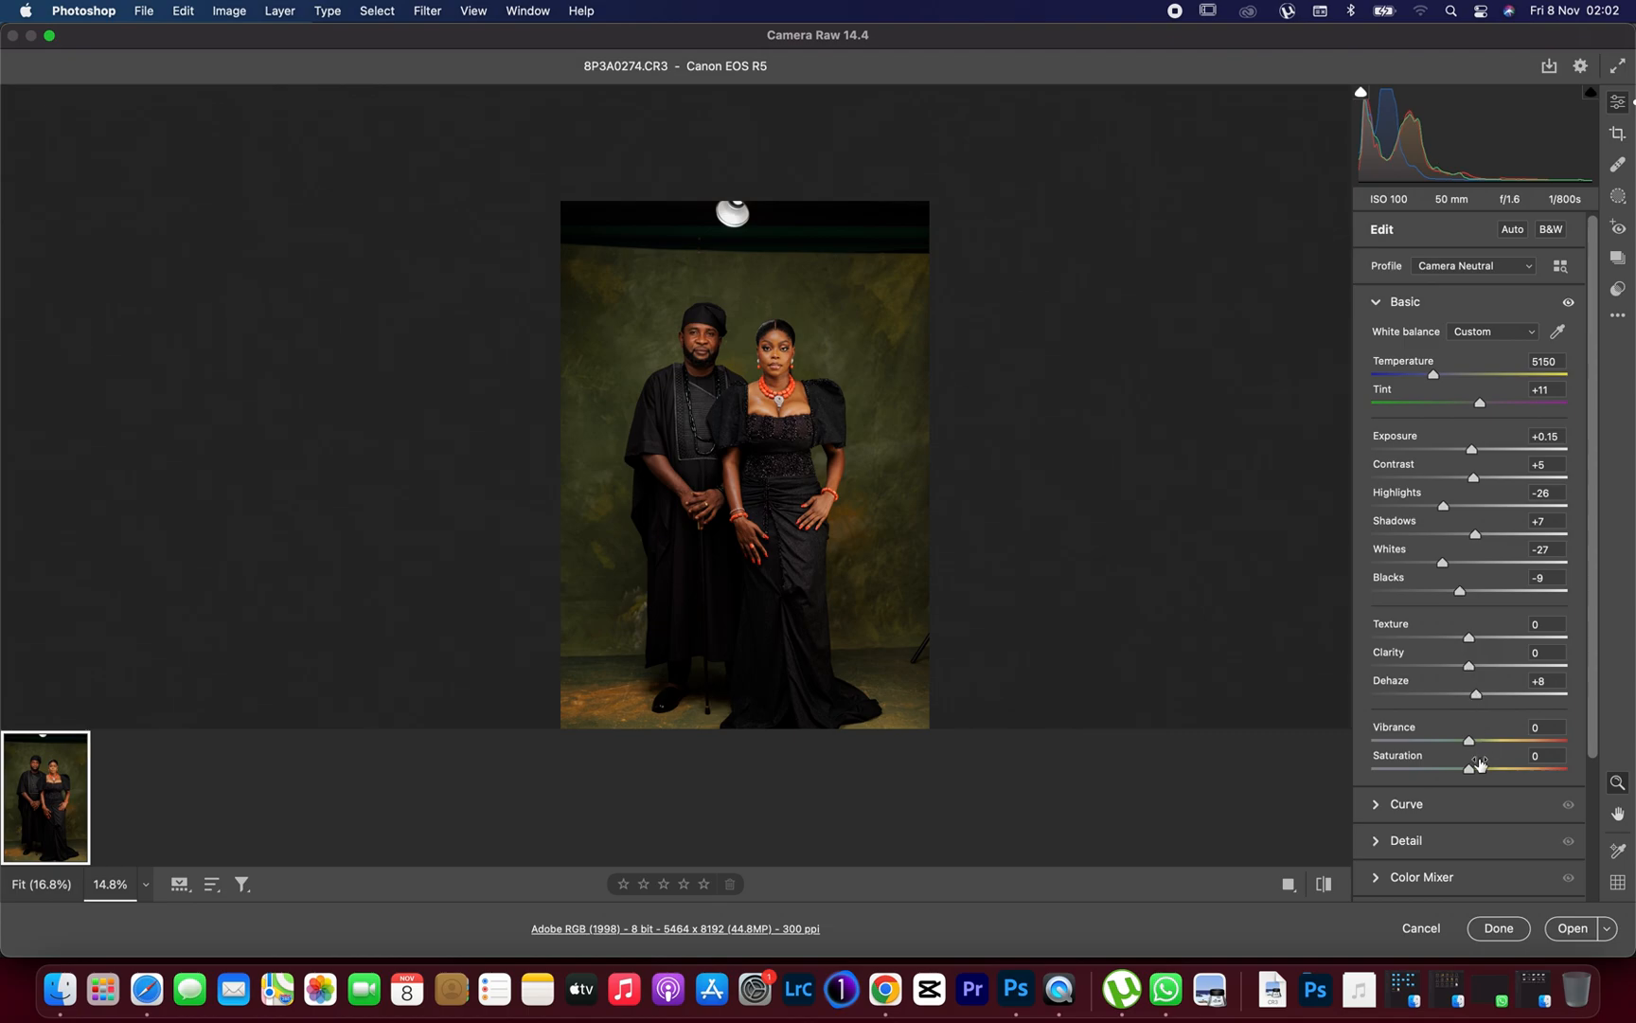
# - Try vibrance at -68 and return it to zero; settle saturation around -6
pyautogui.moveTo(1479, 769); pyautogui.dragTo(1460, 769)
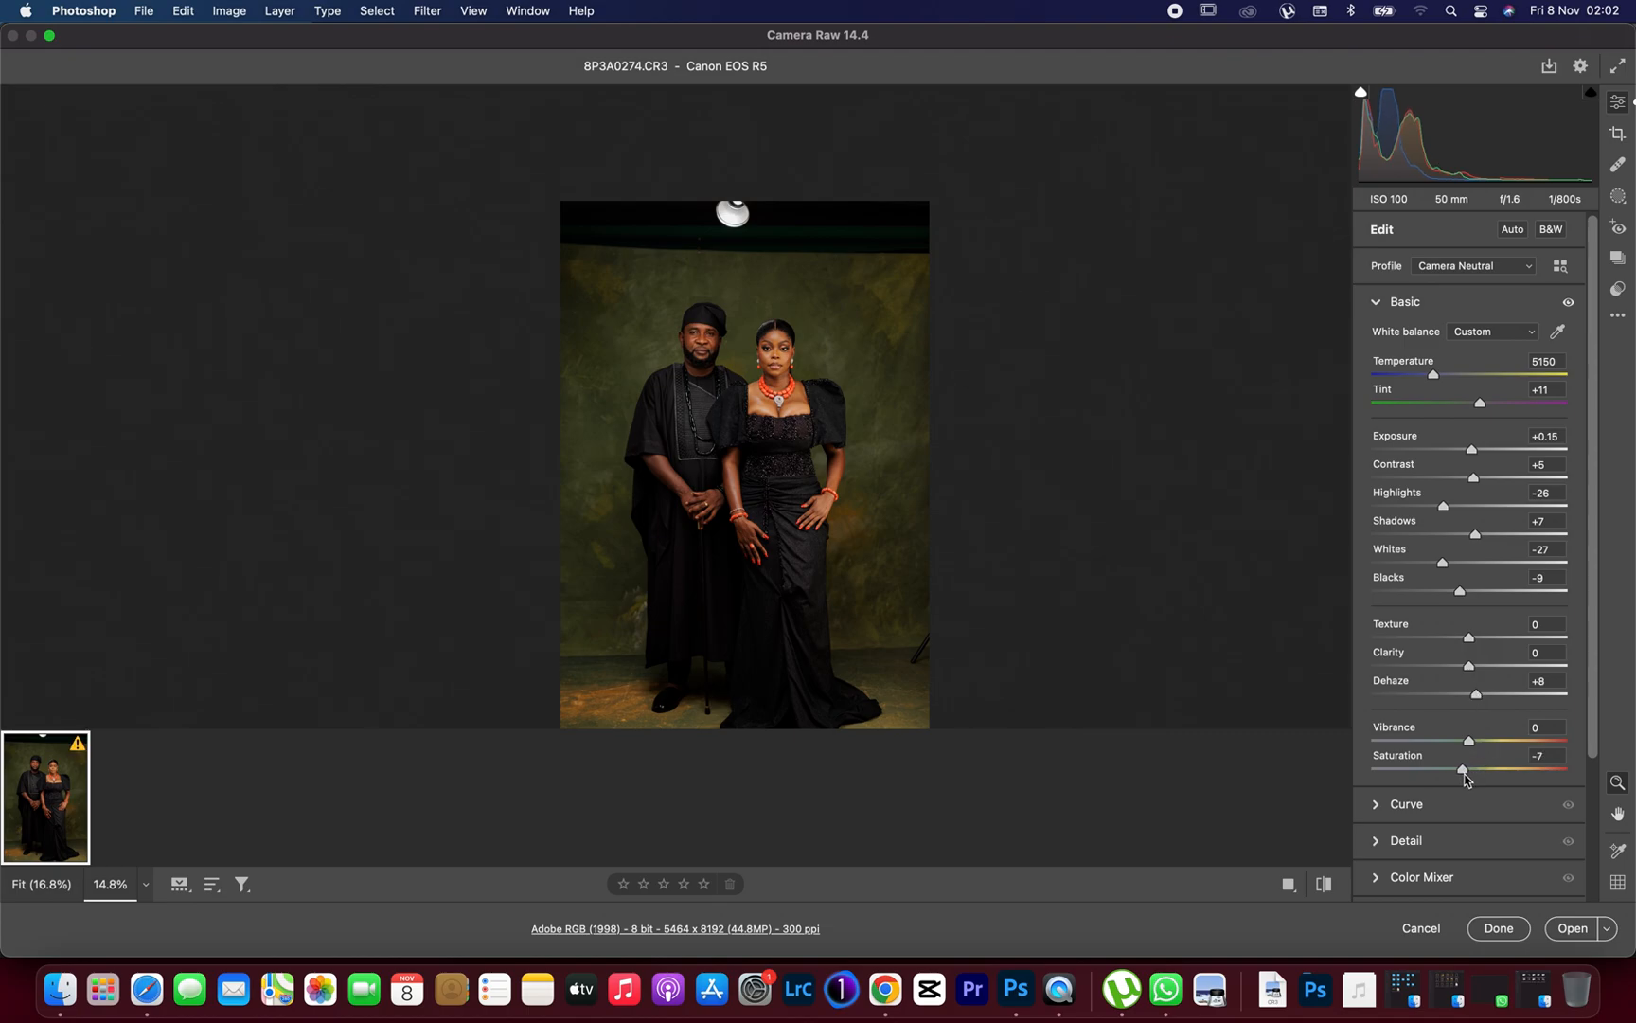
pyautogui.moveTo(1460, 769); pyautogui.dragTo(1464, 769)
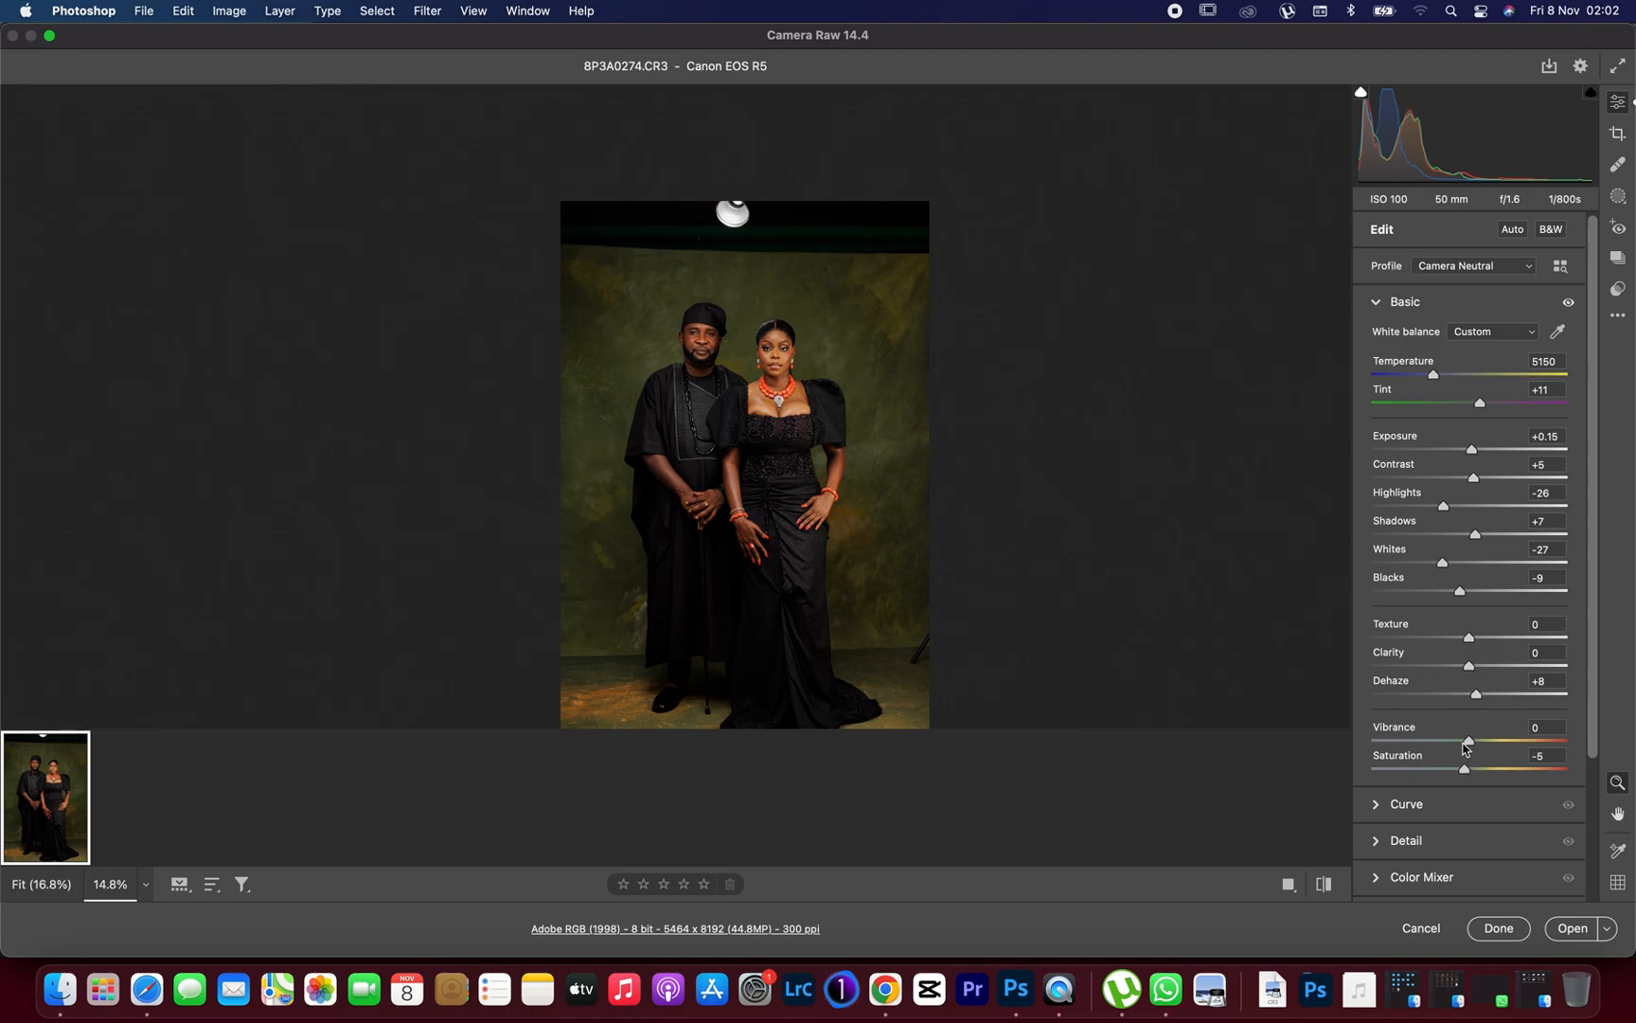
pyautogui.moveTo(1466, 741); pyautogui.dragTo(1413, 741)
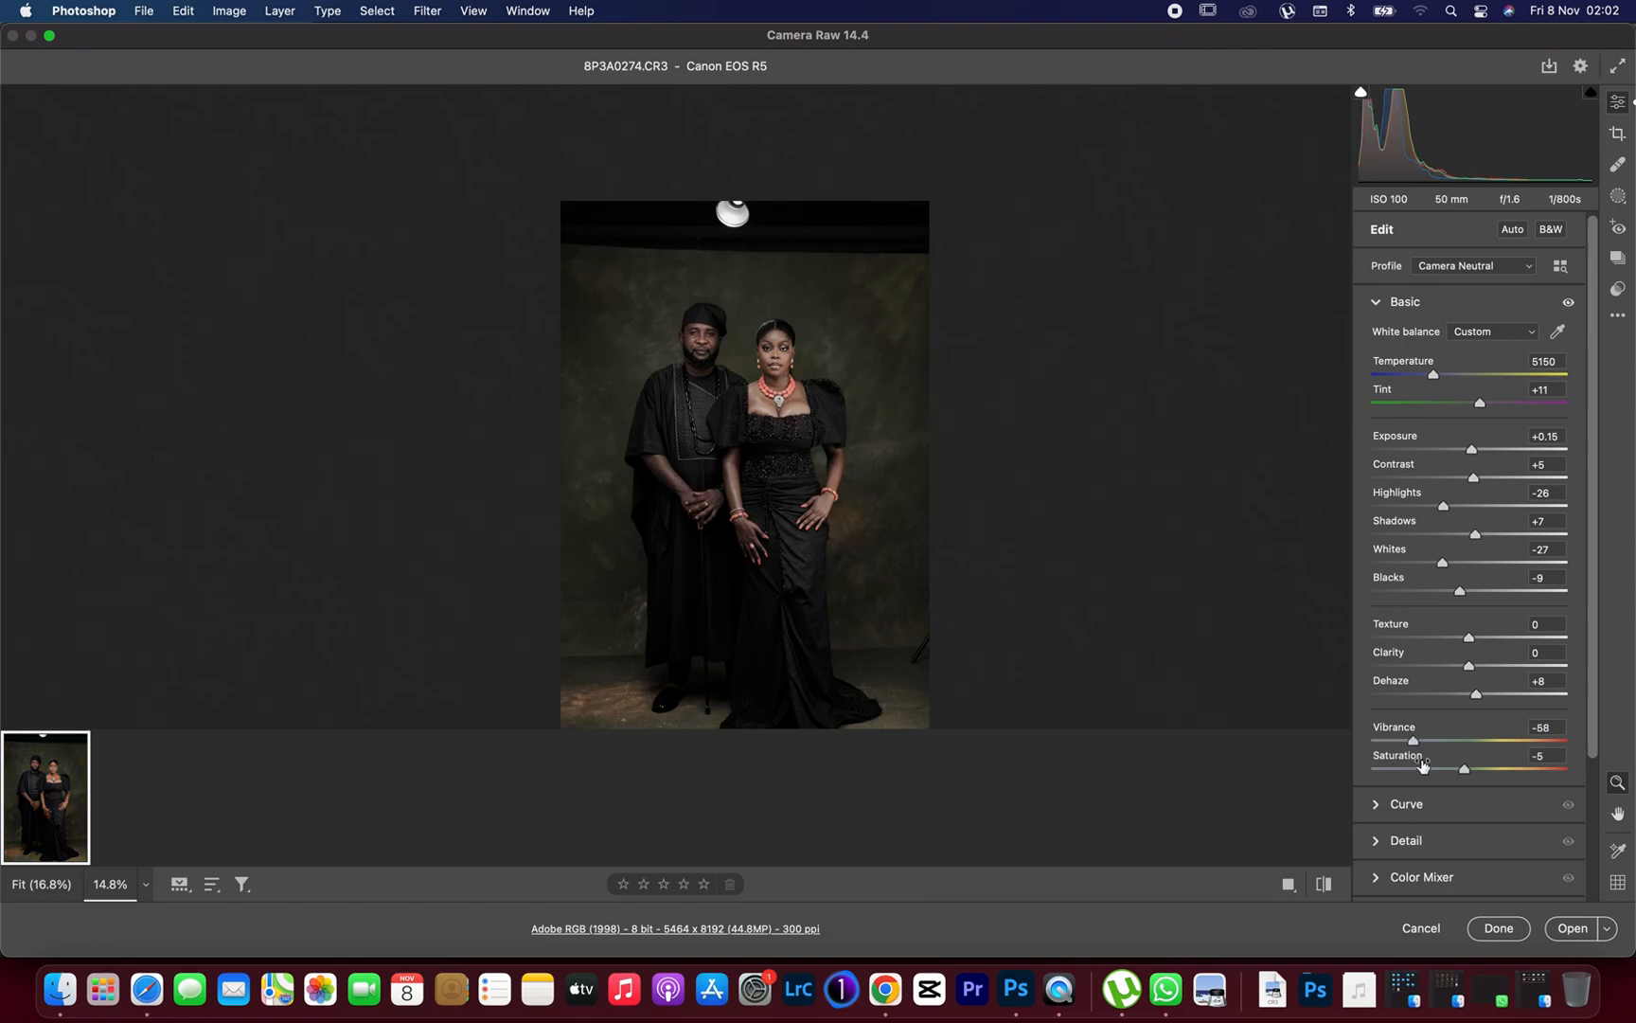
pyautogui.moveTo(1413, 740); pyautogui.dragTo(1469, 741)
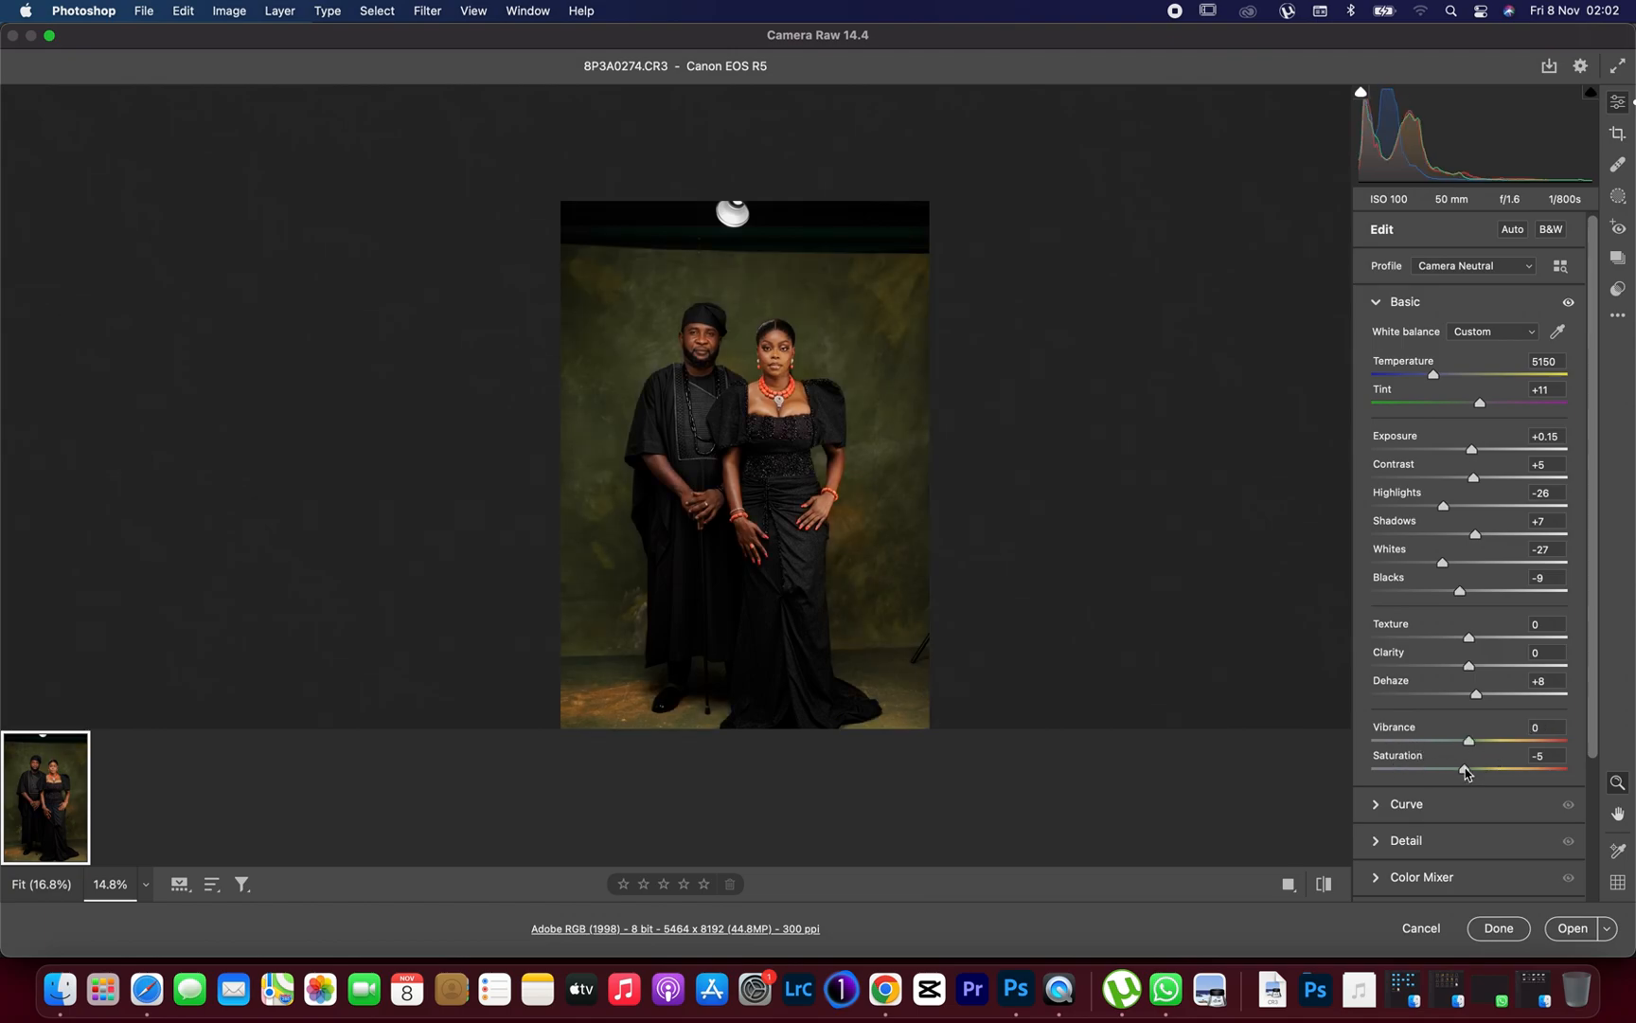
pyautogui.moveTo(1460, 768); pyautogui.dragTo(1470, 769)
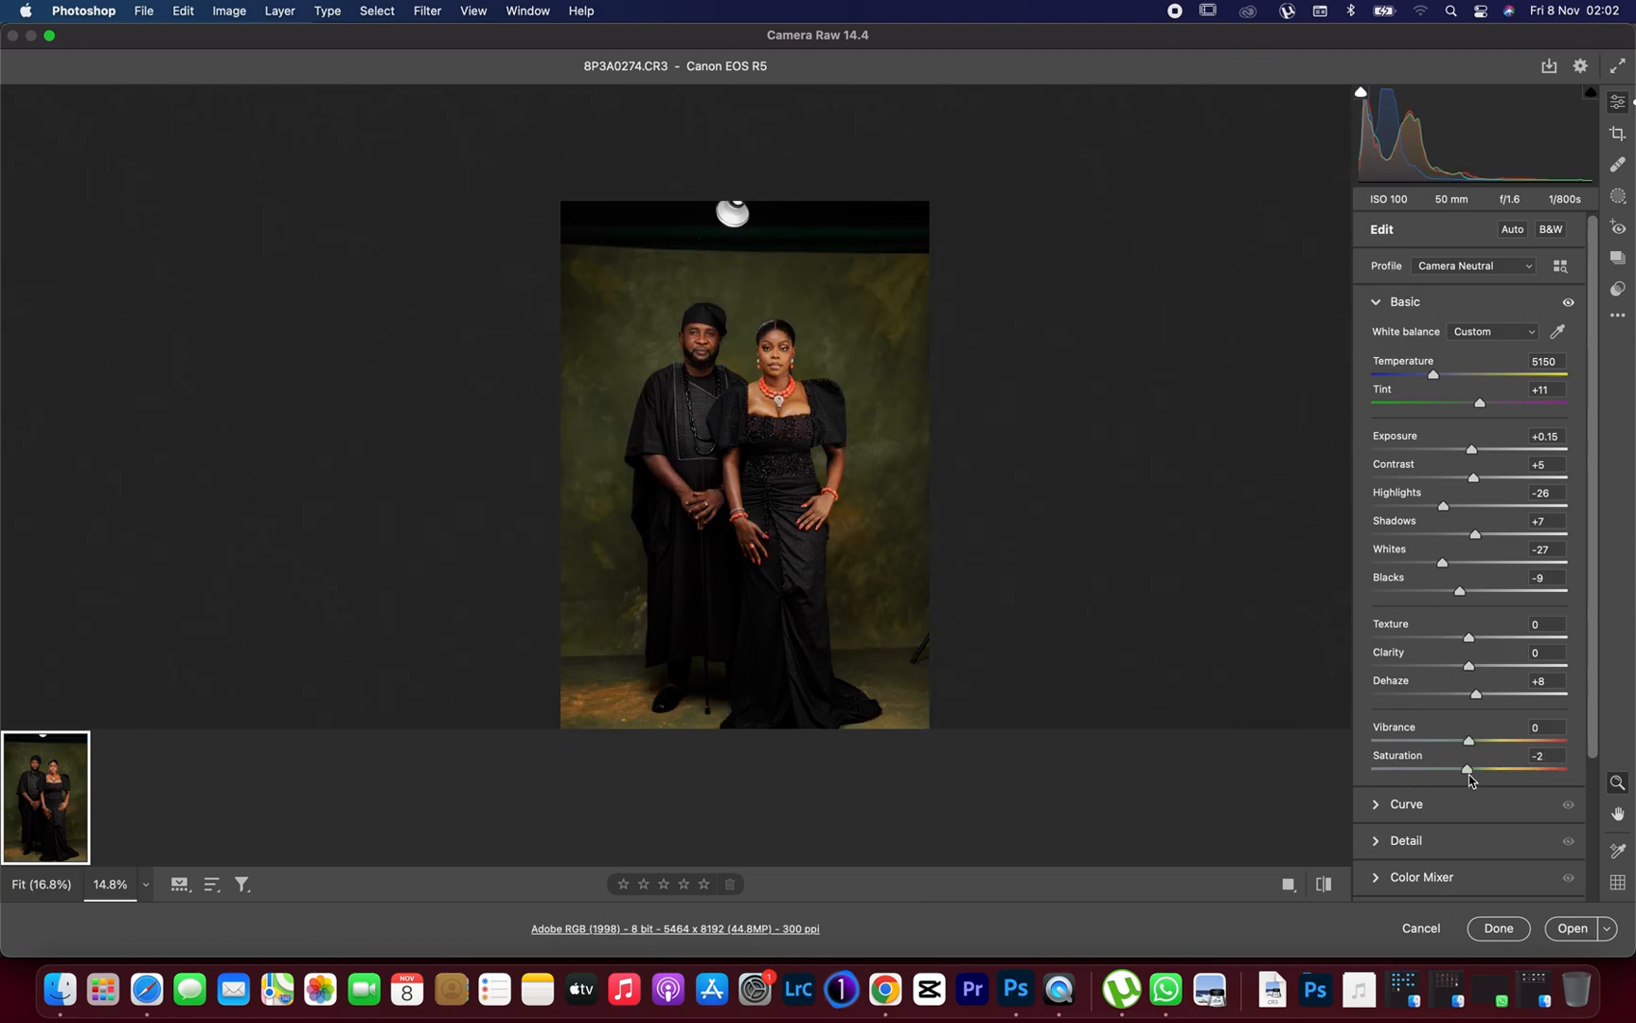
pyautogui.moveTo(1469, 769); pyautogui.dragTo(1464, 769)
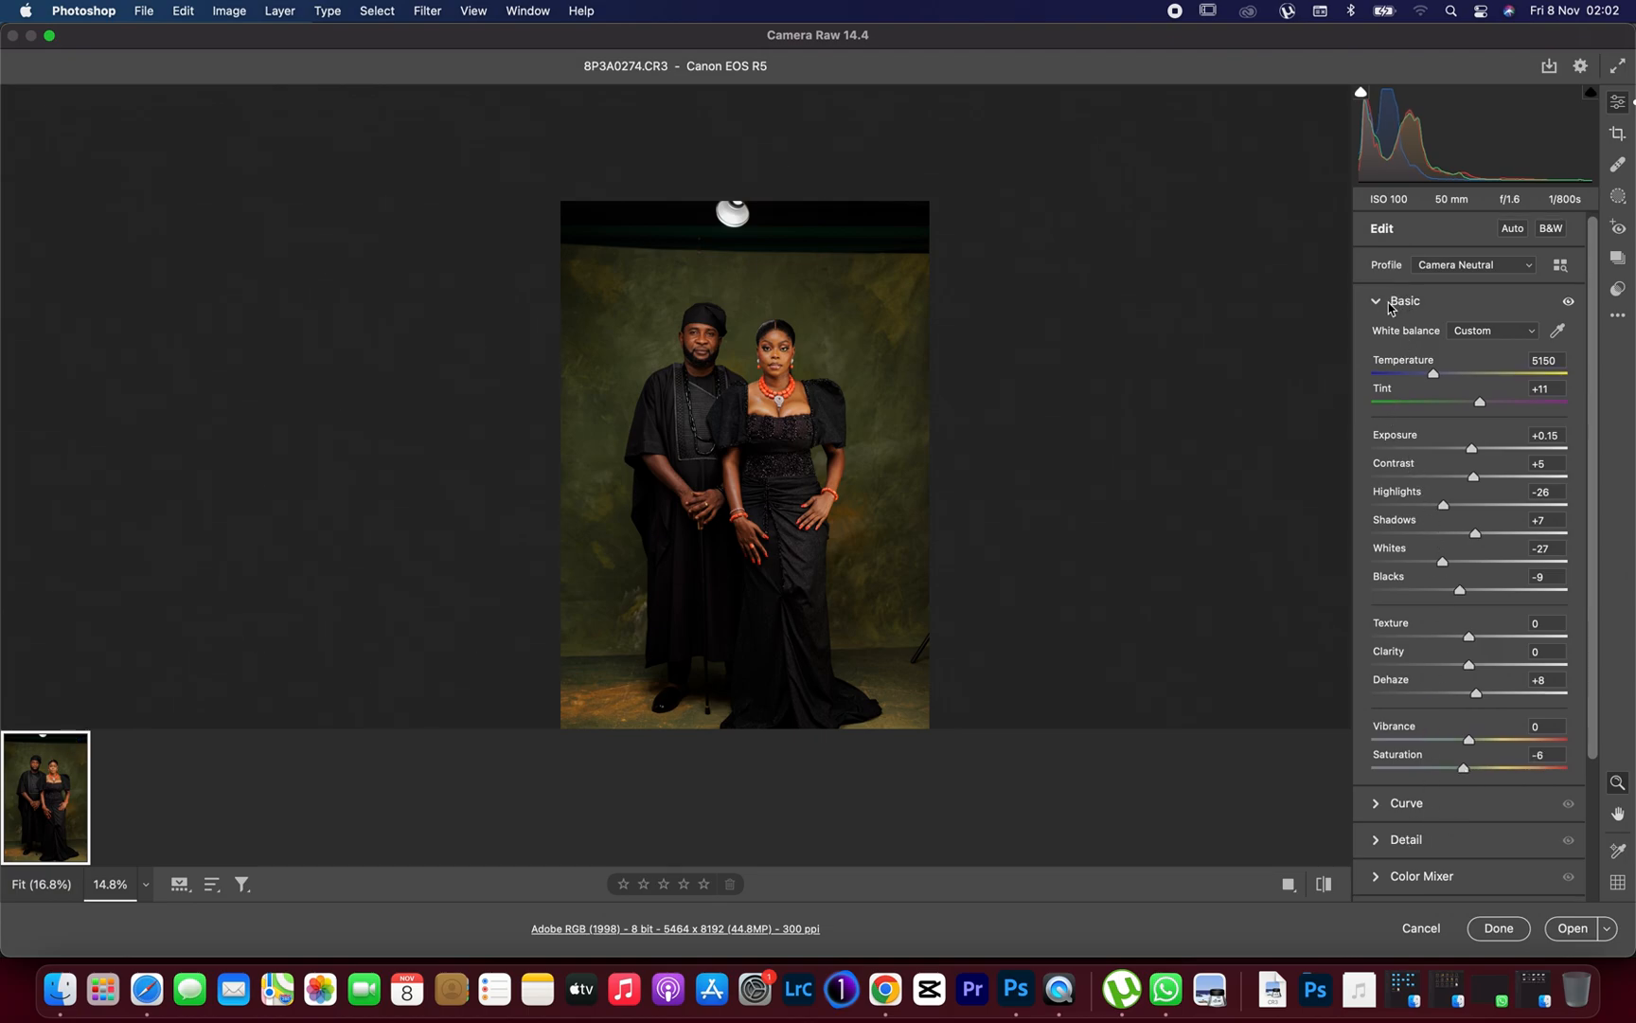
# - Collapse the Basic section and expand the Color Mixer with HSL adjustments
pyautogui.click(1377, 301)
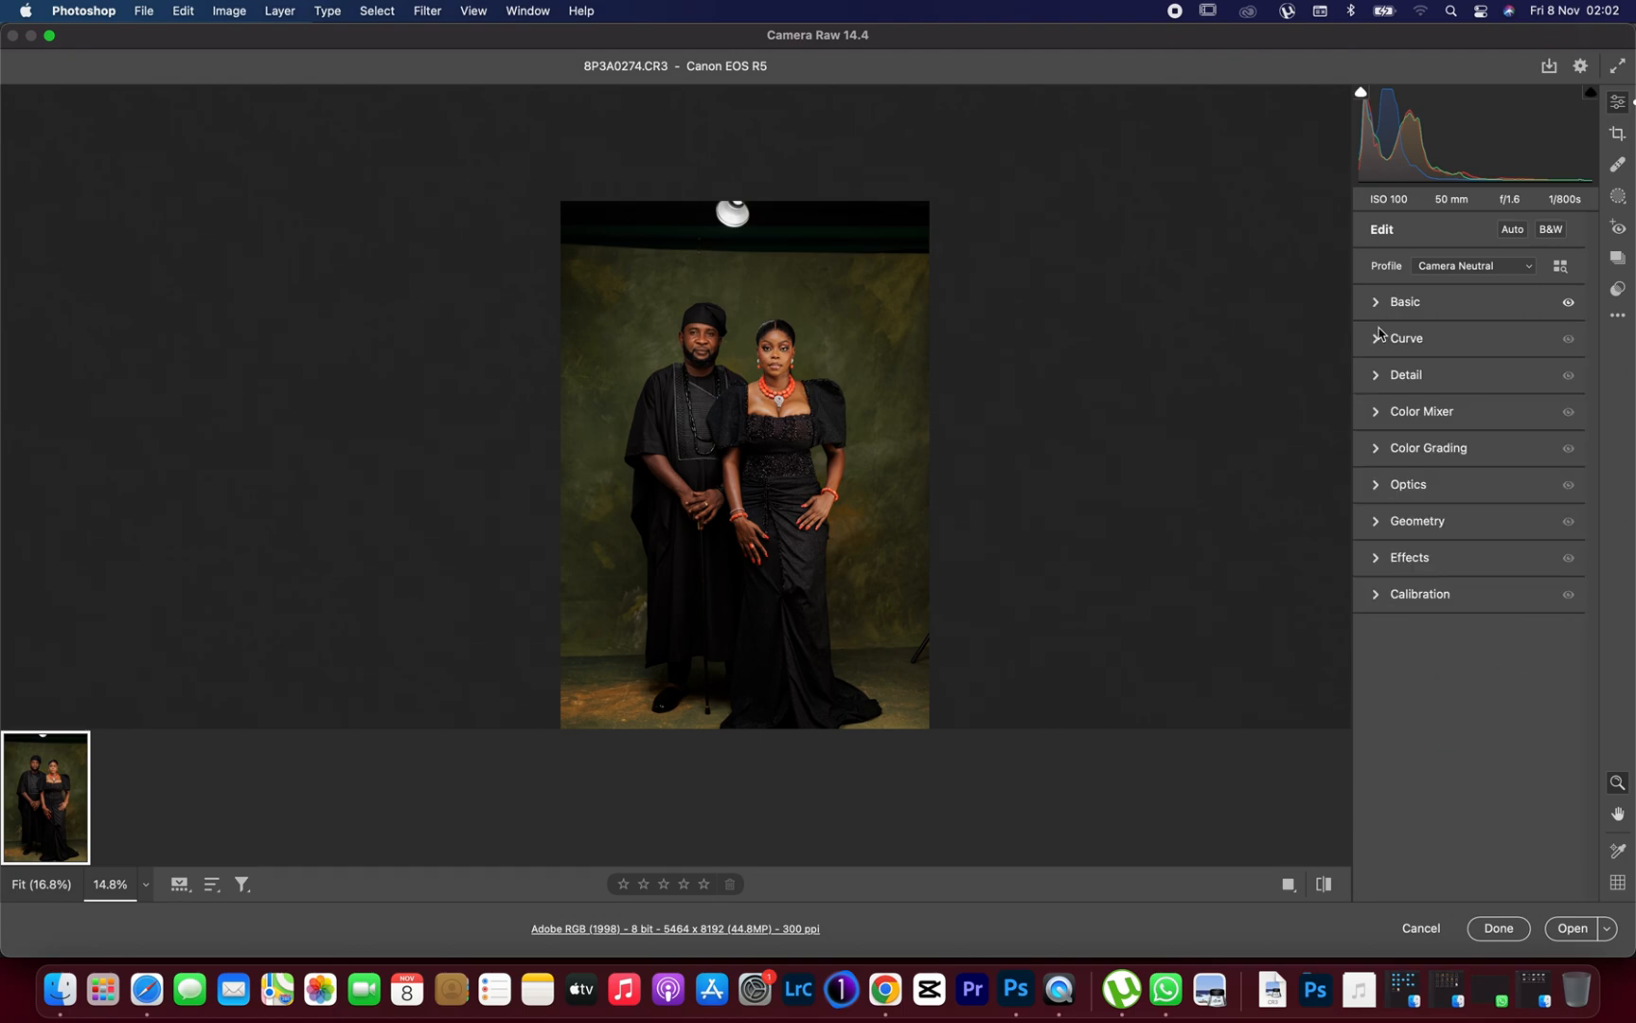
pyautogui.click(1420, 411)
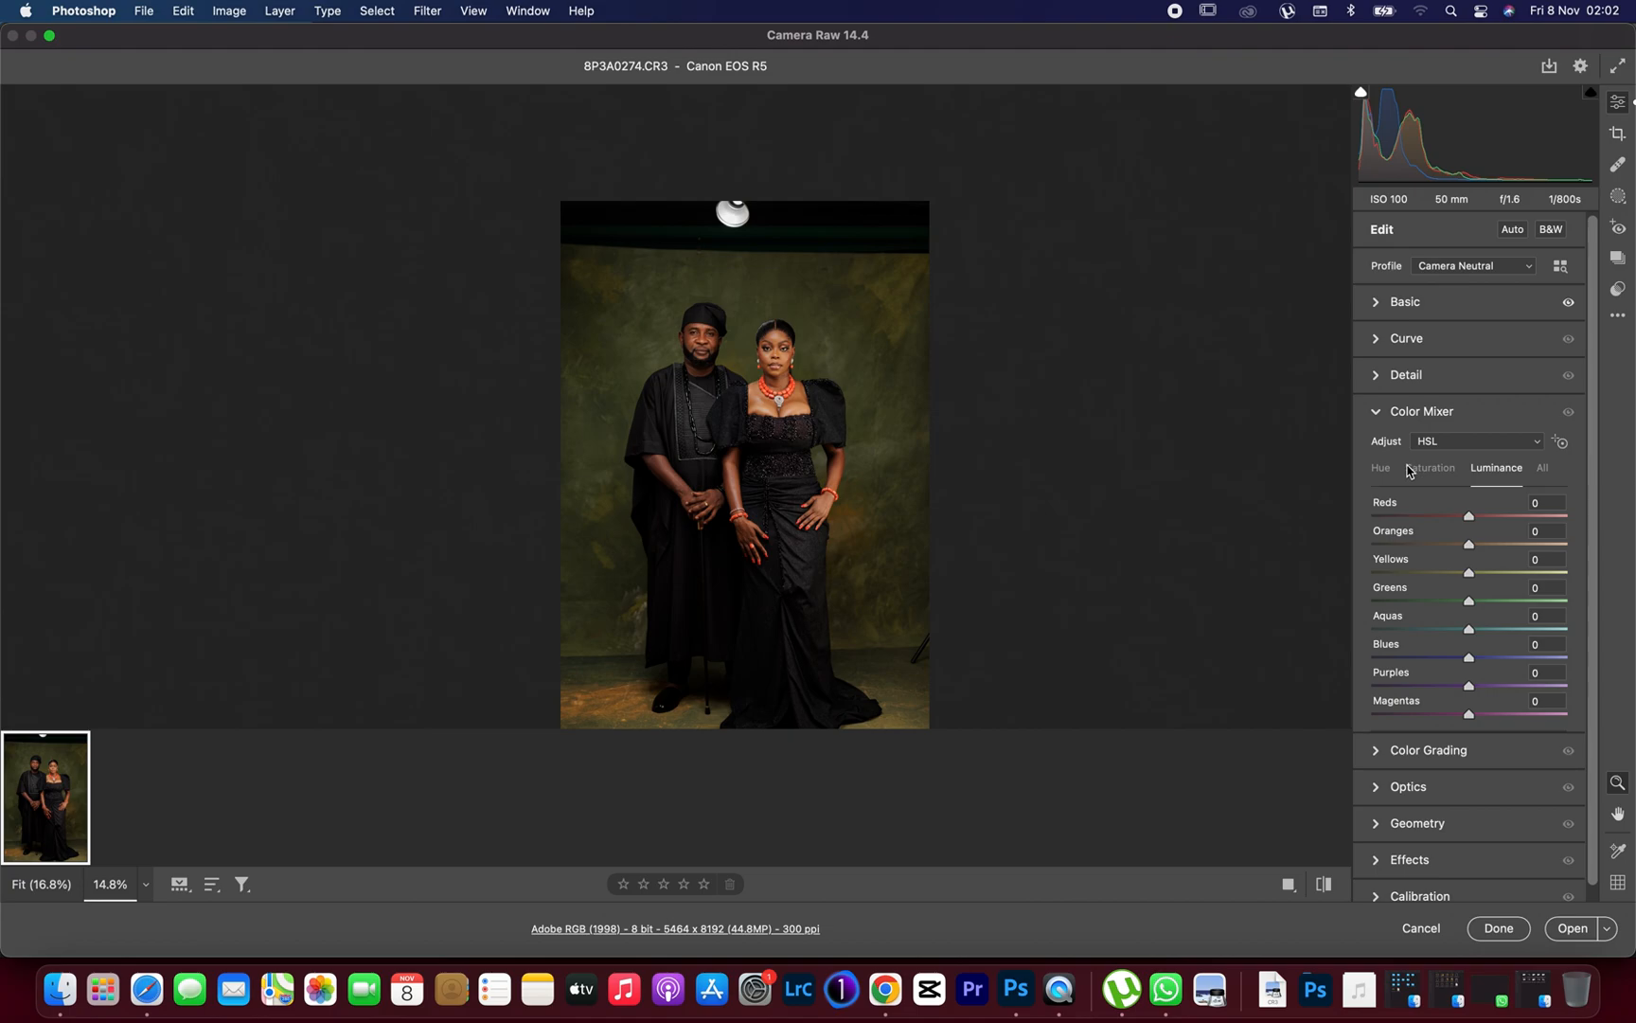
pyautogui.moveTo(1396, 477)
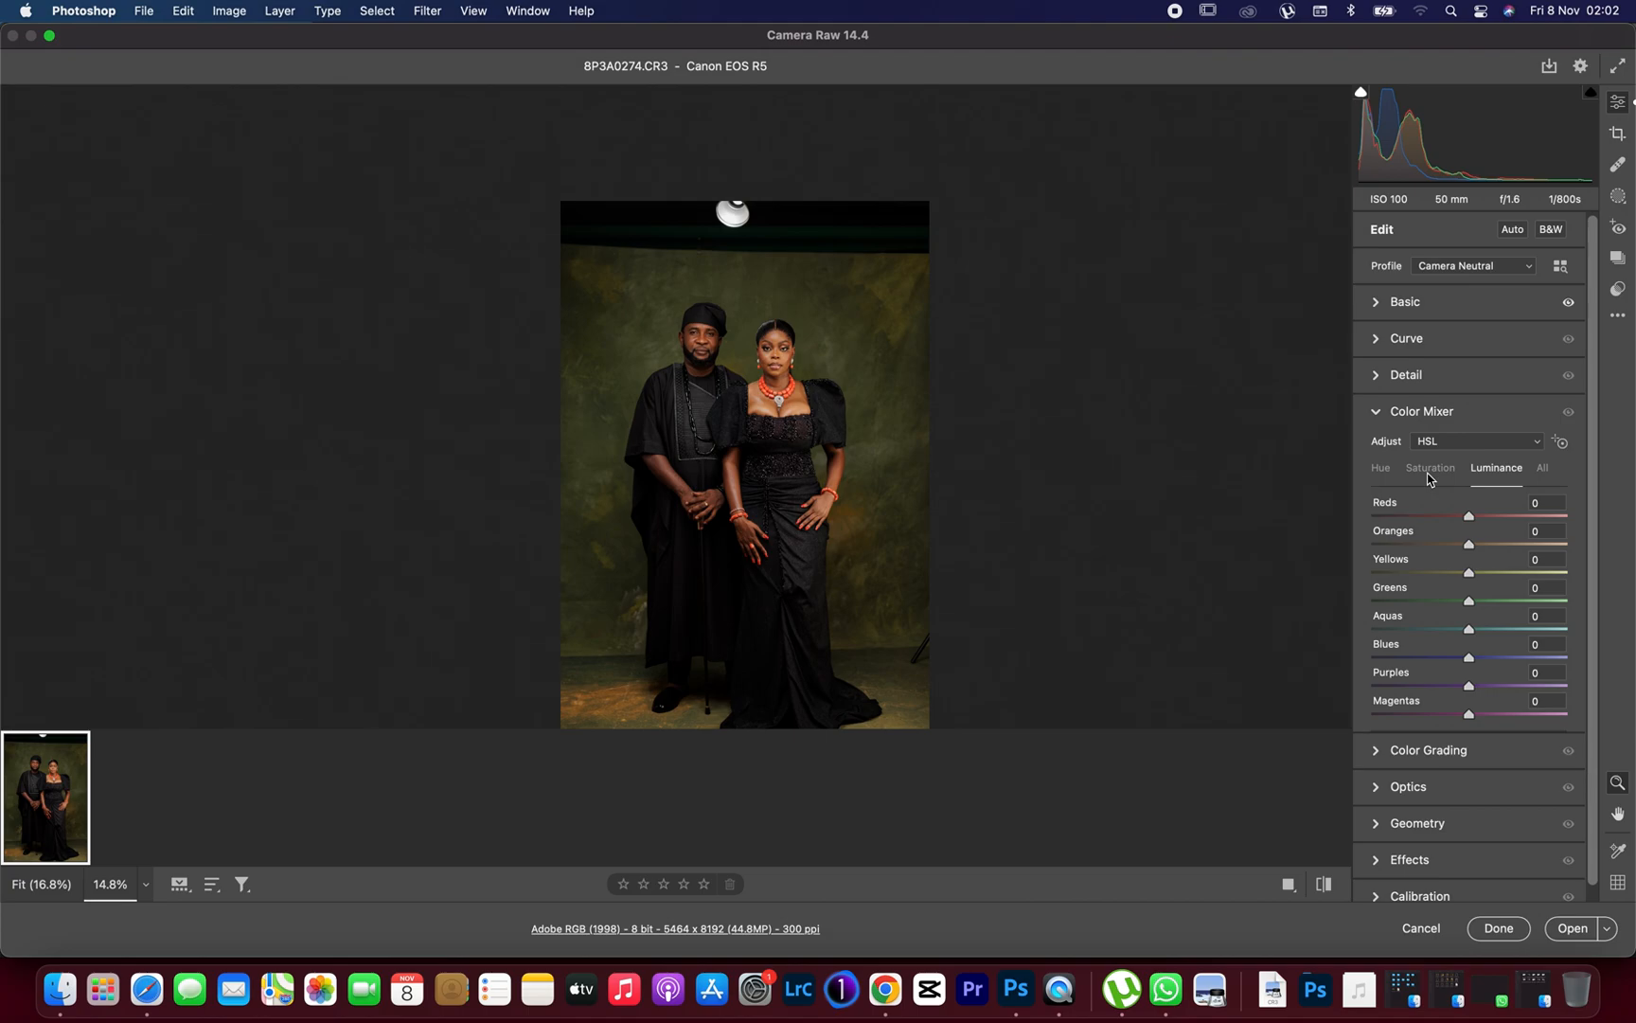
pyautogui.moveTo(1435, 483)
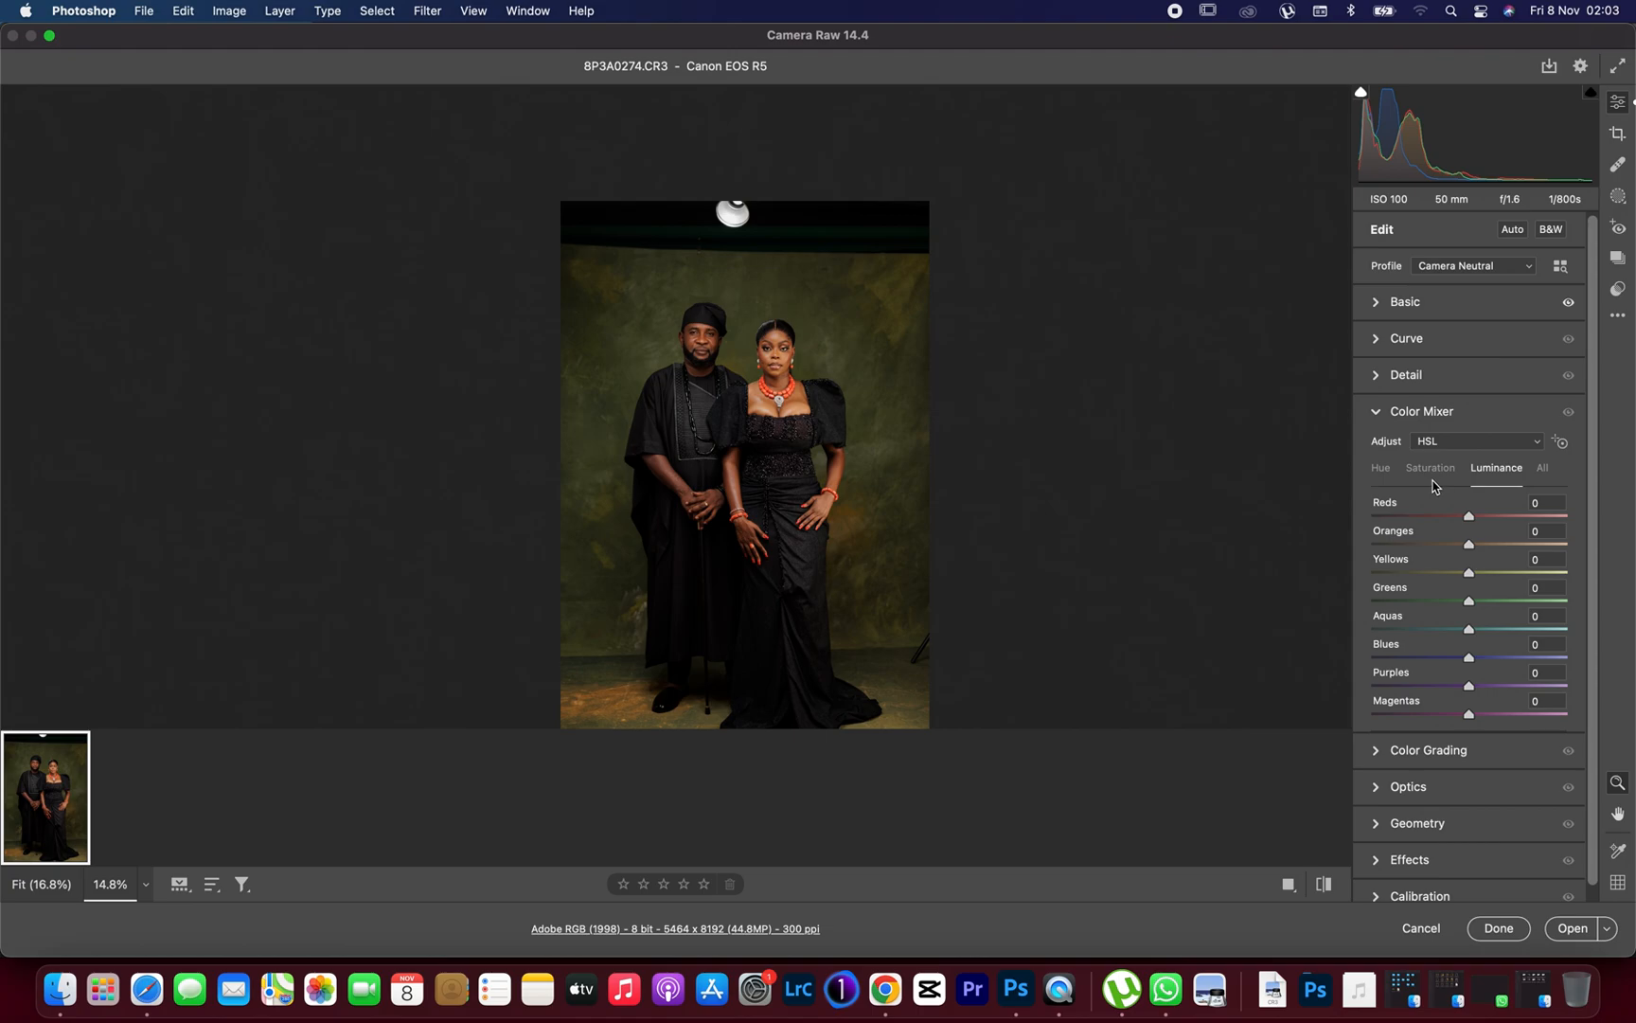
pyautogui.moveTo(1485, 487)
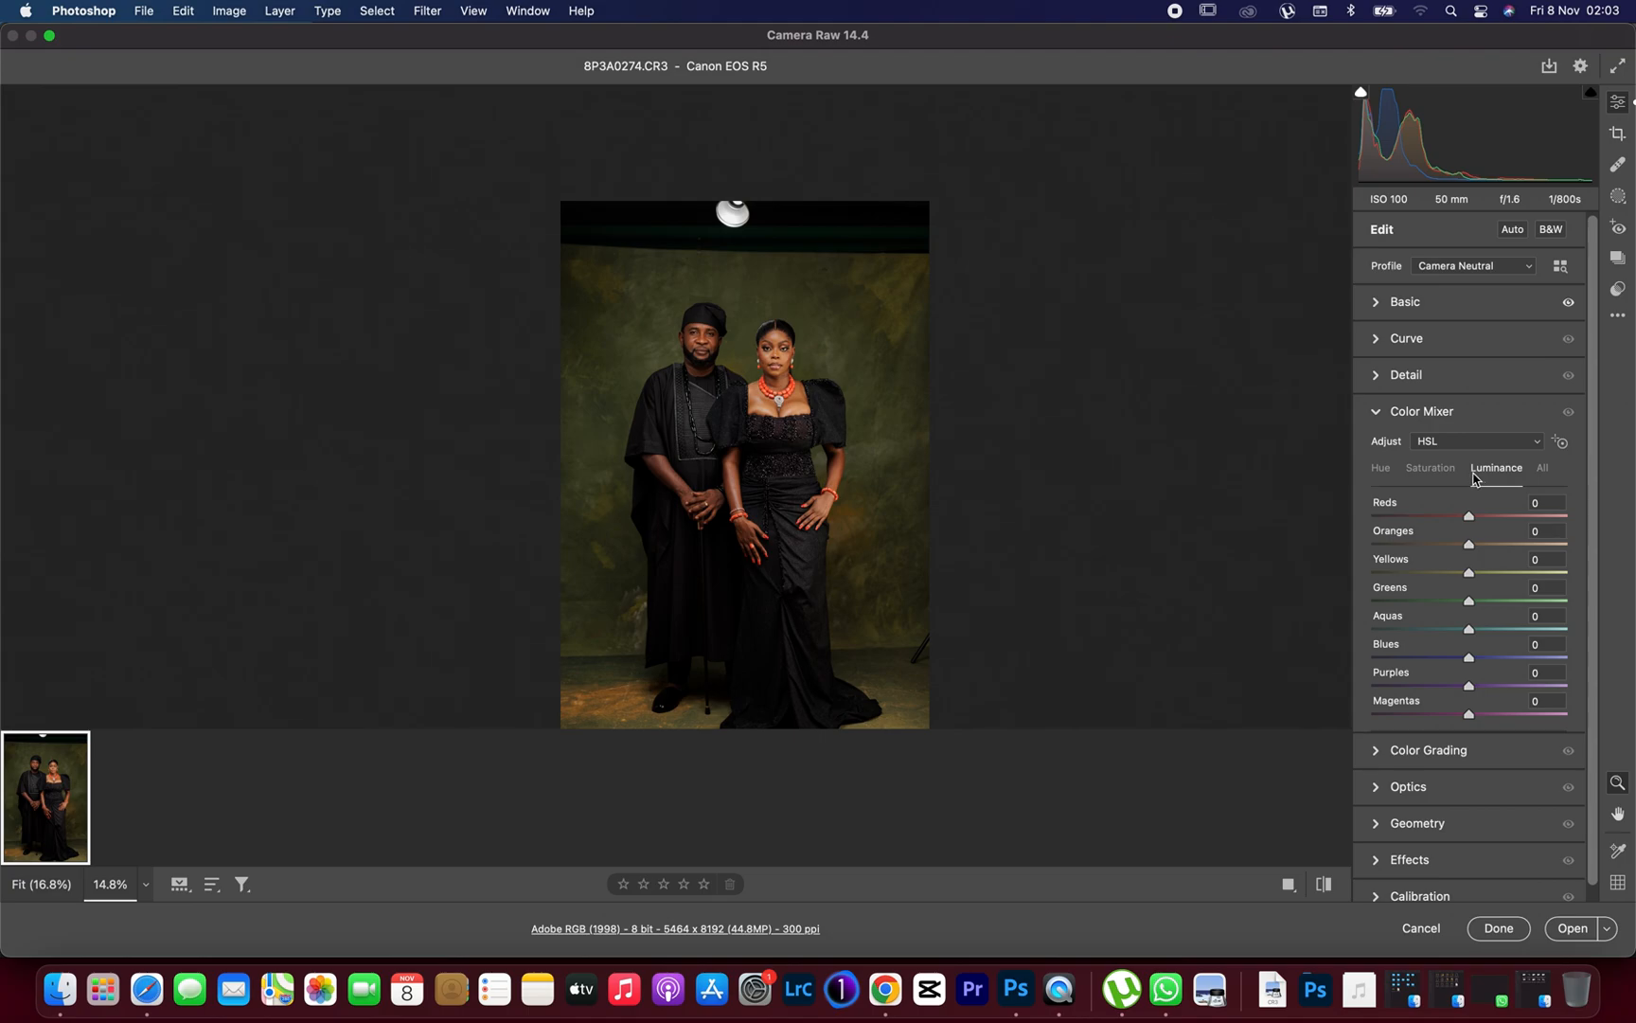
# - In the Hue mixer, set Reds to +2 and Oranges to +2
pyautogui.click(1379, 468)
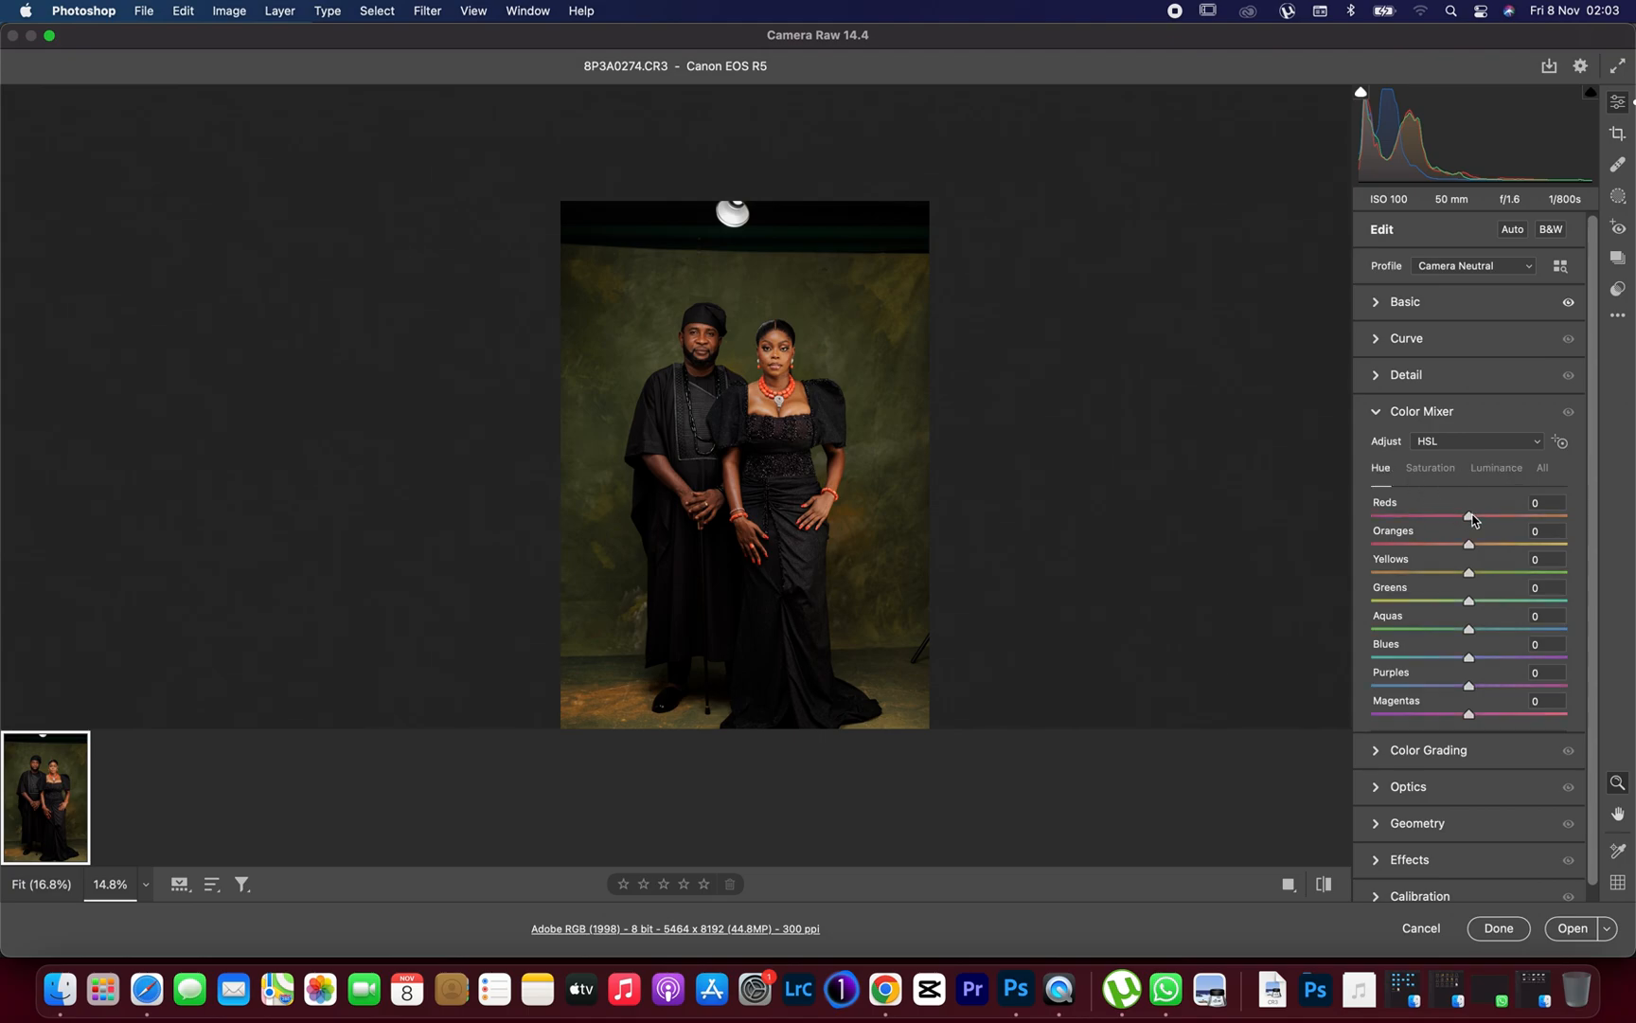
pyautogui.moveTo(1468, 517); pyautogui.dragTo(1405, 517)
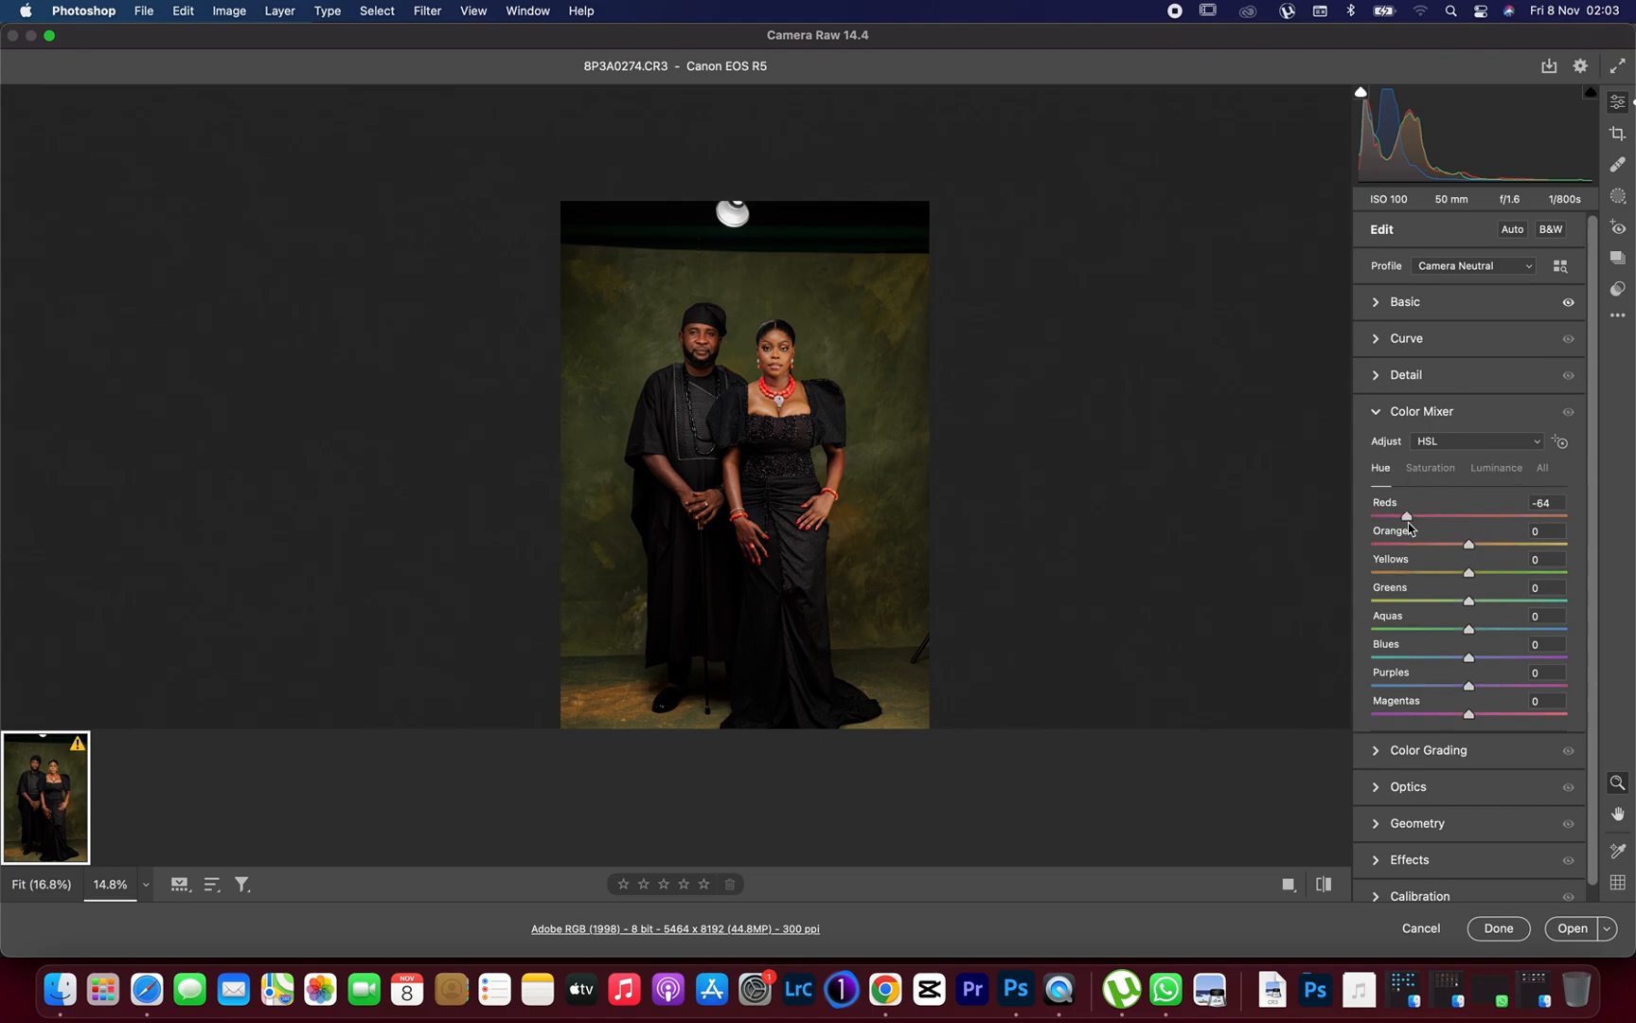
pyautogui.moveTo(1405, 517); pyautogui.dragTo(1447, 517)
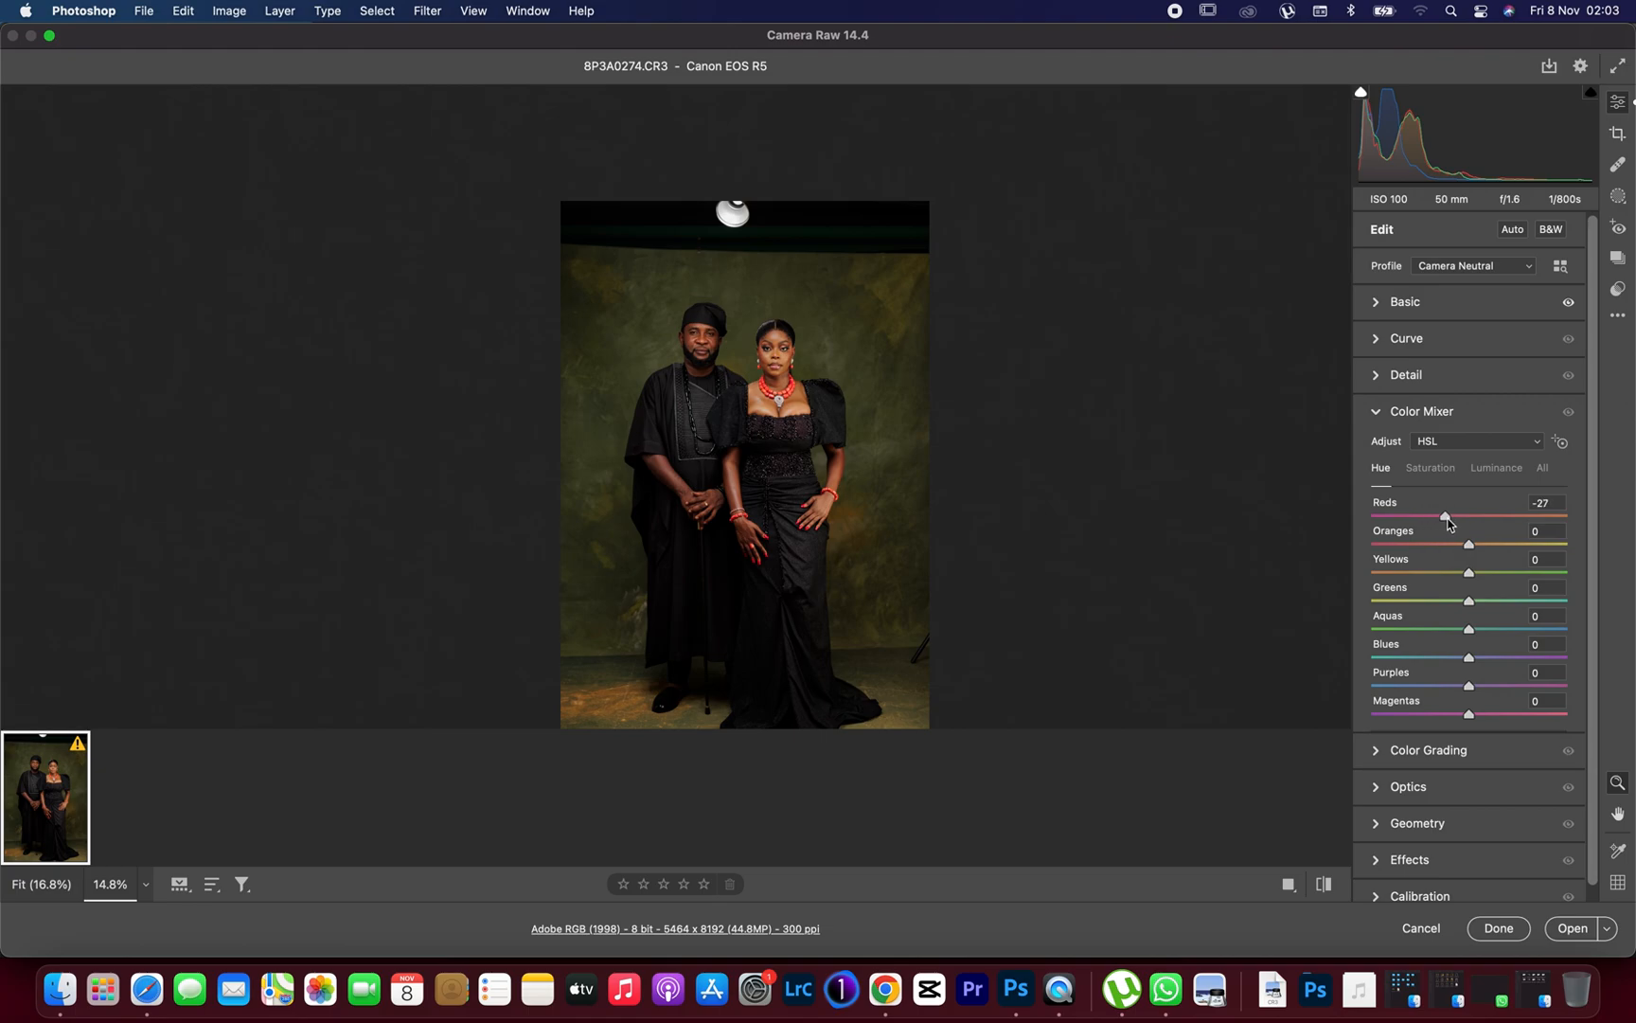
pyautogui.moveTo(1445, 517); pyautogui.dragTo(1472, 517)
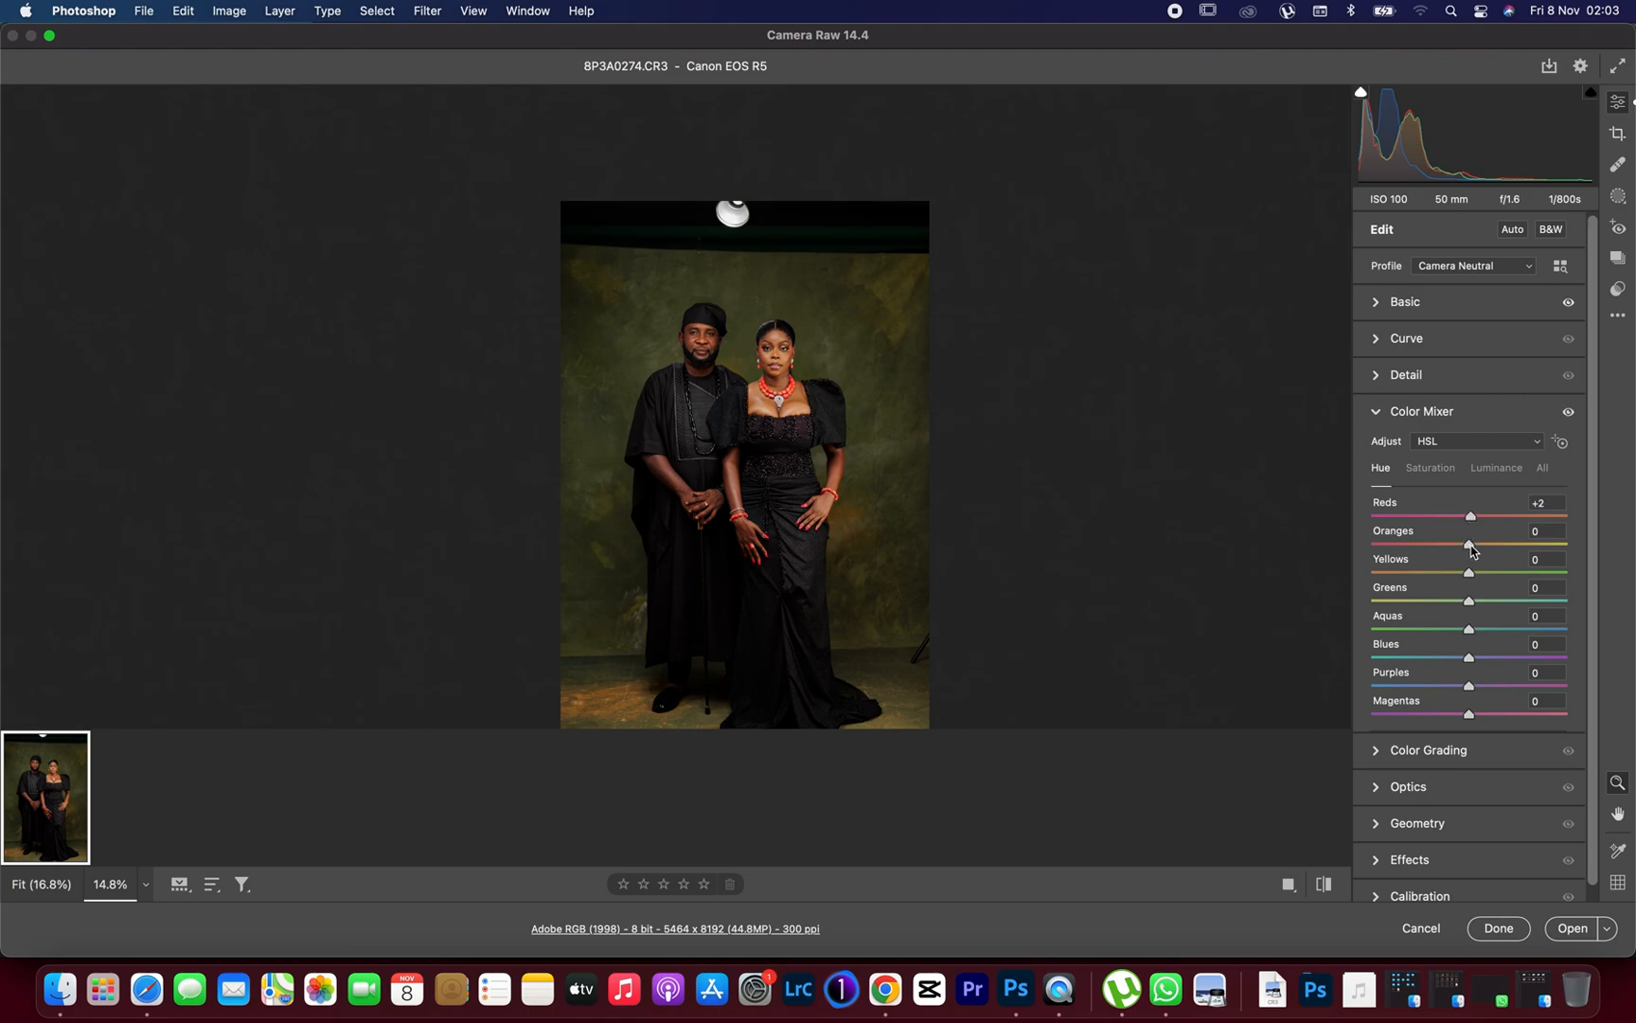
pyautogui.moveTo(1469, 543); pyautogui.dragTo(1481, 544)
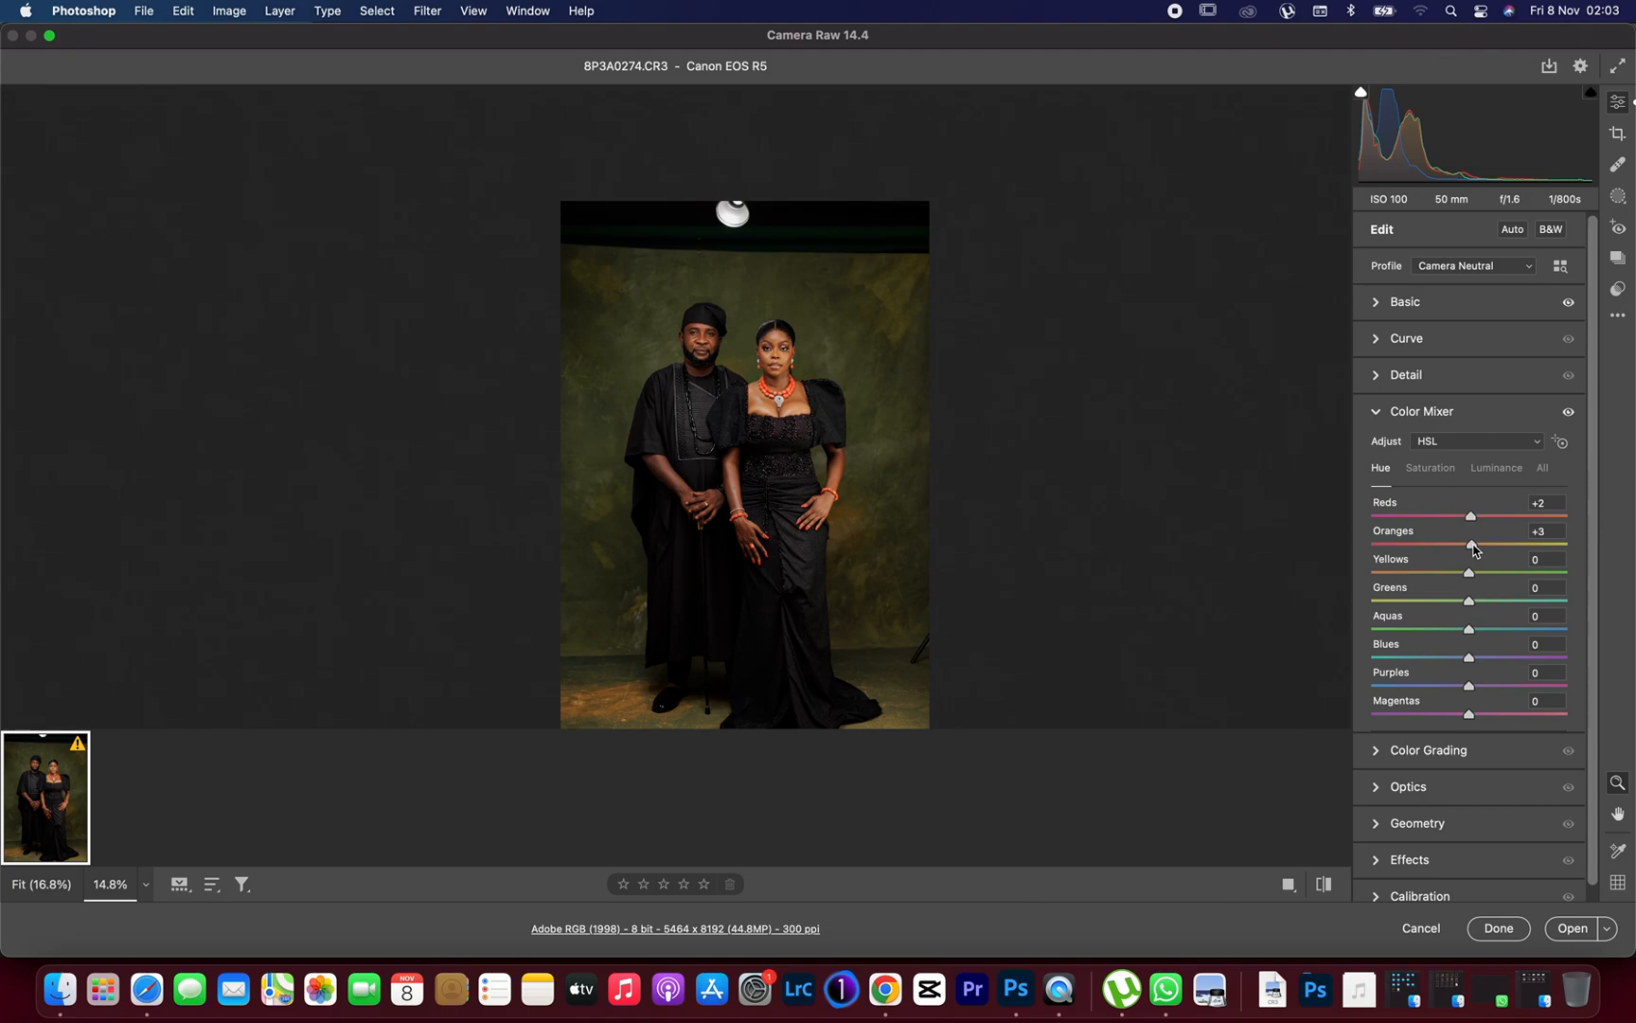
pyautogui.moveTo(1472, 546); pyautogui.dragTo(1468, 546)
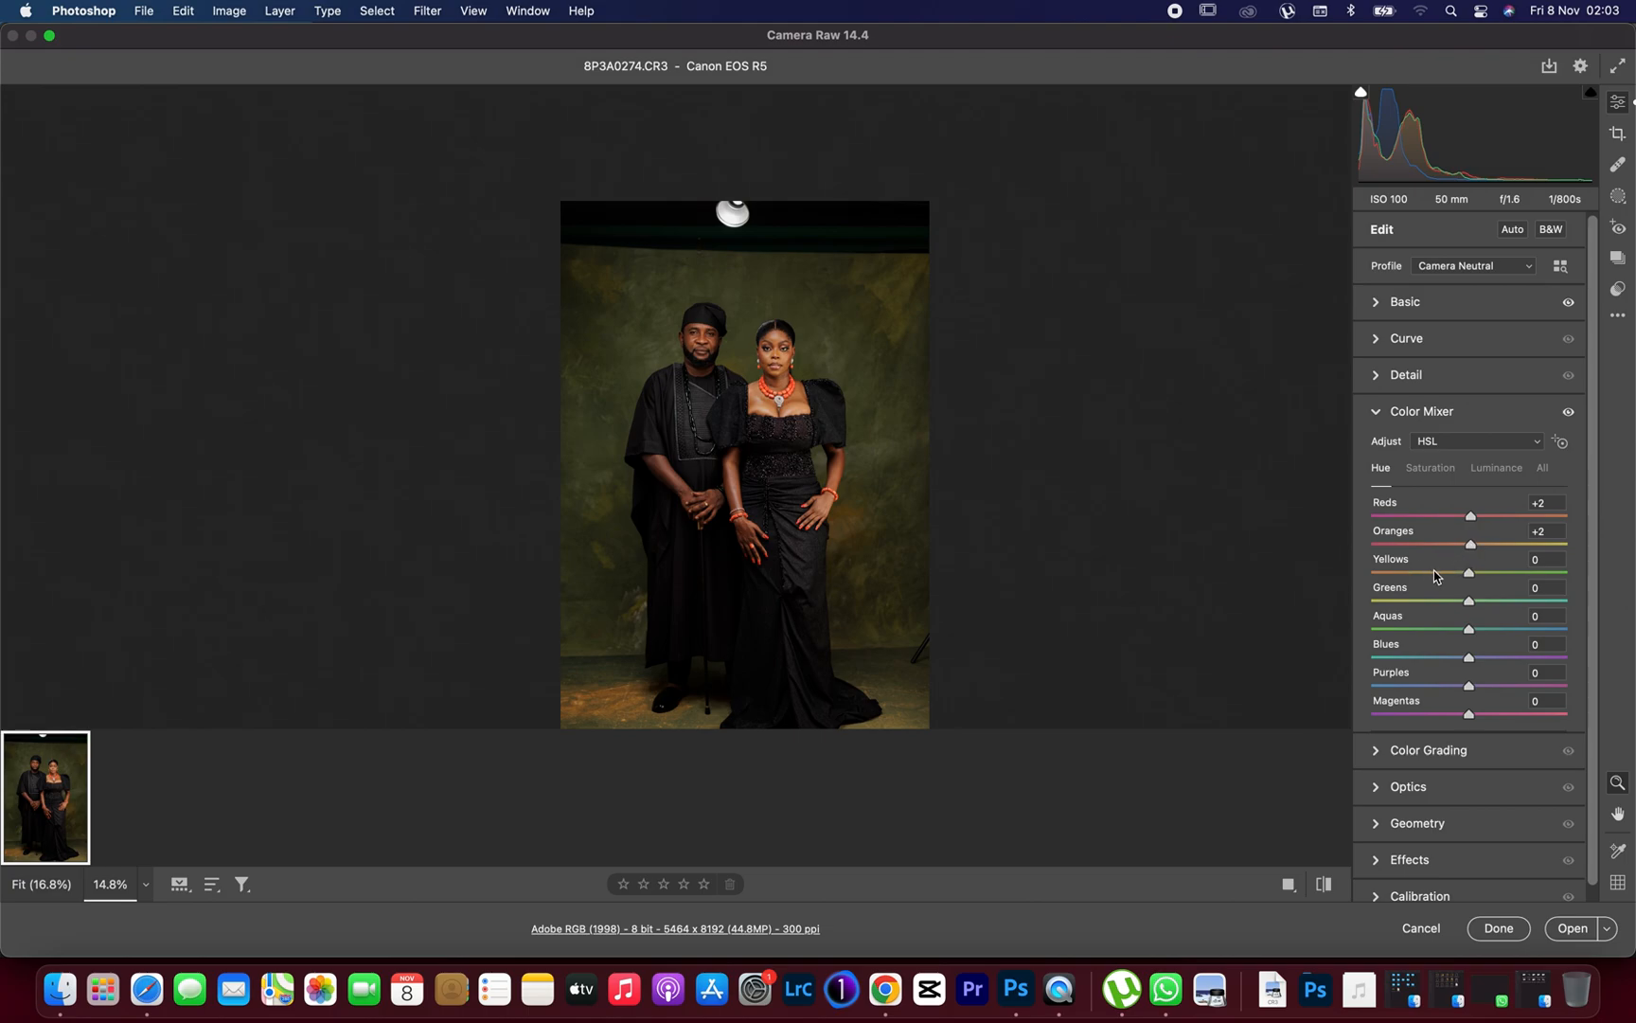
# - Shift the Yellows and Greens hues both to -39
pyautogui.moveTo(1469, 572); pyautogui.dragTo(1409, 572)
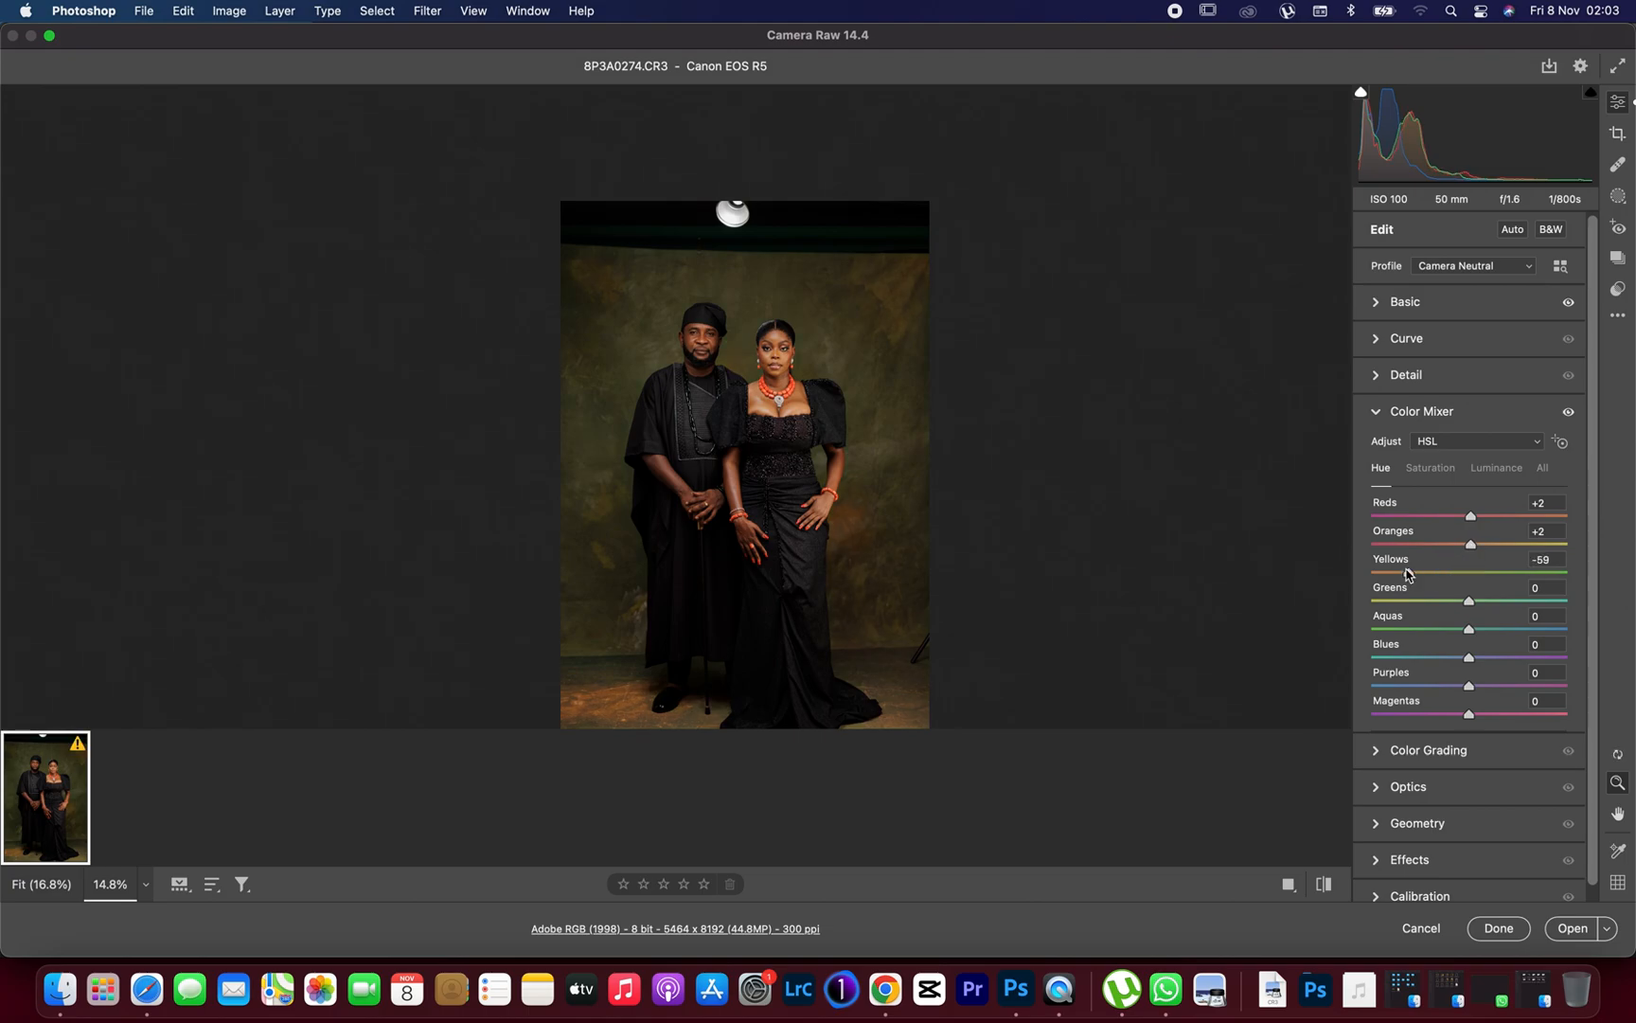
pyautogui.moveTo(1420, 574); pyautogui.dragTo(1433, 574)
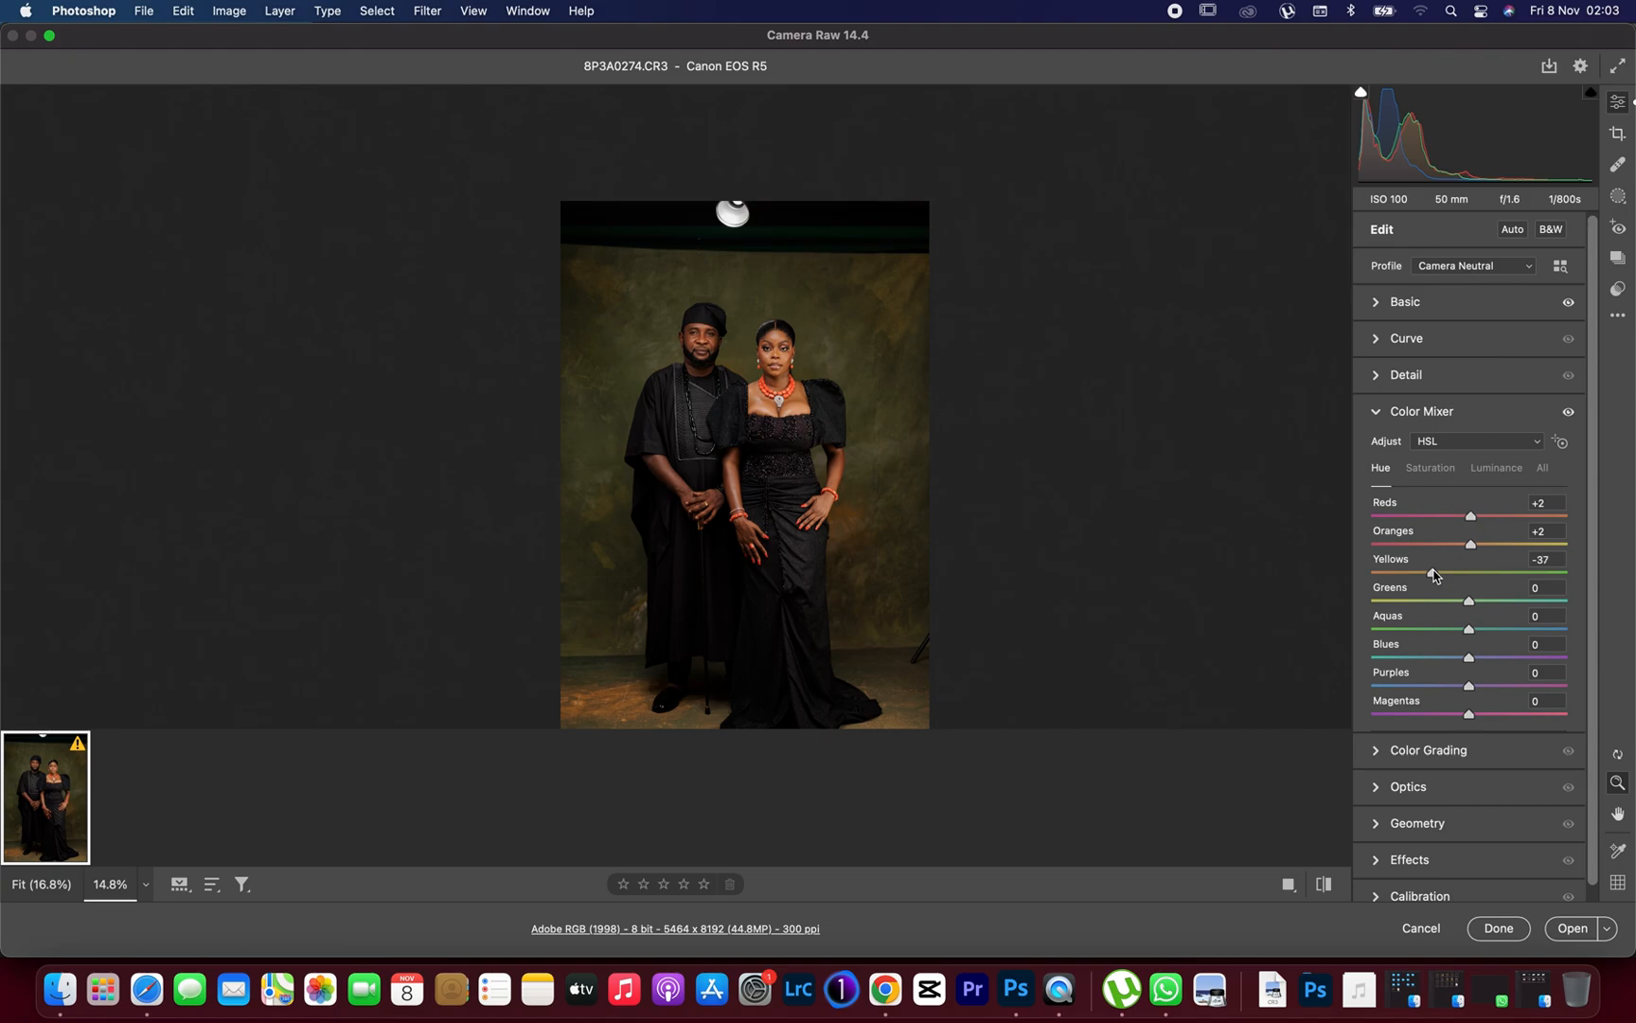
pyautogui.moveTo(1465, 572); pyautogui.dragTo(1432, 572)
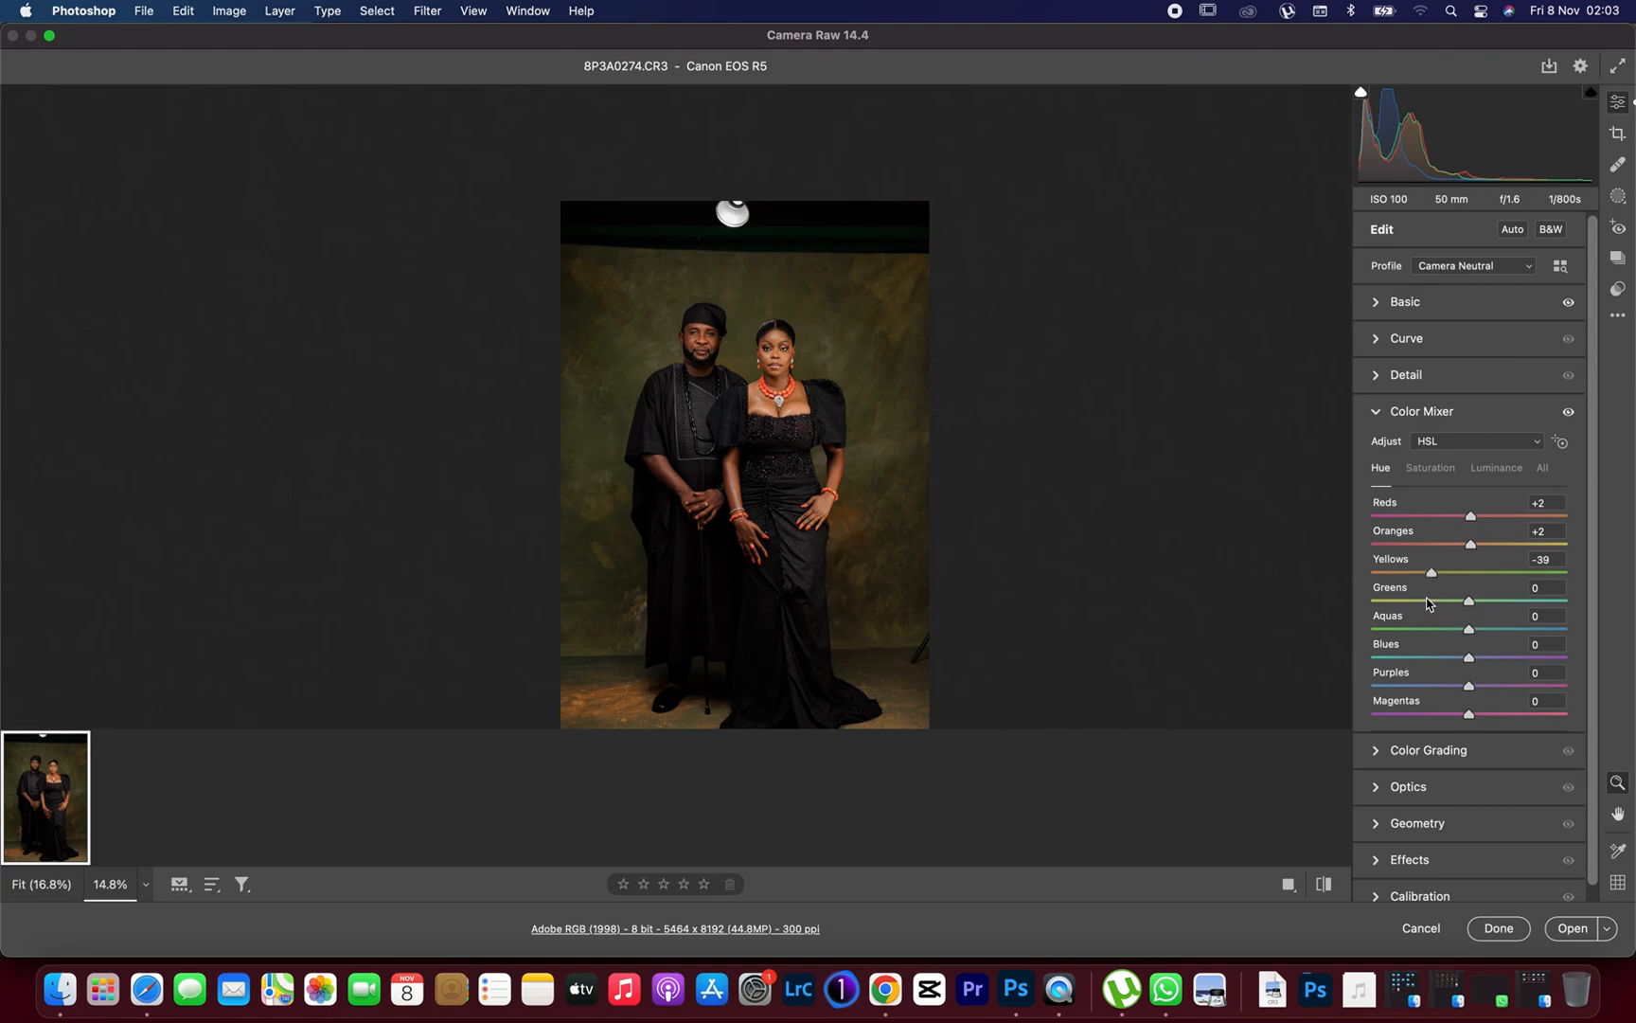
pyautogui.moveTo(1468, 600); pyautogui.dragTo(1432, 601)
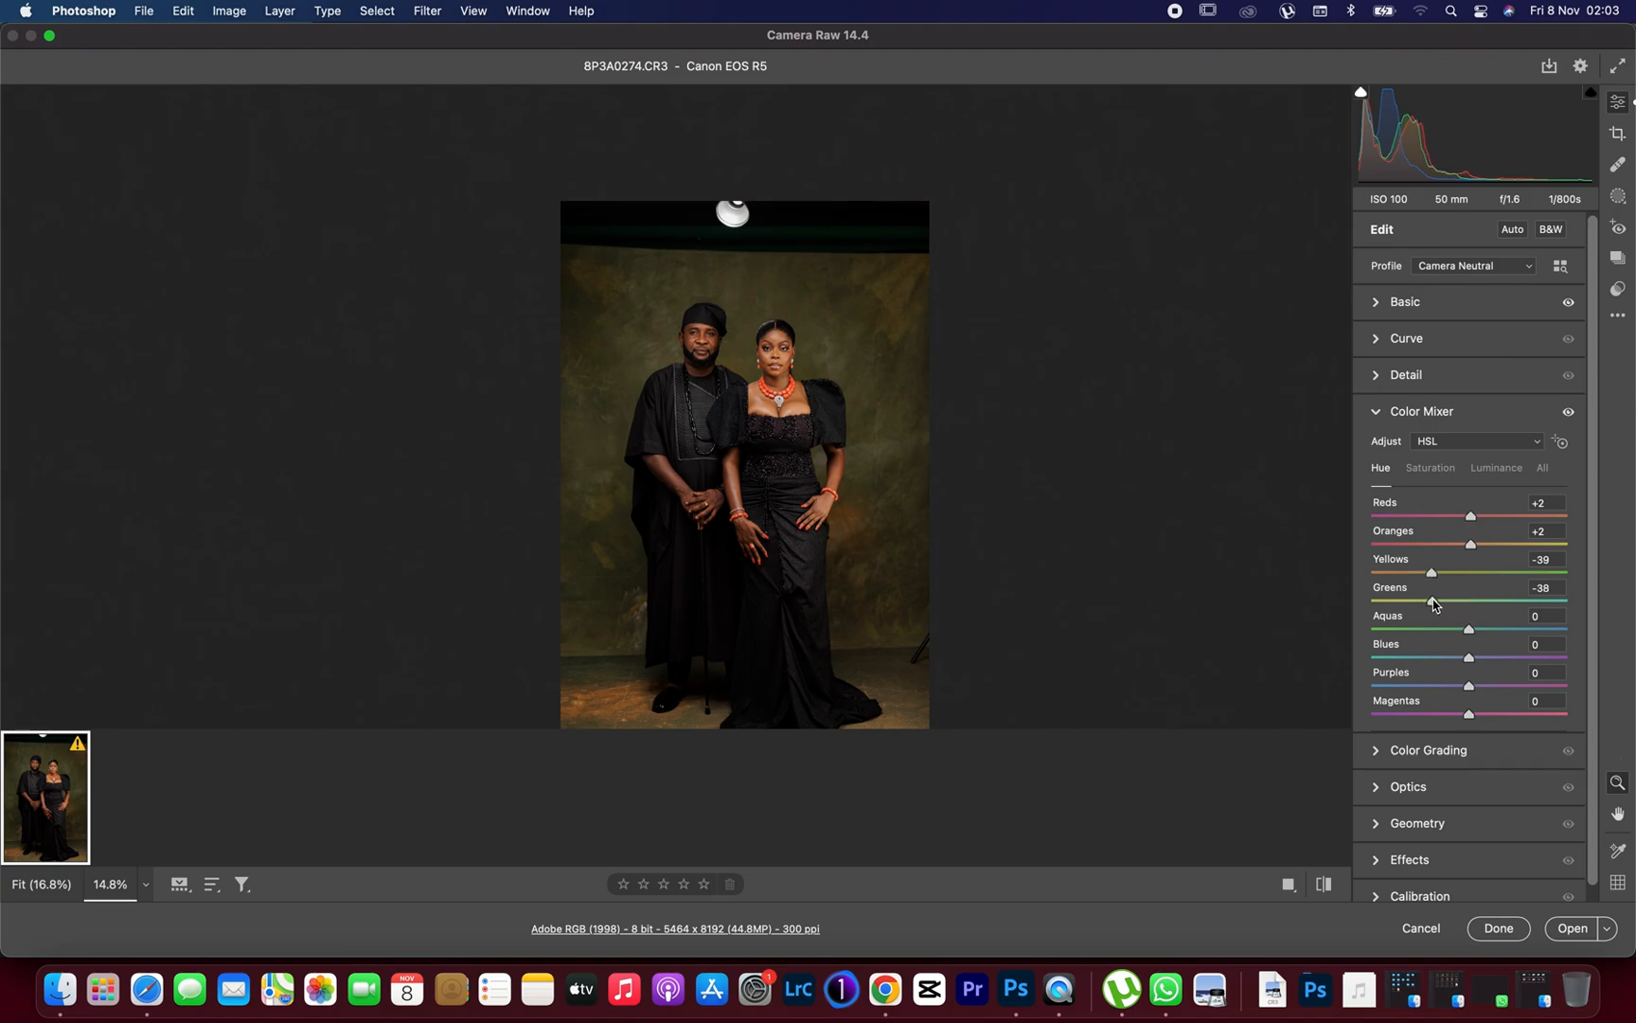
pyautogui.moveTo(1434, 600); pyautogui.dragTo(1430, 601)
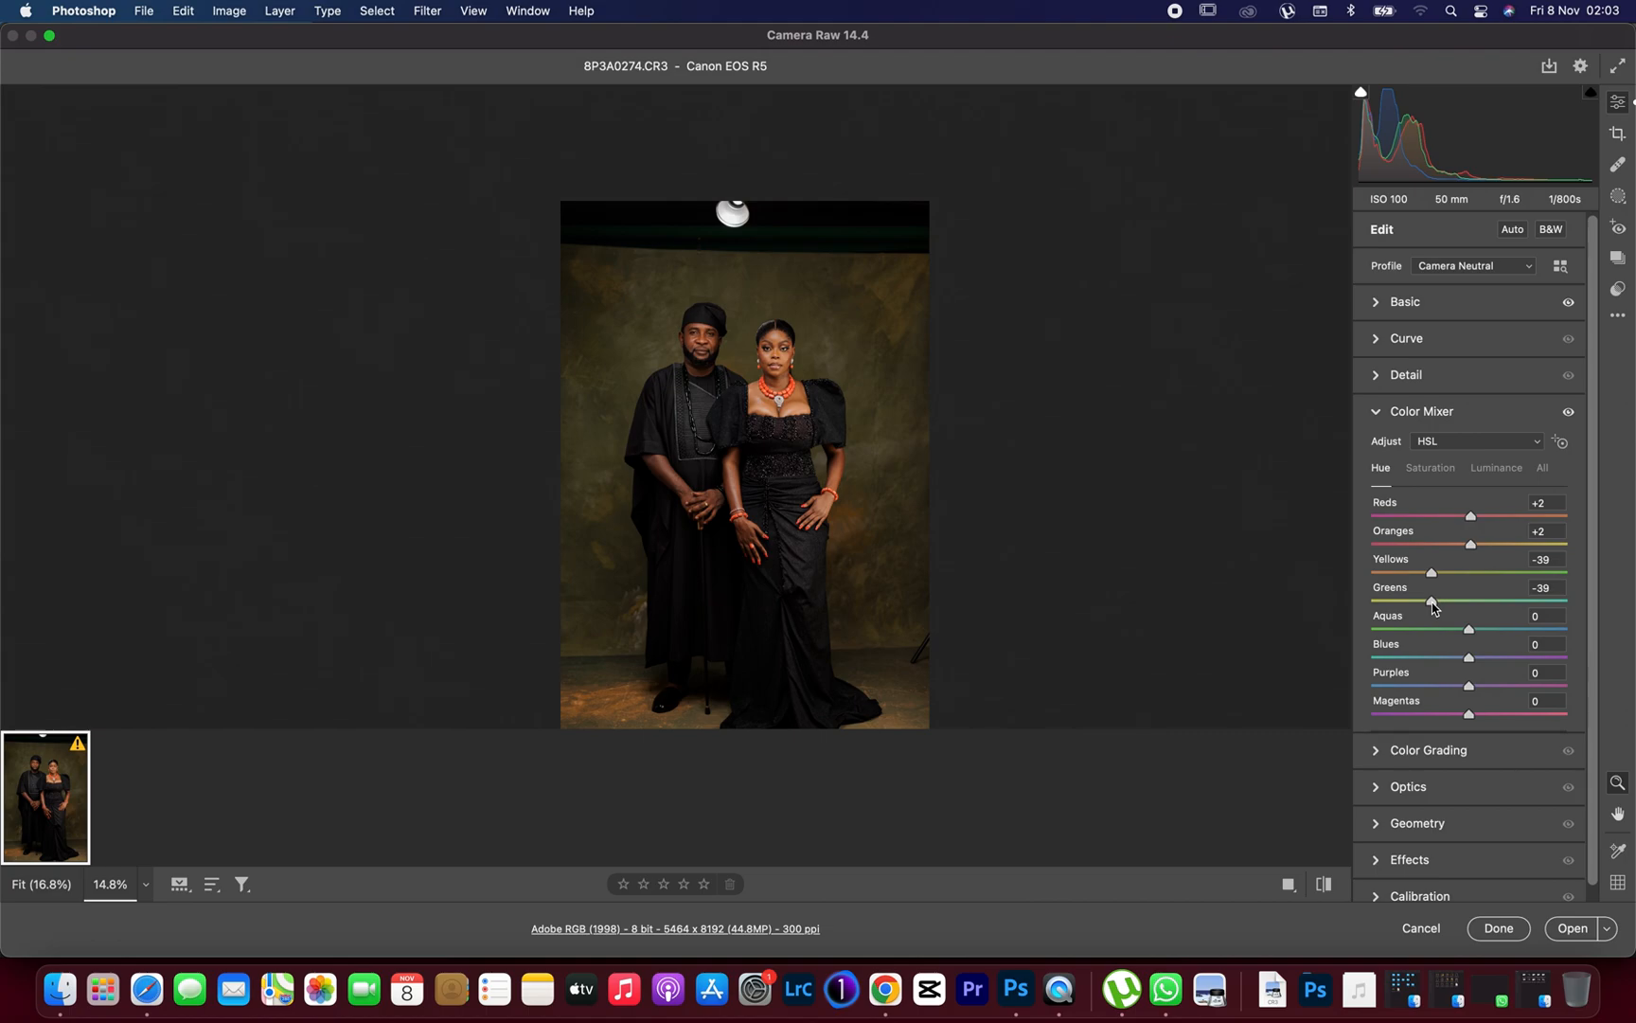
pyautogui.moveTo(1417, 648)
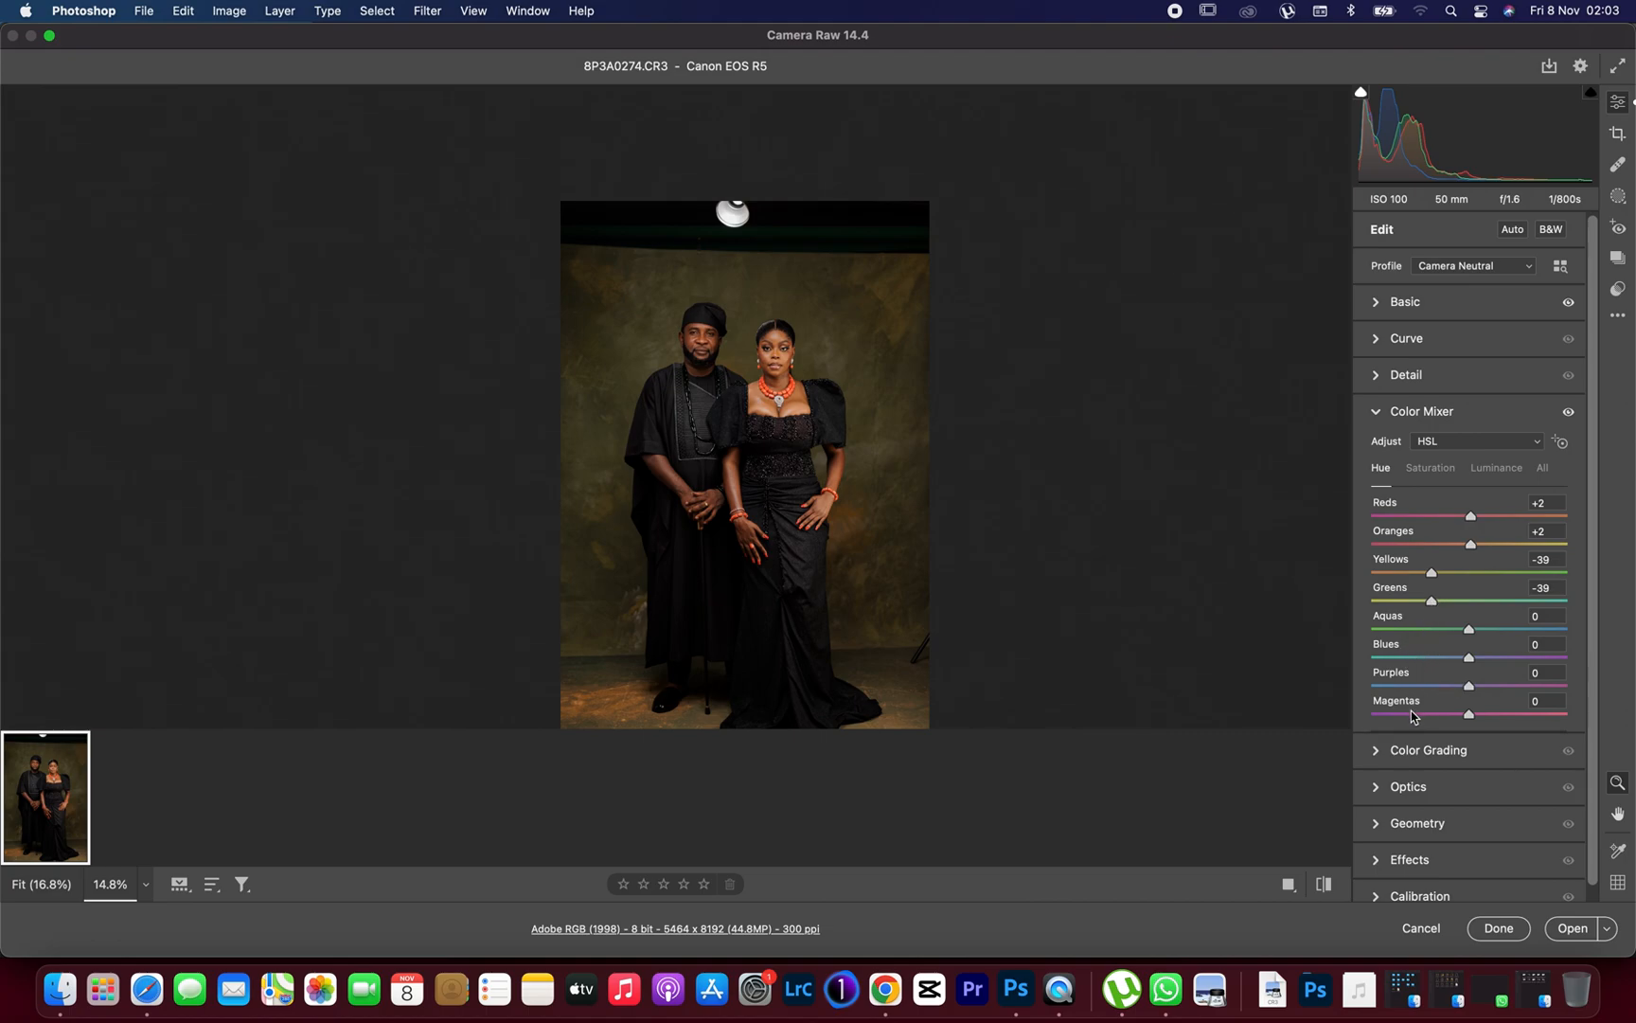
pyautogui.moveTo(968, 506)
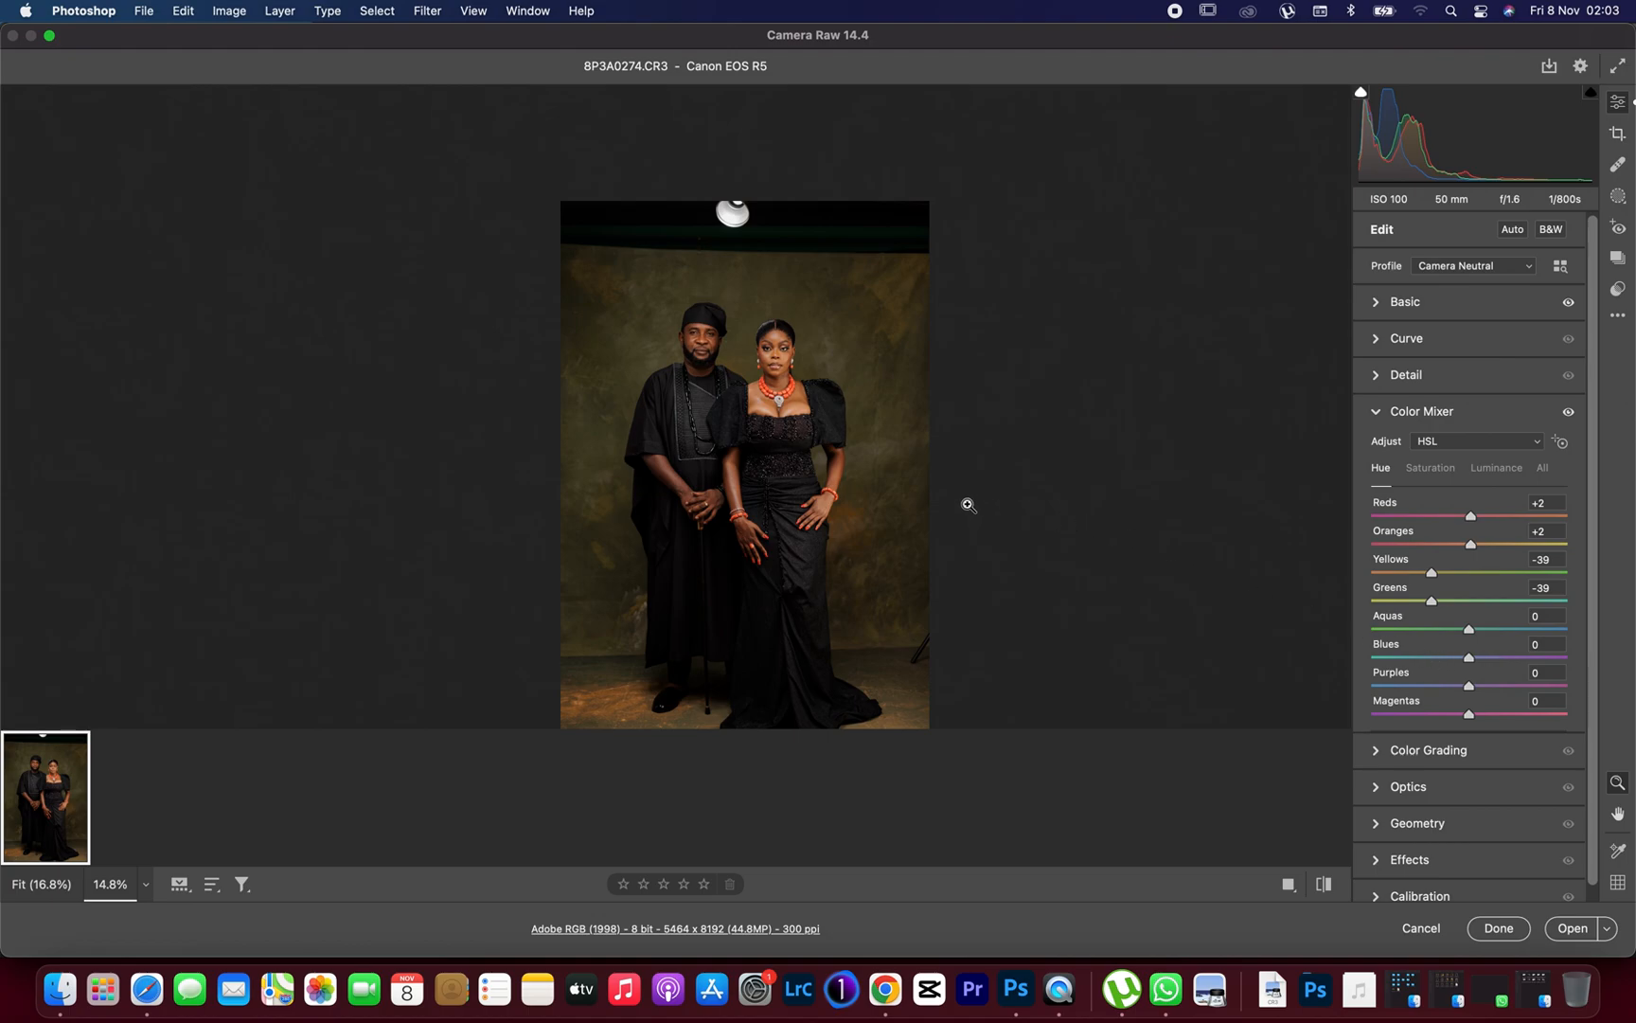
pyautogui.moveTo(949, 502)
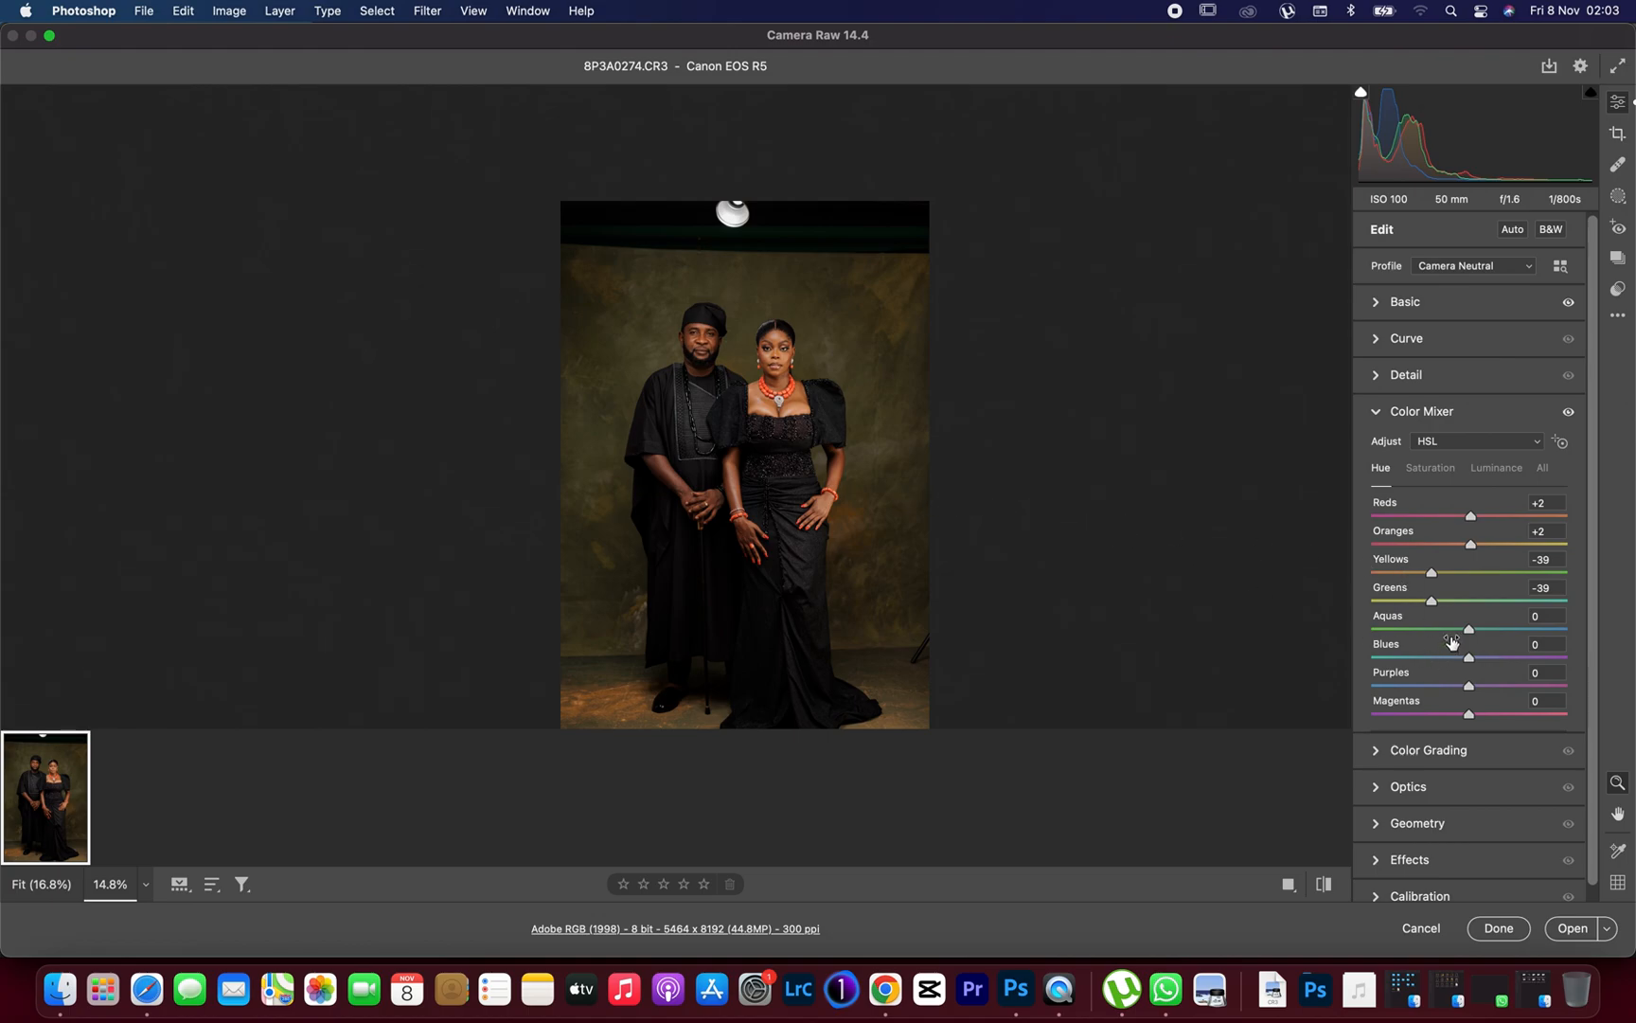
# - Push the Aquas hue to +39
pyautogui.moveTo(1467, 628); pyautogui.dragTo(1510, 629)
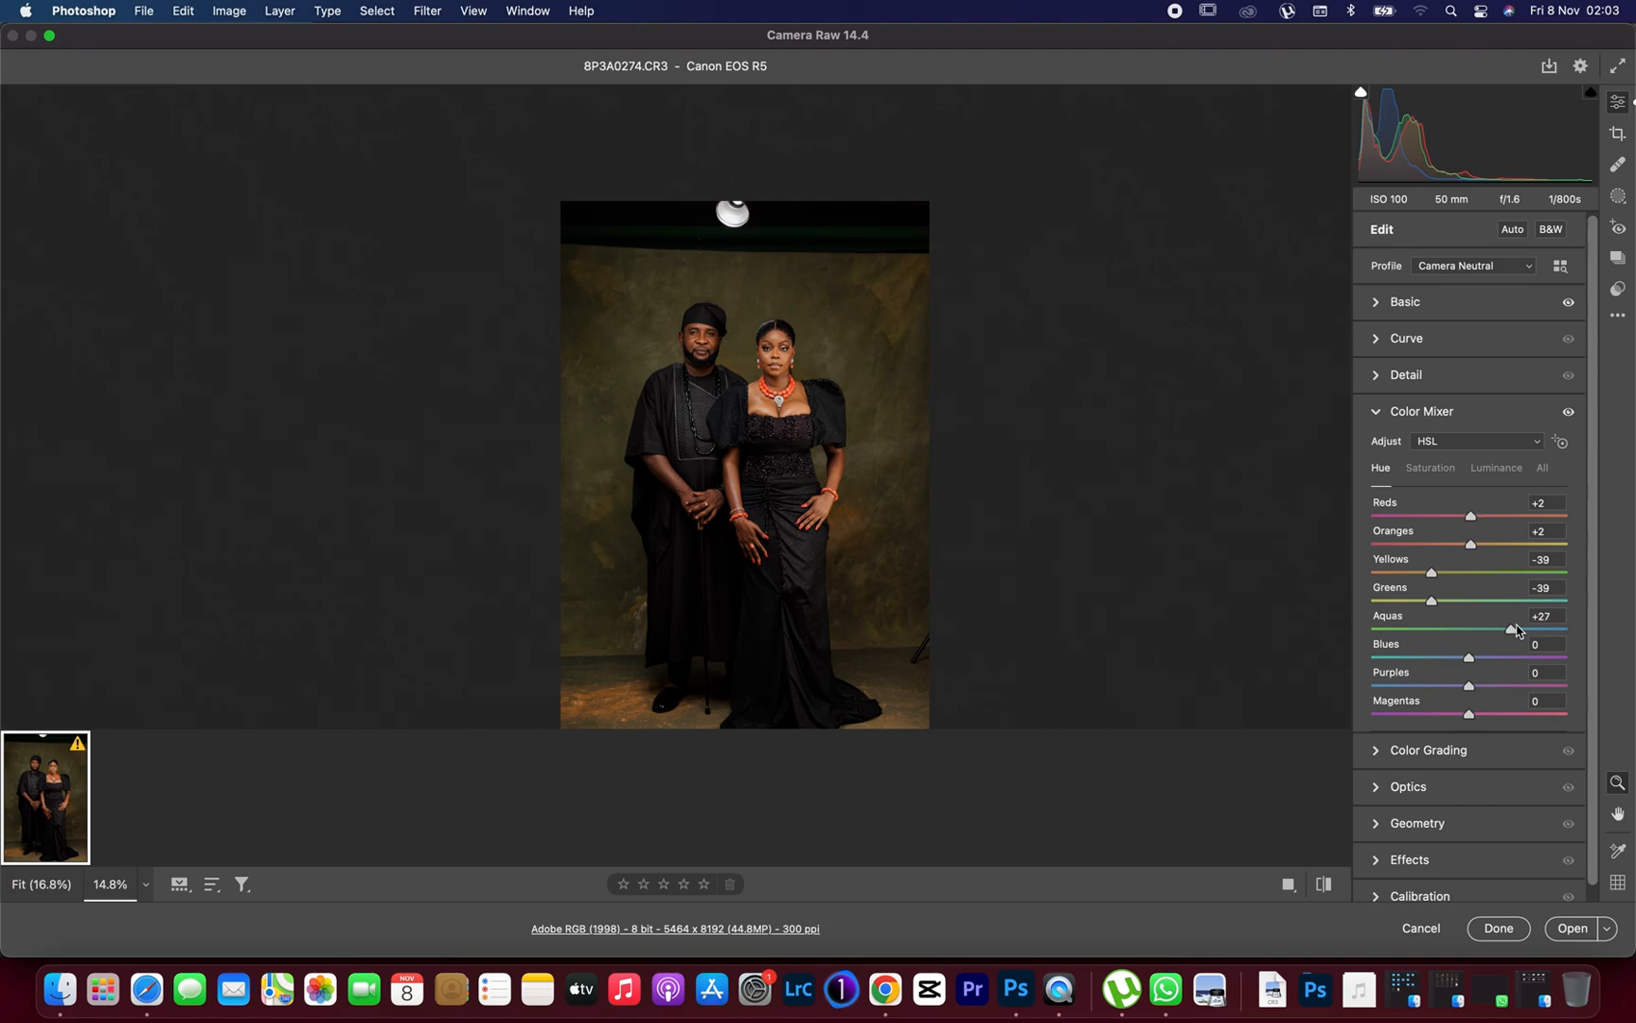
pyautogui.moveTo(1509, 629); pyautogui.dragTo(1490, 629)
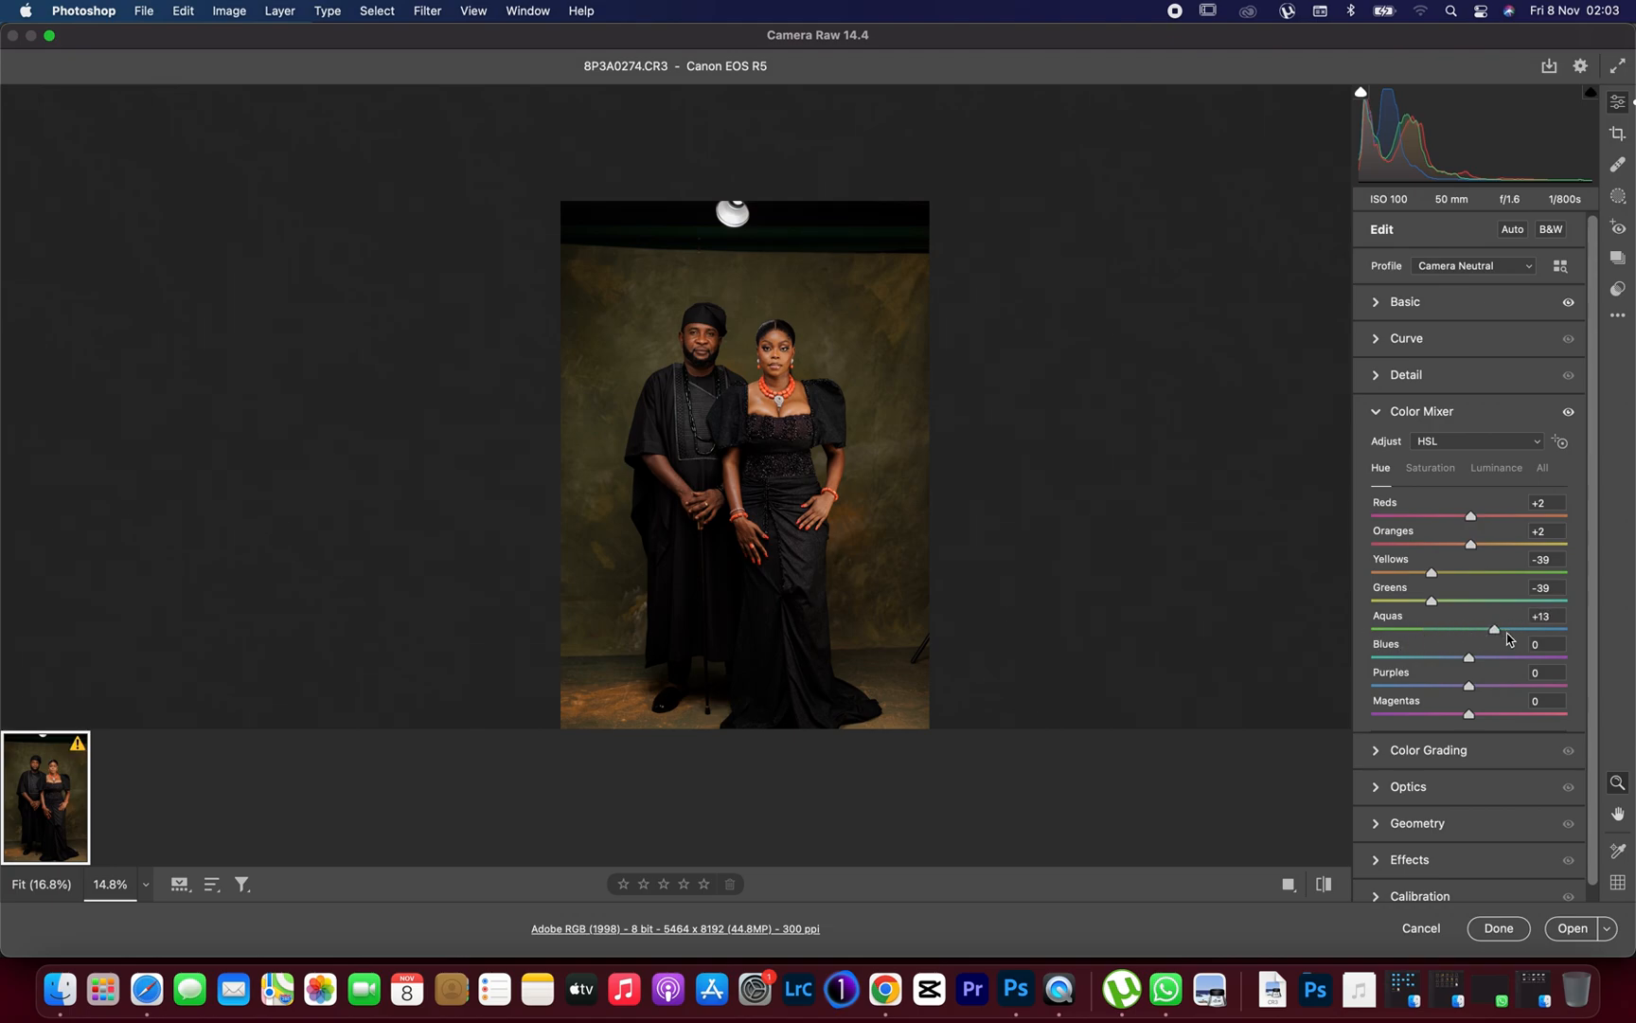
pyautogui.moveTo(1492, 629); pyautogui.dragTo(1515, 629)
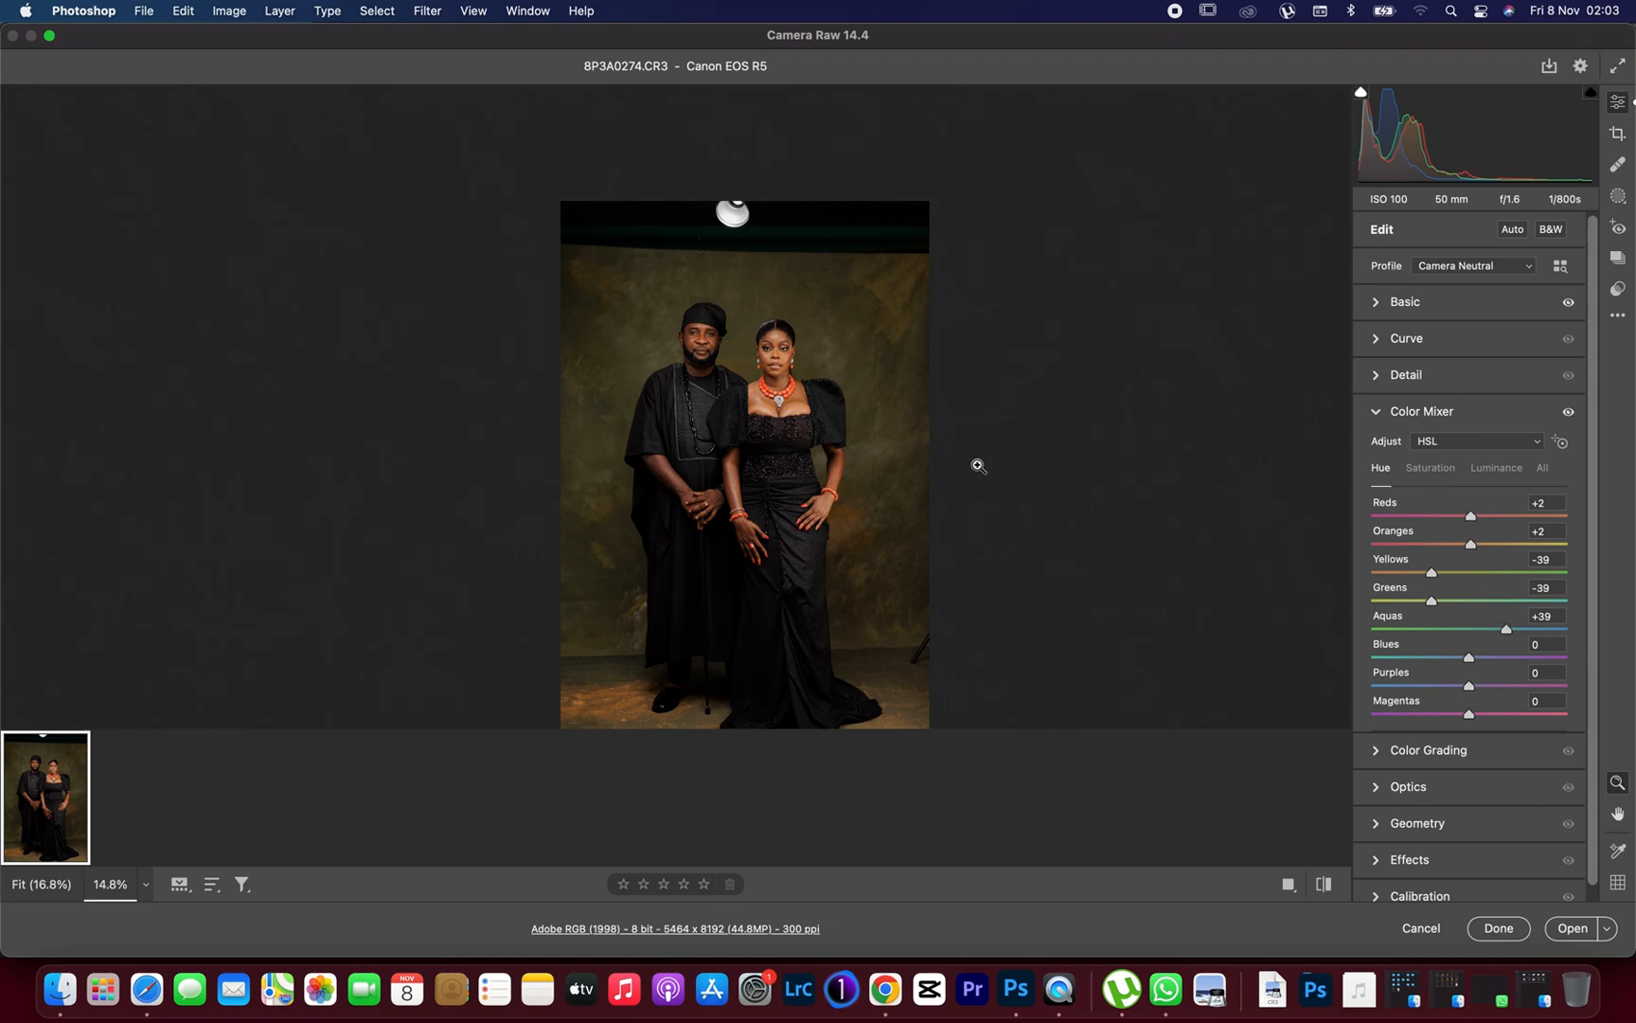
pyautogui.moveTo(1475, 579)
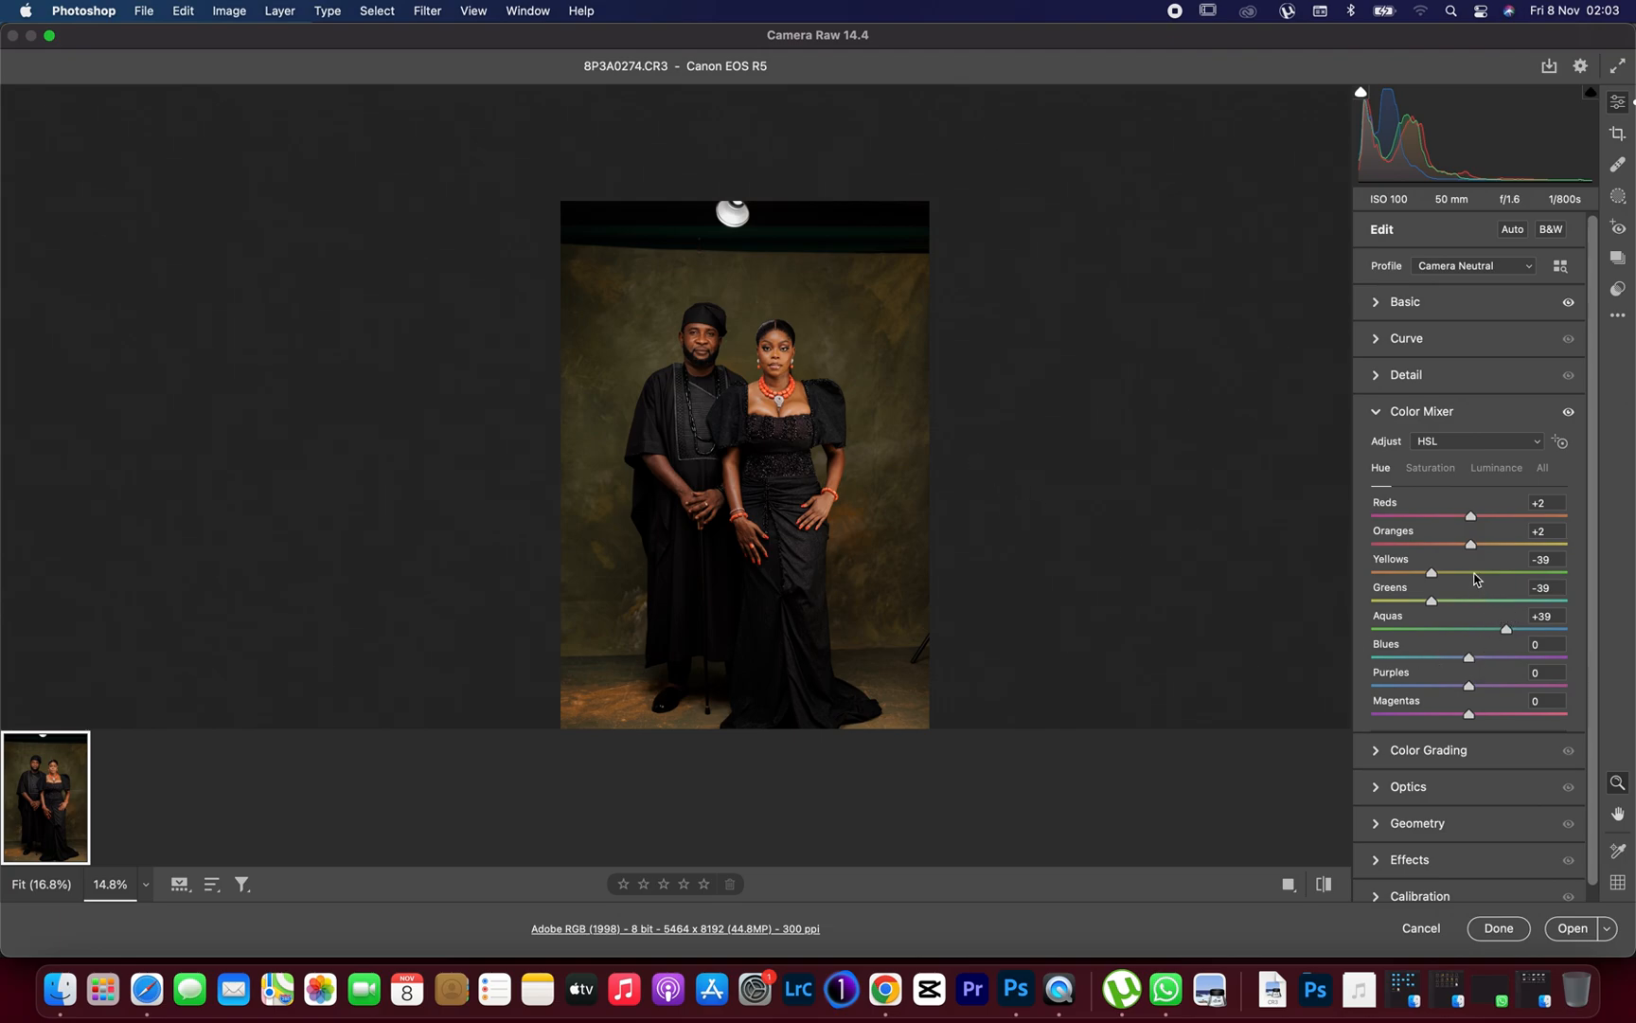
# - In the Saturation mixer, set Reds and Oranges to +2 and start desaturating Yellows and Greens
pyautogui.click(1430, 468)
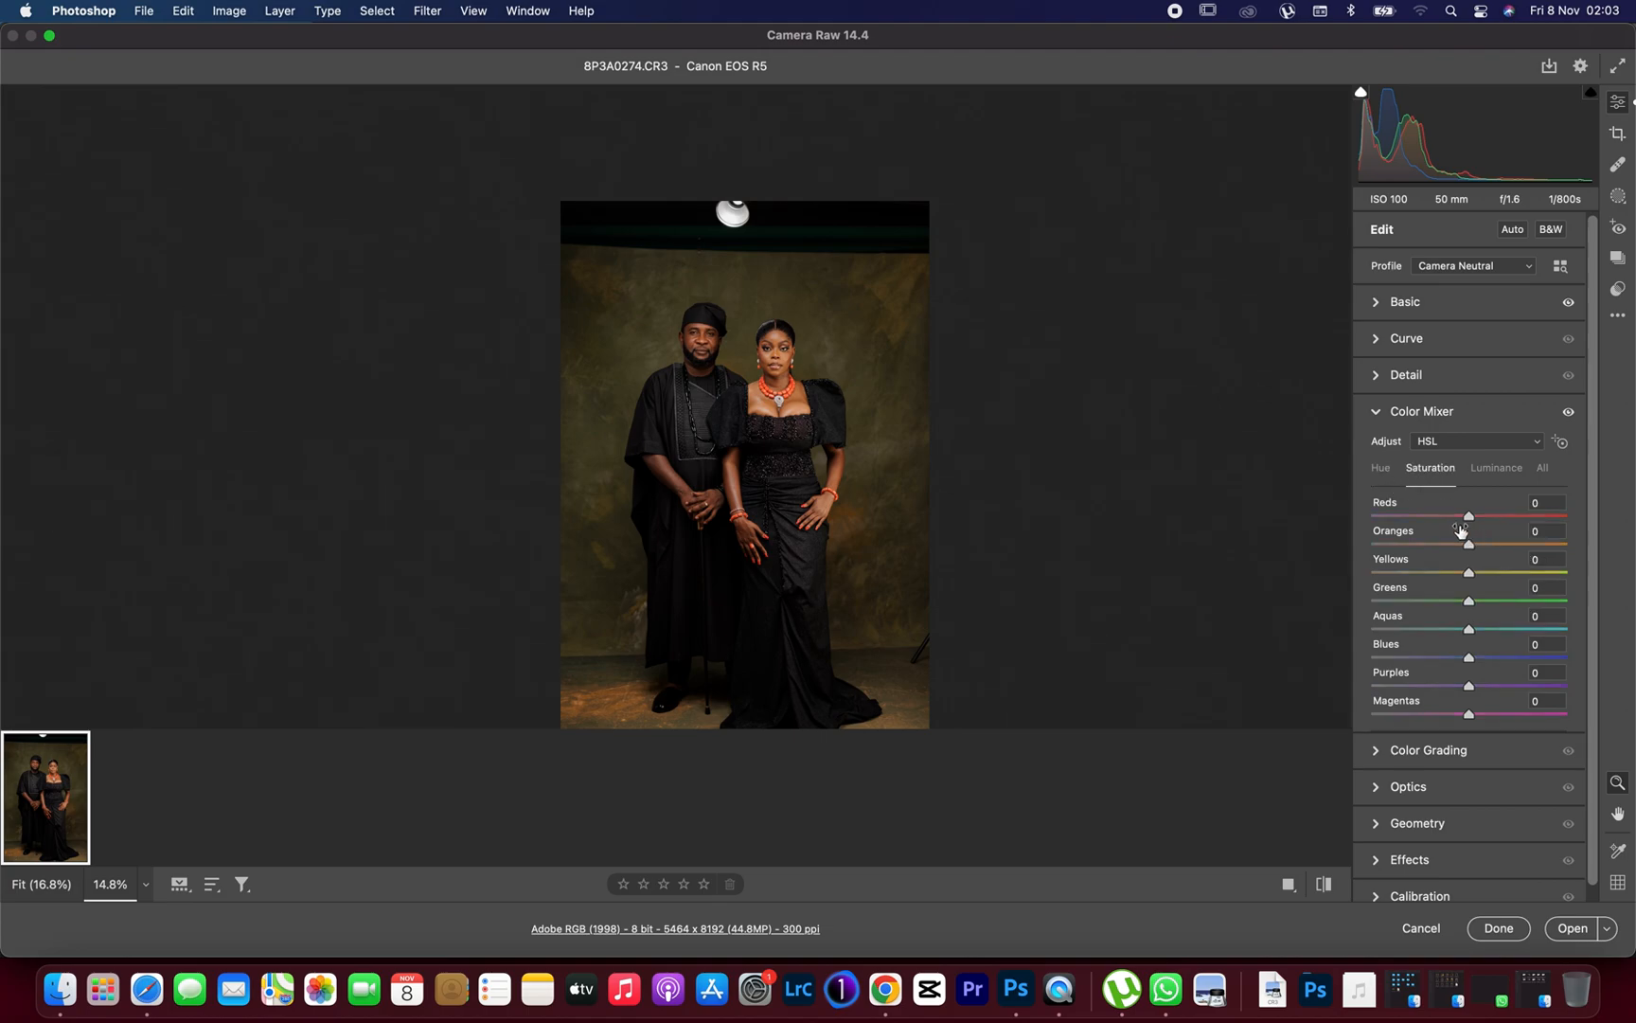
pyautogui.moveTo(1466, 515); pyautogui.dragTo(1471, 516)
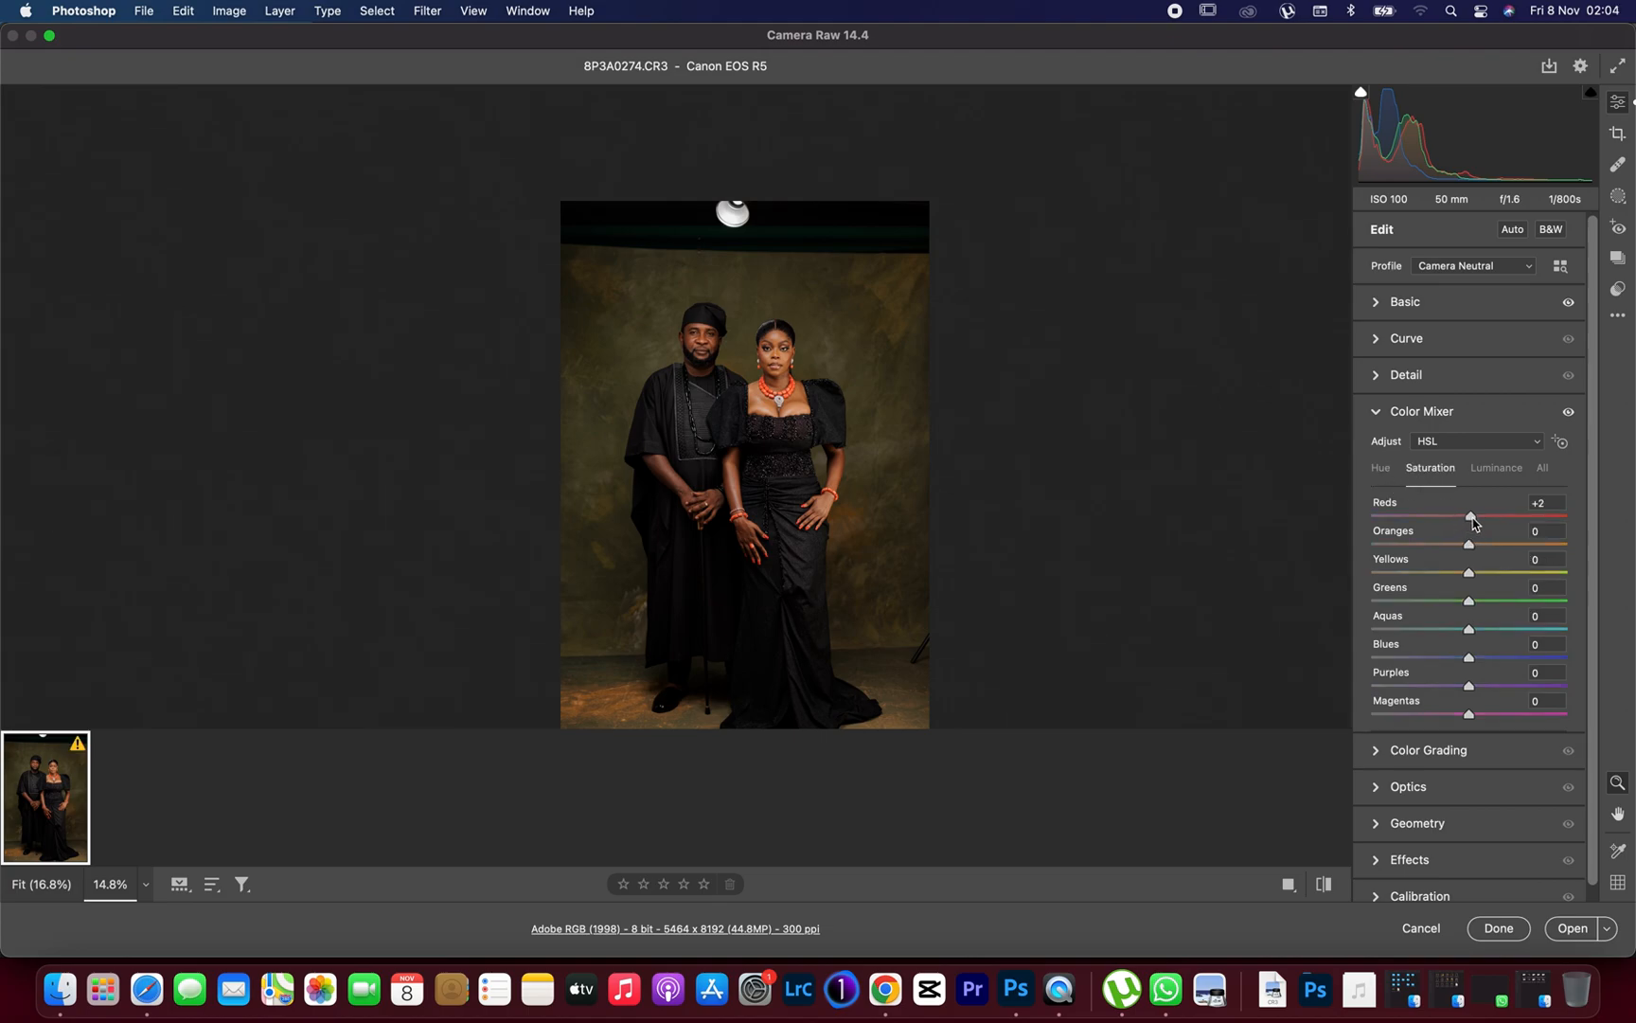
pyautogui.moveTo(1474, 547)
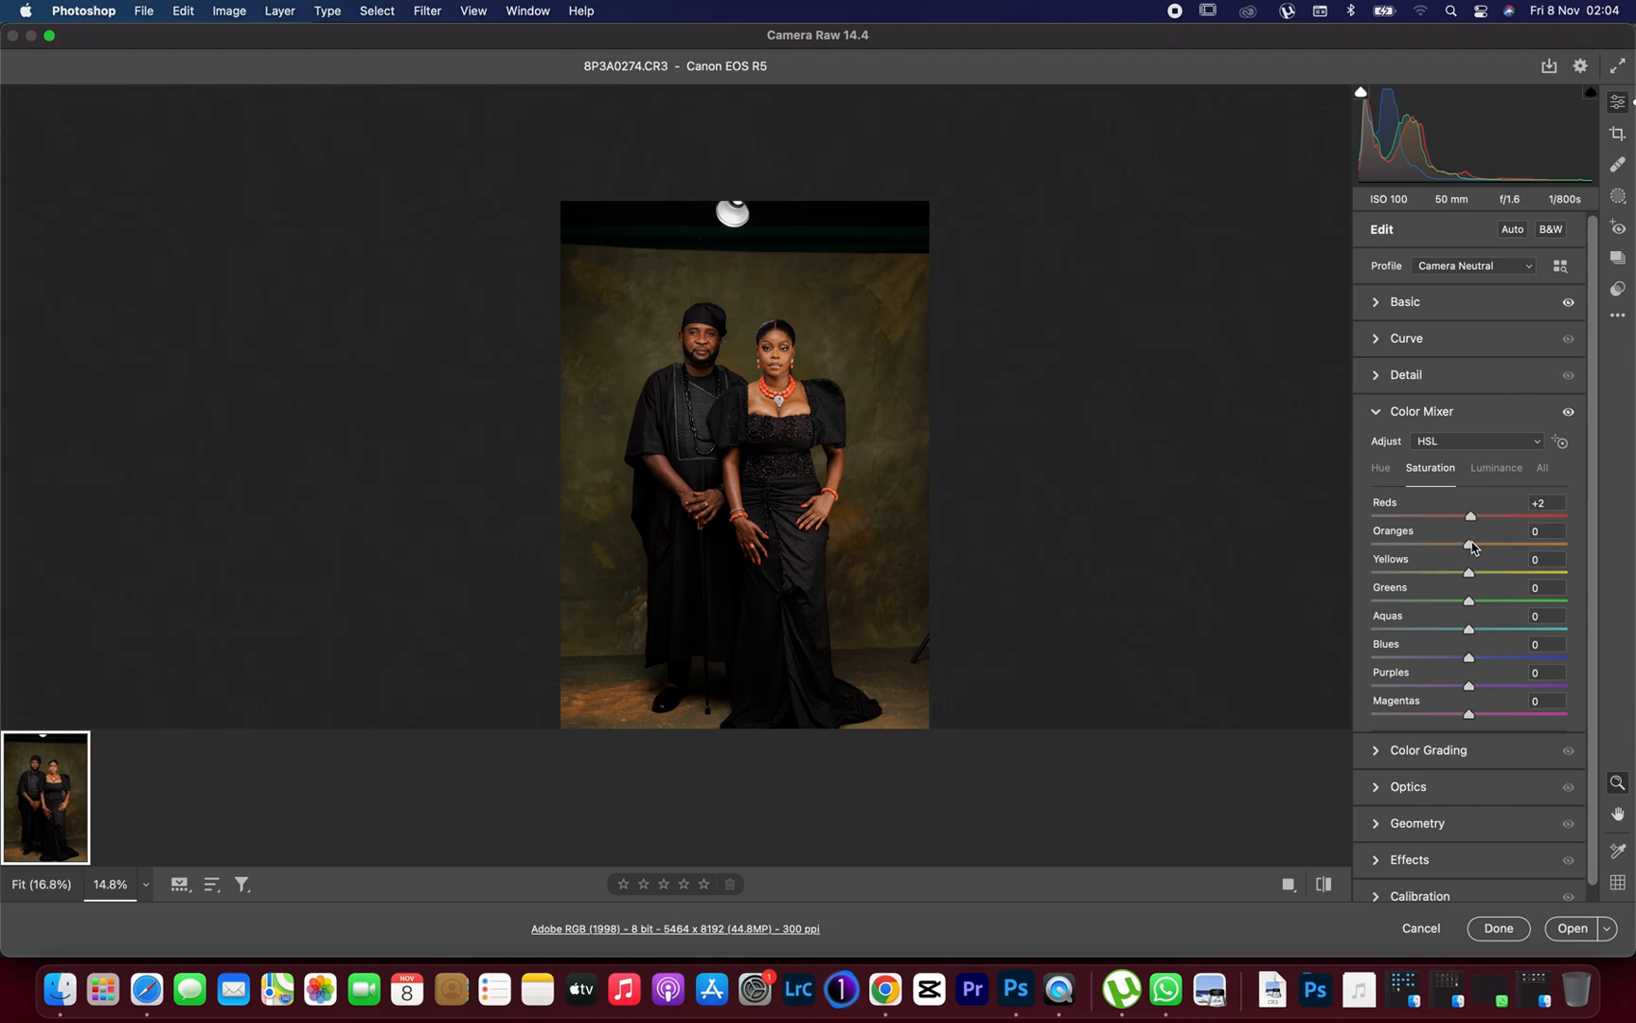
pyautogui.moveTo(1464, 544); pyautogui.dragTo(1472, 544)
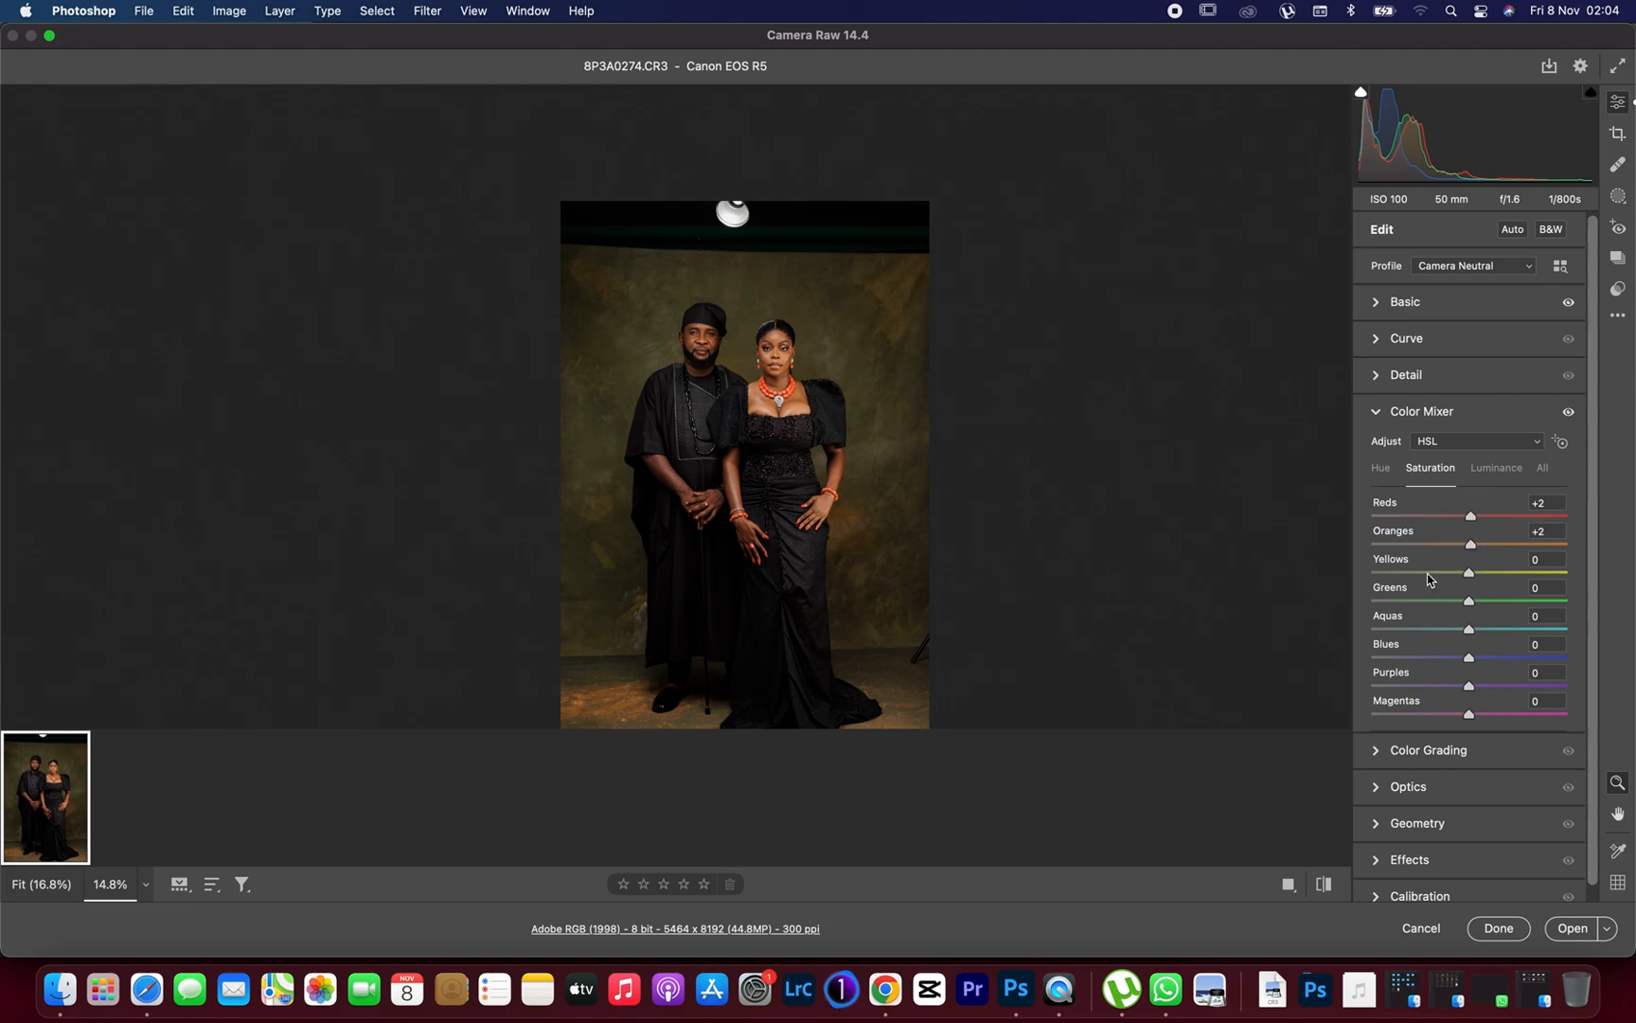
pyautogui.moveTo(1465, 572); pyautogui.dragTo(1430, 572)
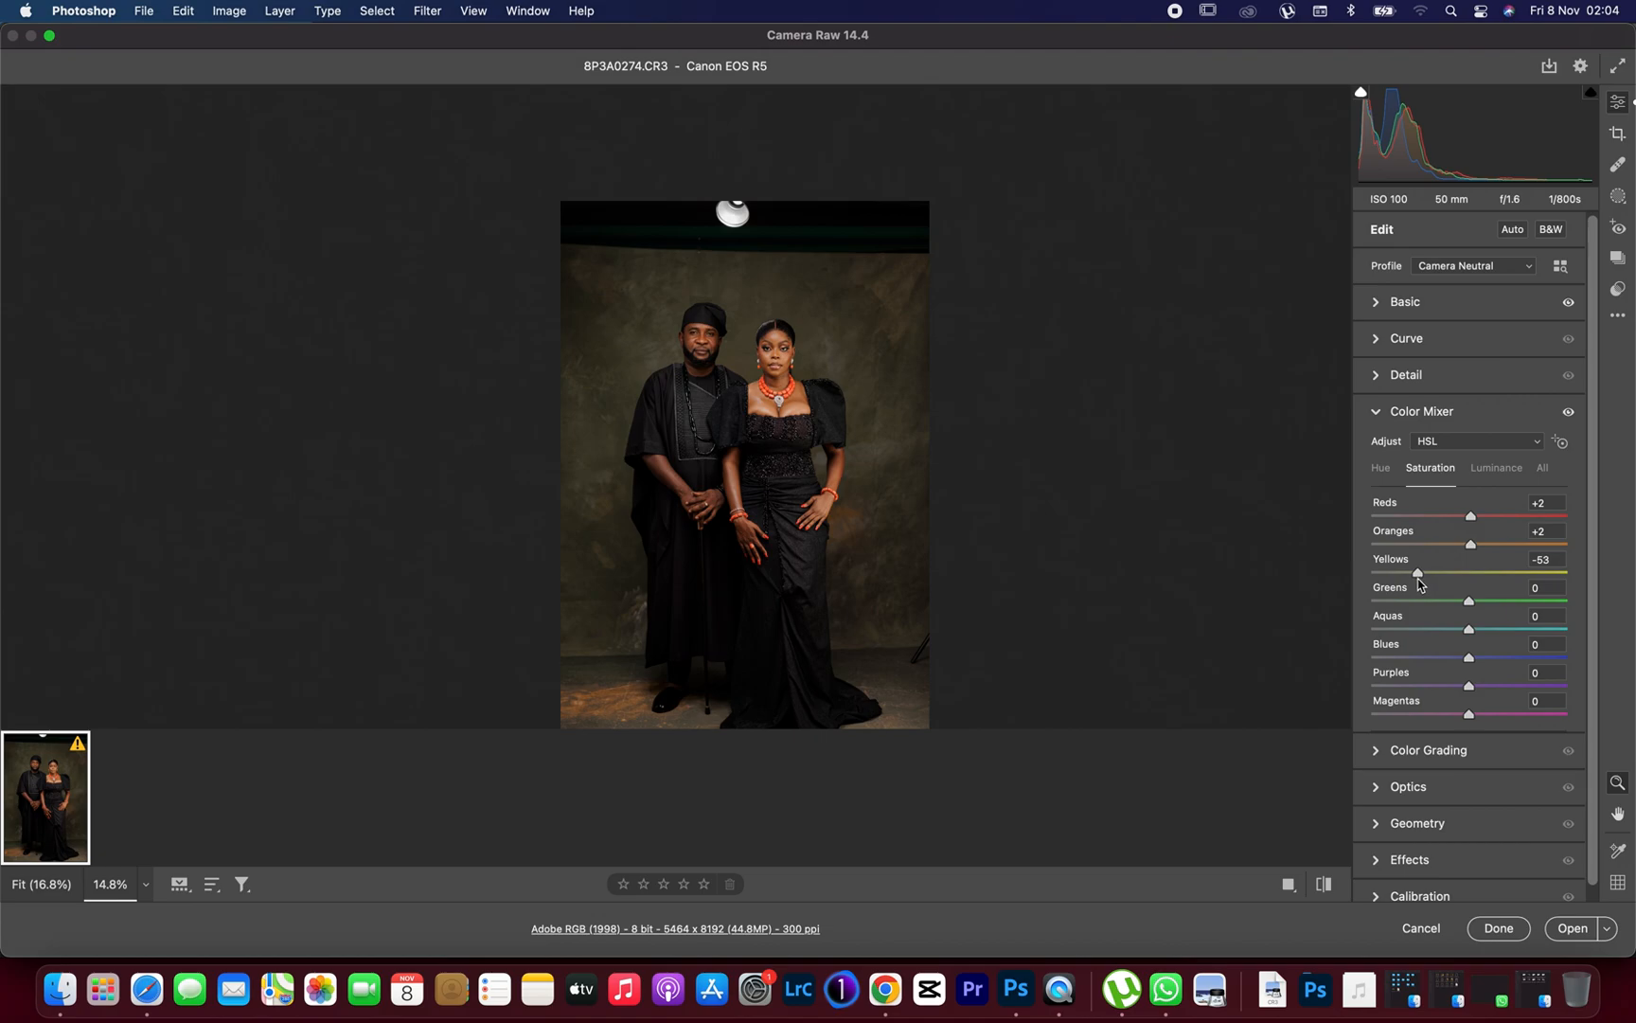
pyautogui.moveTo(1416, 574); pyautogui.dragTo(1421, 573)
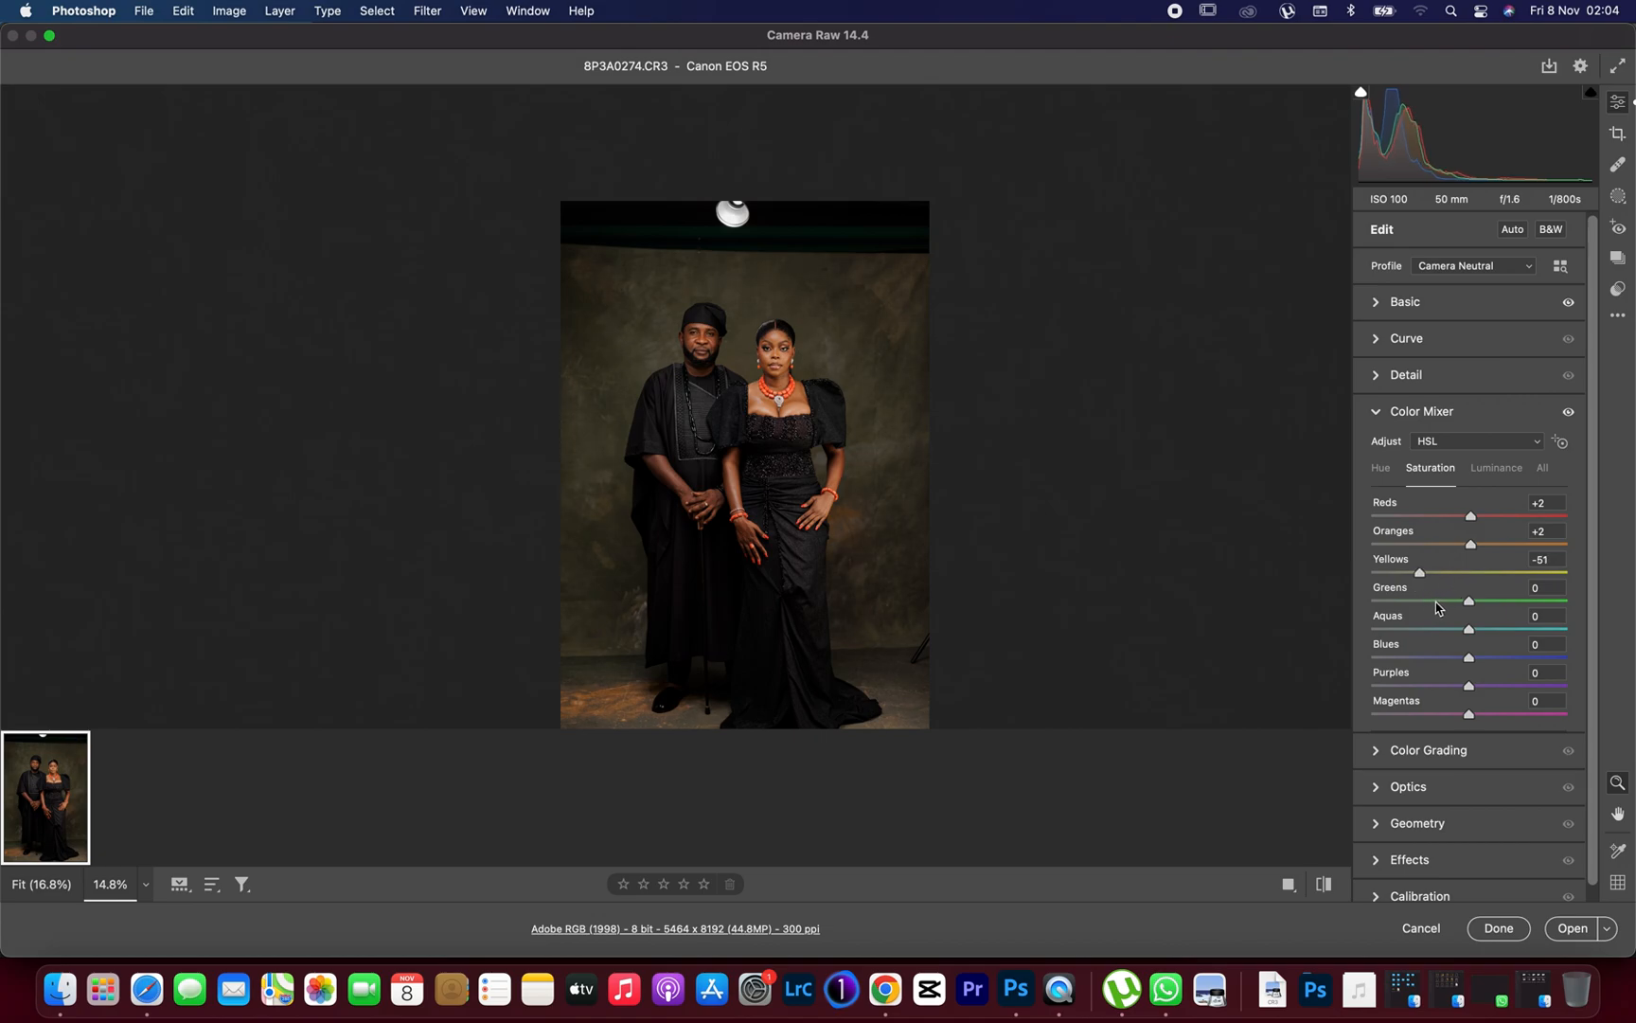
pyautogui.moveTo(1468, 600); pyautogui.dragTo(1438, 601)
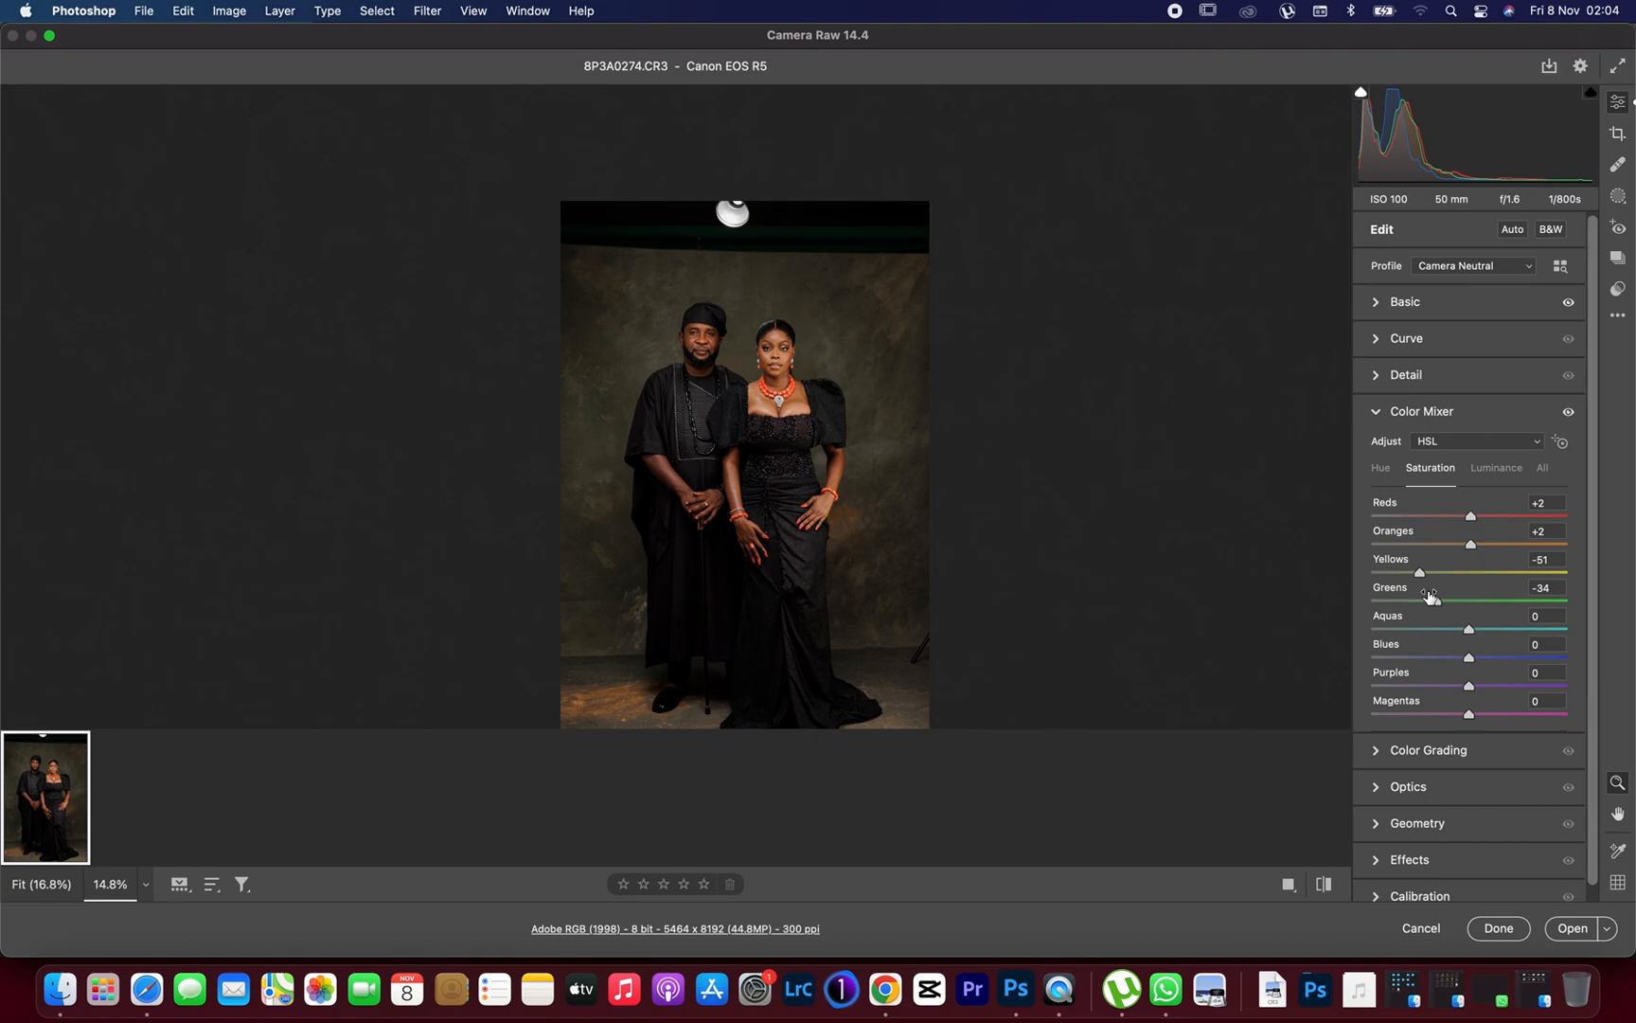
pyautogui.moveTo(1465, 585)
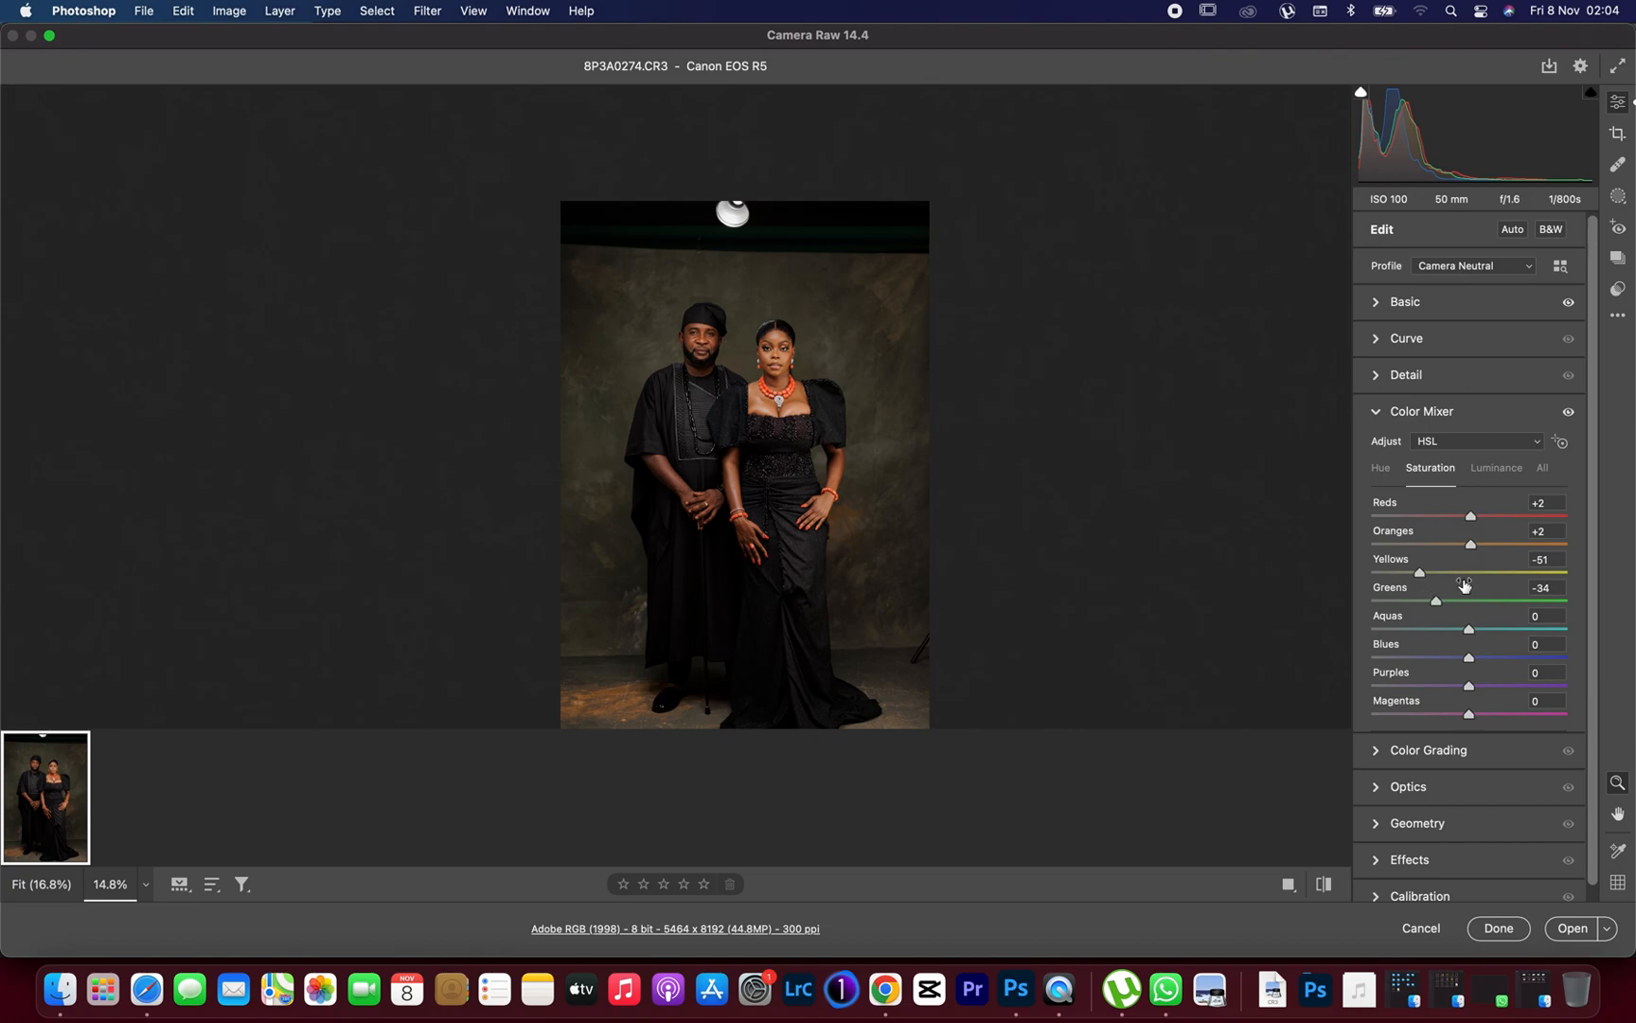
# - Settle Yellows saturation at -55 and Greens at -28, then collapse the Color Mixer
pyautogui.moveTo(1417, 572); pyautogui.dragTo(1555, 572)
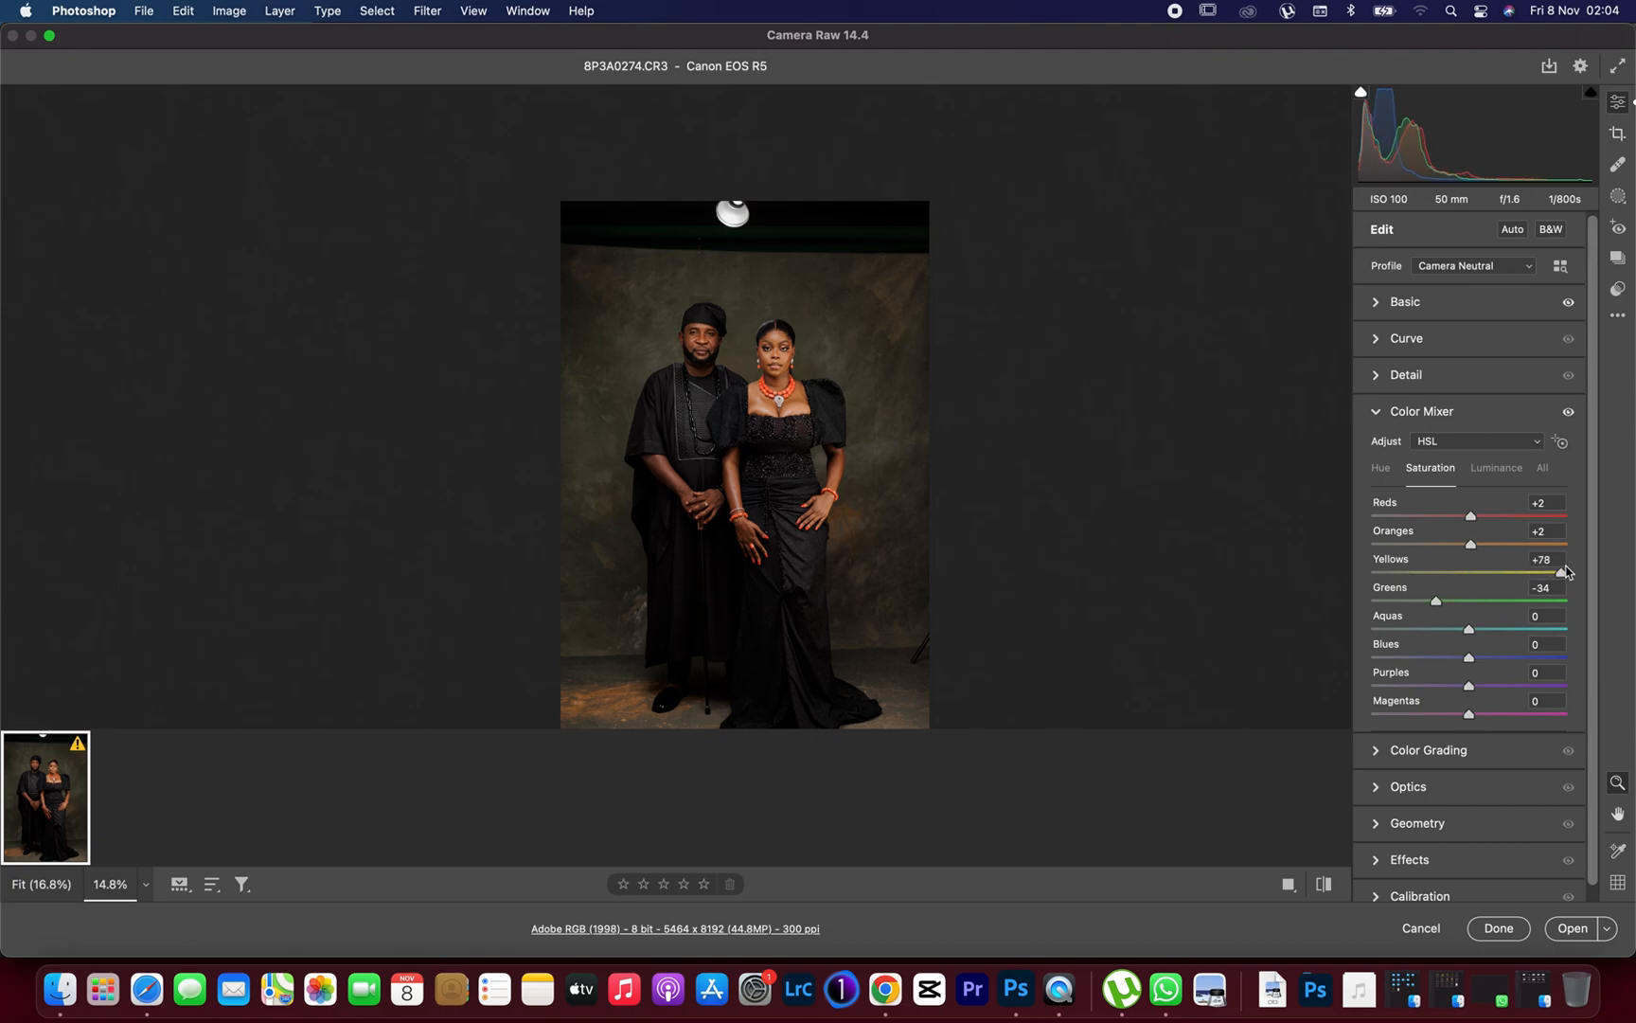
pyautogui.moveTo(1555, 574); pyautogui.dragTo(1445, 574)
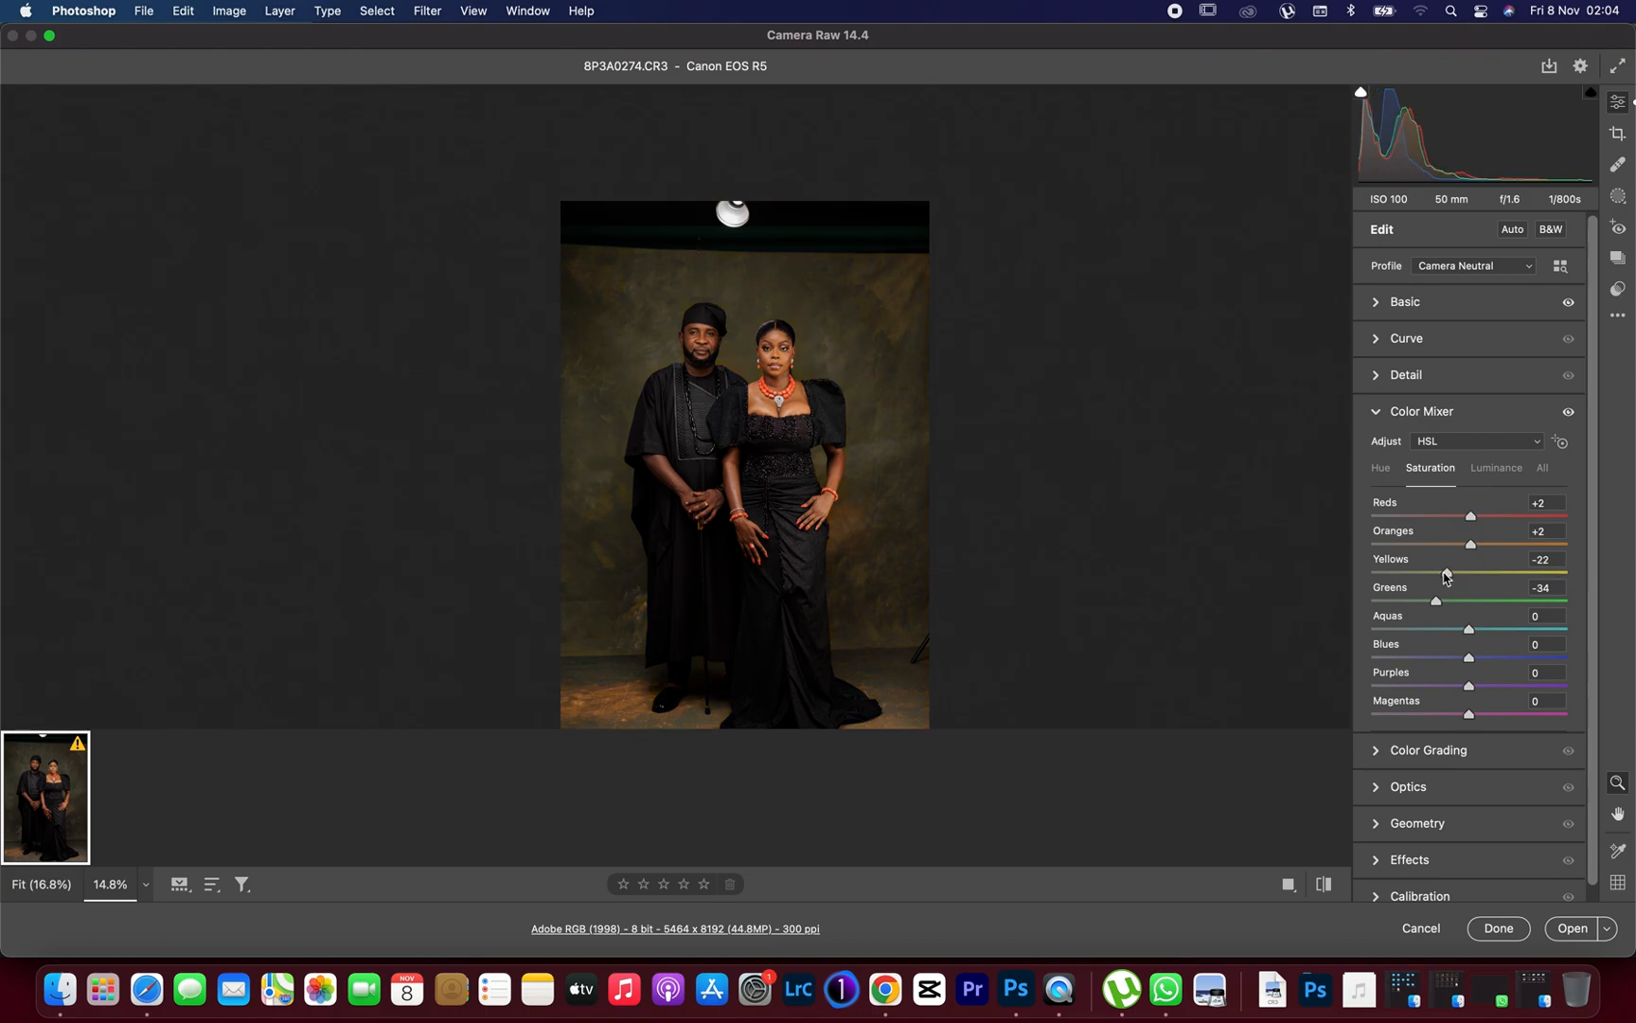
pyautogui.moveTo(1445, 574); pyautogui.dragTo(1407, 574)
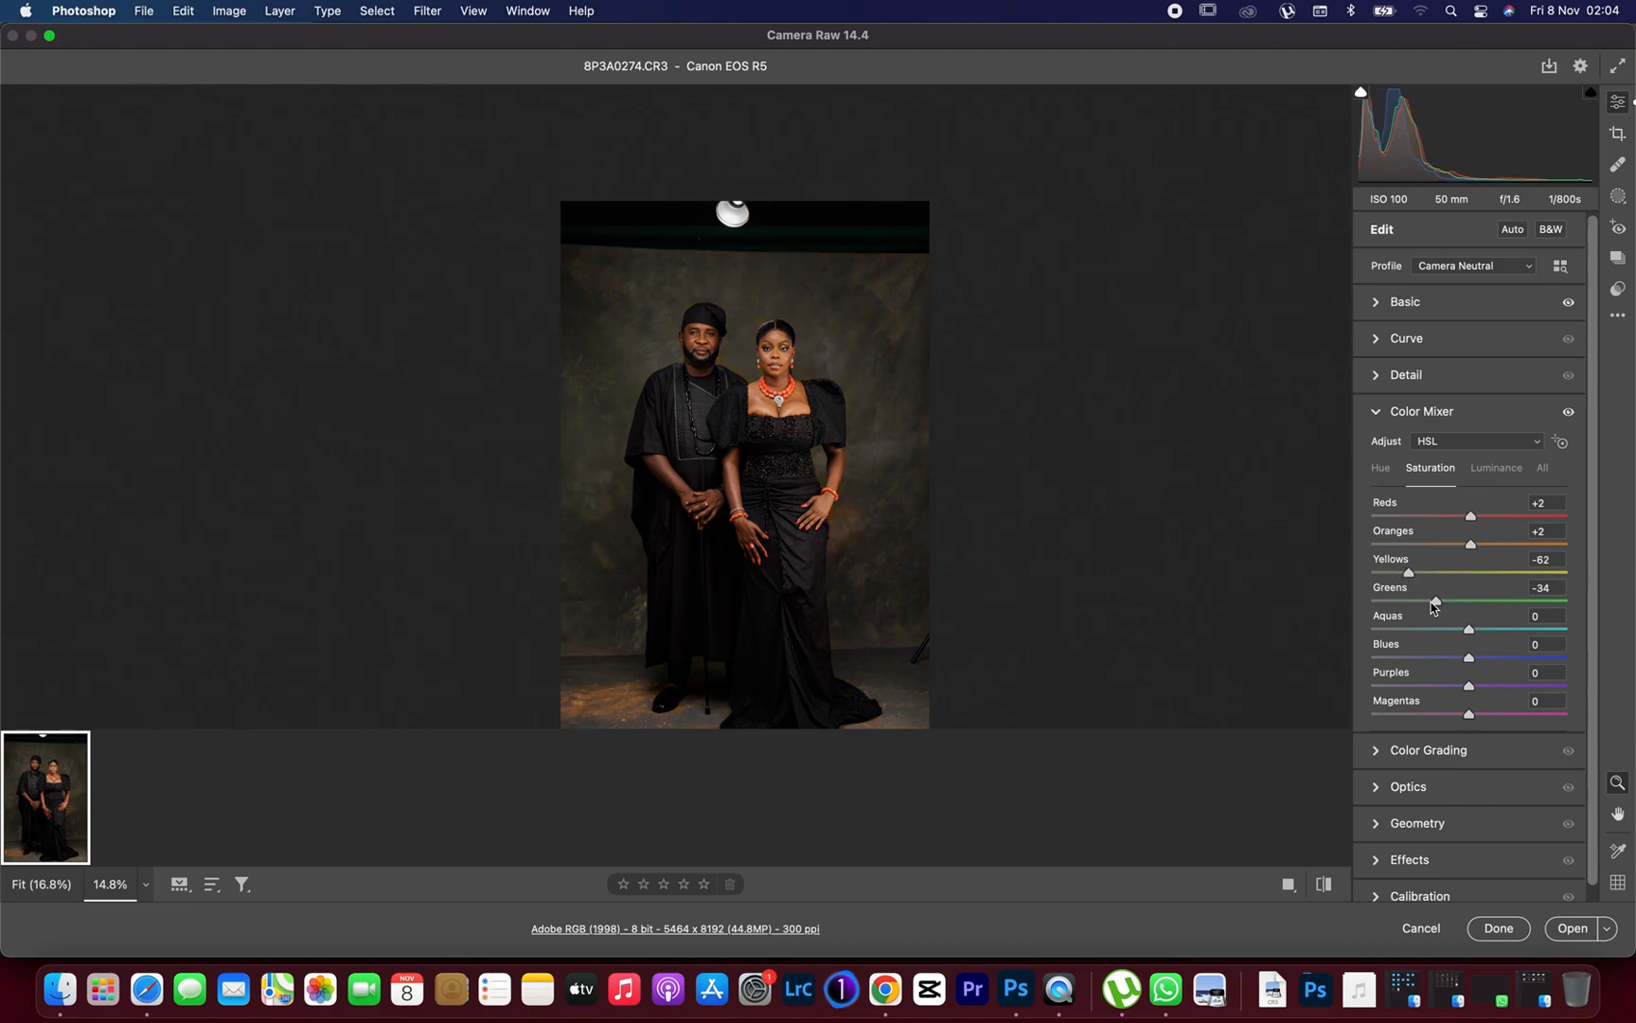
pyautogui.moveTo(1434, 600); pyautogui.dragTo(1437, 600)
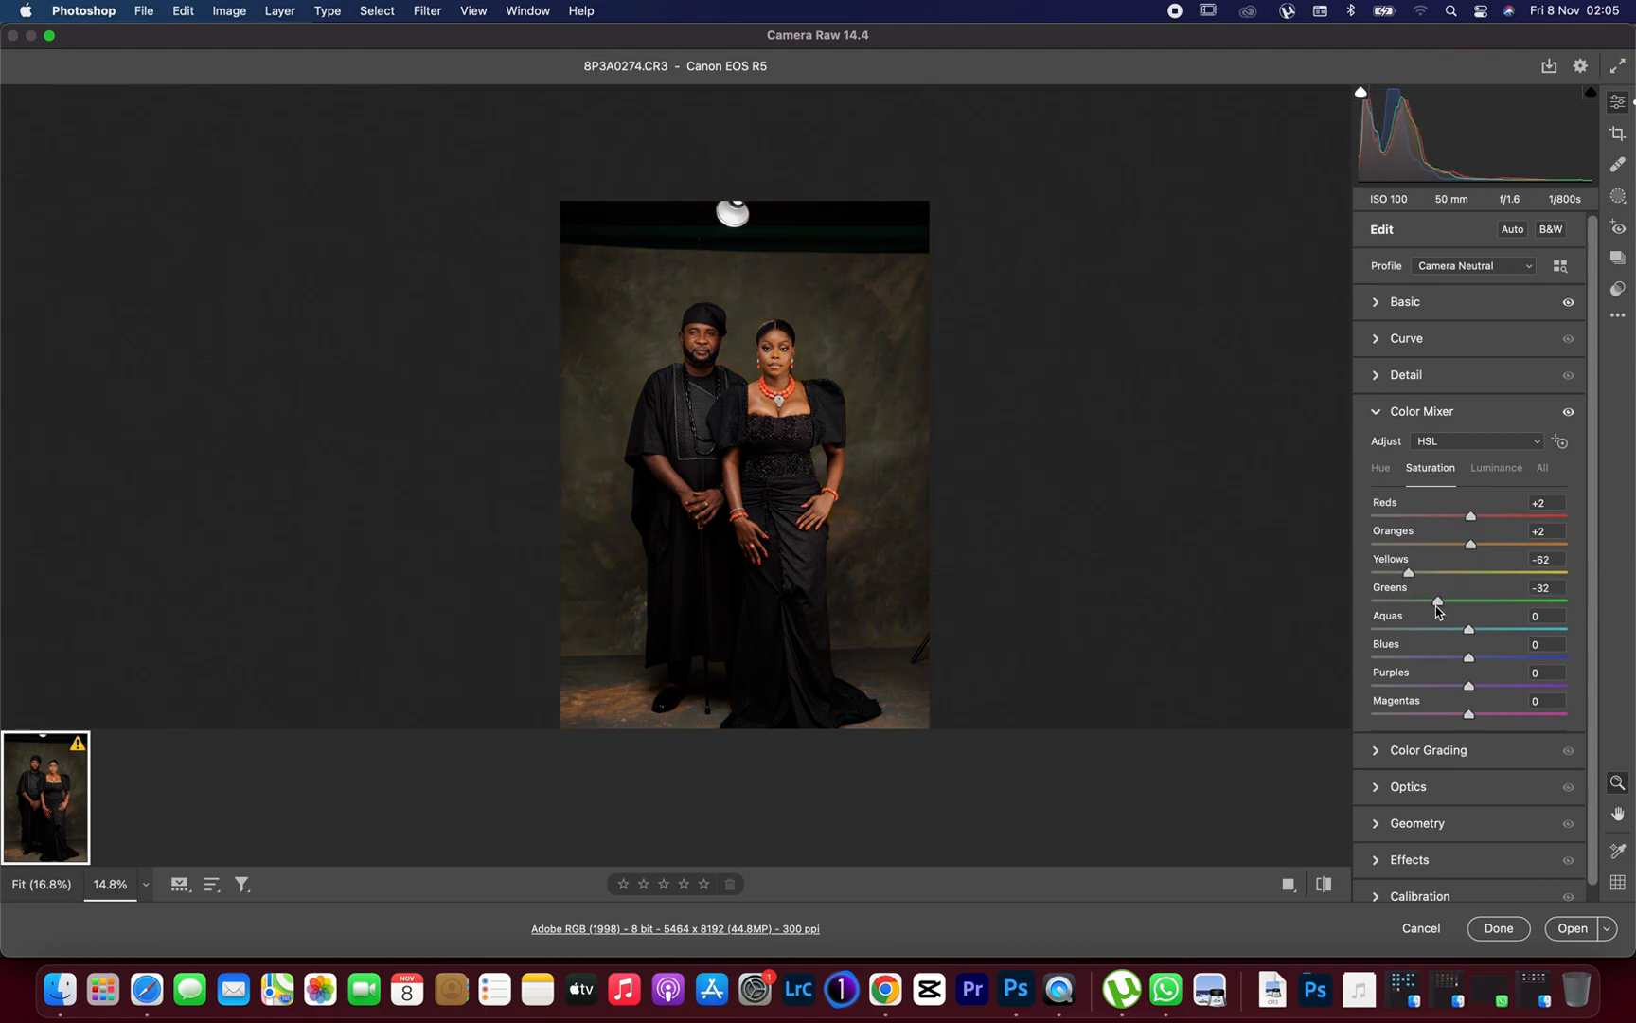
pyautogui.moveTo(1407, 572); pyautogui.dragTo(1416, 572)
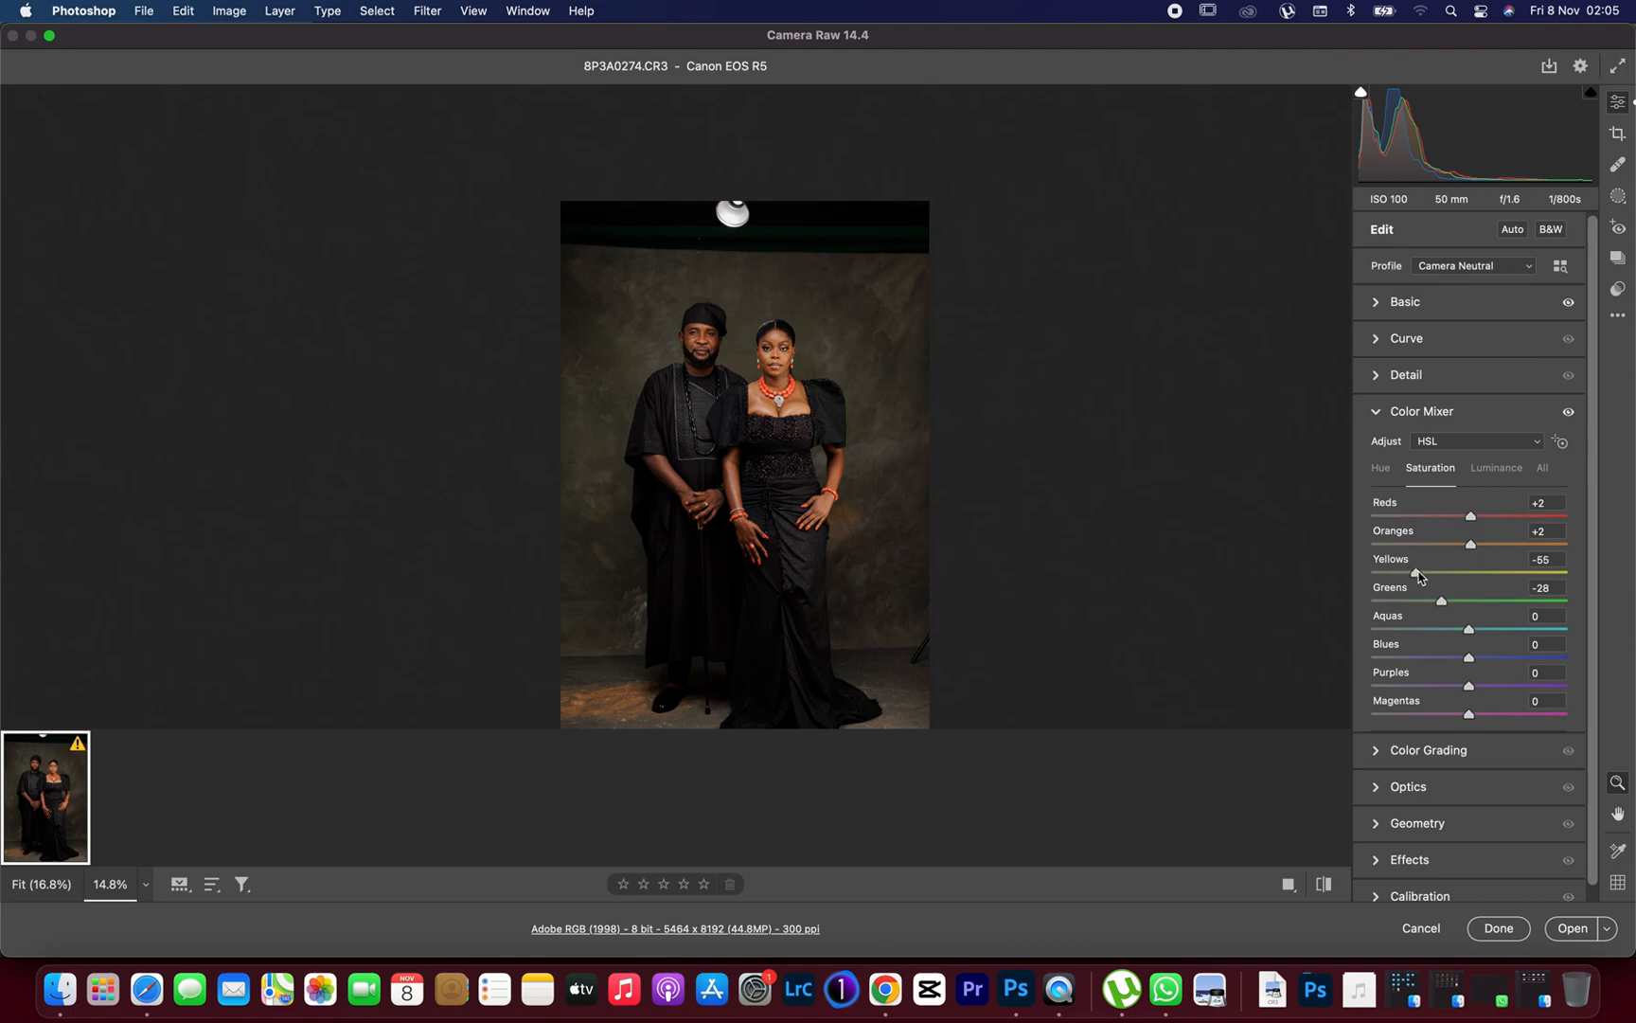
pyautogui.moveTo(1428, 765)
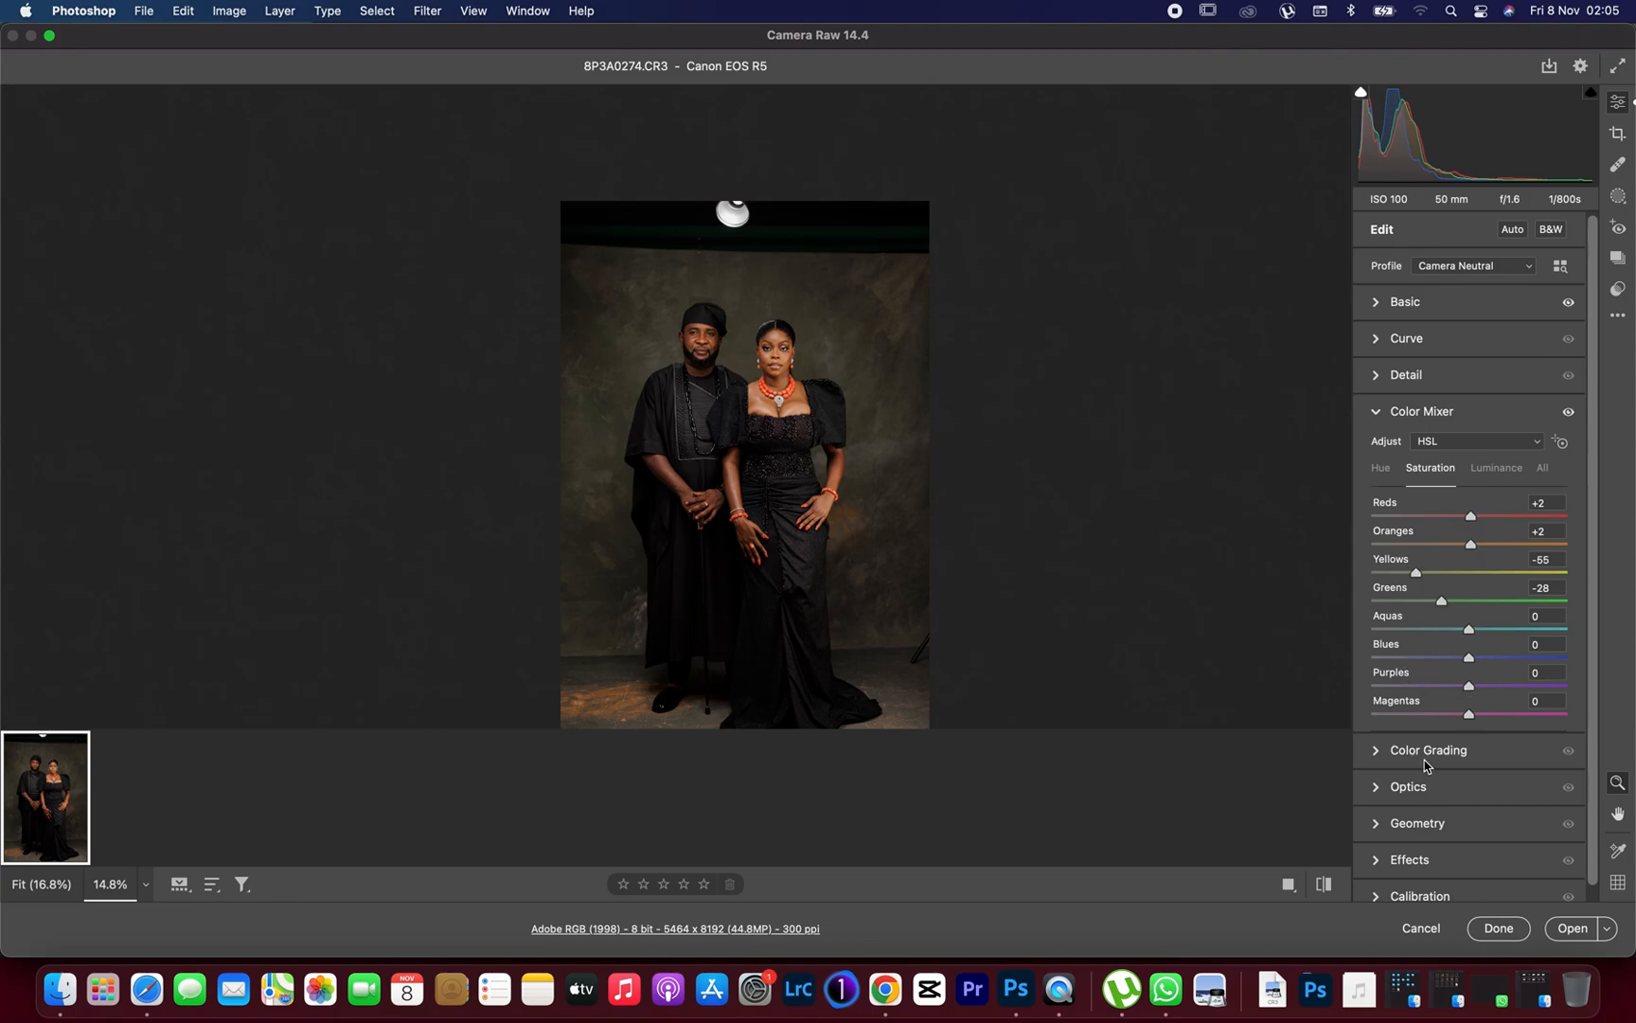
pyautogui.moveTo(1430, 547)
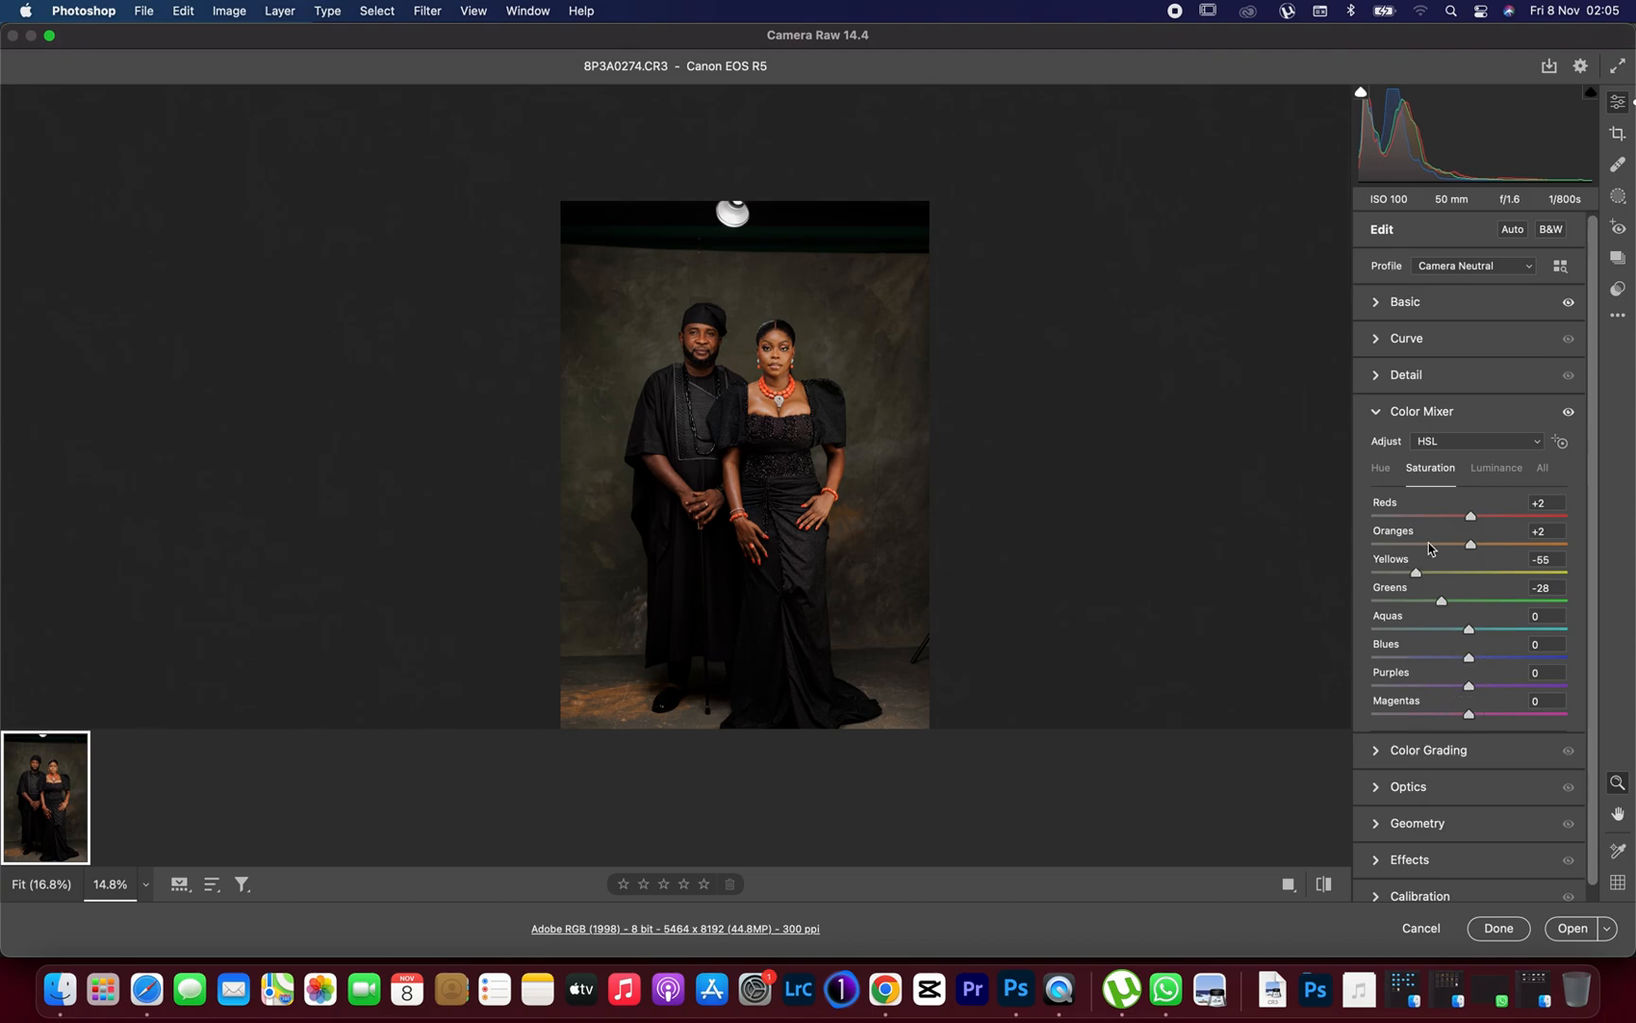
pyautogui.click(1420, 411)
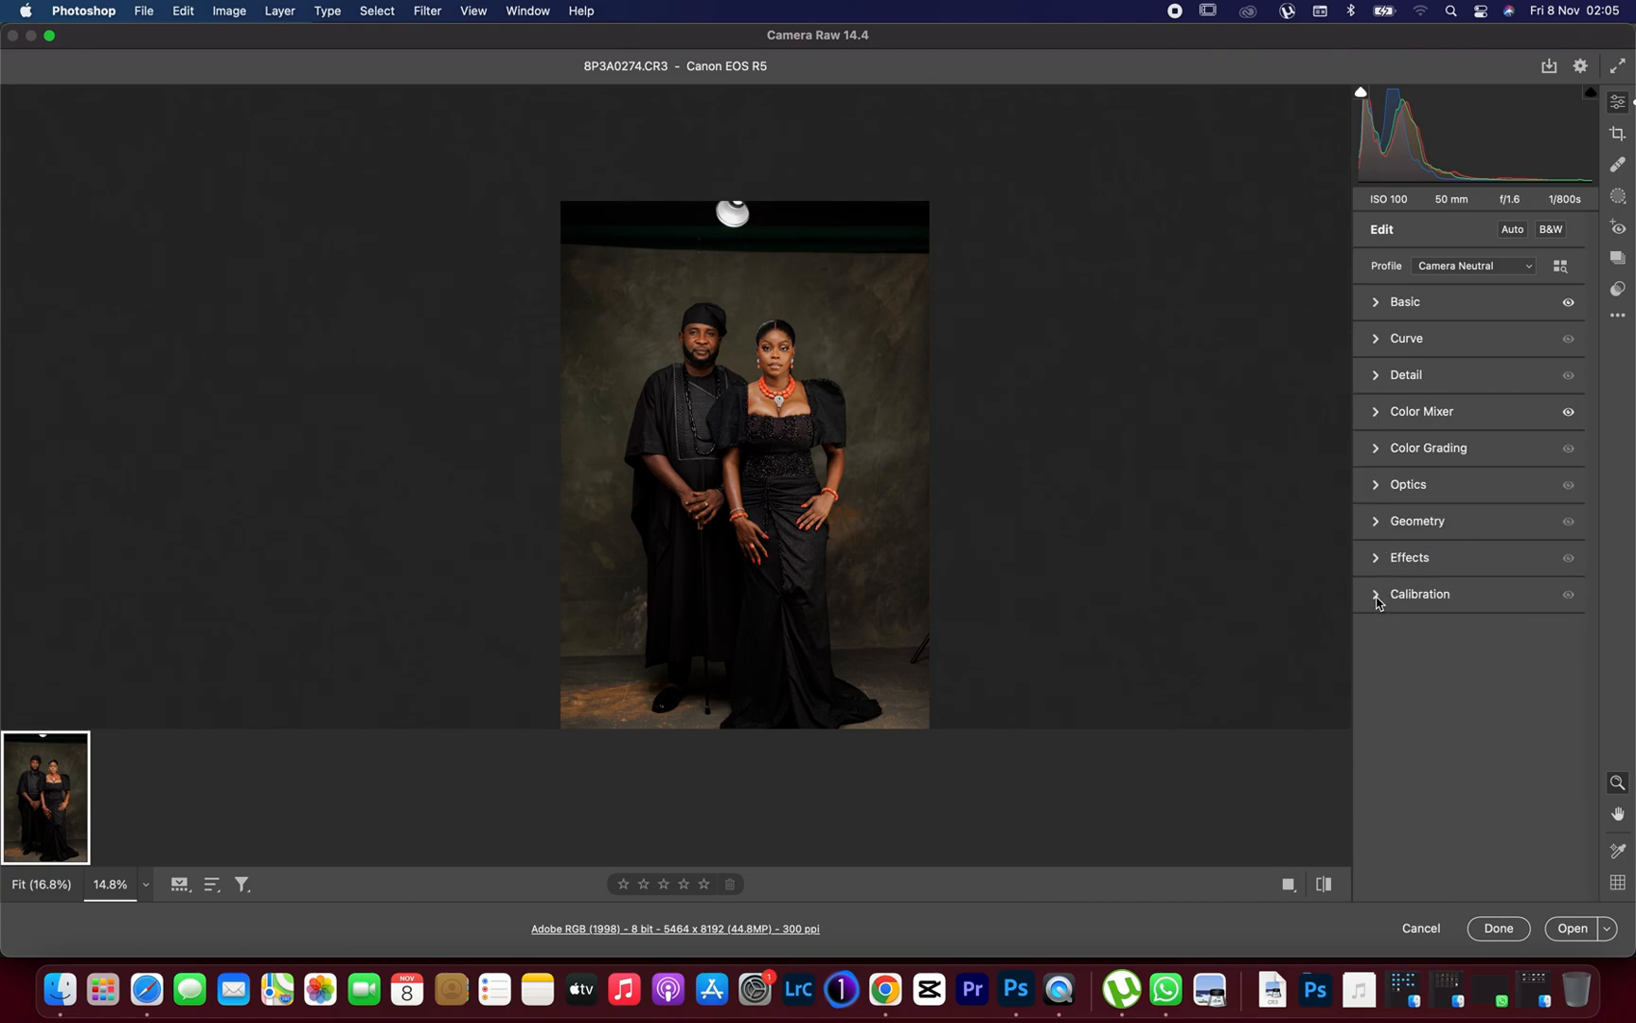
# - In Calibration, preview the Shadows Tint range and settle it at +2
pyautogui.click(1419, 595)
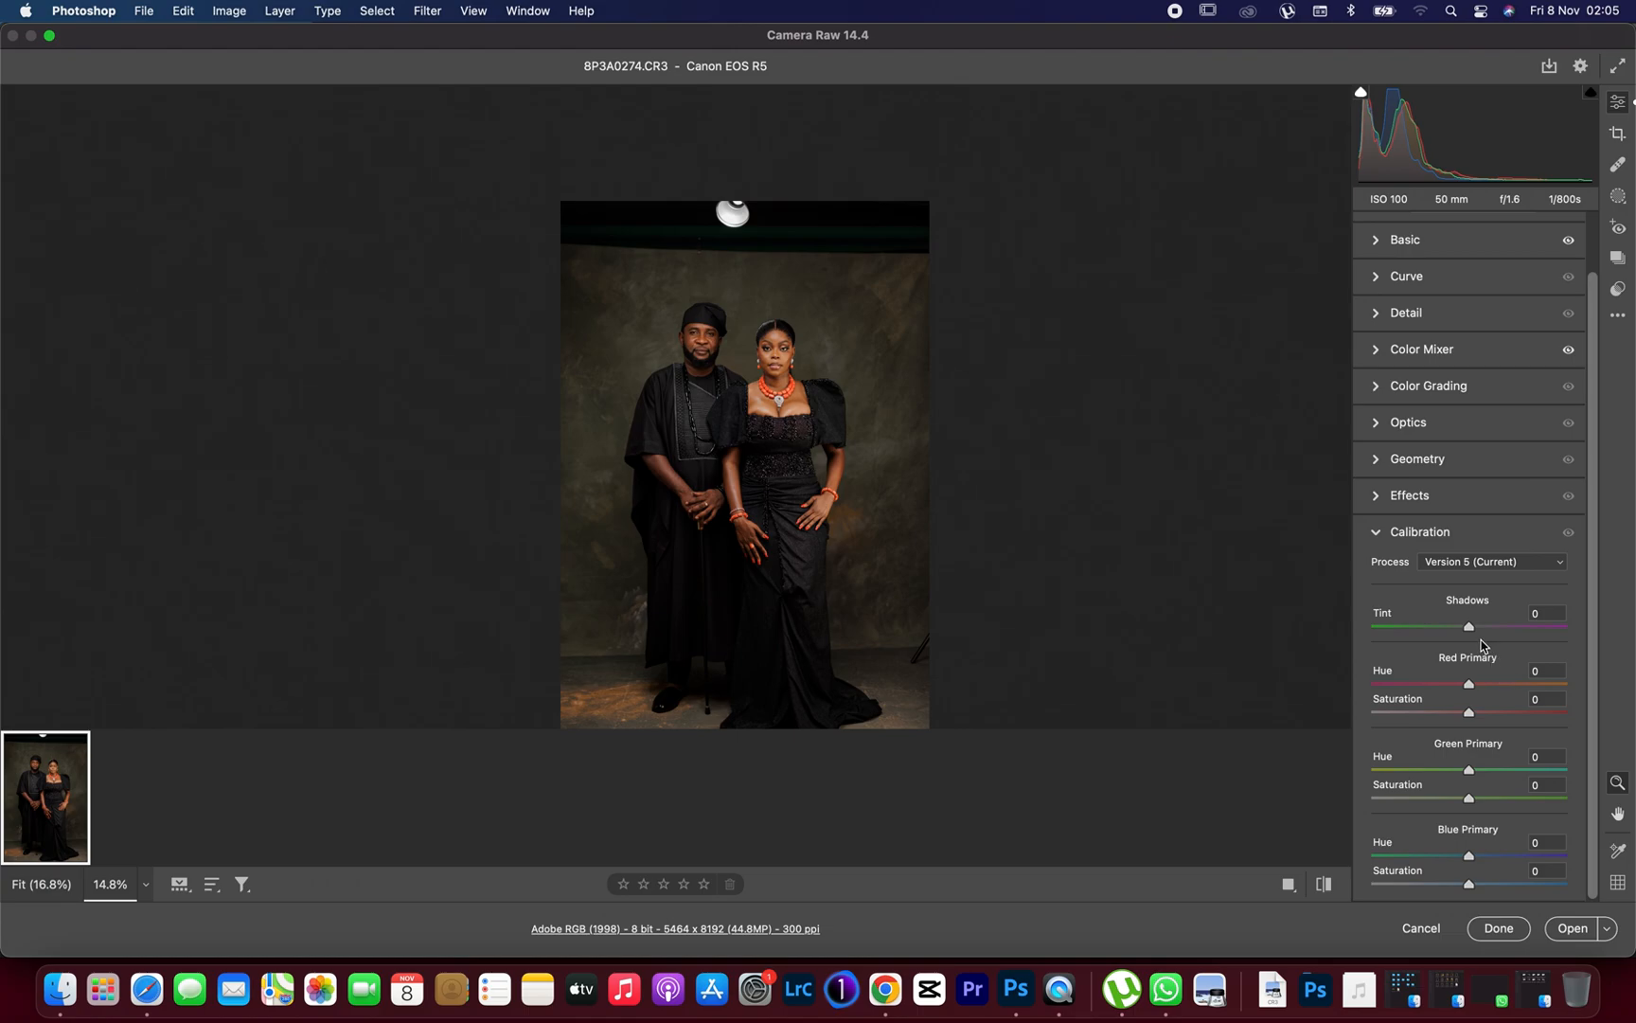
pyautogui.moveTo(1481, 635)
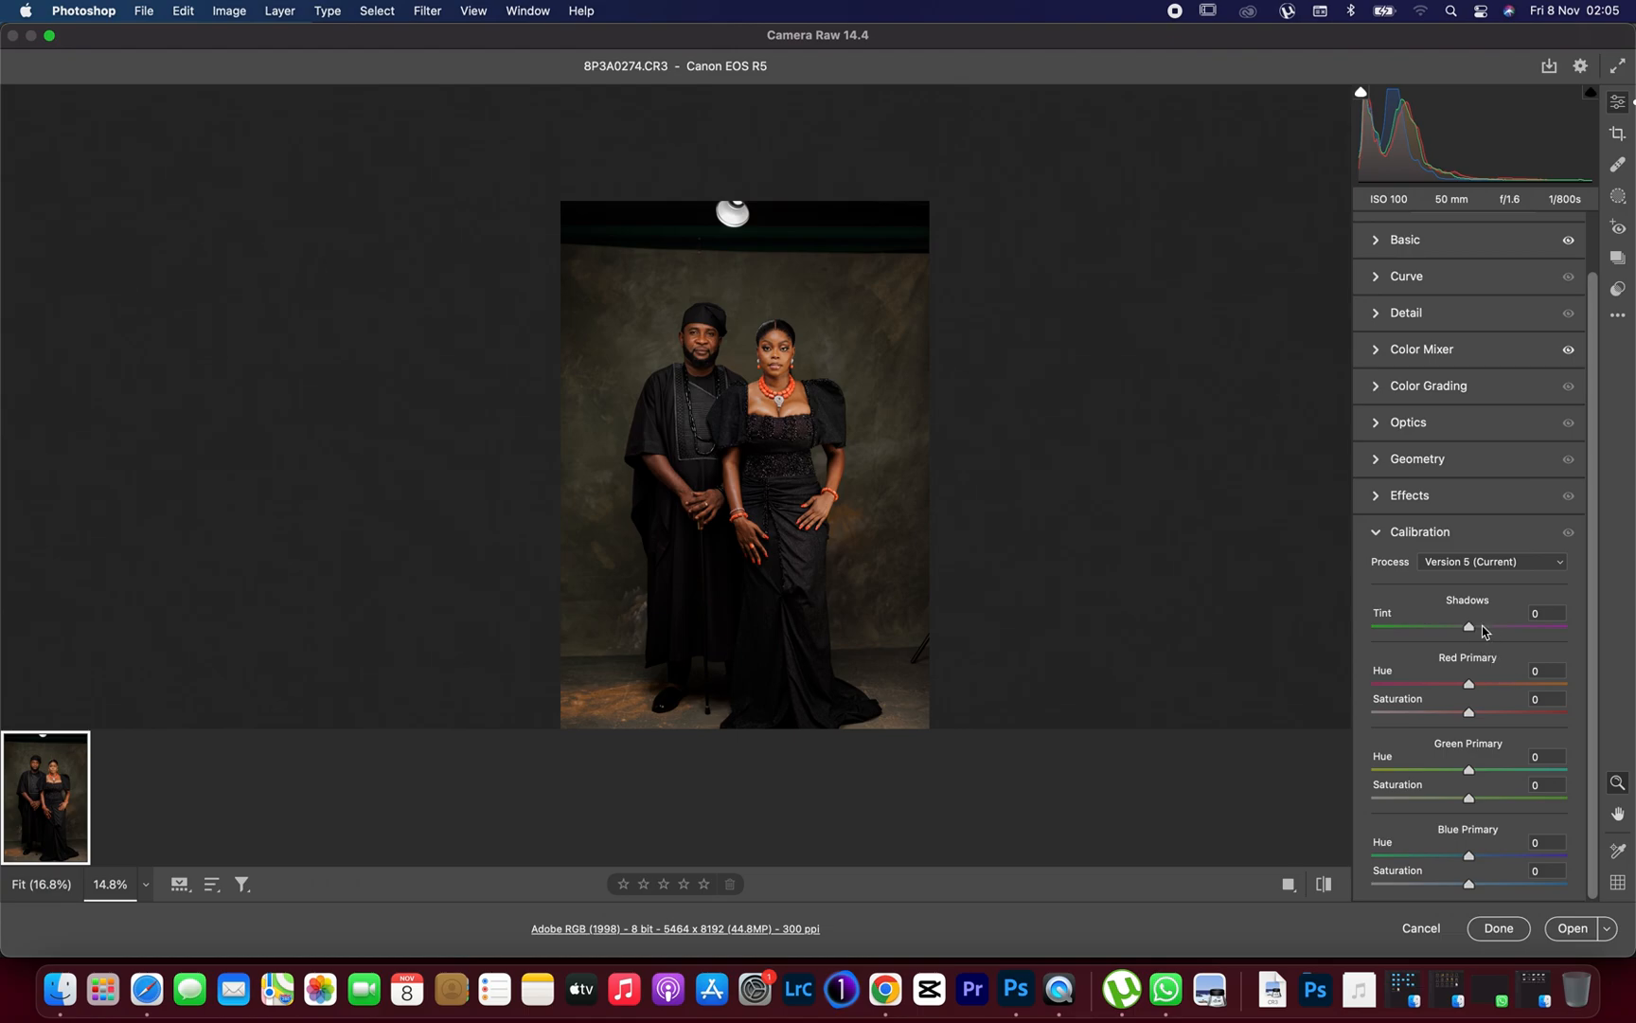
pyautogui.moveTo(1472, 627); pyautogui.dragTo(1508, 627)
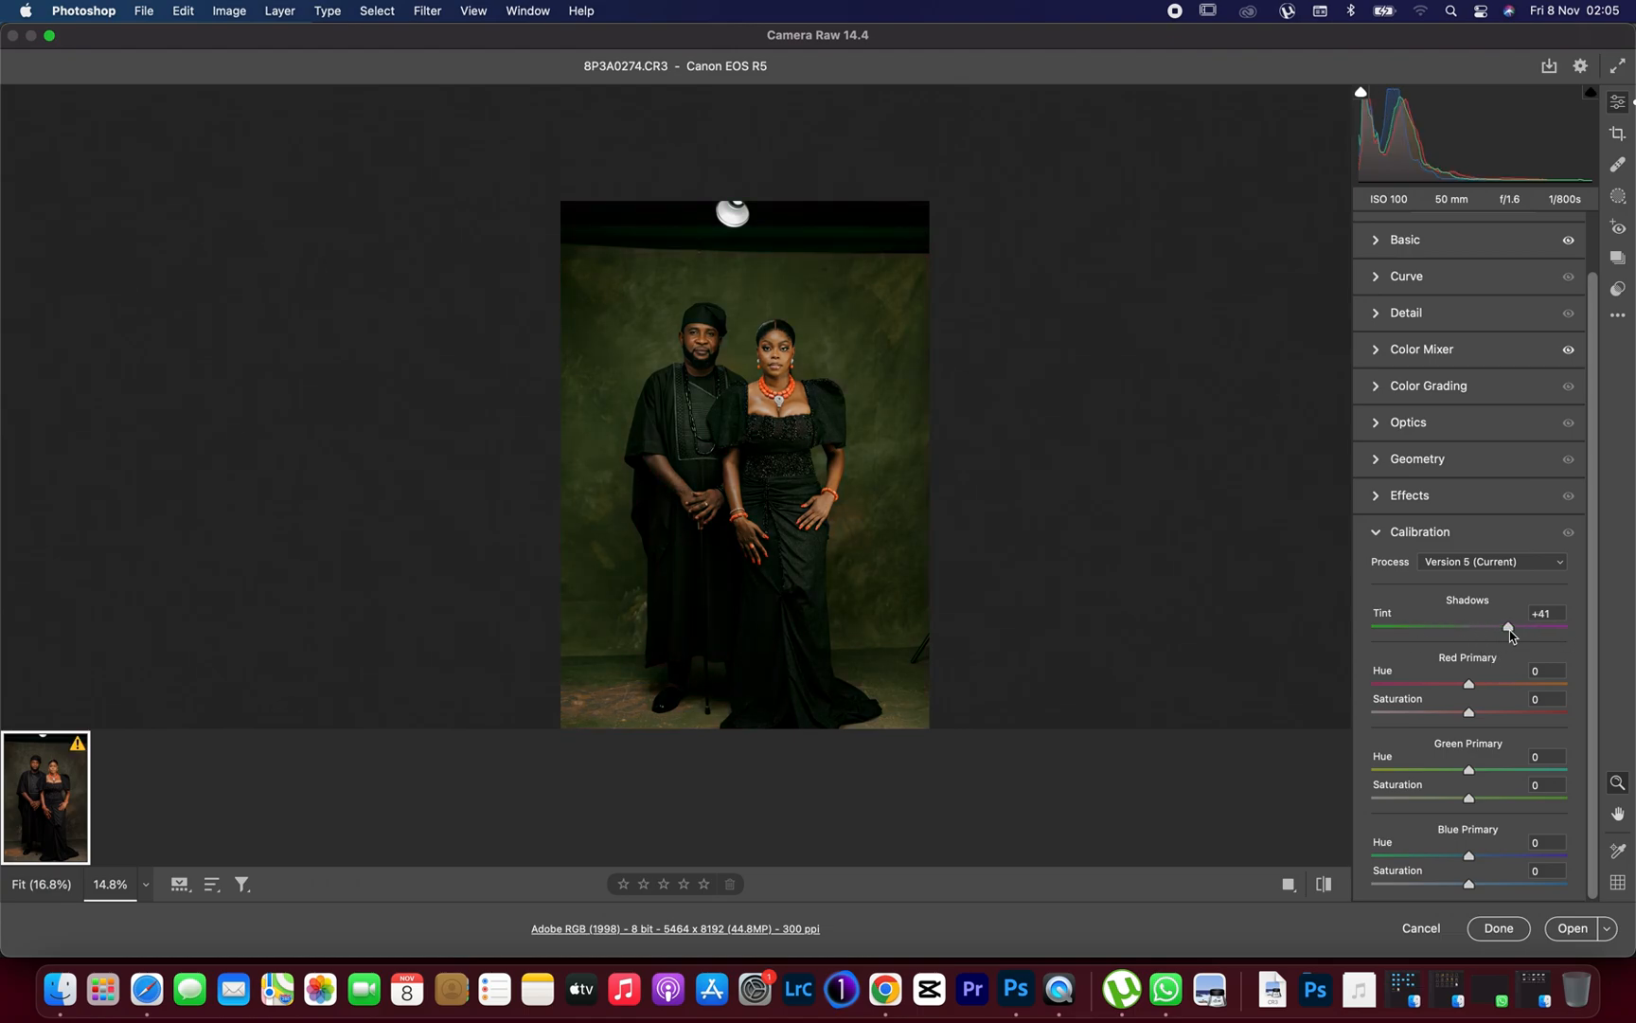
pyautogui.moveTo(1508, 627); pyautogui.dragTo(1568, 627)
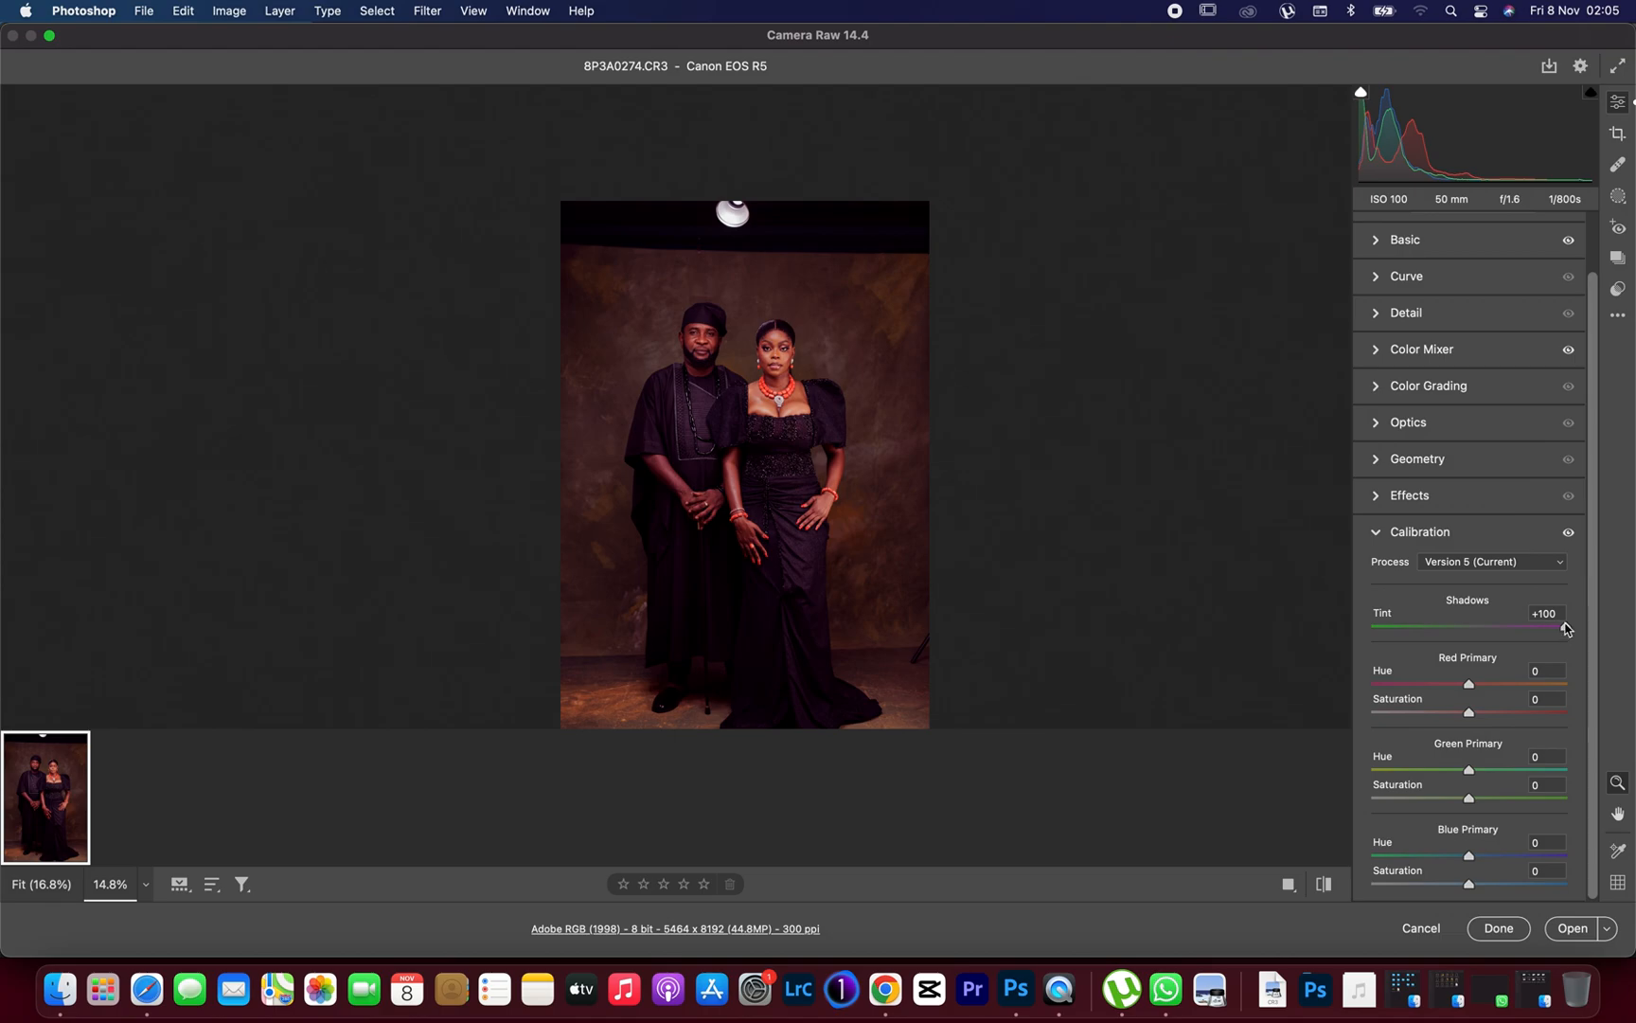
pyautogui.moveTo(1566, 627); pyautogui.dragTo(1471, 627)
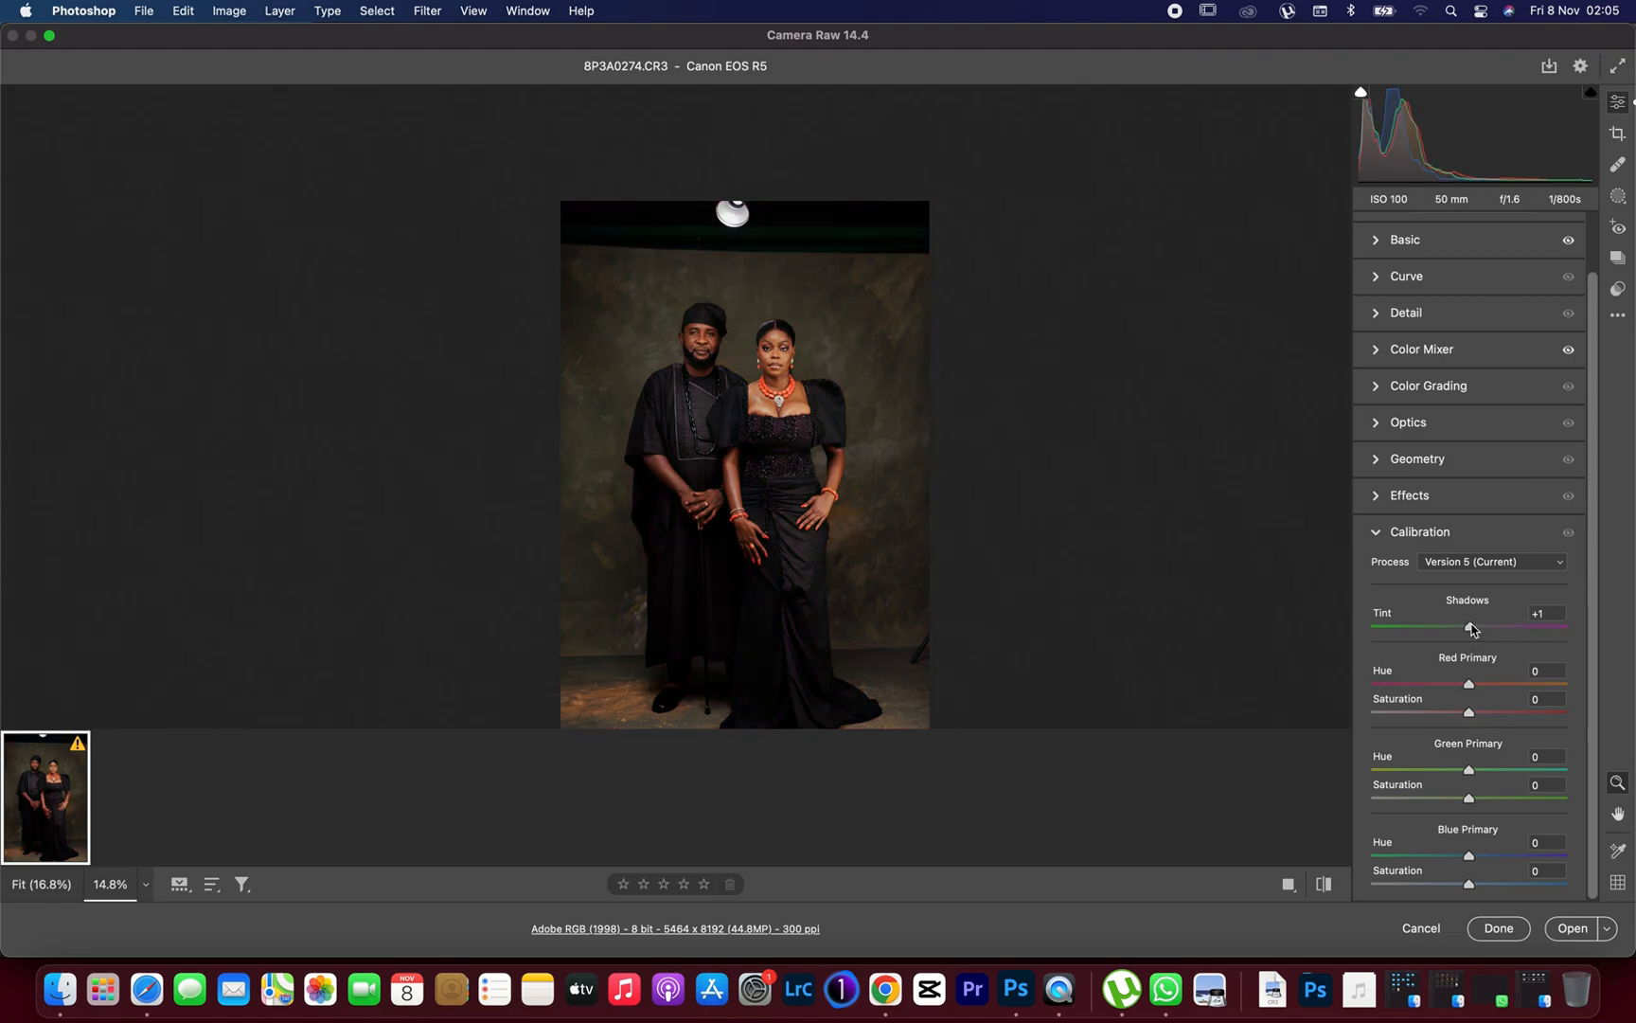
pyautogui.moveTo(1466, 627); pyautogui.dragTo(1471, 627)
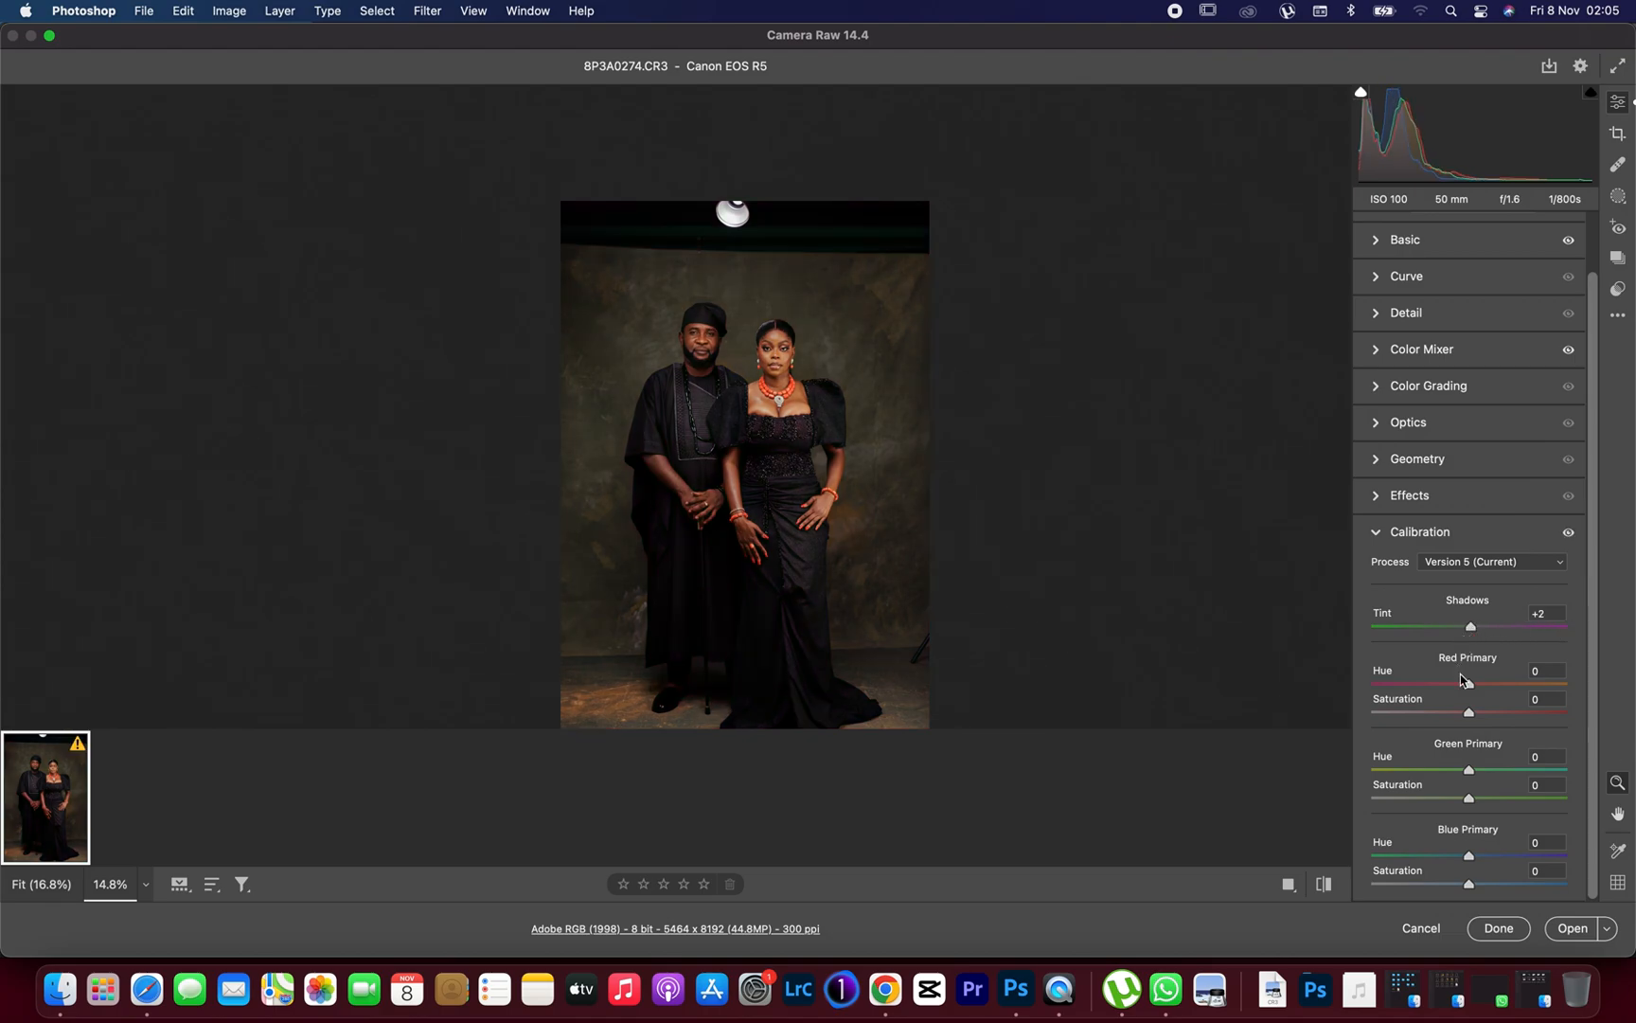
# - Set Red Primary saturation +3, Green +2, Blue saturation +4 and Blue hue +2
pyautogui.moveTo(1468, 712); pyautogui.dragTo(1476, 712)
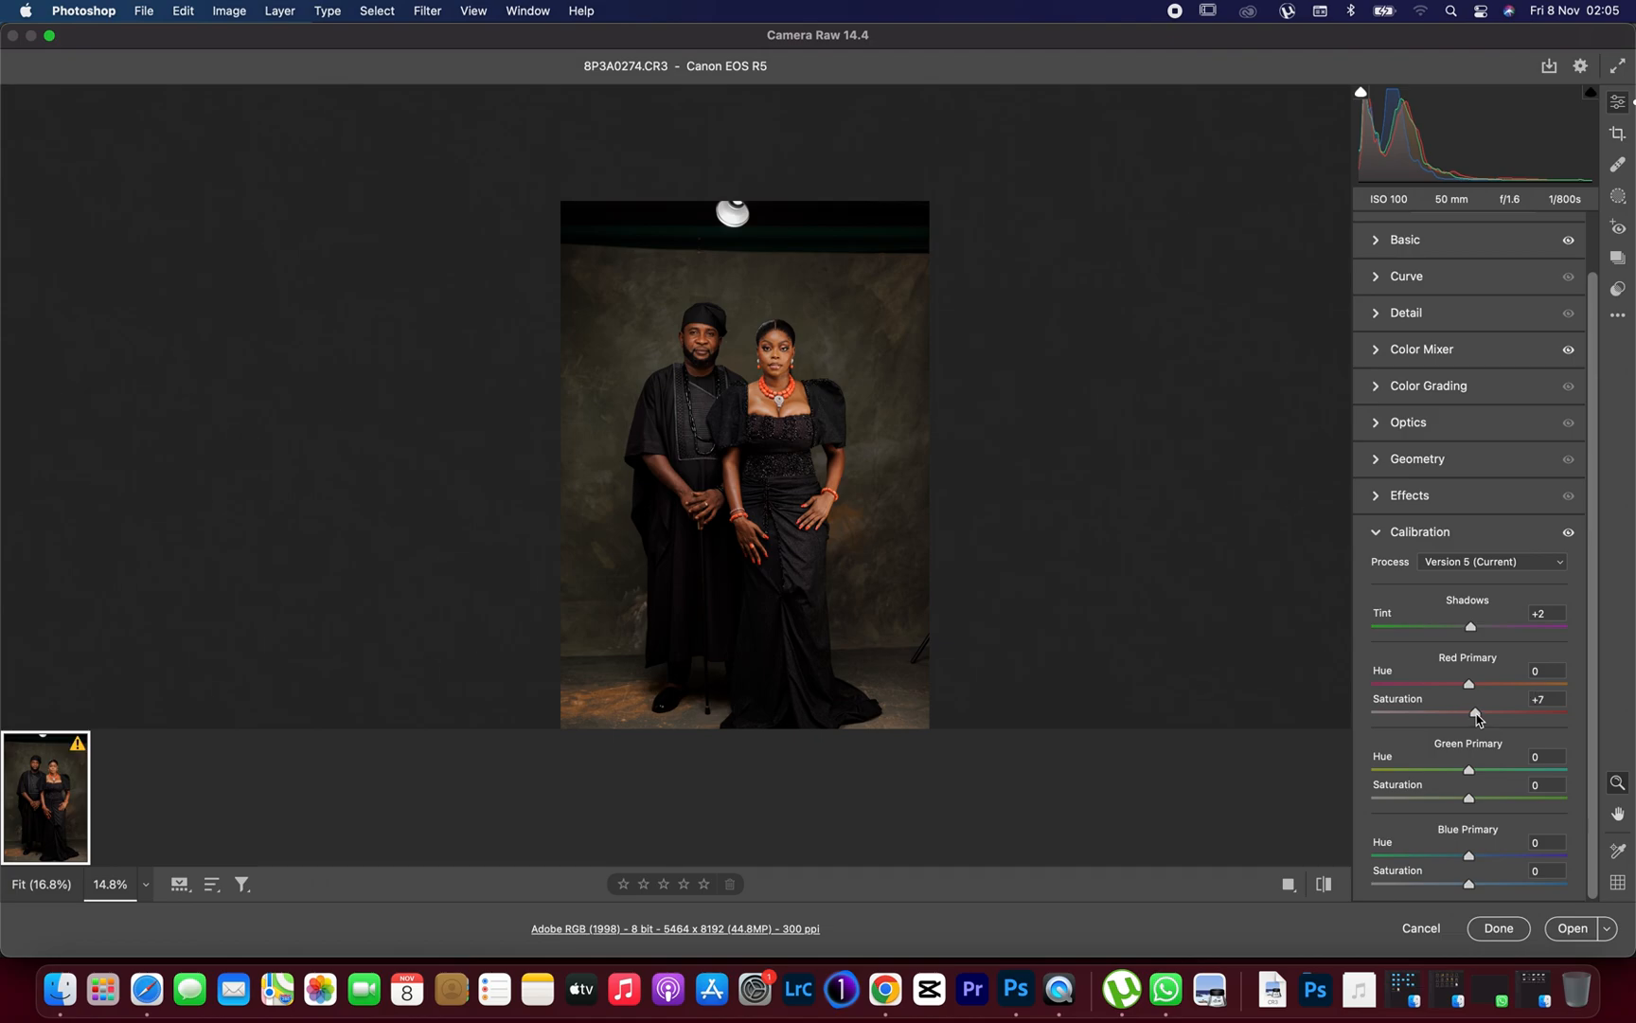
pyautogui.moveTo(1476, 714); pyautogui.dragTo(1470, 714)
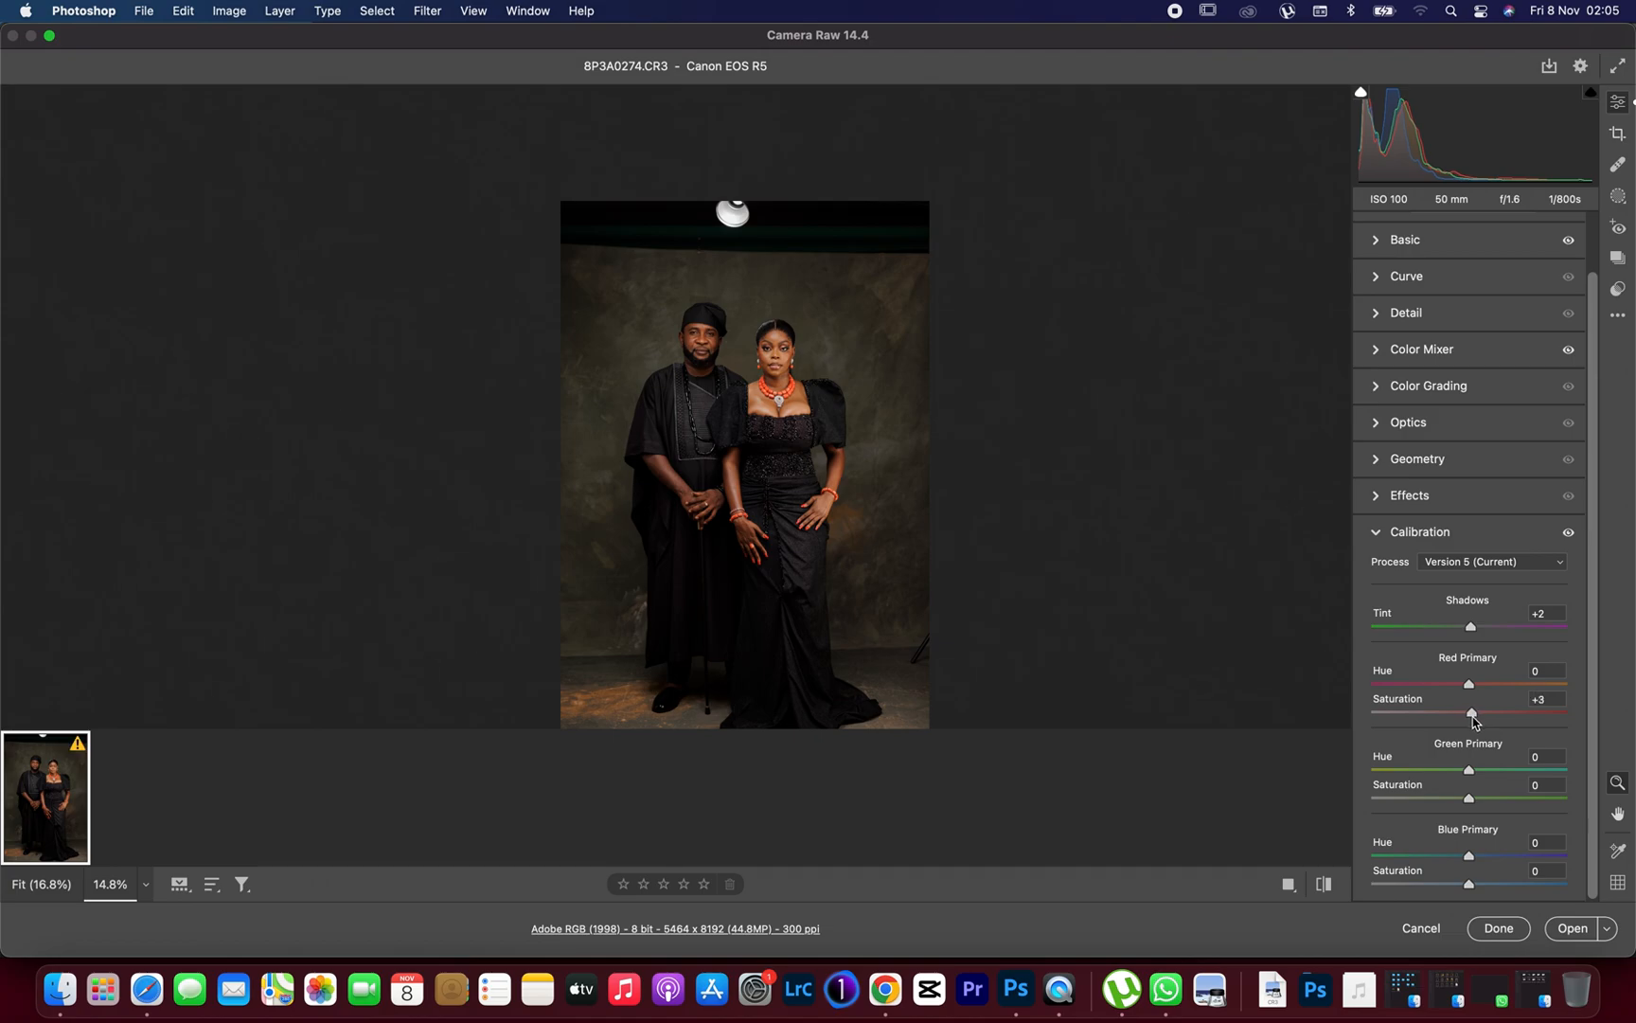
pyautogui.moveTo(1470, 800); pyautogui.dragTo(1481, 799)
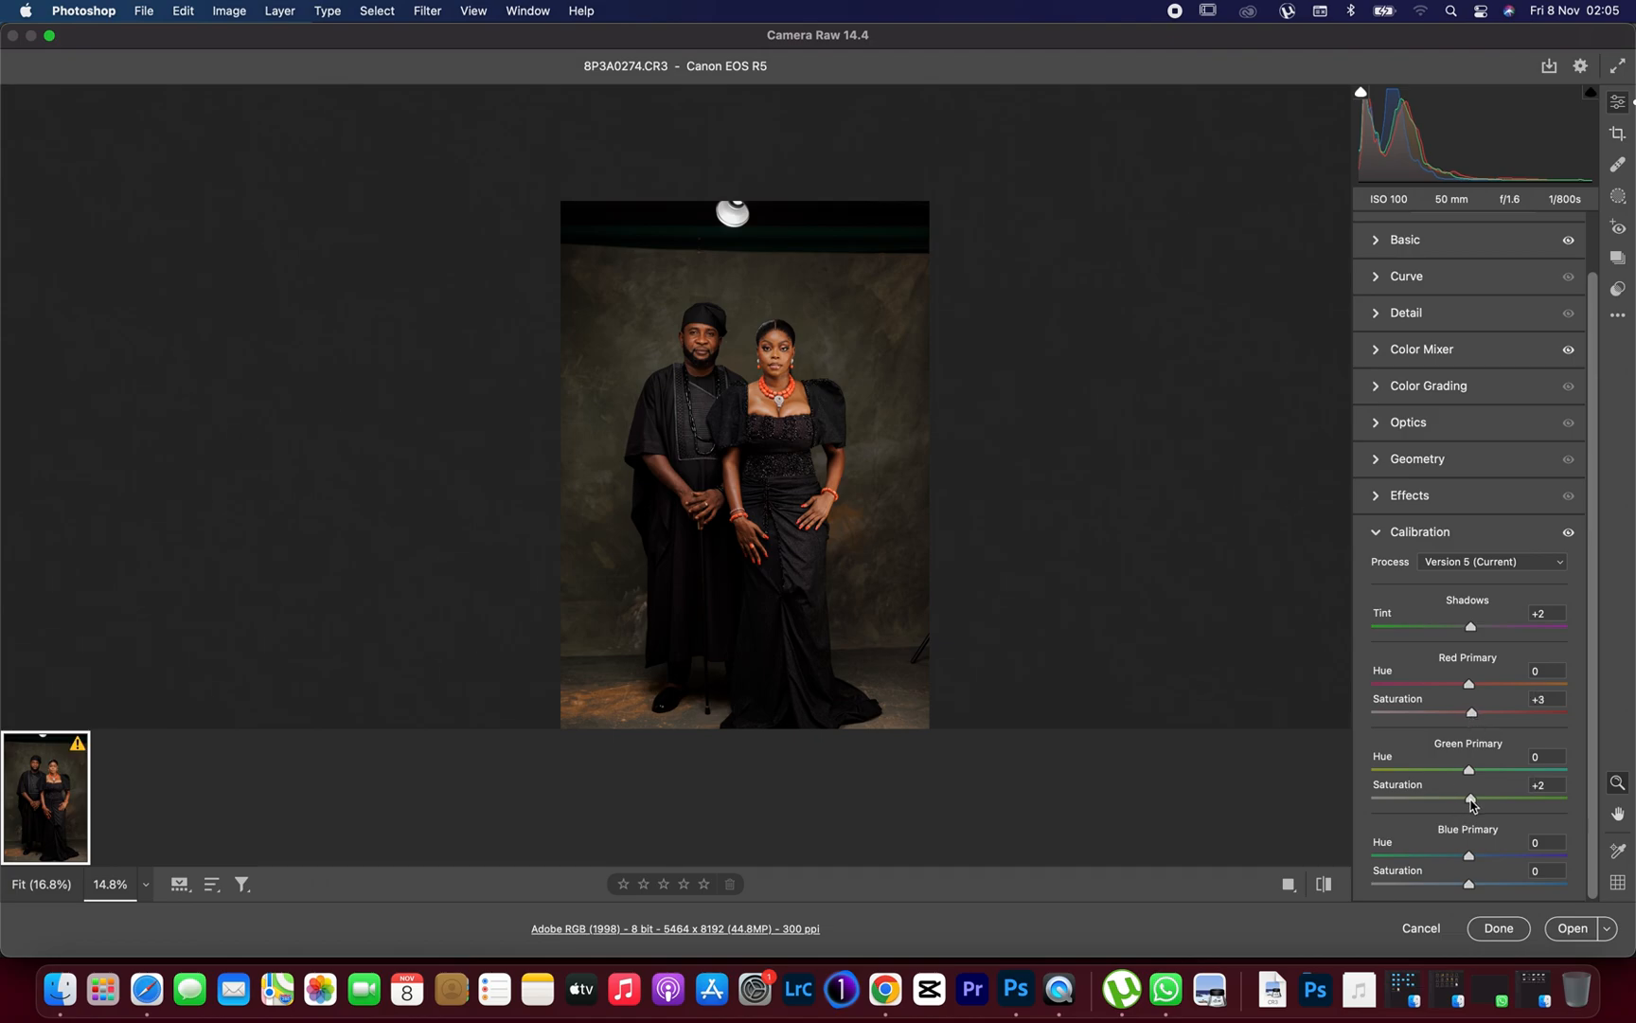
pyautogui.moveTo(1469, 885); pyautogui.dragTo(1479, 884)
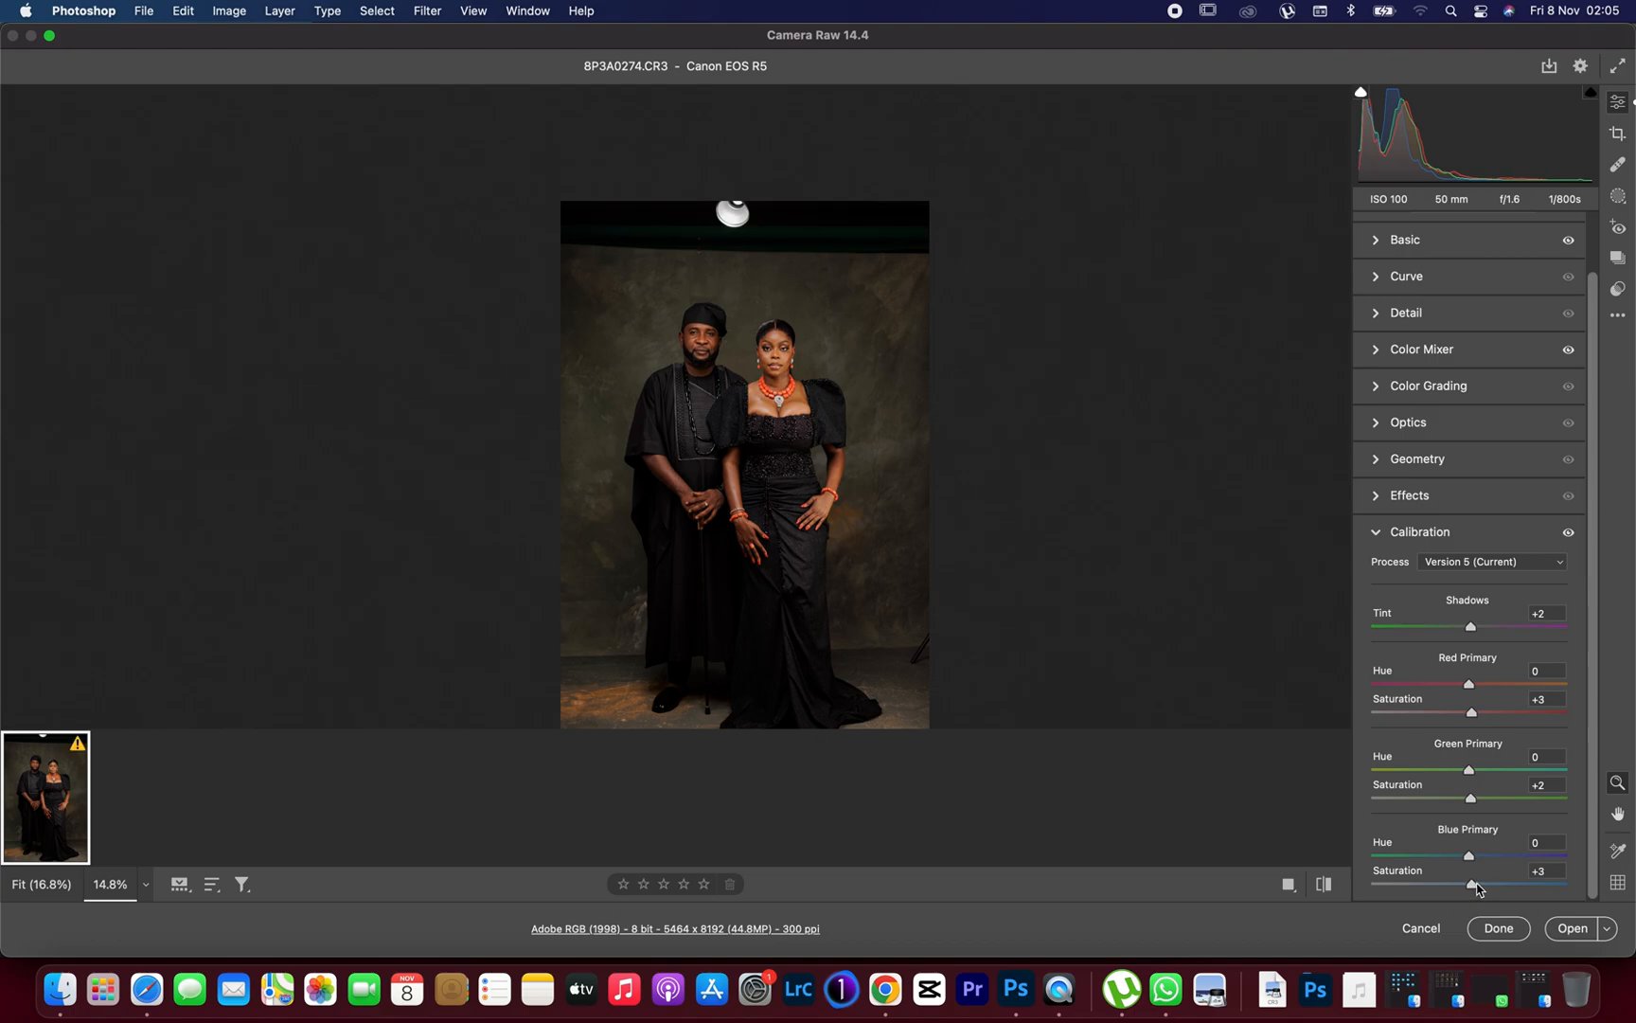
pyautogui.moveTo(1470, 885); pyautogui.dragTo(1473, 884)
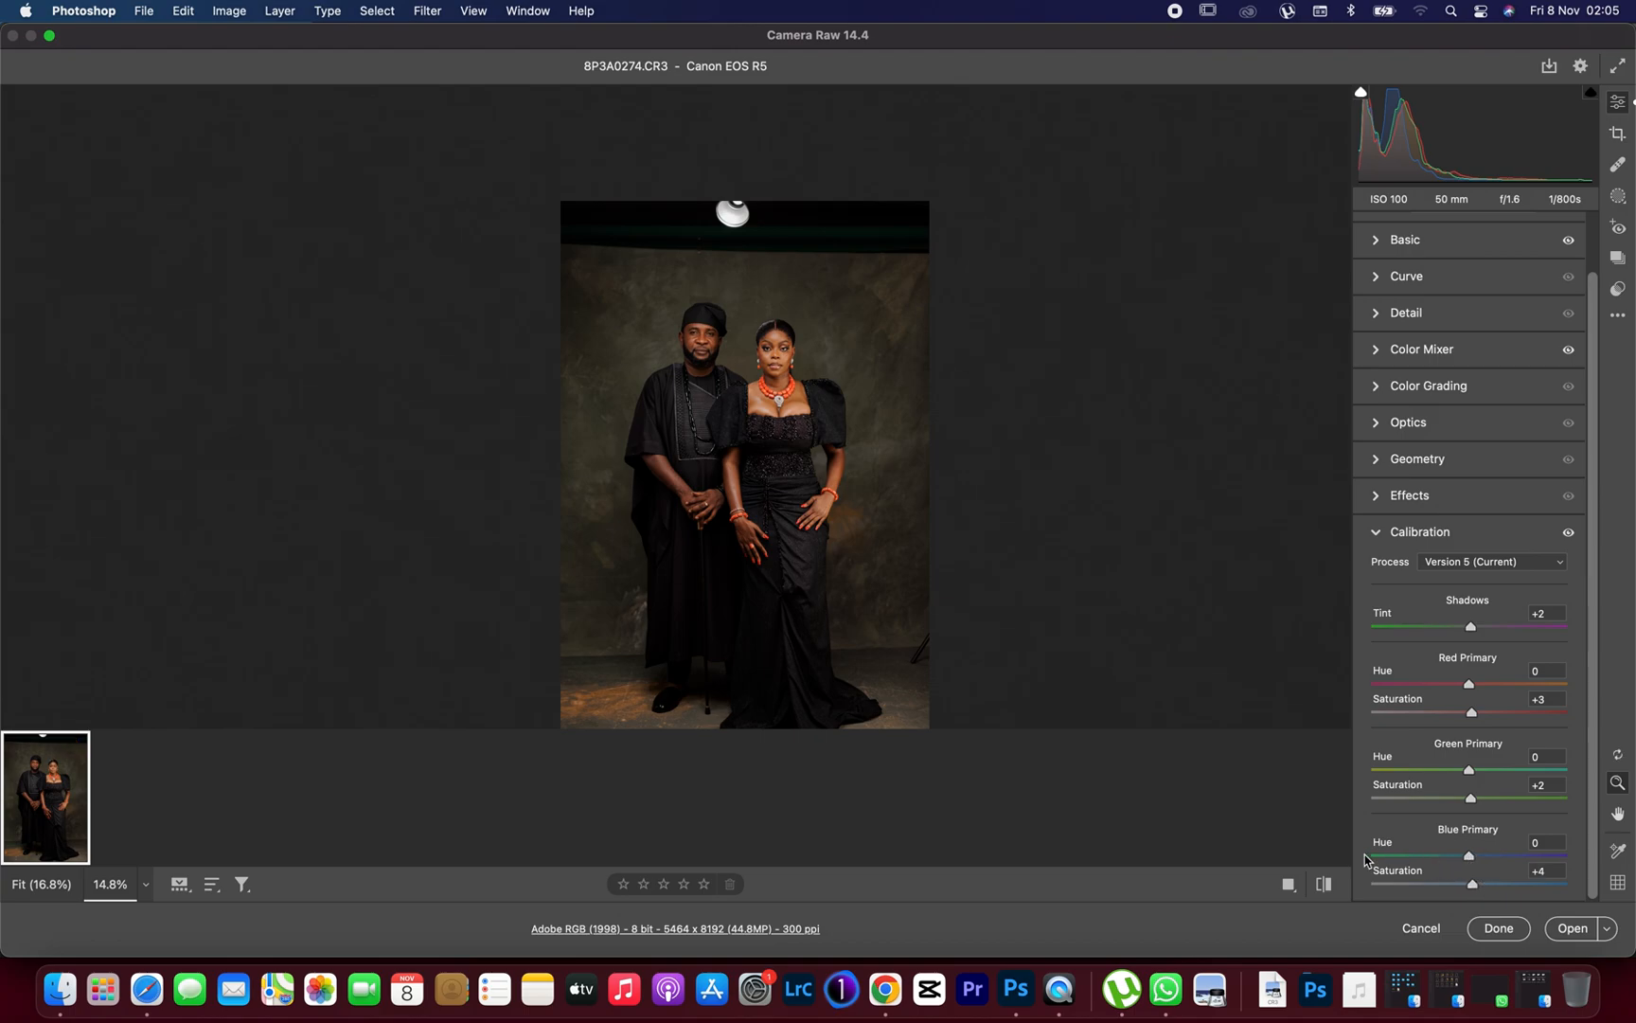
pyautogui.moveTo(1465, 856); pyautogui.dragTo(1566, 856)
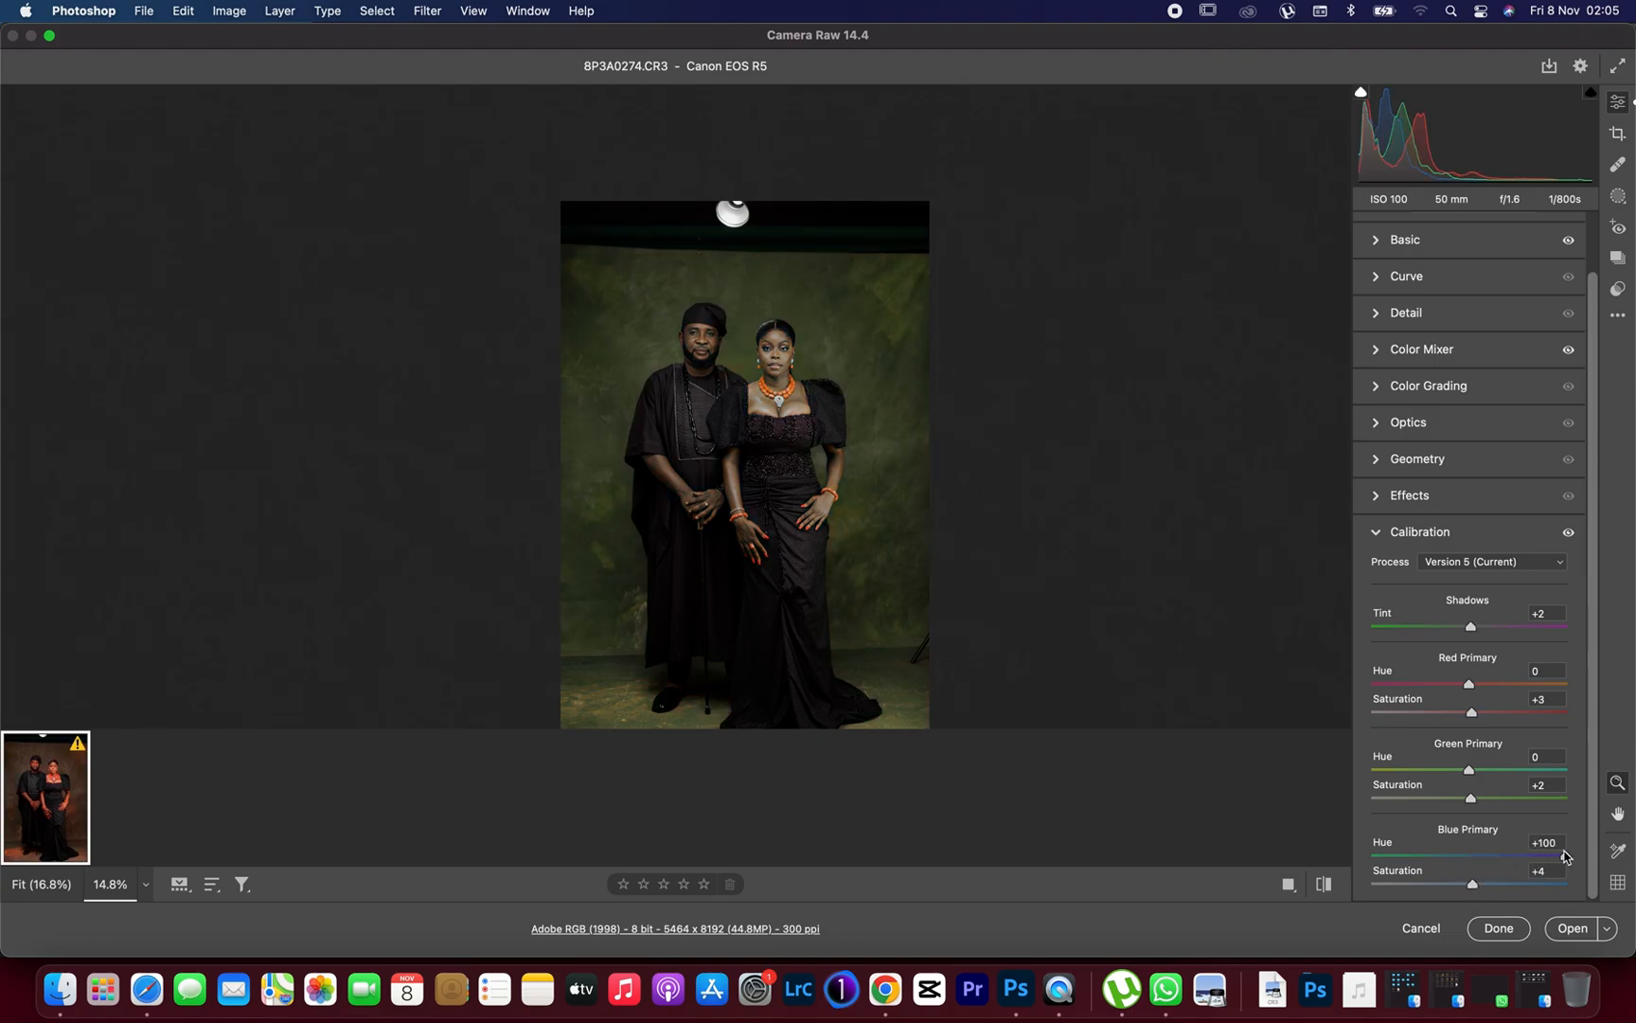
pyautogui.moveTo(1561, 854); pyautogui.dragTo(1466, 854)
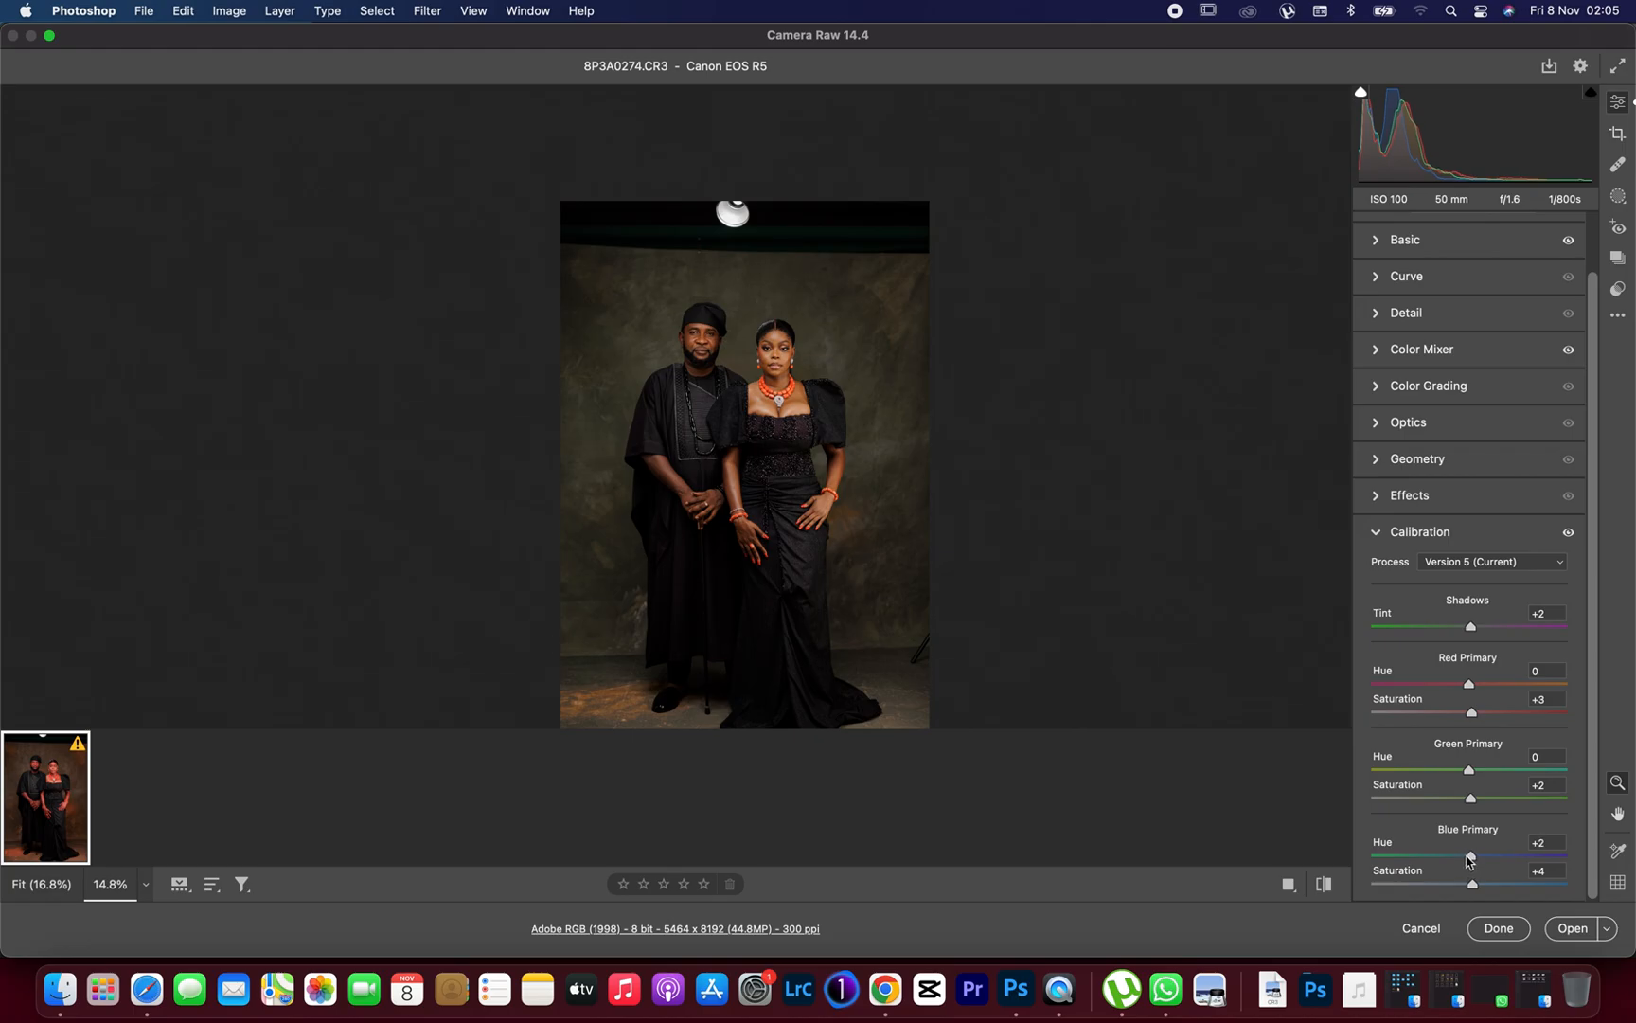
pyautogui.moveTo(775, 373)
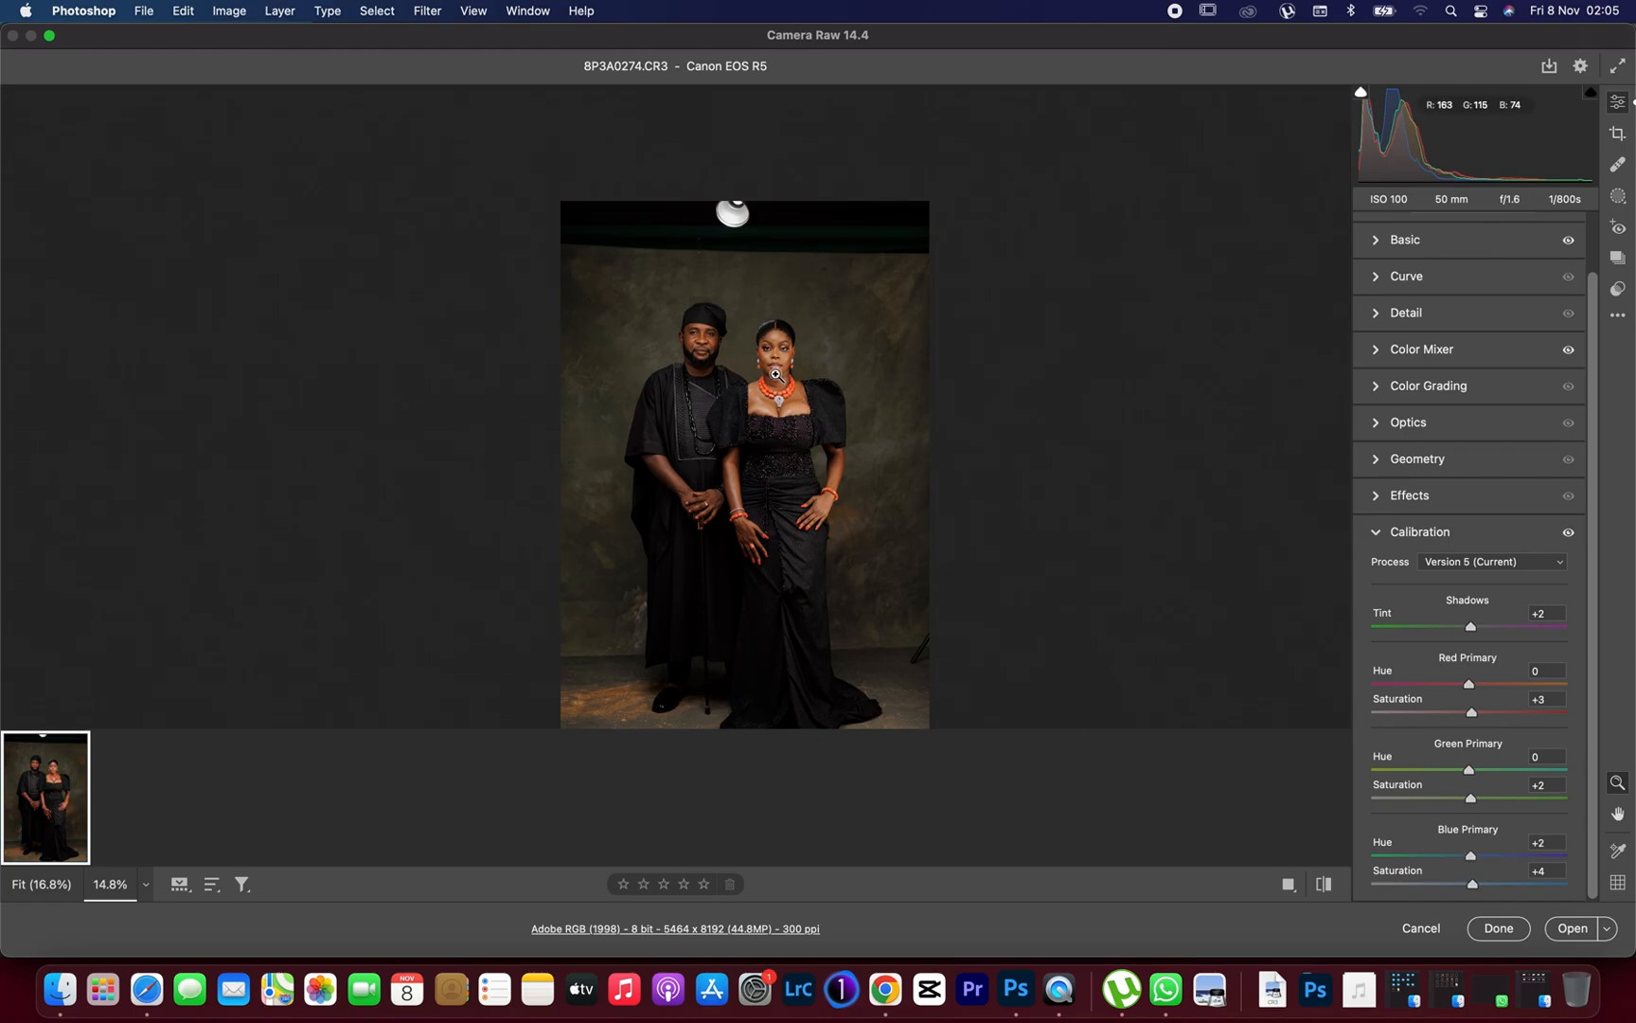
# - Zoom in and toggle between default and graded settings twice to compare the look
pyautogui.click(775, 373)
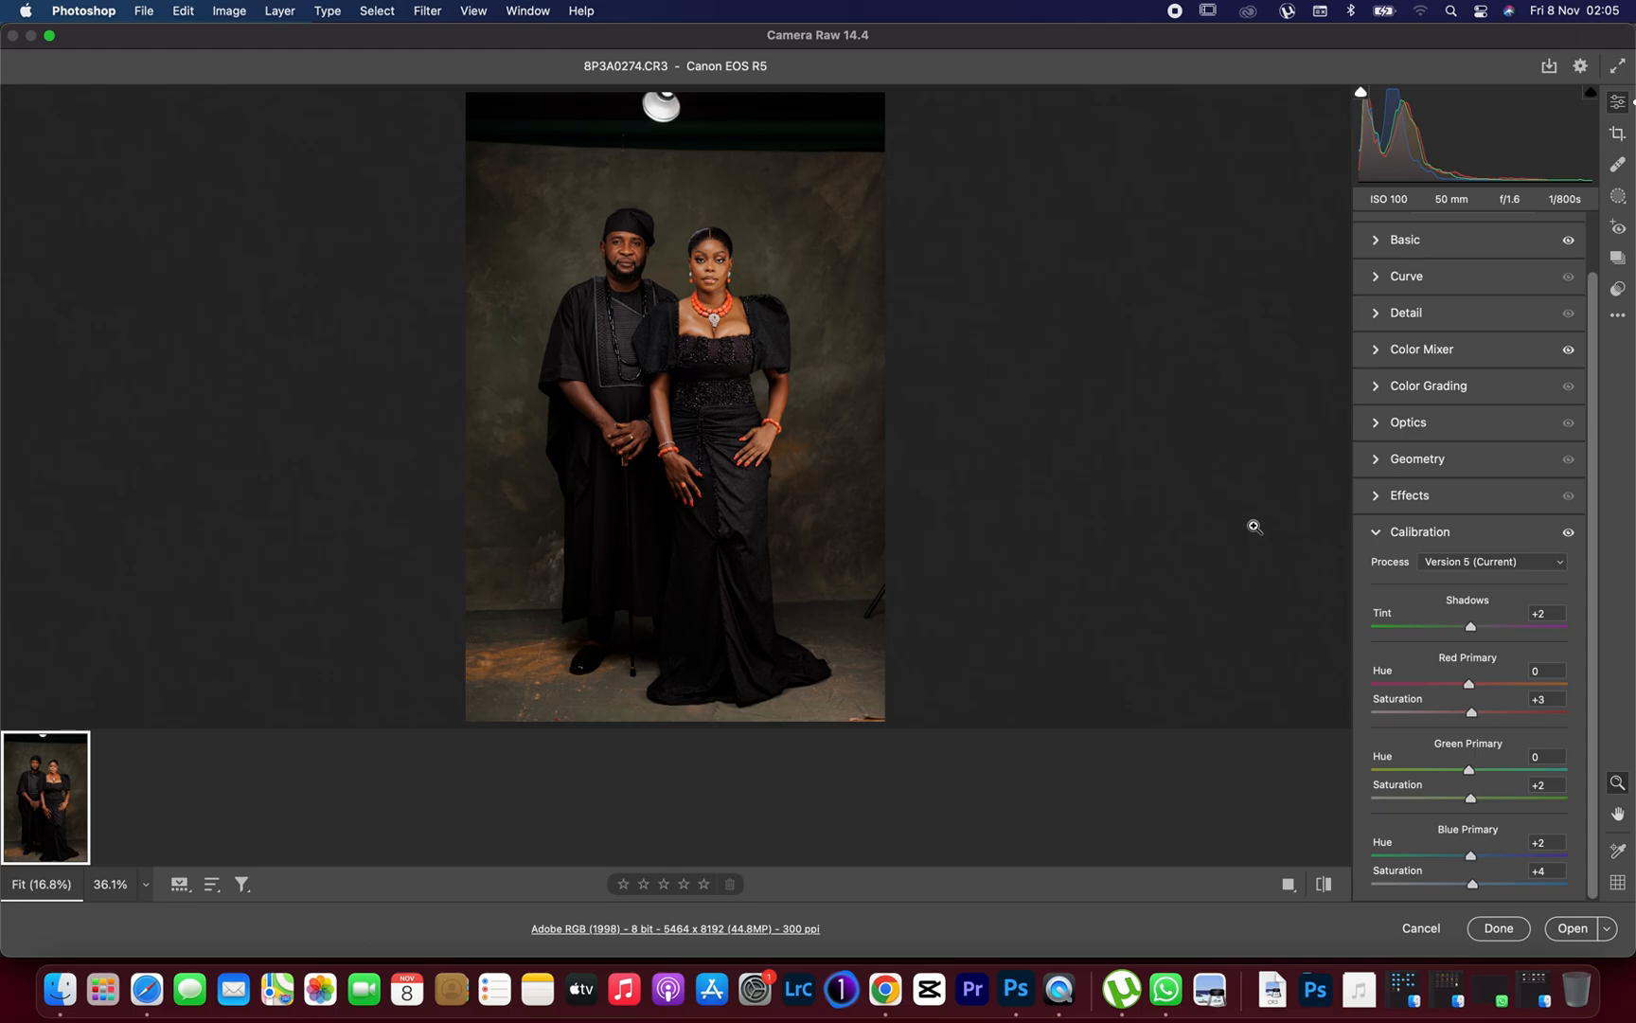
pyautogui.moveTo(1326, 884)
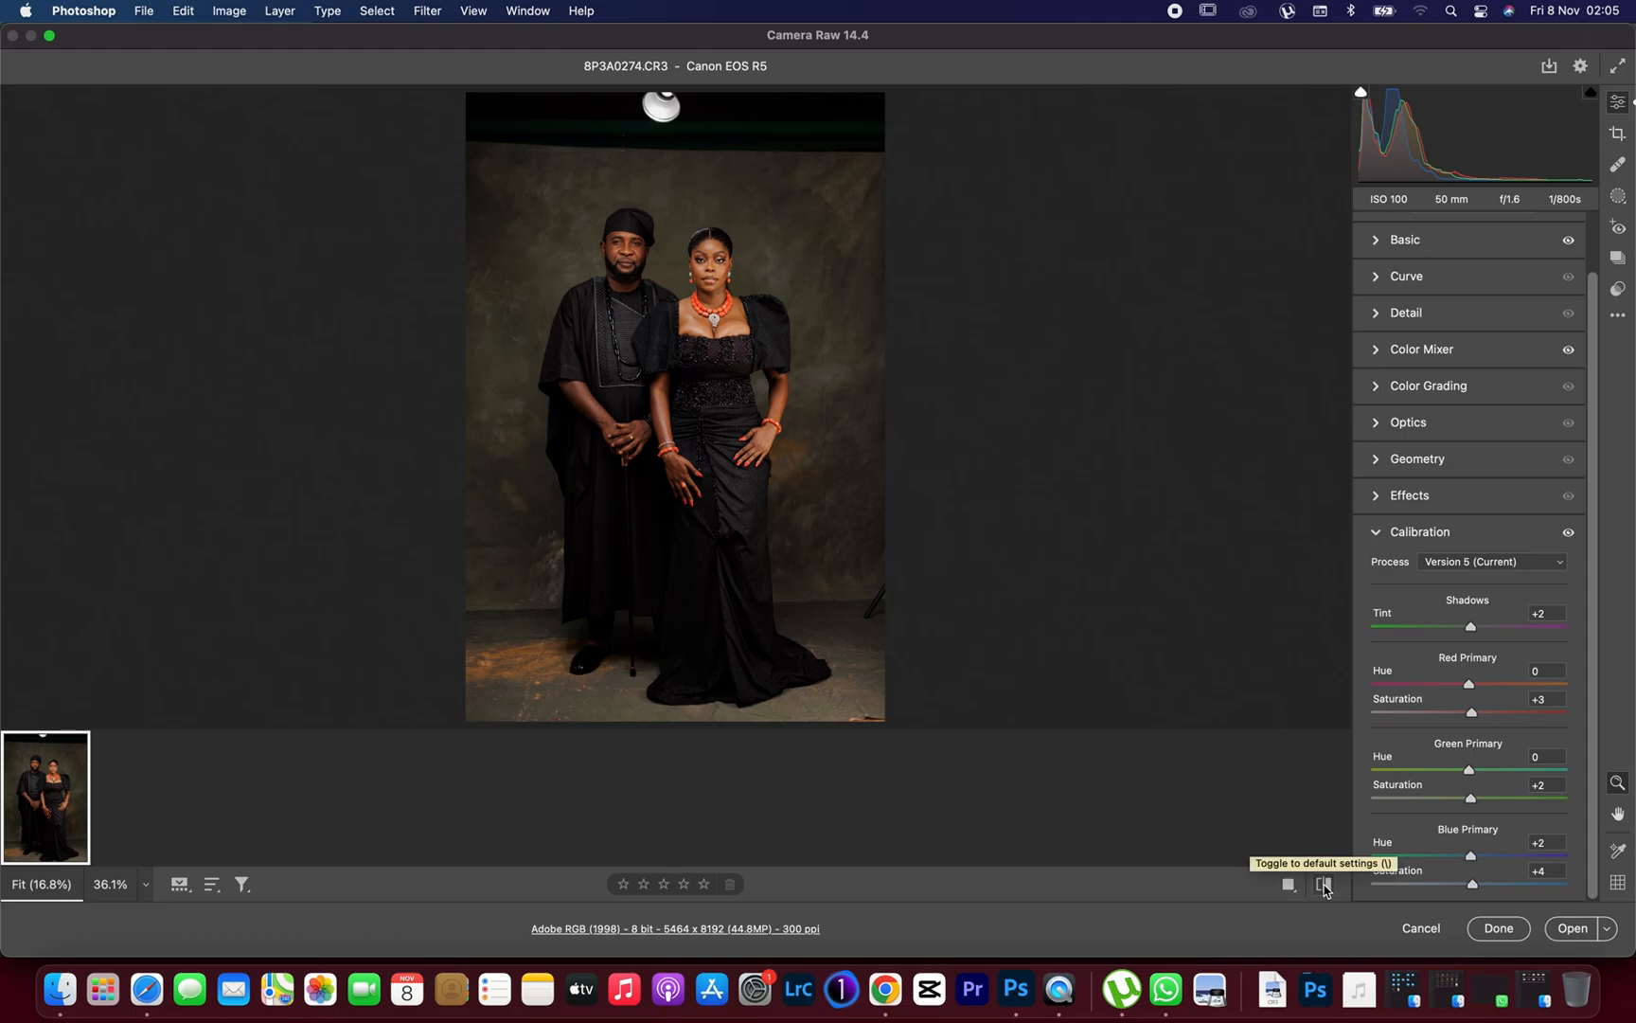
pyautogui.click(1325, 884)
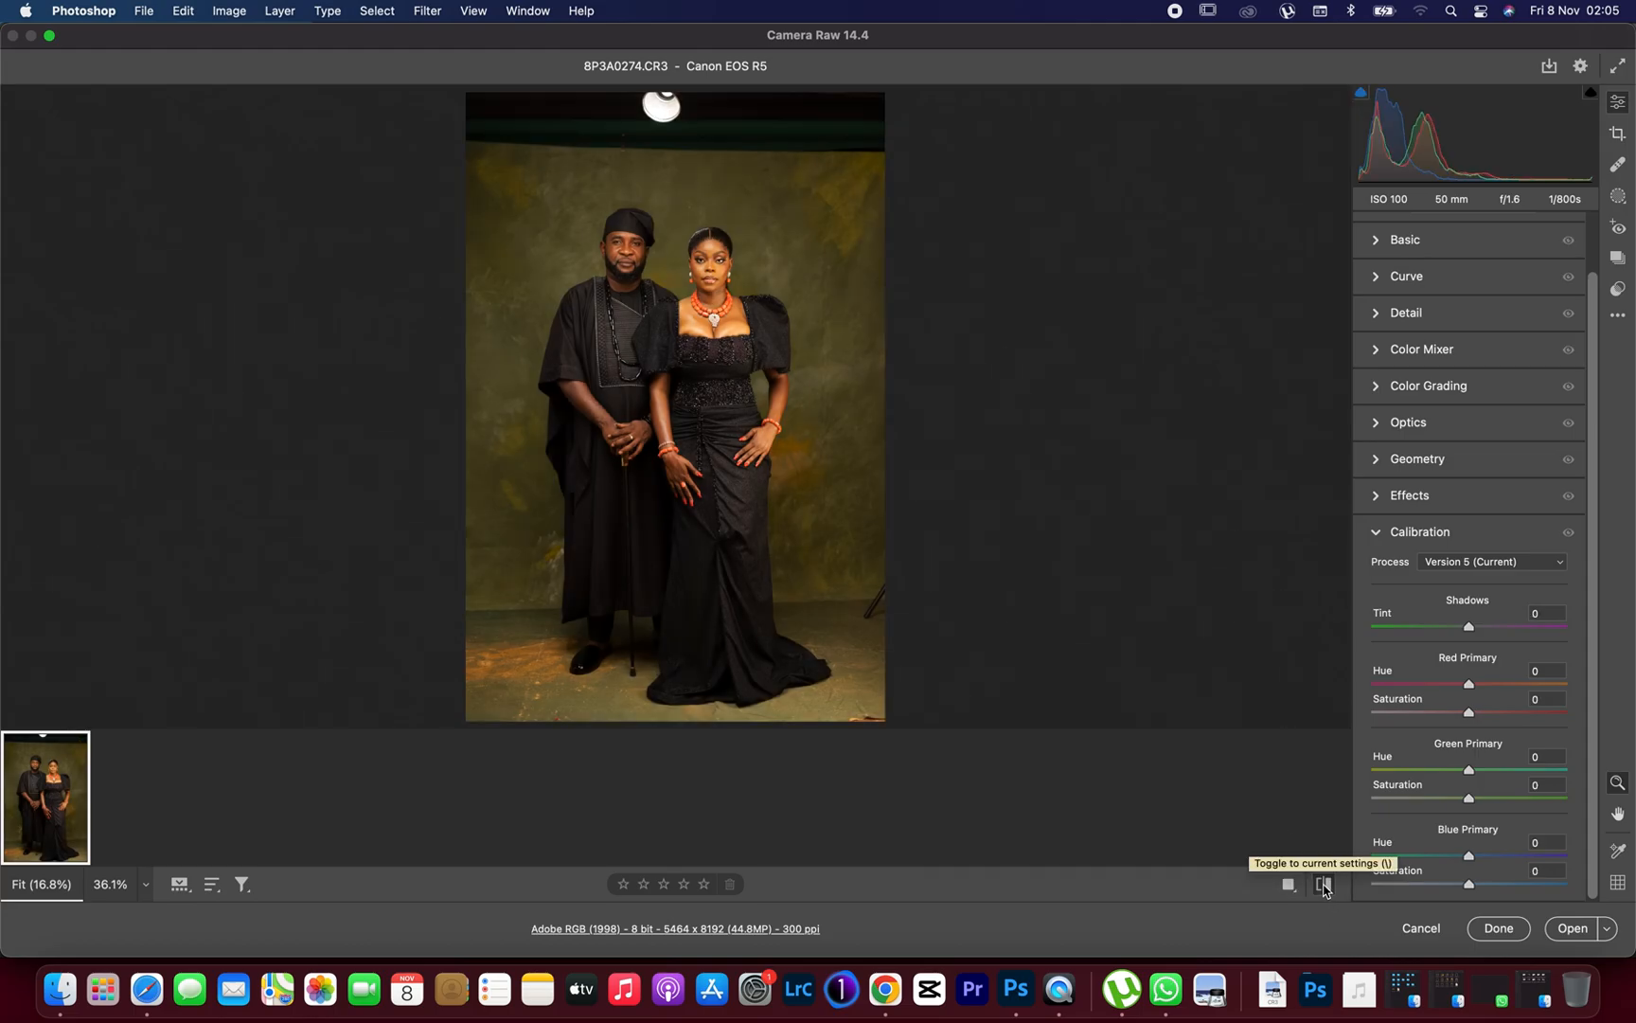
pyautogui.click(1325, 885)
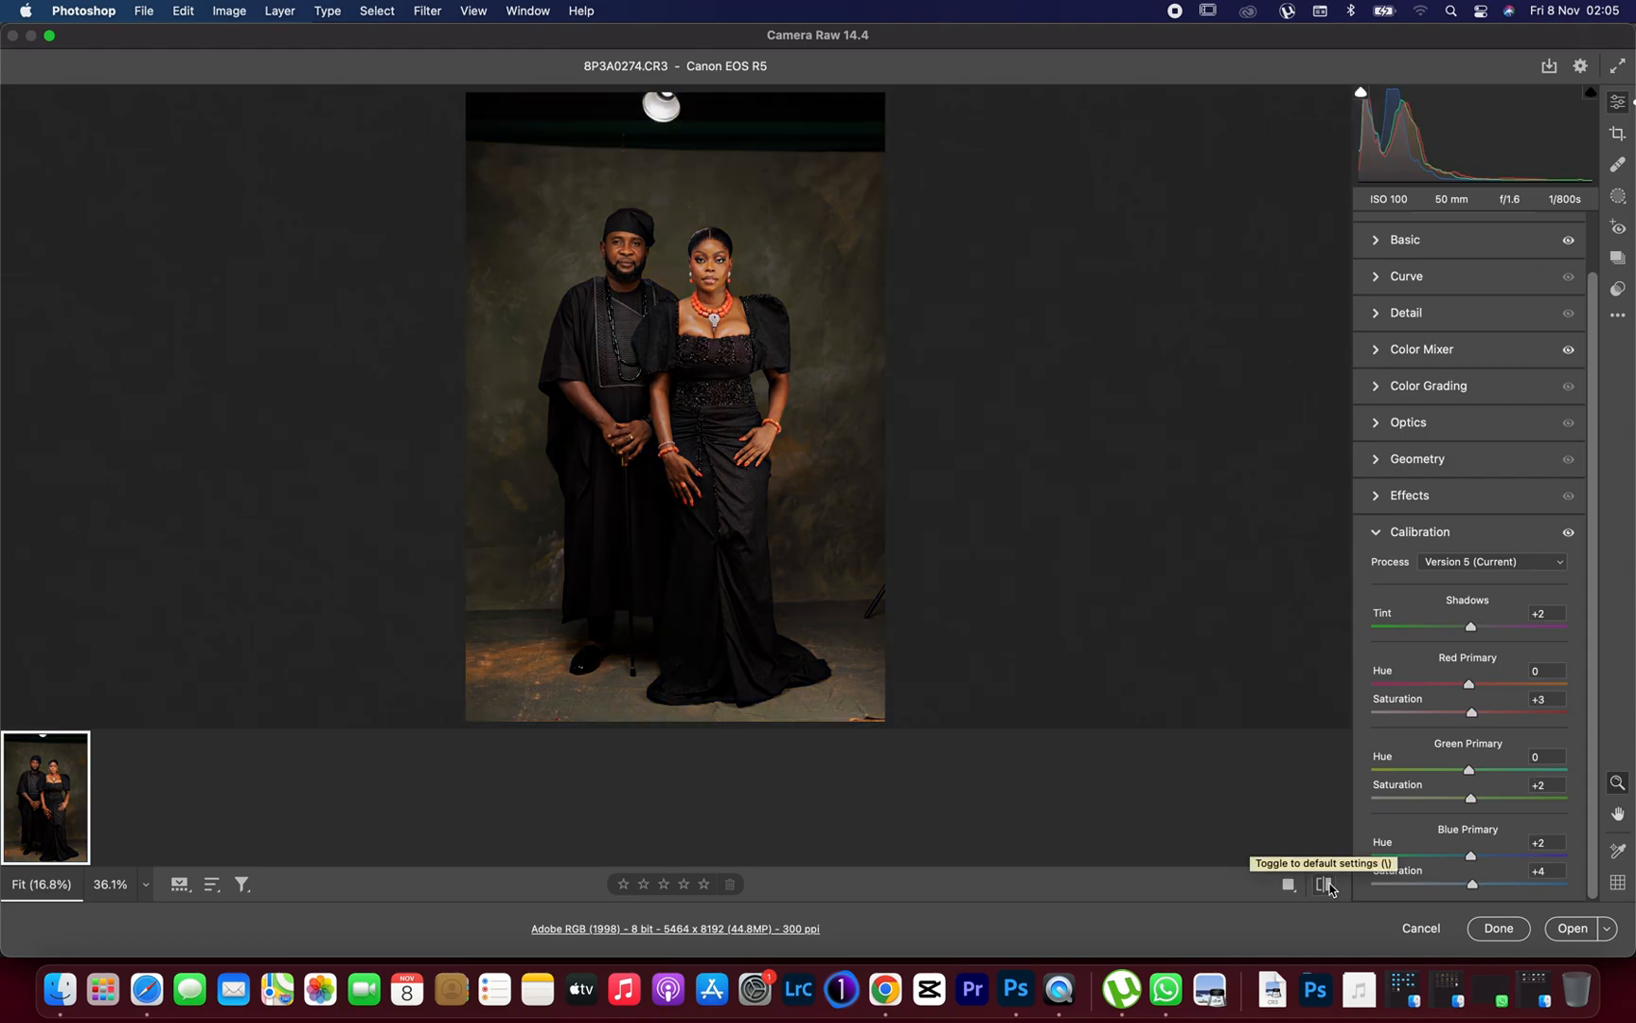
pyautogui.click(1325, 885)
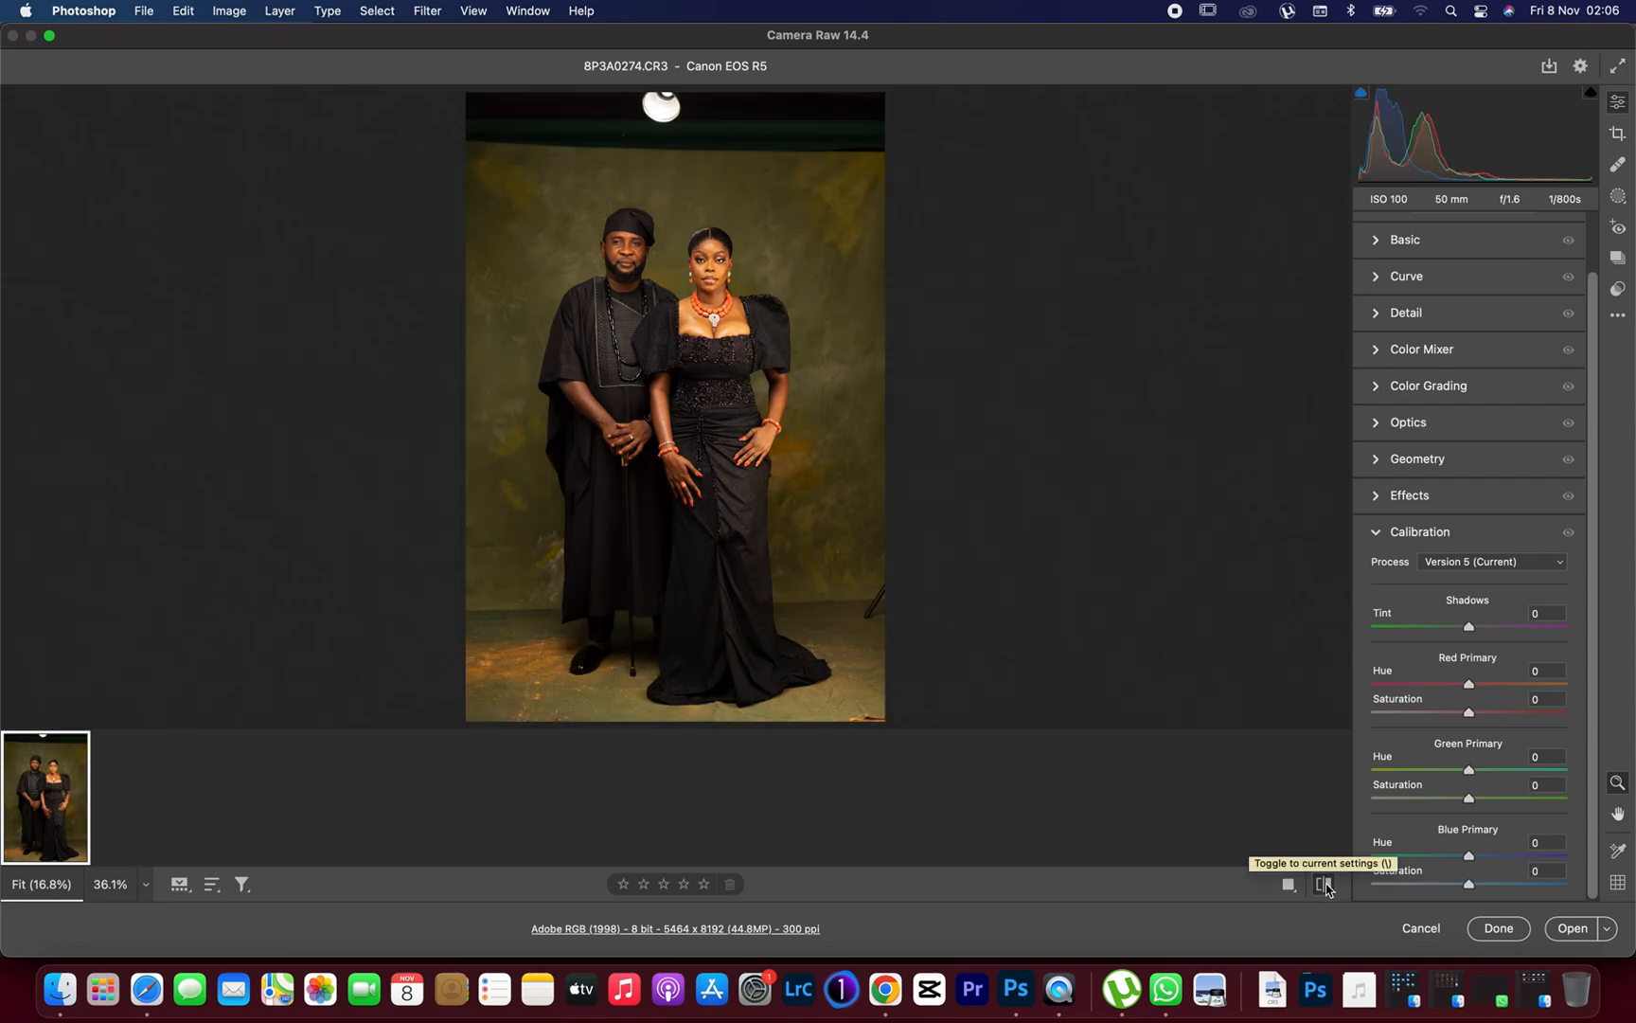
pyautogui.click(1323, 884)
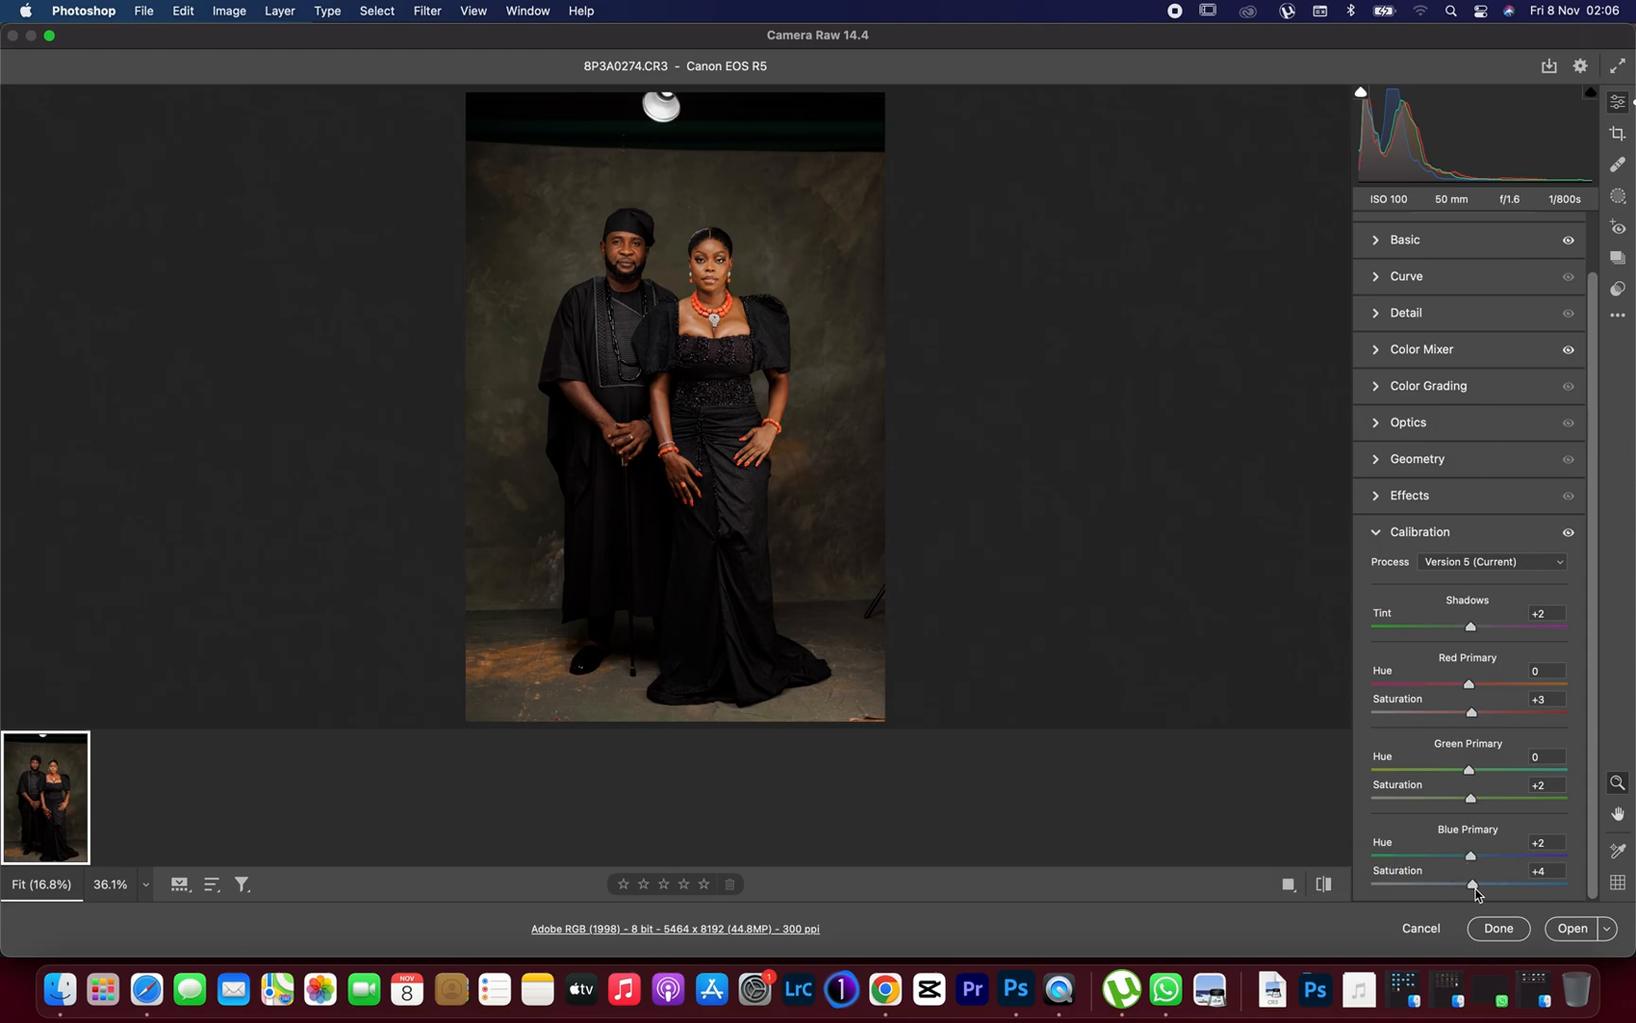
pyautogui.moveTo(1382, 248)
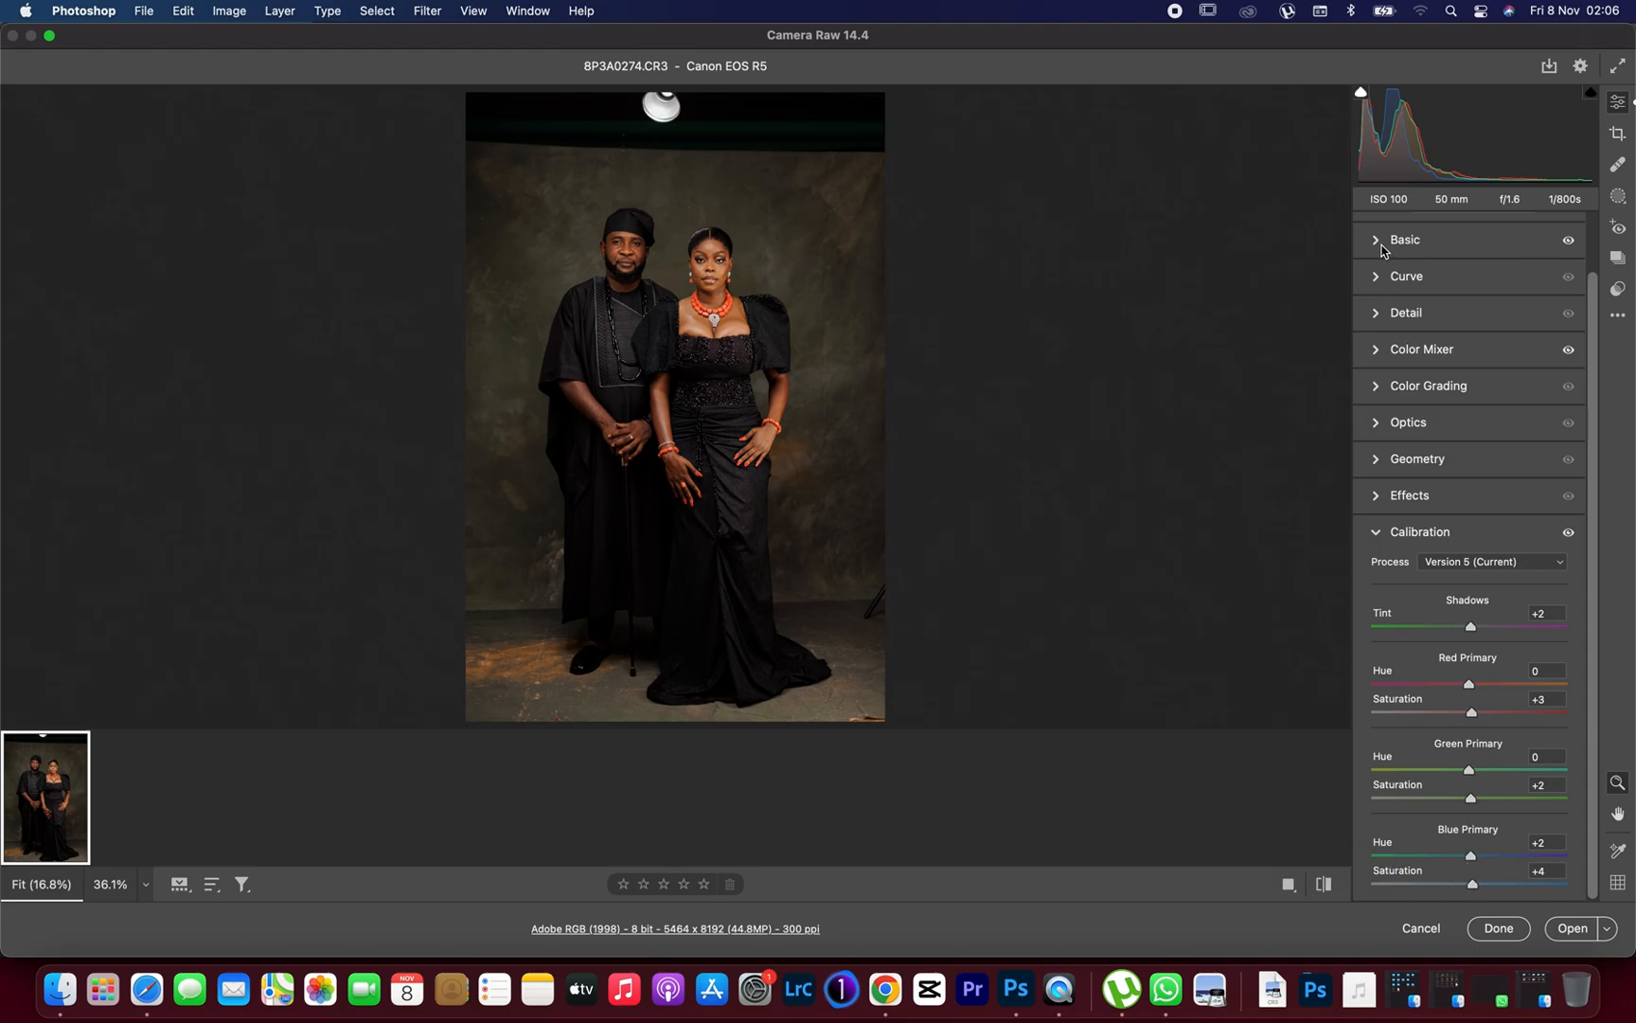
# - In Basic, pull Highlights to -44 and raise Exposure to +0.25
pyautogui.click(1405, 238)
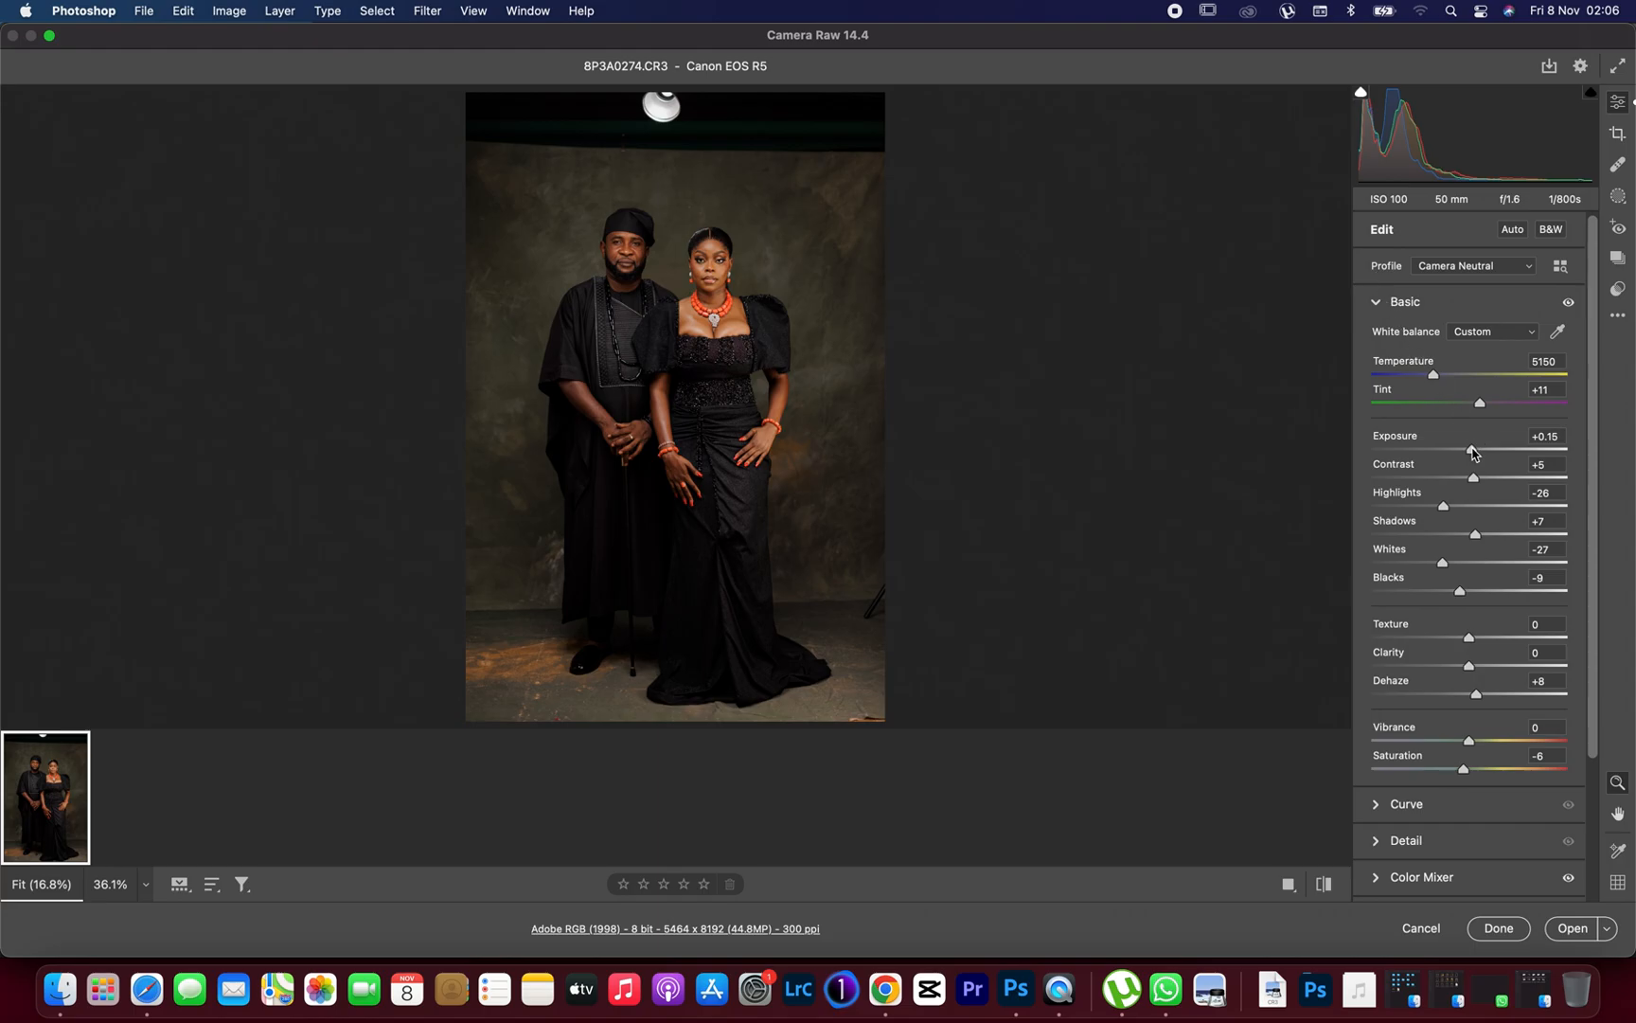
pyautogui.moveTo(1429, 514)
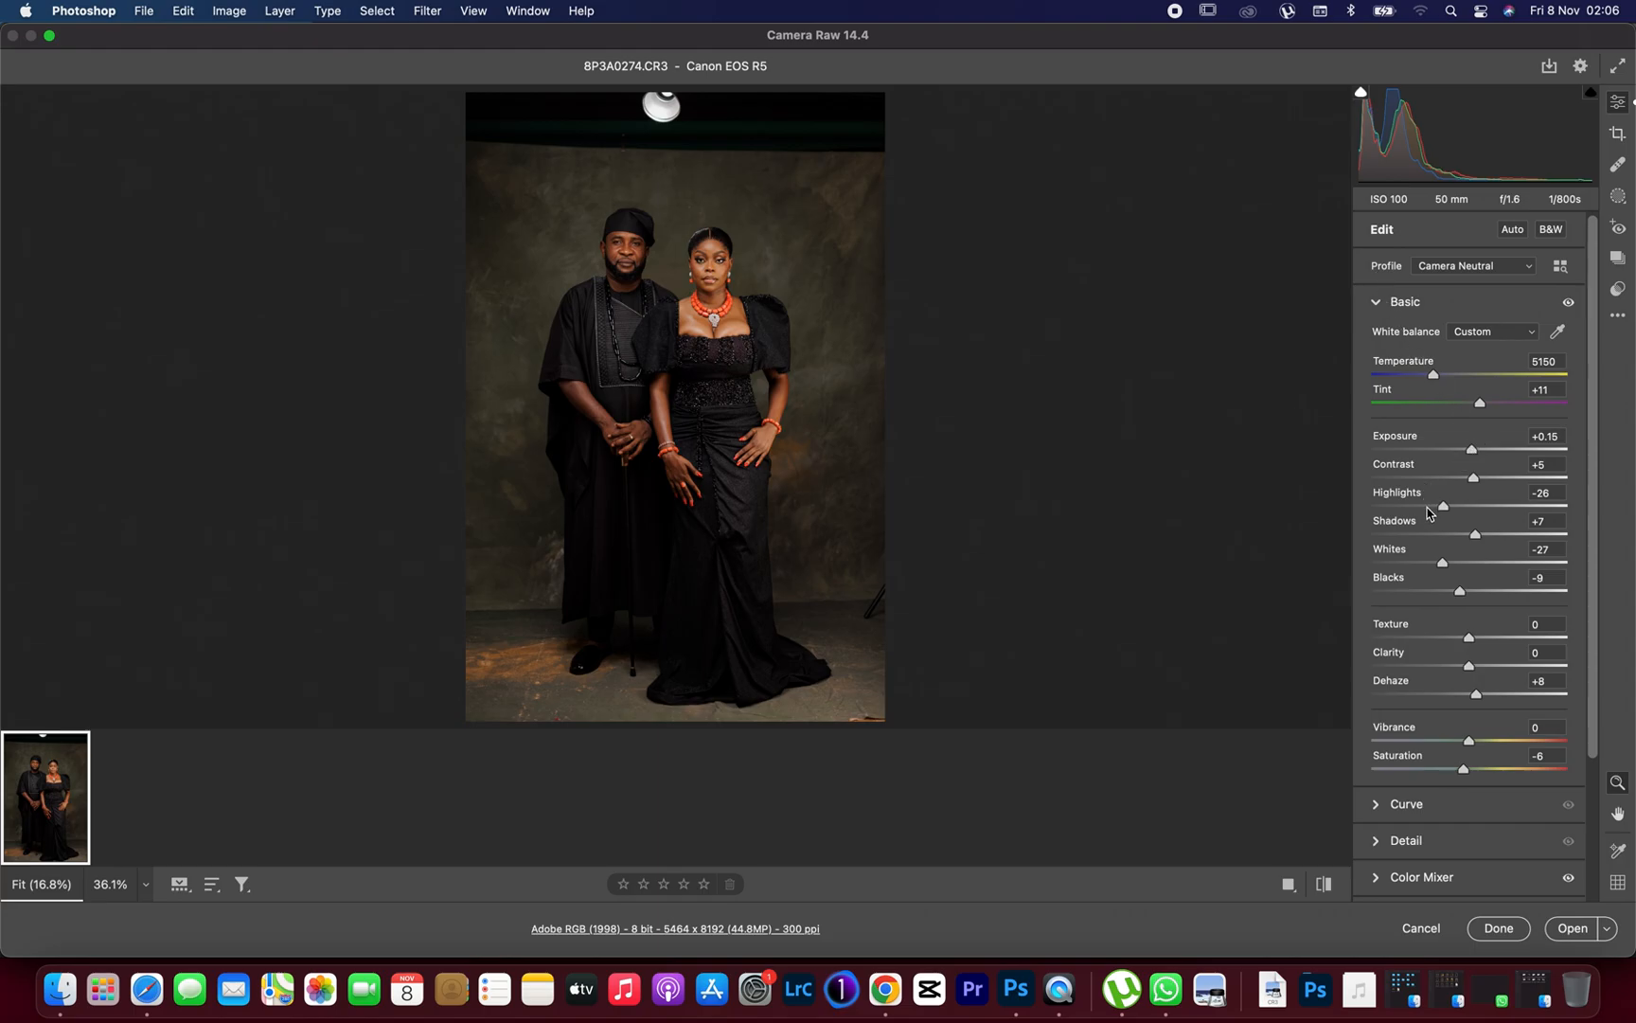
pyautogui.moveTo(1443, 505); pyautogui.dragTo(1424, 506)
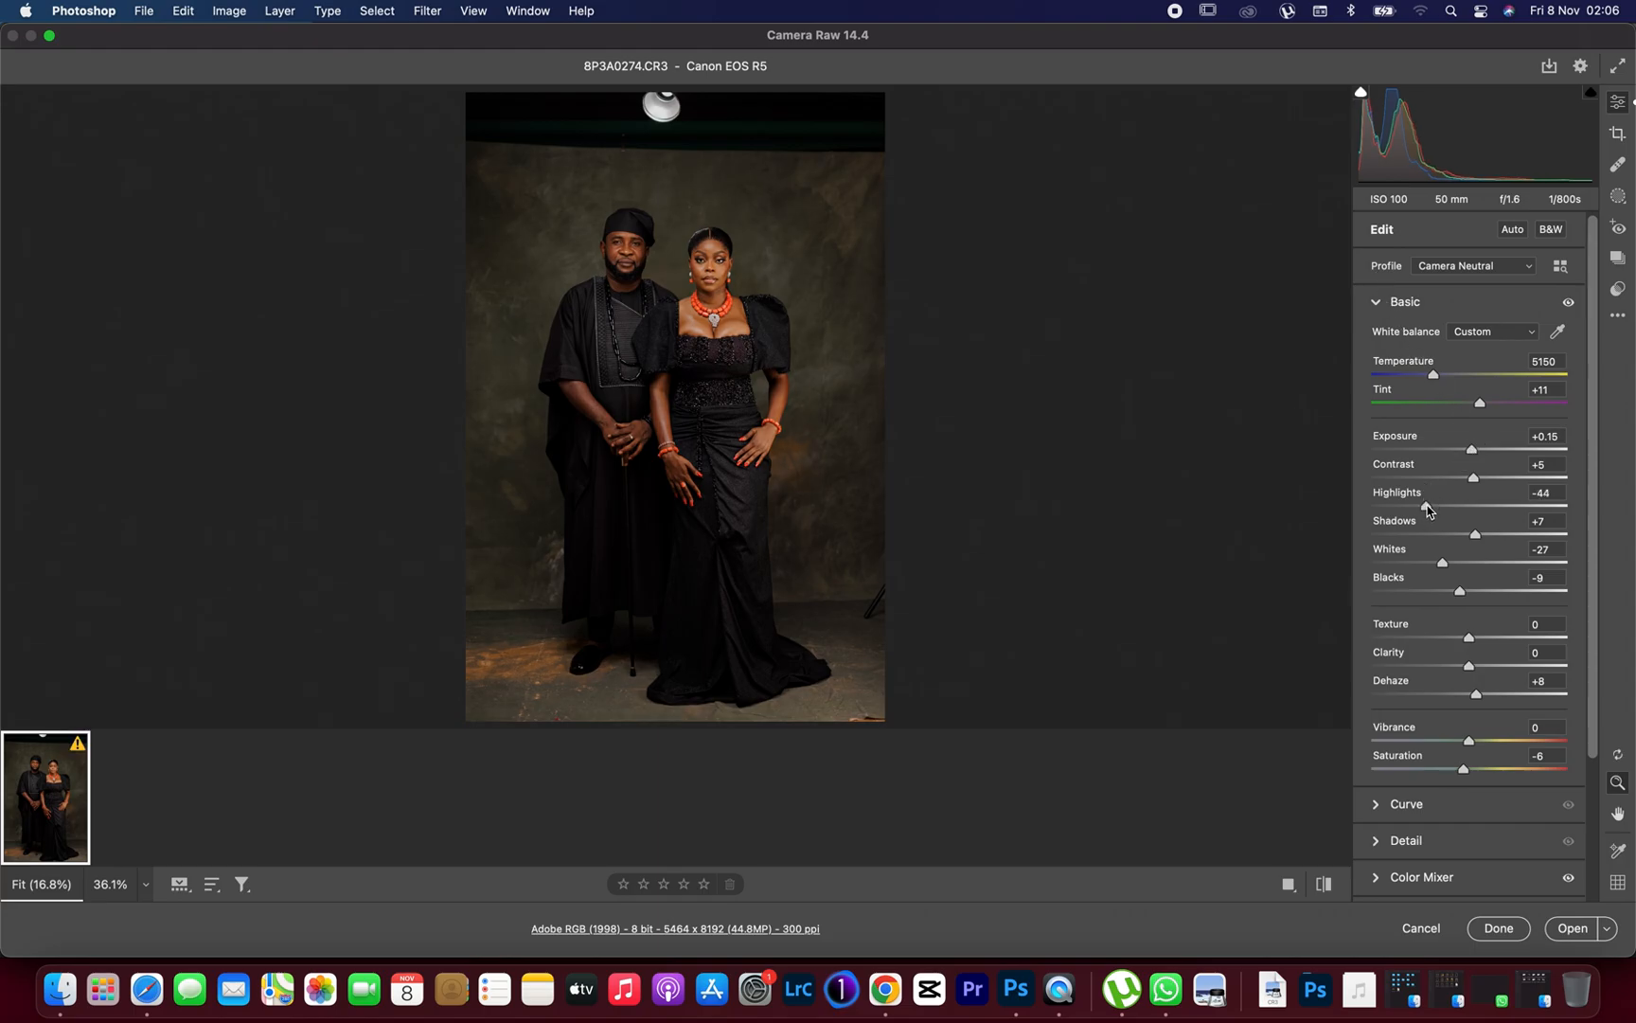
pyautogui.moveTo(1472, 449); pyautogui.dragTo(1476, 449)
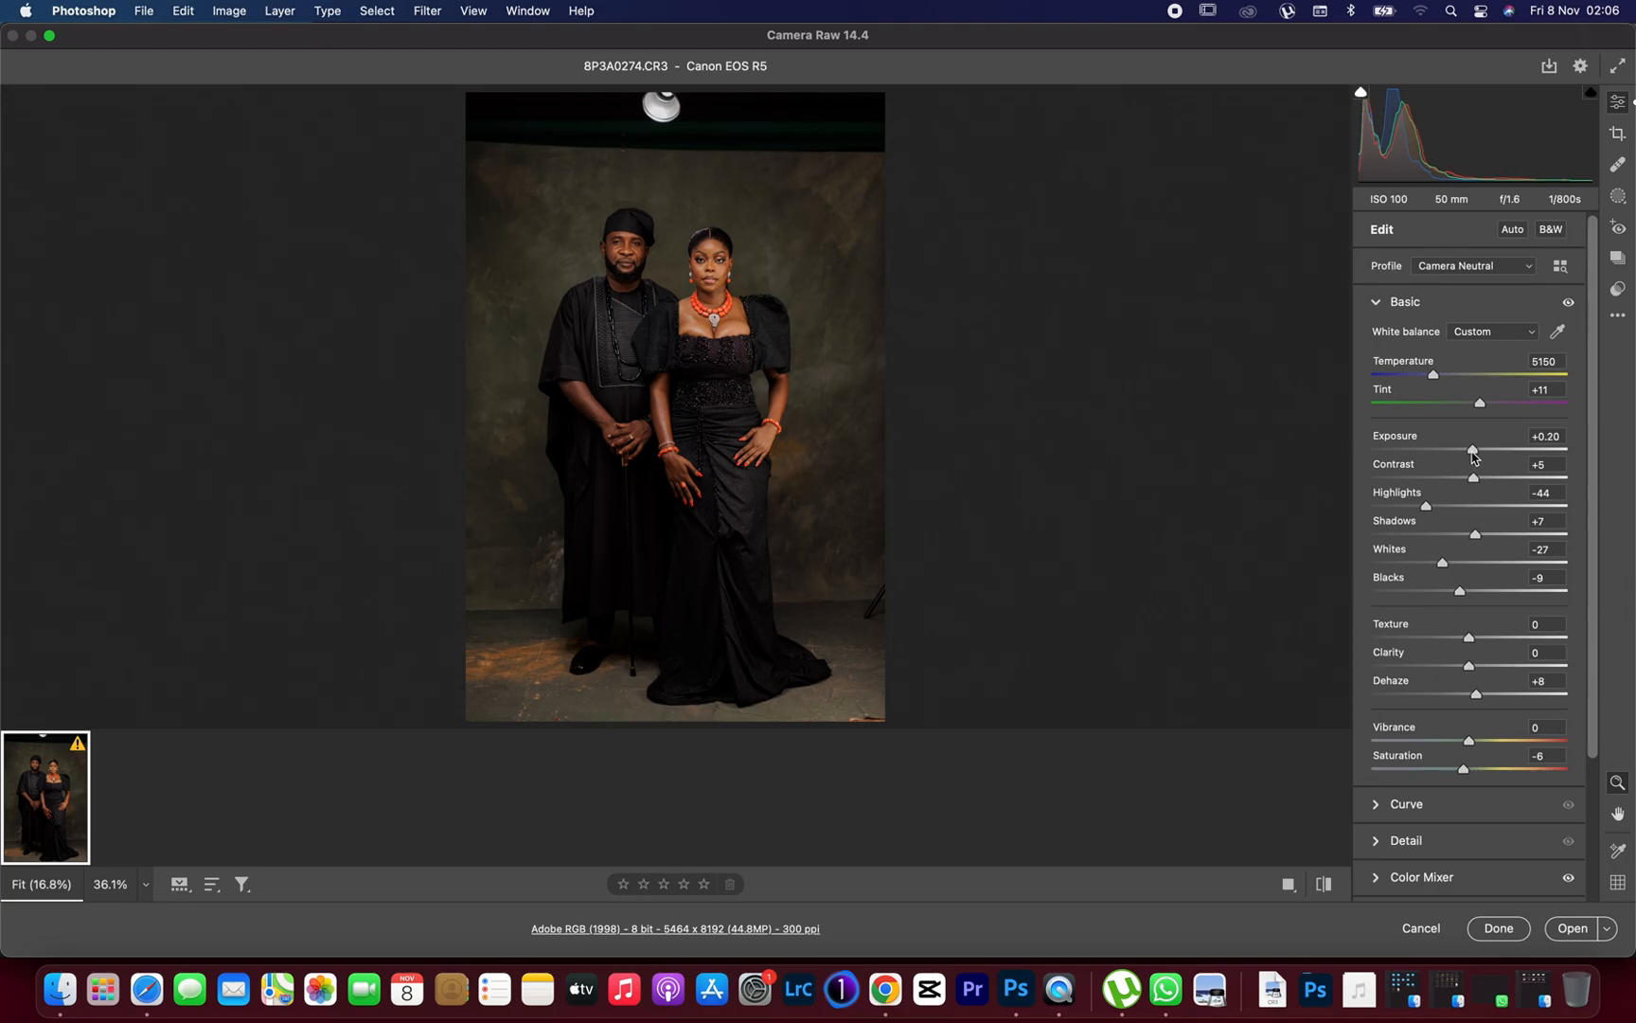
pyautogui.moveTo(1471, 449); pyautogui.dragTo(1477, 449)
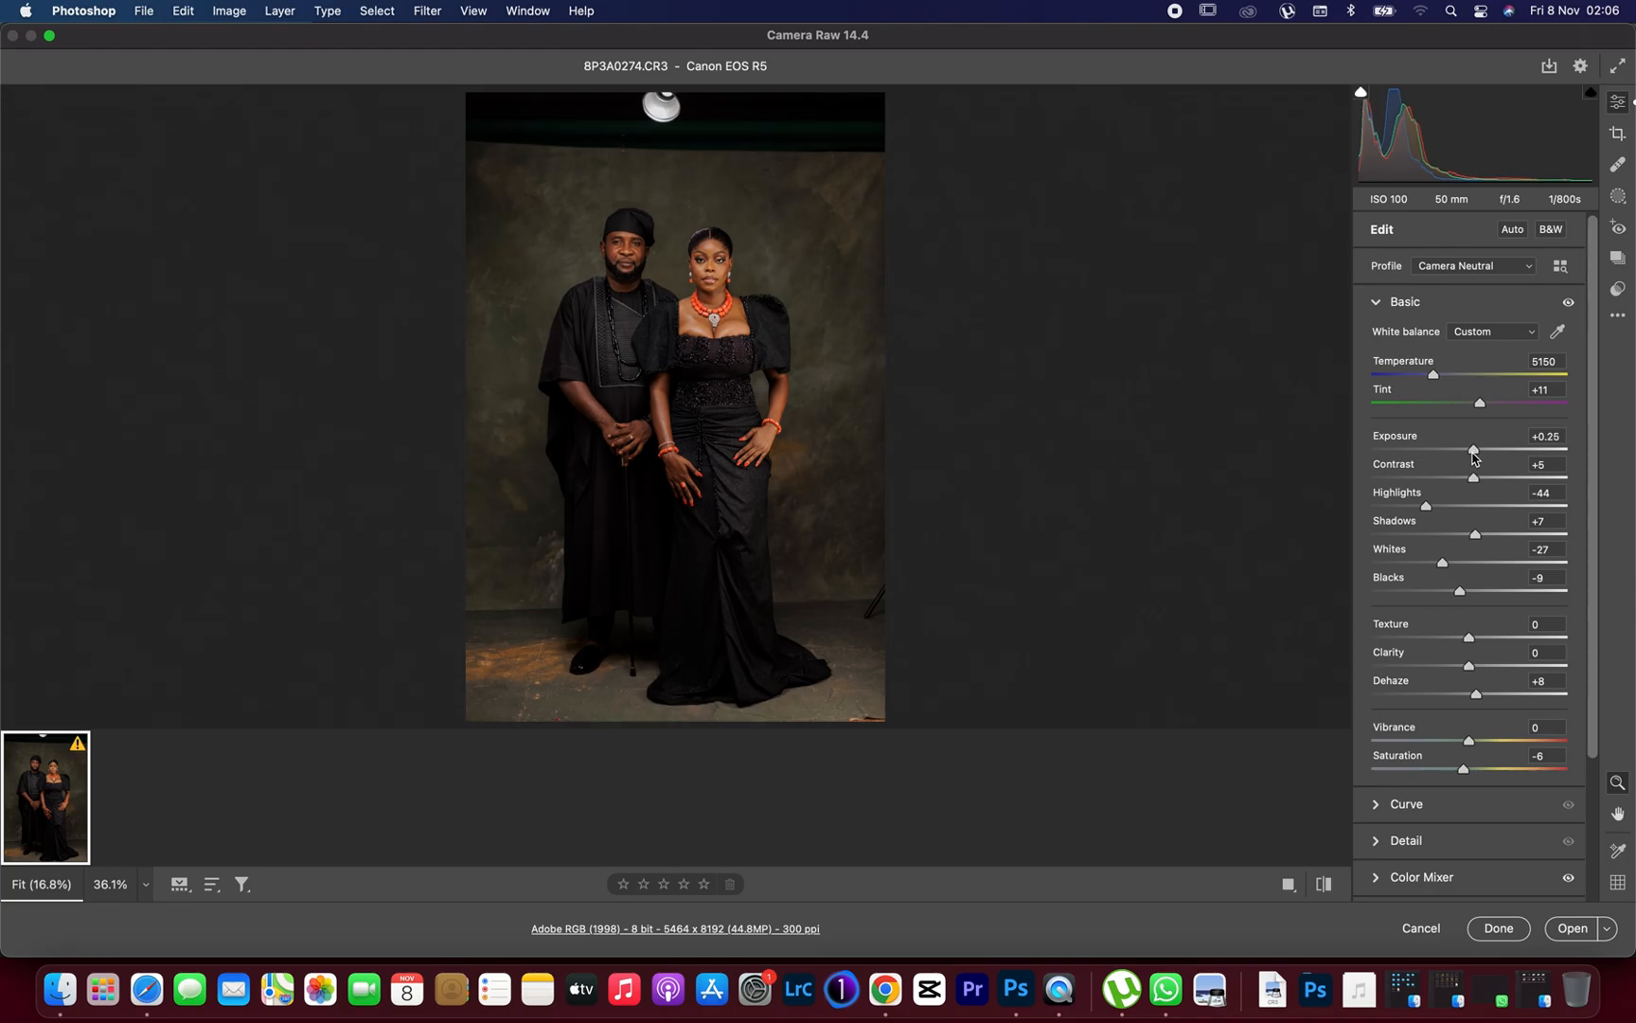
# - Zoom in on the faces, fit the photo in view, and compare before/after once more
pyautogui.click(935, 290)
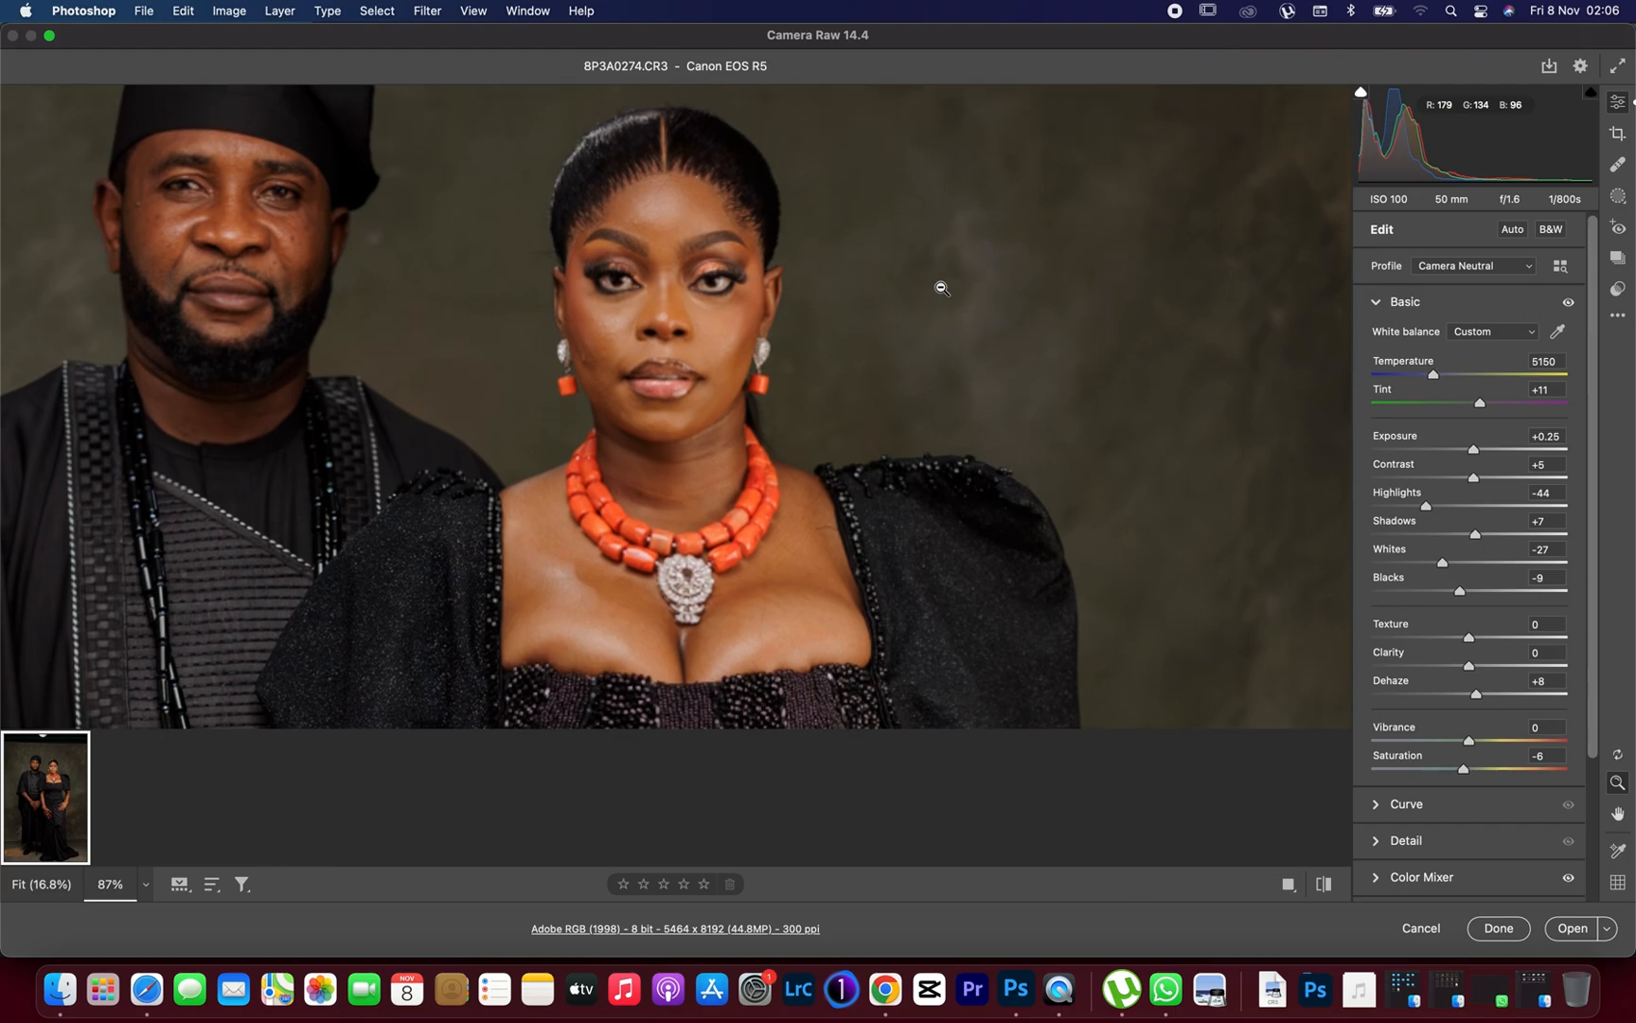
pyautogui.rightClick(939, 288)
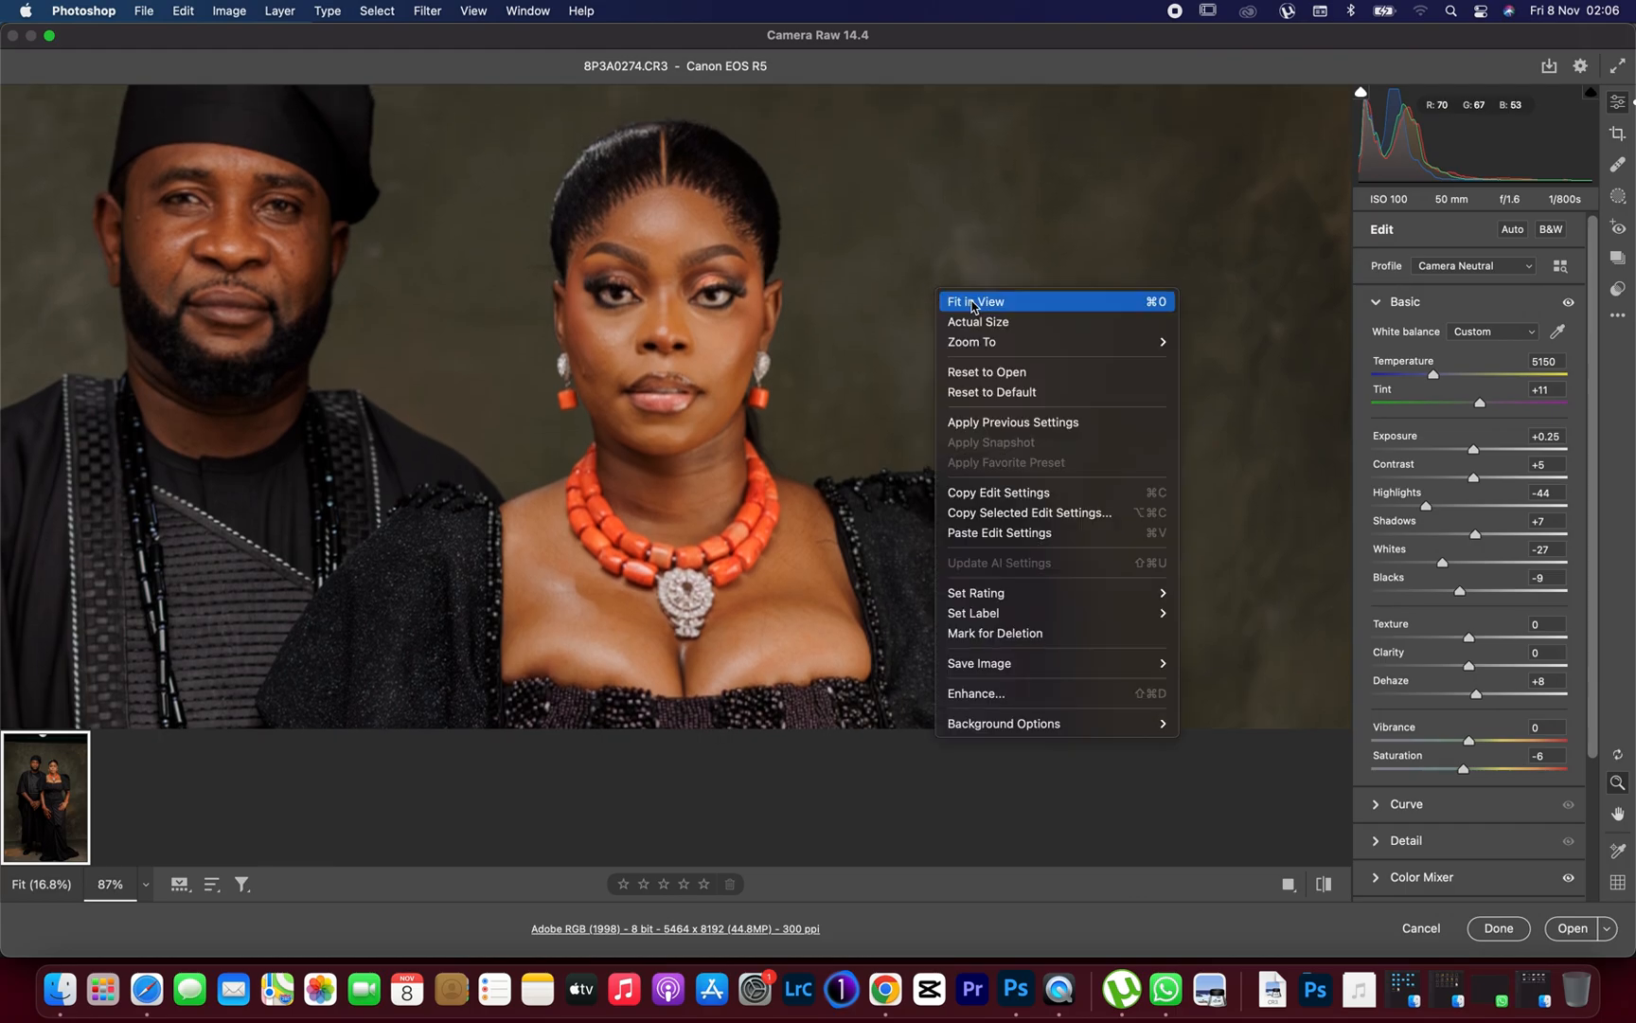
pyautogui.click(973, 301)
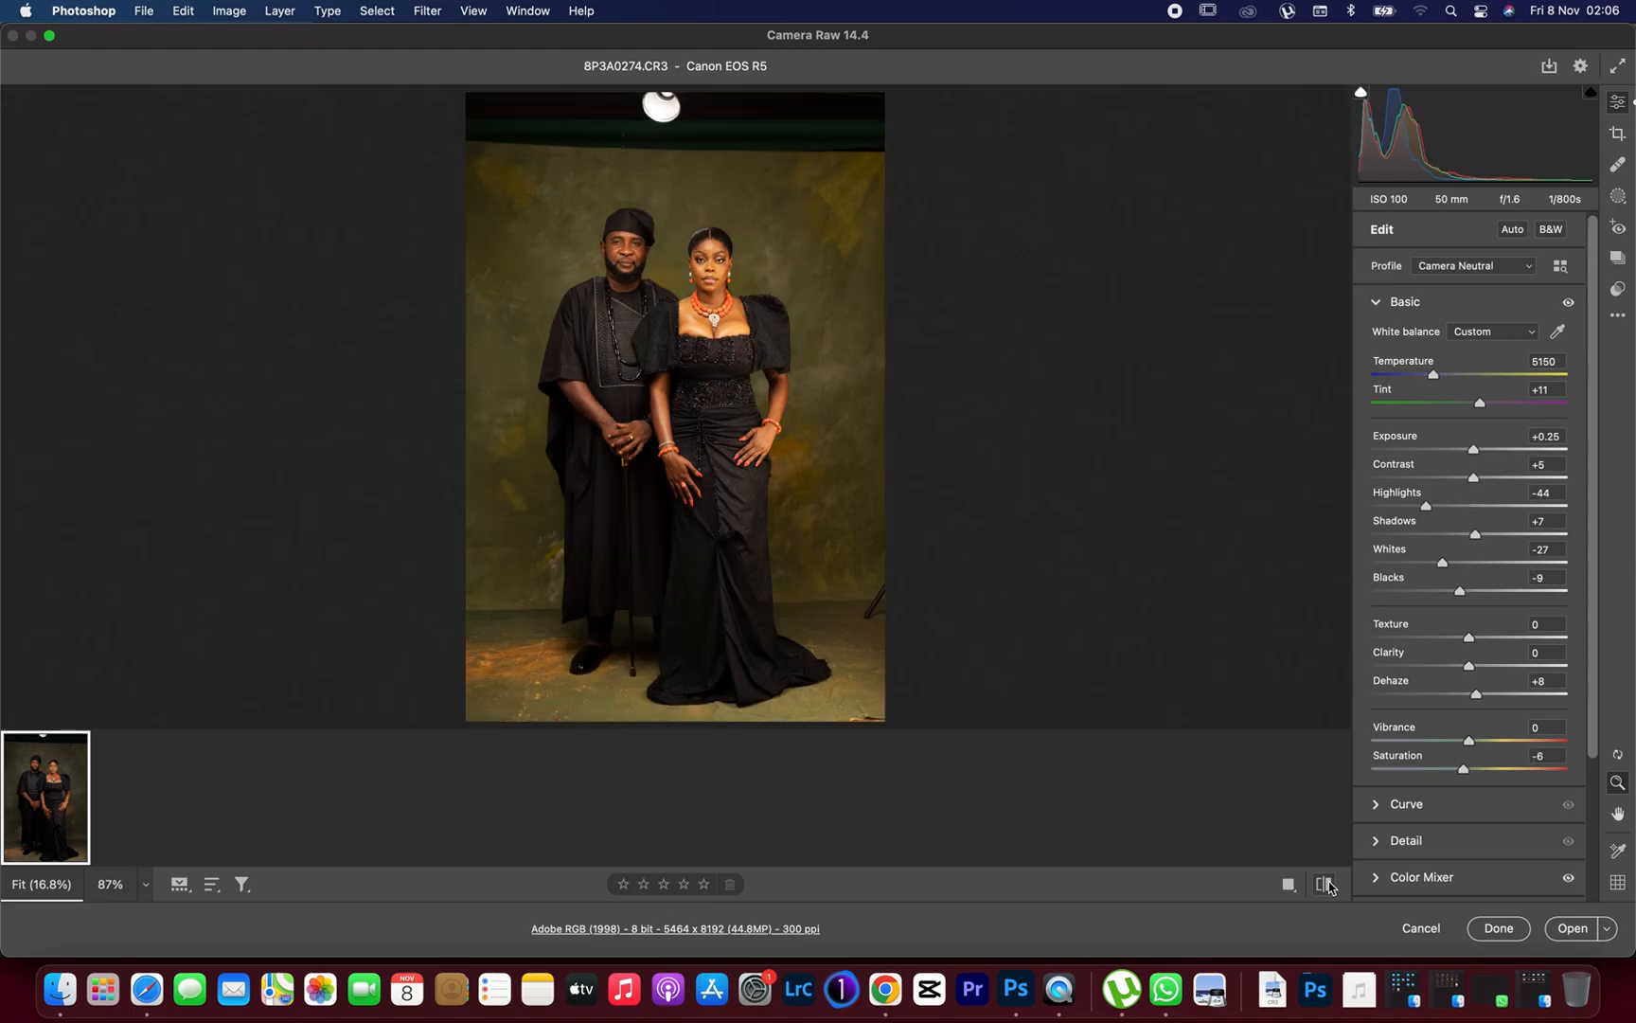
pyautogui.click(1323, 885)
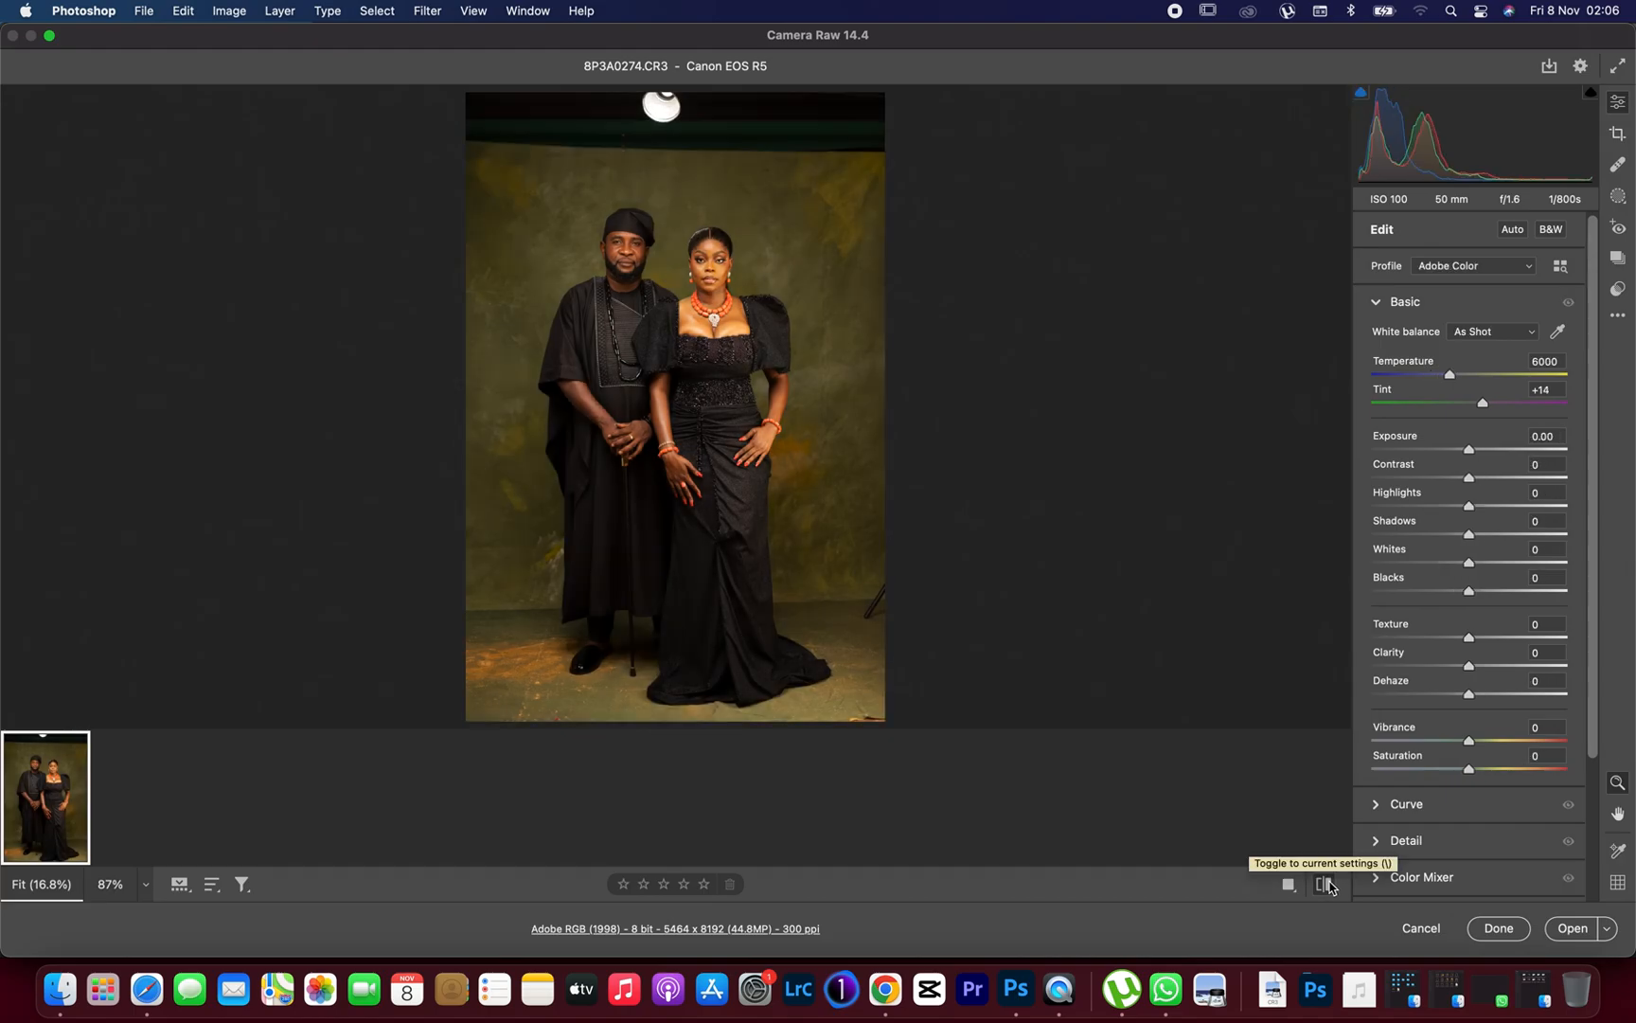
pyautogui.click(1324, 885)
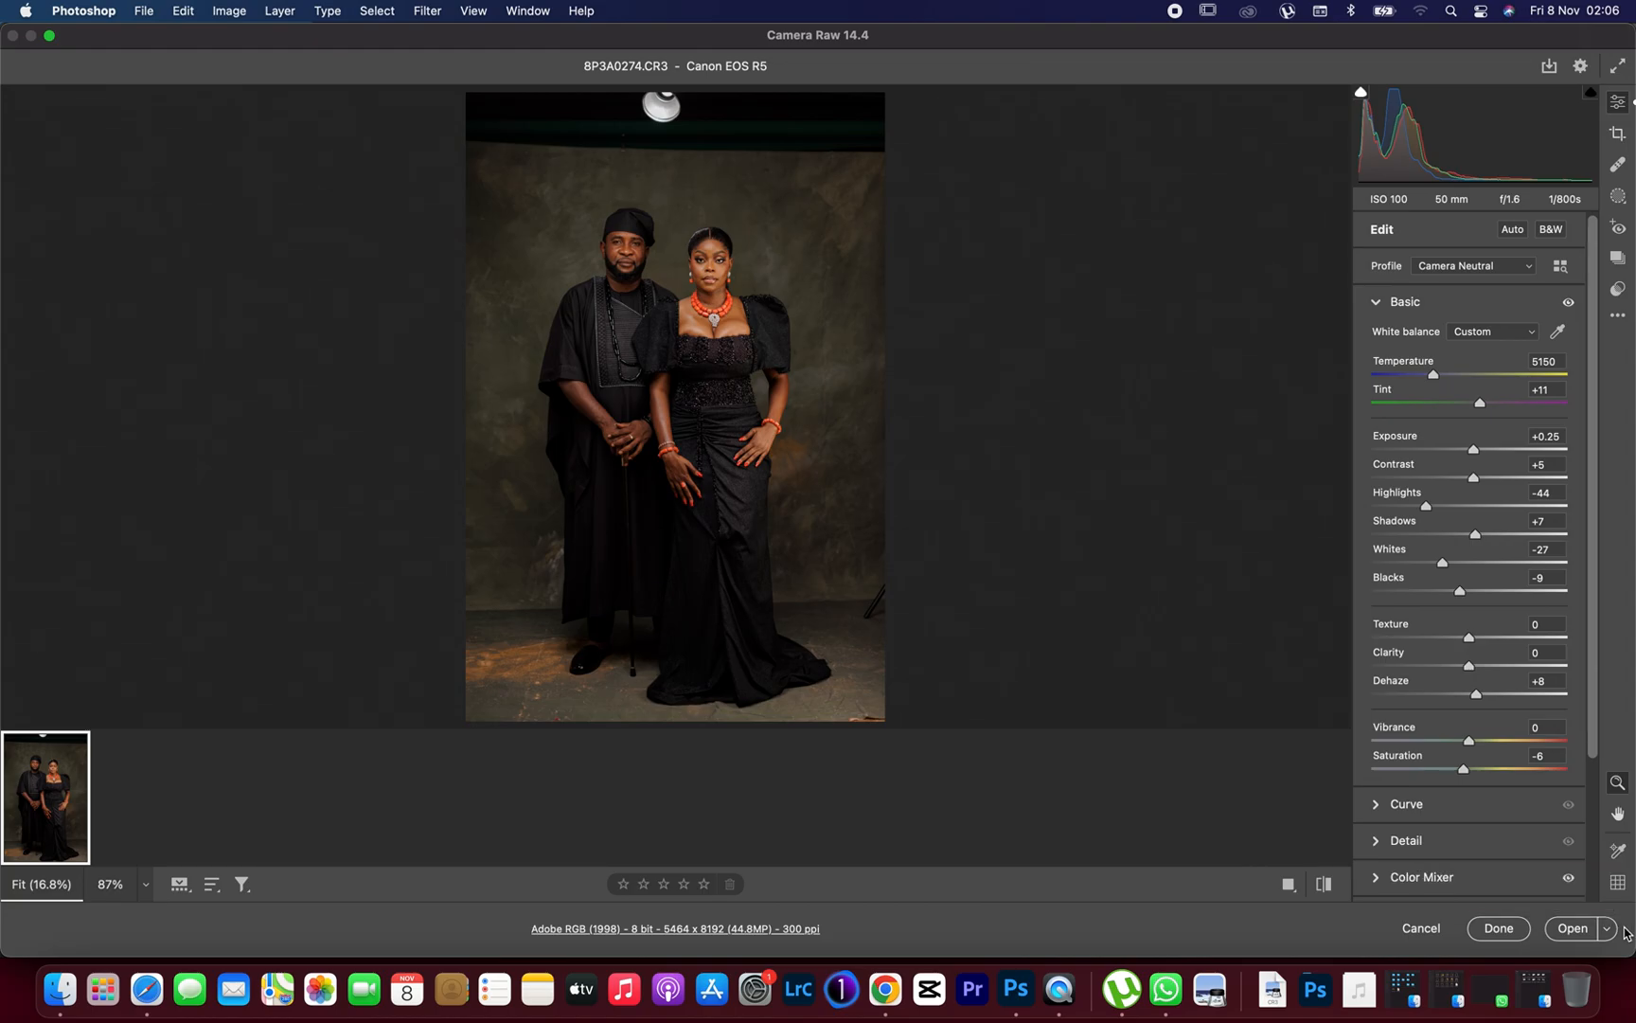
pyautogui.moveTo(1583, 934)
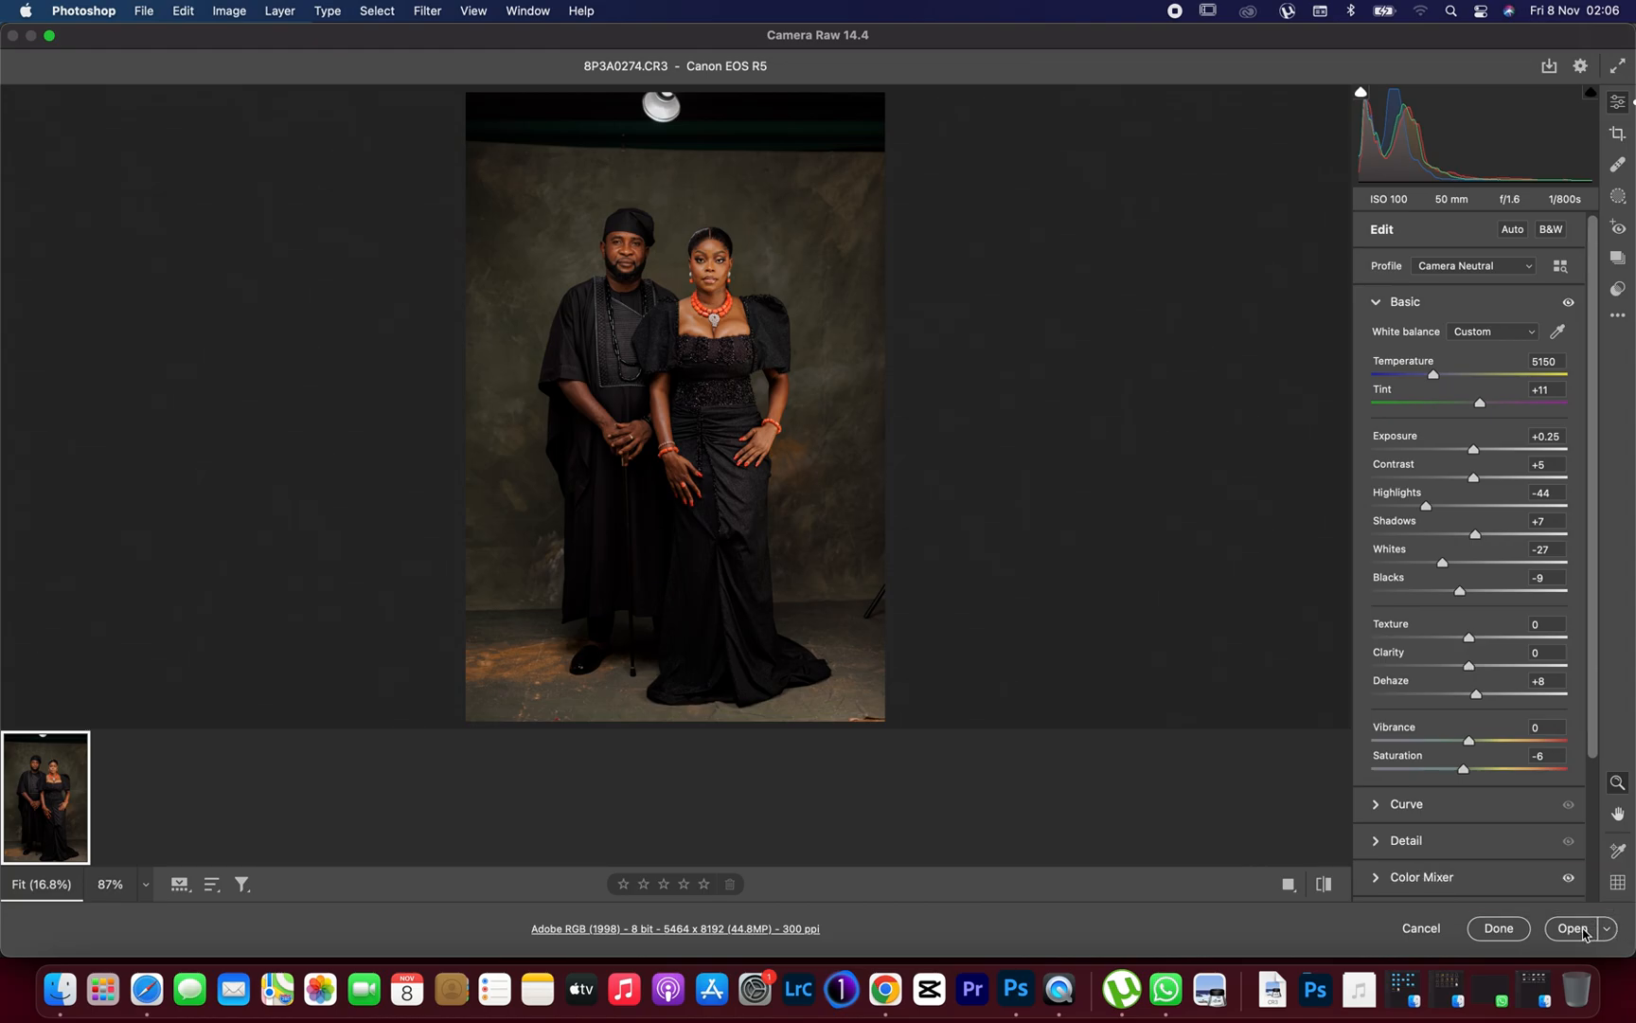
pyautogui.moveTo(1576, 928)
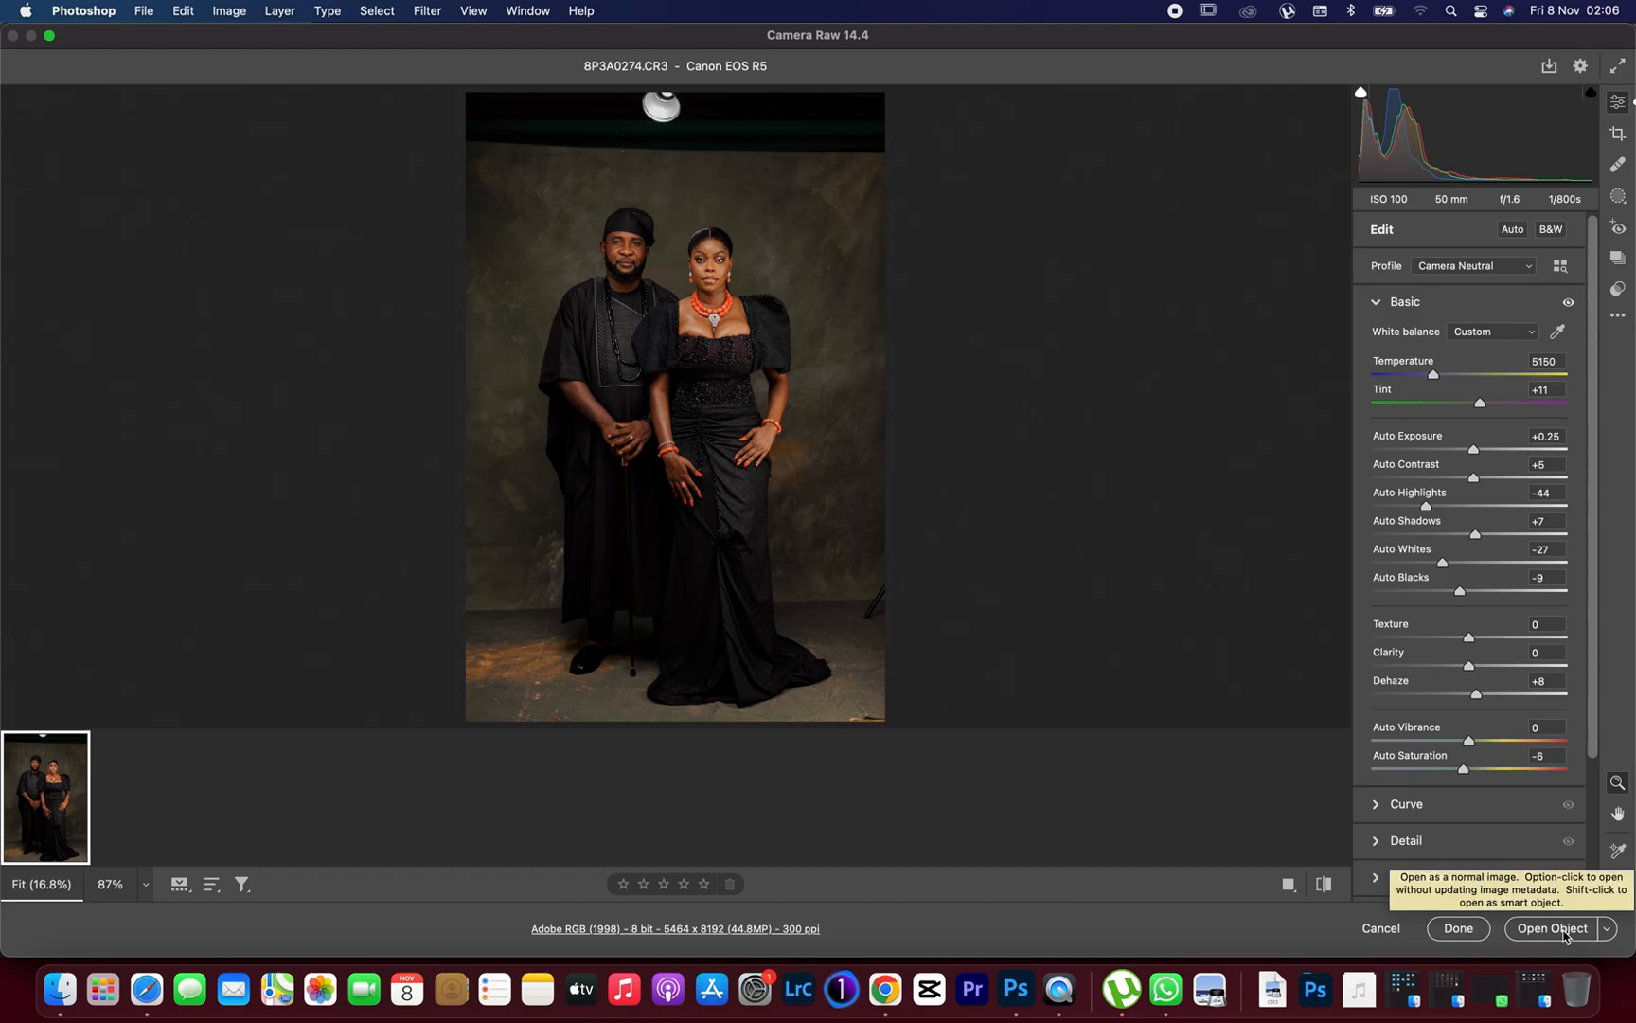
pyautogui.moveTo(1583, 940)
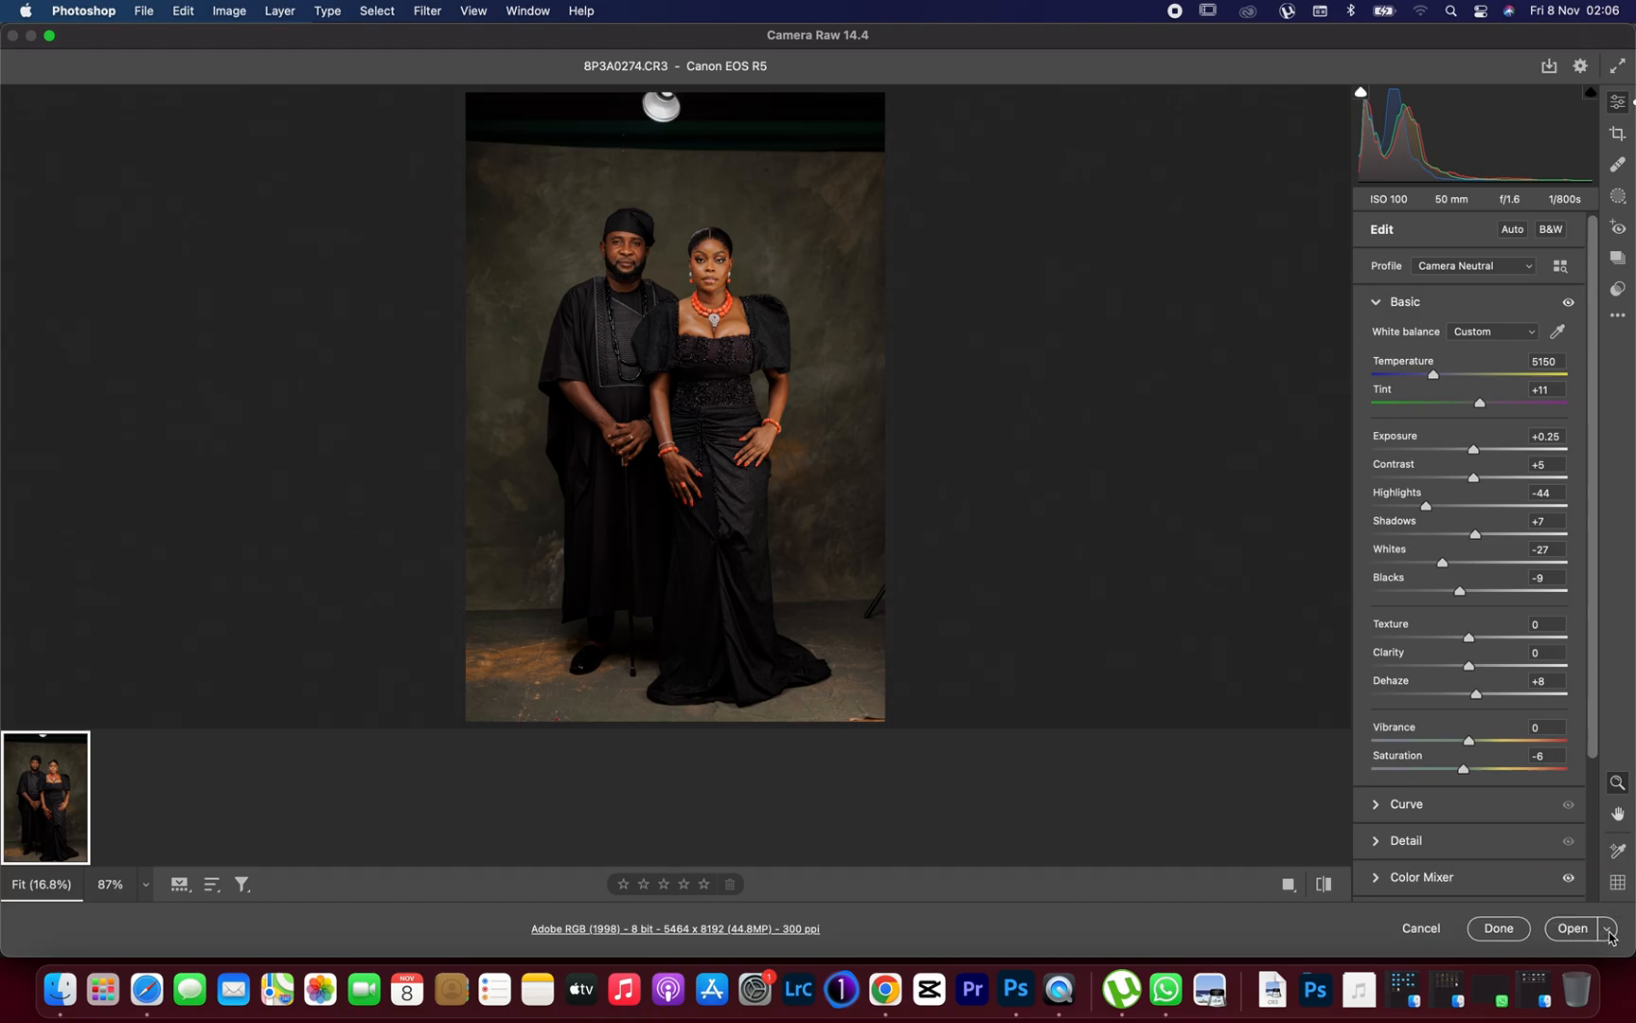
# - Open the graded portrait into Photoshop as a smart object
pyautogui.click(1610, 928)
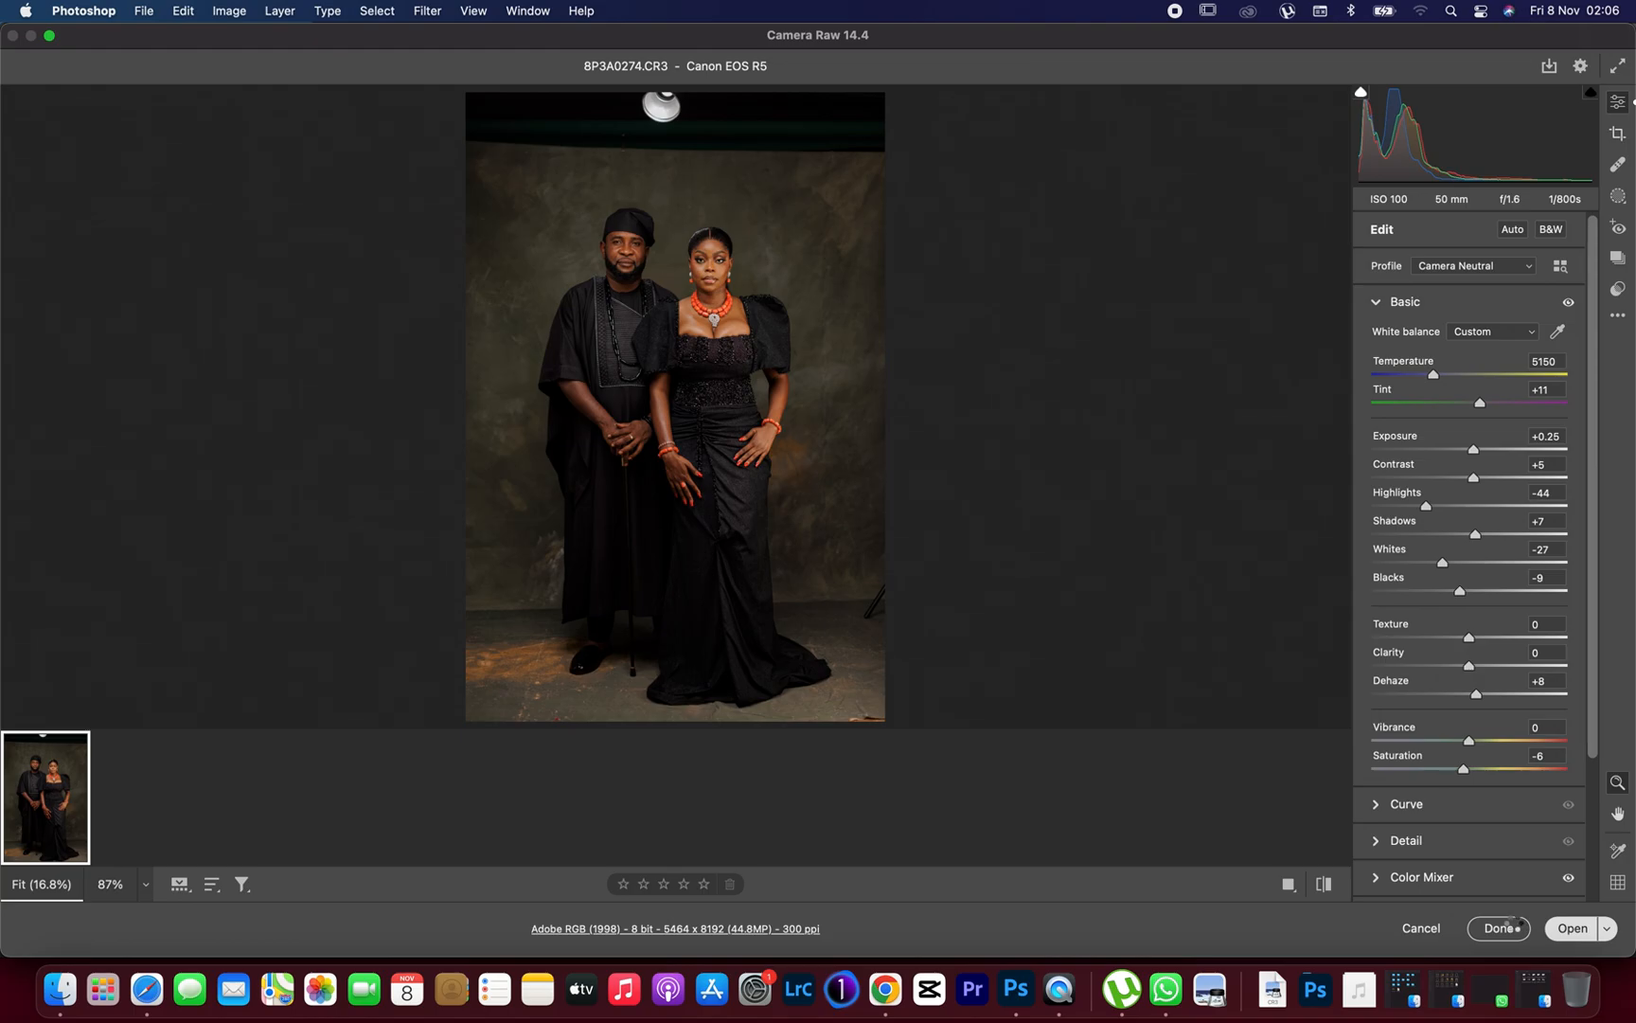
pyautogui.moveTo(1388, 615)
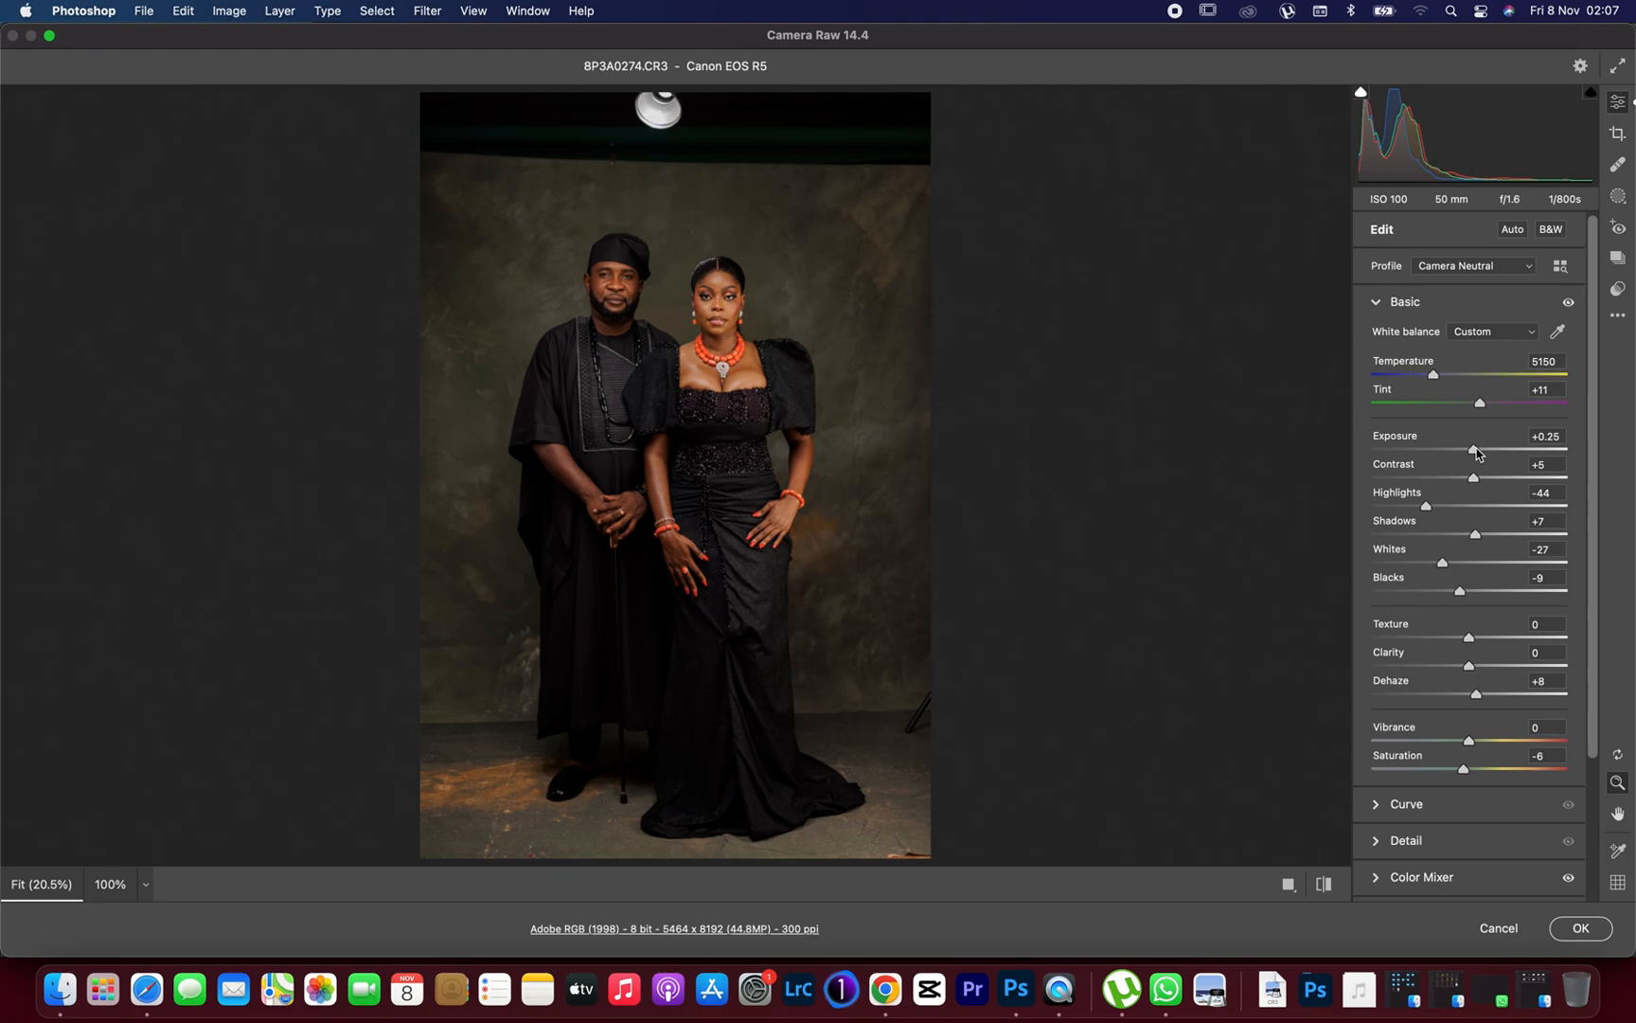
# - Raise the smart object's exposure to +0.40 in Camera Raw and fit the portrait on screen
pyautogui.moveTo(1475, 448); pyautogui.dragTo(1506, 449)
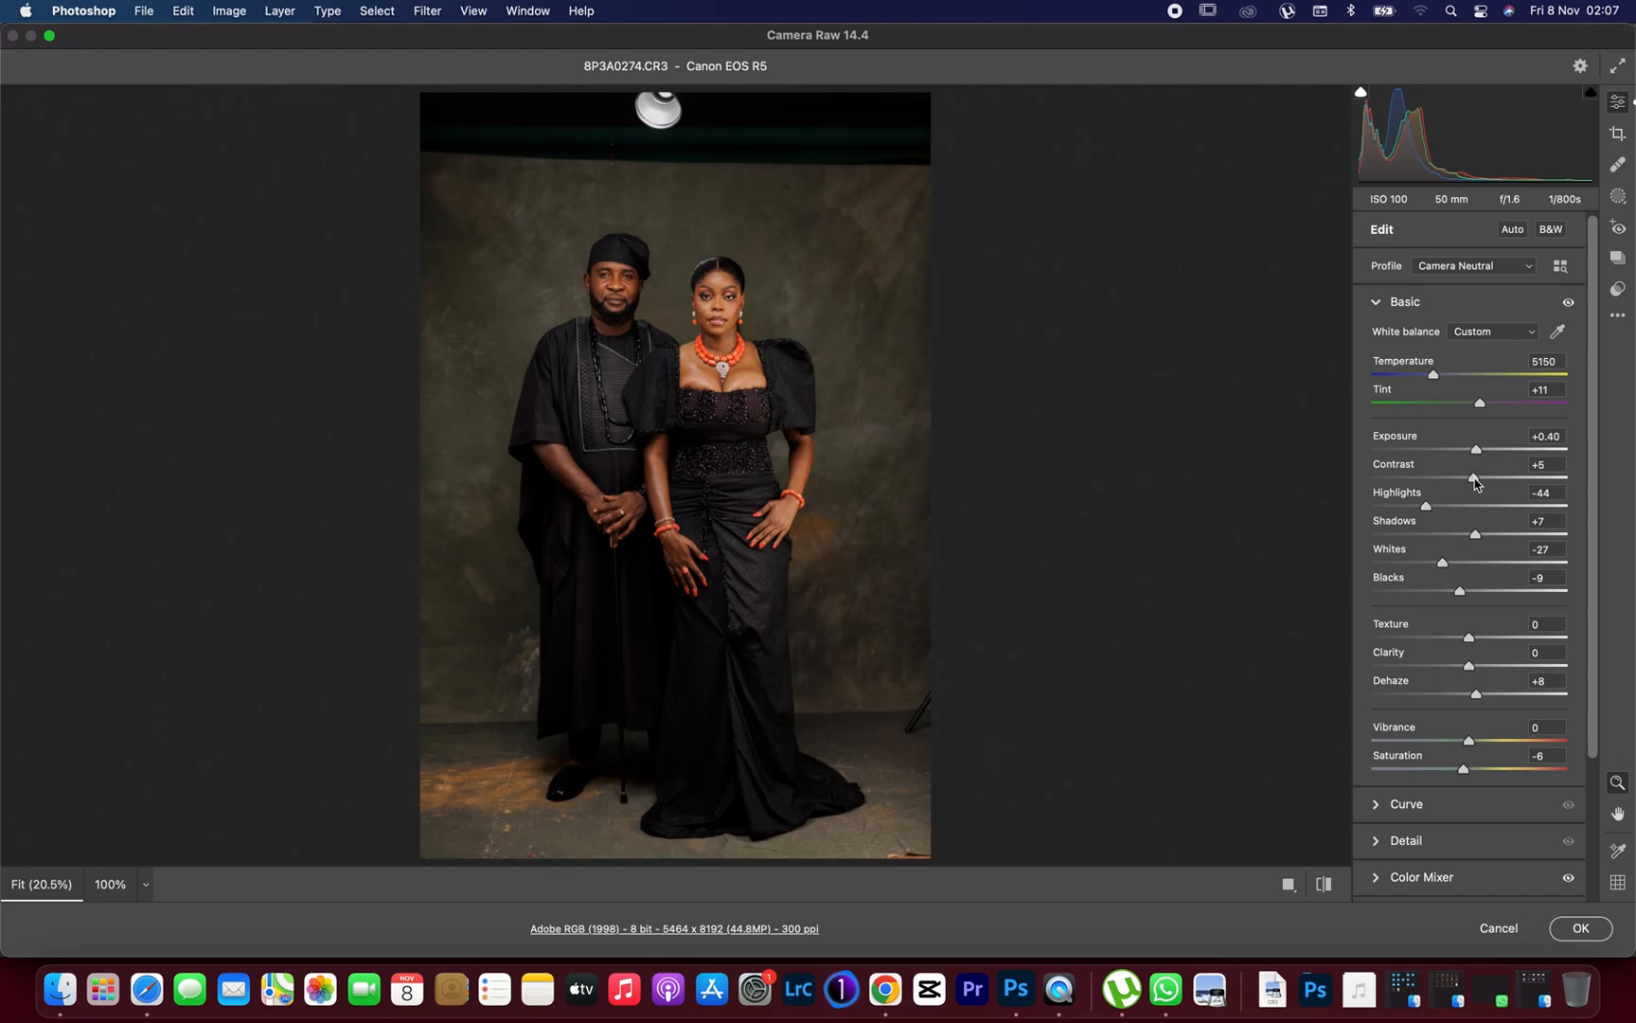
pyautogui.moveTo(1471, 447)
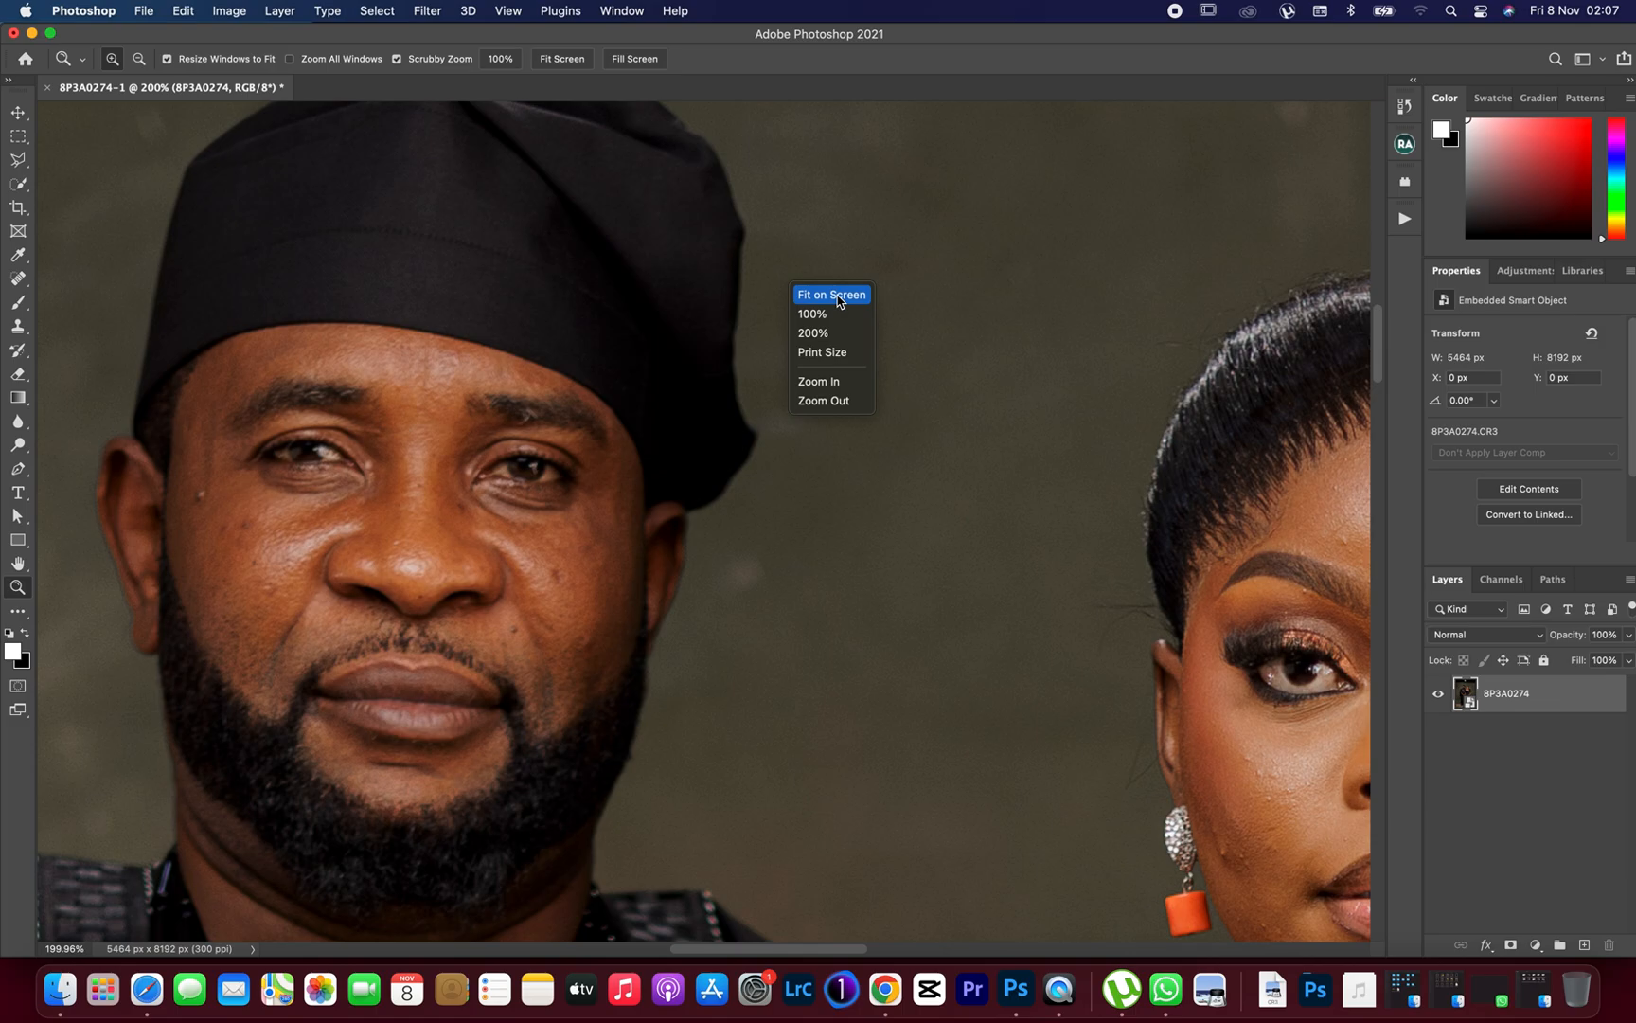
pyautogui.click(830, 293)
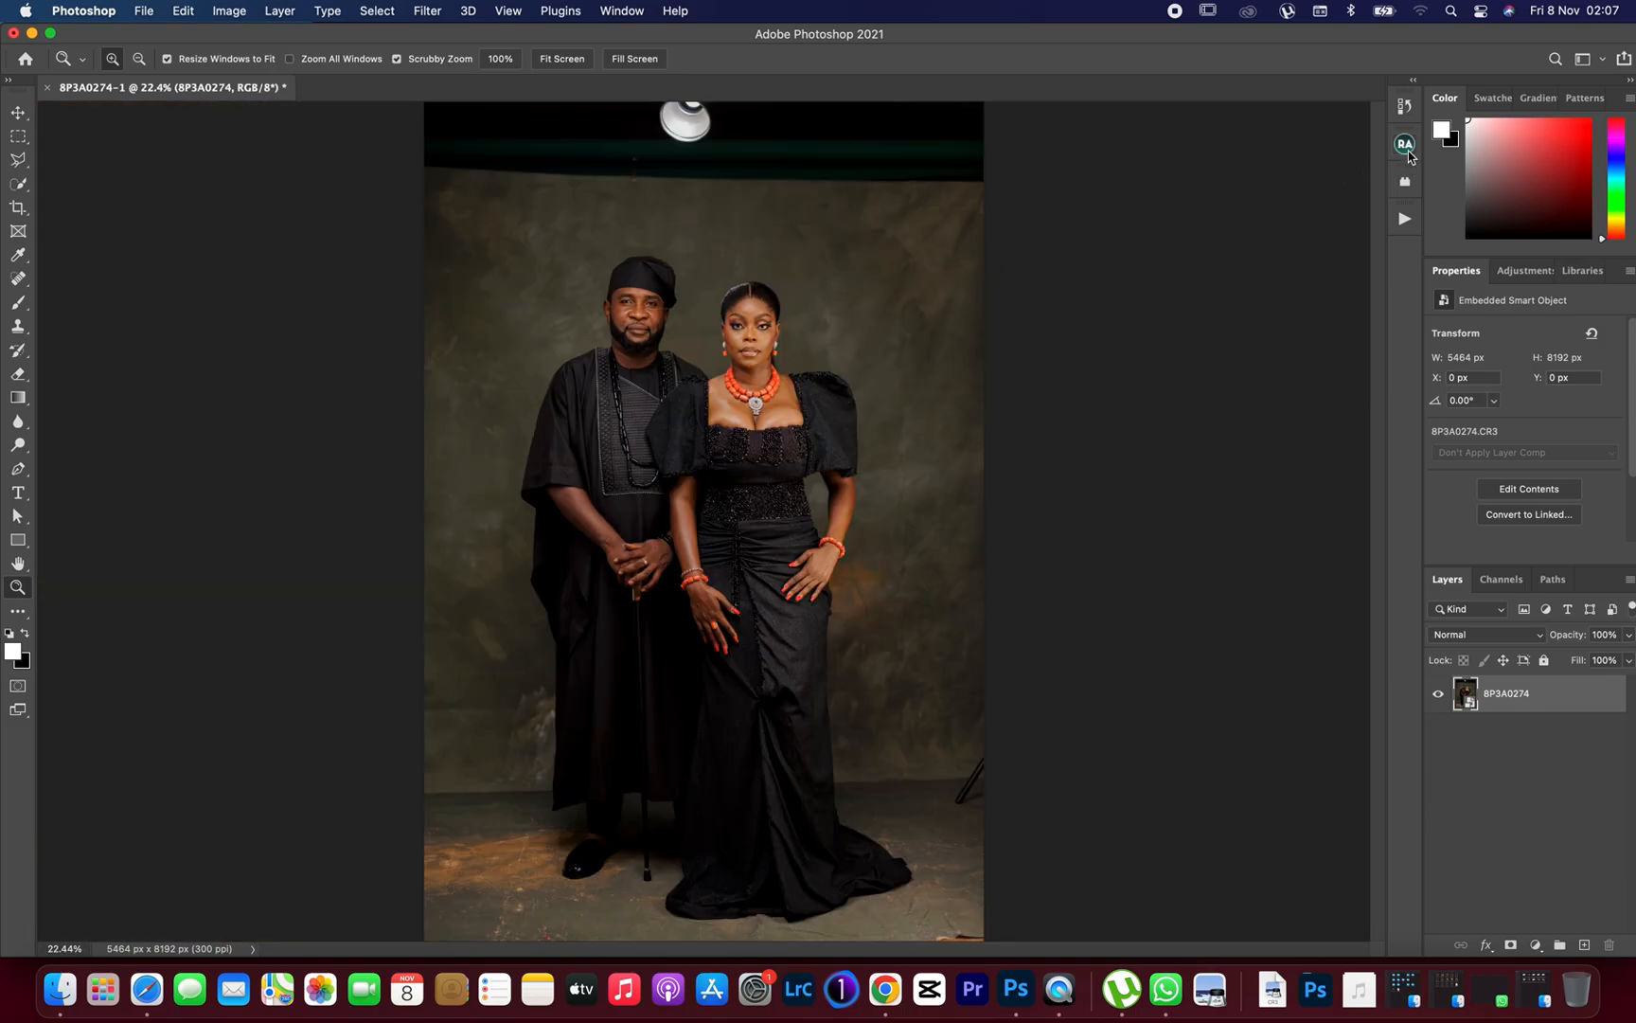
pyautogui.moveTo(1406, 144)
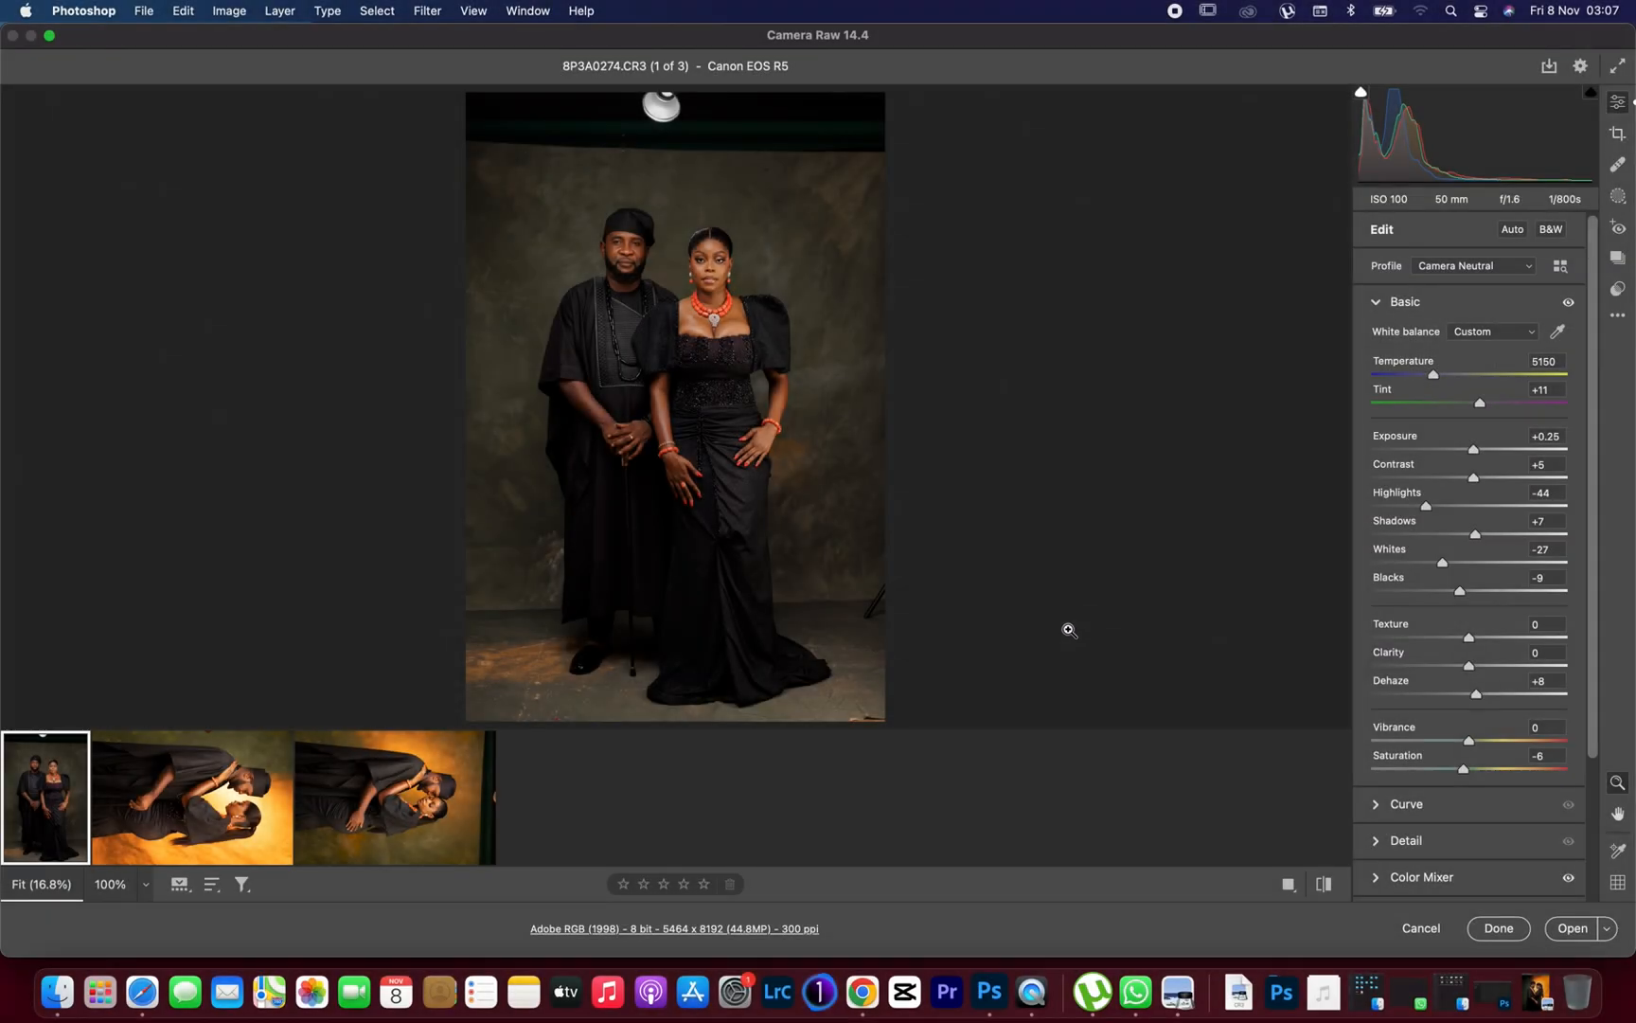
pyautogui.moveTo(44, 795)
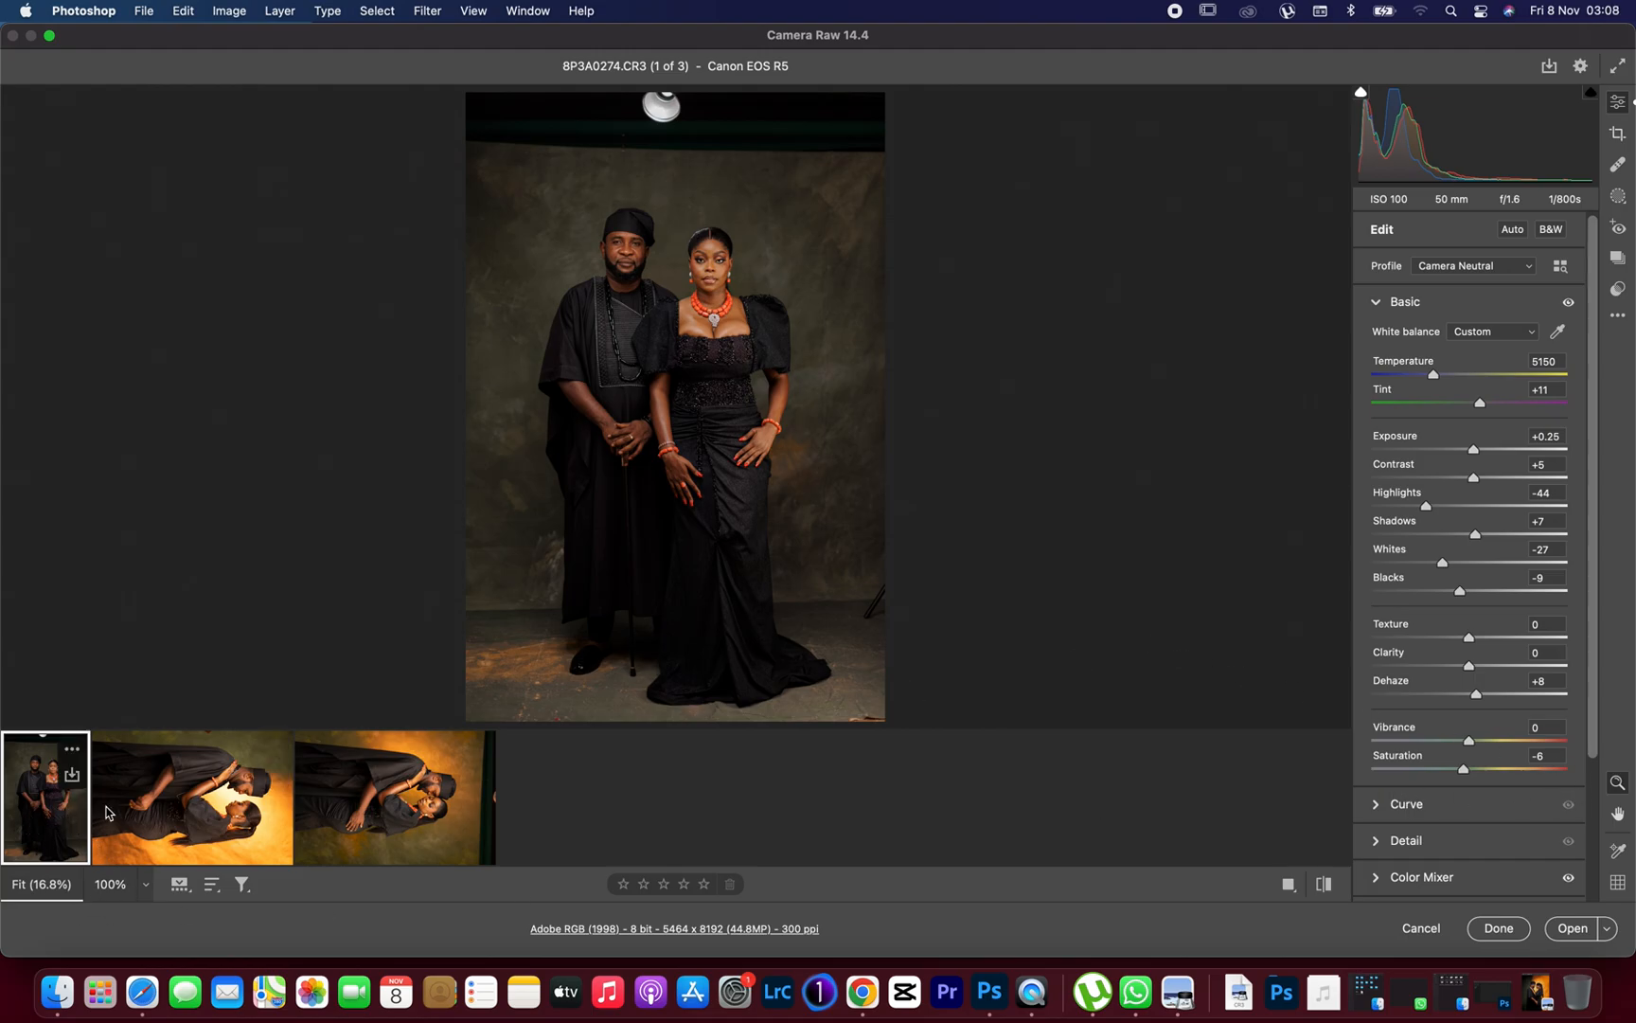
# - Select the two sideways portraits and rotate them upright via Crop & Rotate
pyautogui.scroll(-3)
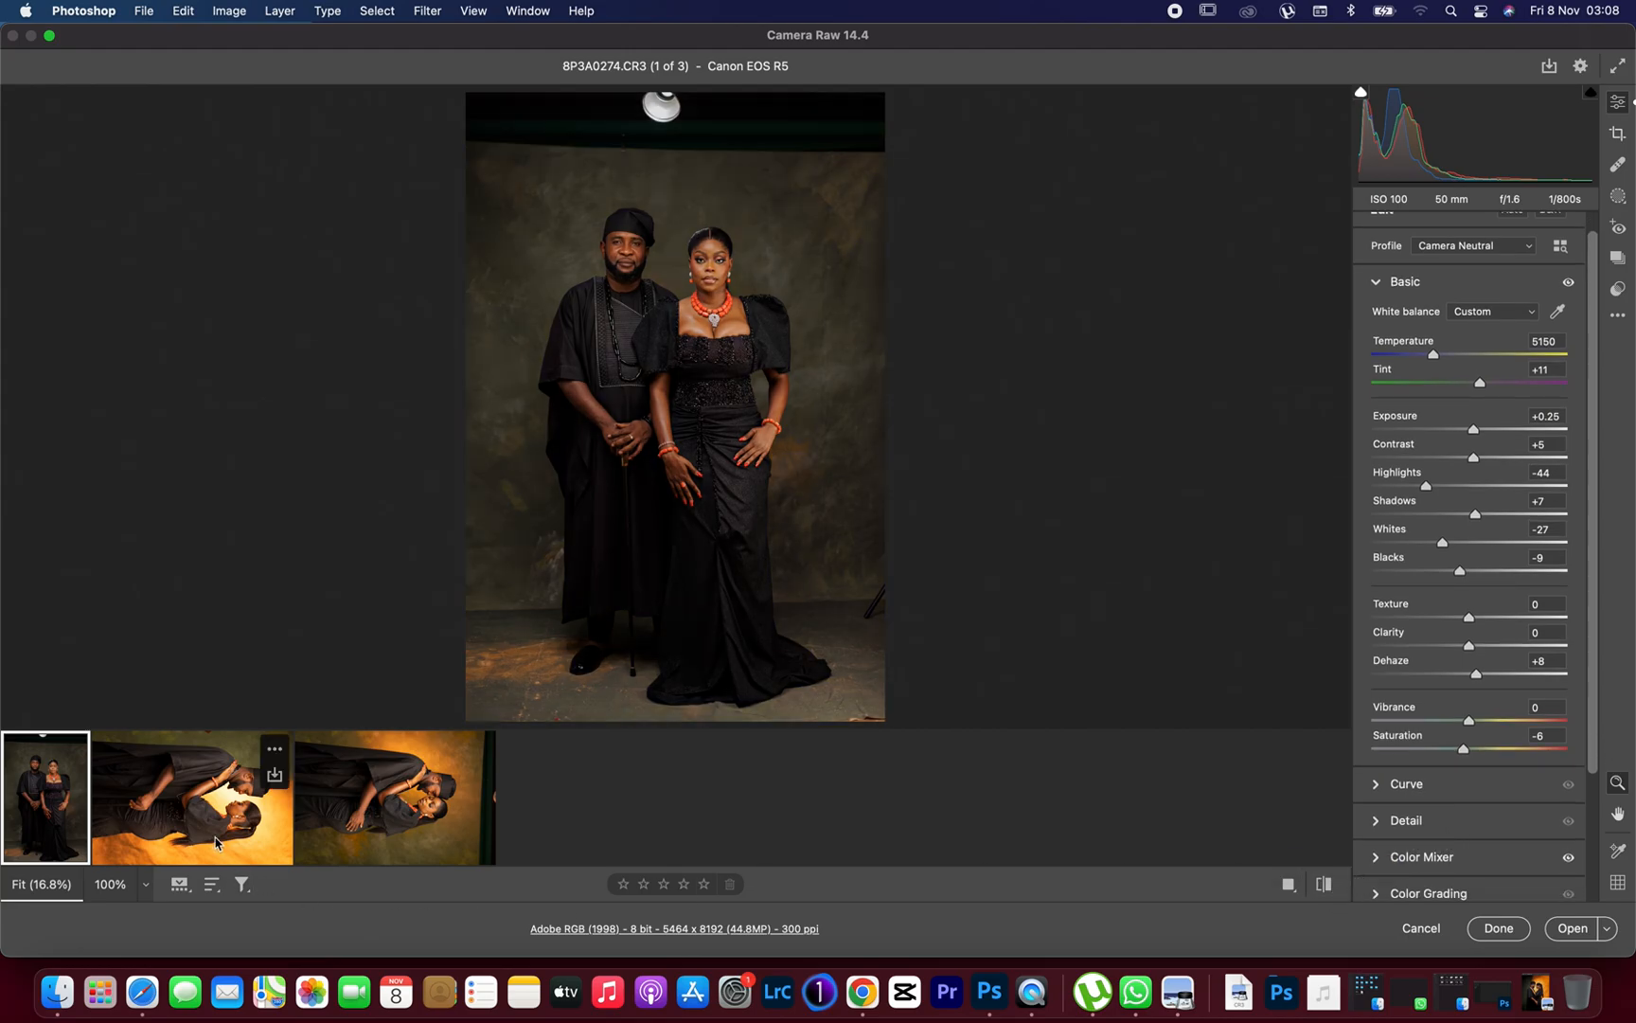
pyautogui.click(191, 796)
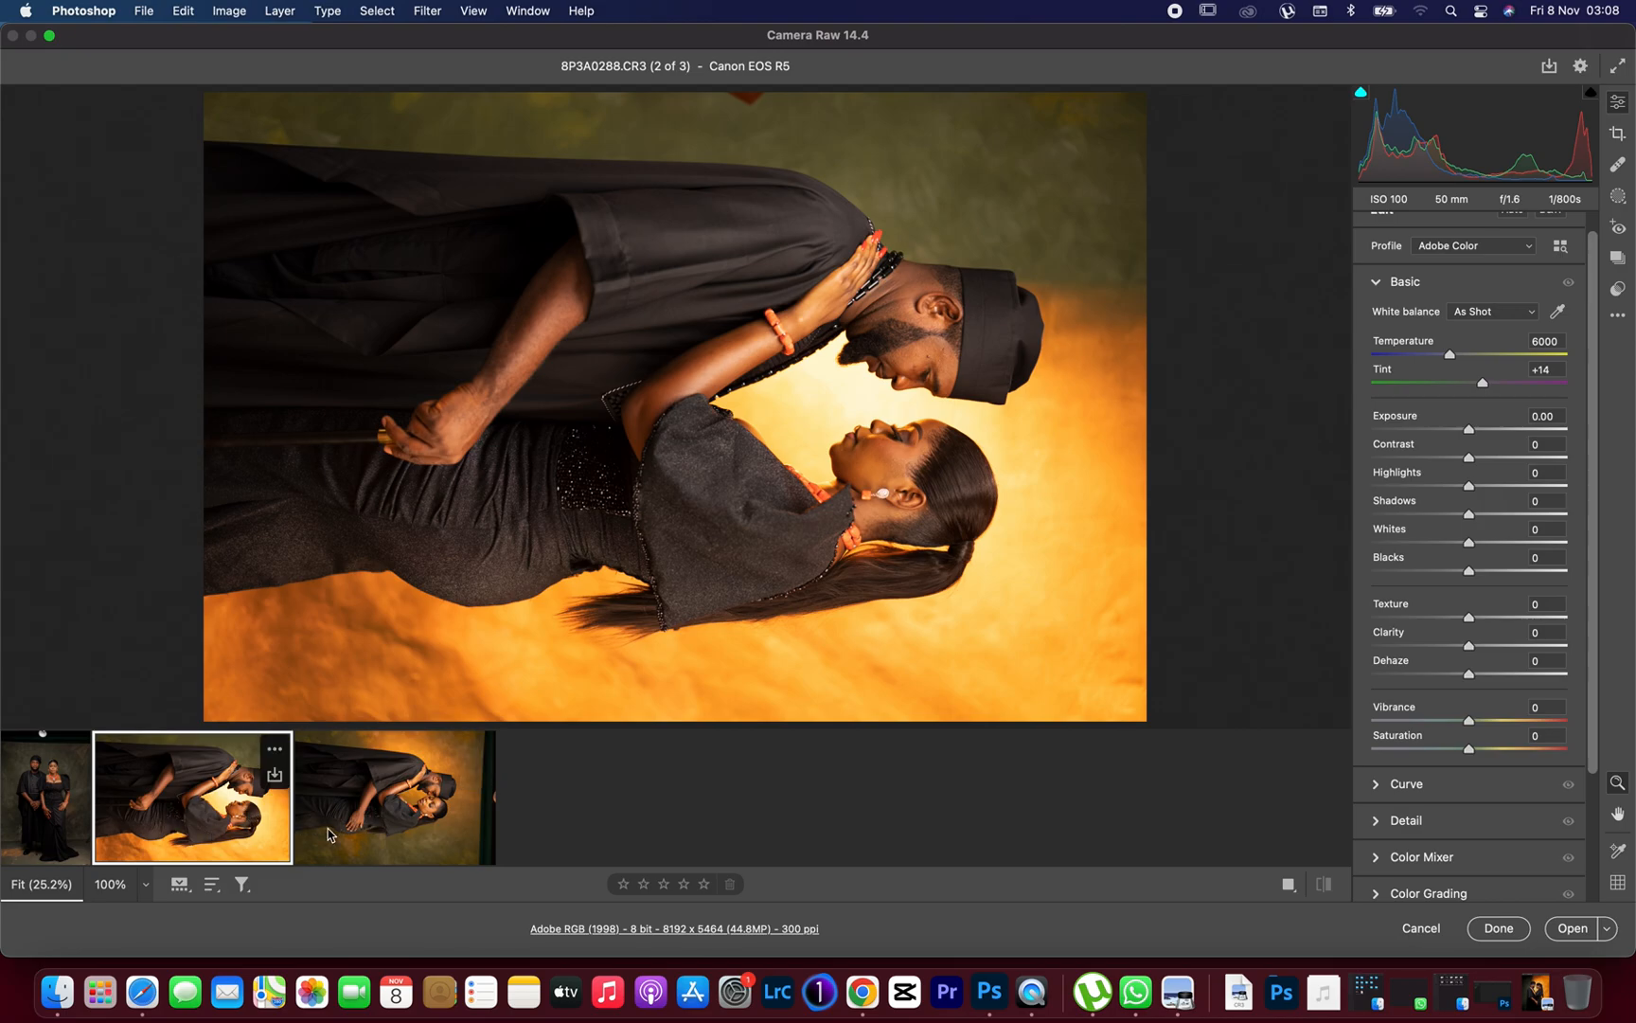
pyautogui.click(394, 795)
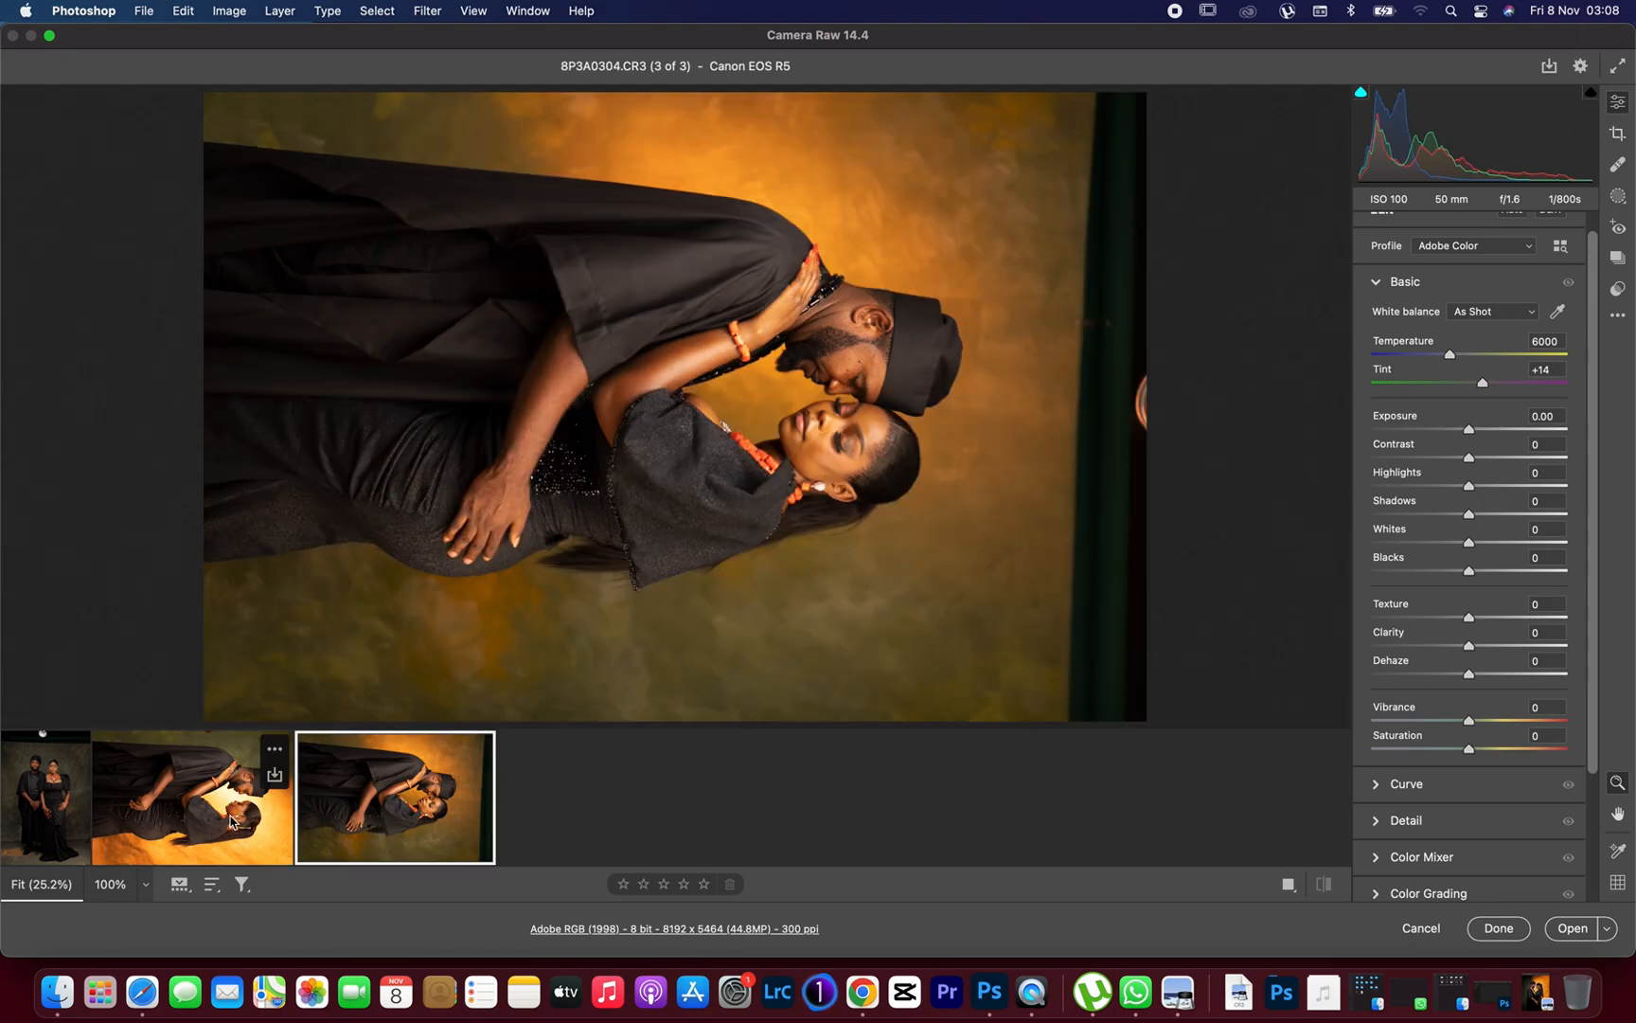
pyautogui.click(191, 796)
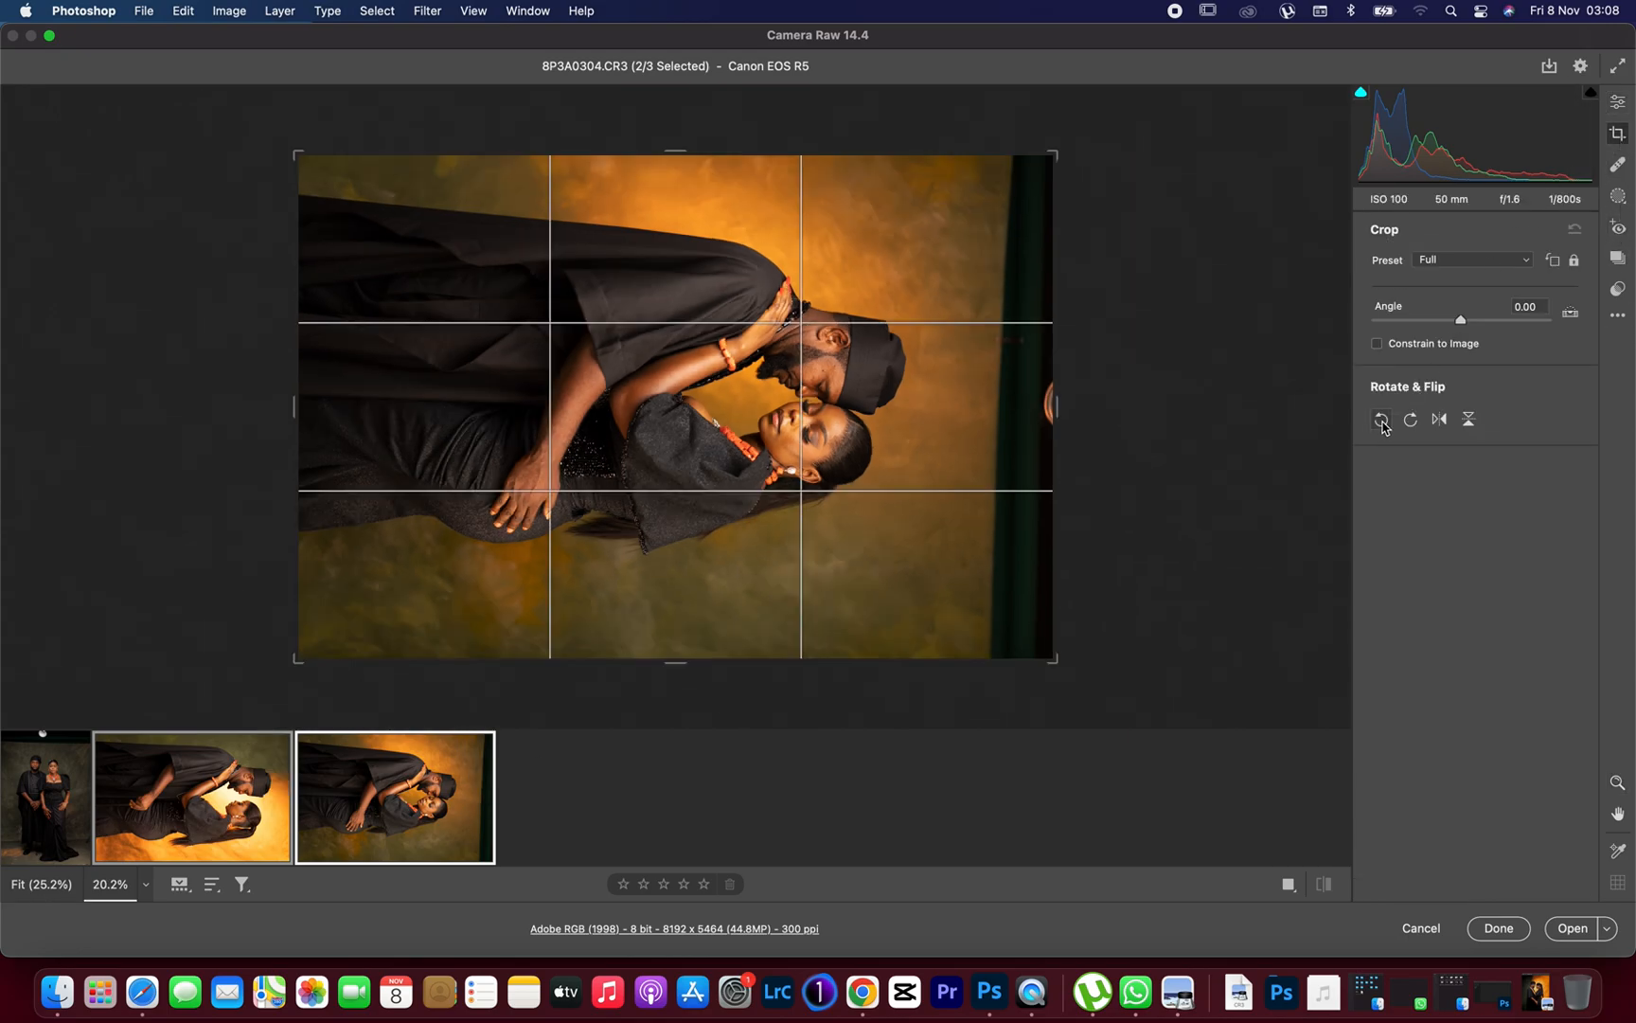
pyautogui.click(1381, 419)
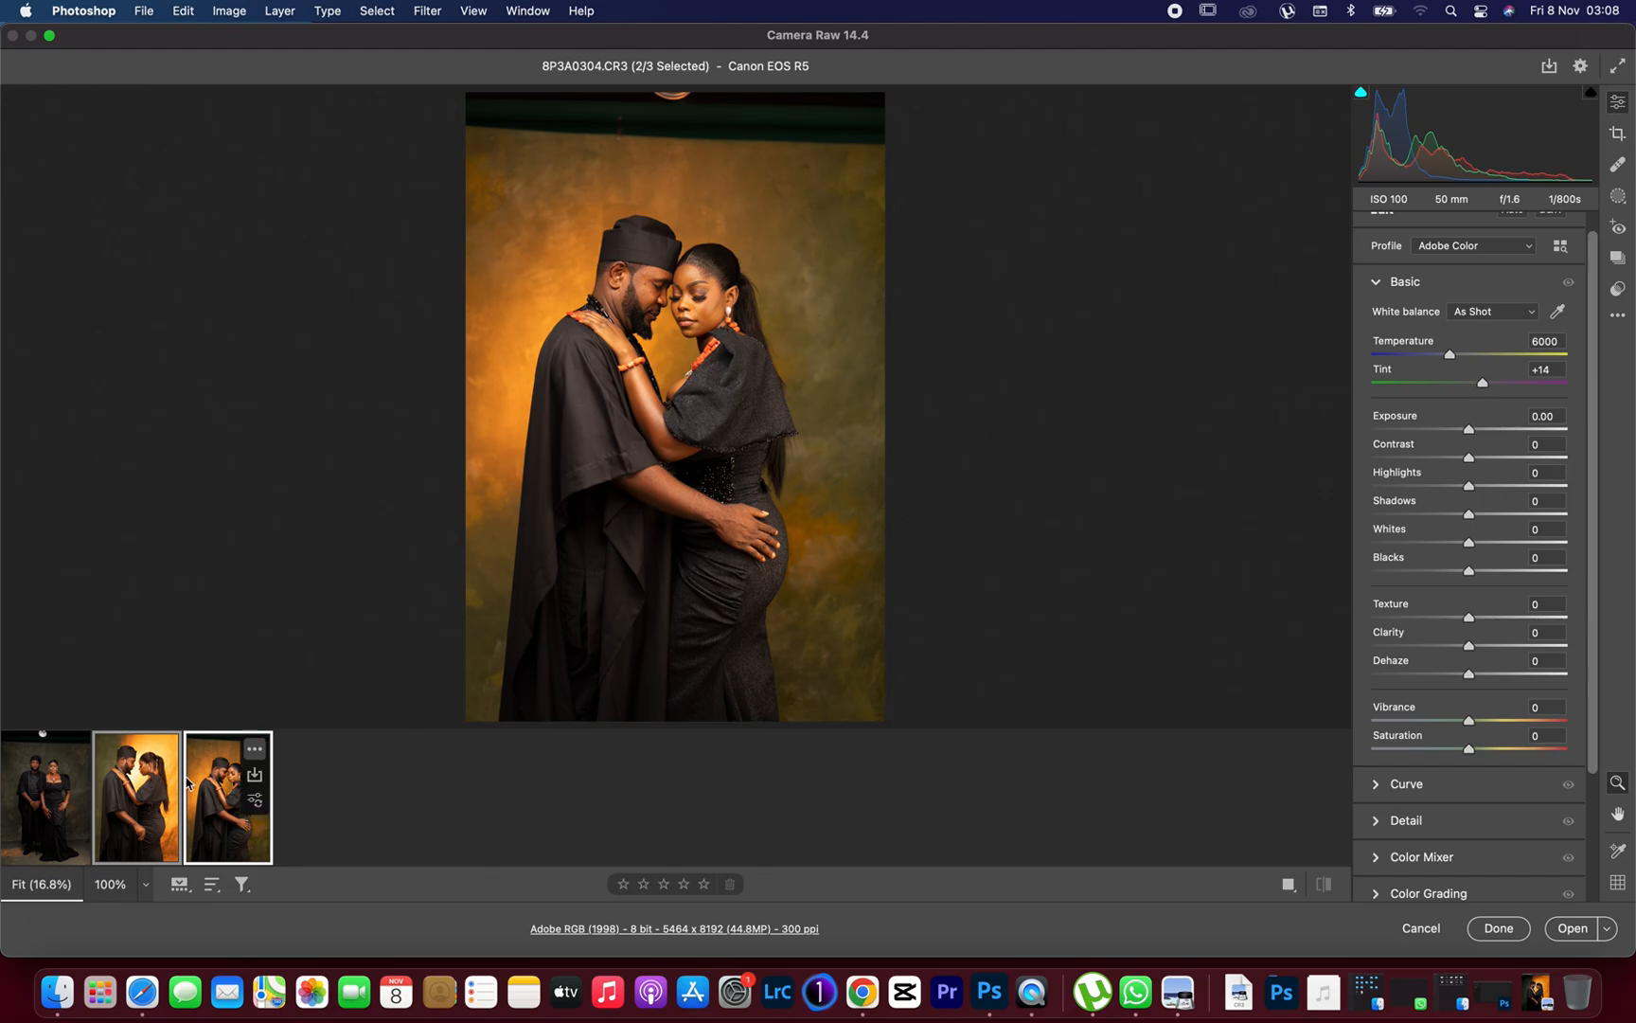
# - Paste the copied colour grade onto the second and third portraits from the filmstrip menu
pyautogui.rightClick(45, 796)
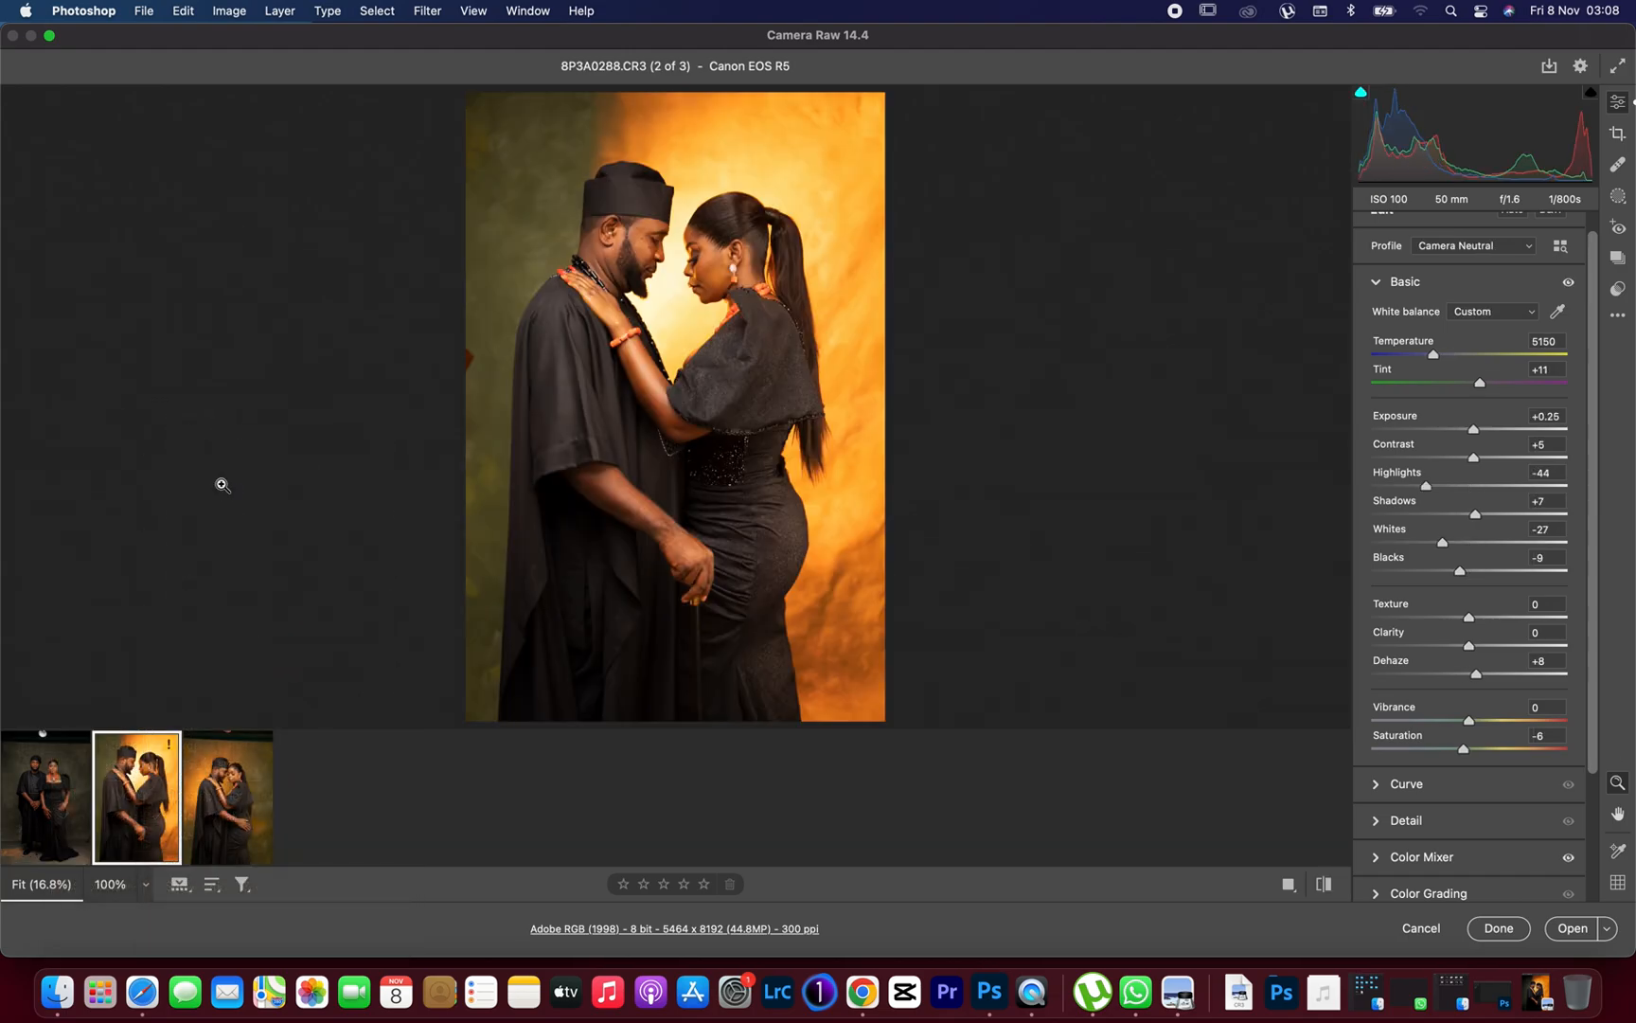
pyautogui.moveTo(704, 235)
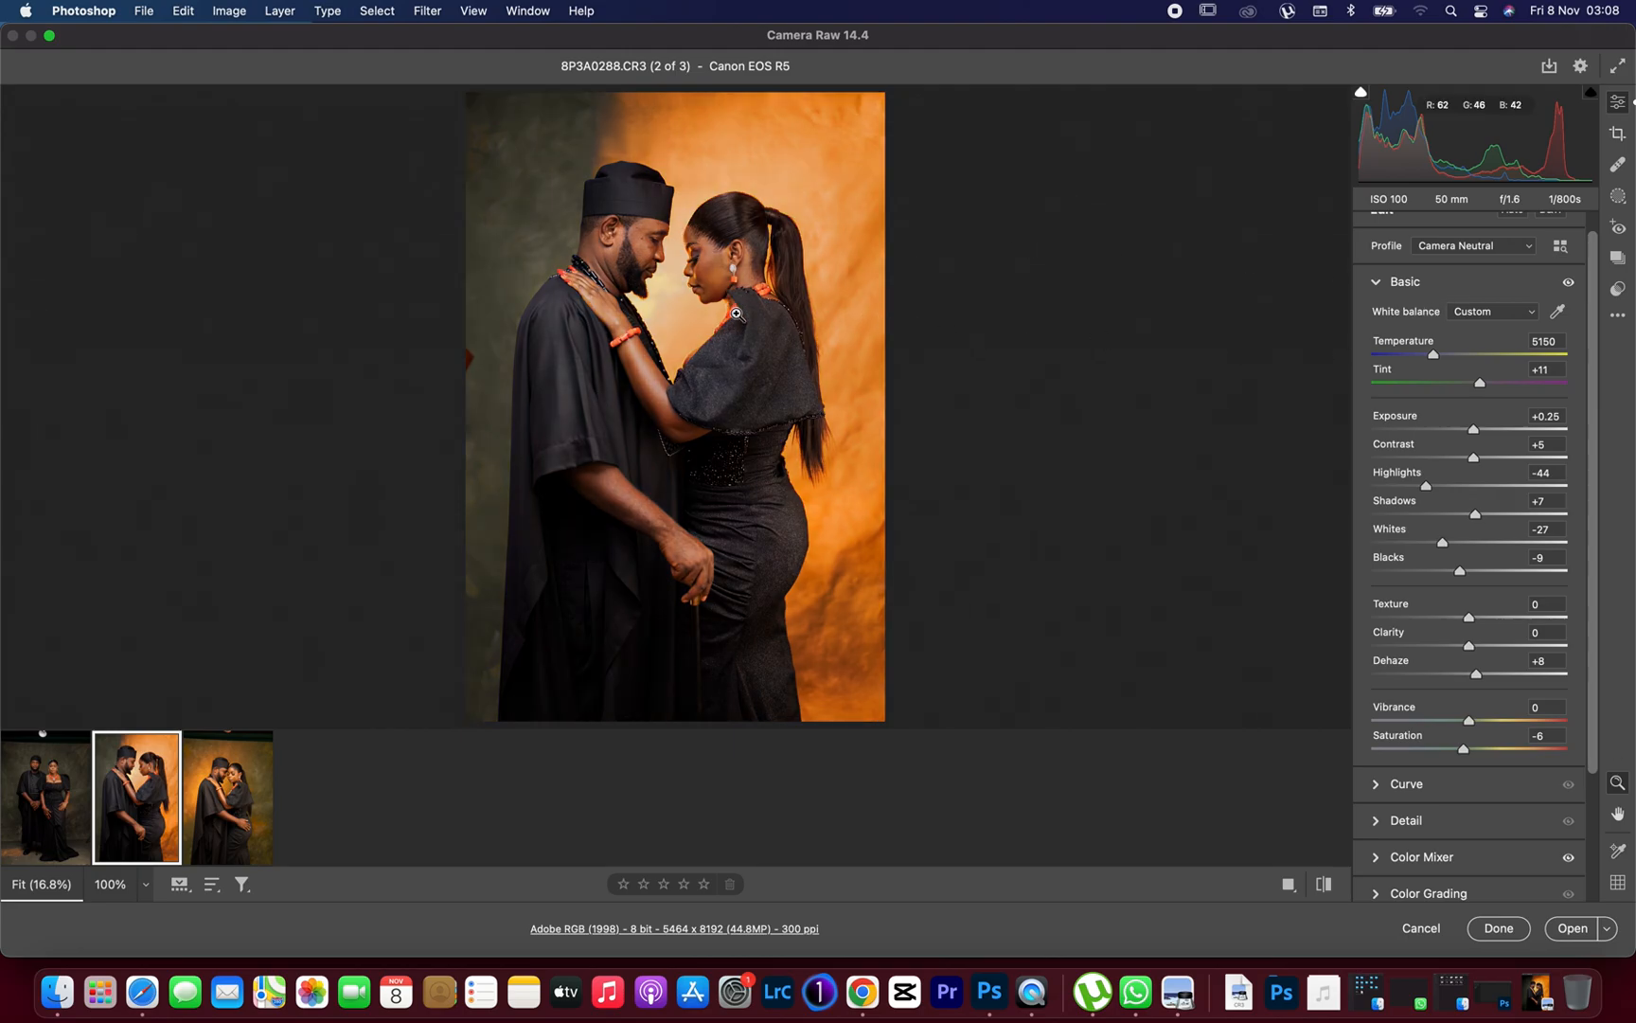
pyautogui.click(227, 796)
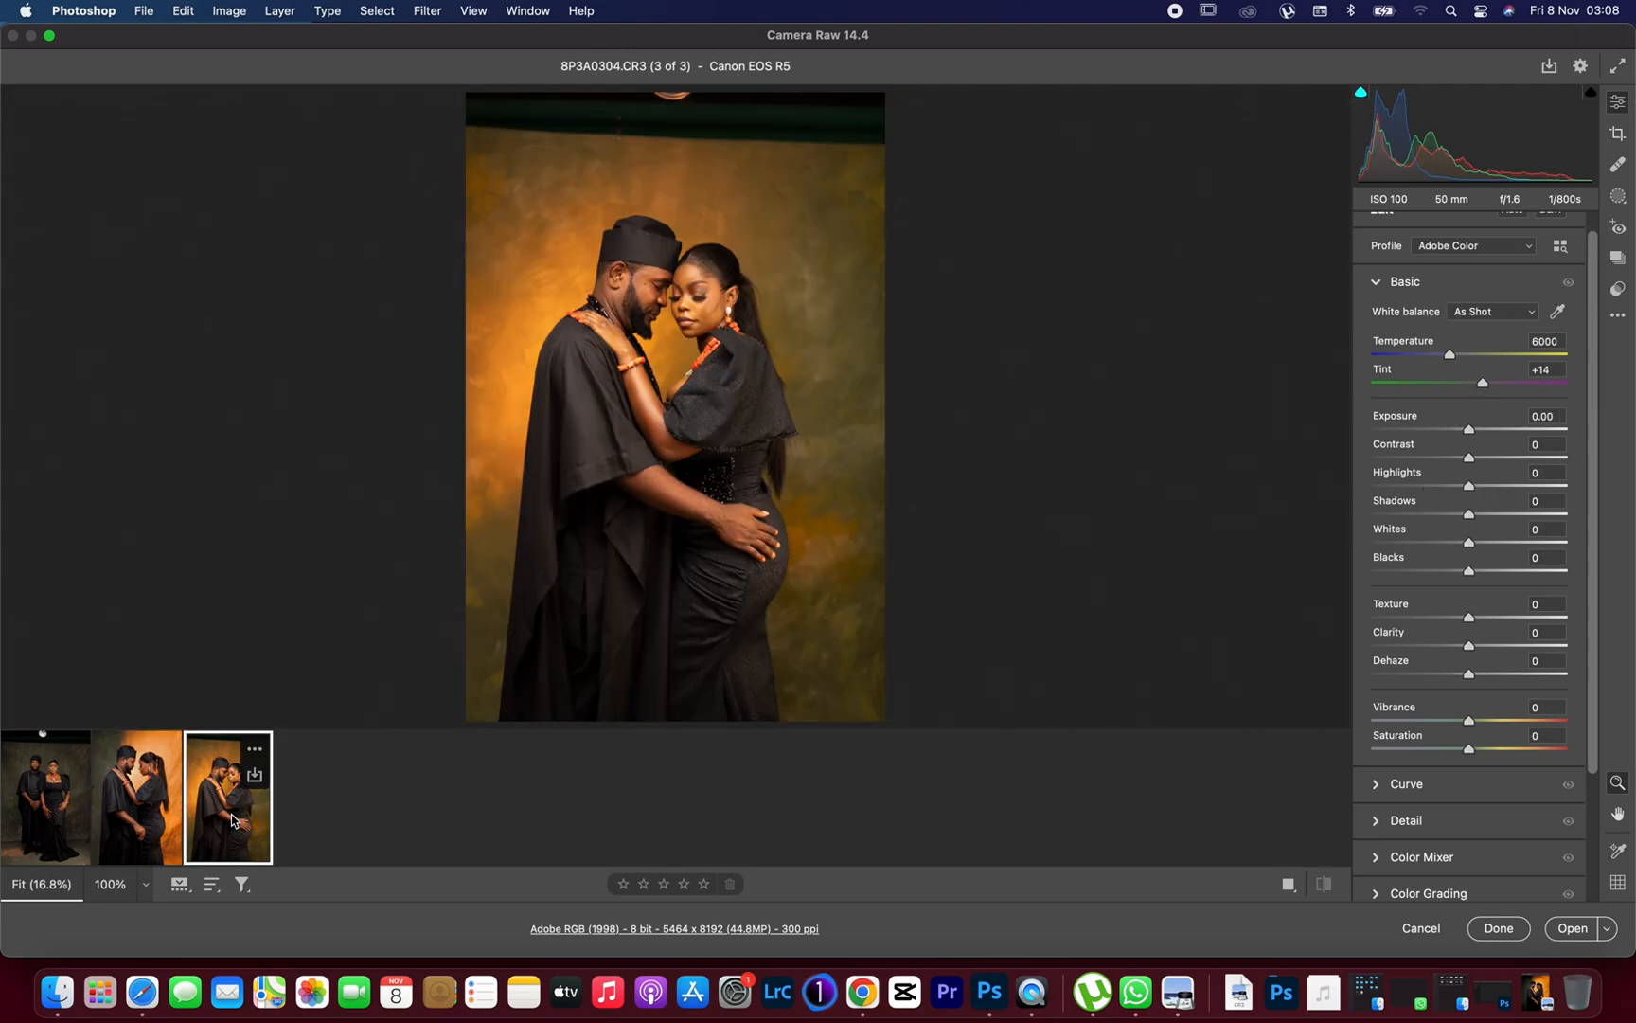
pyautogui.rightClick(227, 796)
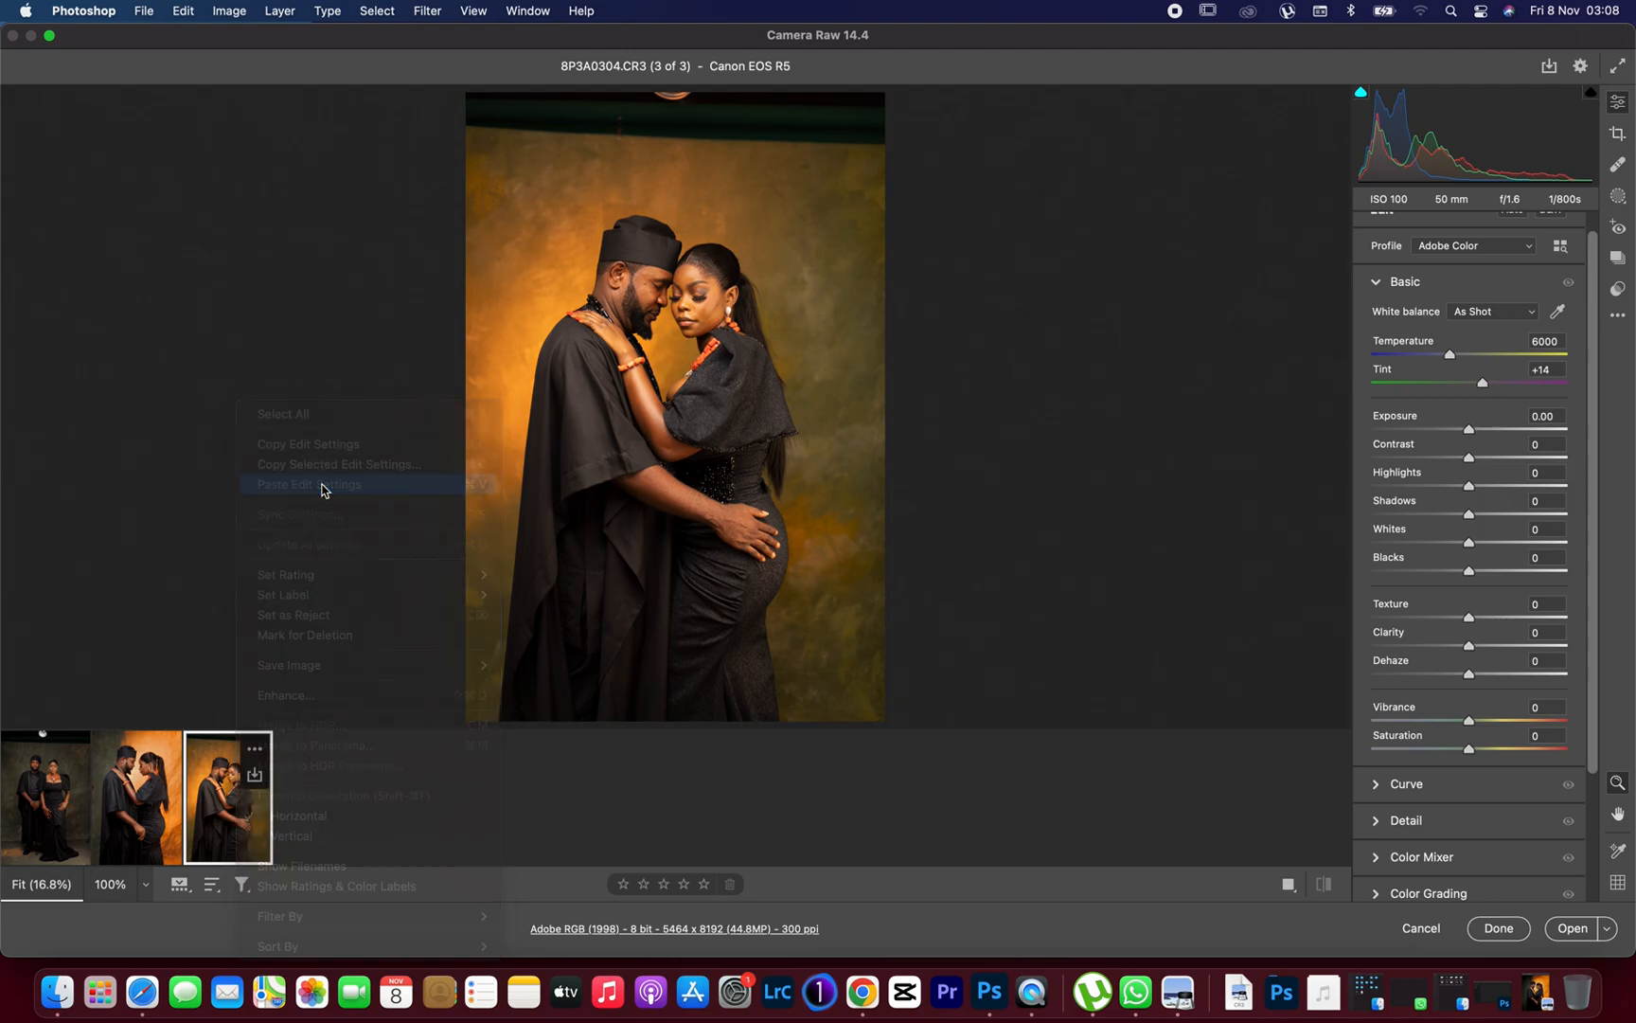
# - Tune the third portrait to exposure +0.35, temperature 5050, saturation -4 and blacks -20
pyautogui.click(308, 483)
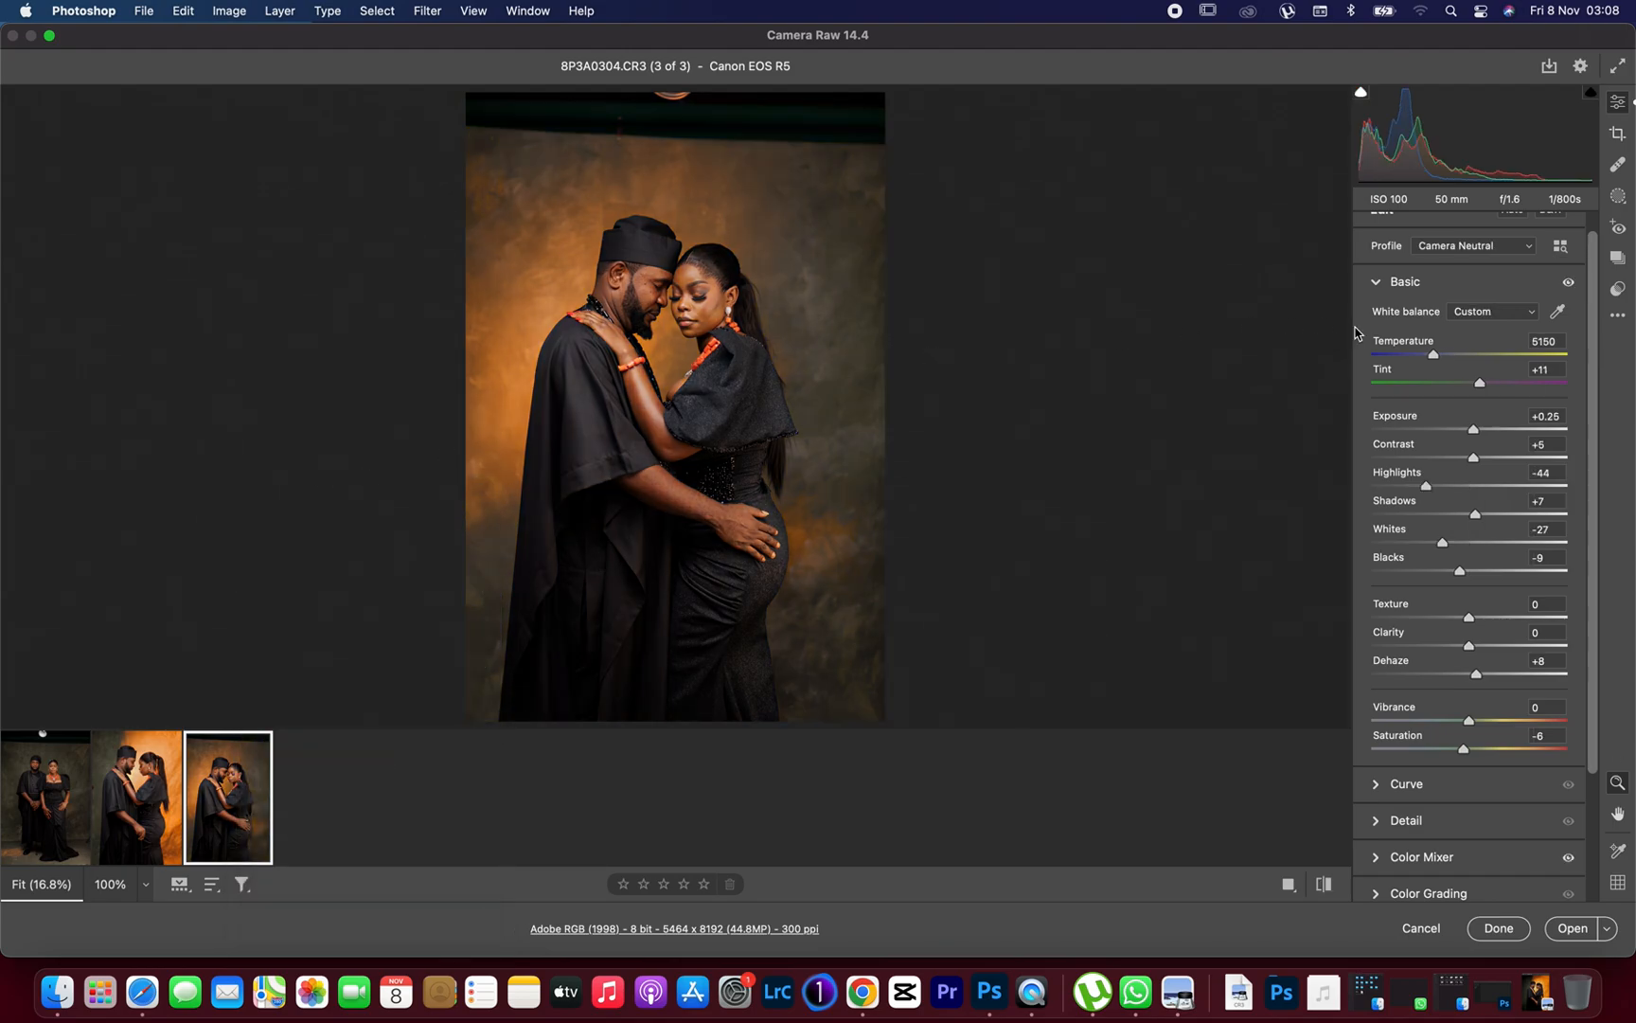
pyautogui.moveTo(1472, 428); pyautogui.dragTo(1477, 428)
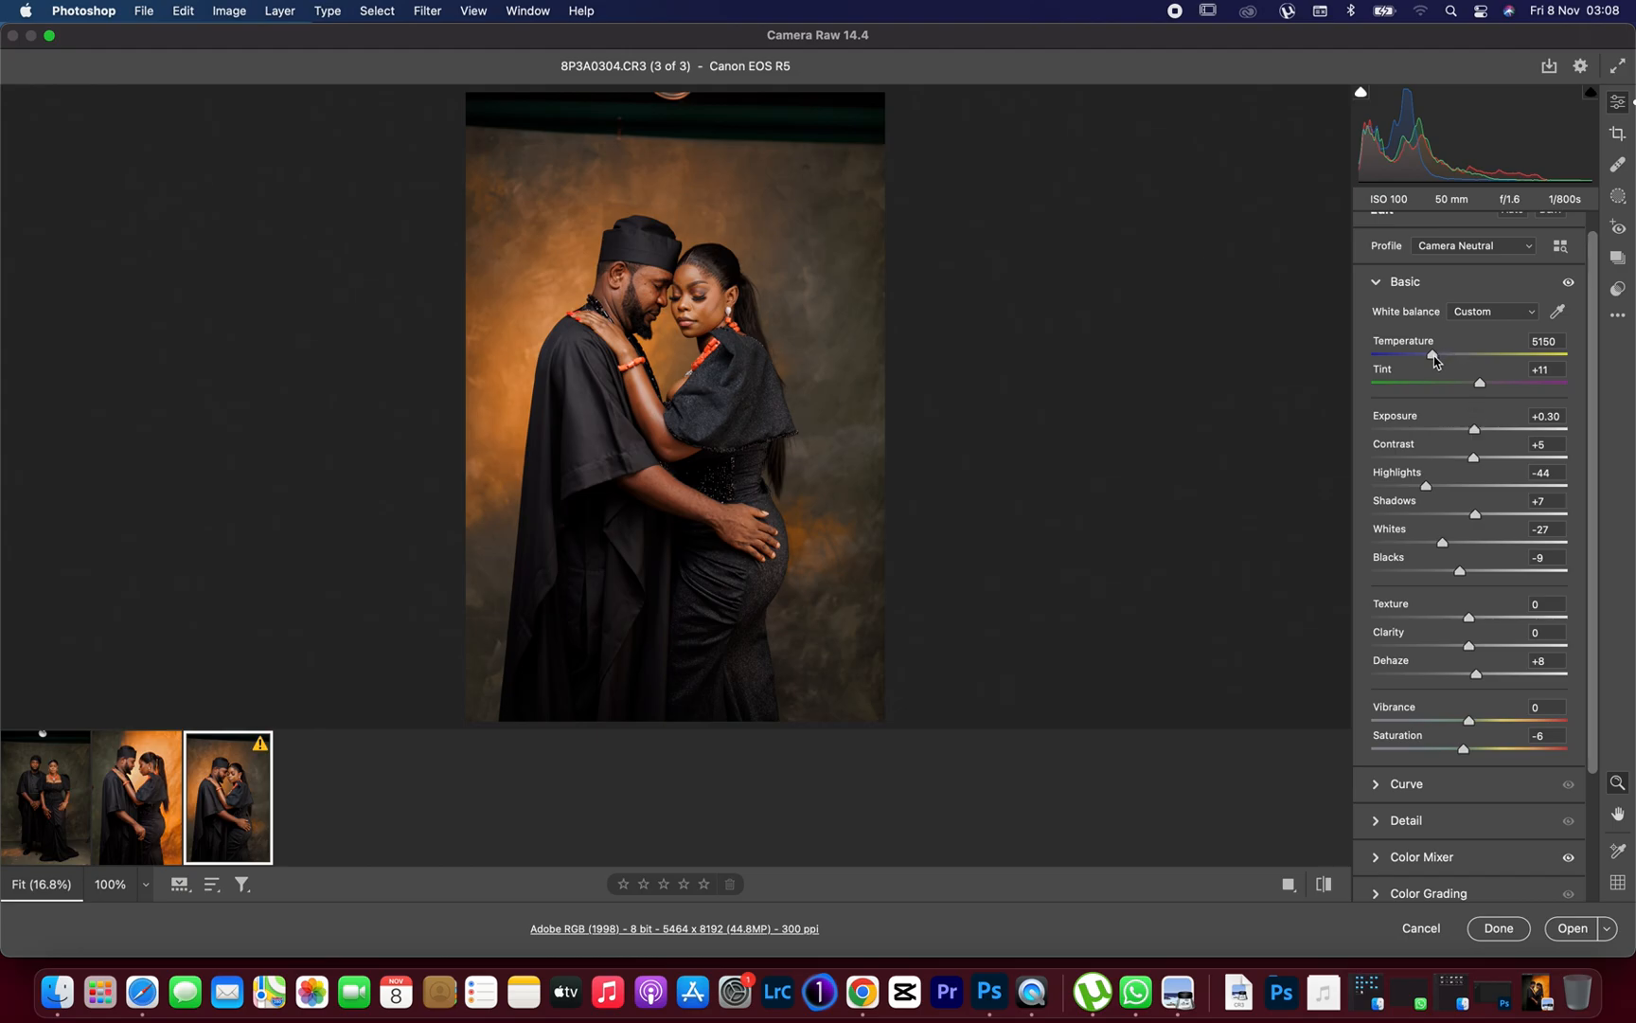
pyautogui.moveTo(1434, 355); pyautogui.dragTo(1433, 354)
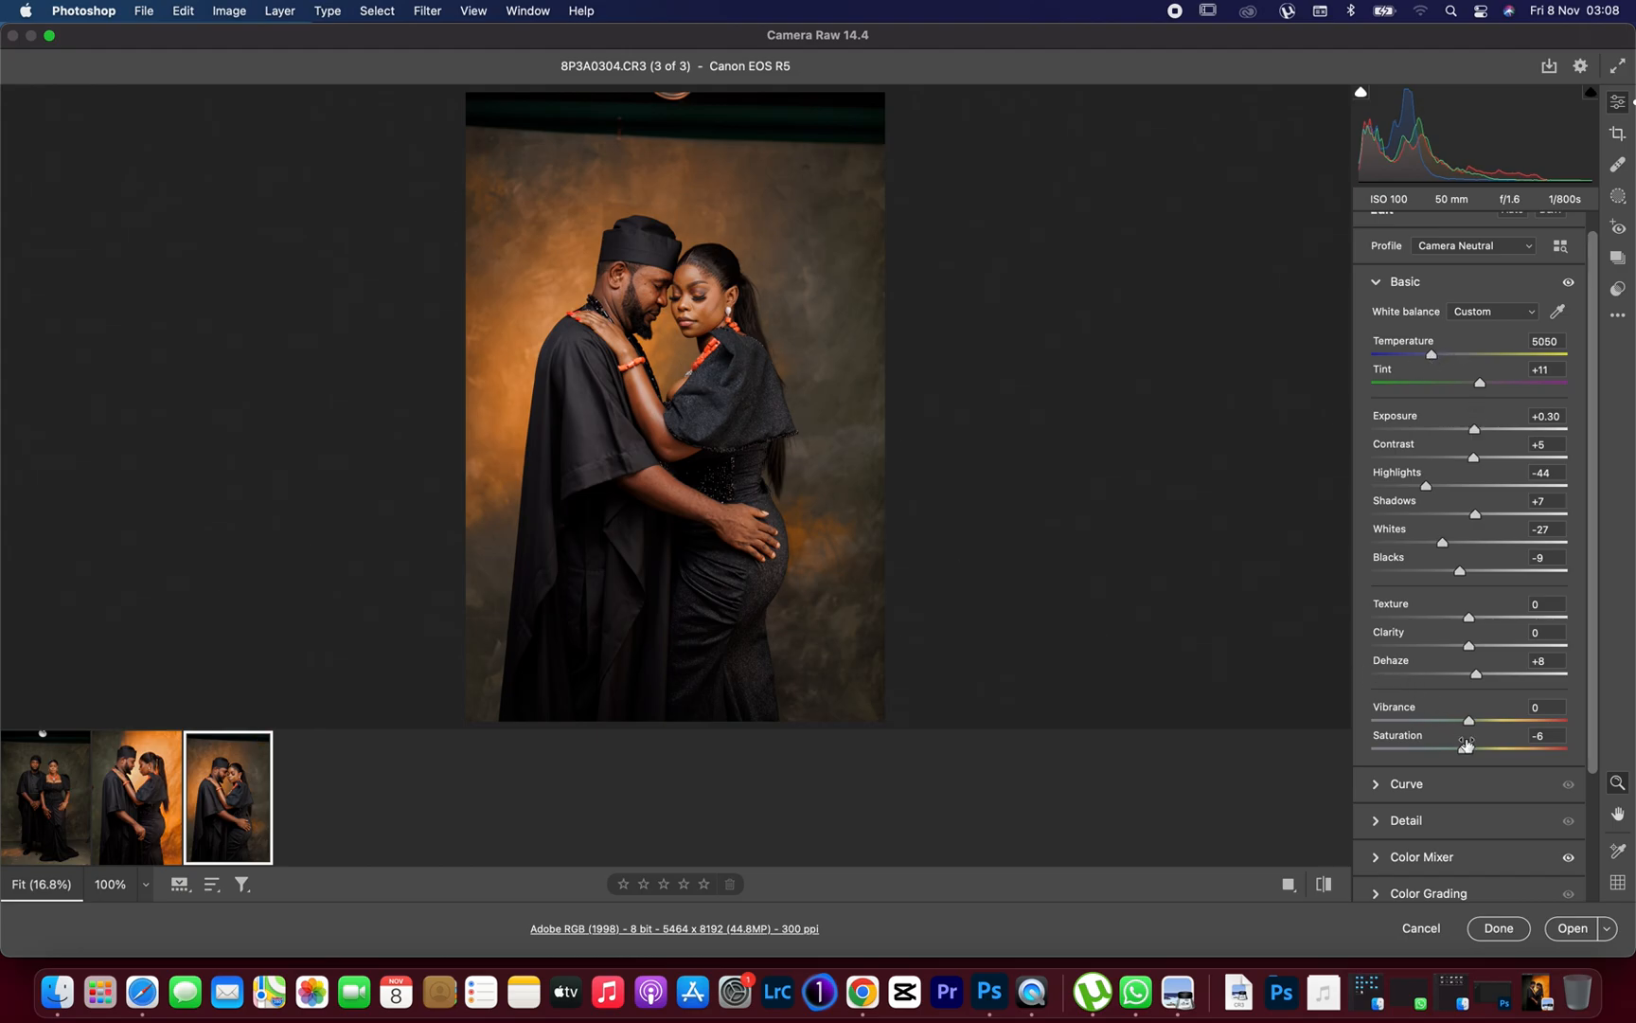
pyautogui.moveTo(1460, 746); pyautogui.dragTo(1465, 746)
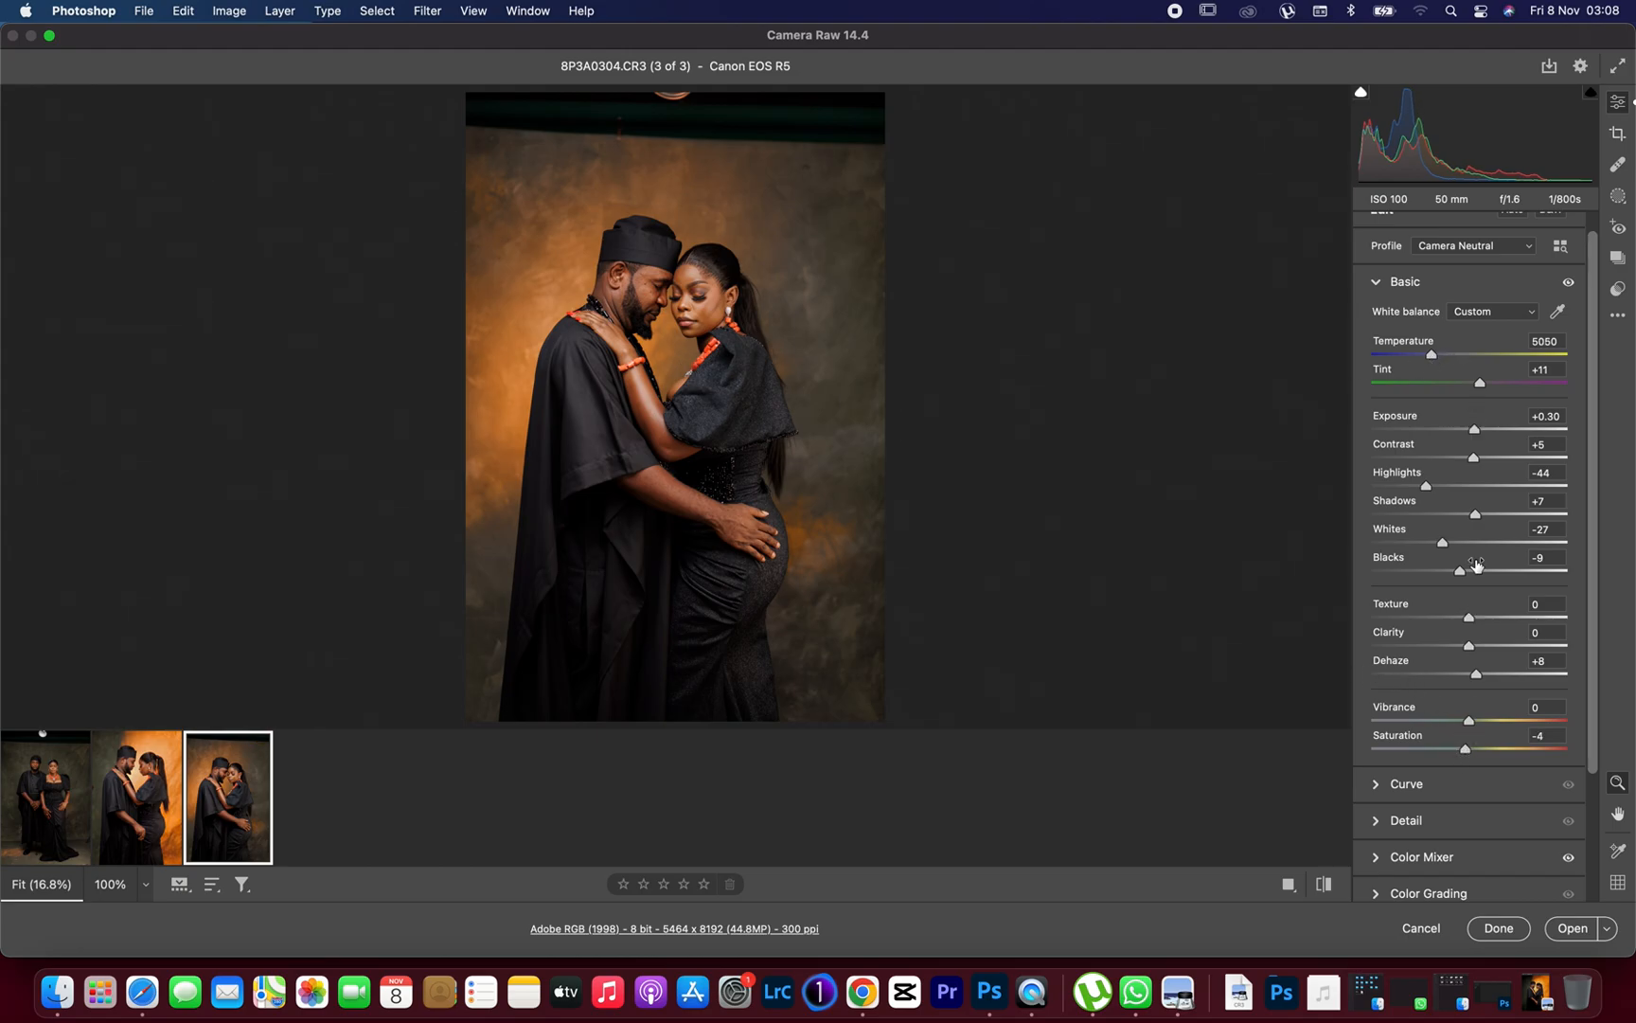
pyautogui.moveTo(1460, 568); pyautogui.dragTo(1448, 570)
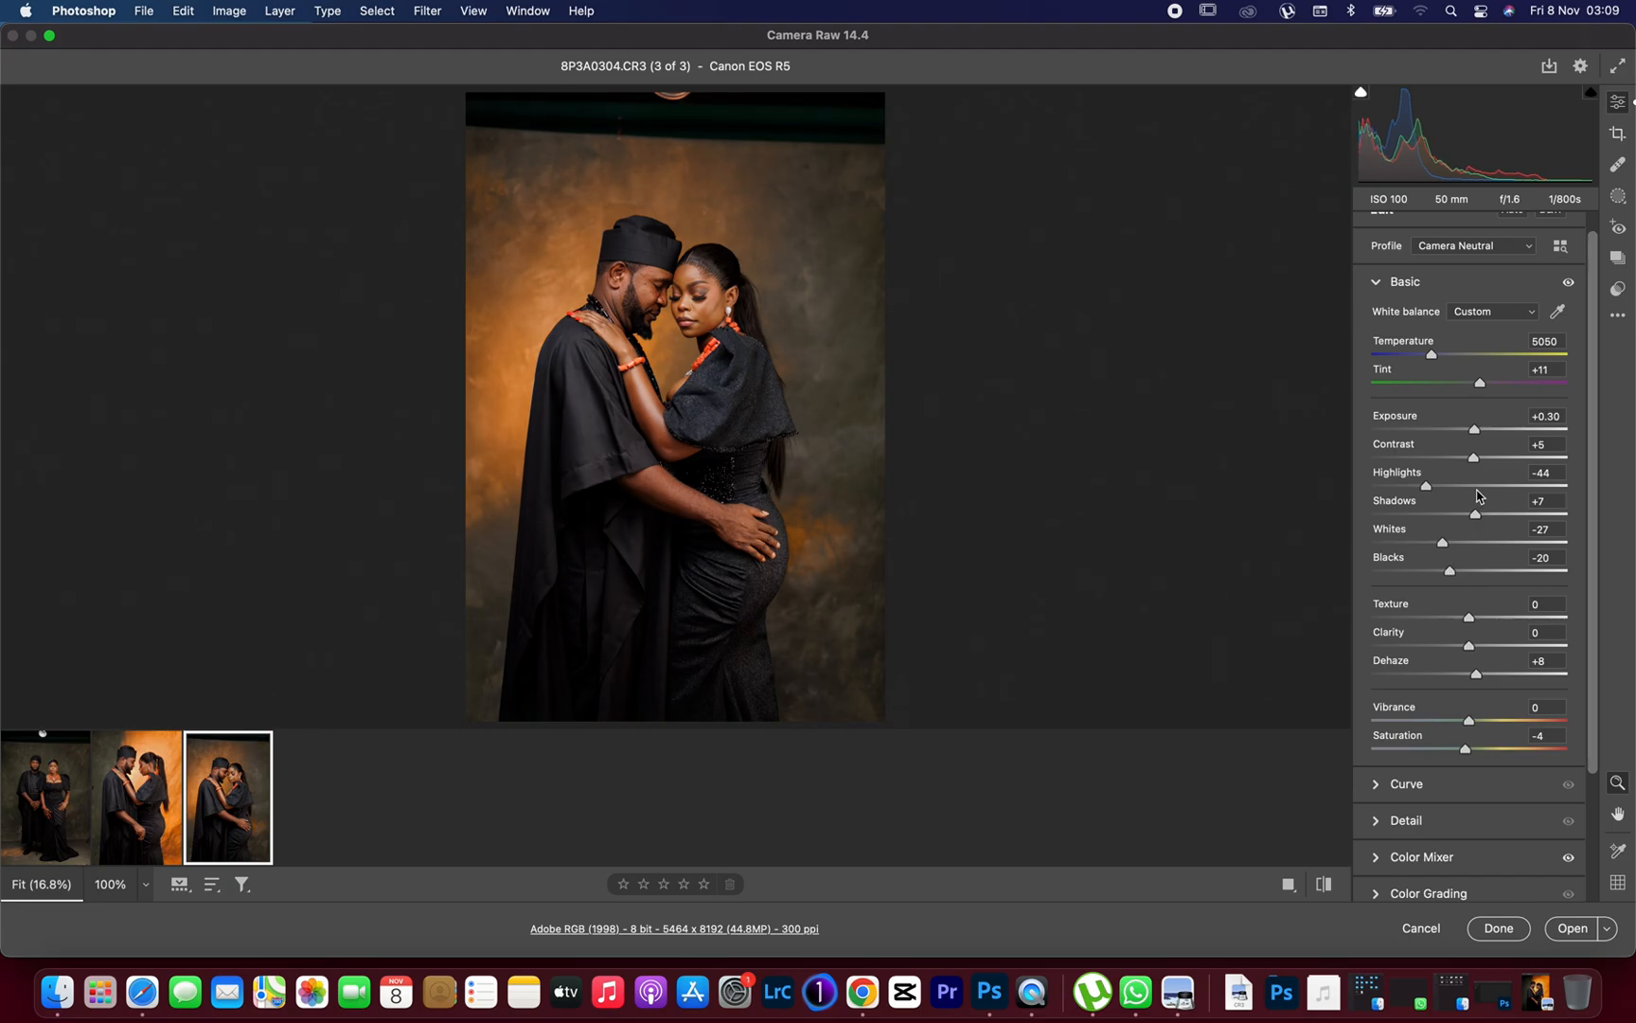
# - Step through the filmstrip thumbnails and return to the first portrait
pyautogui.click(136, 795)
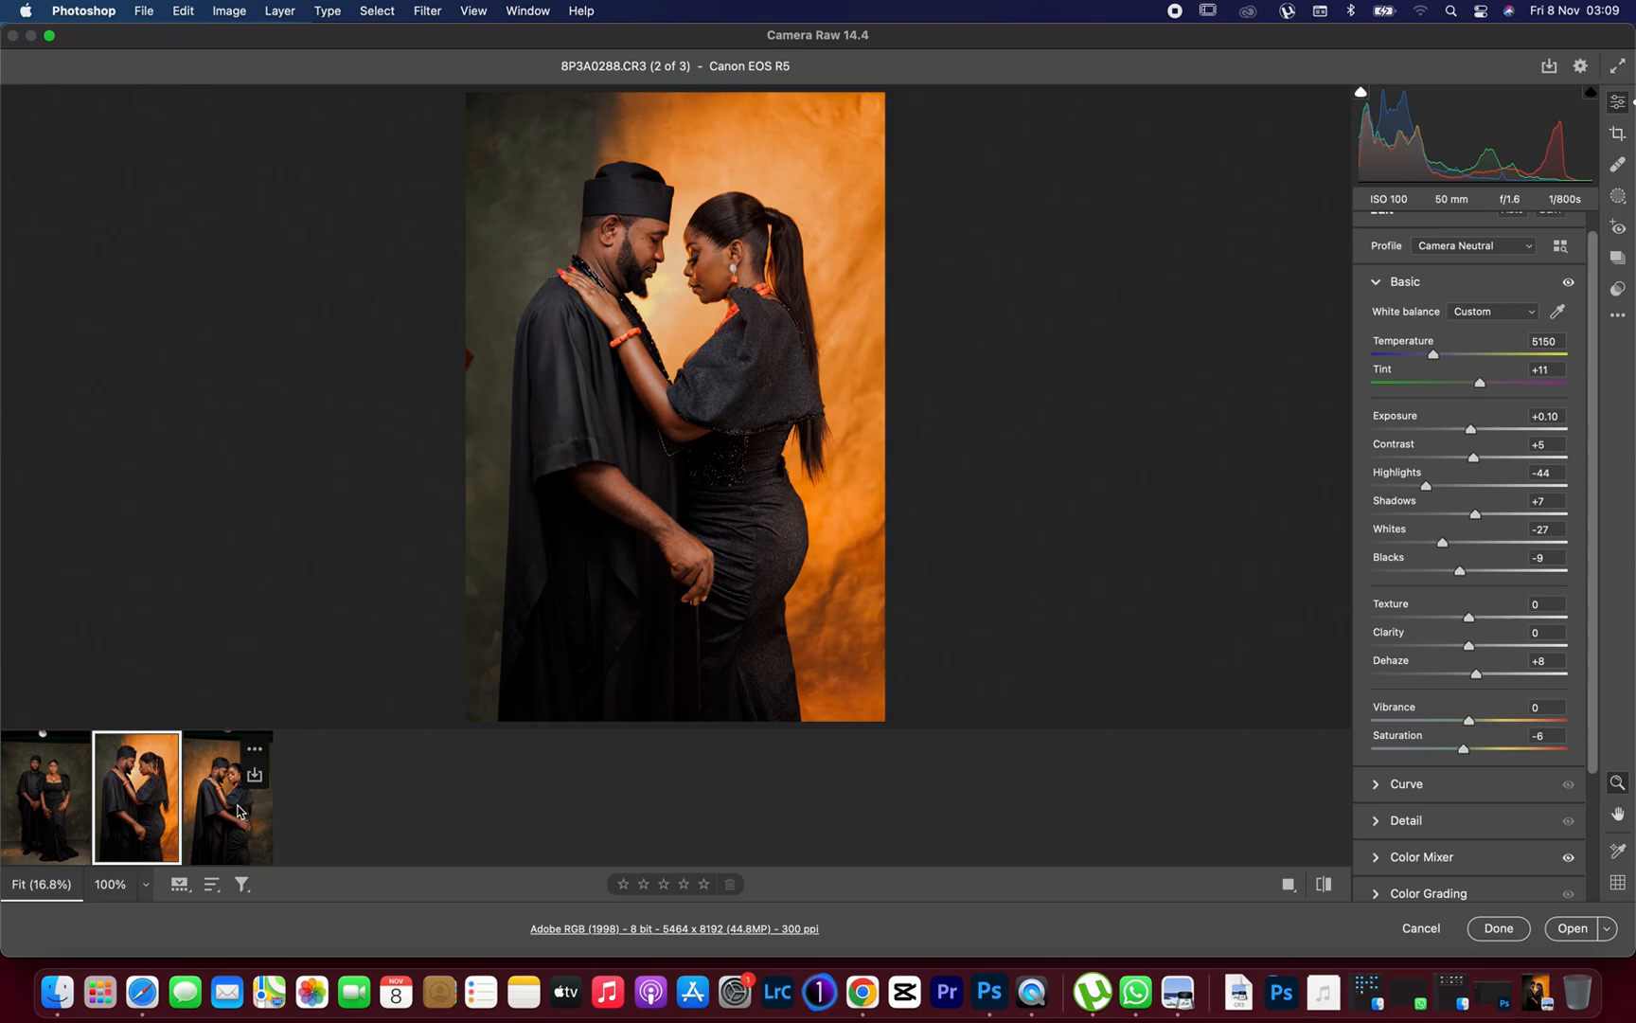
pyautogui.click(227, 796)
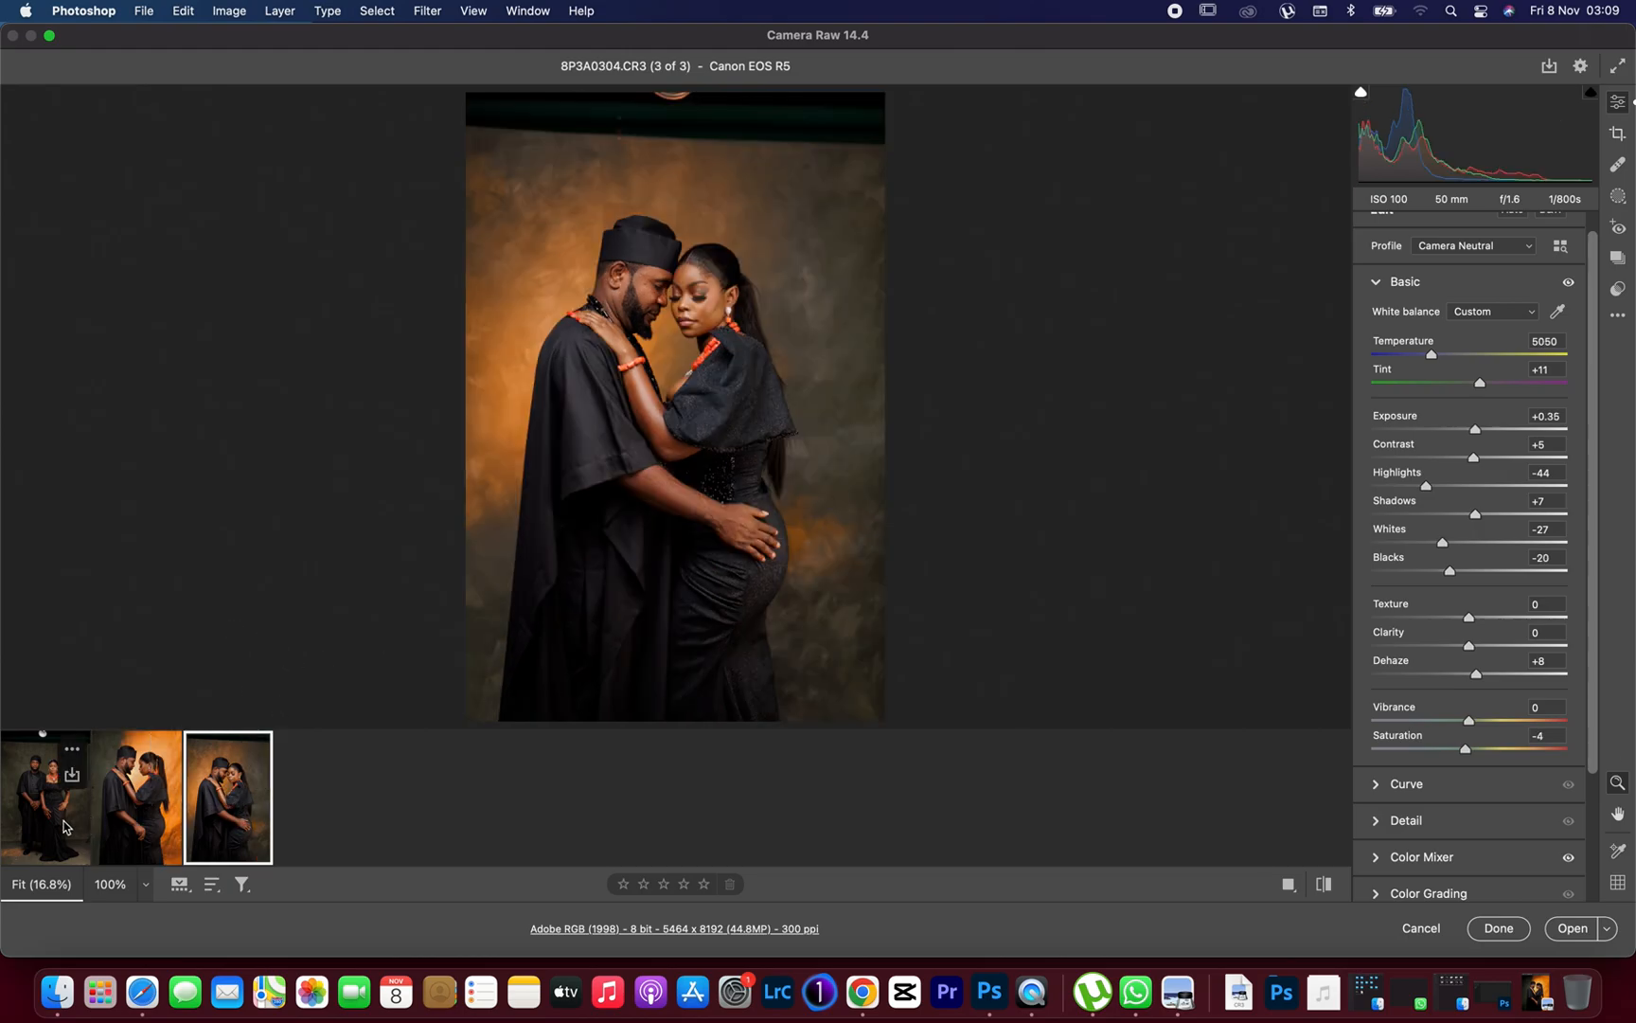
pyautogui.click(45, 796)
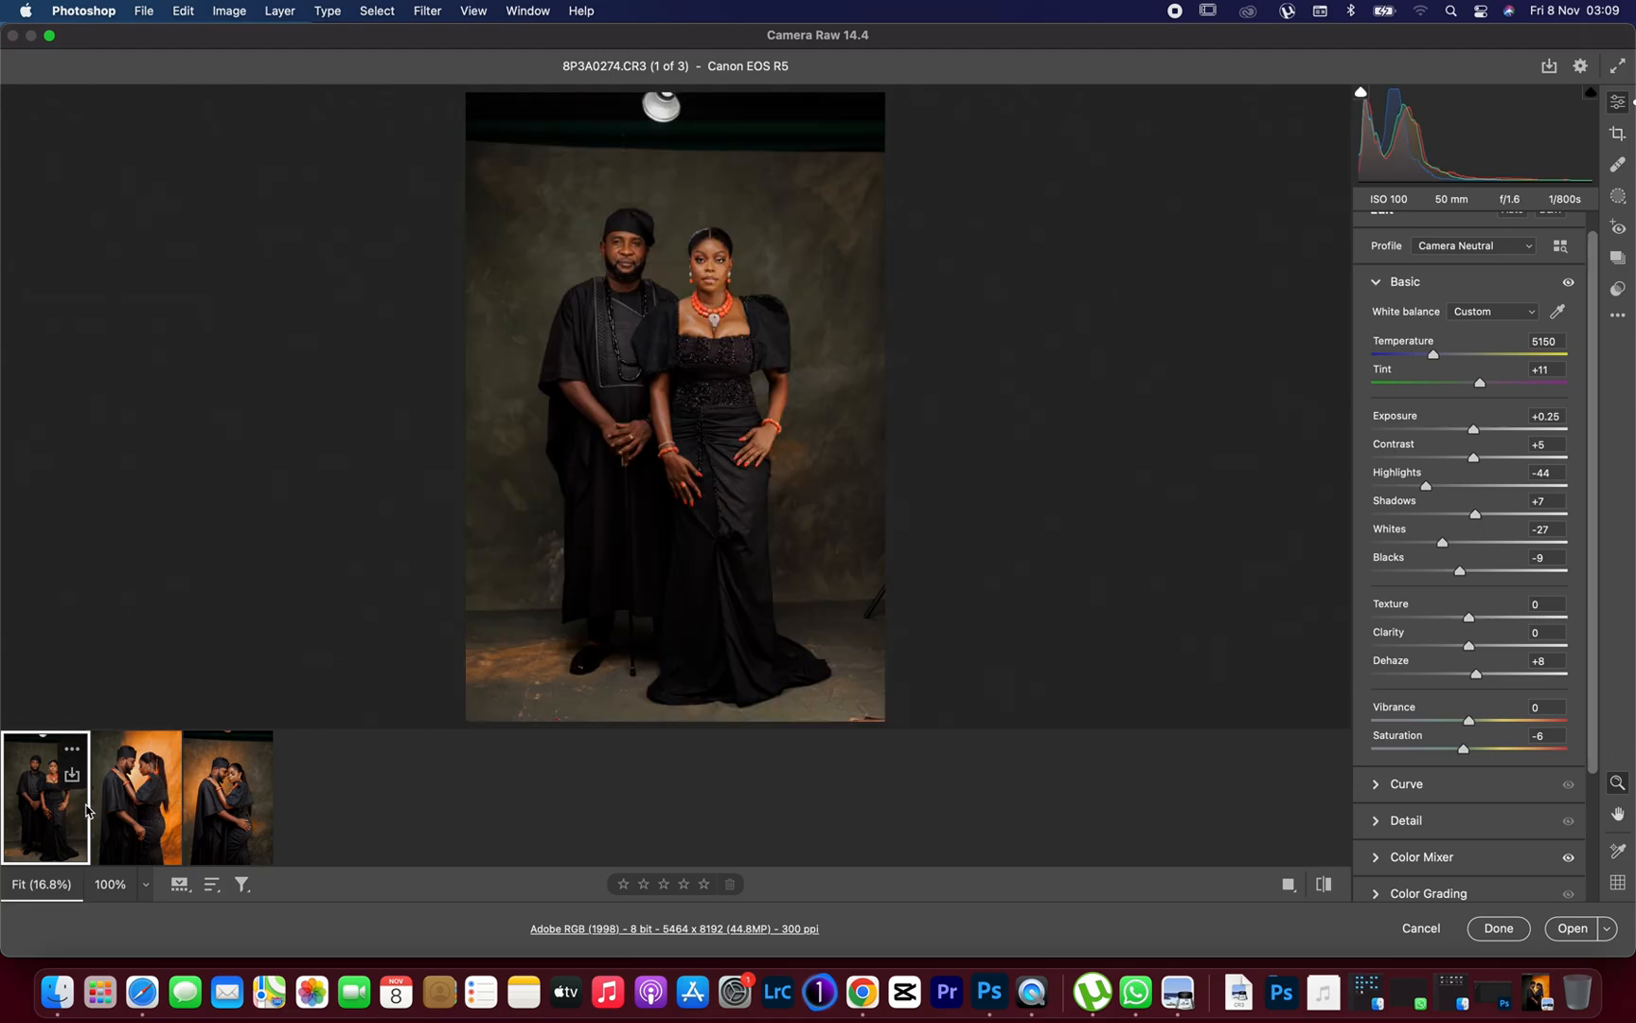
pyautogui.moveTo(57, 820)
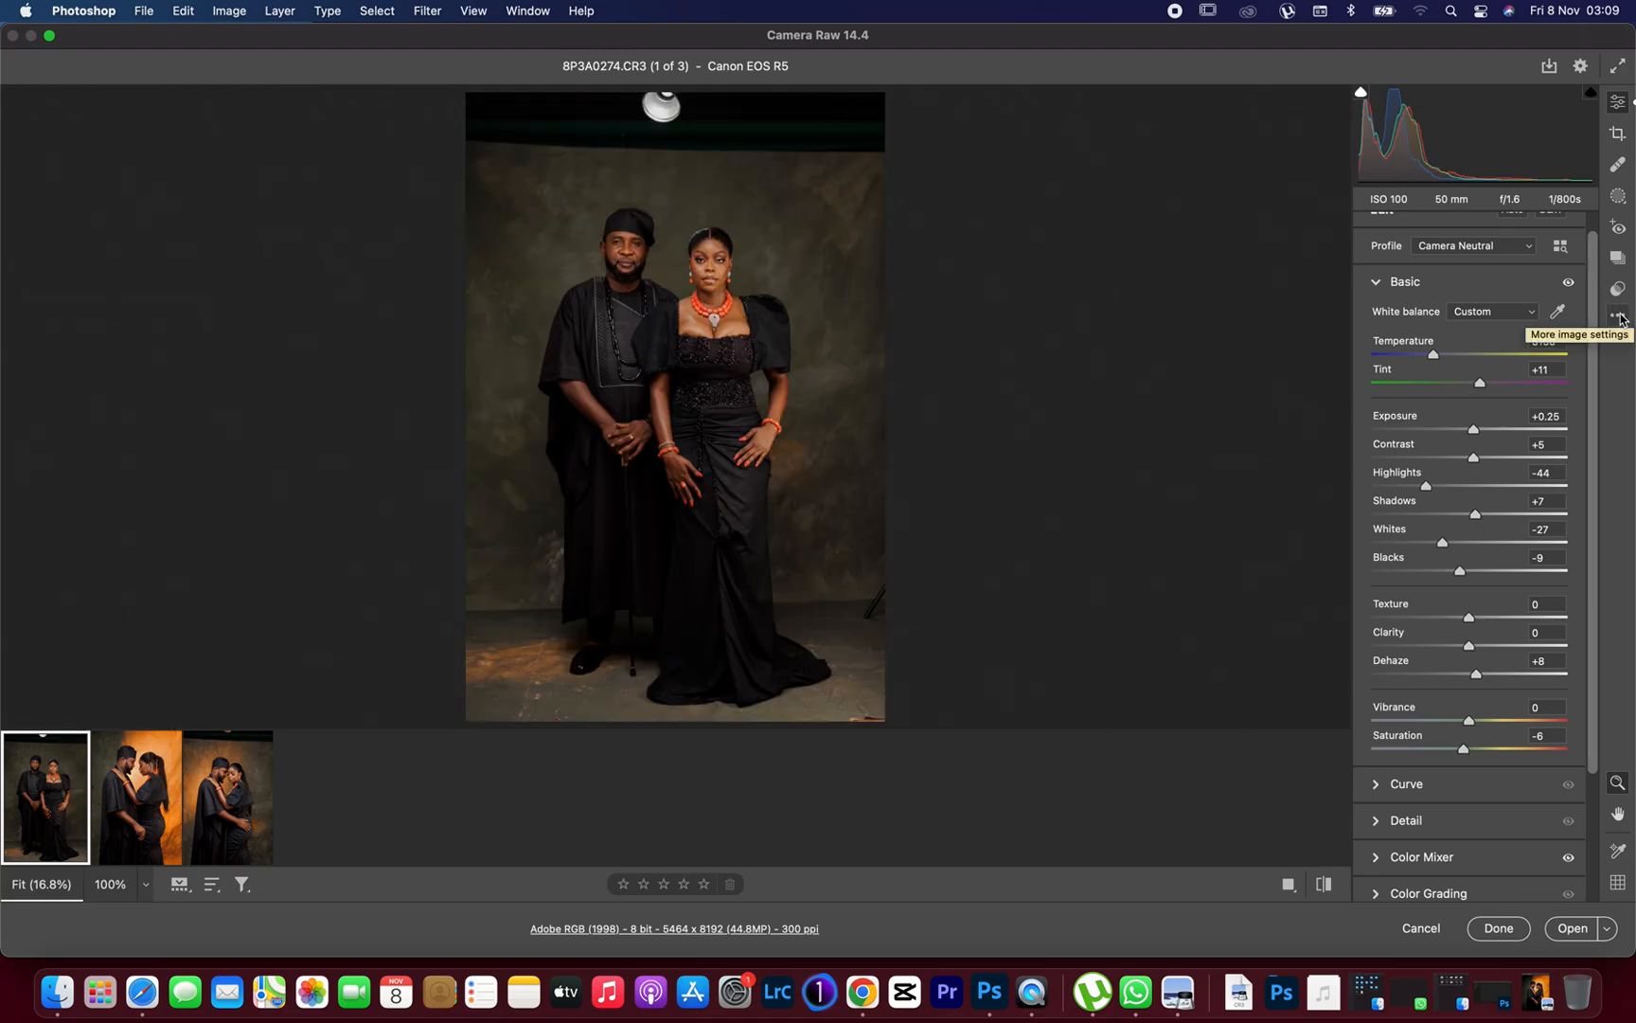
# - Save the first portrait's settings as a preset, naming the file starting 'COLO'
pyautogui.click(1619, 320)
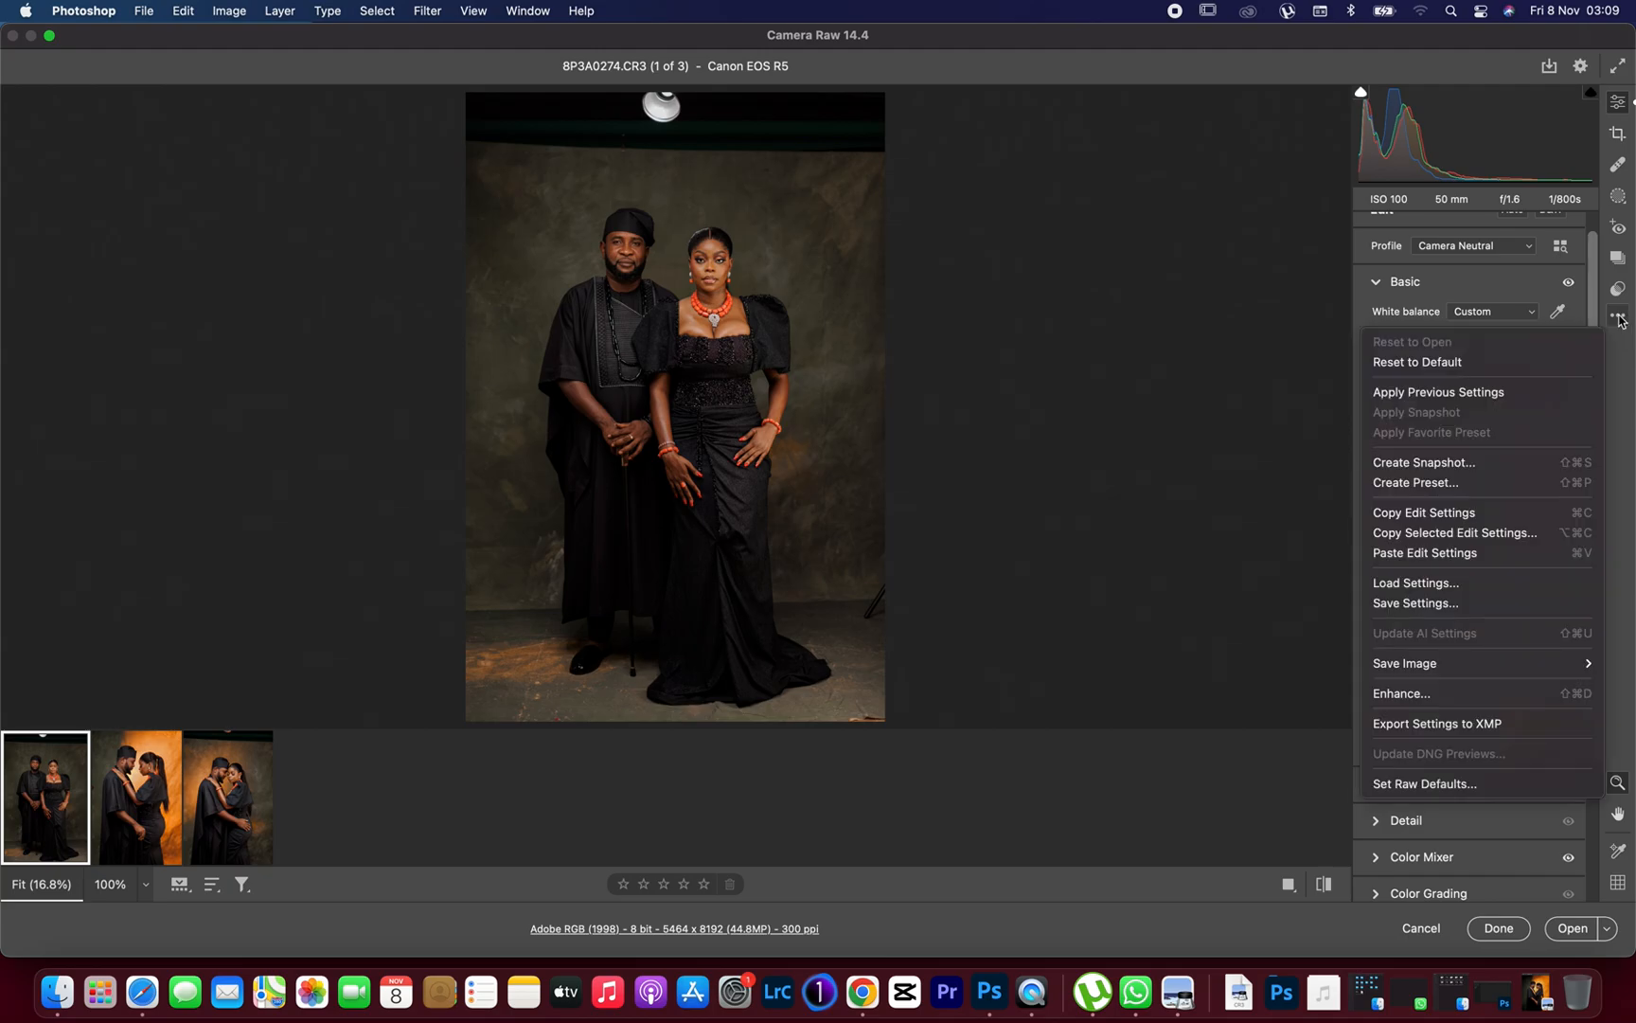
pyautogui.moveTo(1450, 532)
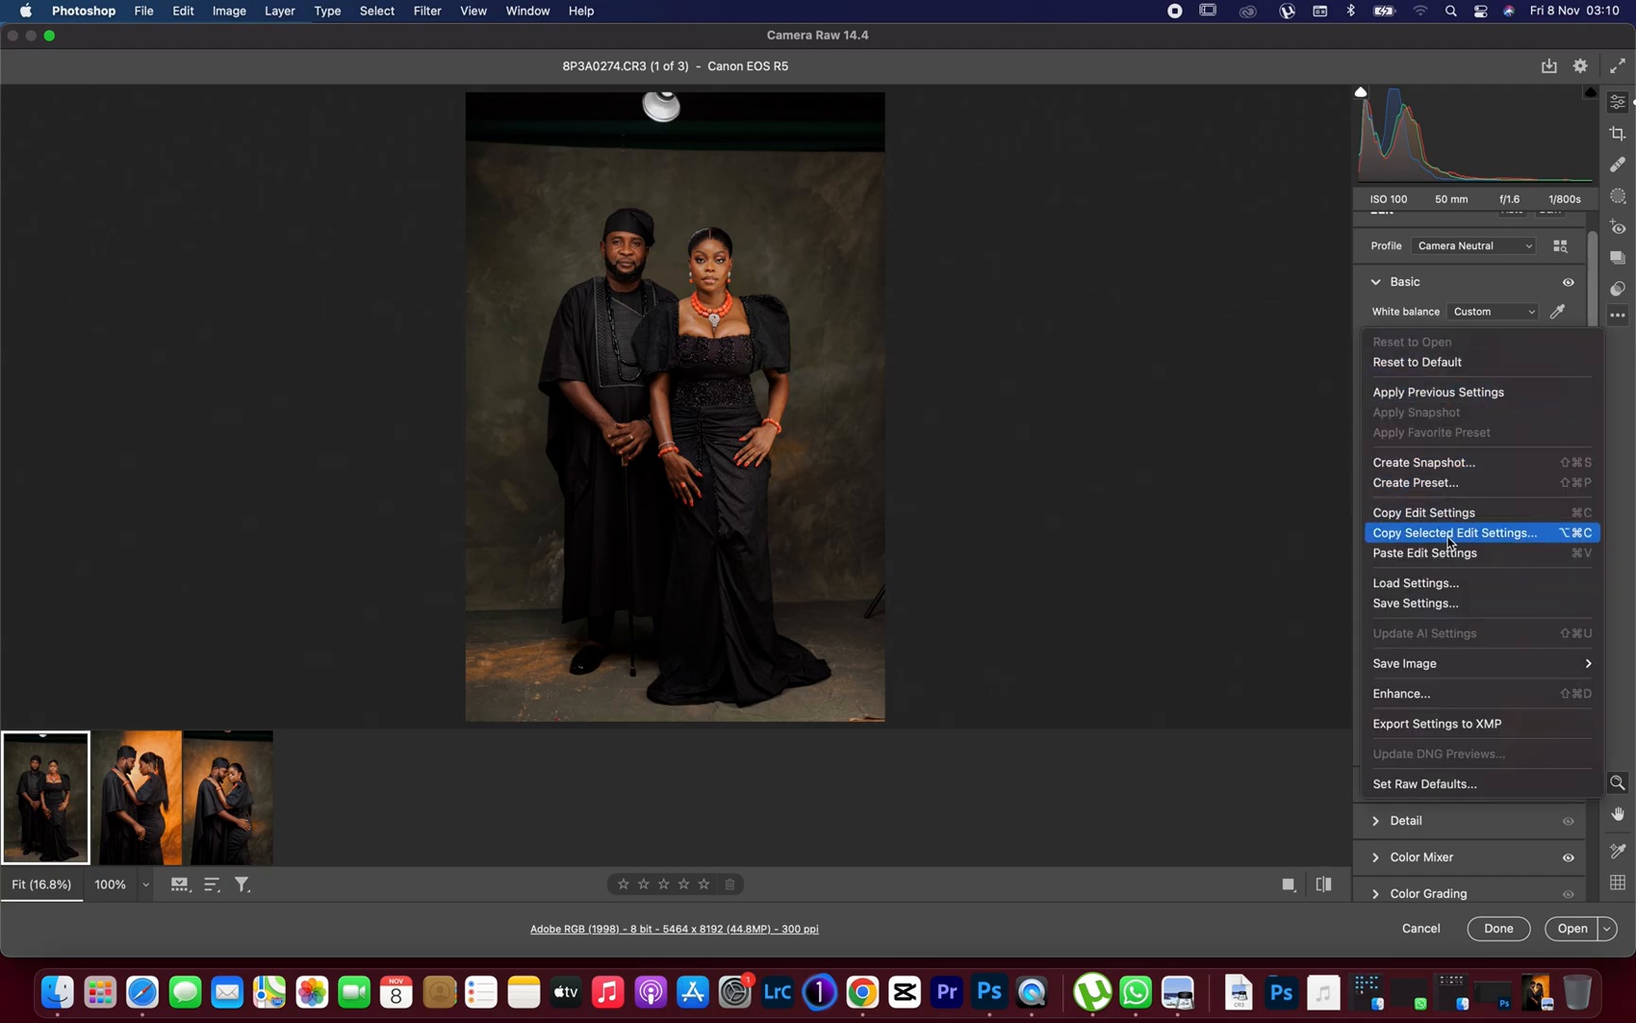
pyautogui.moveTo(1435, 602)
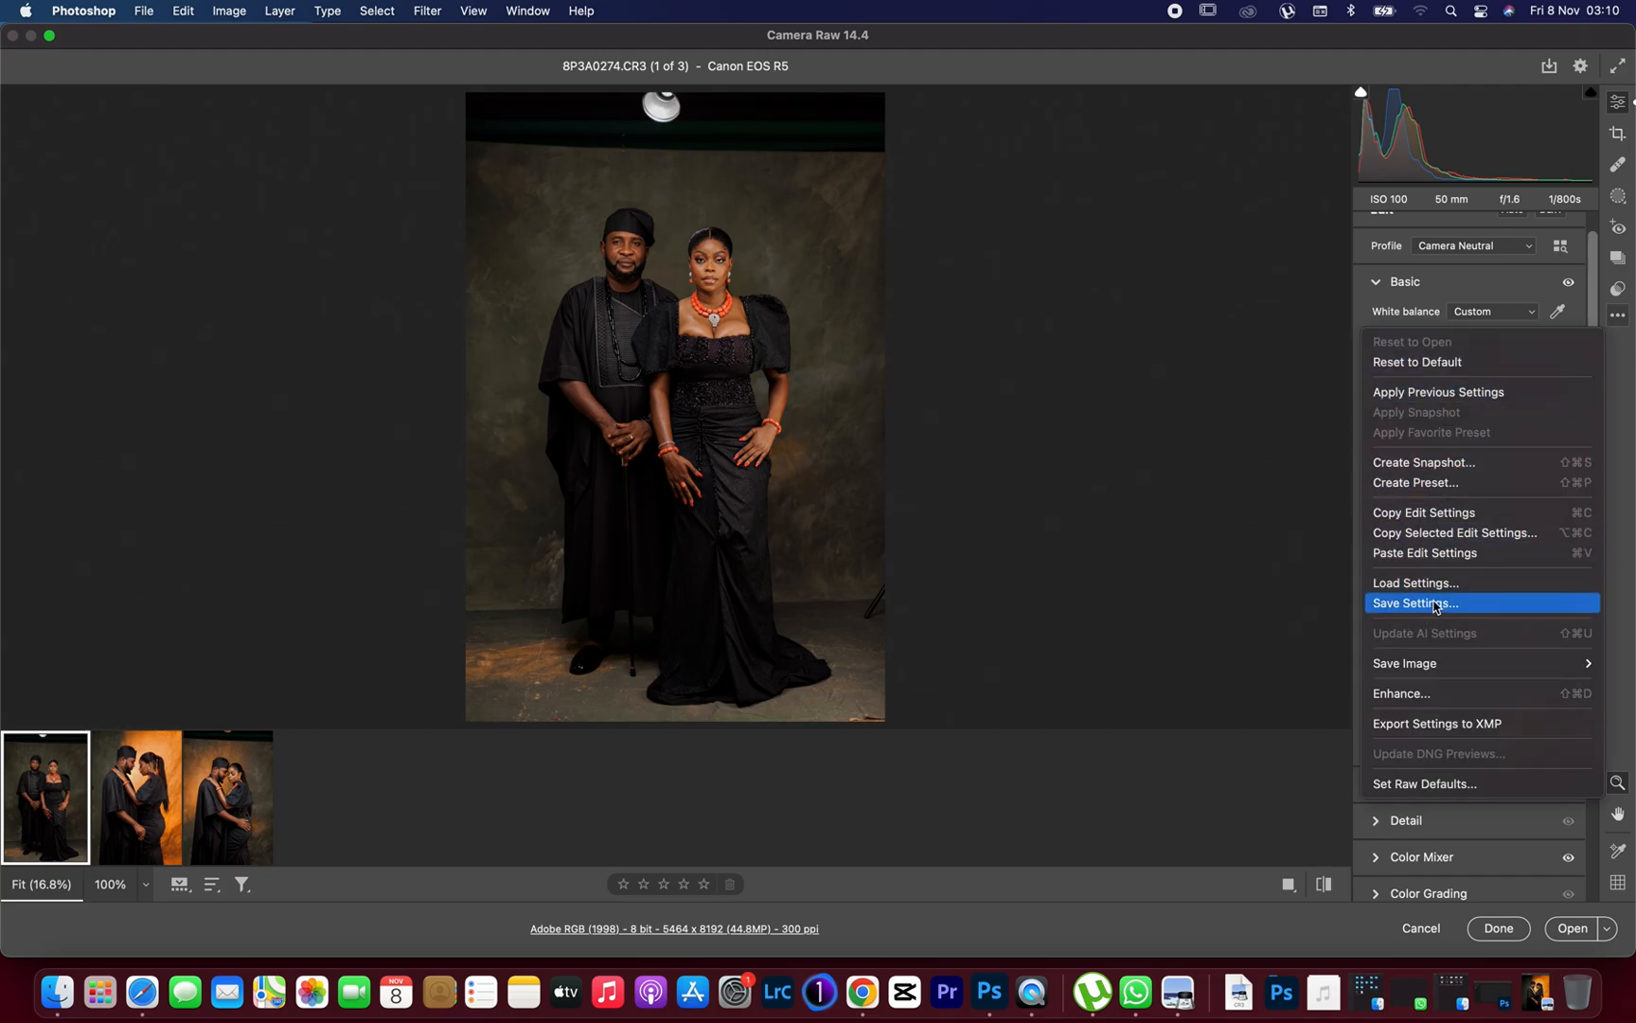
pyautogui.click(1417, 602)
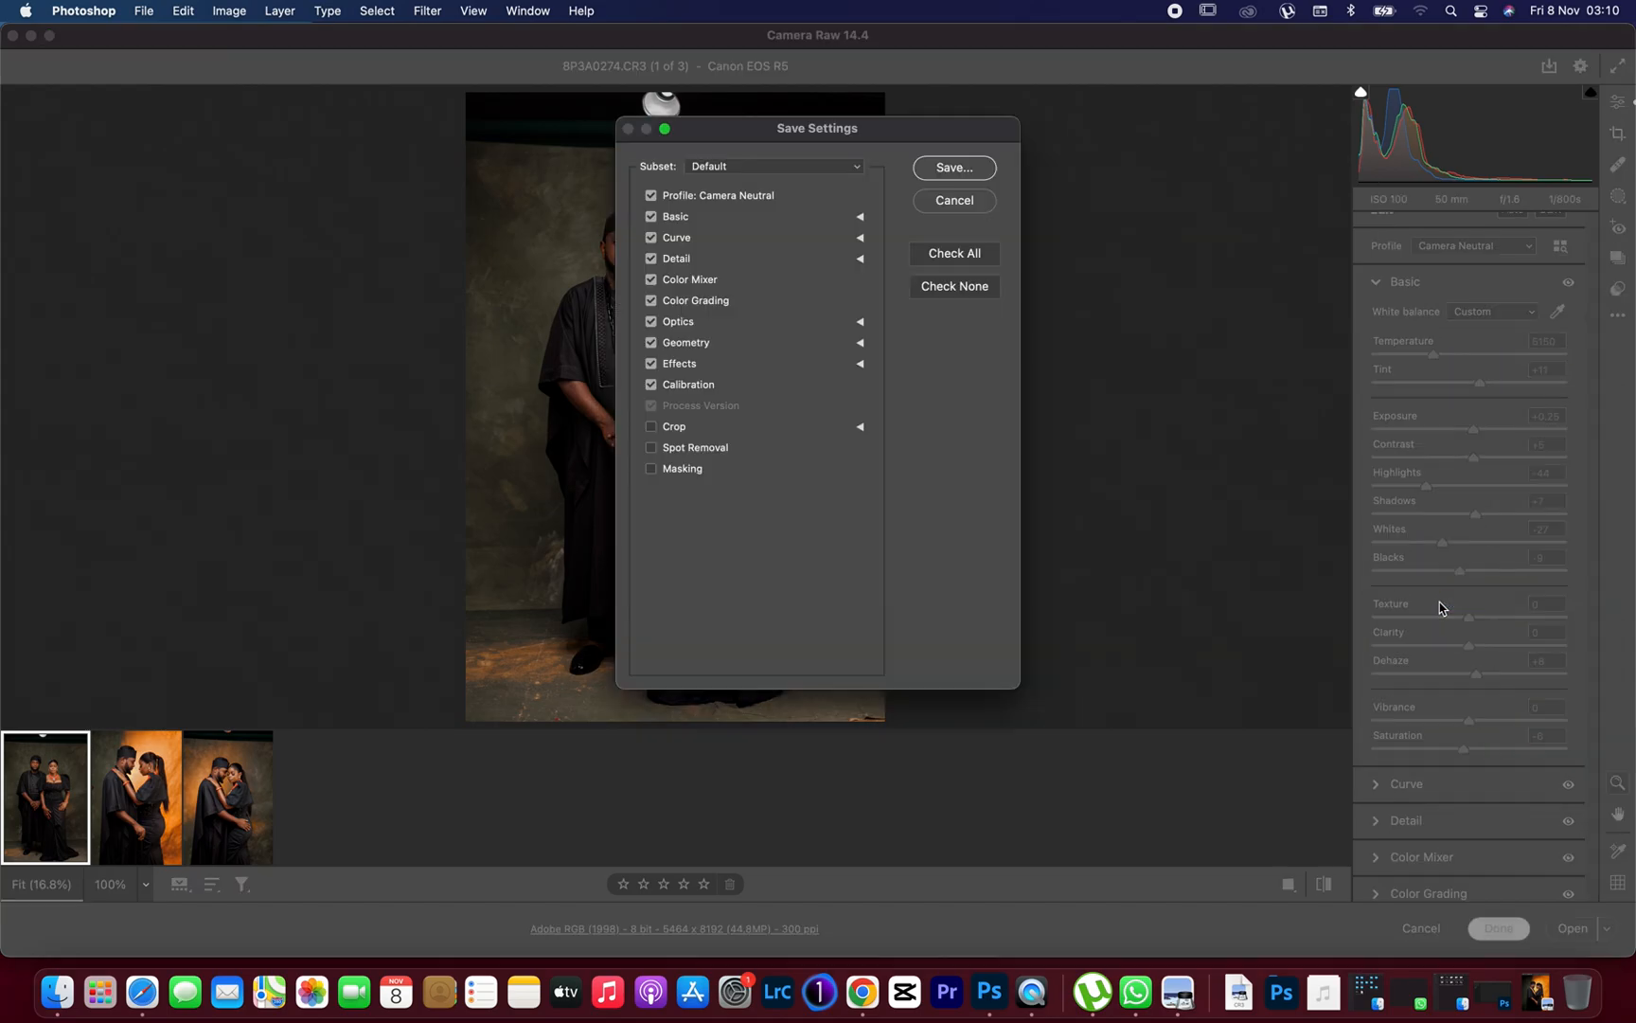
pyautogui.moveTo(915, 186)
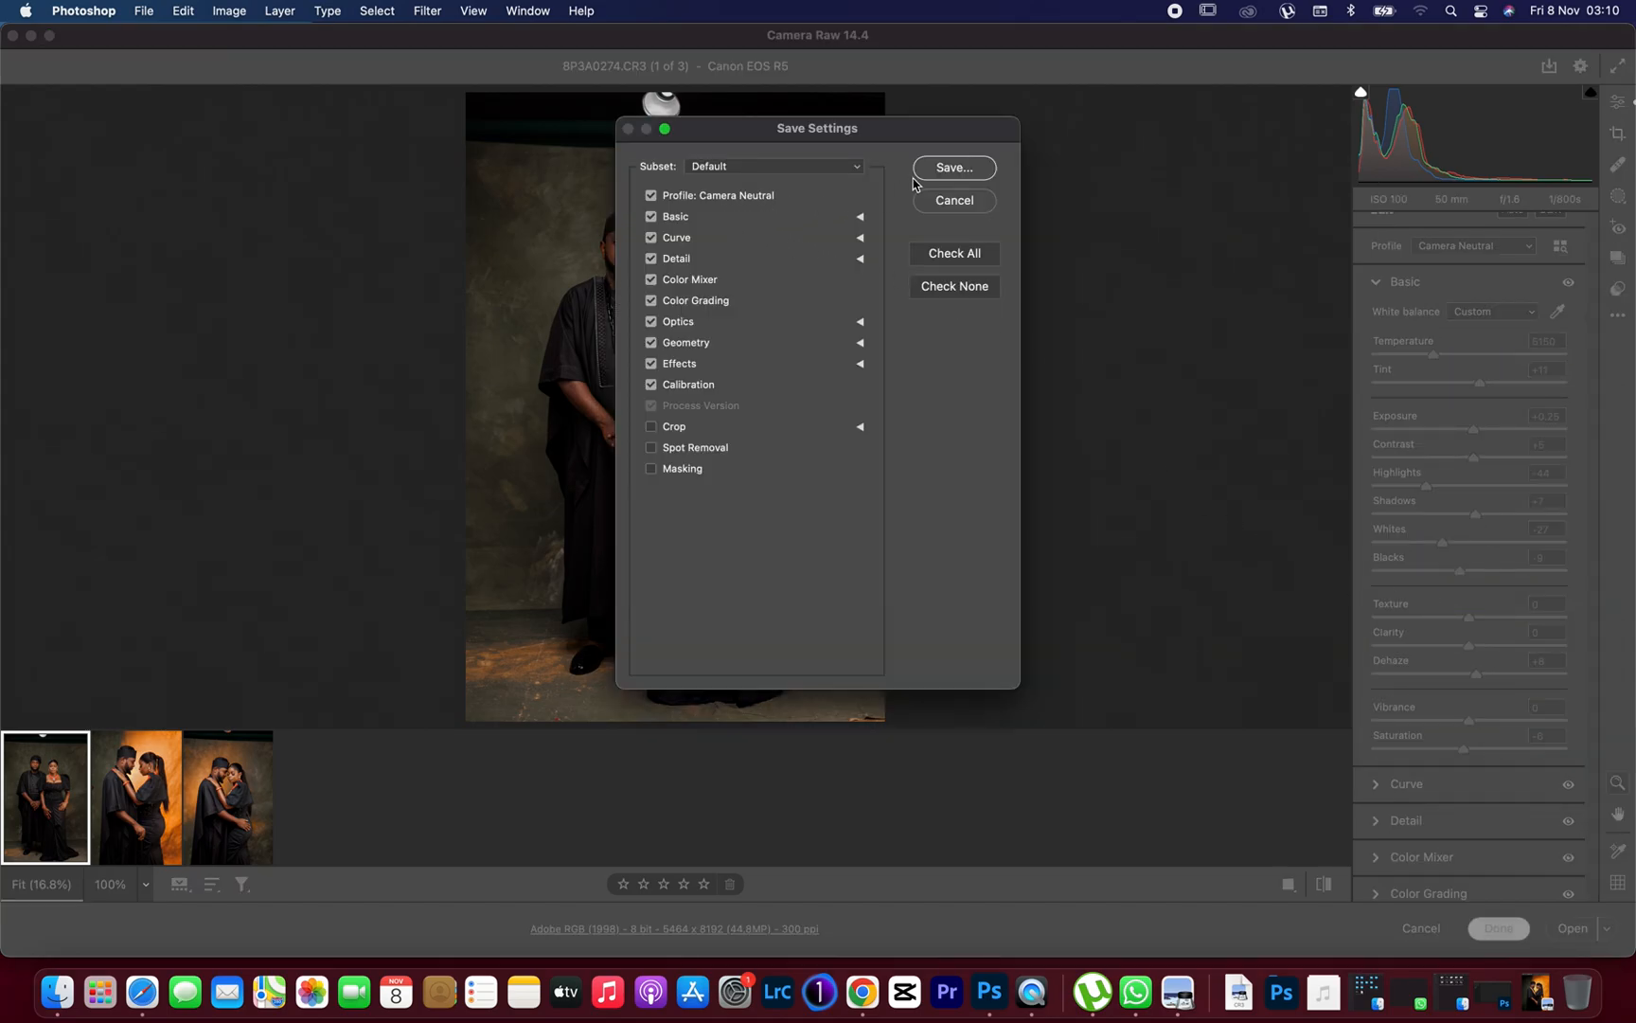
pyautogui.click(953, 166)
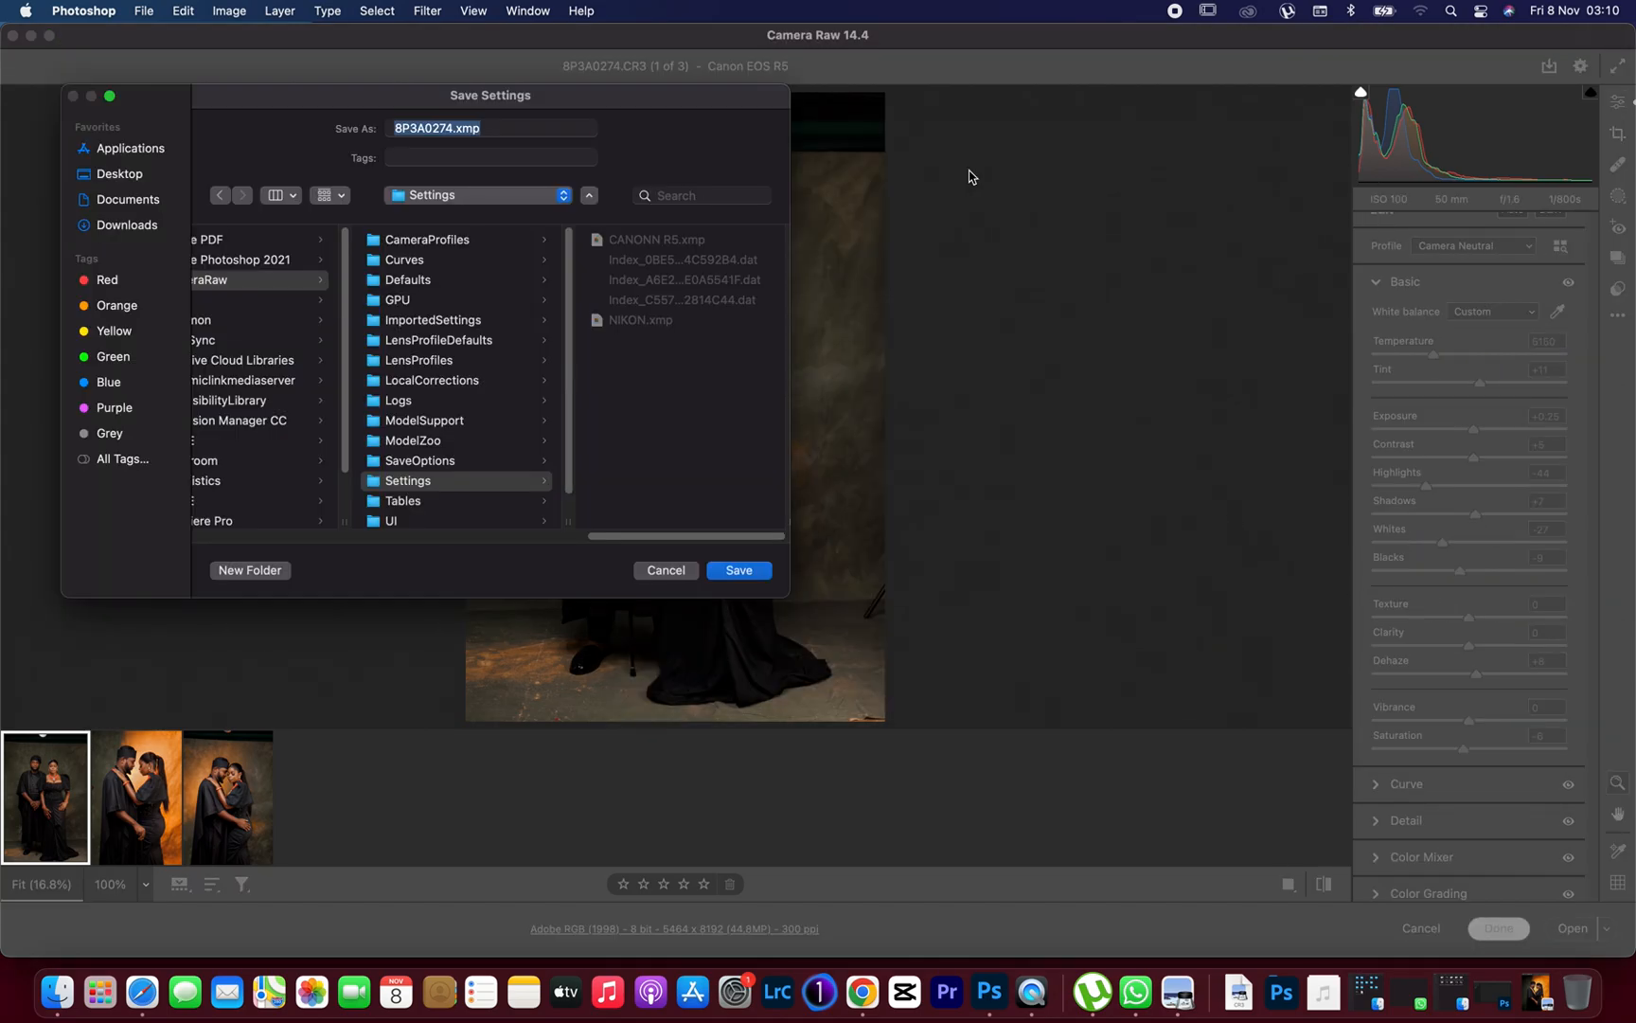
pyautogui.click(491, 128)
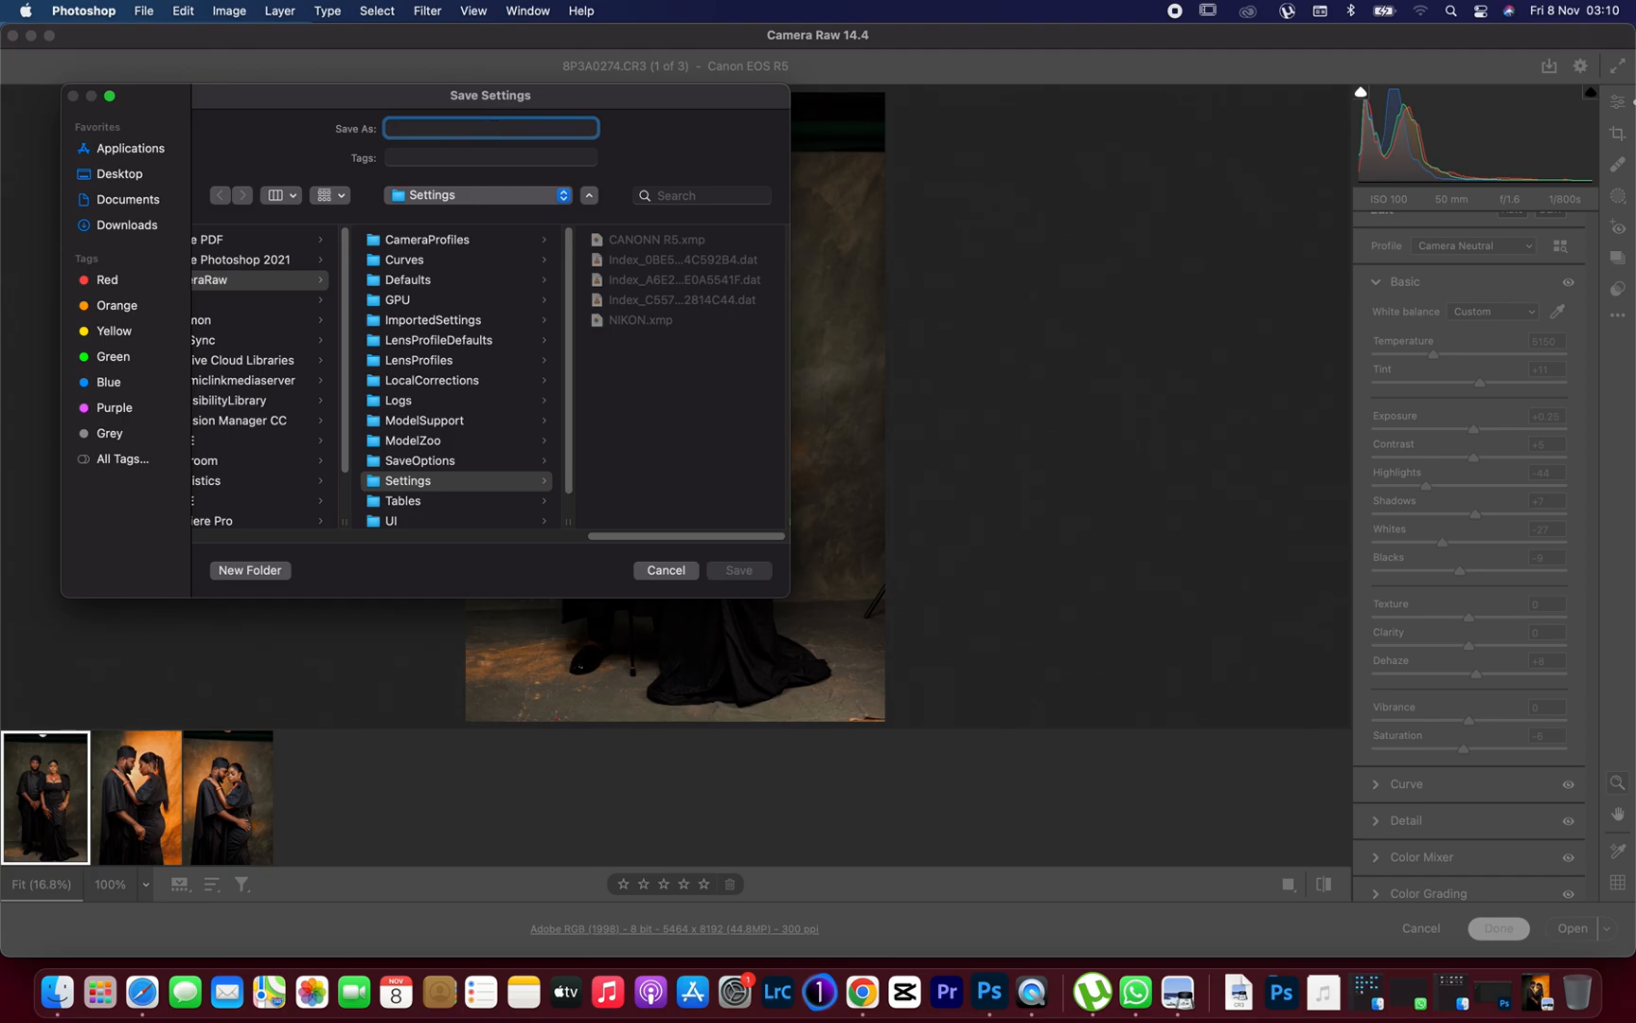
pyautogui.write('COLO')
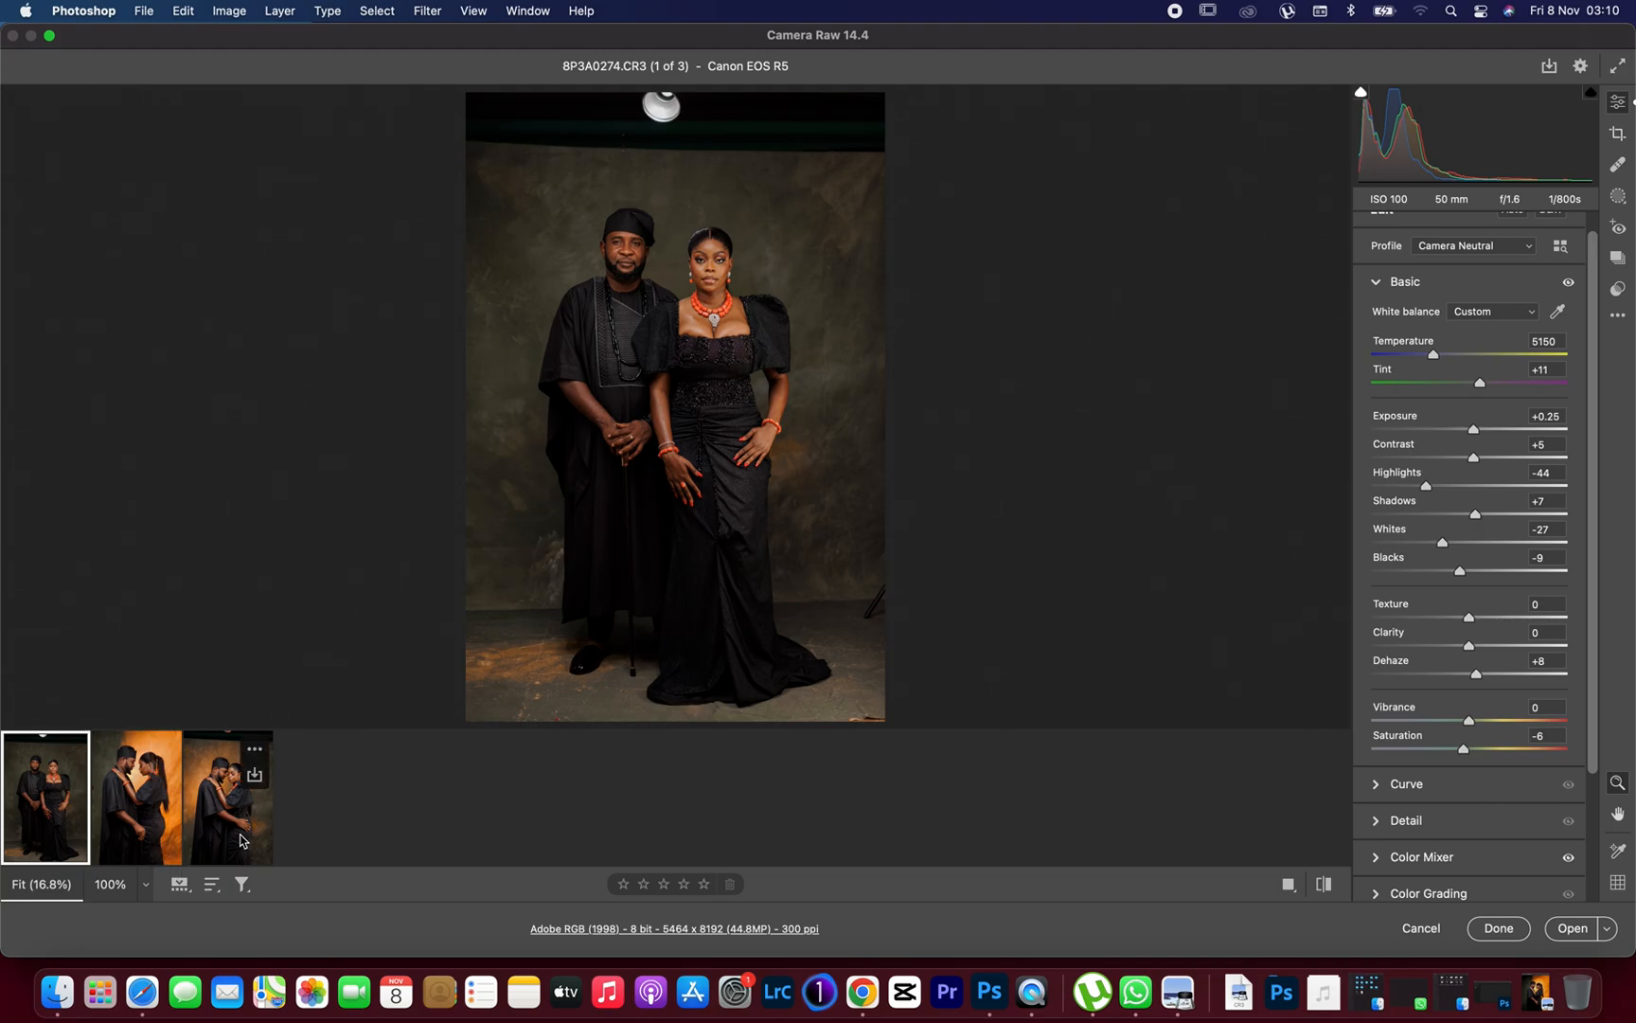
# - Bring the selected graded filmstrip portraits into Photoshop as embedded smart objects
pyautogui.click(230, 795)
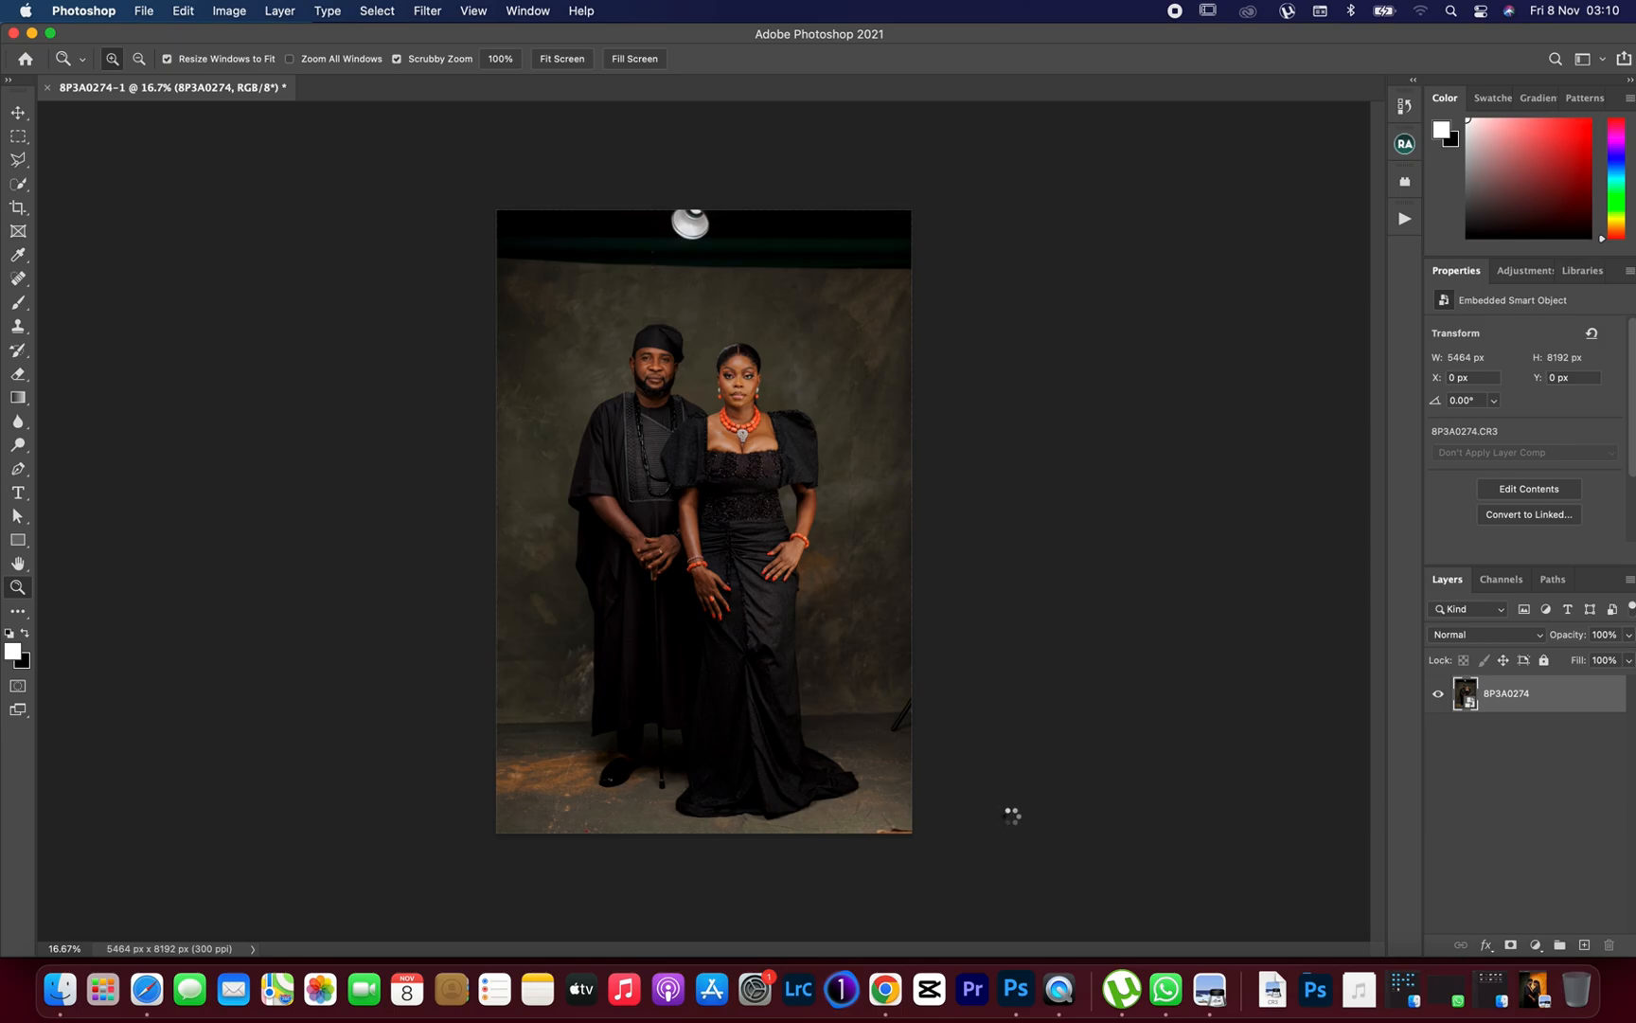
pyautogui.click(428, 87)
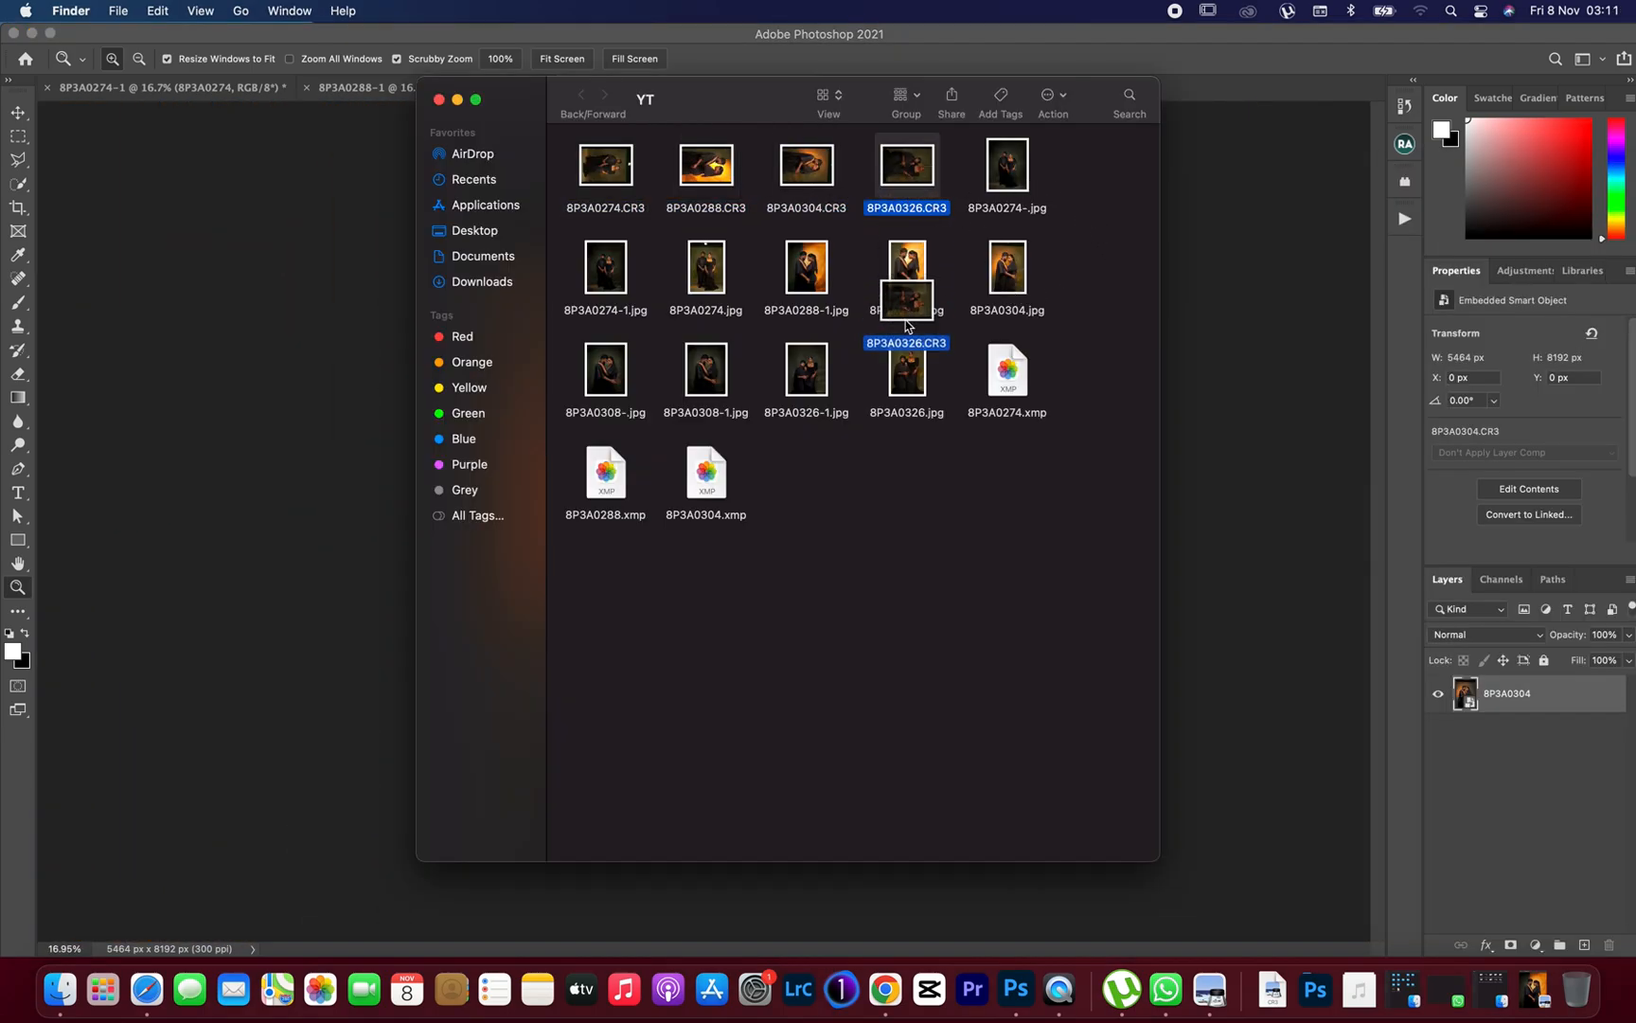
pyautogui.moveTo(1019, 988)
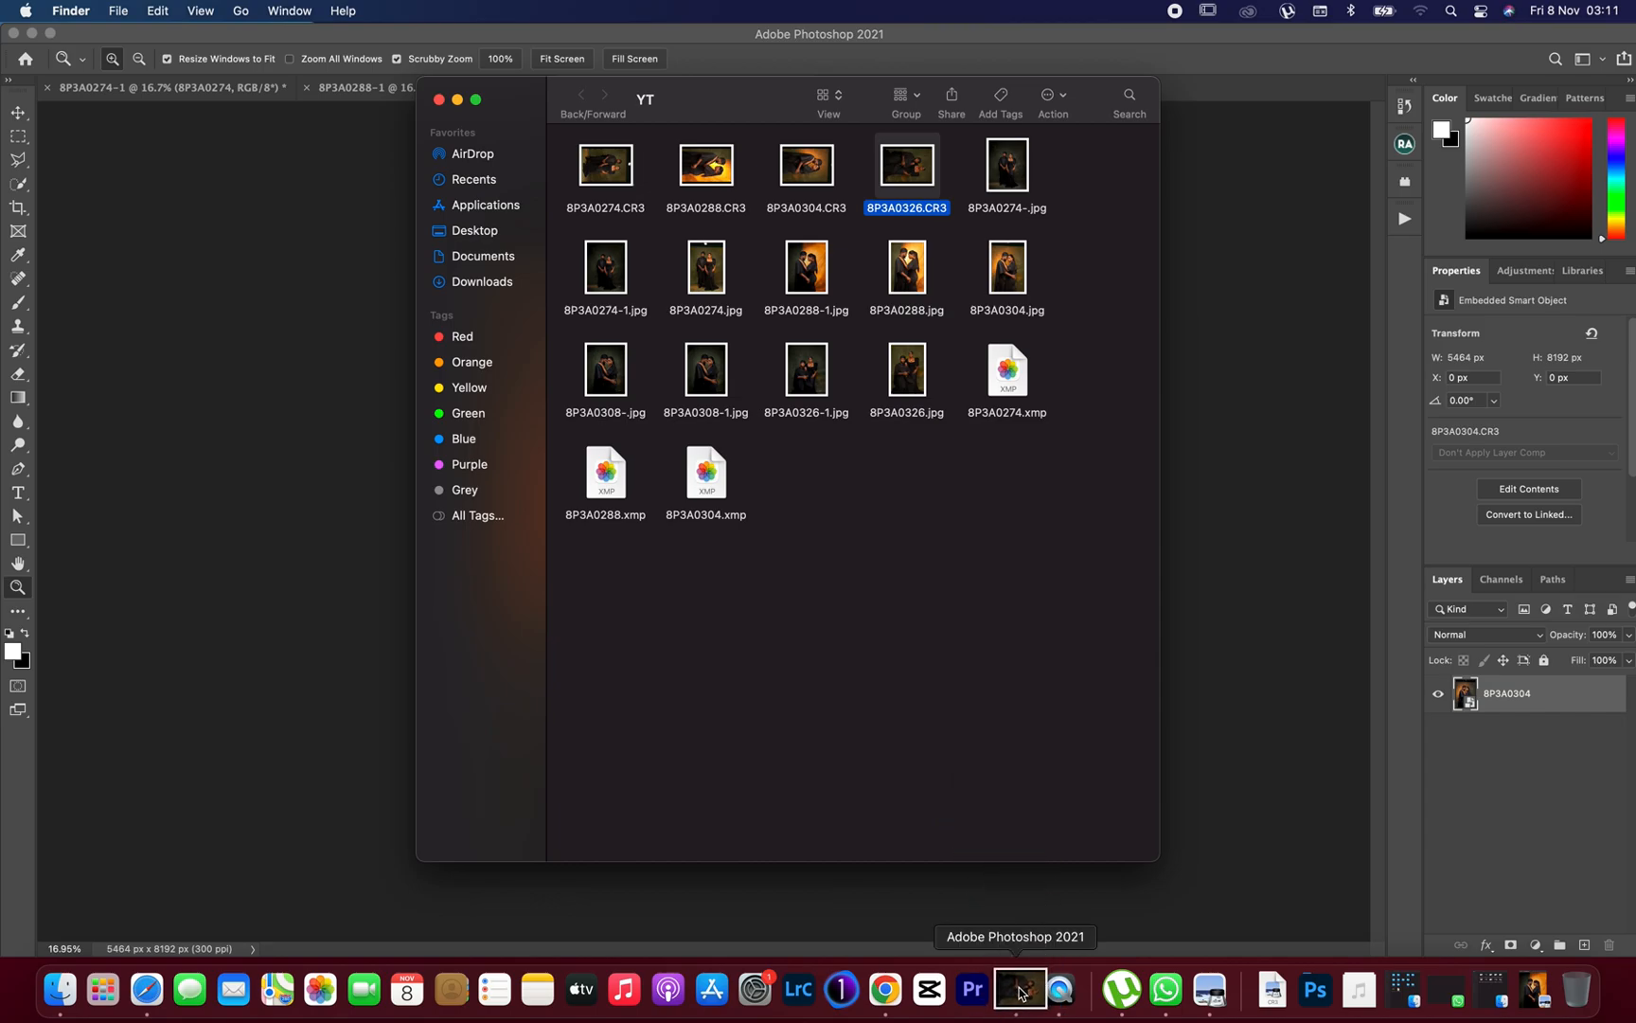
# - Open 8P3A0326.CR3 from the YT folder into Camera Raw
pyautogui.doubleClick(905, 165)
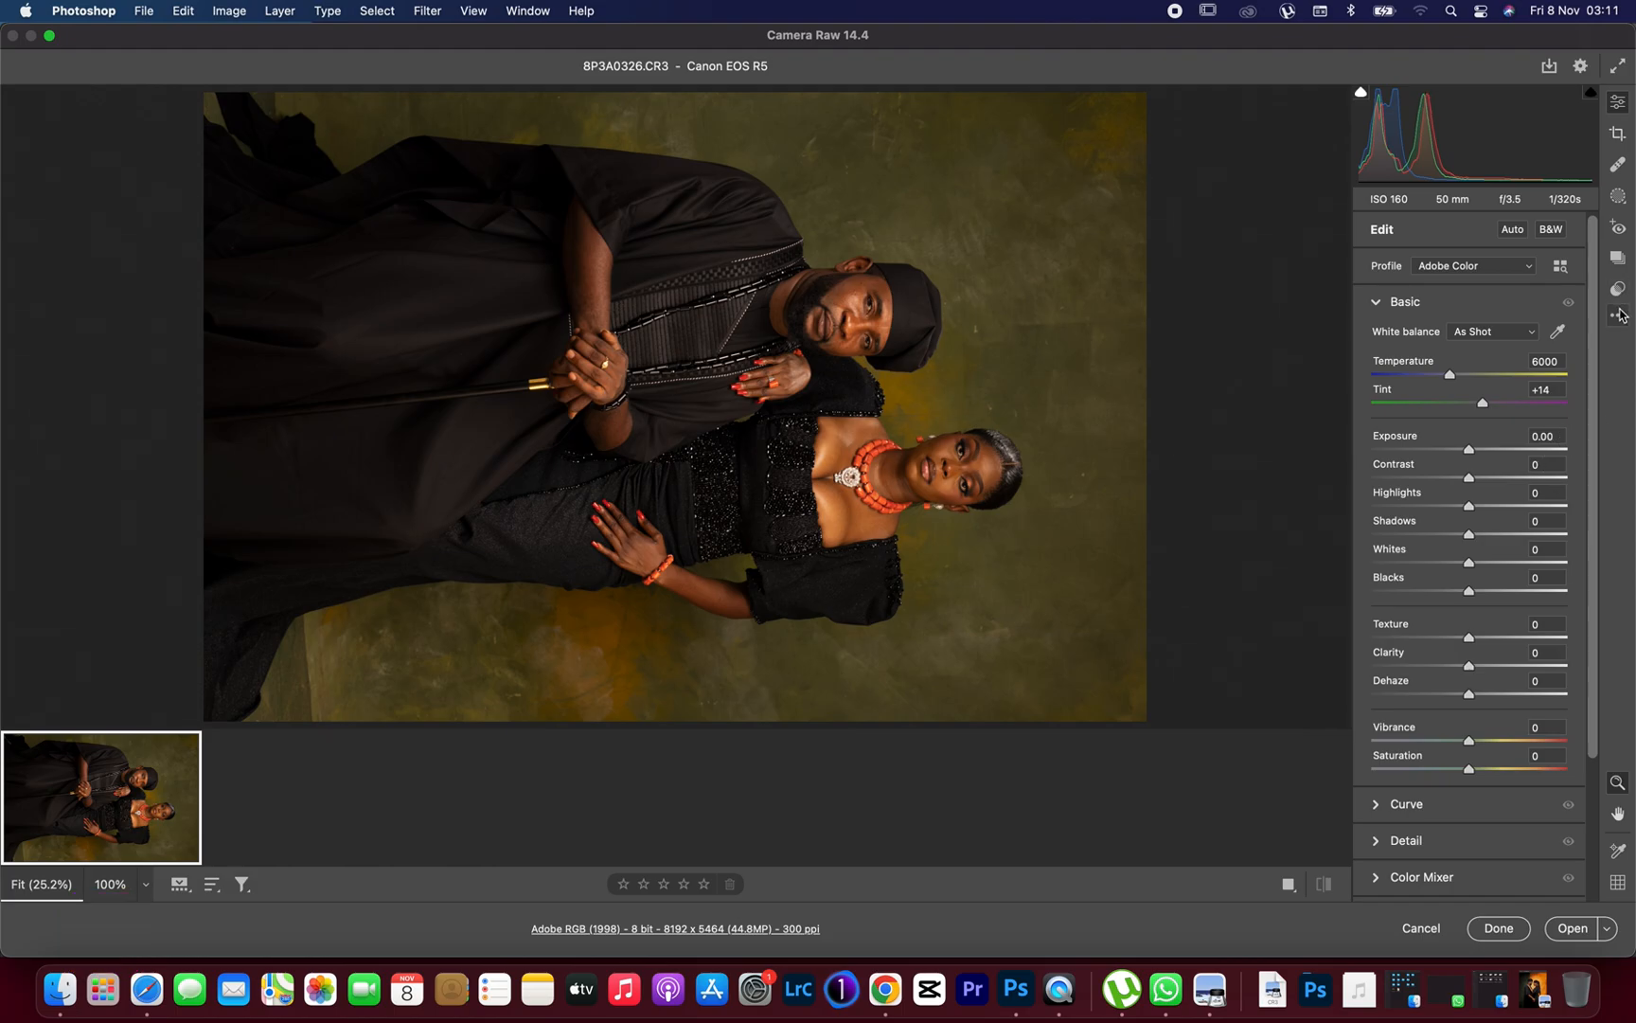
pyautogui.moveTo(1623, 322)
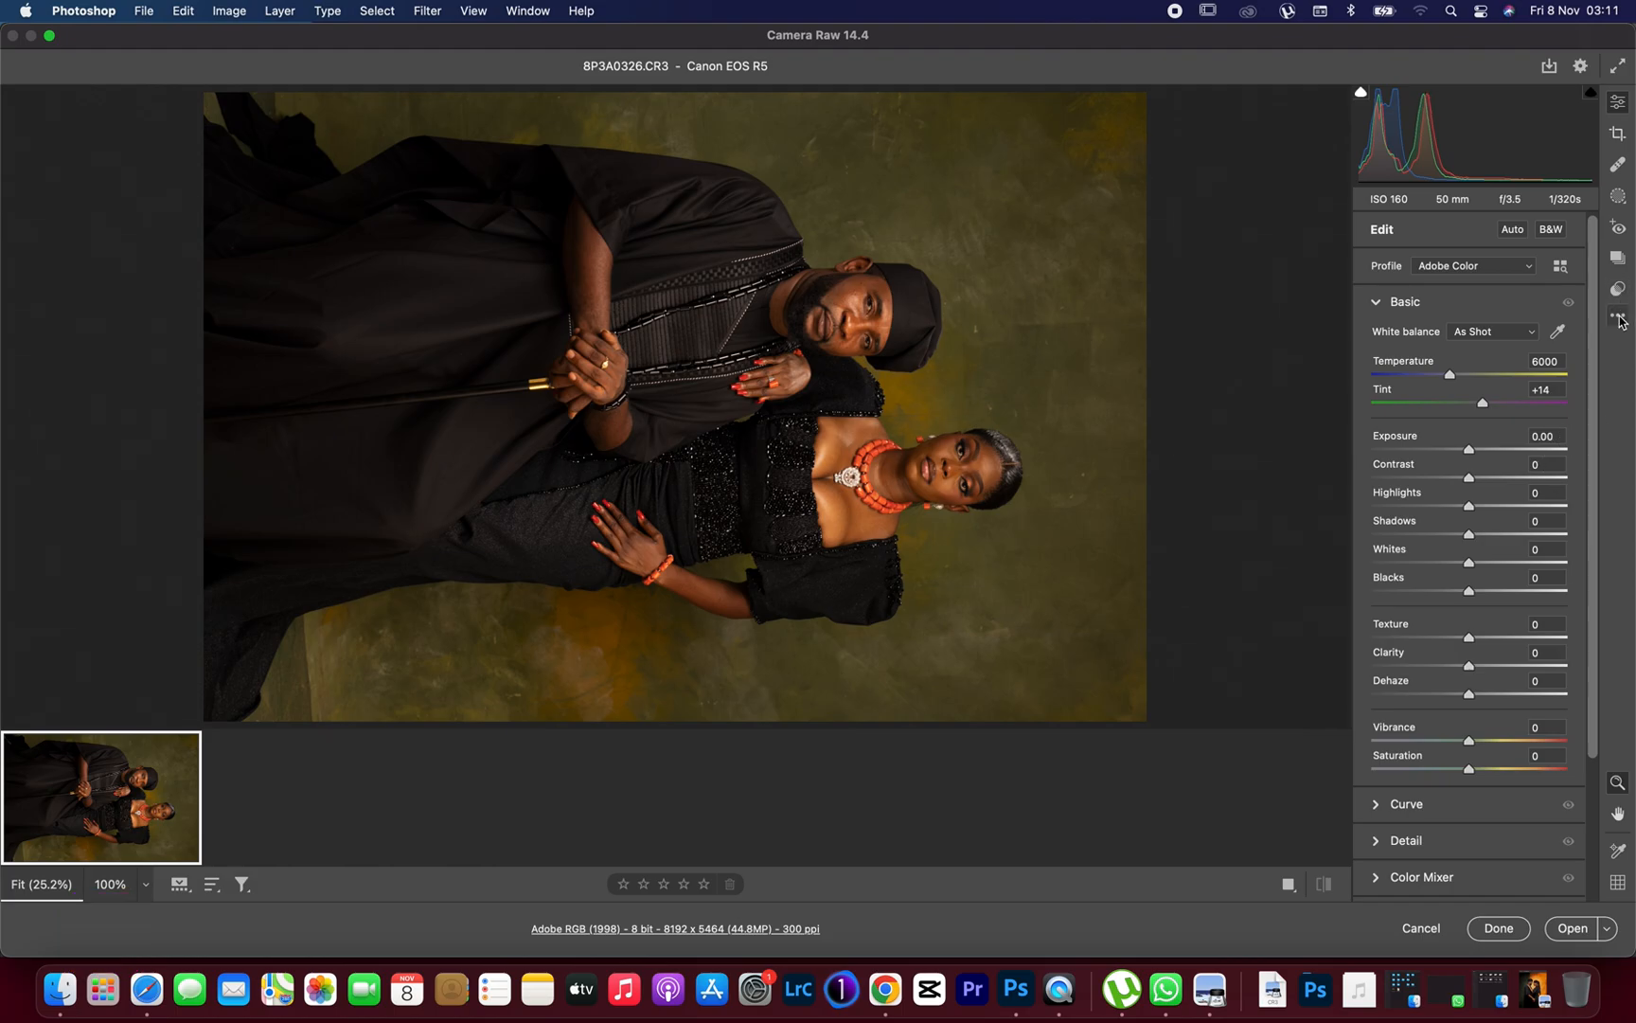
# - Apply the saved CANONN R5 user preset to 8P3A0326.CR3 and rotate it upright to portrait
pyautogui.click(1617, 290)
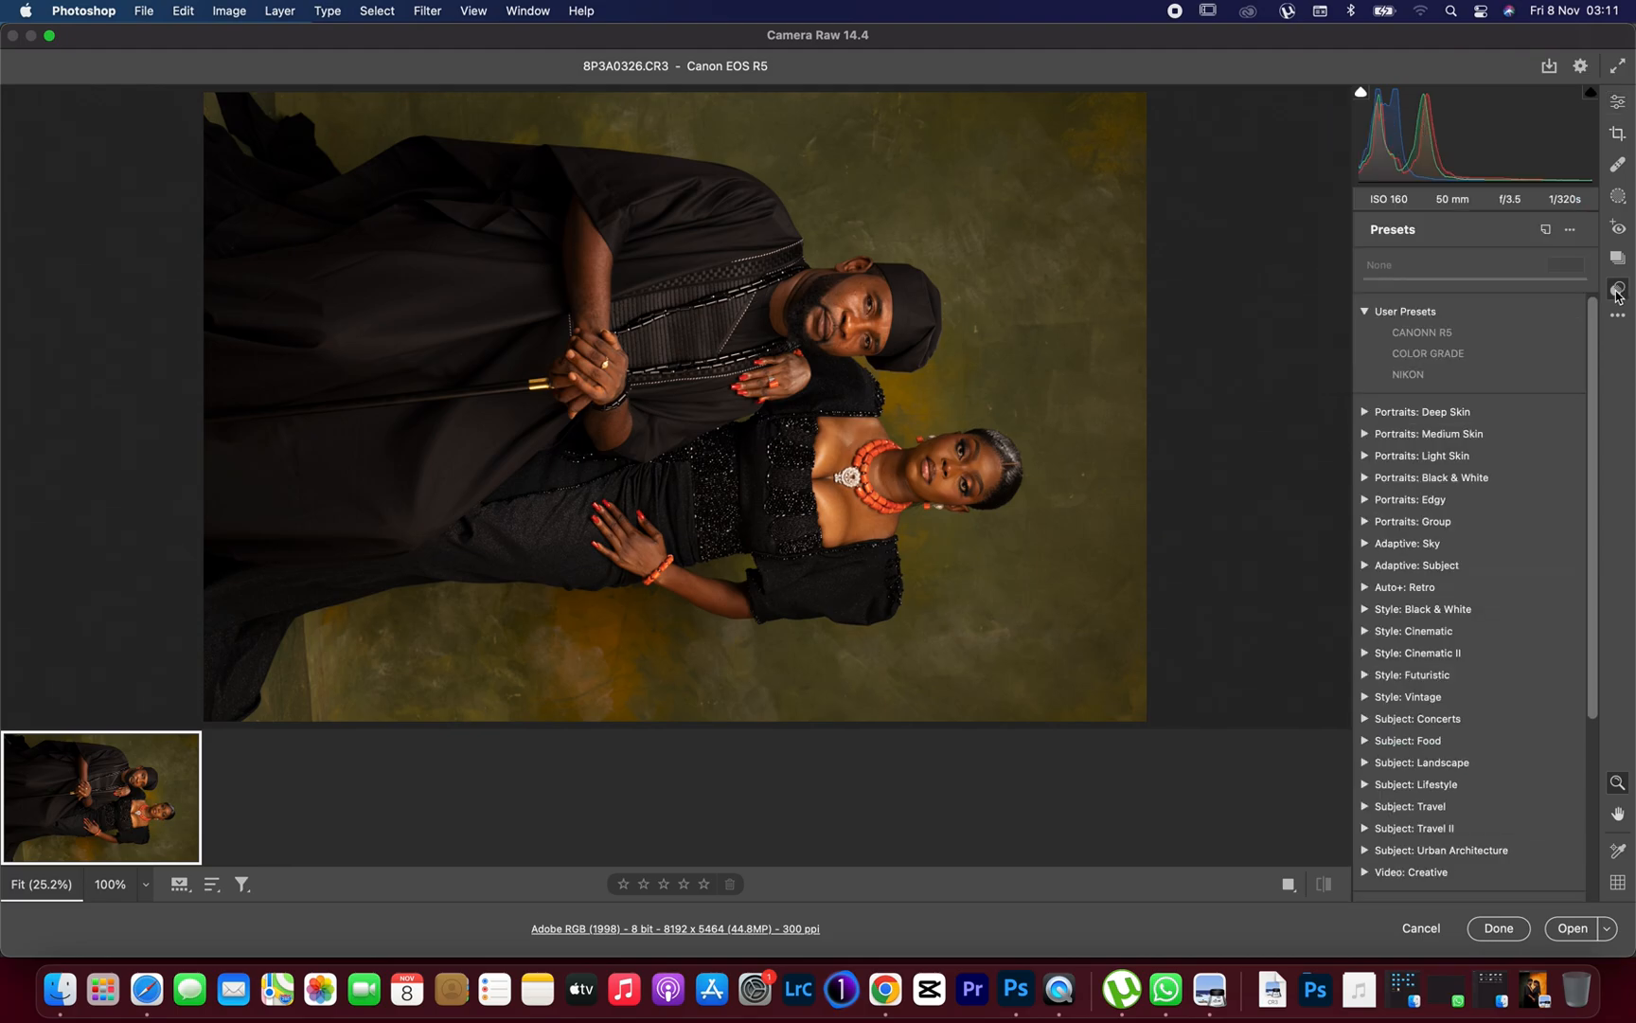
pyautogui.moveTo(1540, 331)
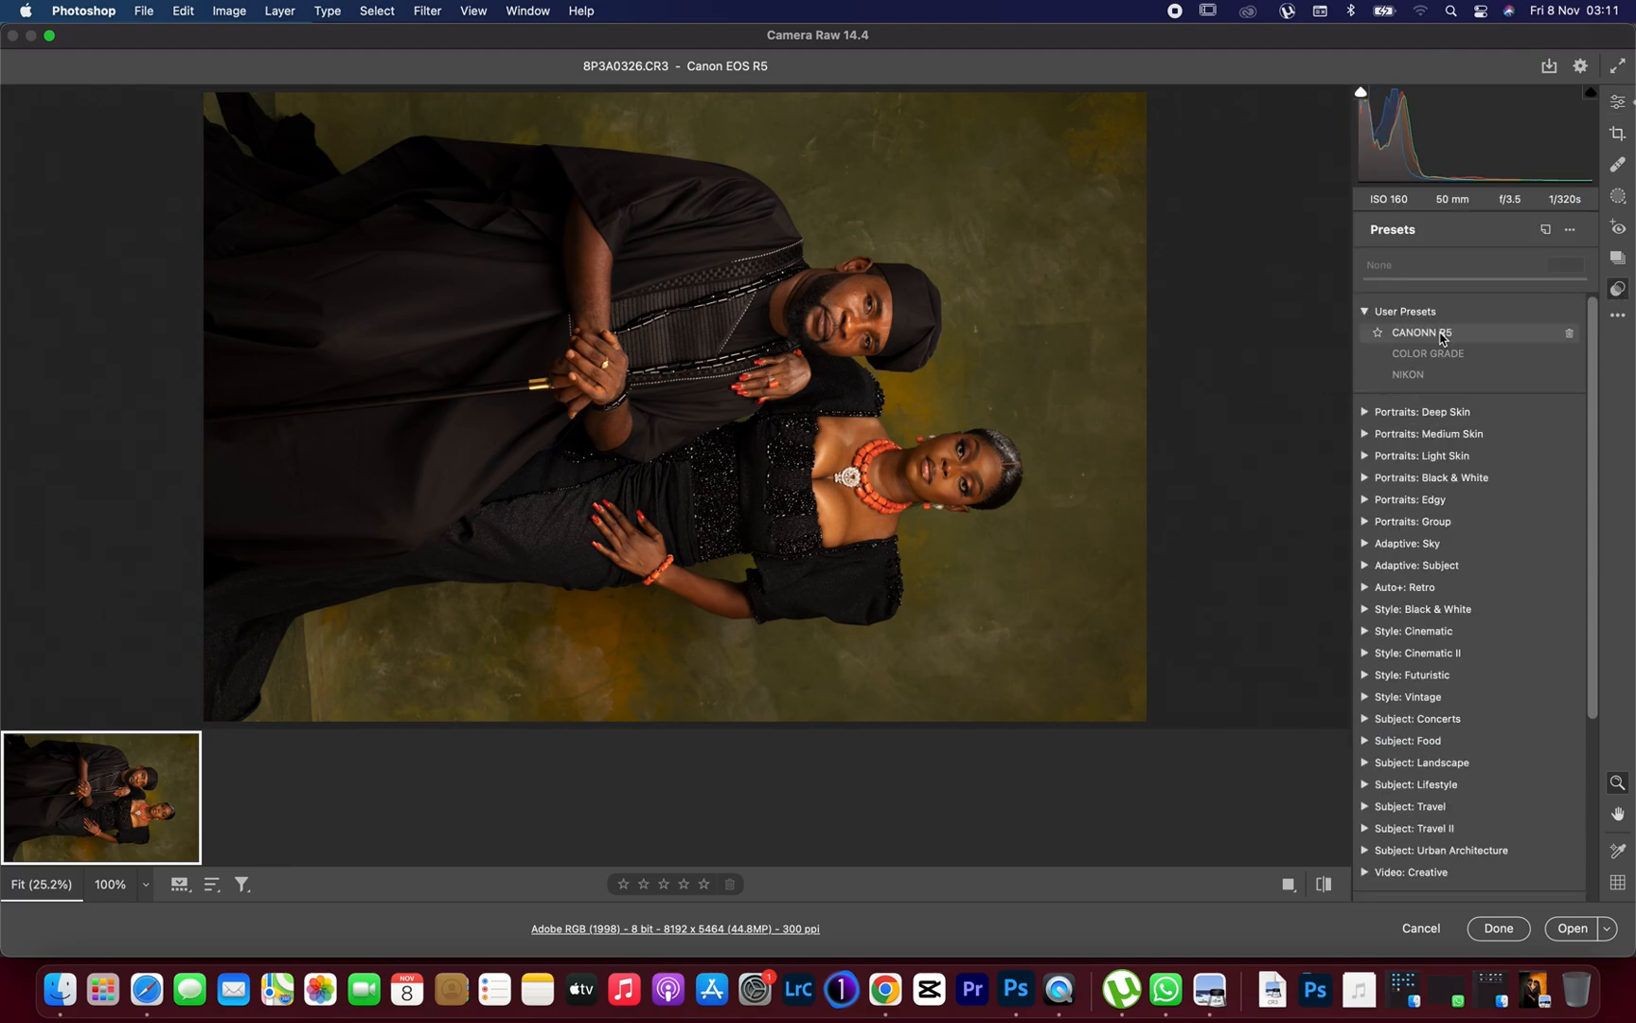
pyautogui.click(1428, 352)
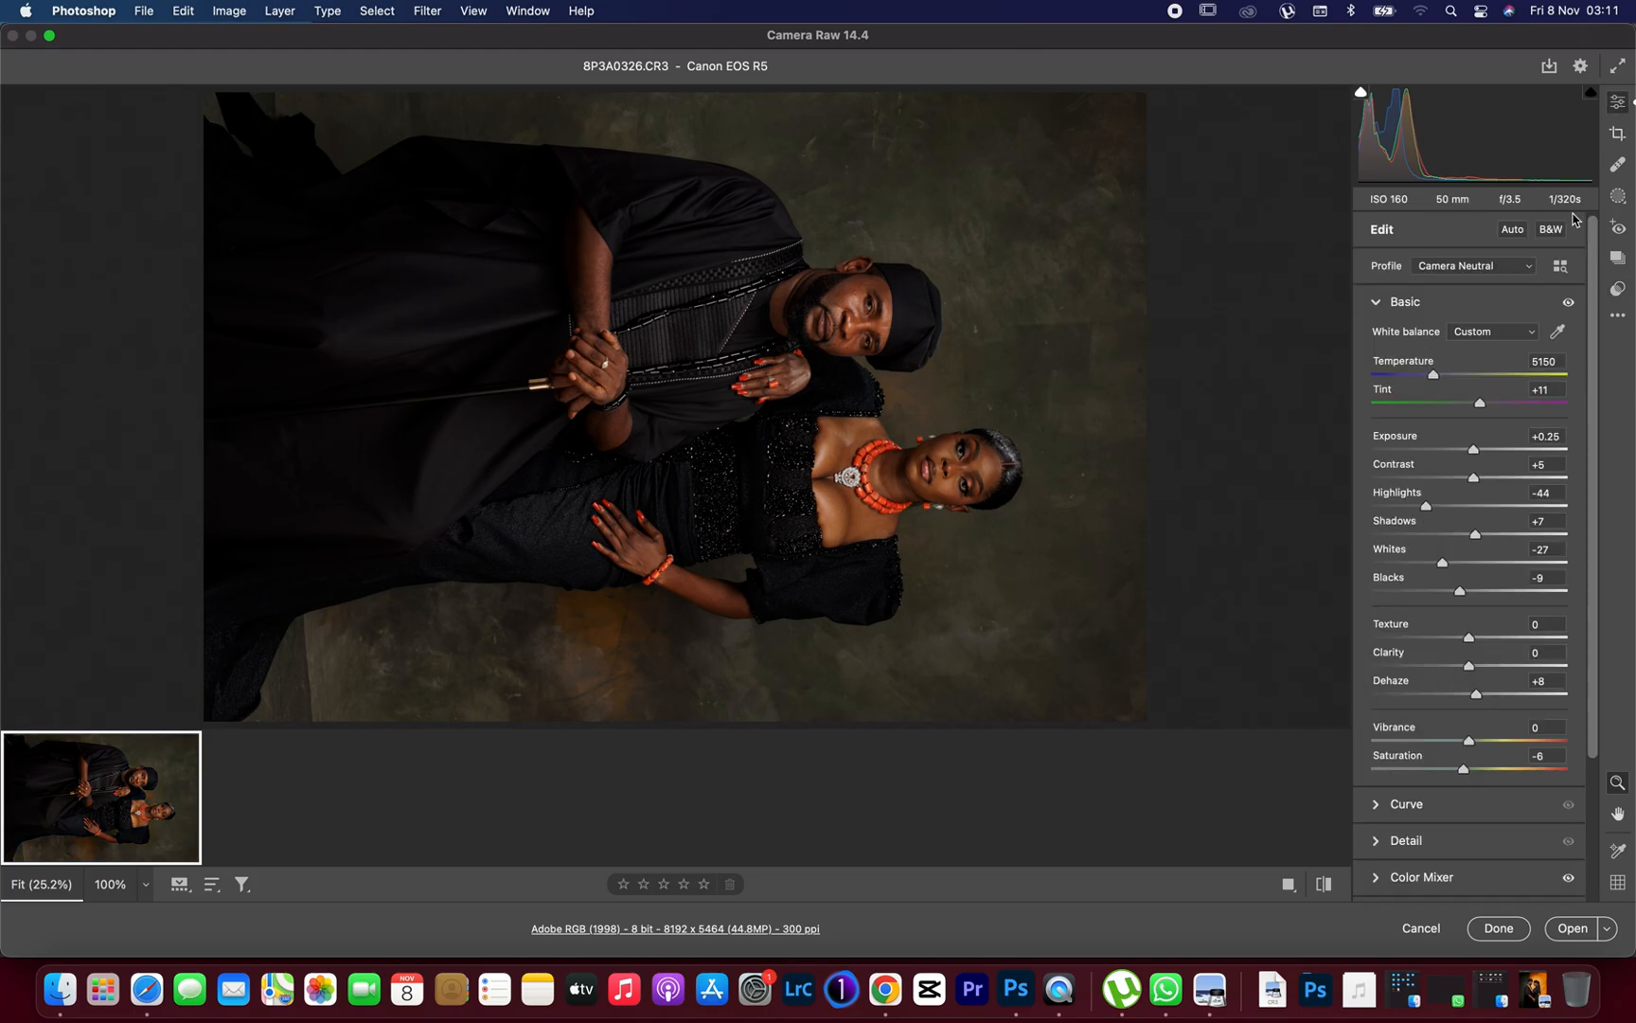
pyautogui.click(1615, 135)
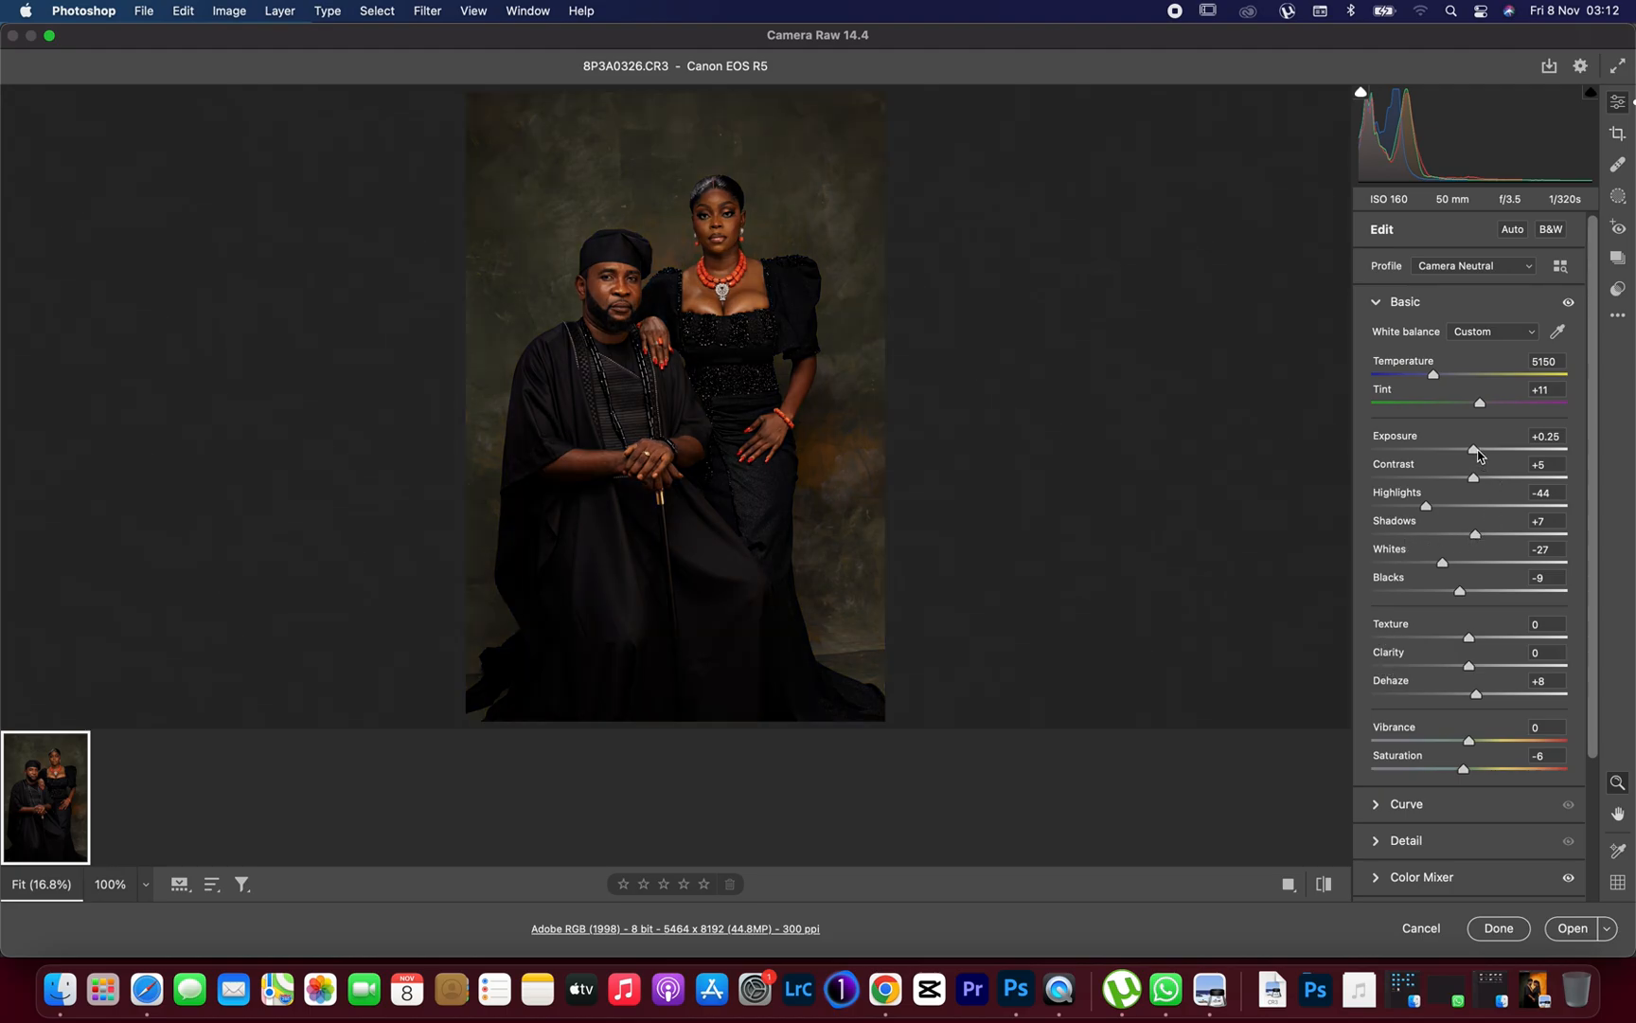
# - Raise exposure to +0.65 with shadows +16, then open the portrait as a smart object
pyautogui.moveTo(1471, 447); pyautogui.dragTo(1481, 447)
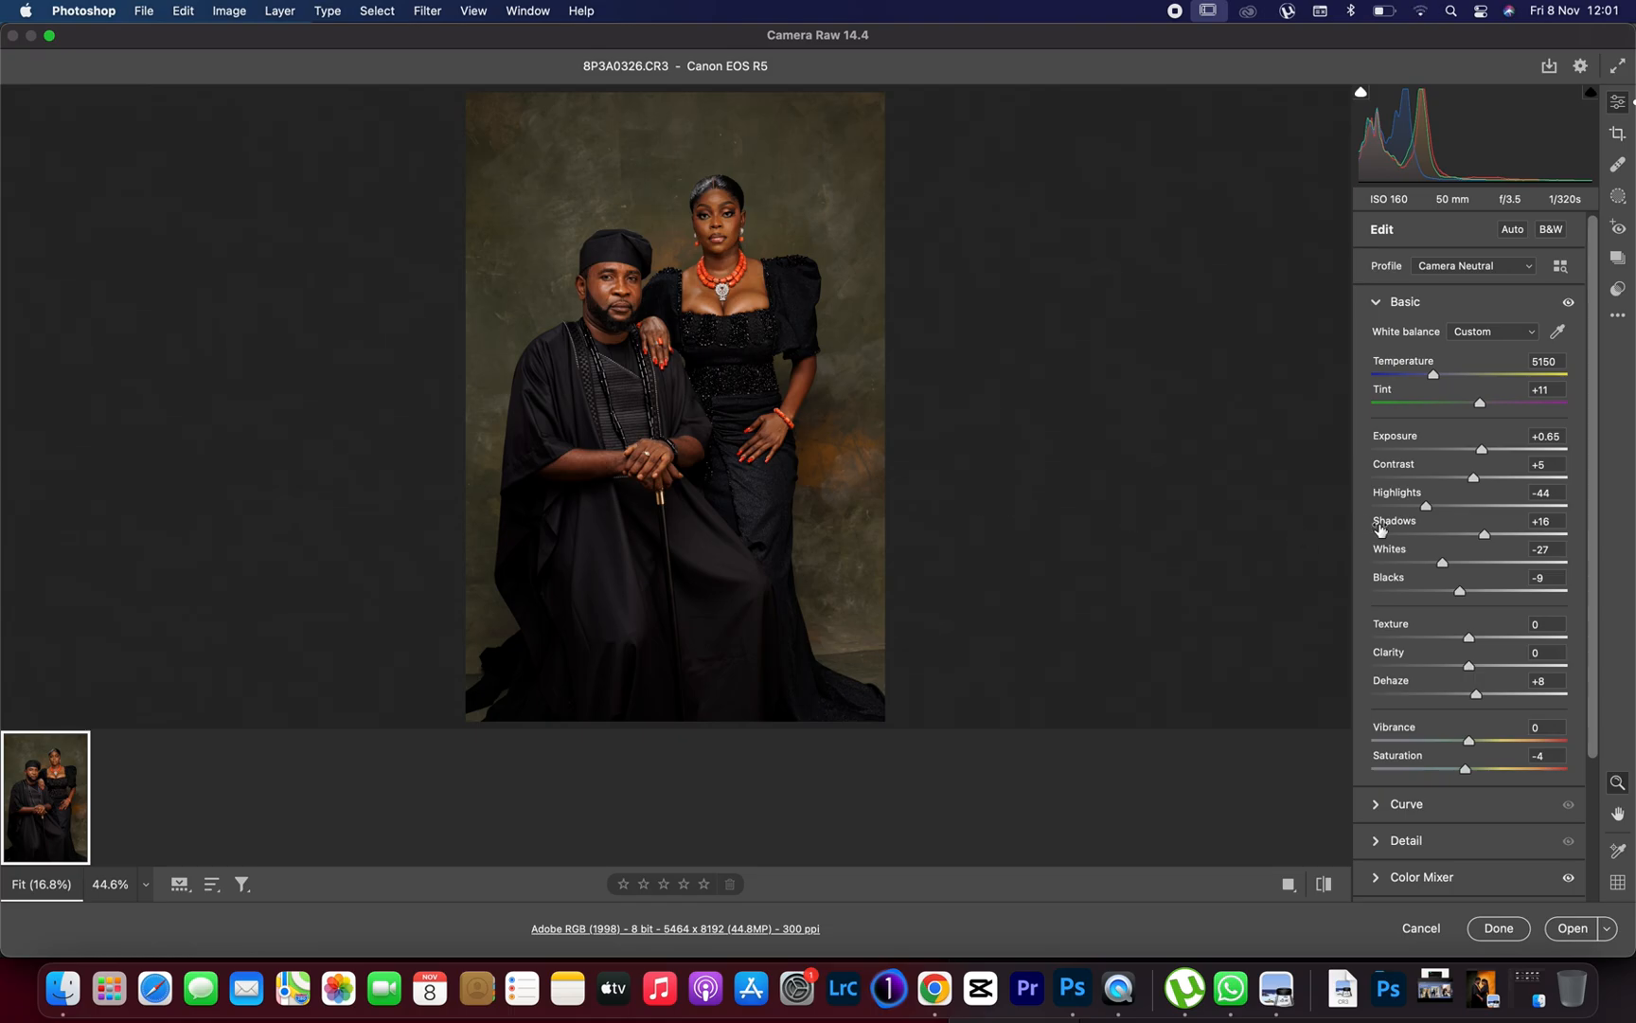
pyautogui.click(1608, 928)
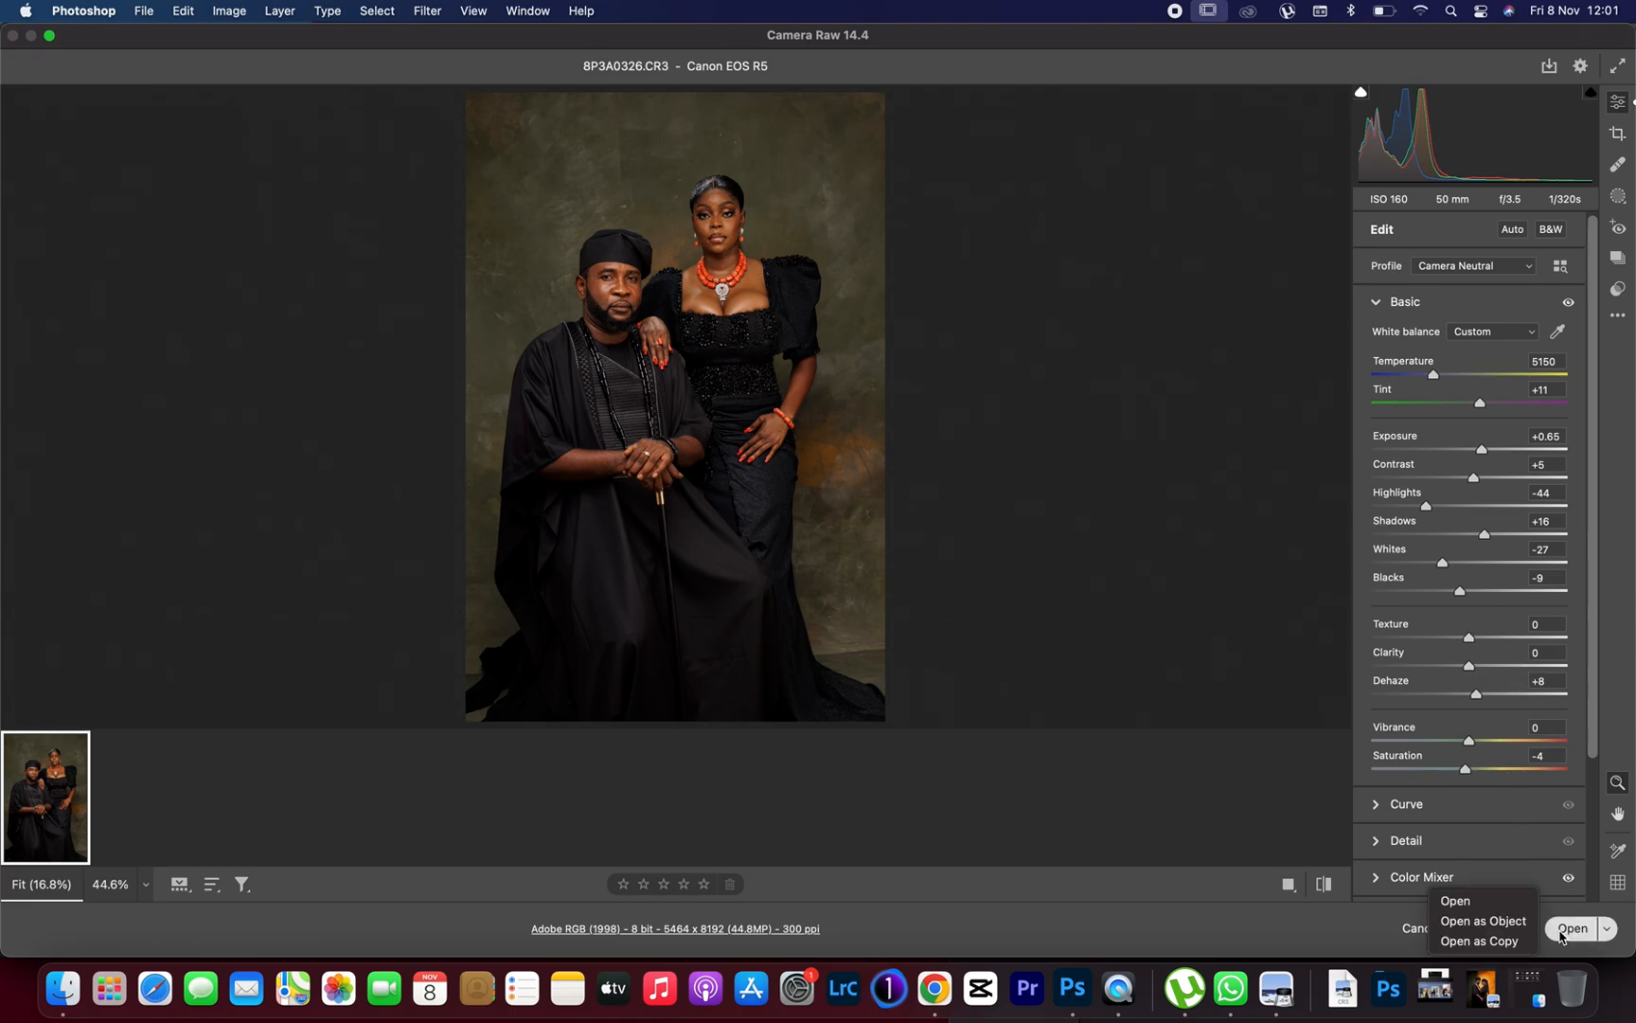
pyautogui.moveTo(1481, 921)
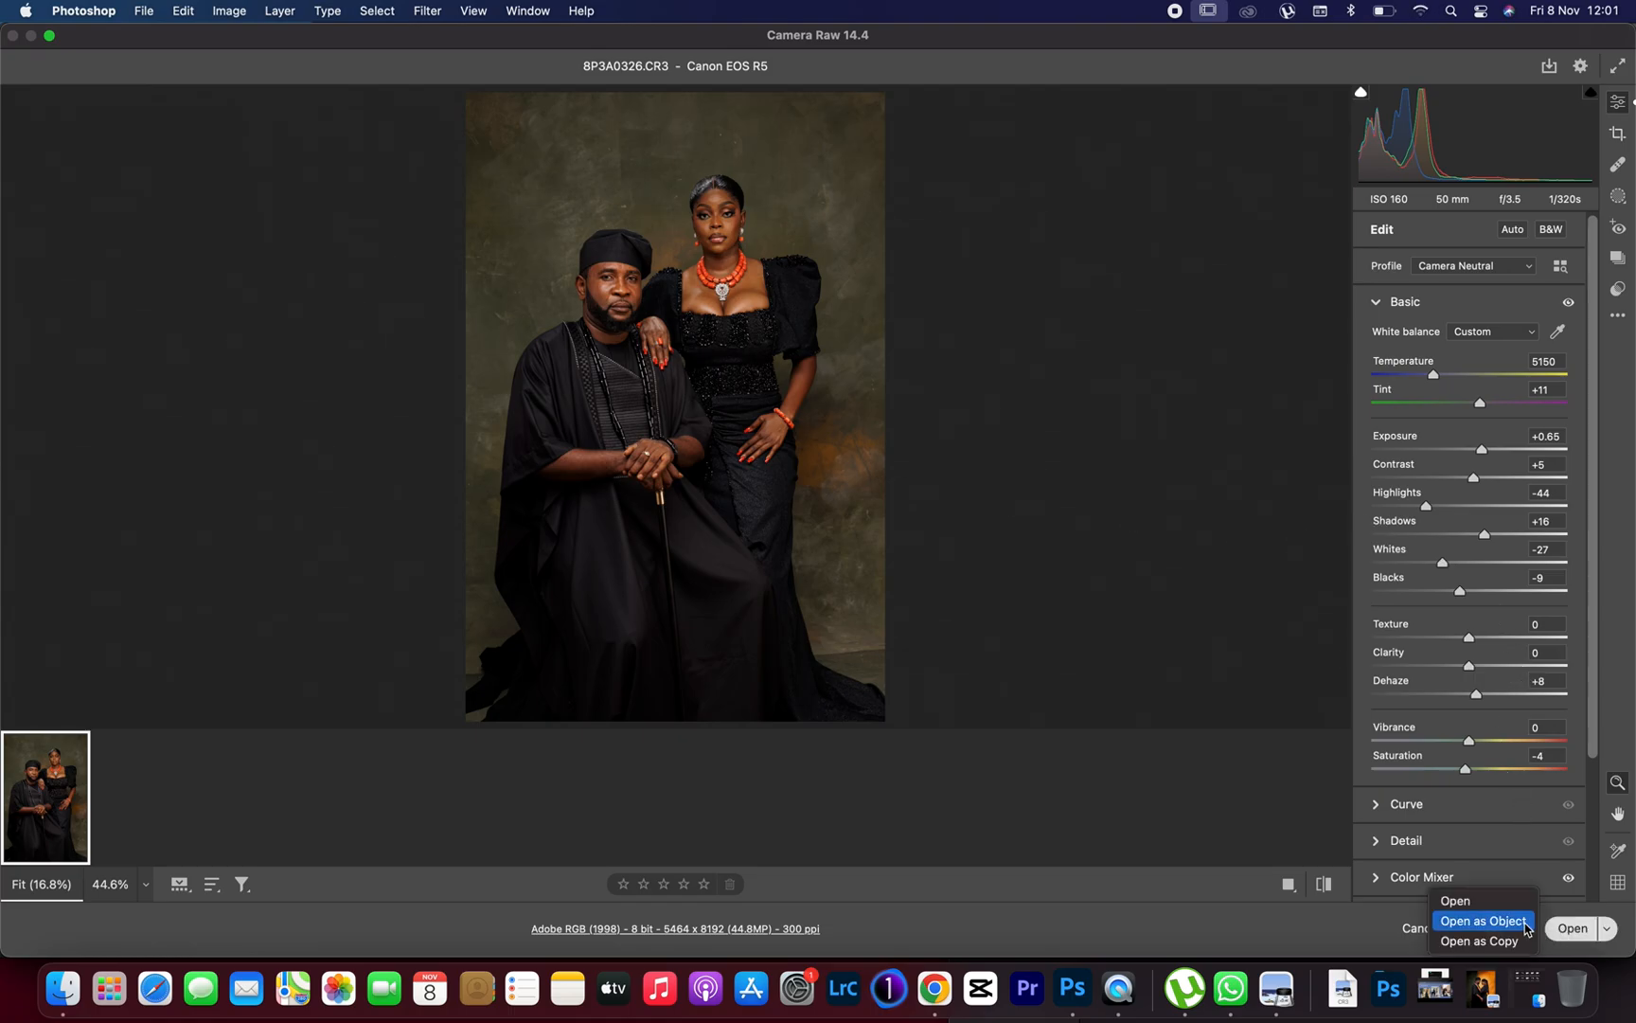
pyautogui.click(1480, 921)
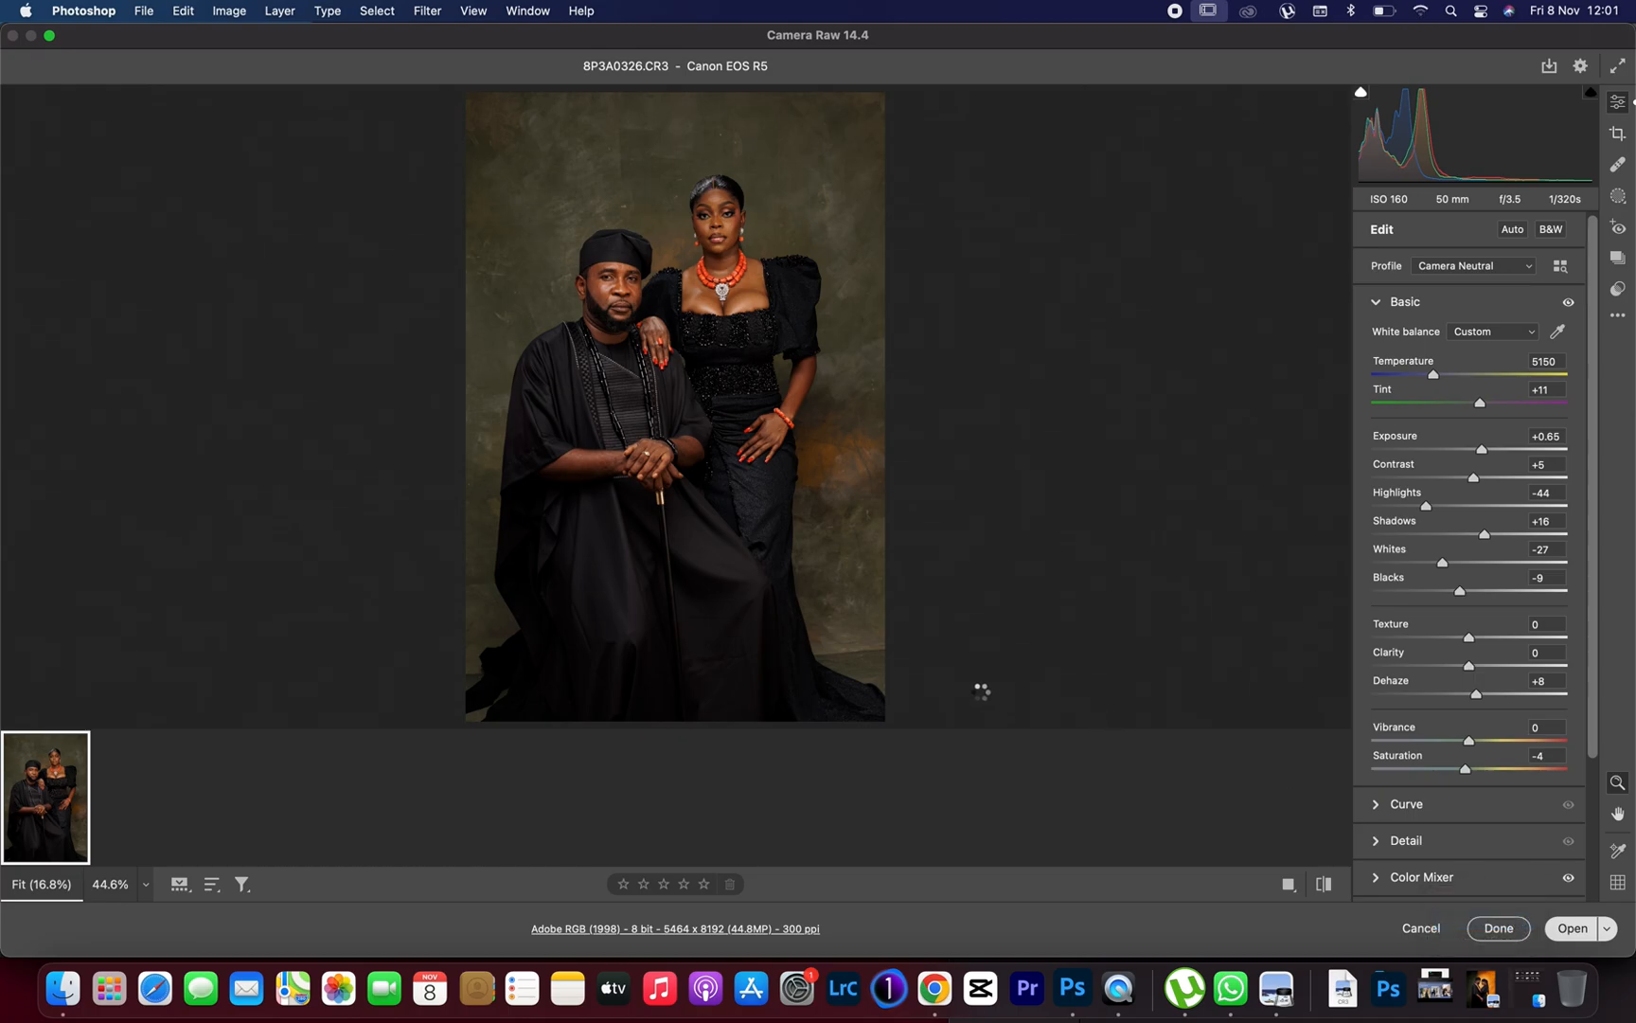